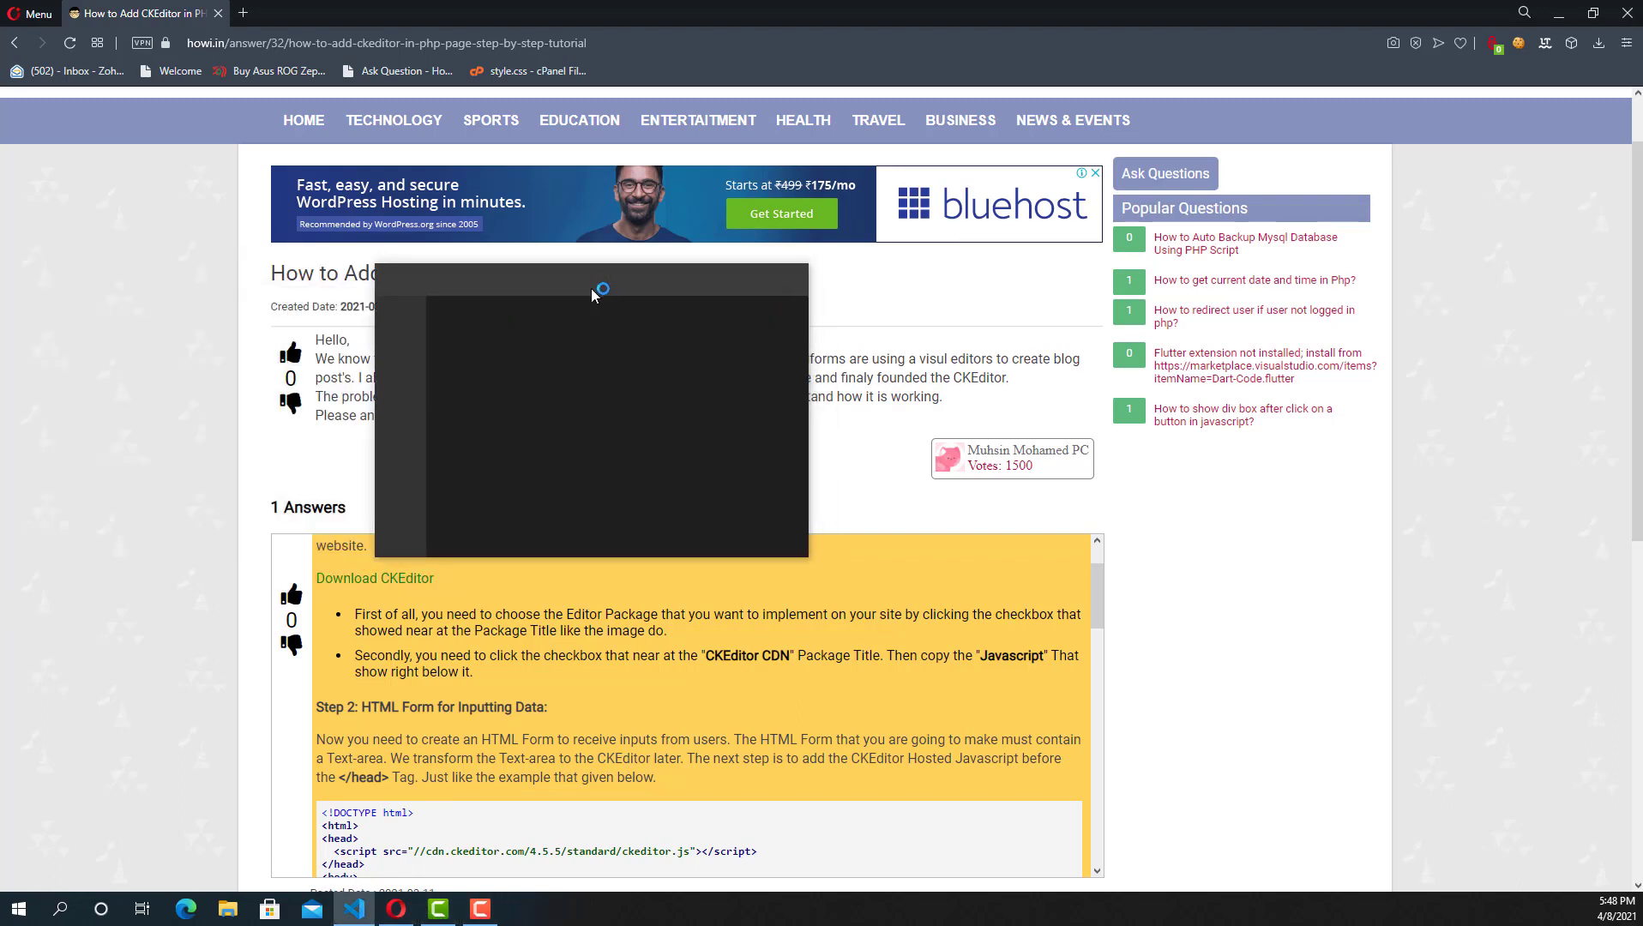
# Switch from the Opera tutorial to Visual Studio Code and bring up the File menu.
pyautogui.click(354, 909)
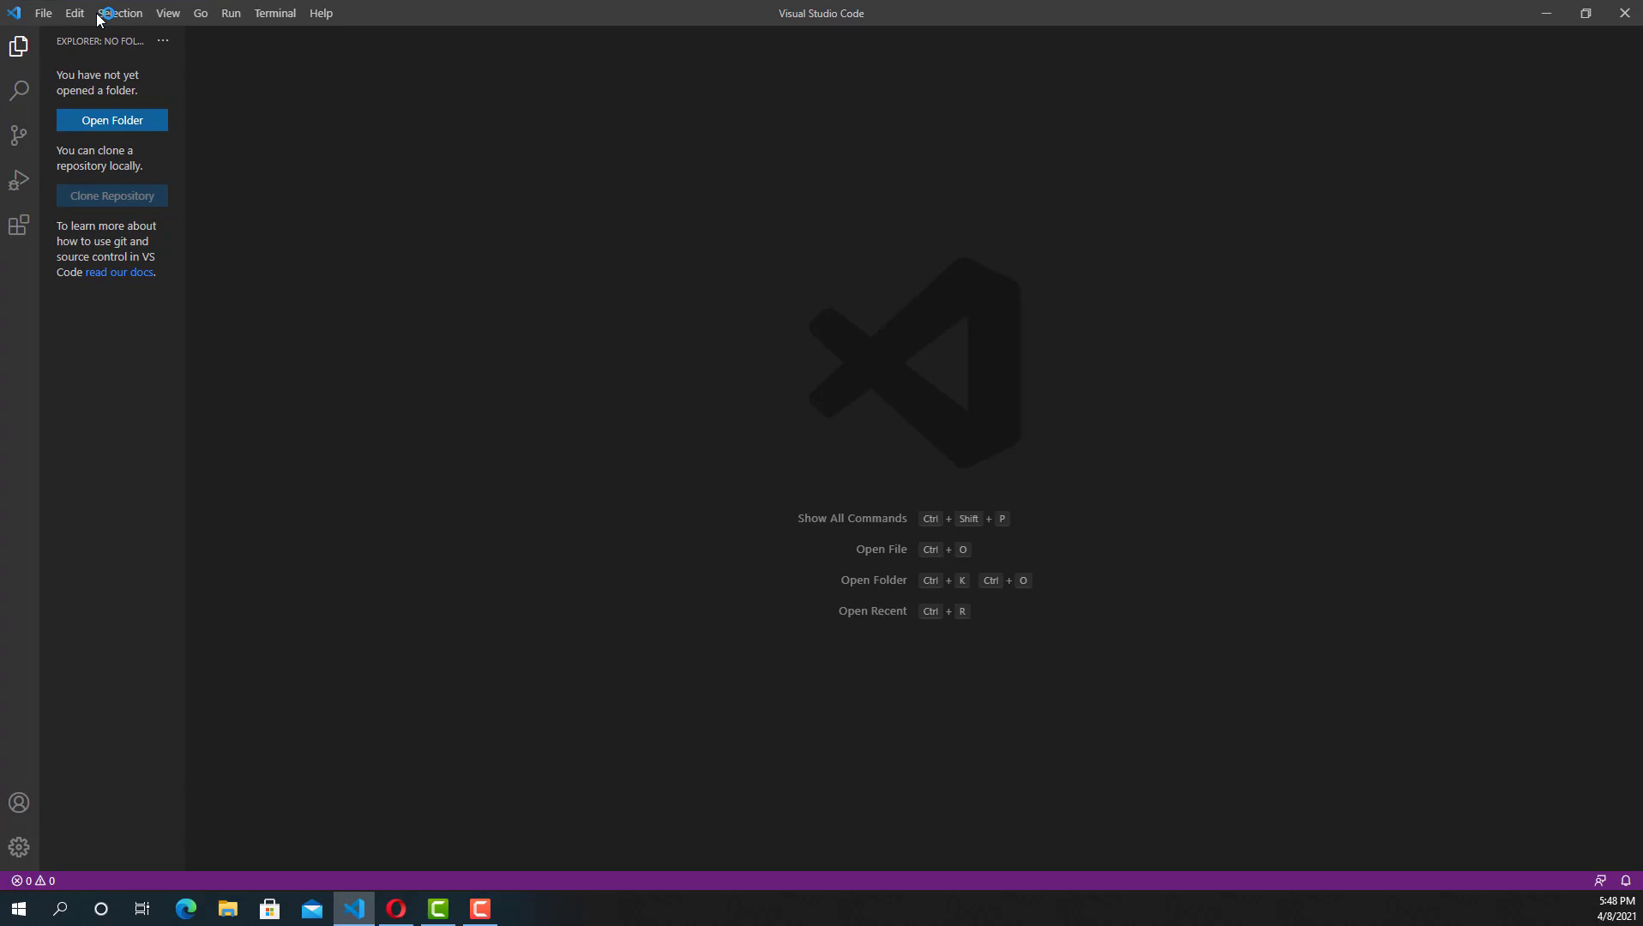
pyautogui.click(43, 13)
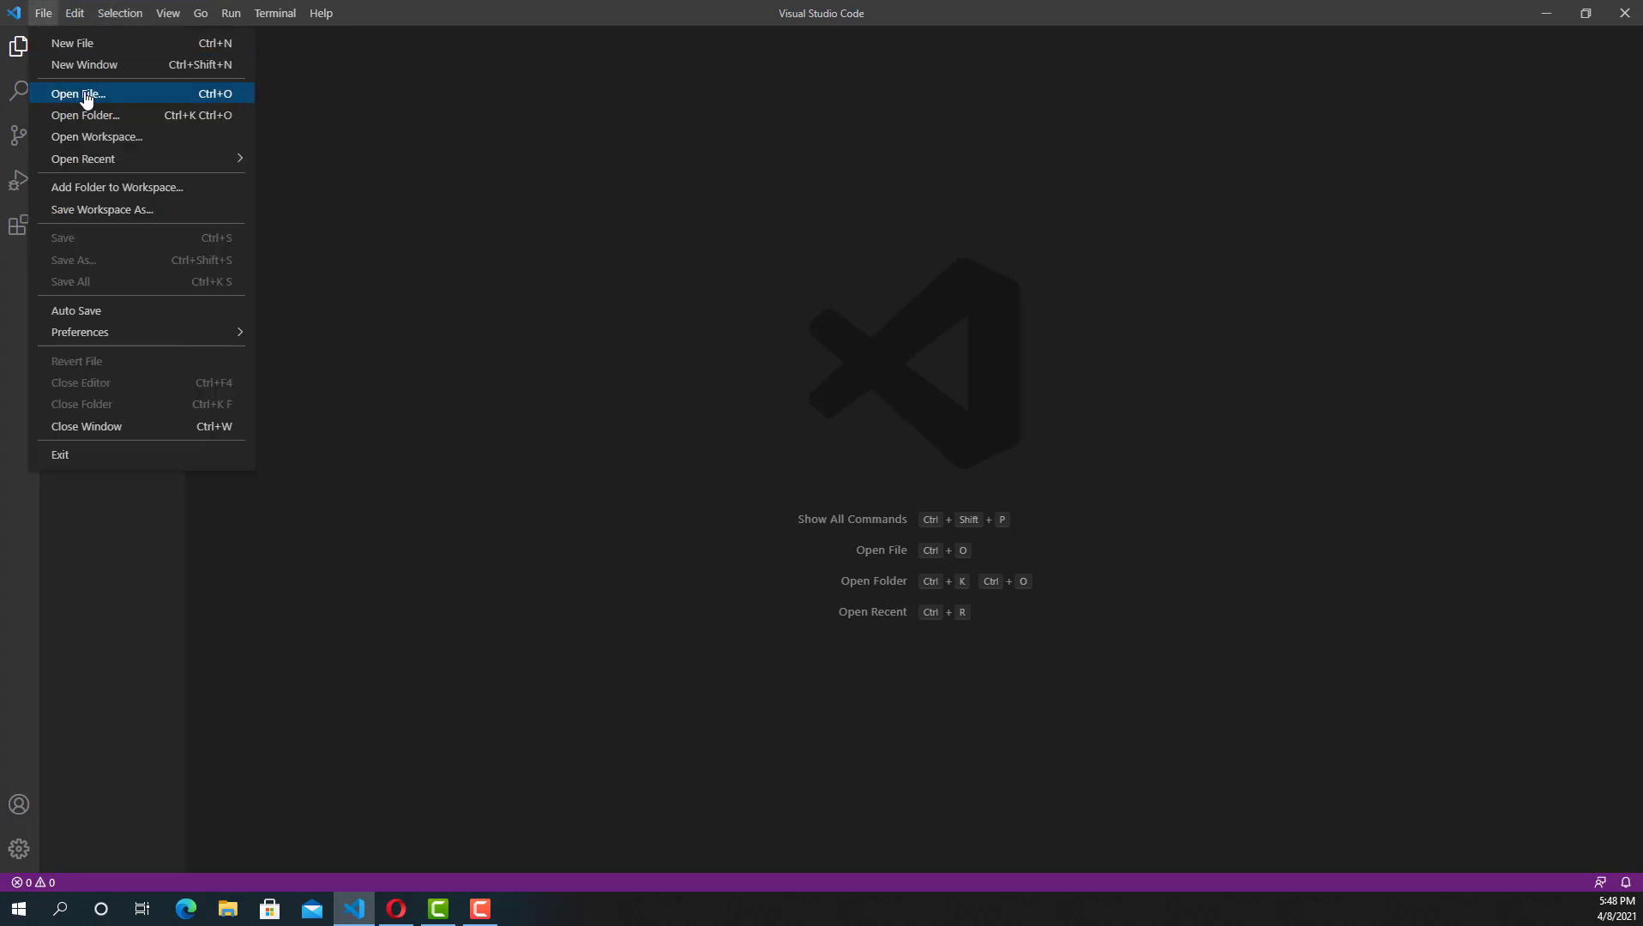
pyautogui.moveTo(71, 43)
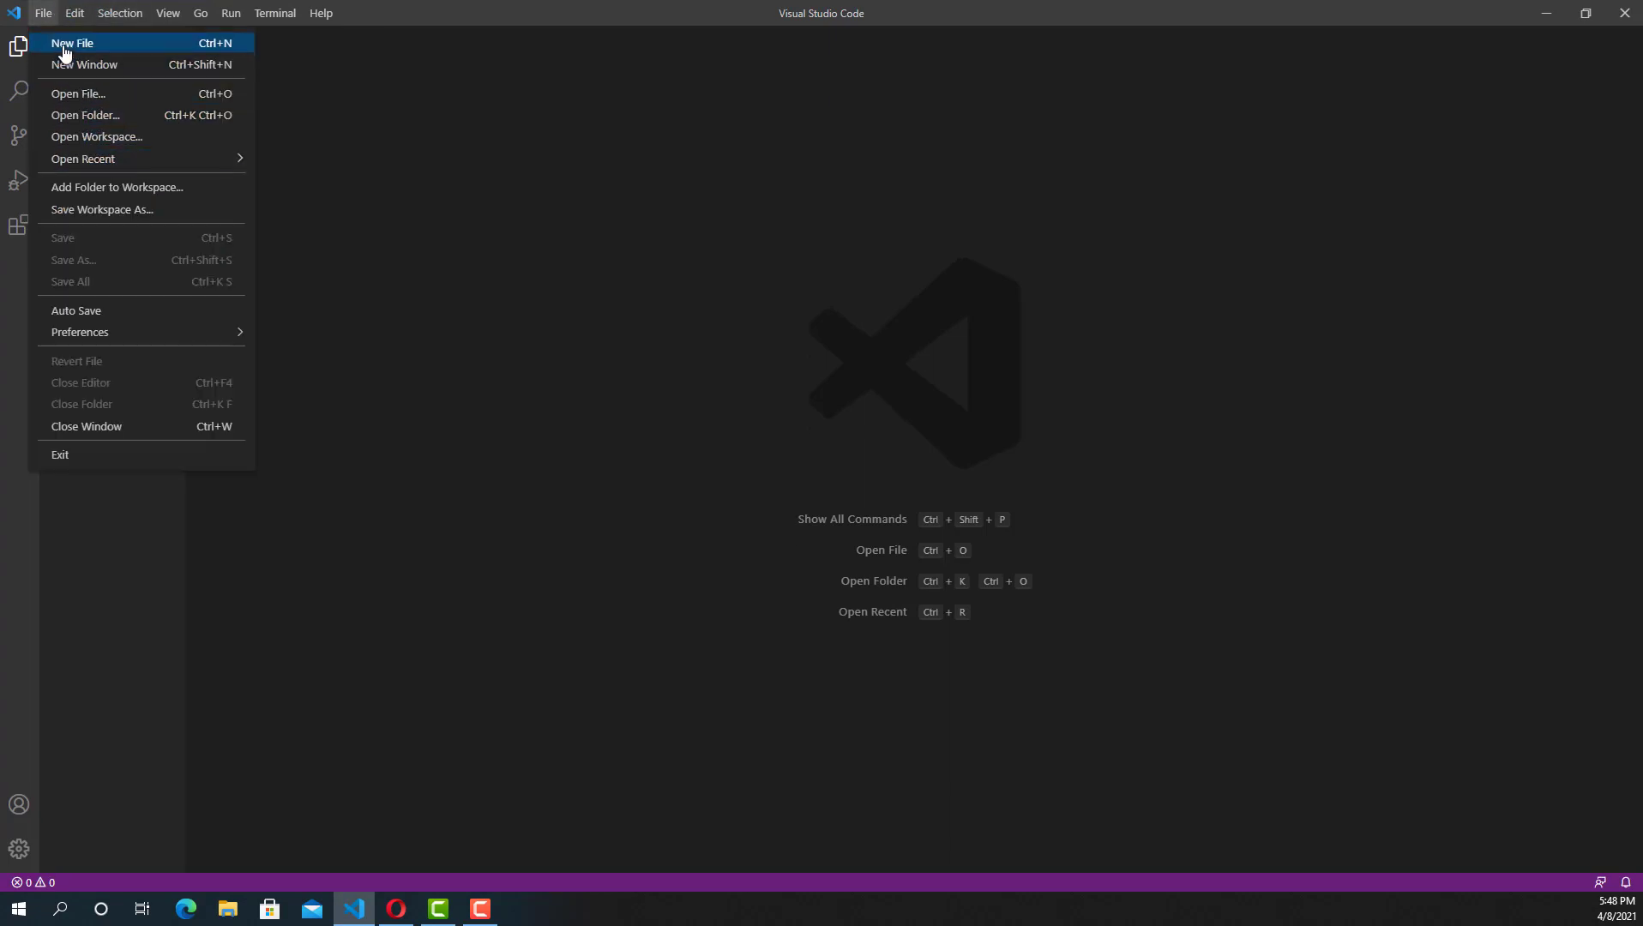
# Start a new file and create a ckeditor folder under xampp's htdocs in the Save As dialog.
pyautogui.click(72, 43)
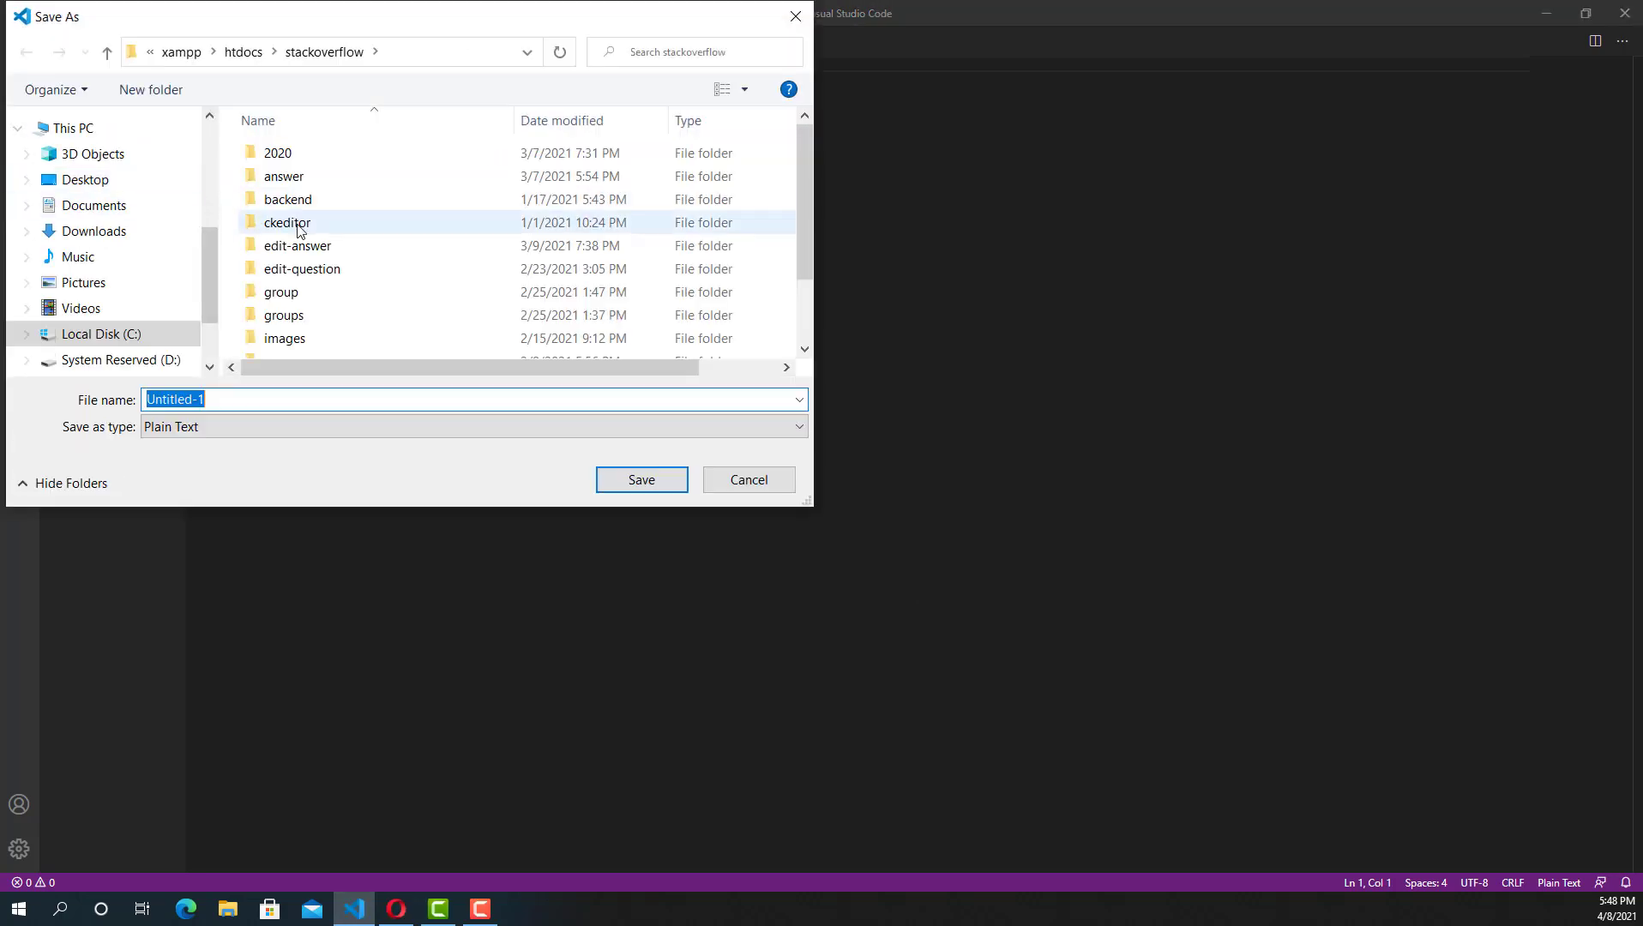
pyautogui.click(409, 51)
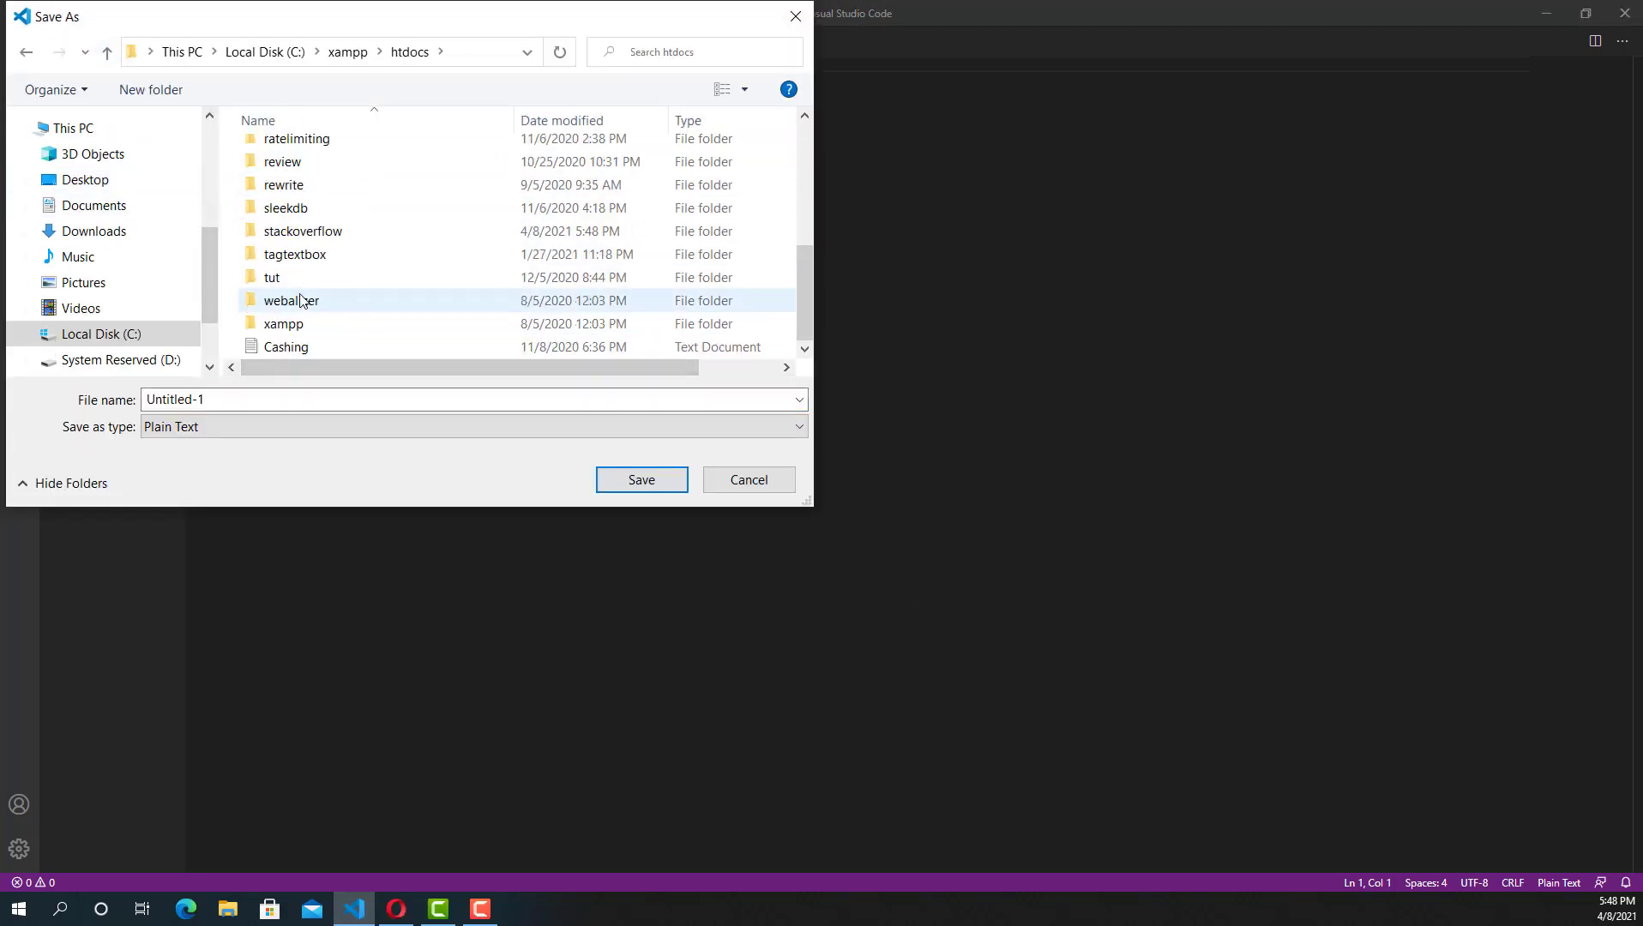
pyautogui.rightClick(231, 327)
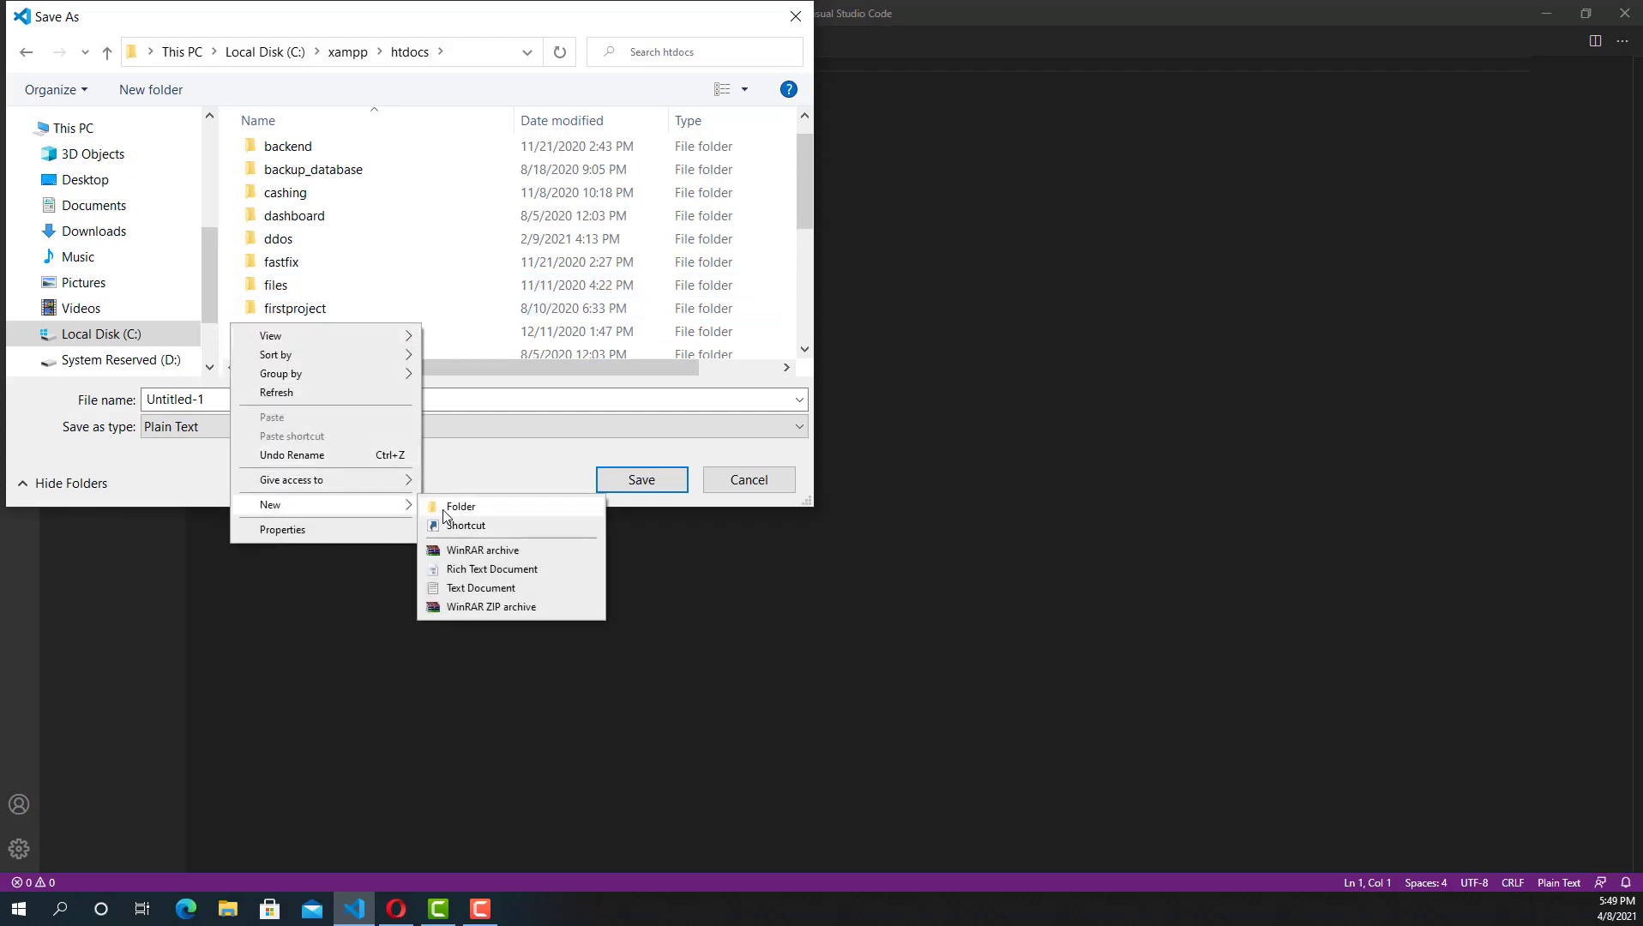
pyautogui.click(460, 507)
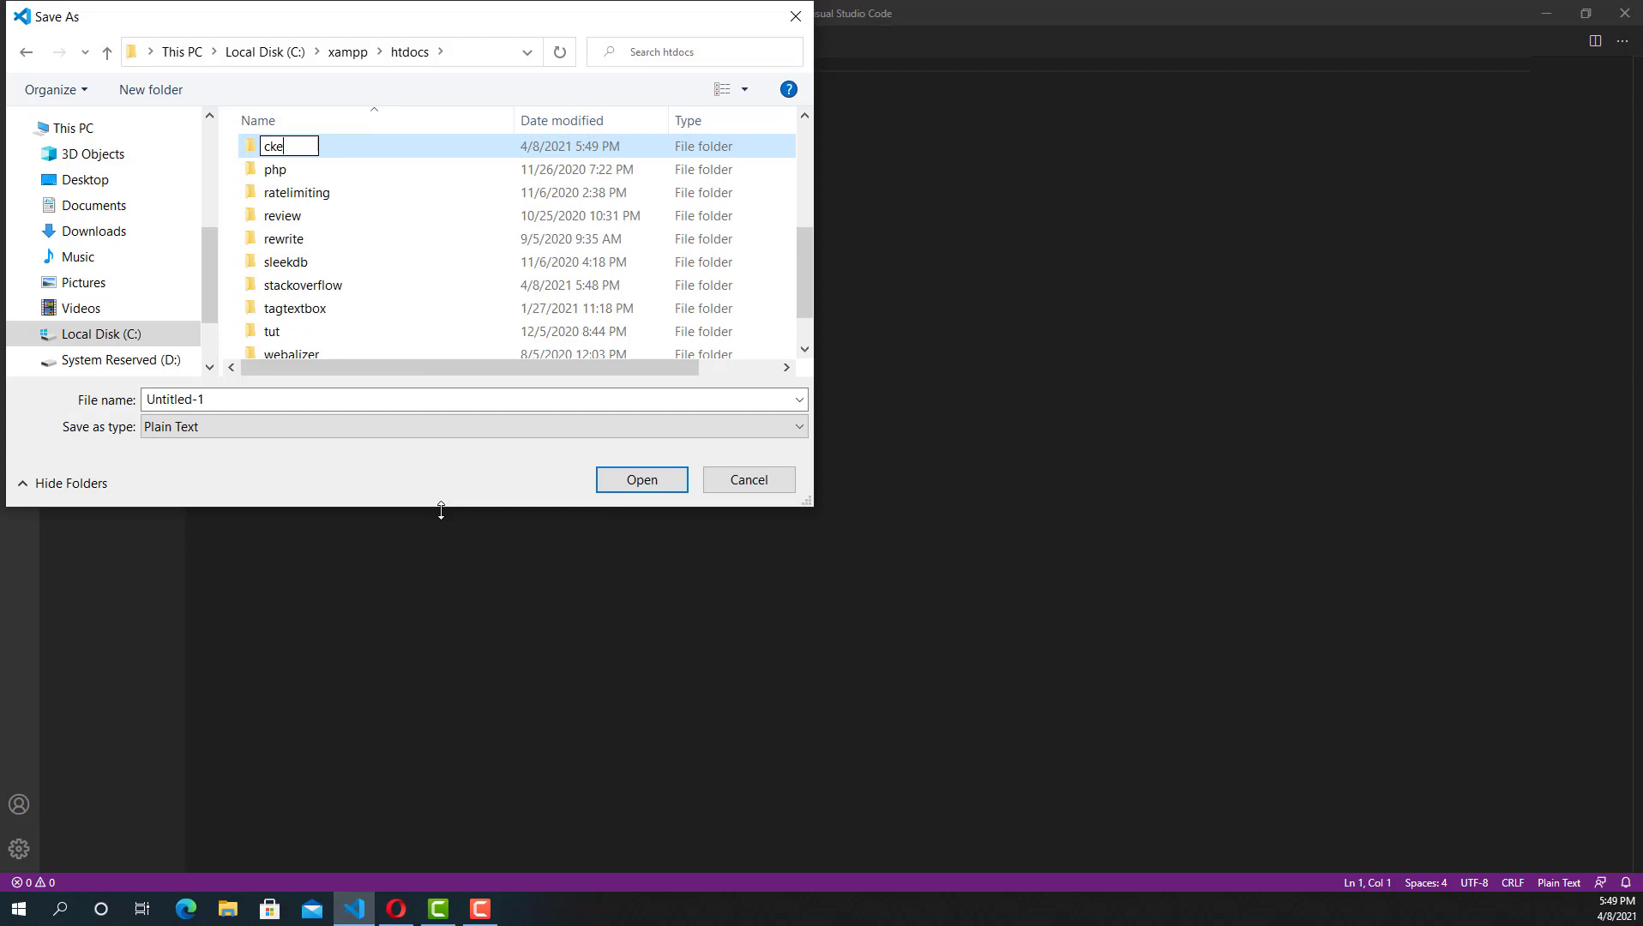
pyautogui.write('ditor')
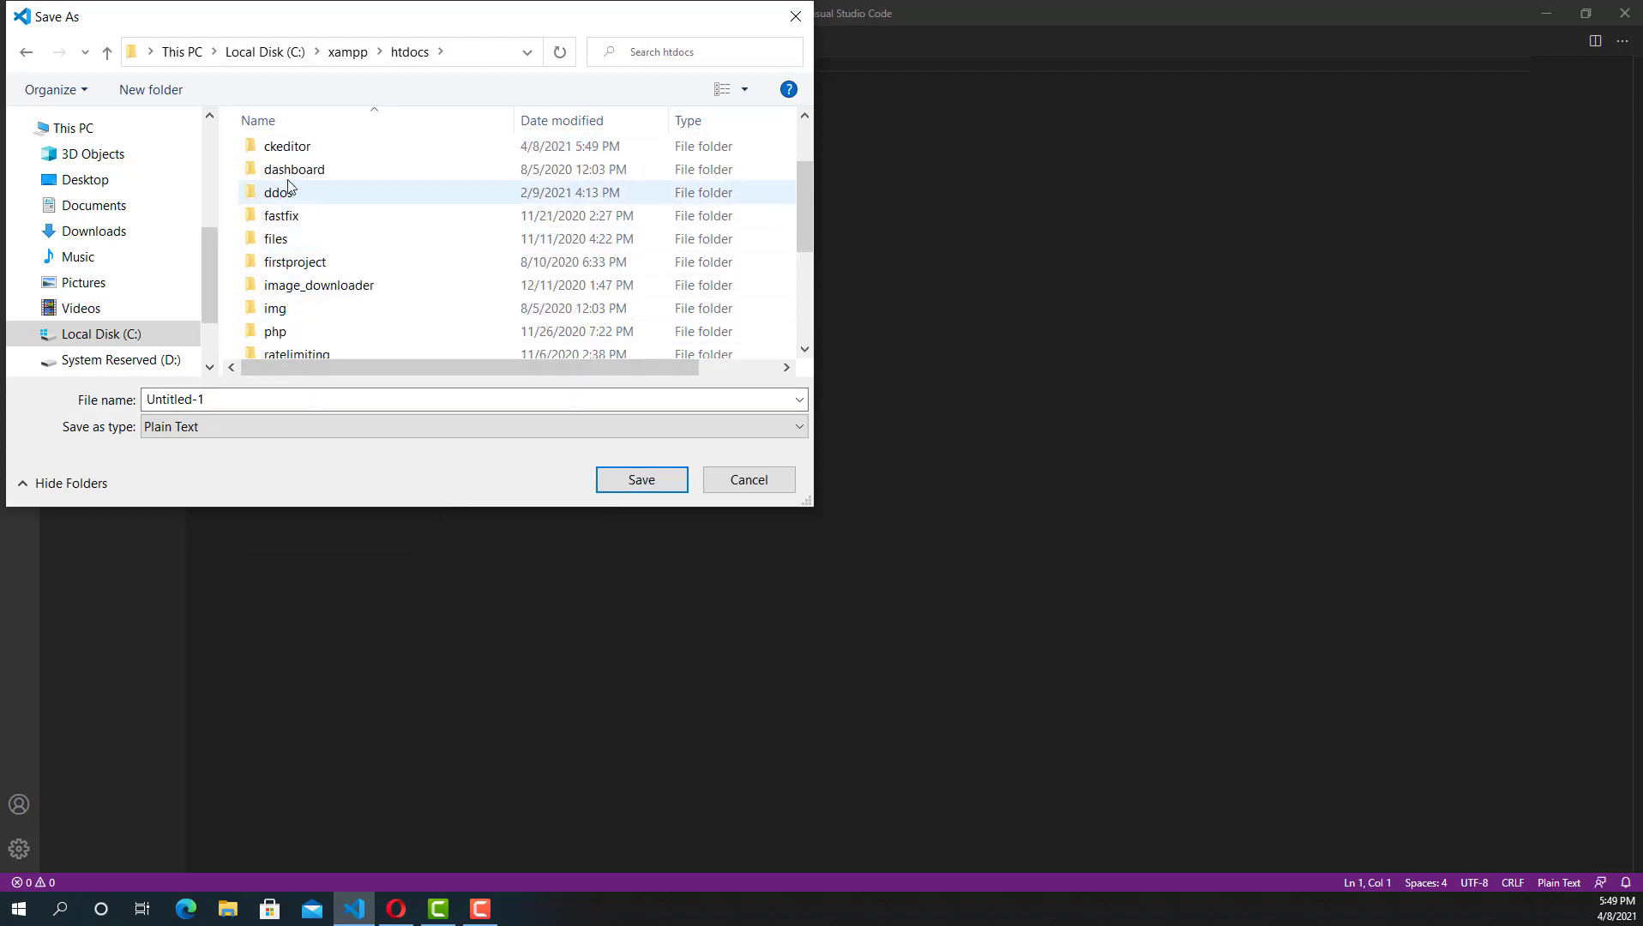
pyautogui.doubleClick(288, 146)
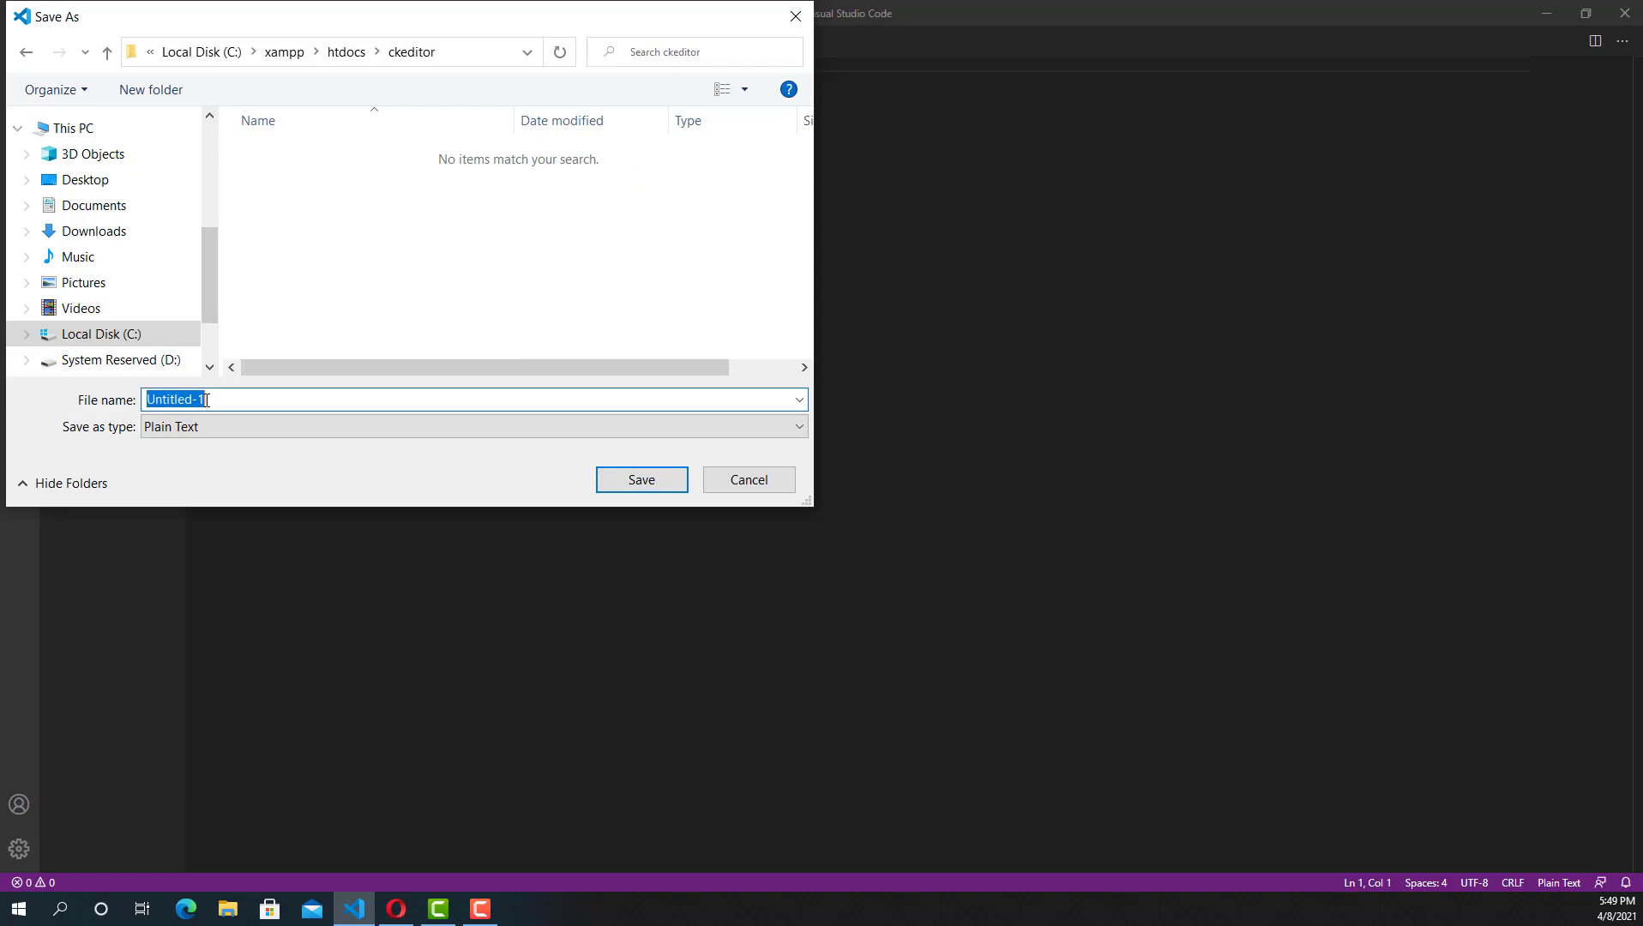
# Save the empty file as index.php inside the ckeditor folder.
pyautogui.write('index')
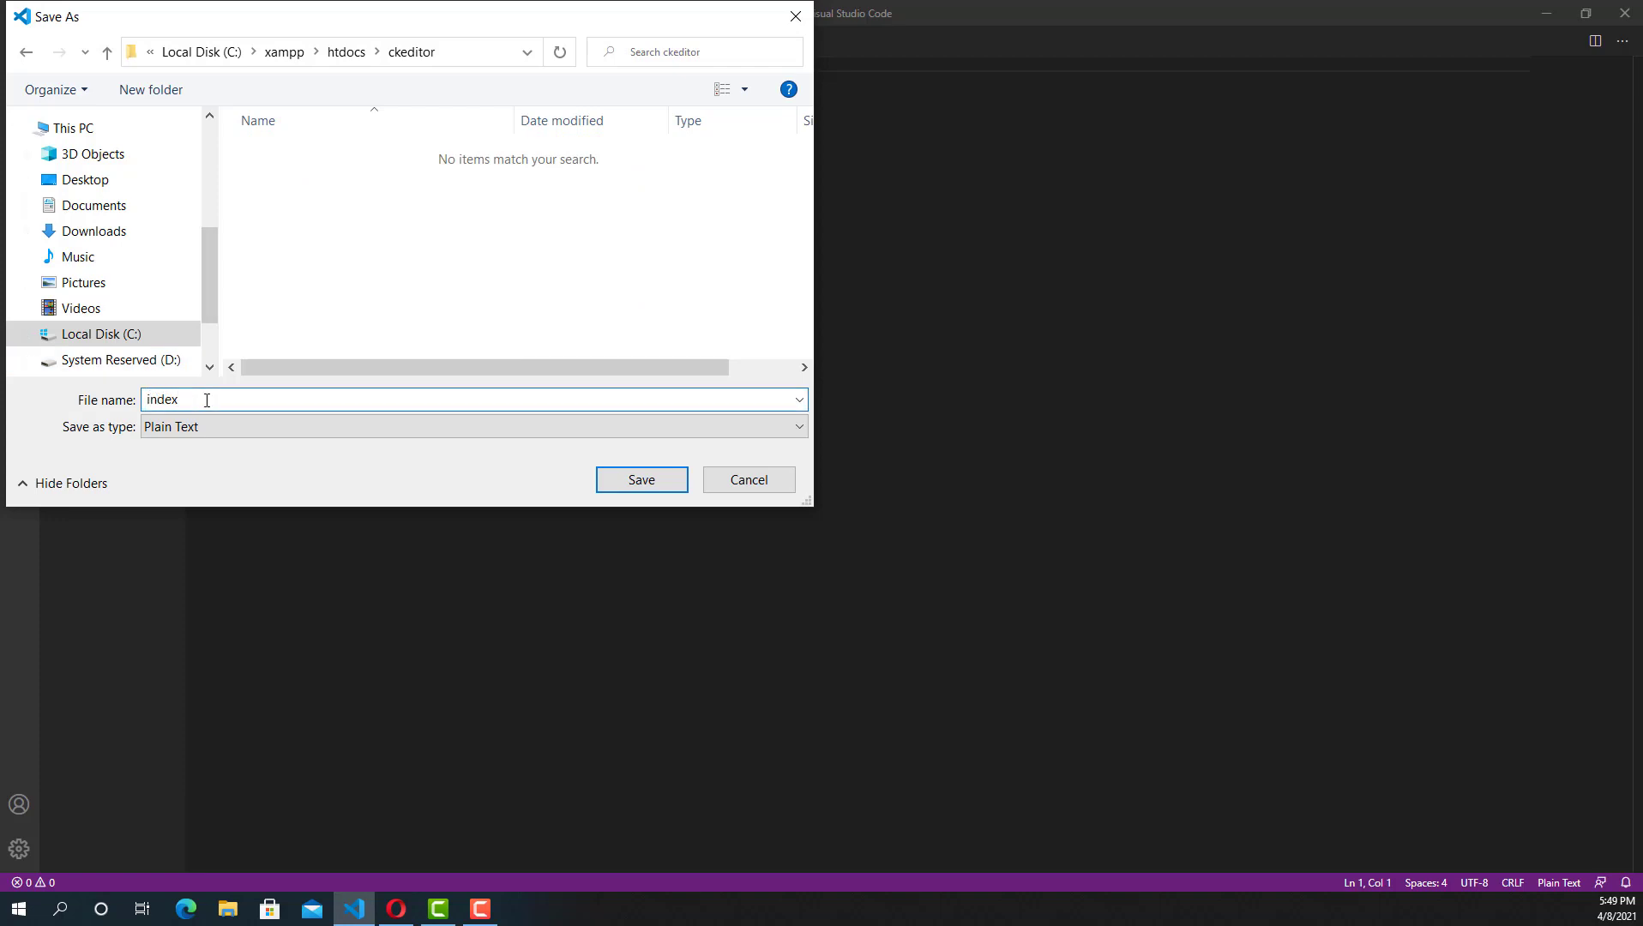
pyautogui.write('.php')
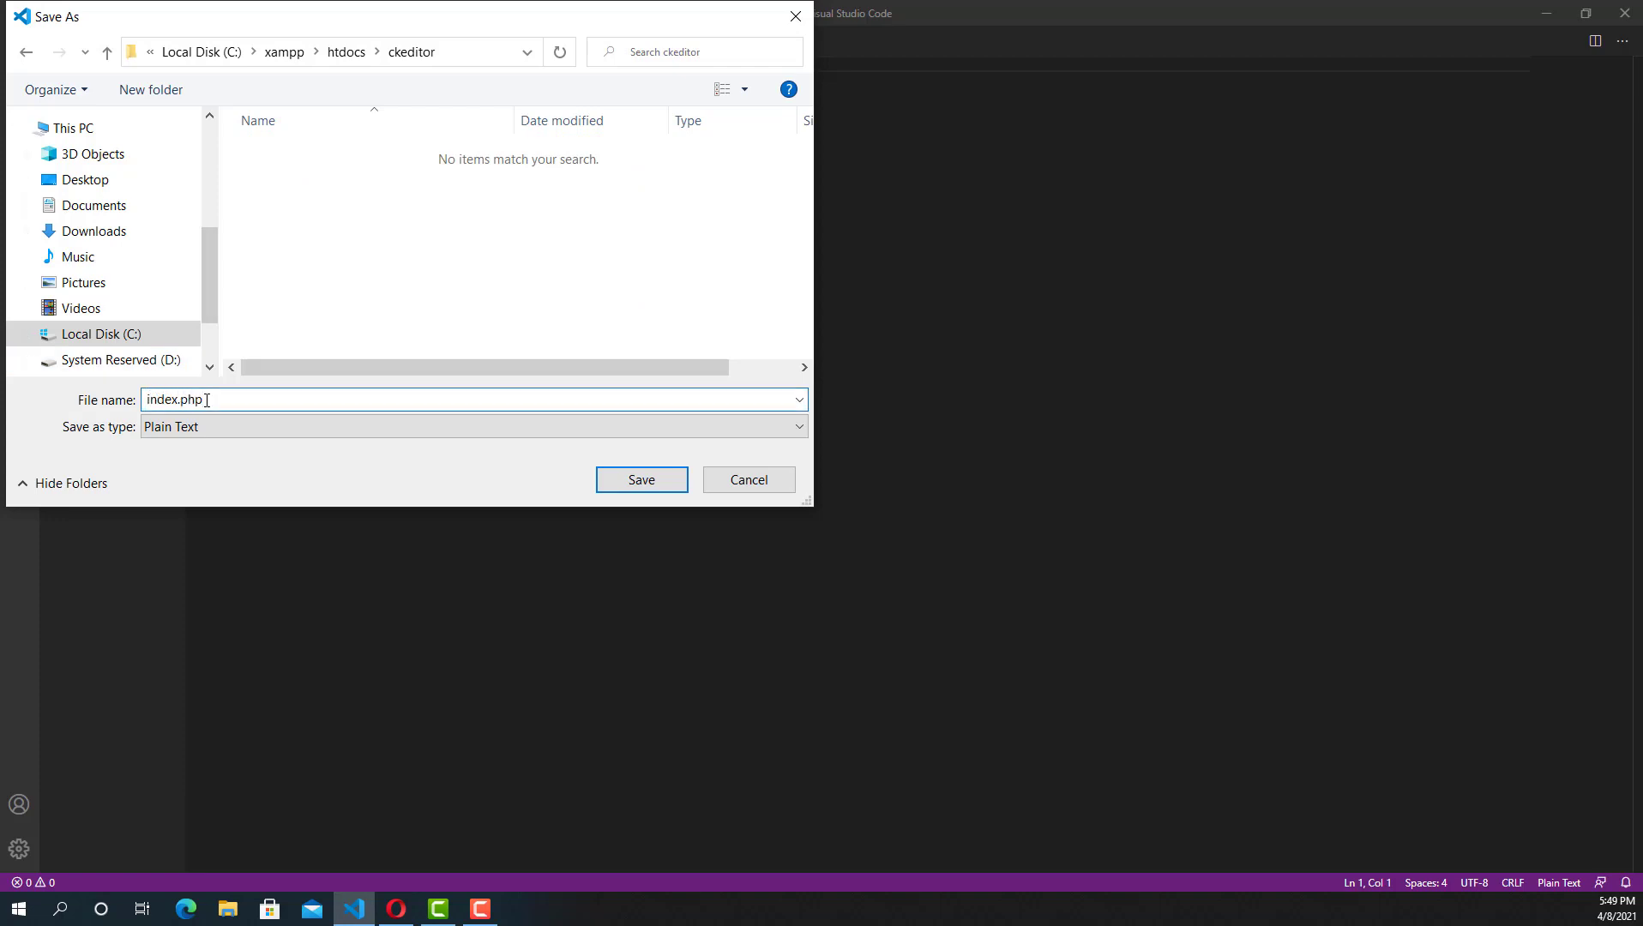
pyautogui.click(641, 479)
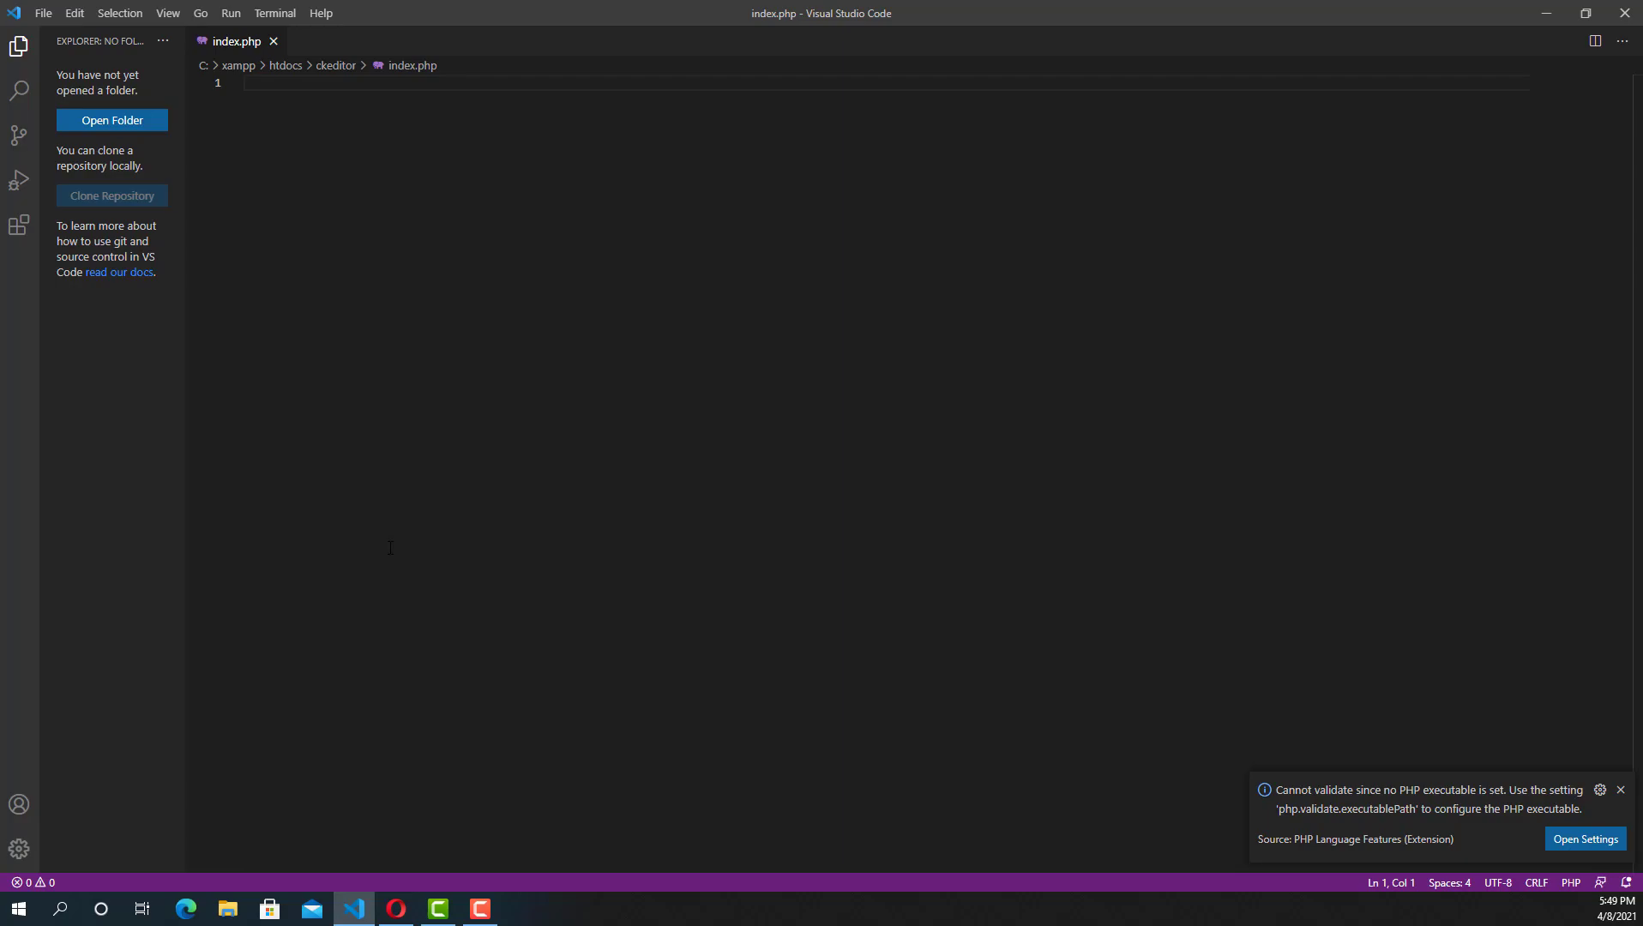
# Copy the tutorial's doctype and head snippet with the CKEditor CDN script into index.php.
pyautogui.click(396, 908)
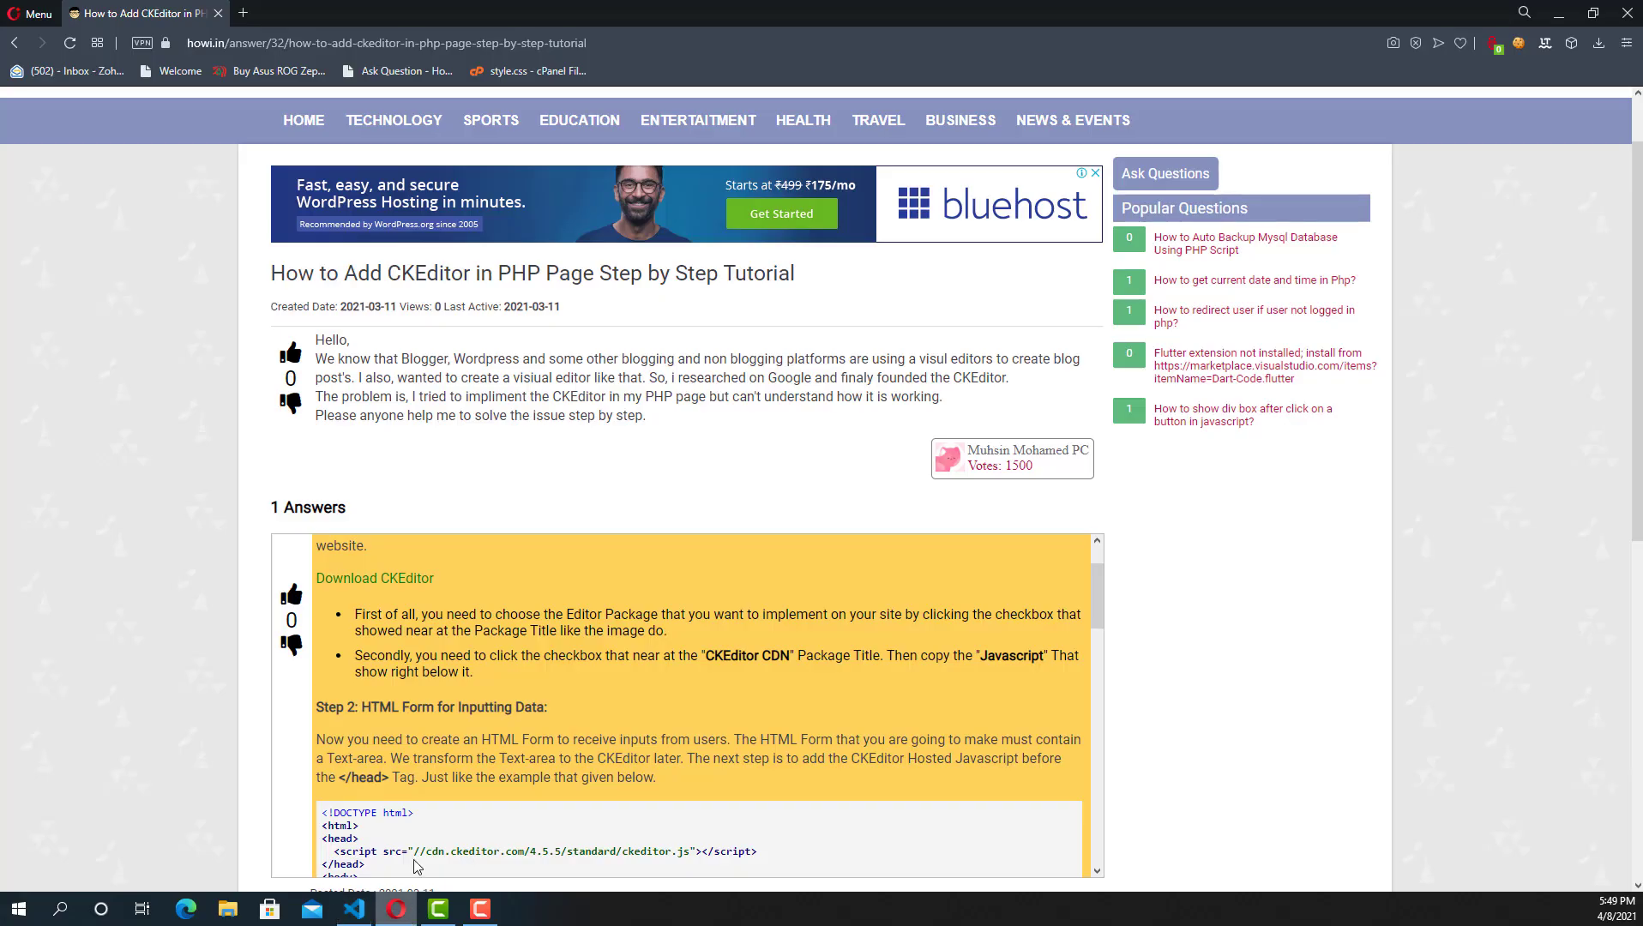
pyautogui.scroll(-3)
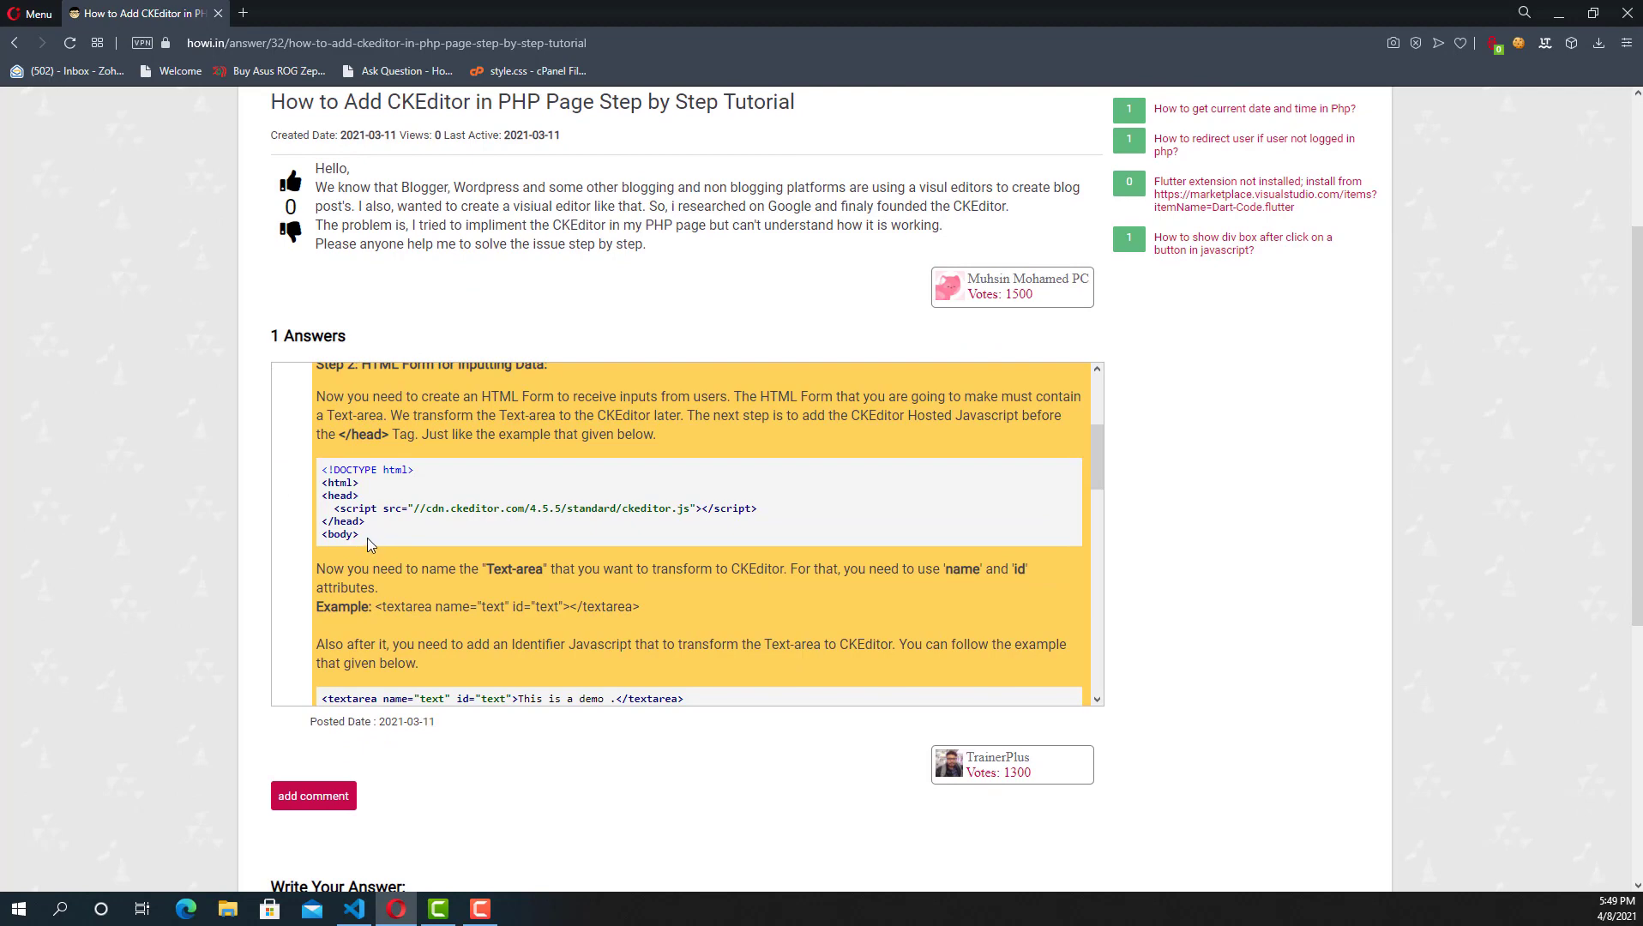
pyautogui.moveTo(322, 468); pyautogui.dragTo(359, 534)
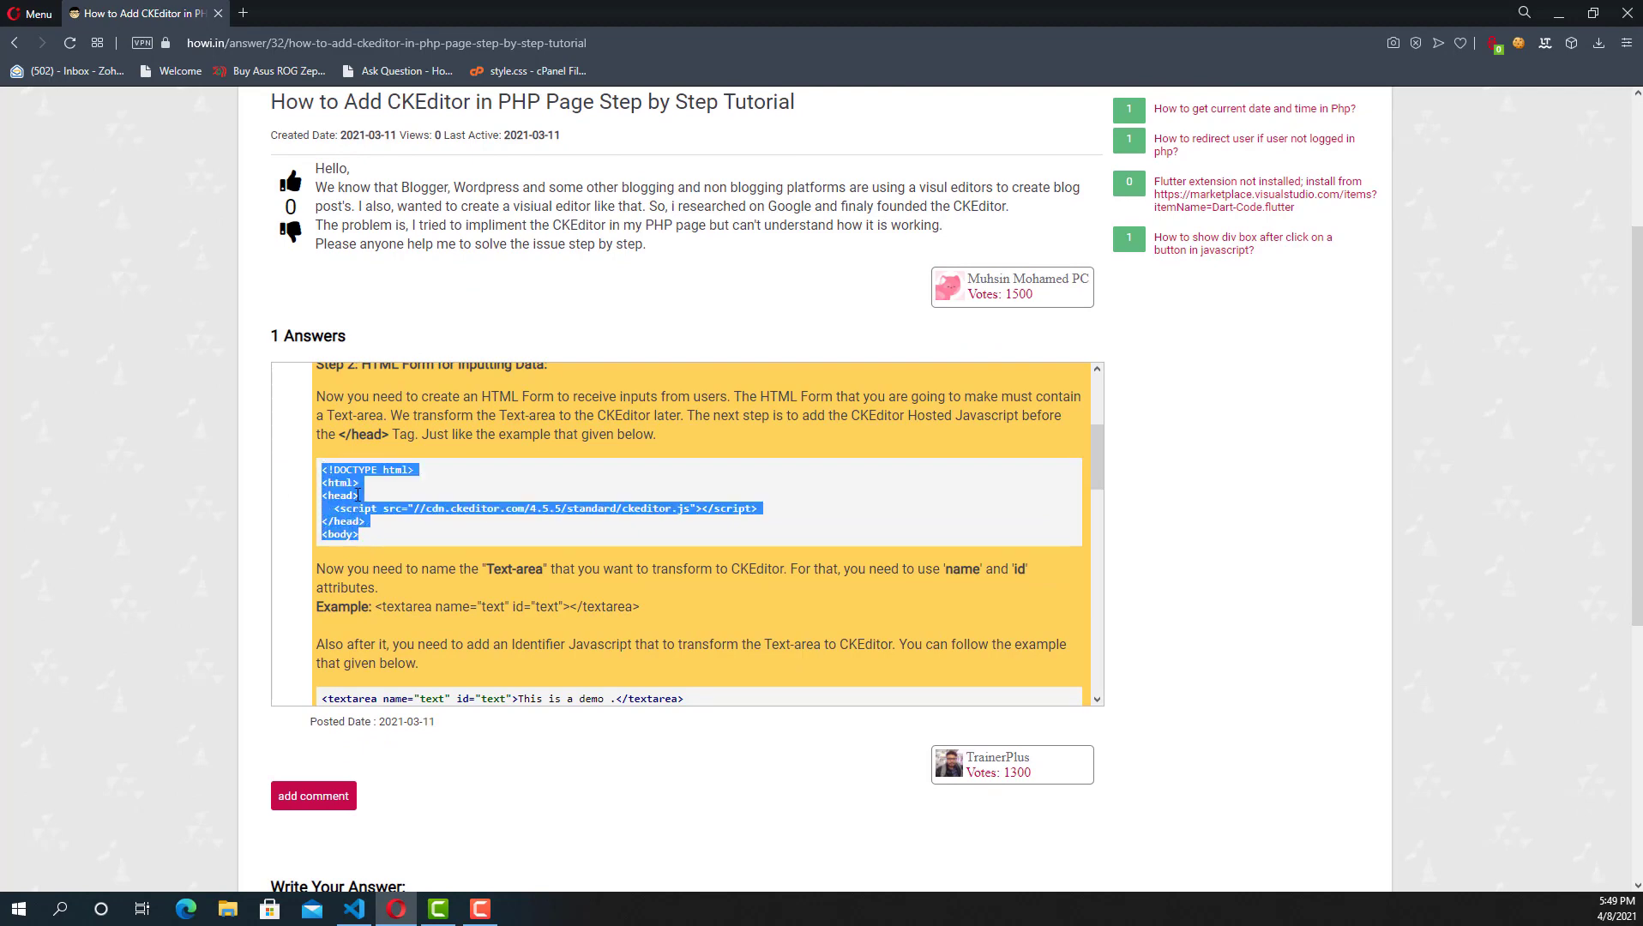
pyautogui.click(354, 908)
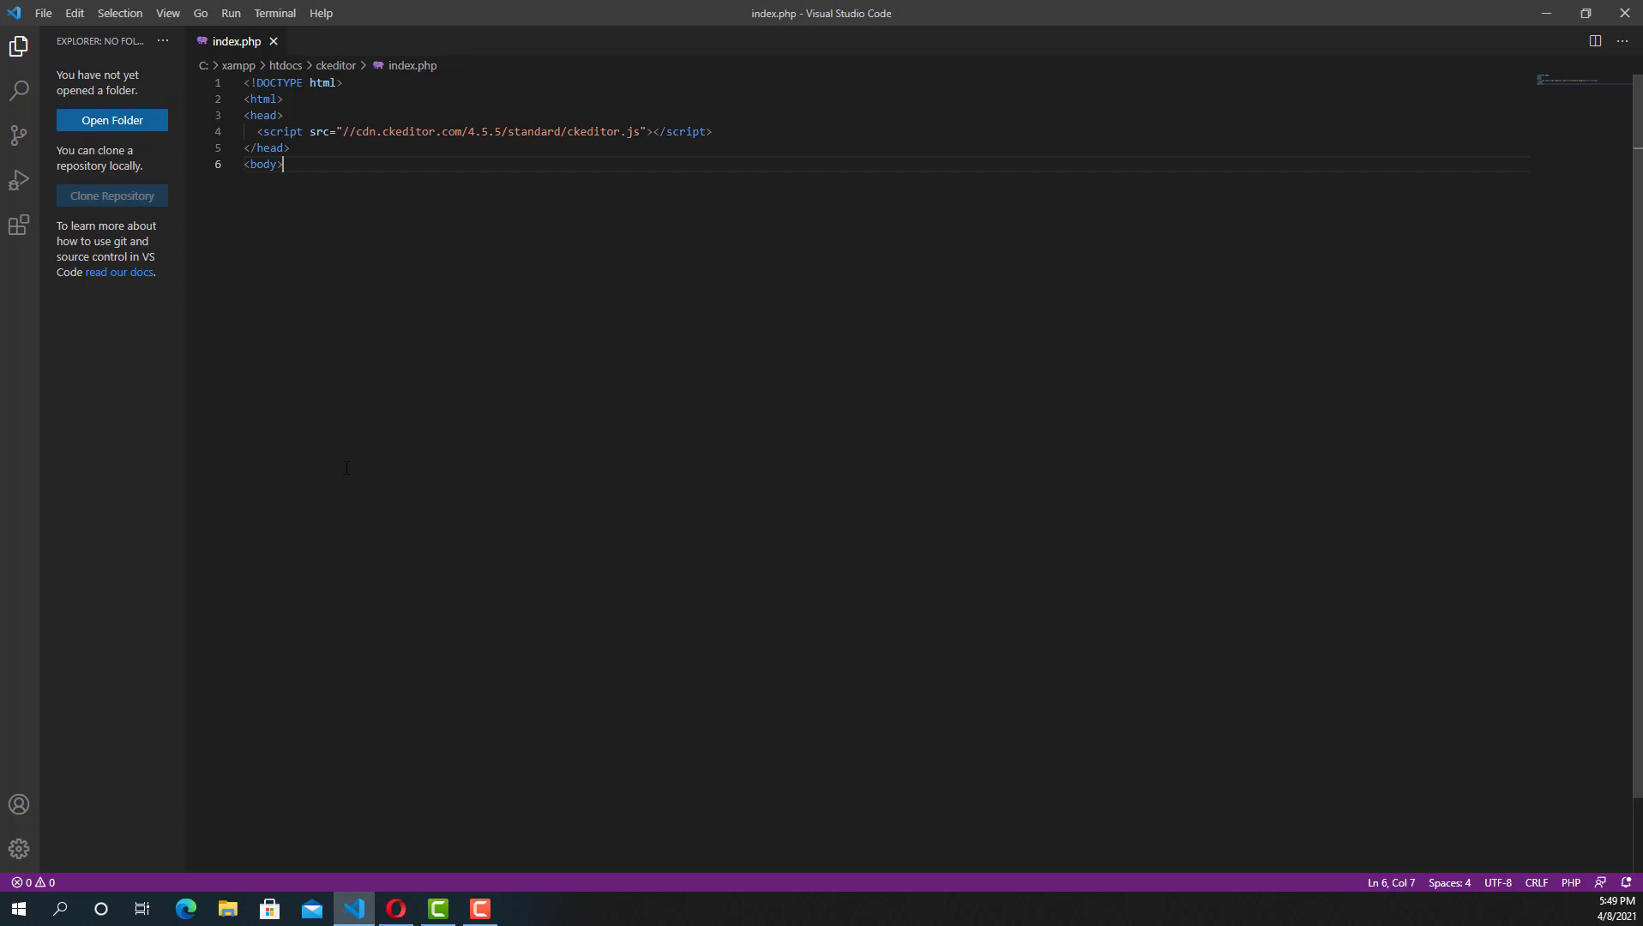
# Close the page with </body> and </html> and save index.php.
pyautogui.press('Enter')
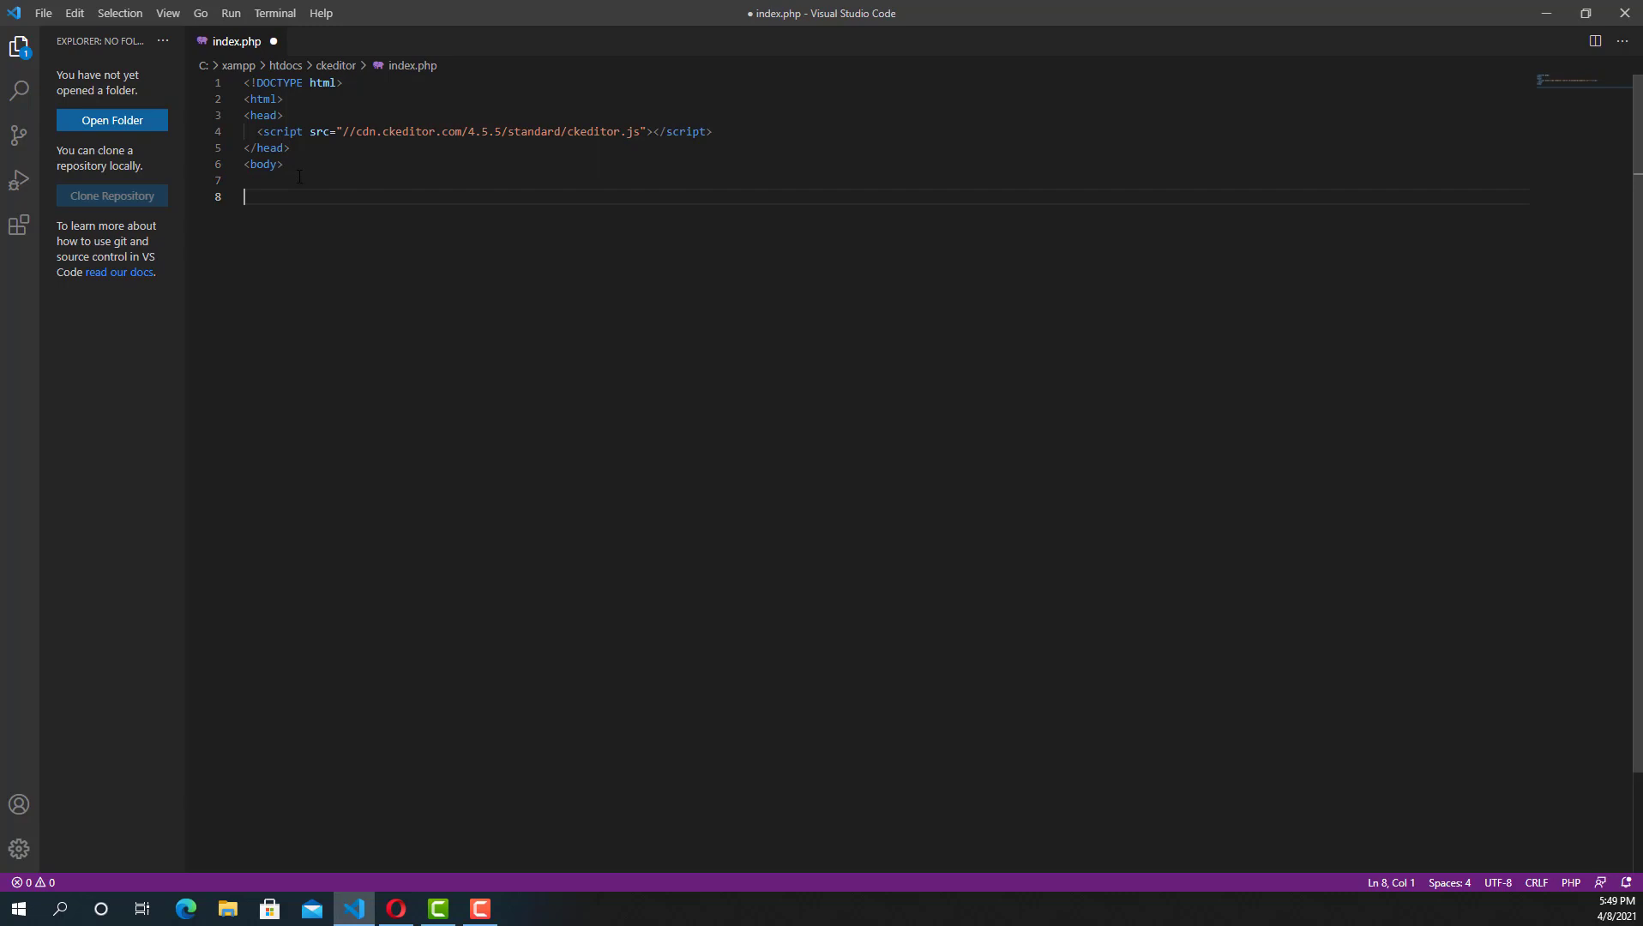
pyautogui.write('</body')
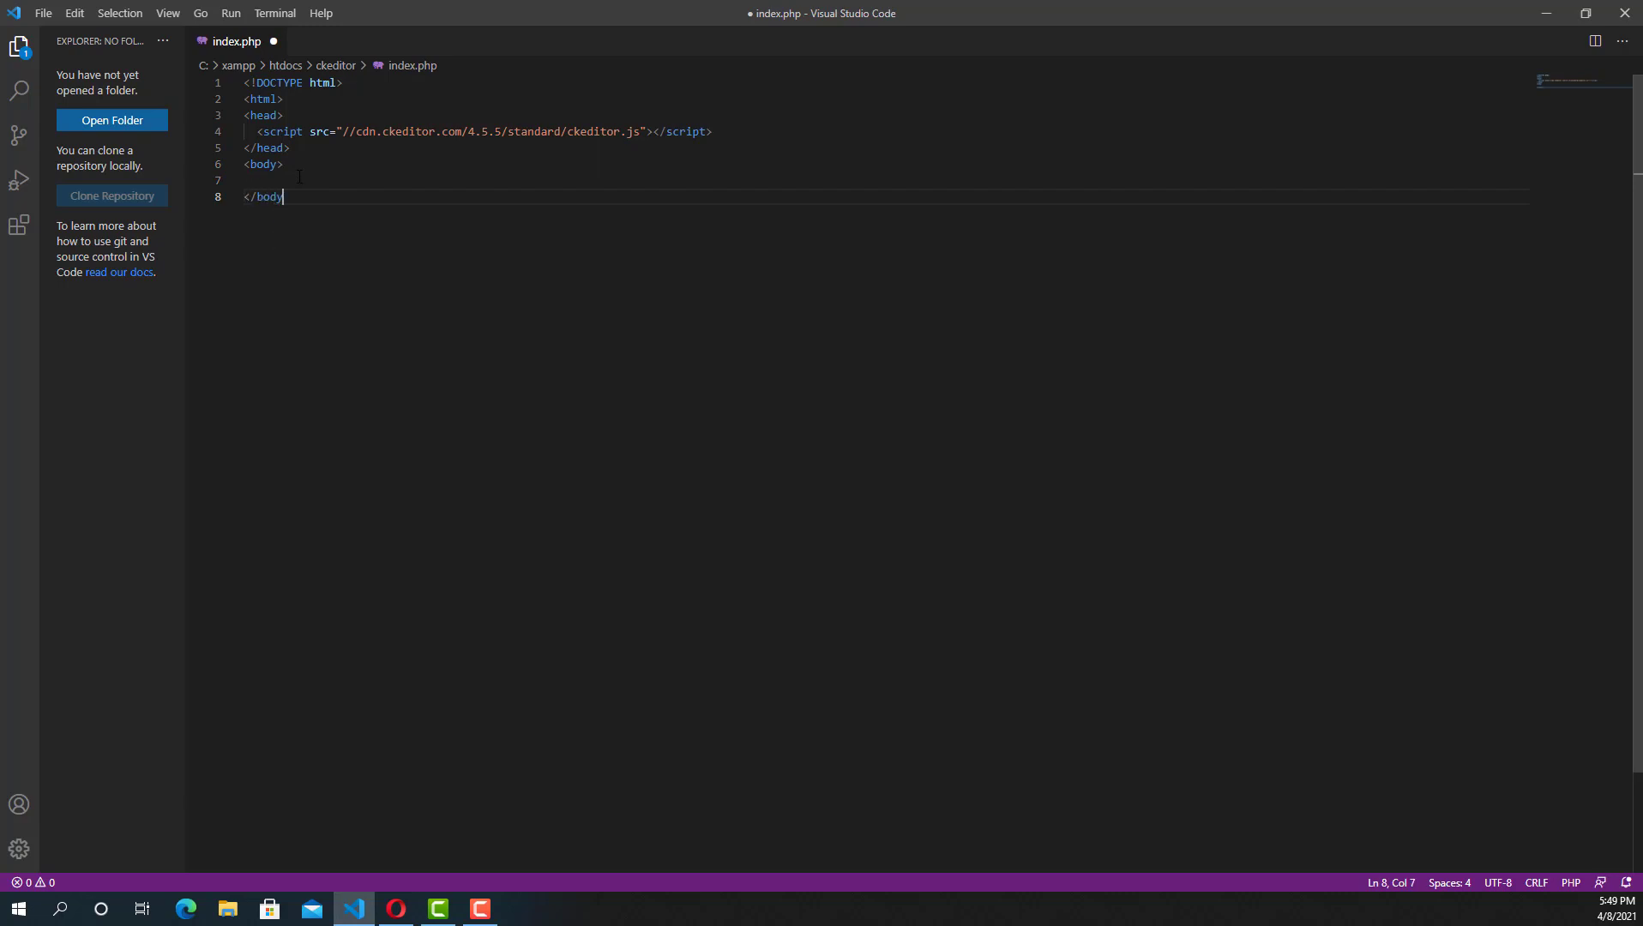
pyautogui.press('Enter')
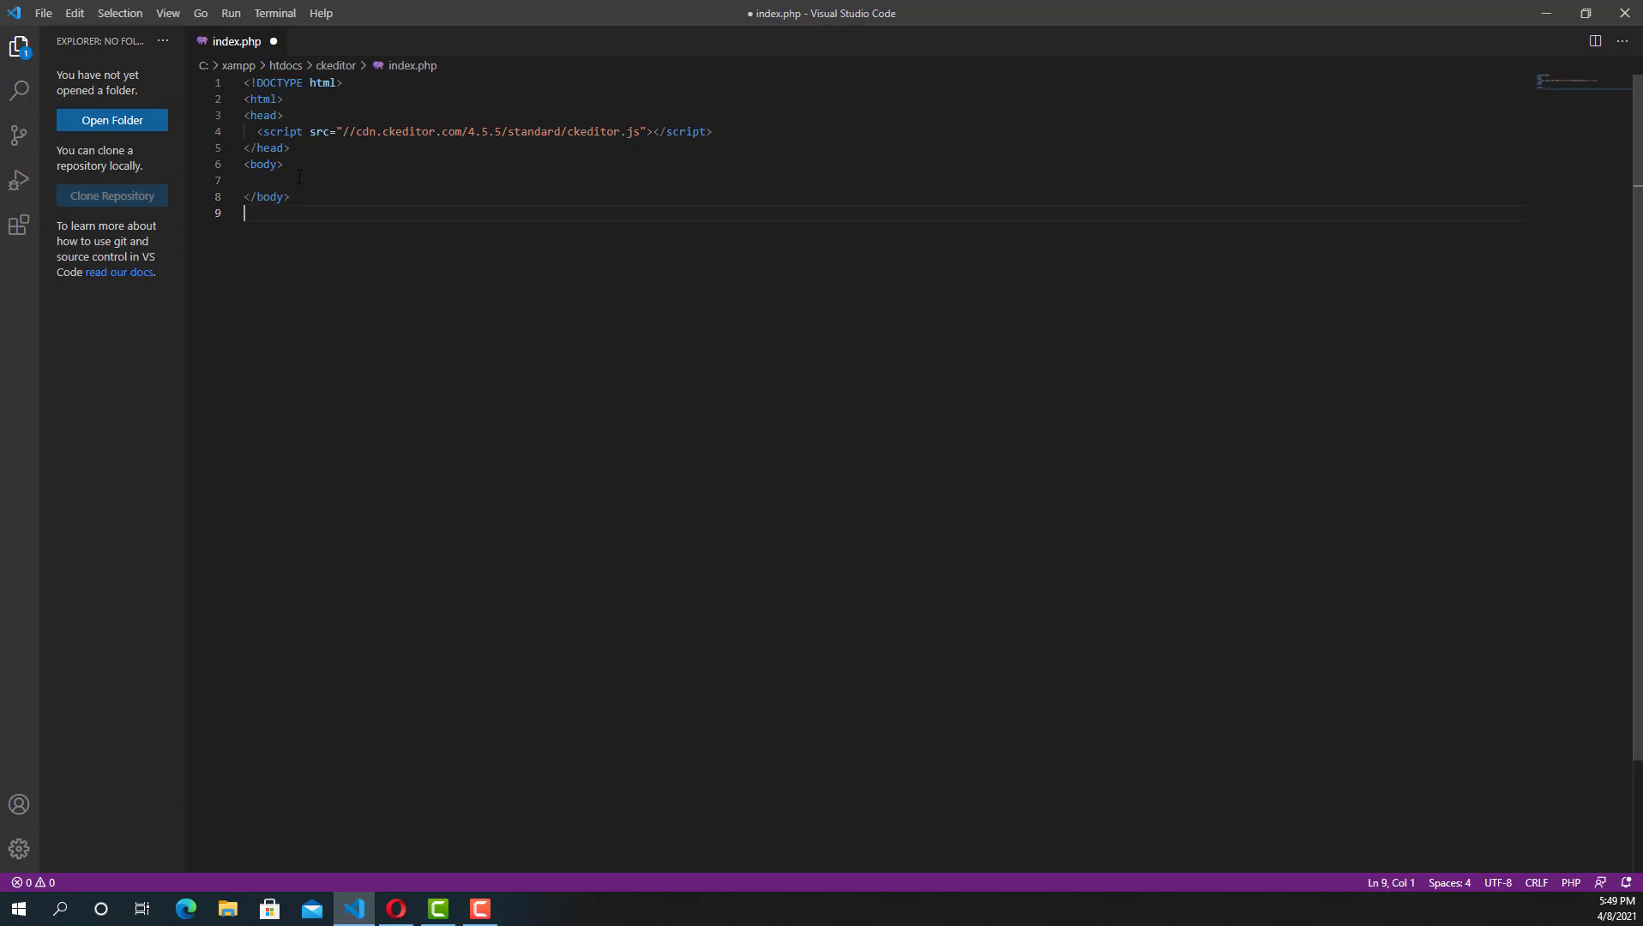
pyautogui.write('</ht')
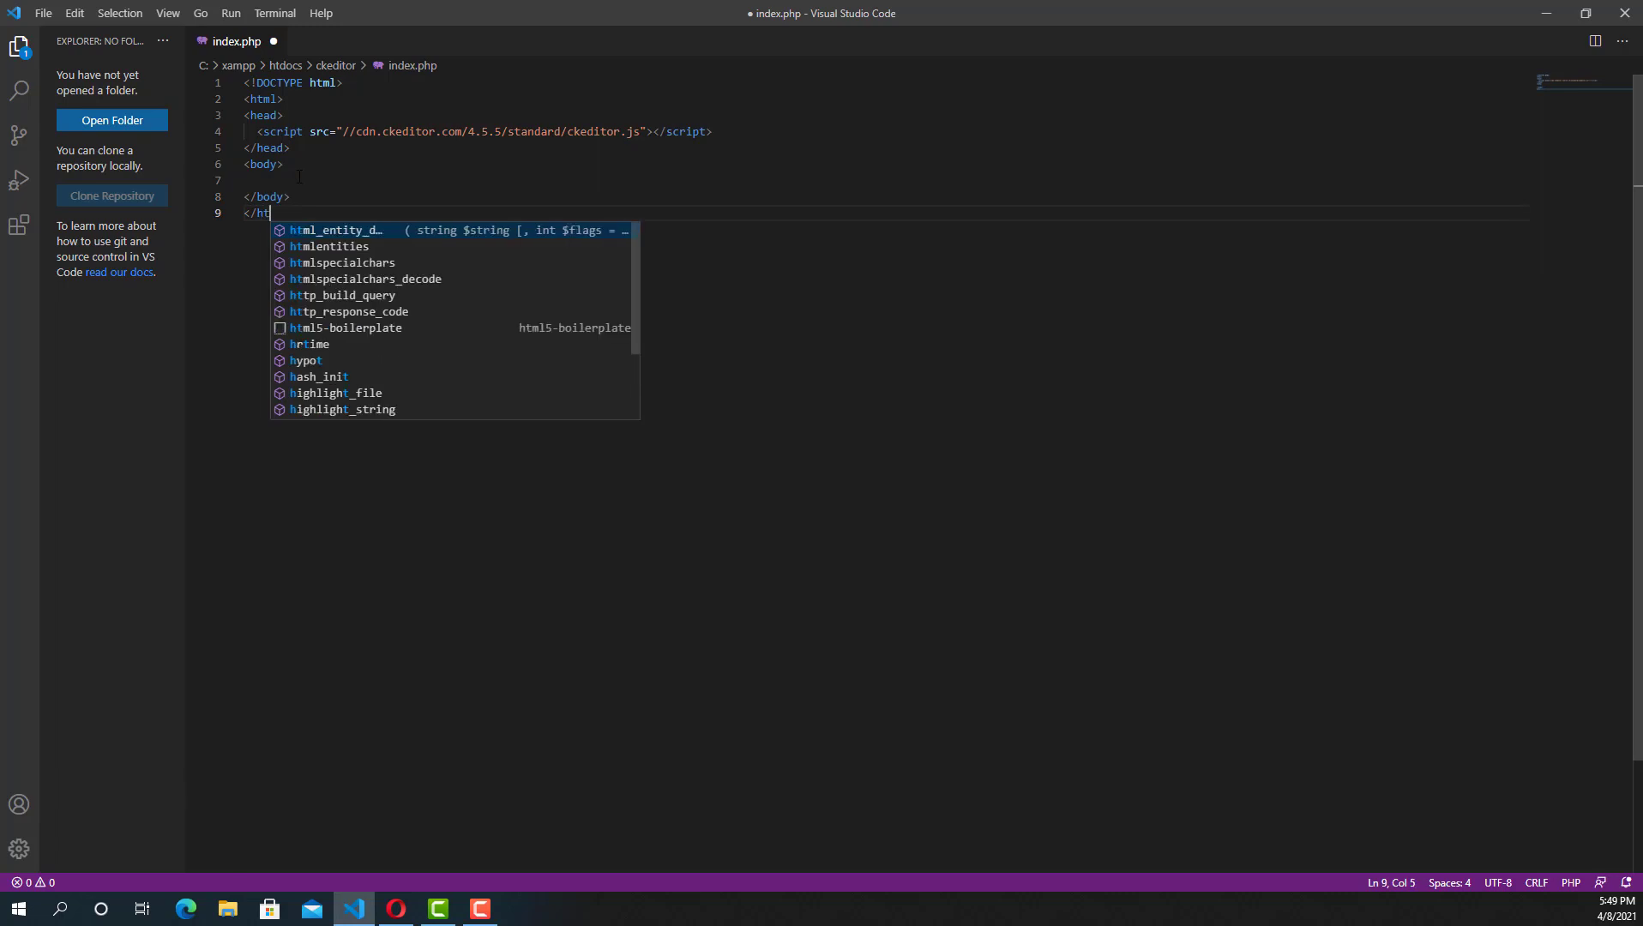
pyautogui.write('ml')
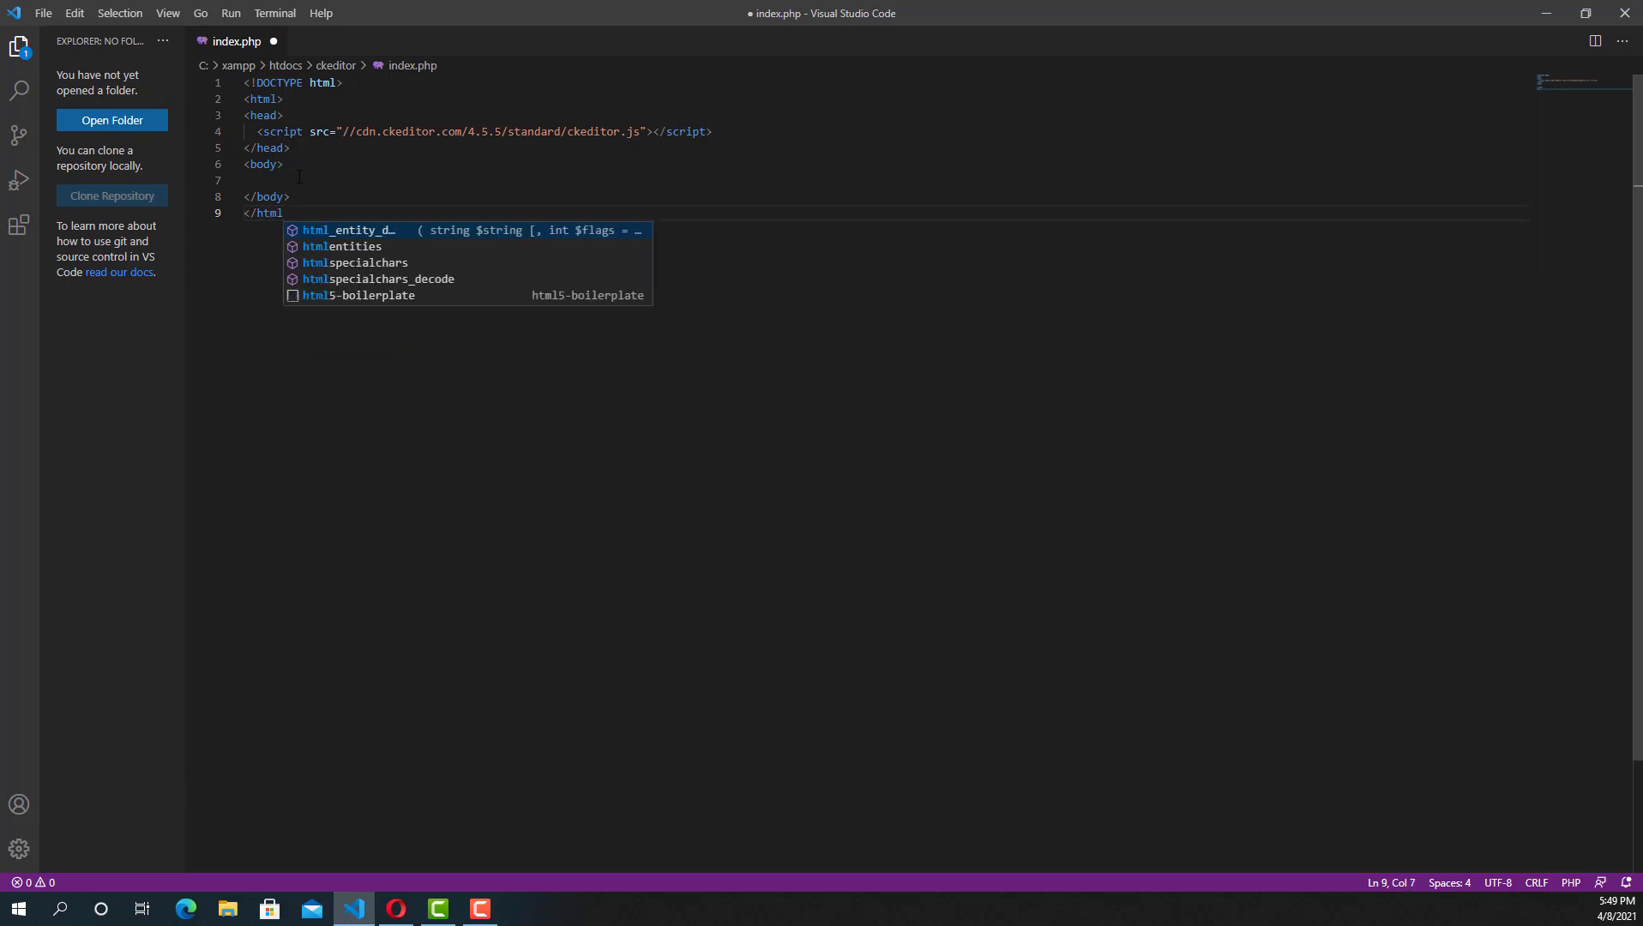
pyautogui.press('Escape')
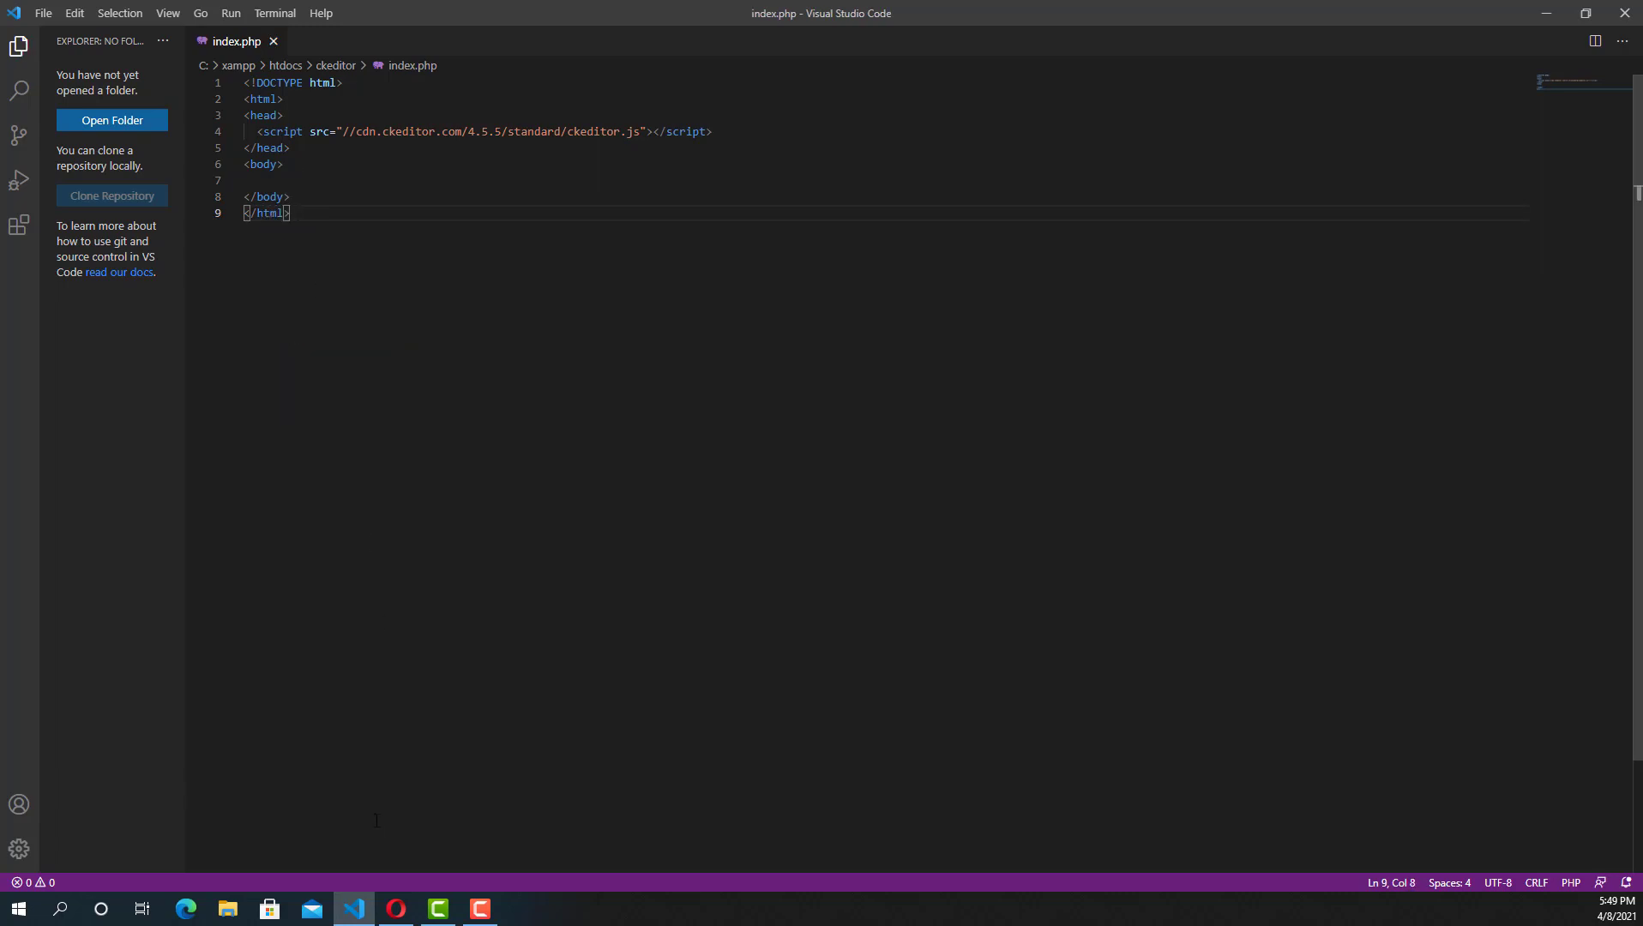
pyautogui.click(396, 908)
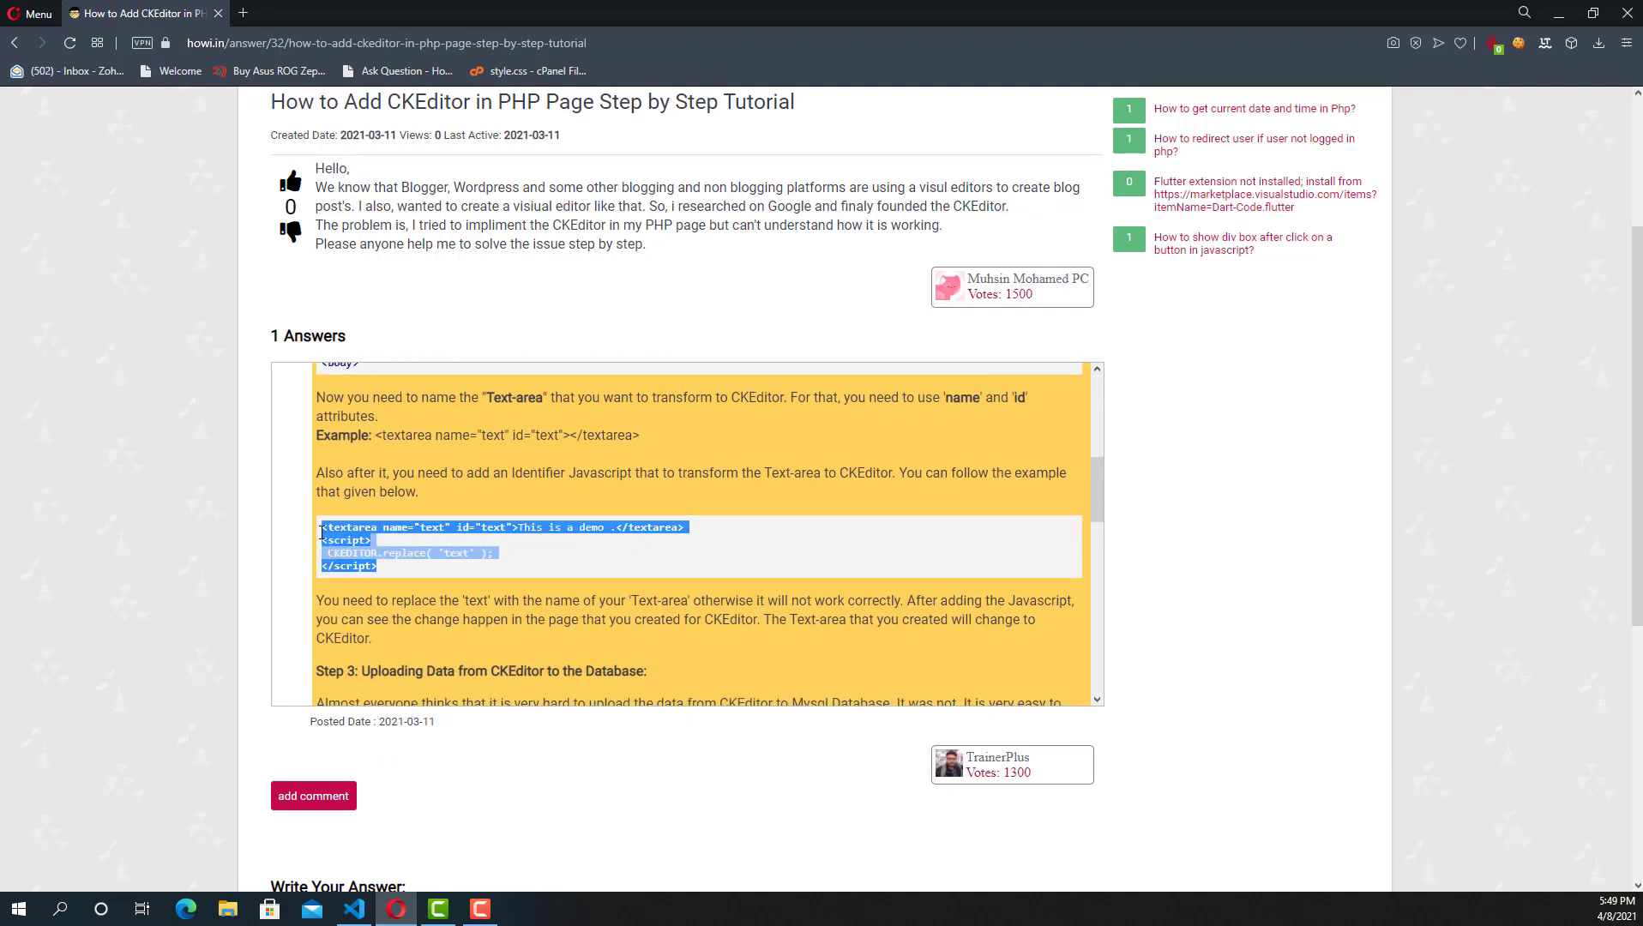
# Write a form element in the body with an empty action and method="post".
pyautogui.click(354, 908)
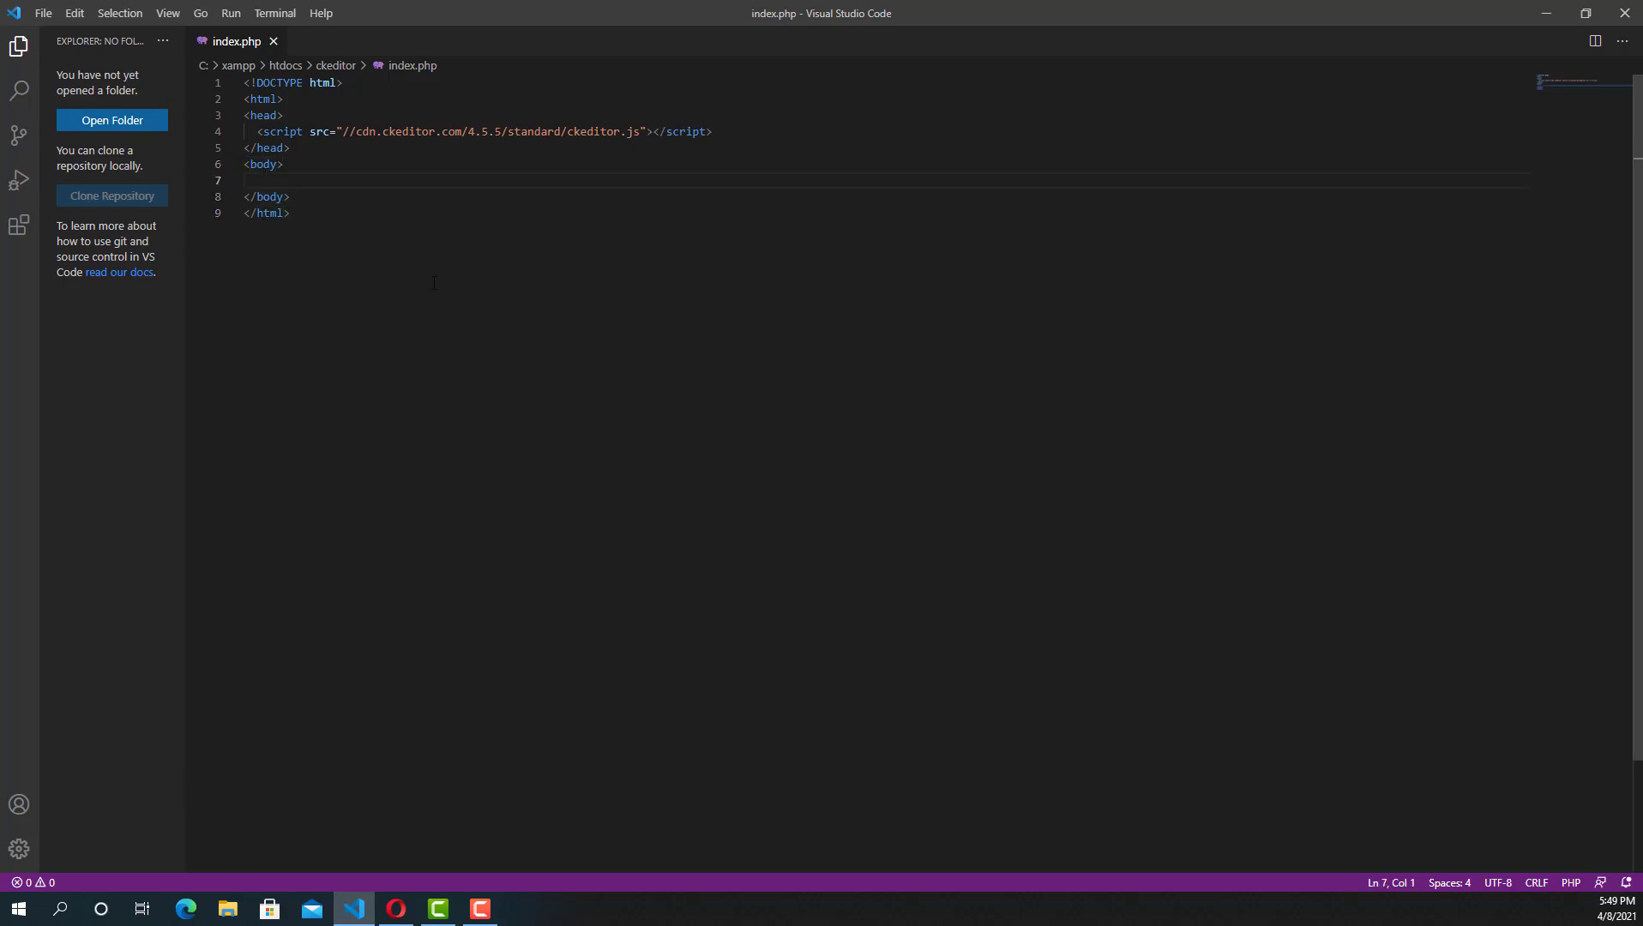
pyautogui.write('<form')
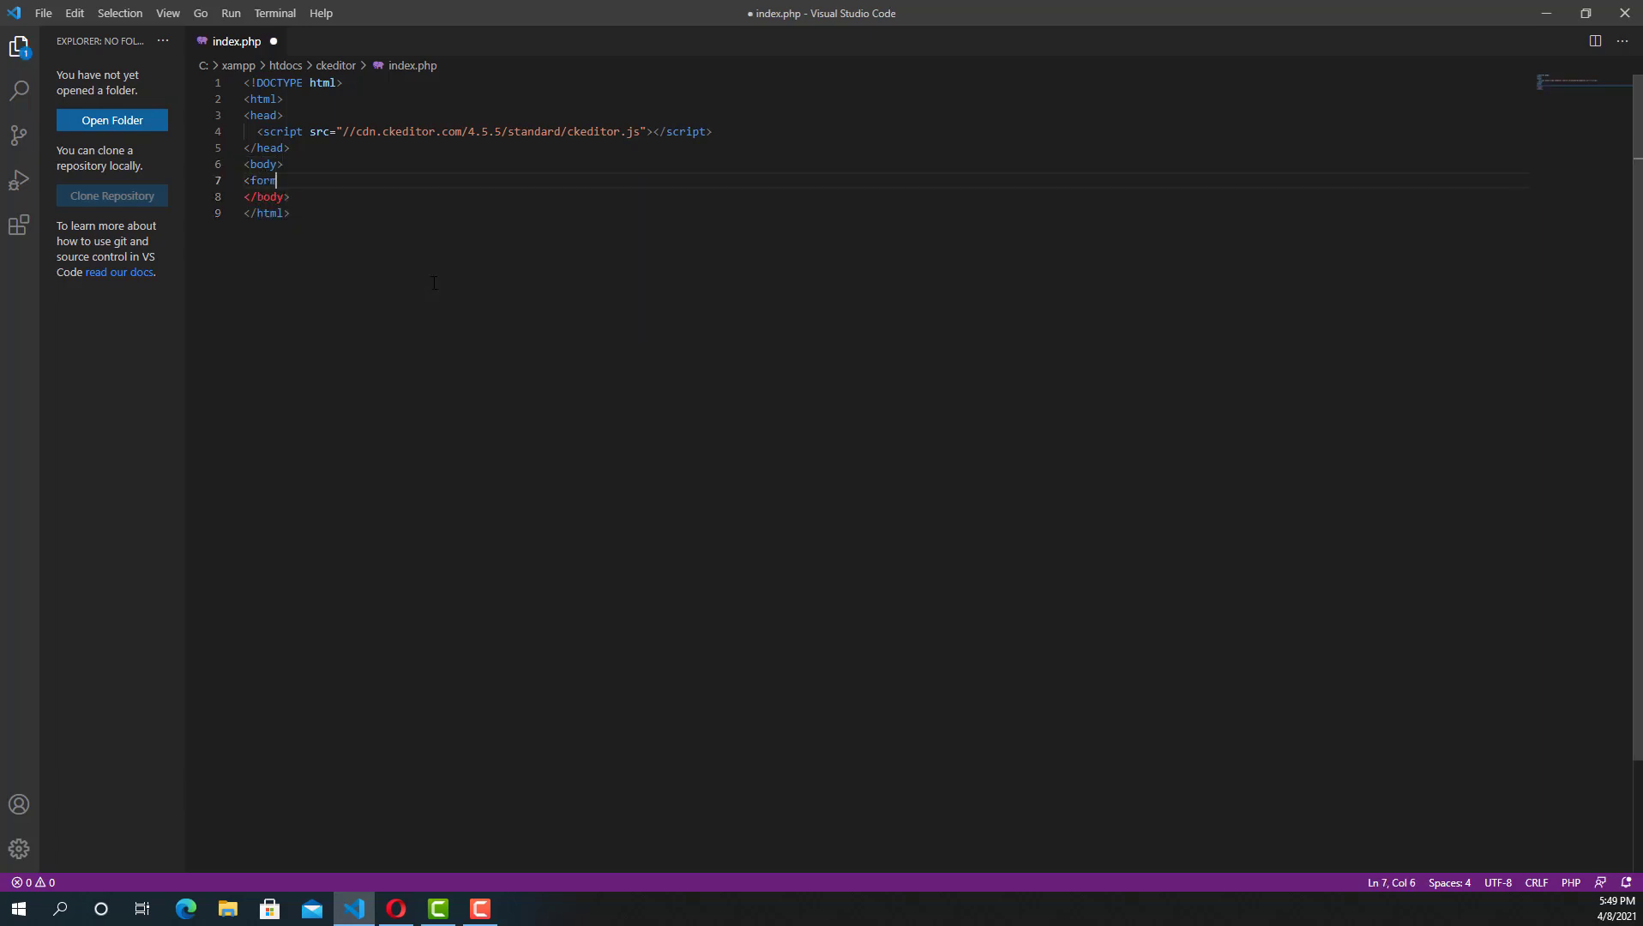
pyautogui.write('action=')
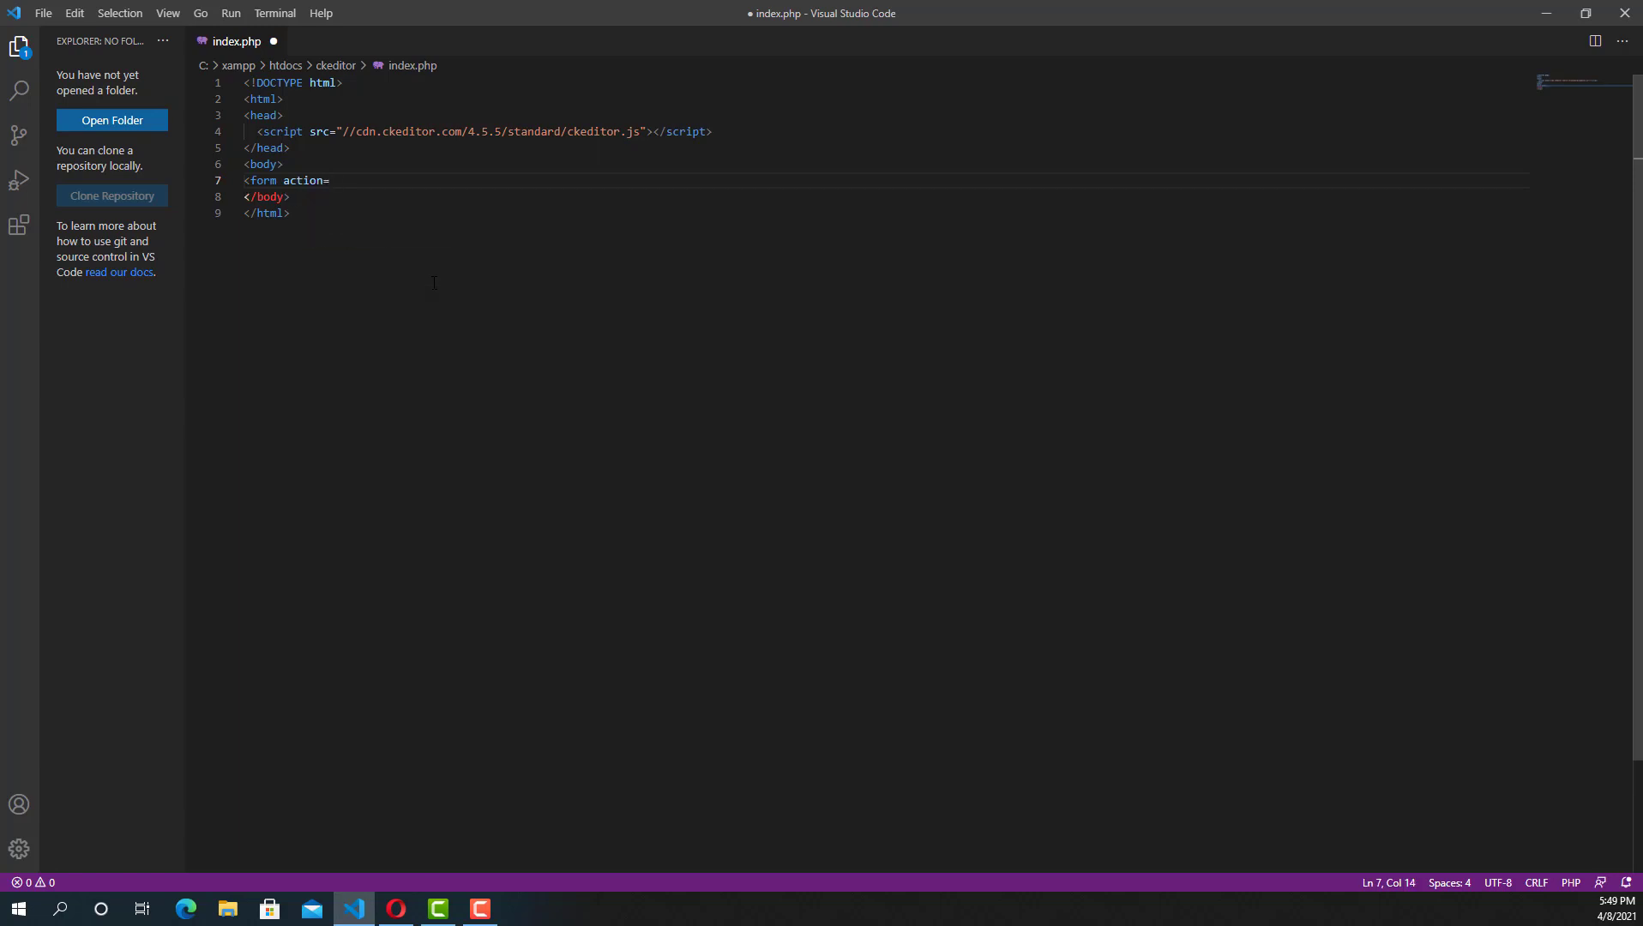
pyautogui.write('"" method="')
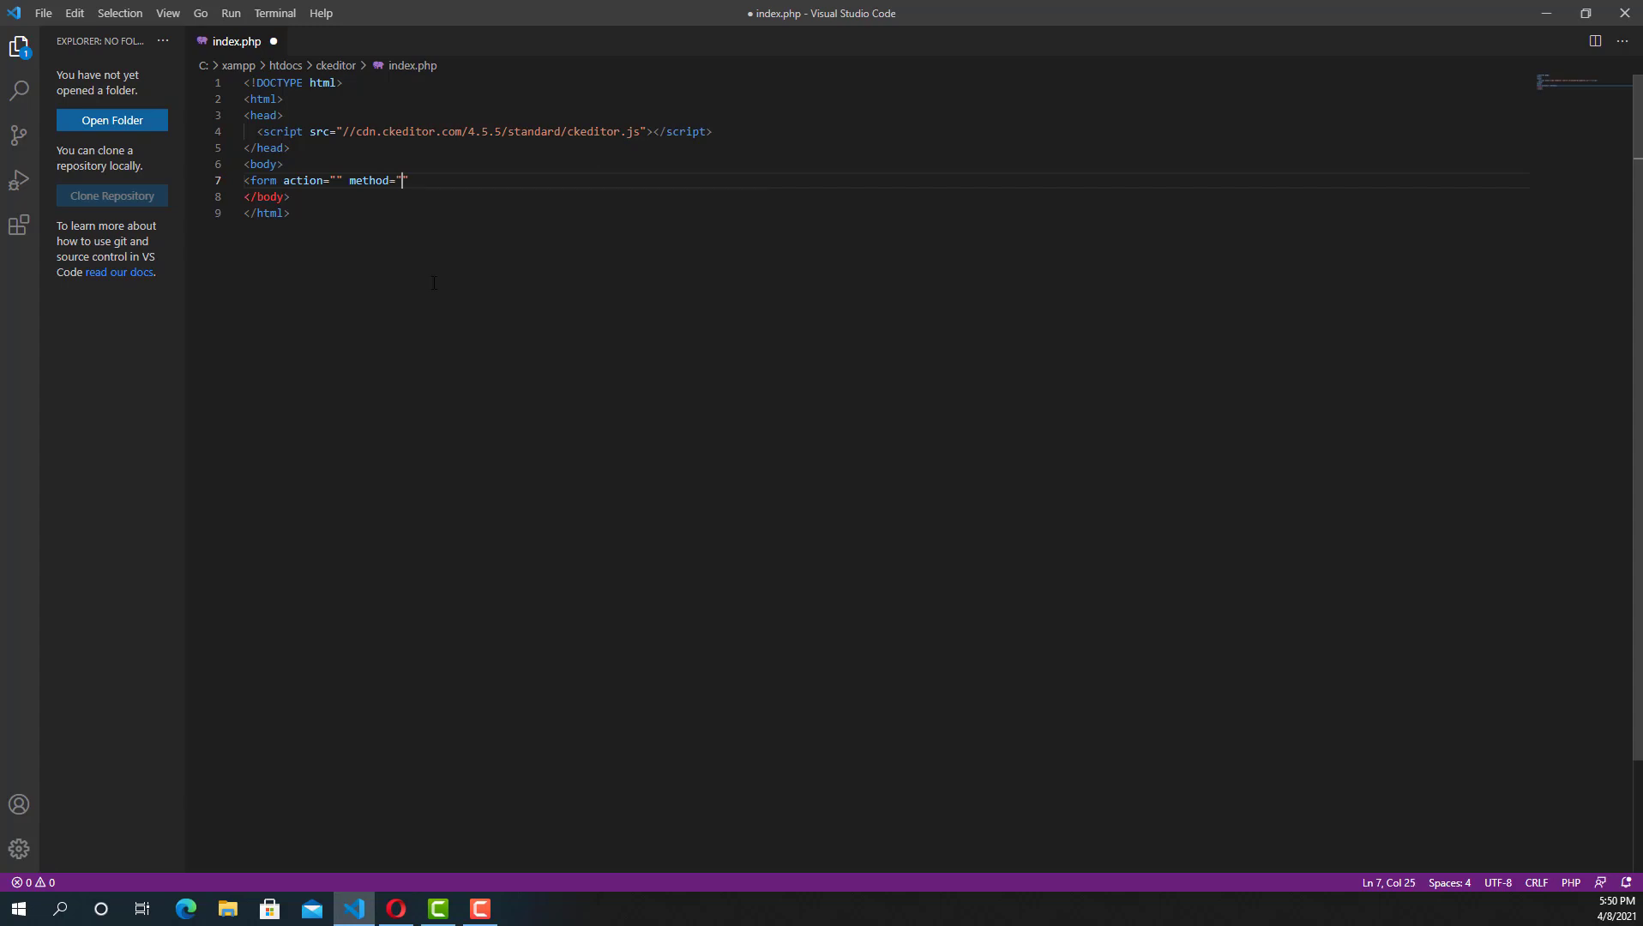
pyautogui.write('post')
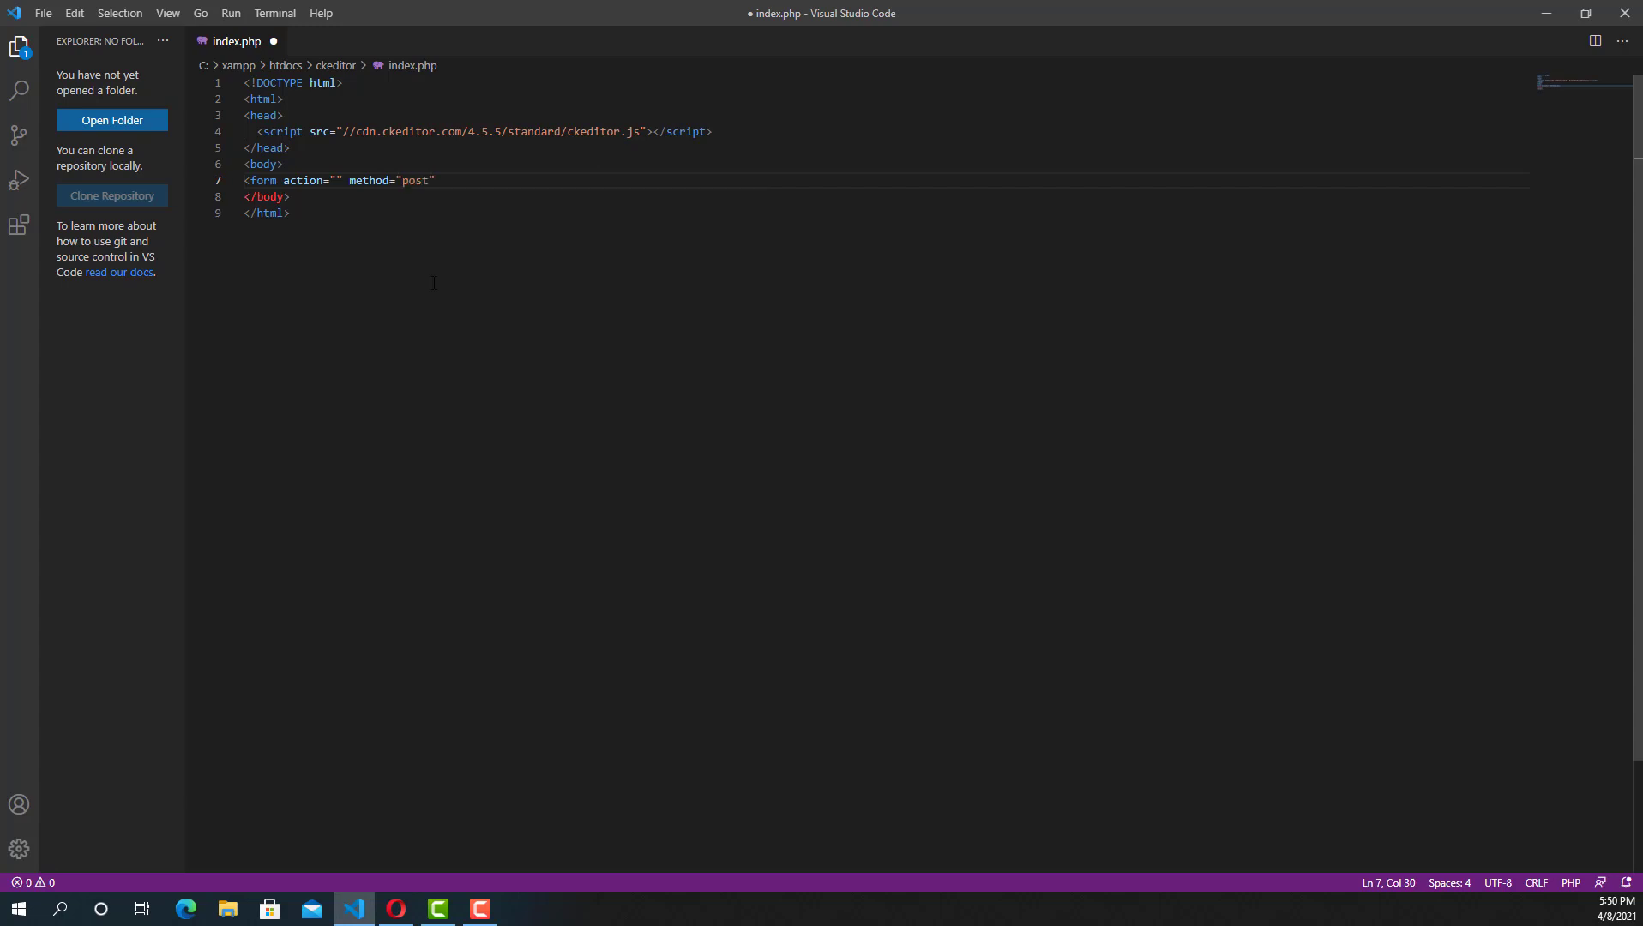
pyautogui.write('</')
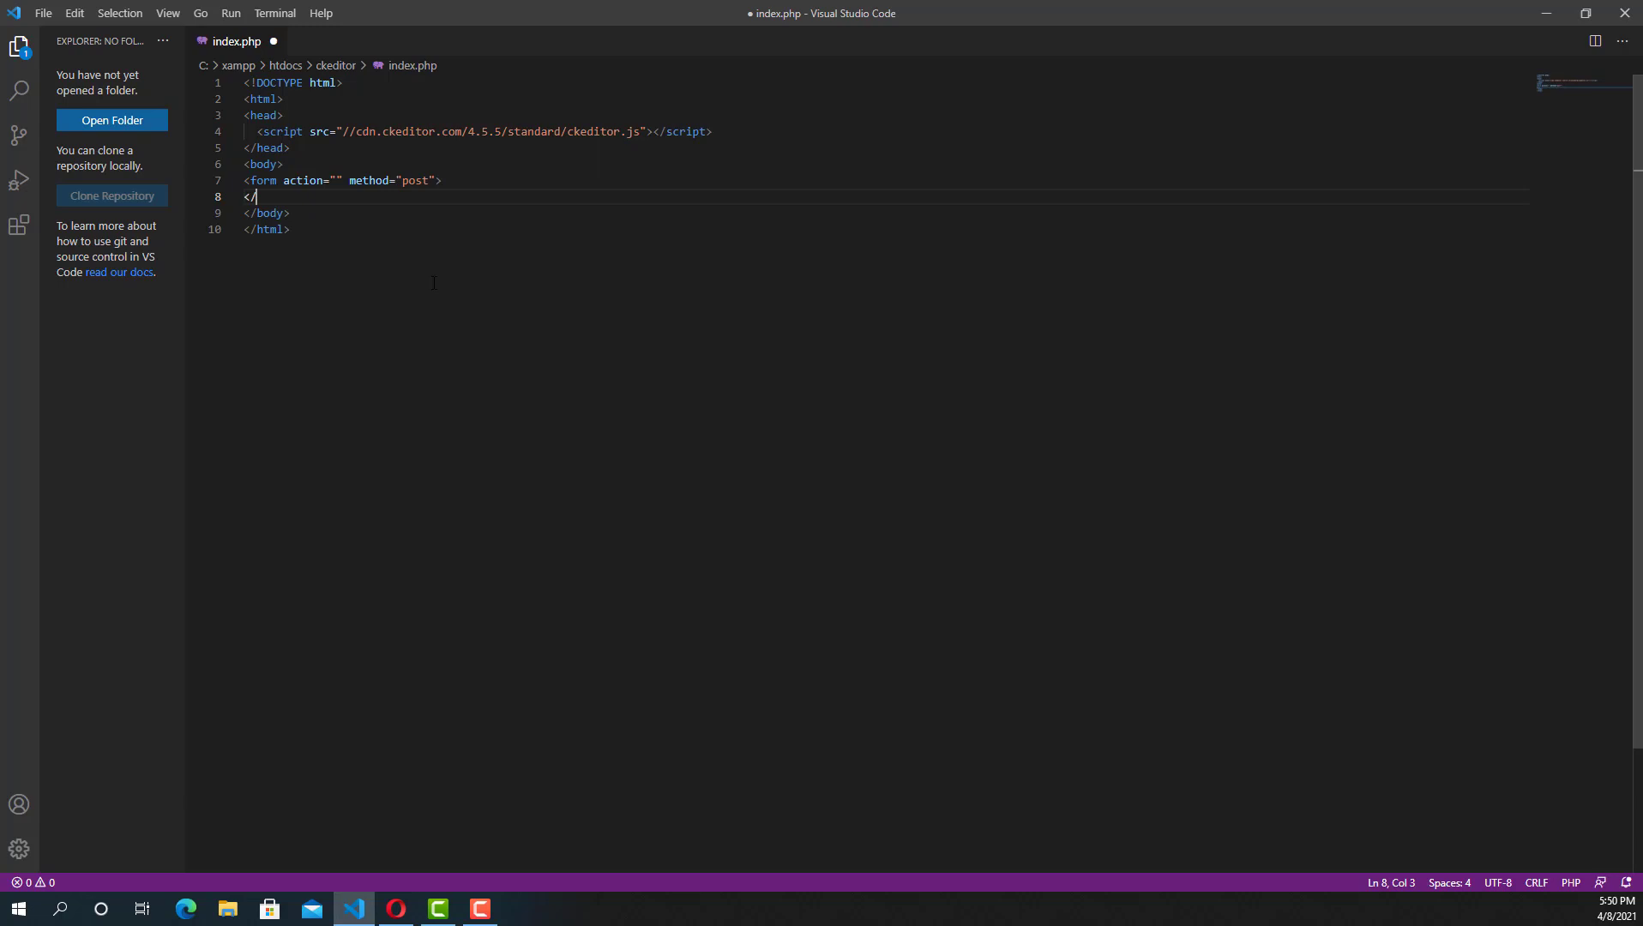
pyautogui.write('form>')
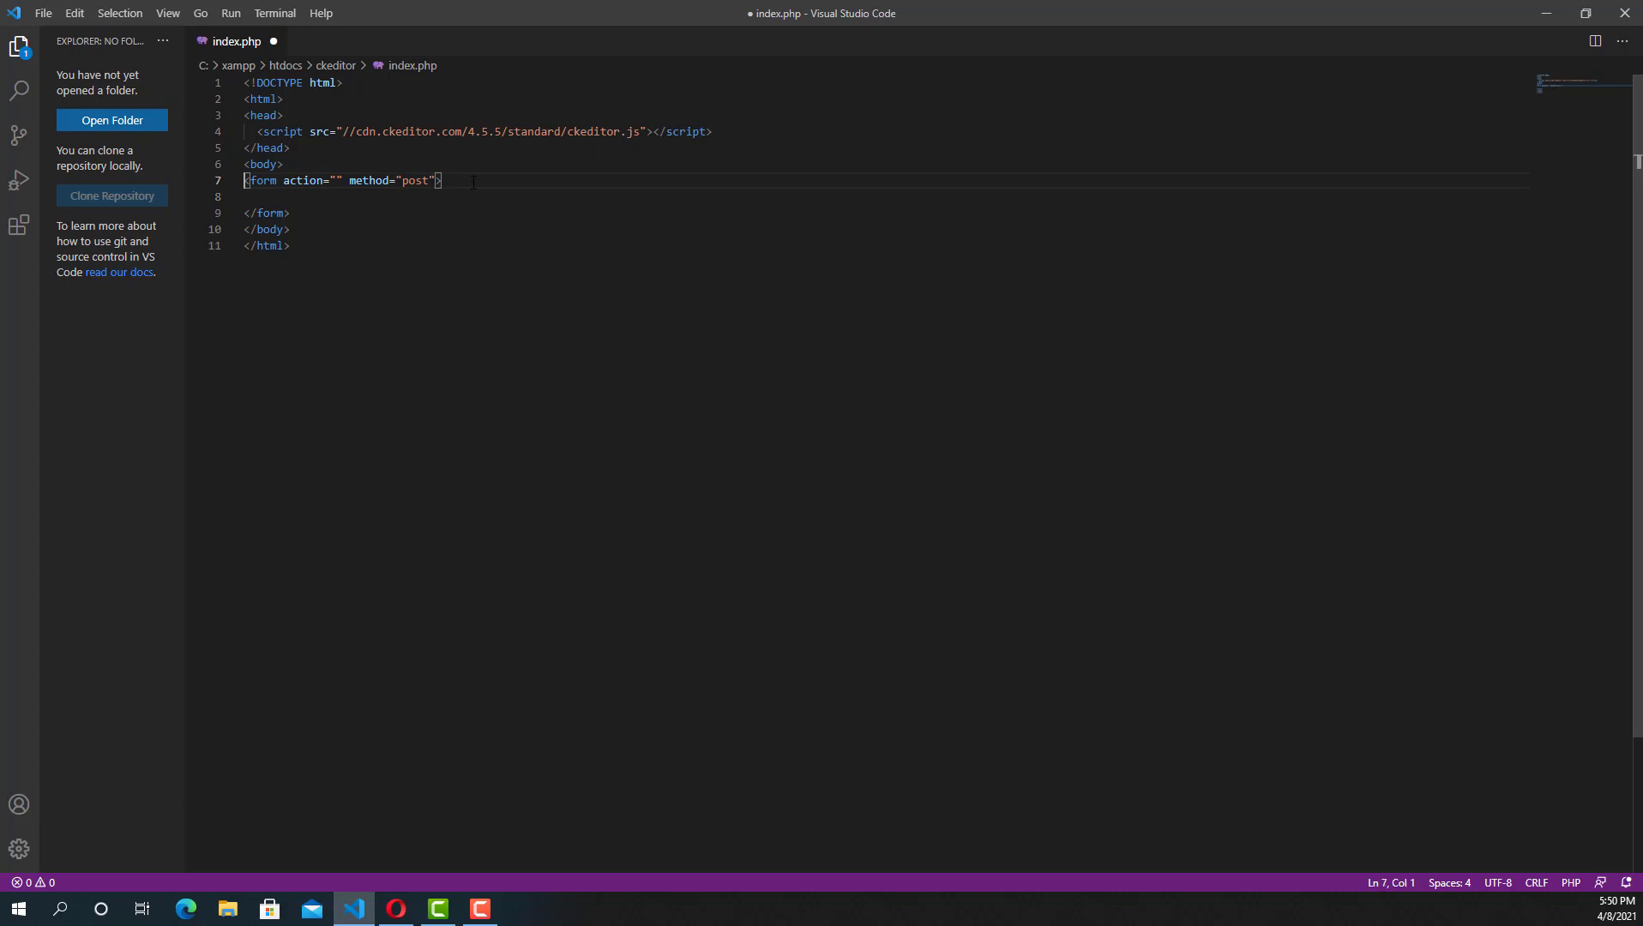
# Fill the form's action attribute with action.php and save index.php.
pyautogui.click(438, 180)
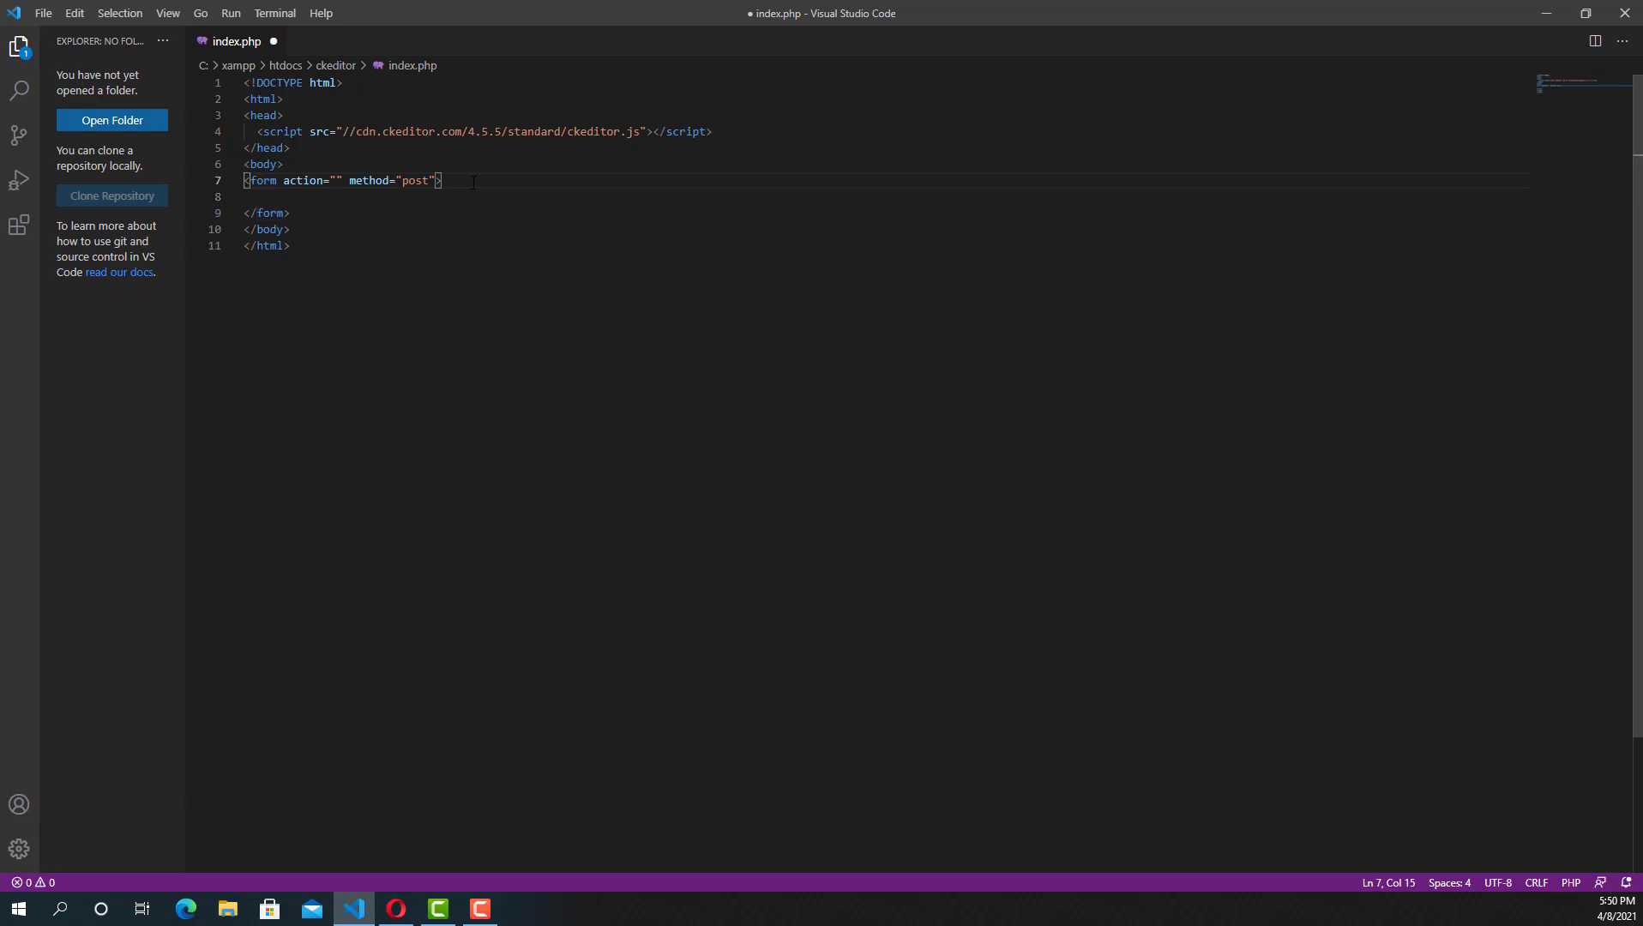
pyautogui.write('/act')
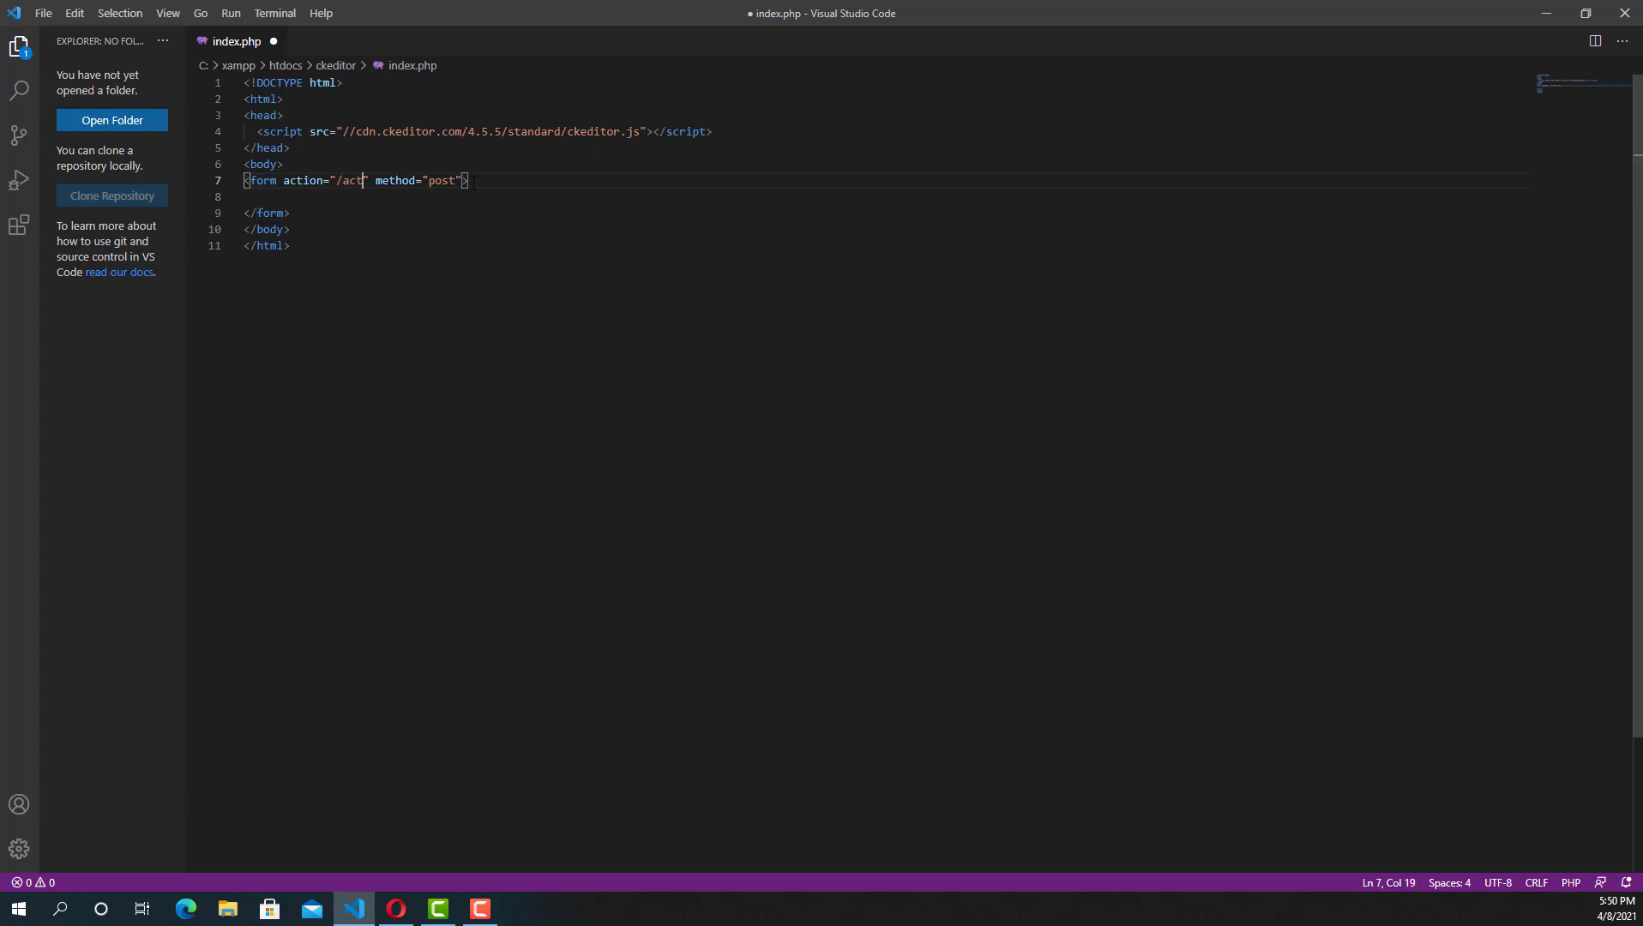
pyautogui.write('ion.php')
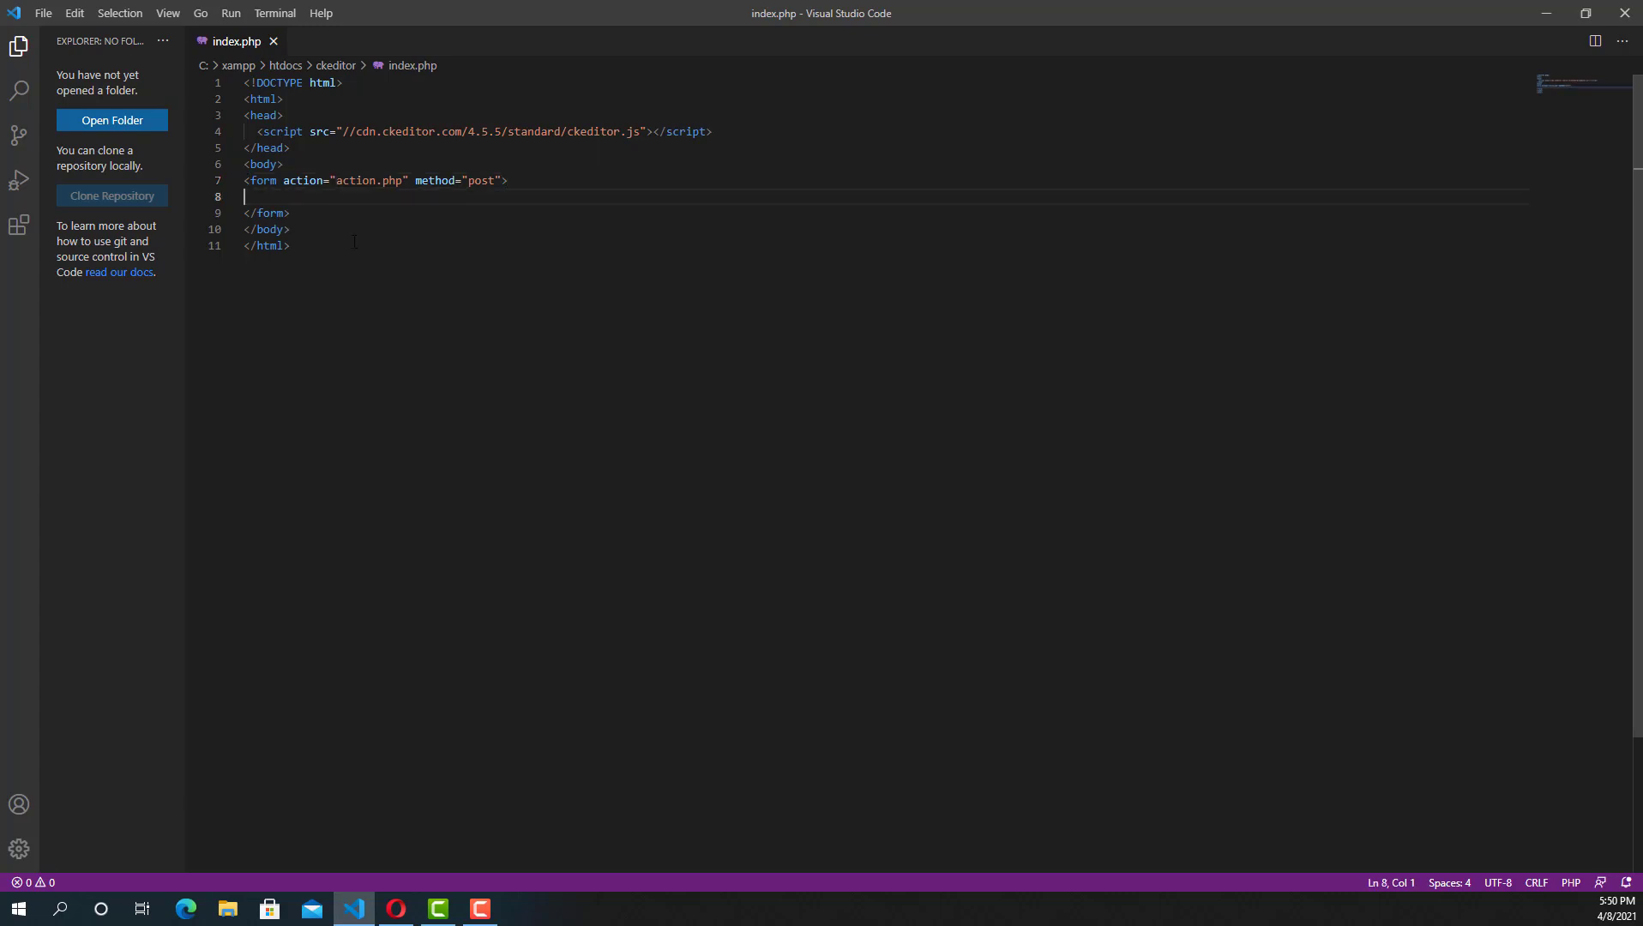
pyautogui.click(395, 908)
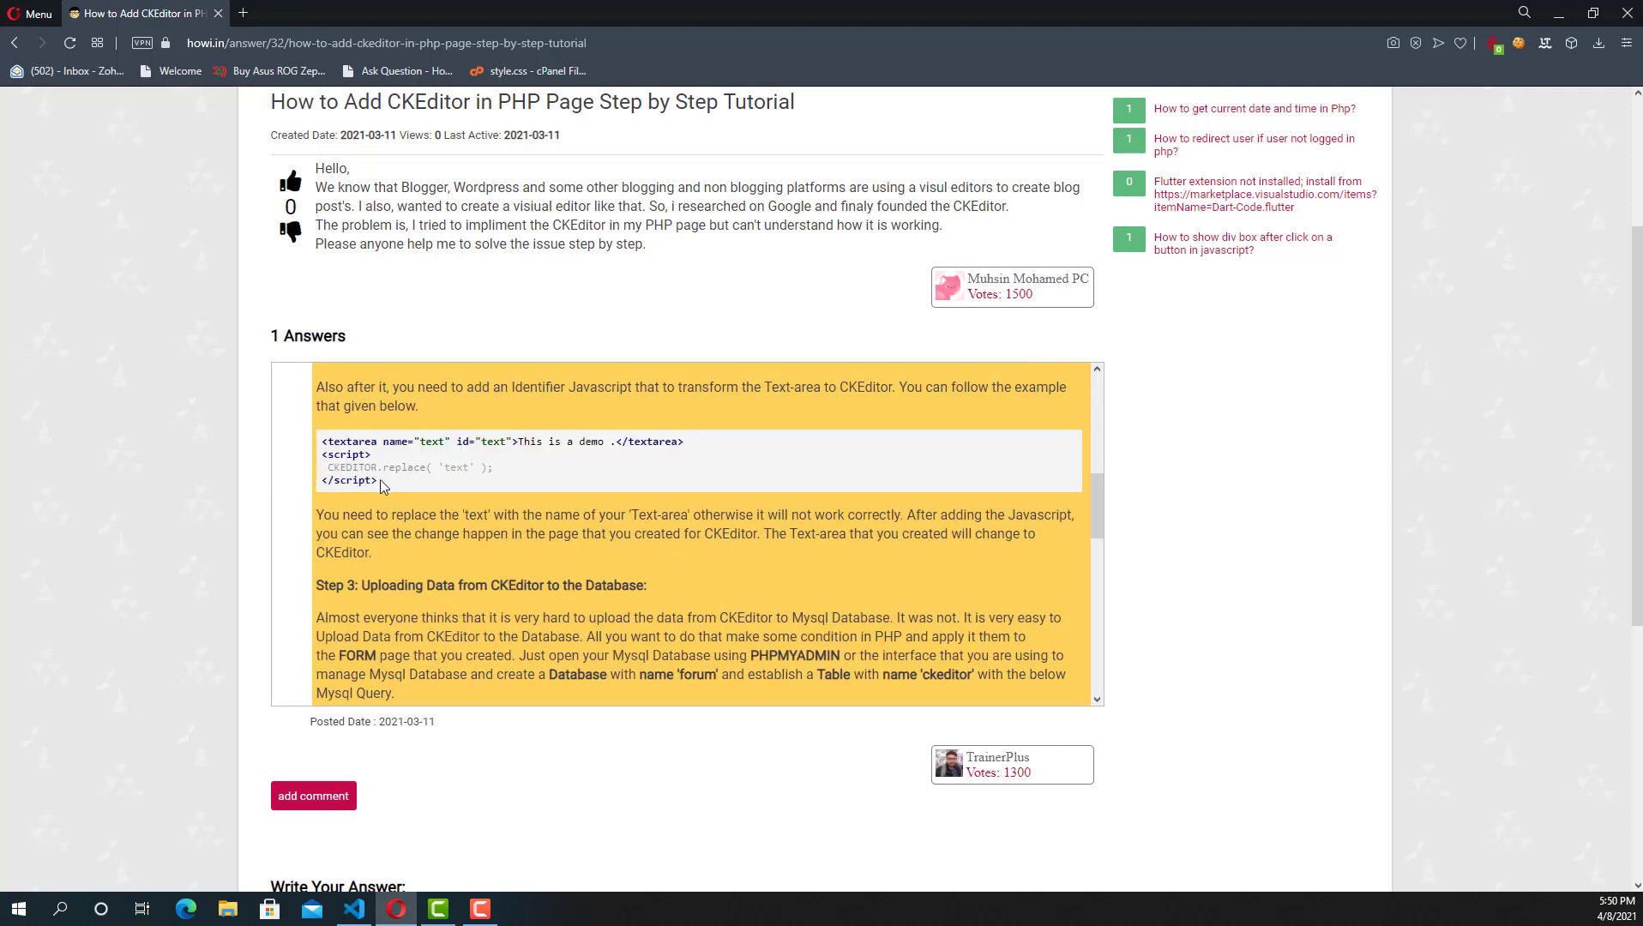
# Paste the demo textarea named text inside the form and the CKEDITOR.replace script after it.
pyautogui.moveTo(320, 453); pyautogui.dragTo(378, 481)
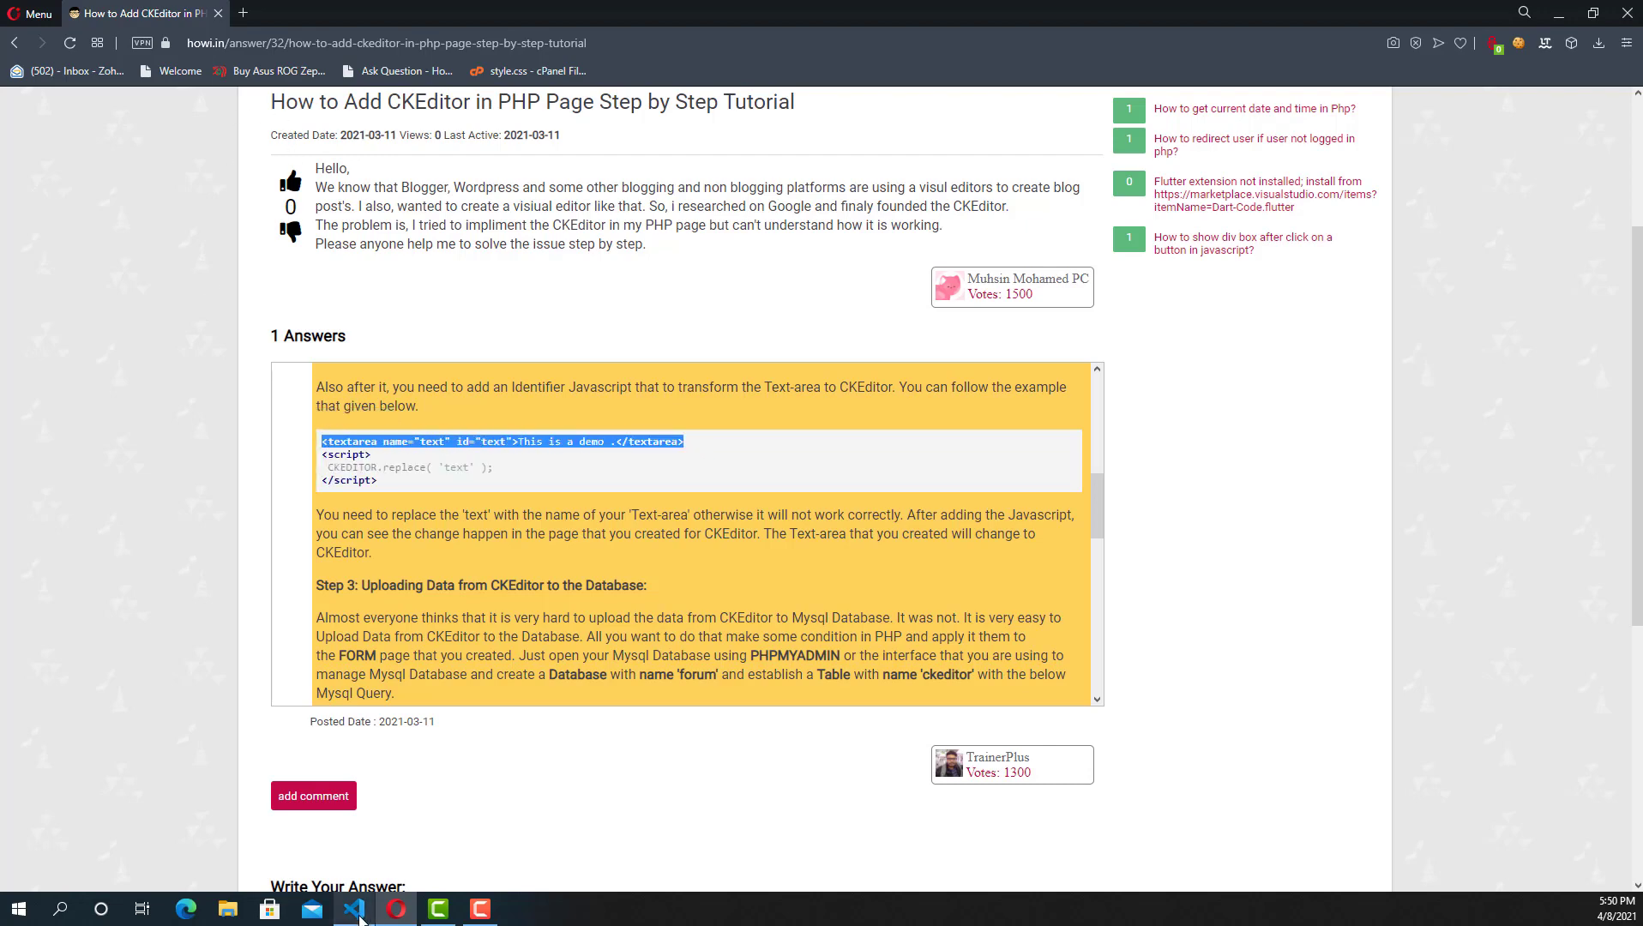
pyautogui.click(353, 908)
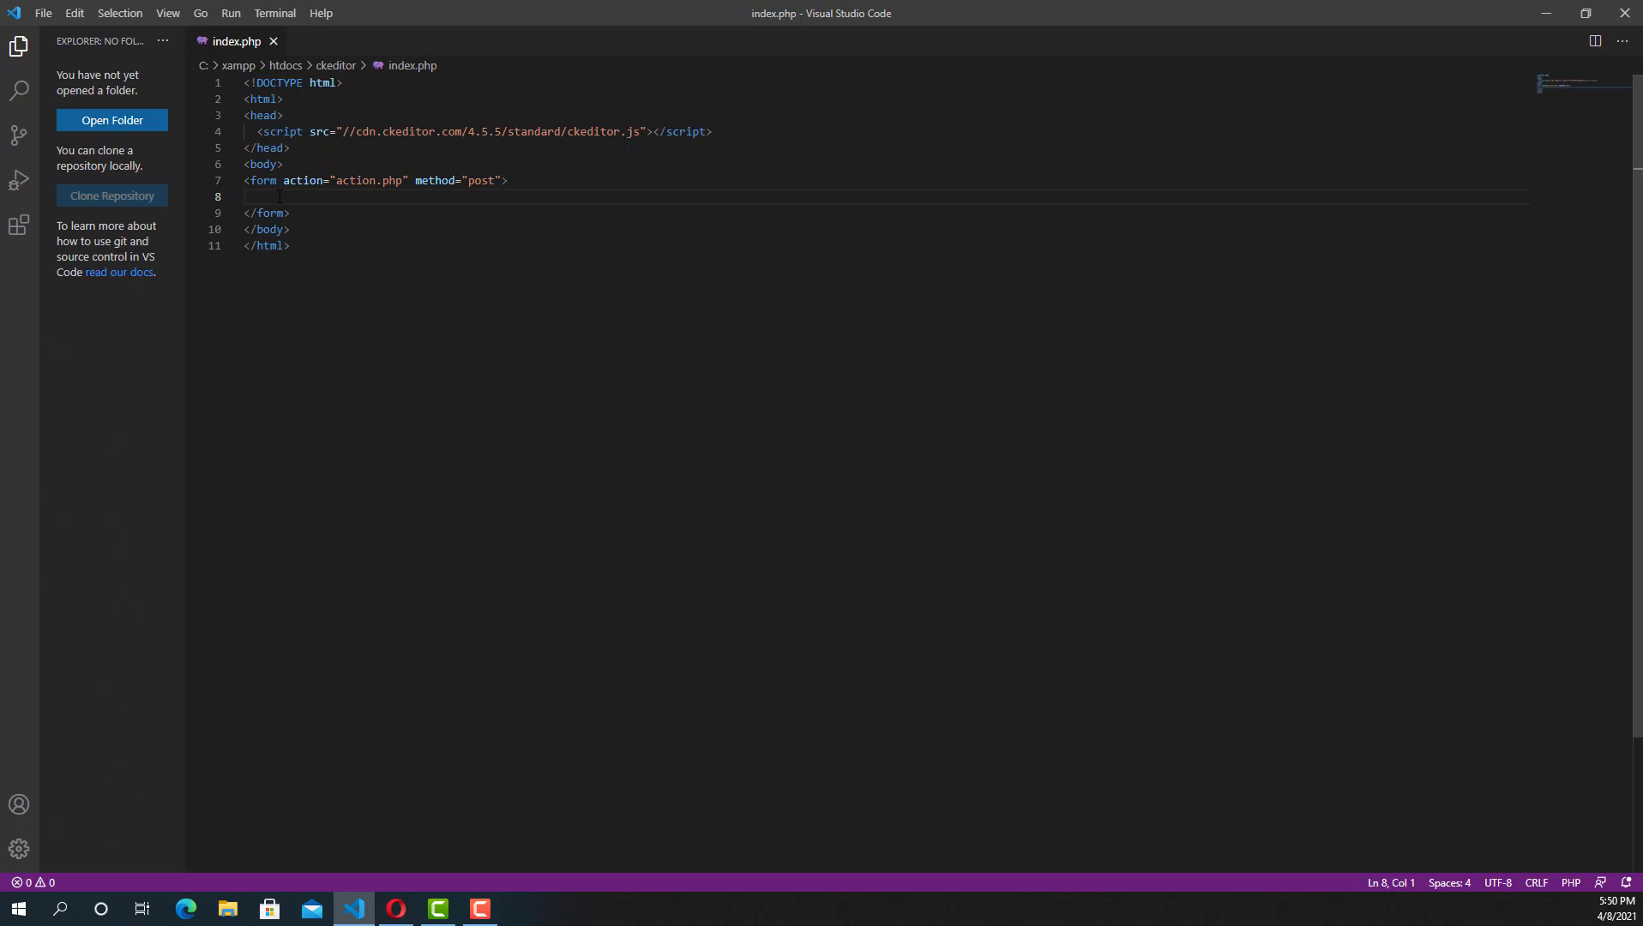
pyautogui.write('<textarea name="text" id="text">This is a demo .</textarea>')
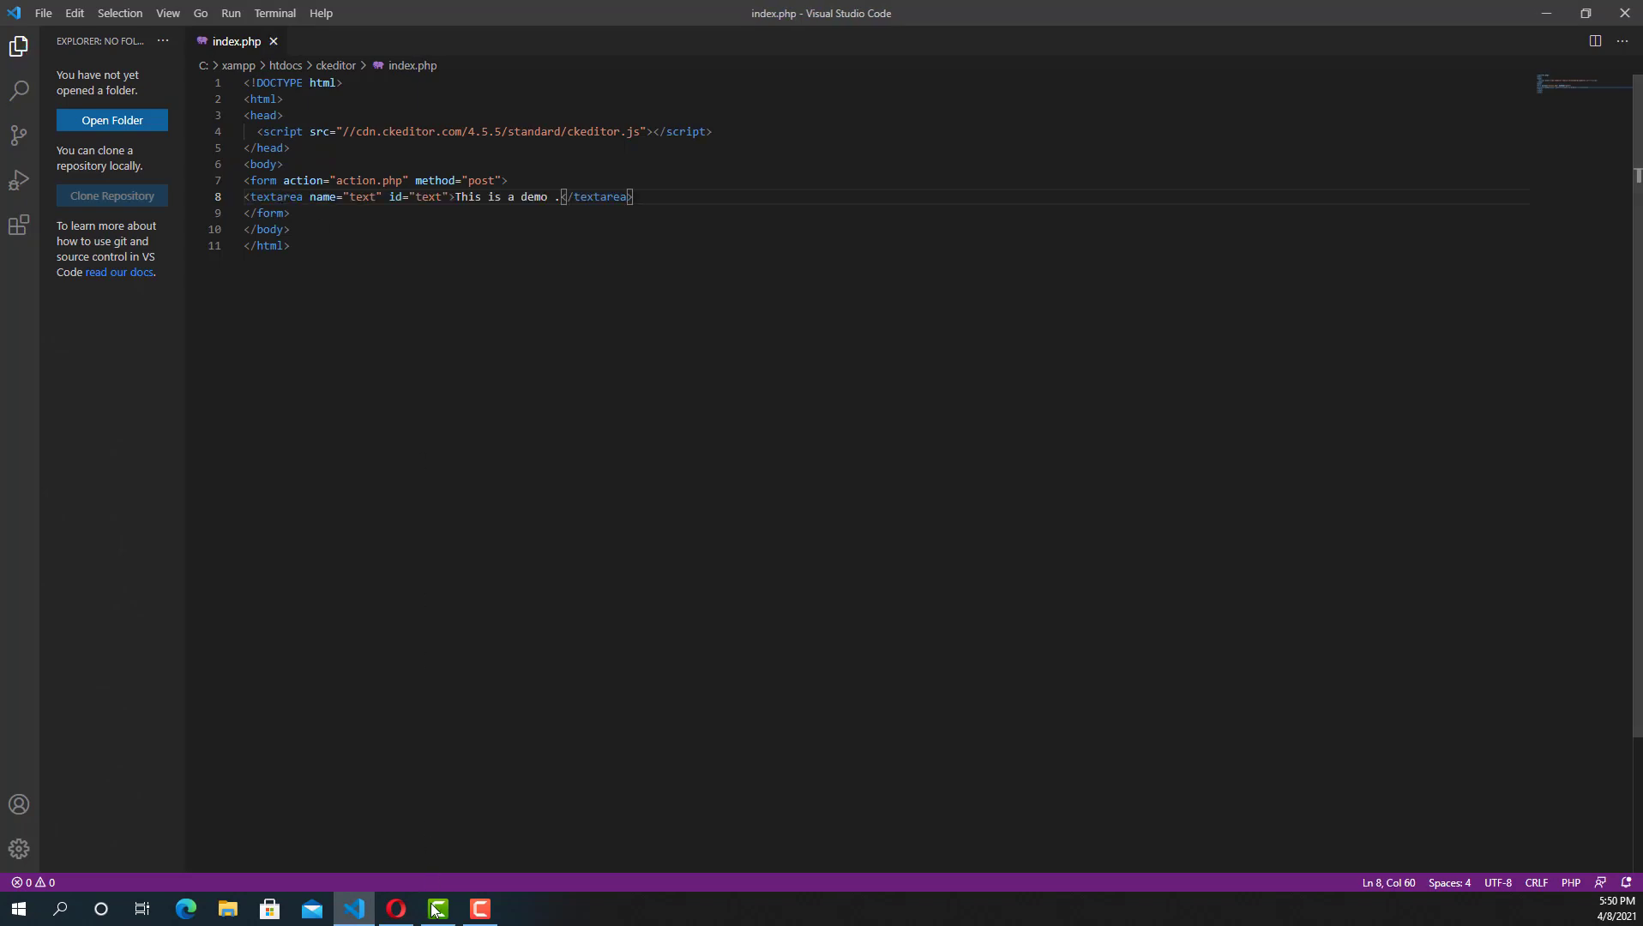
pyautogui.click(395, 909)
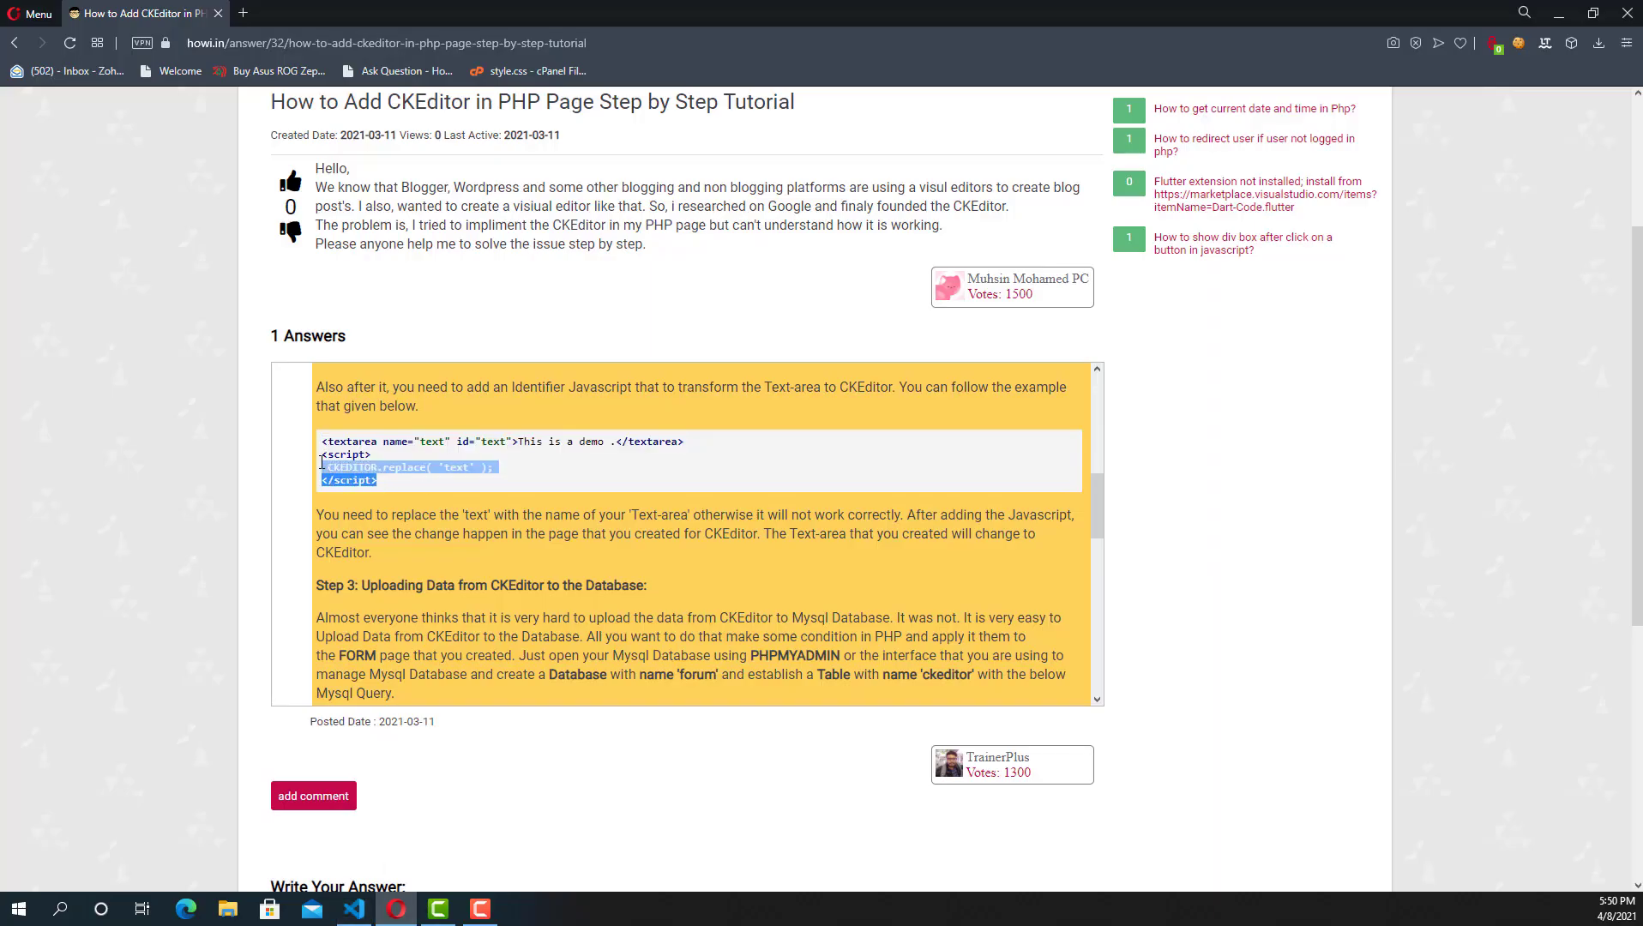
pyautogui.click(353, 908)
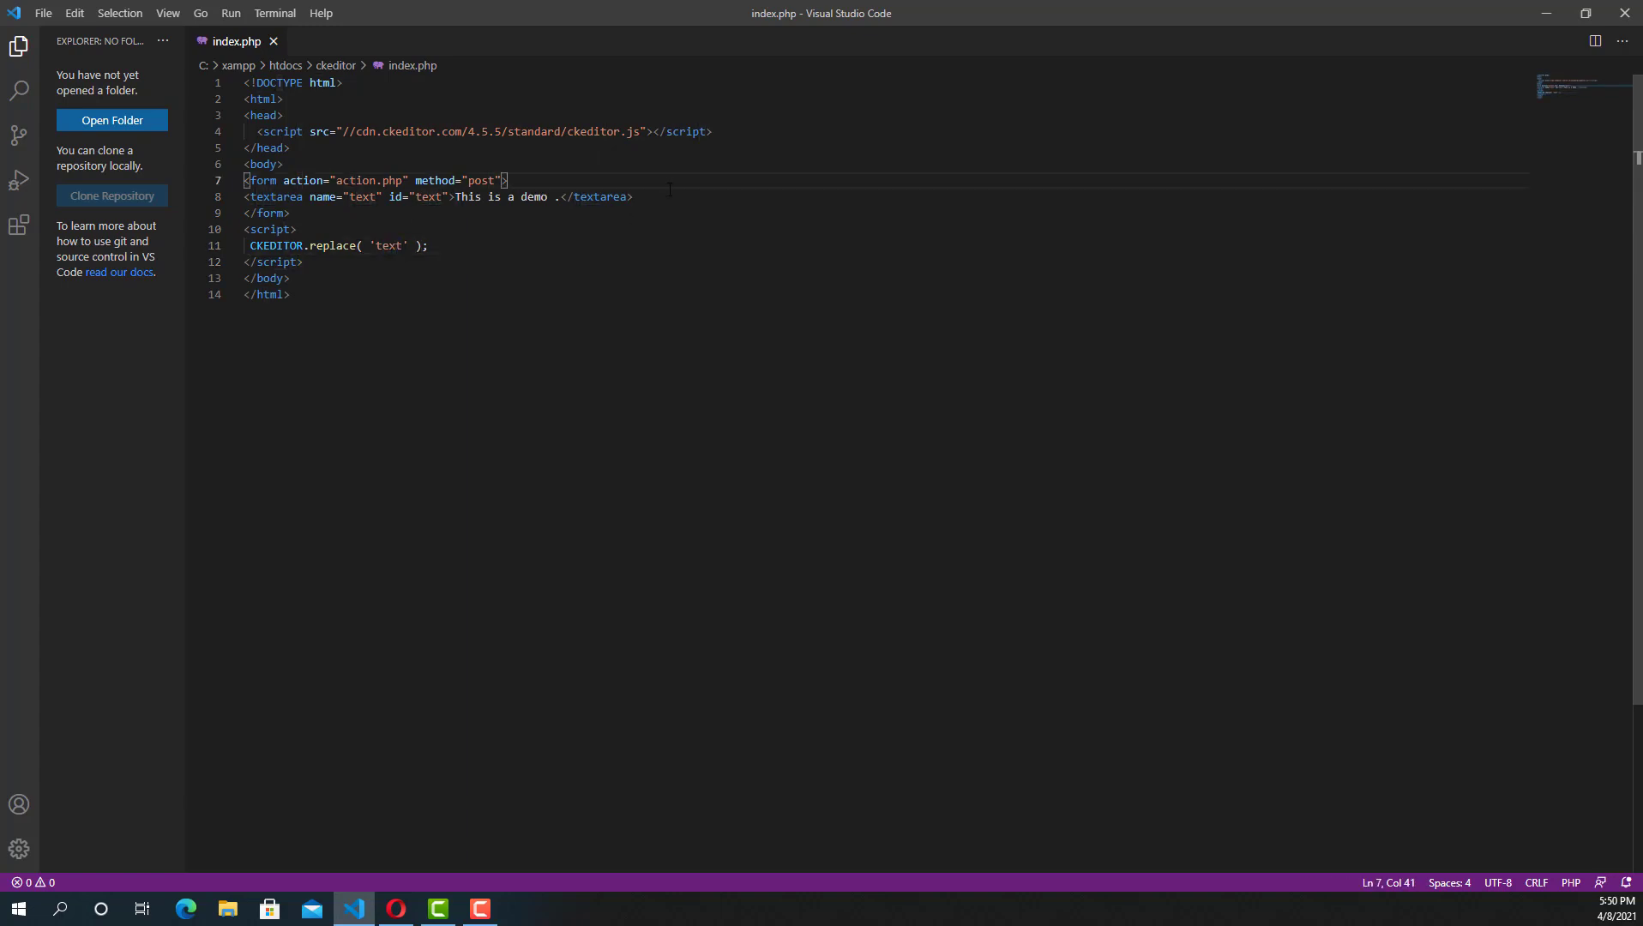
# Add <input type="submit" name="submit"> after the textarea and save index.php.
pyautogui.press('Enter')
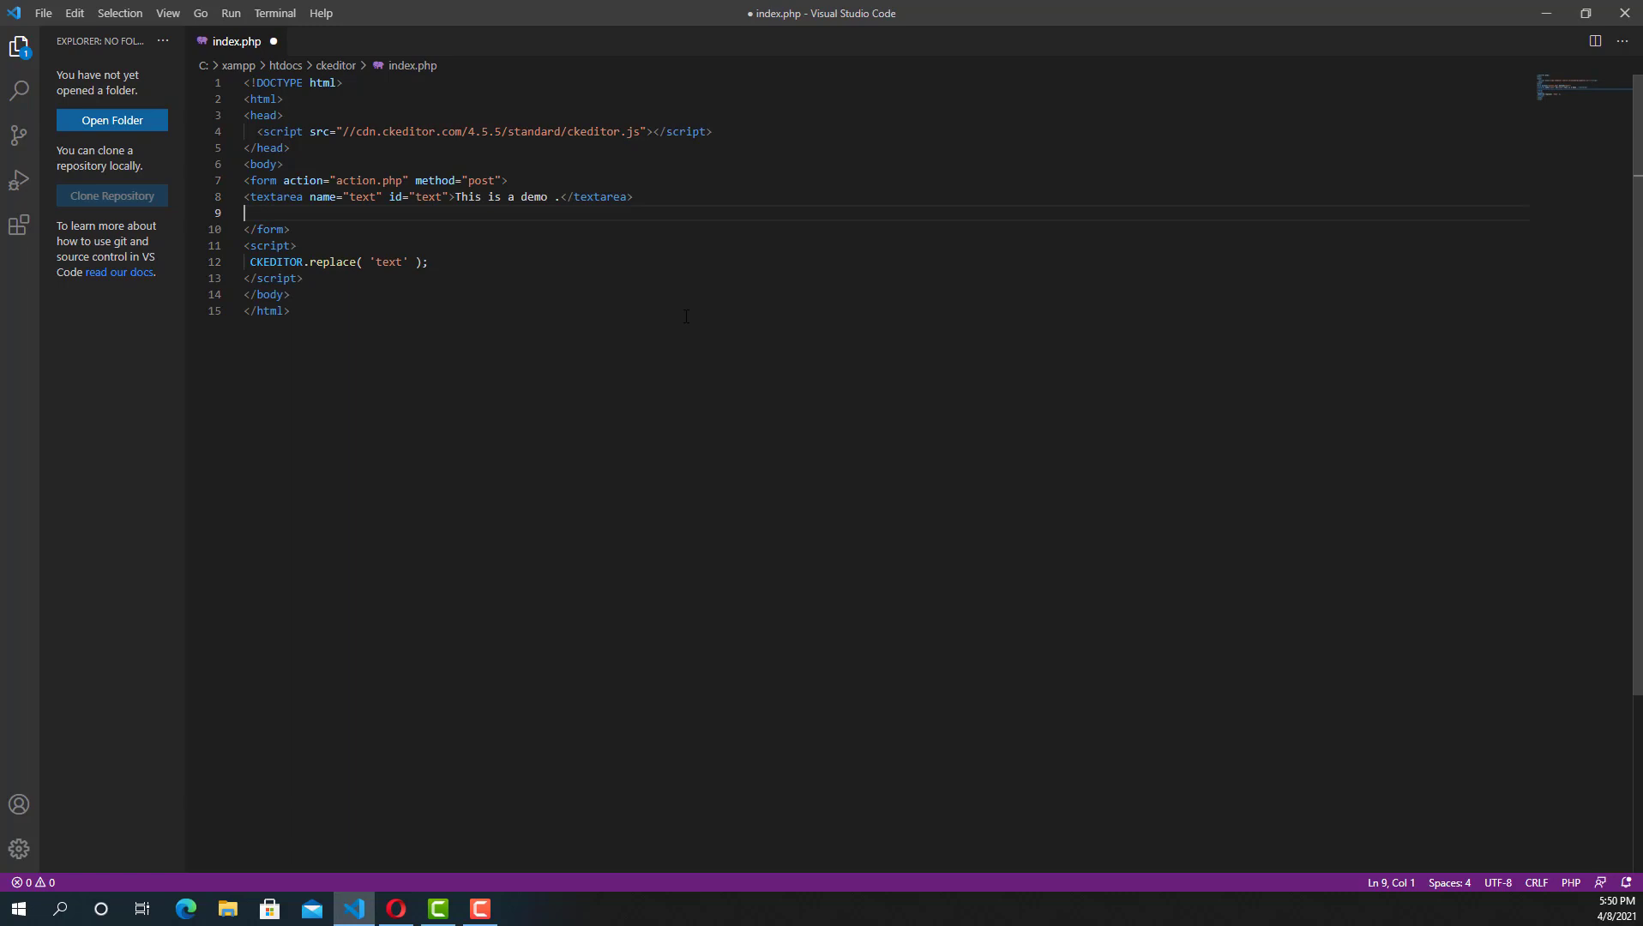
pyautogui.write('<in')
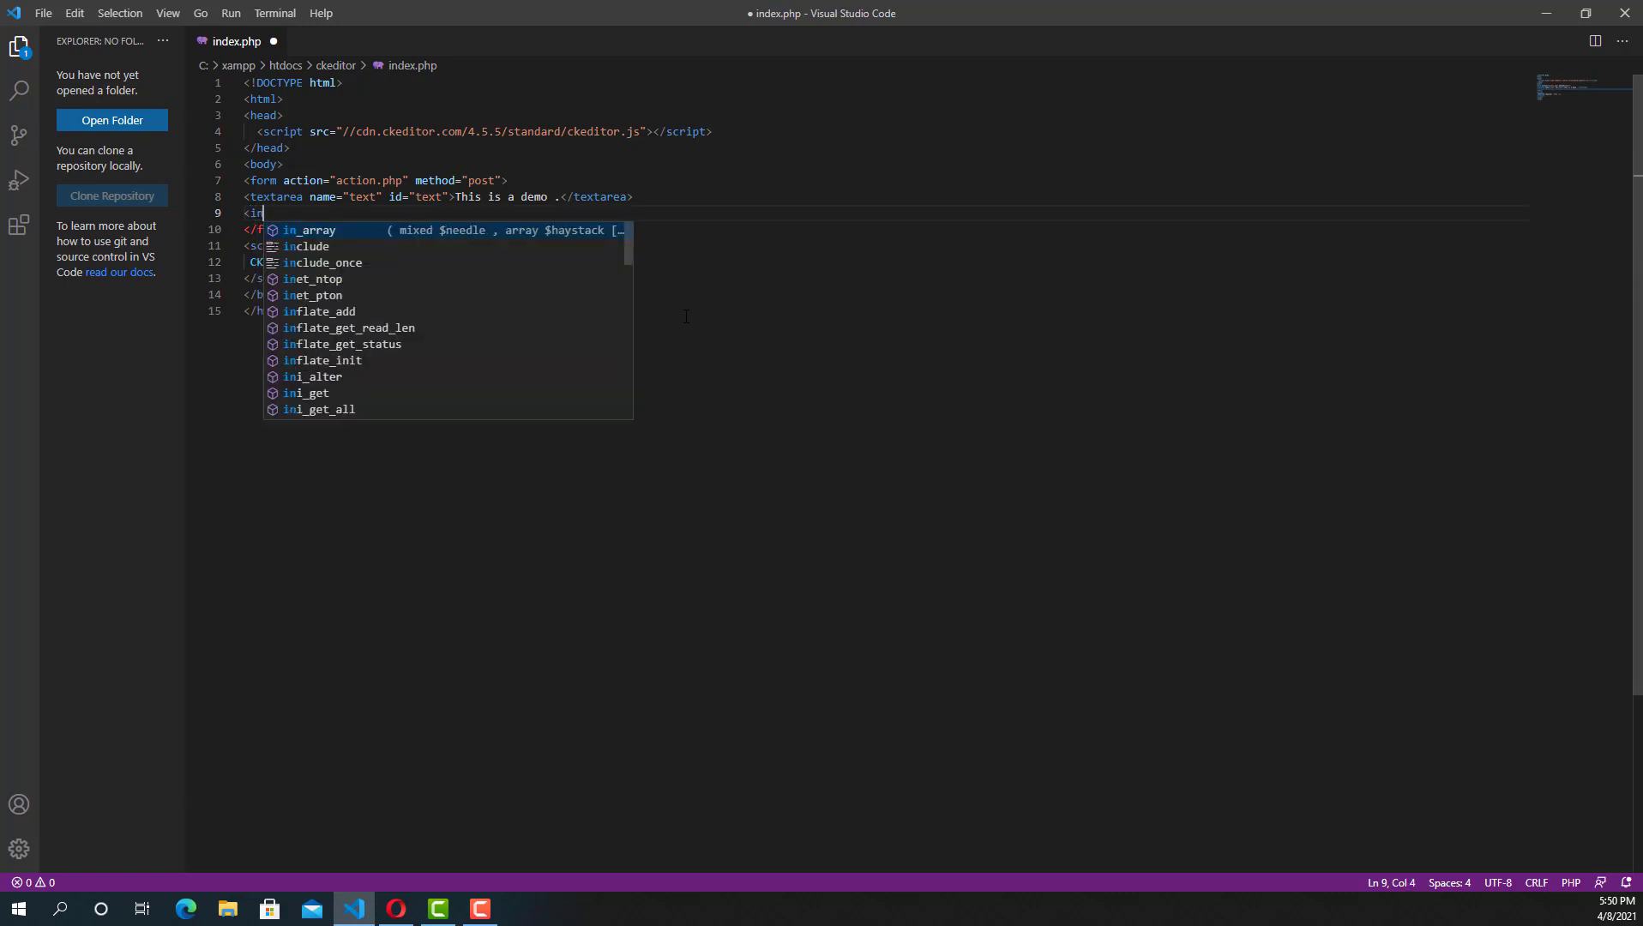
pyautogui.write('put type="')
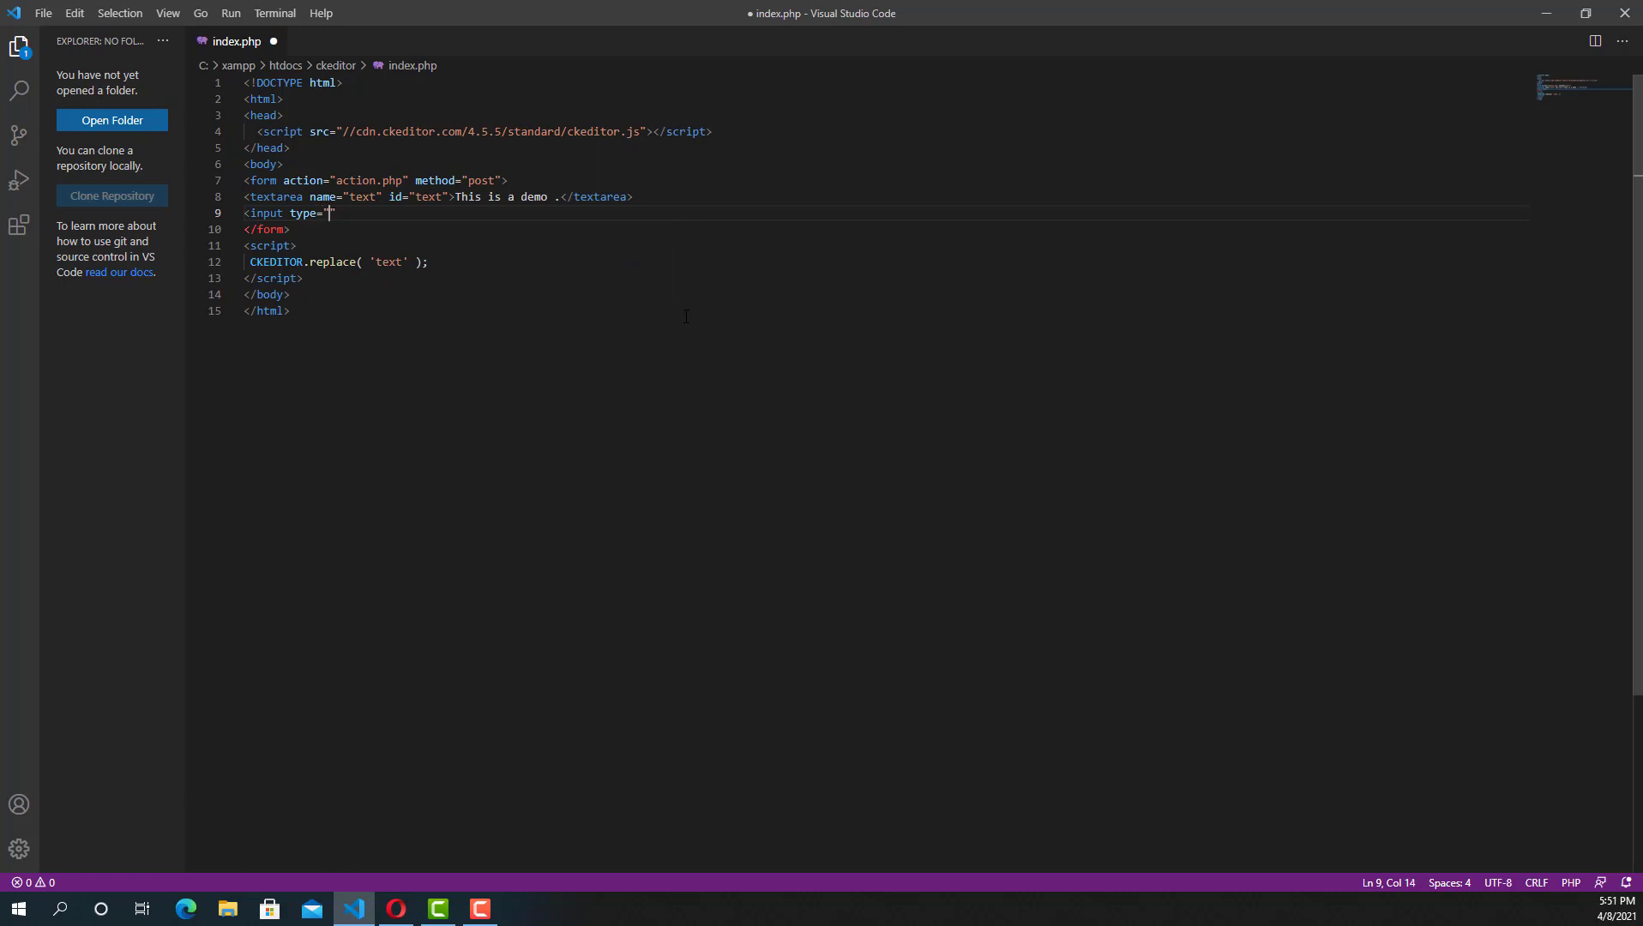
pyautogui.write('submit')
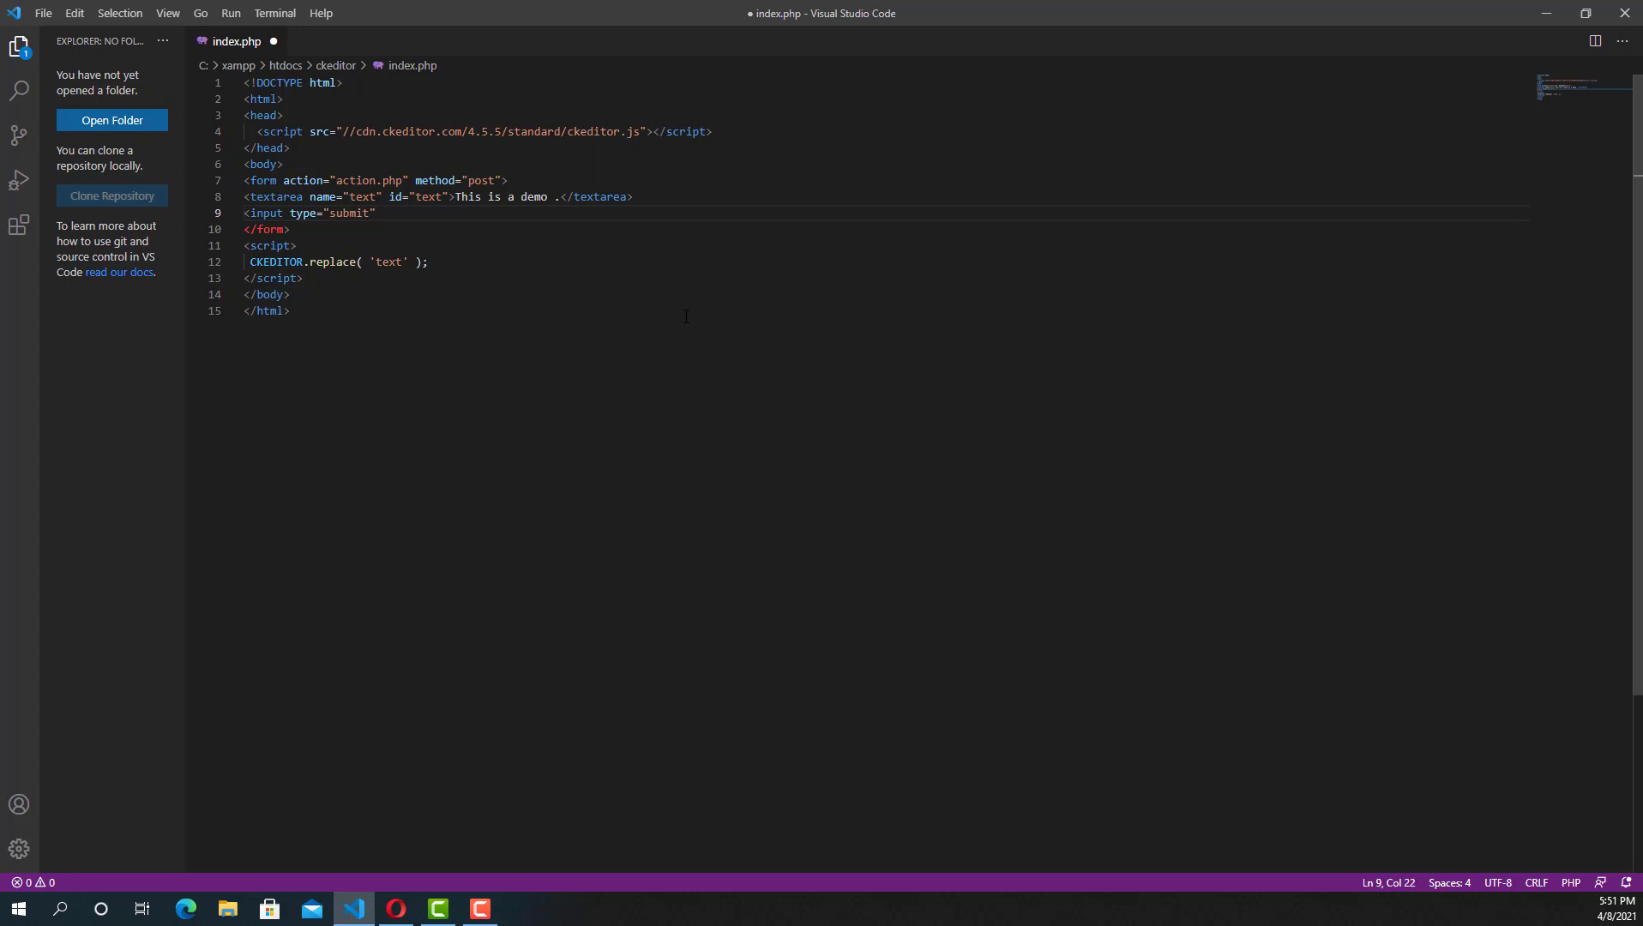
pyautogui.write('name="subm')
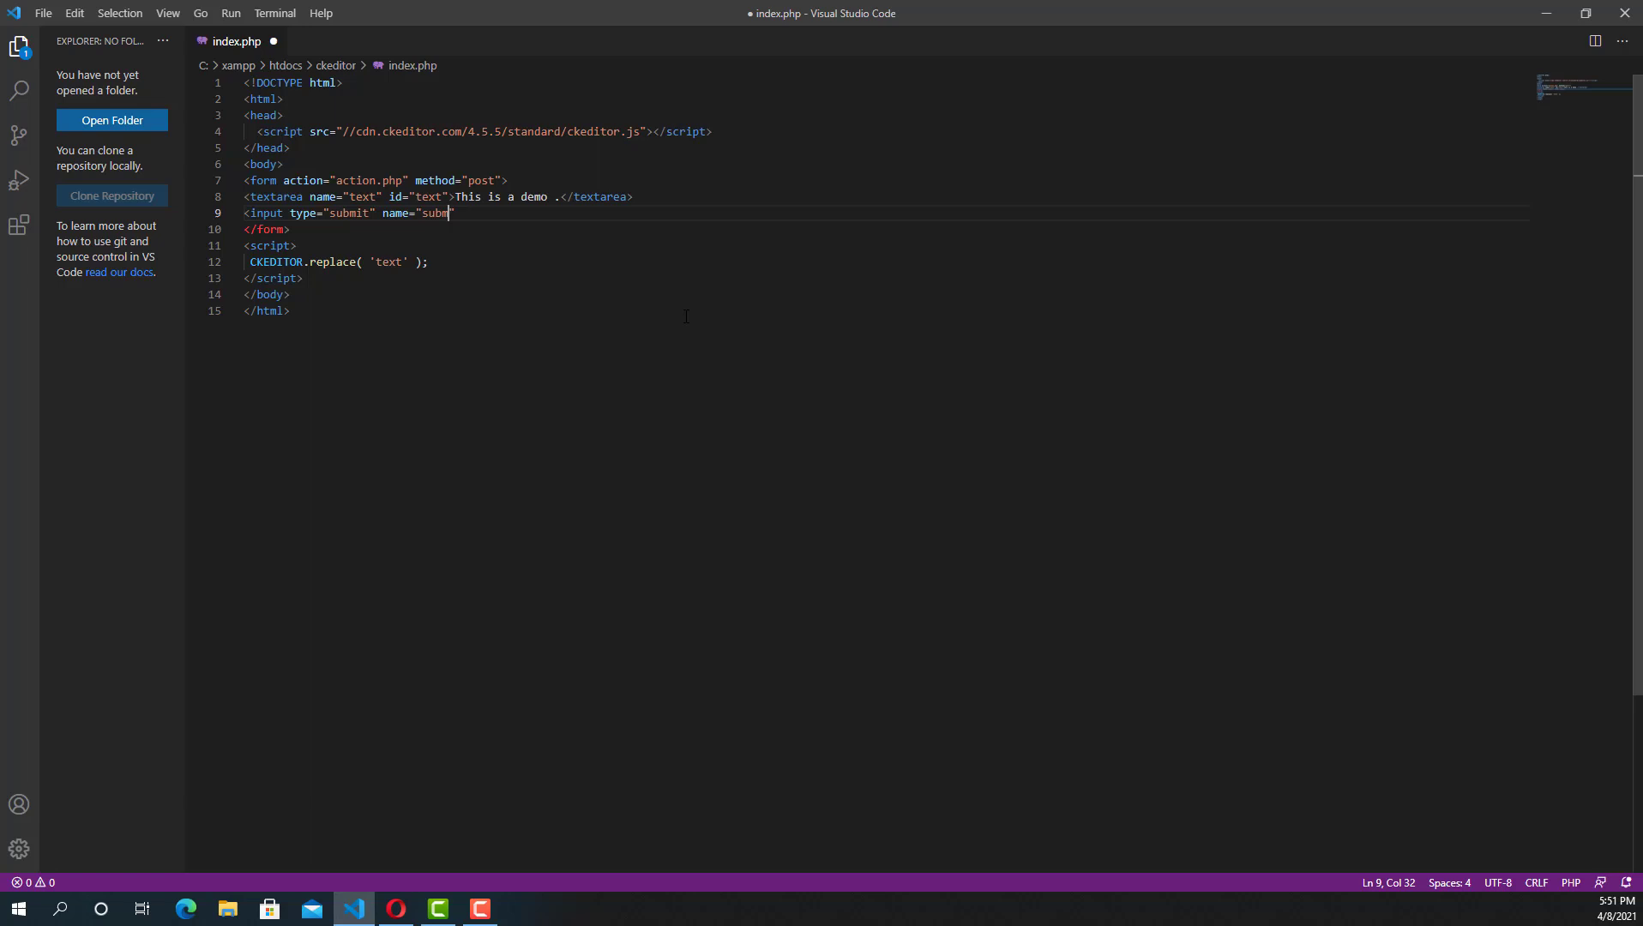
pyautogui.write('it"')
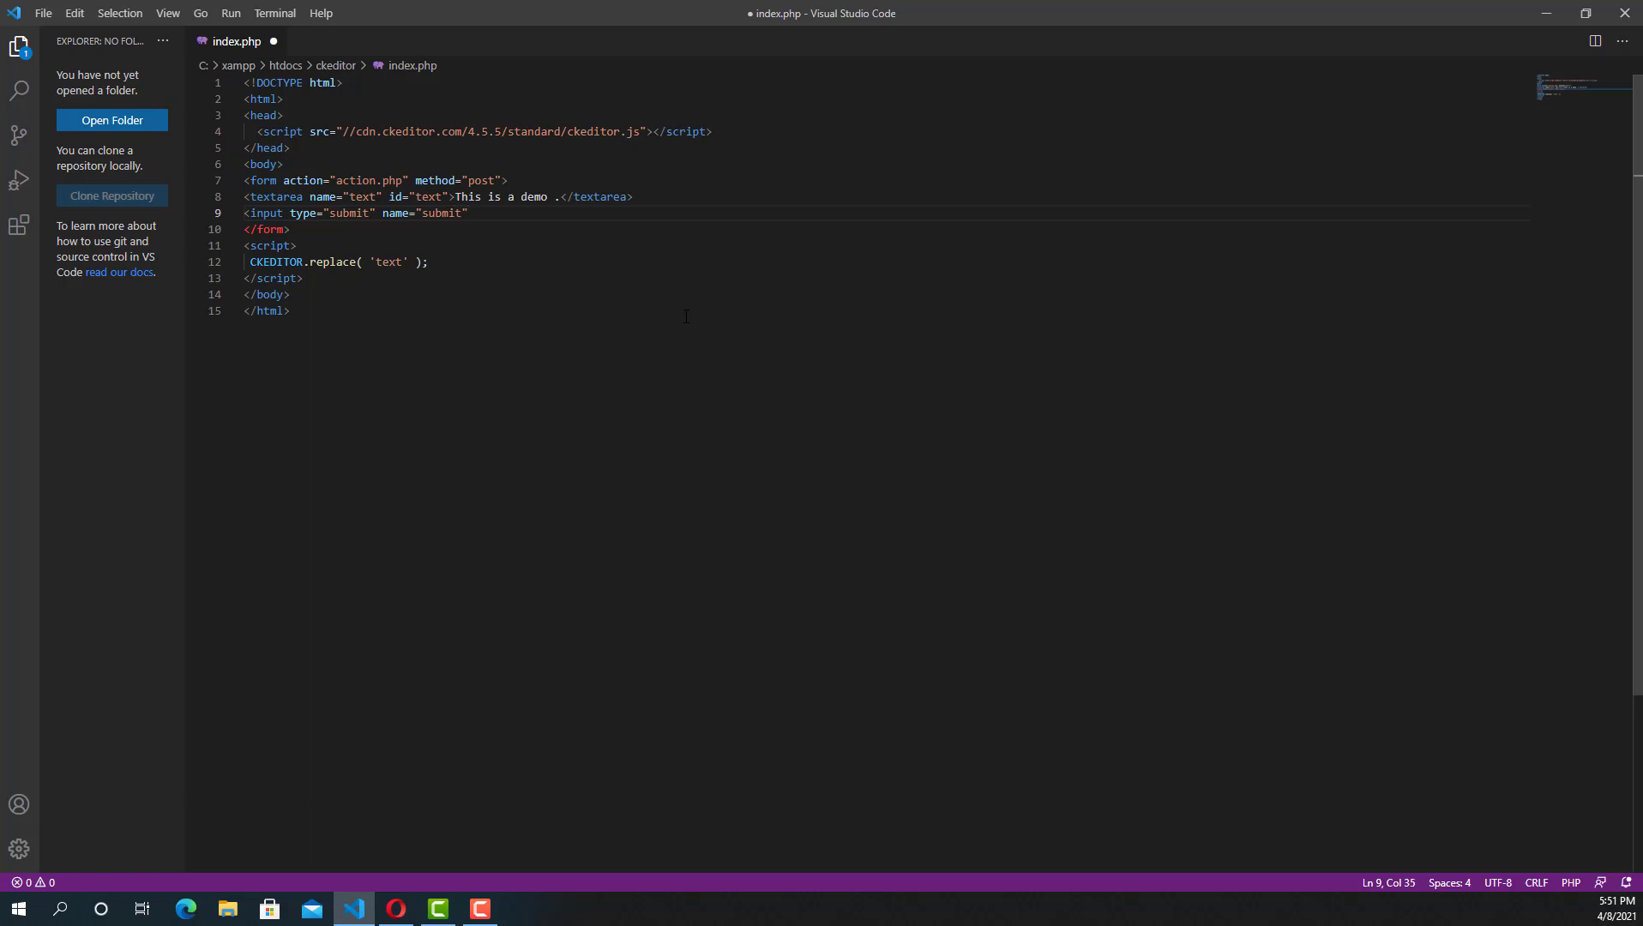
pyautogui.write('>')
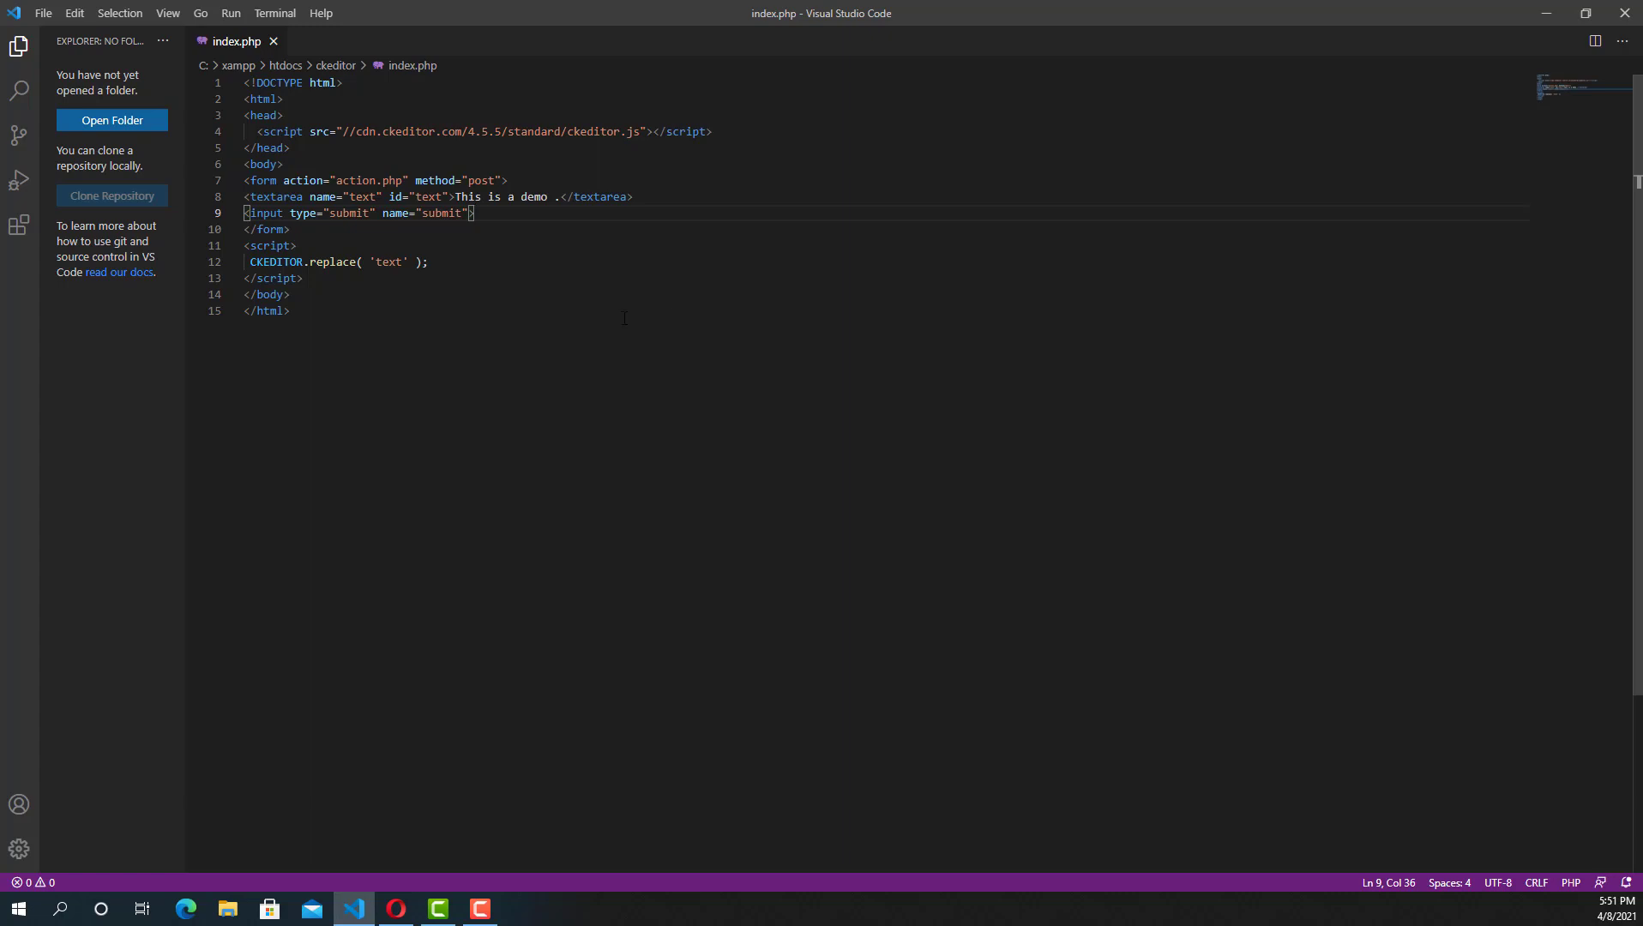
pyautogui.moveTo(396, 907)
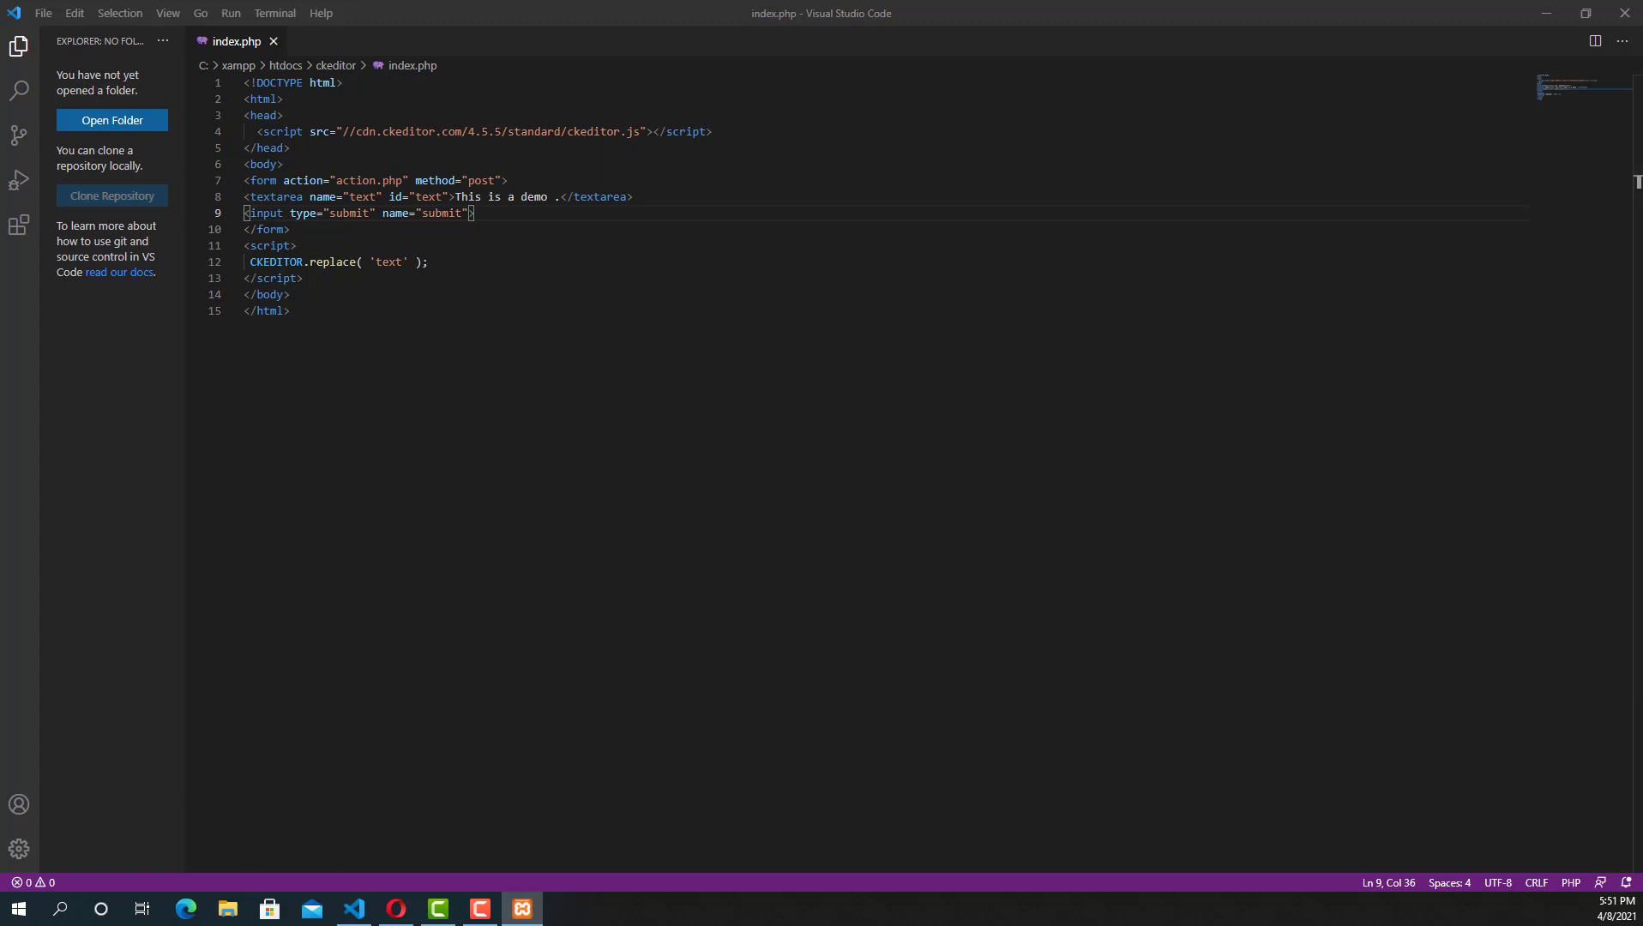
# Load localhost/ckeditor in a new Opera tab to see the editor with the demo text and Submit button.
pyautogui.click(522, 908)
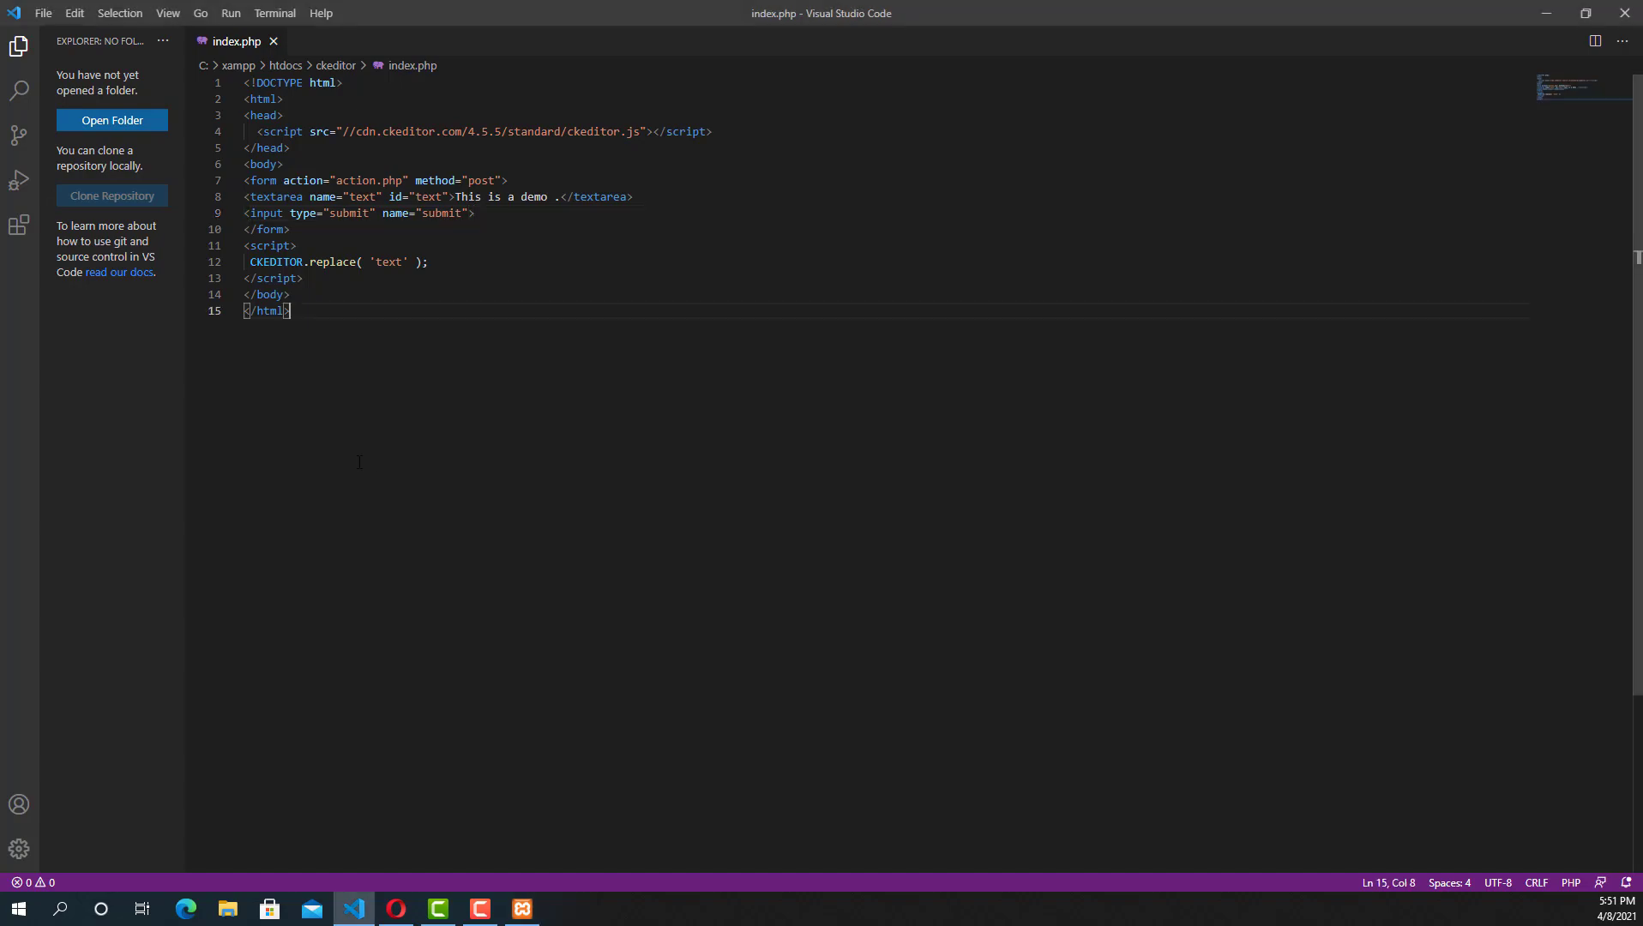
pyautogui.click(395, 914)
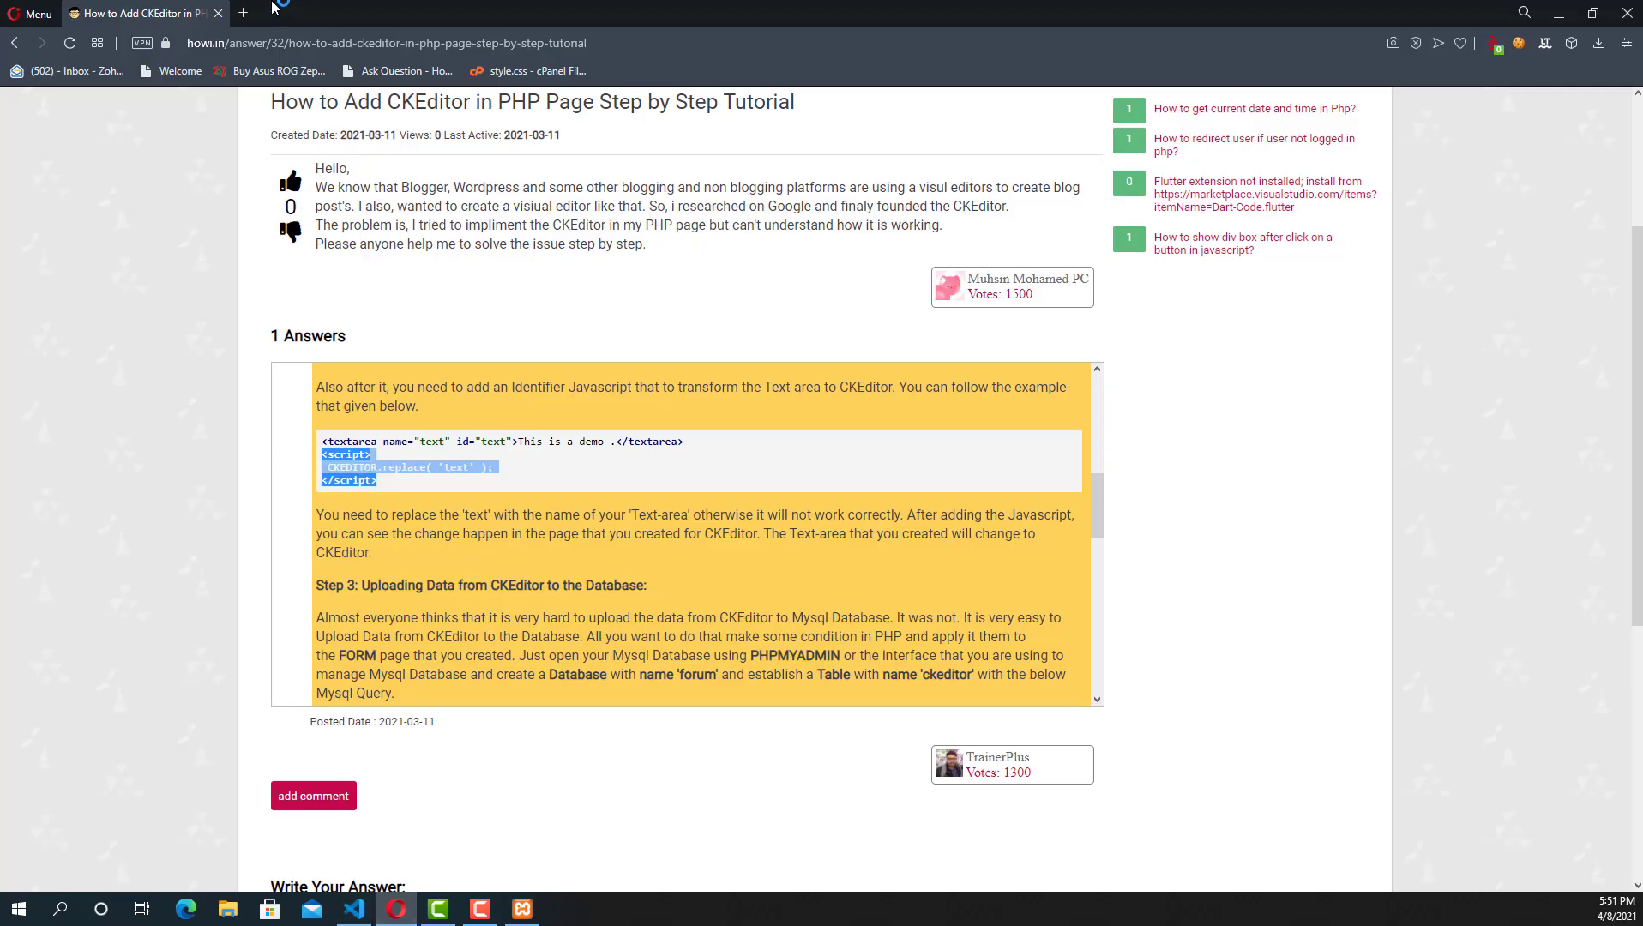
pyautogui.click(242, 13)
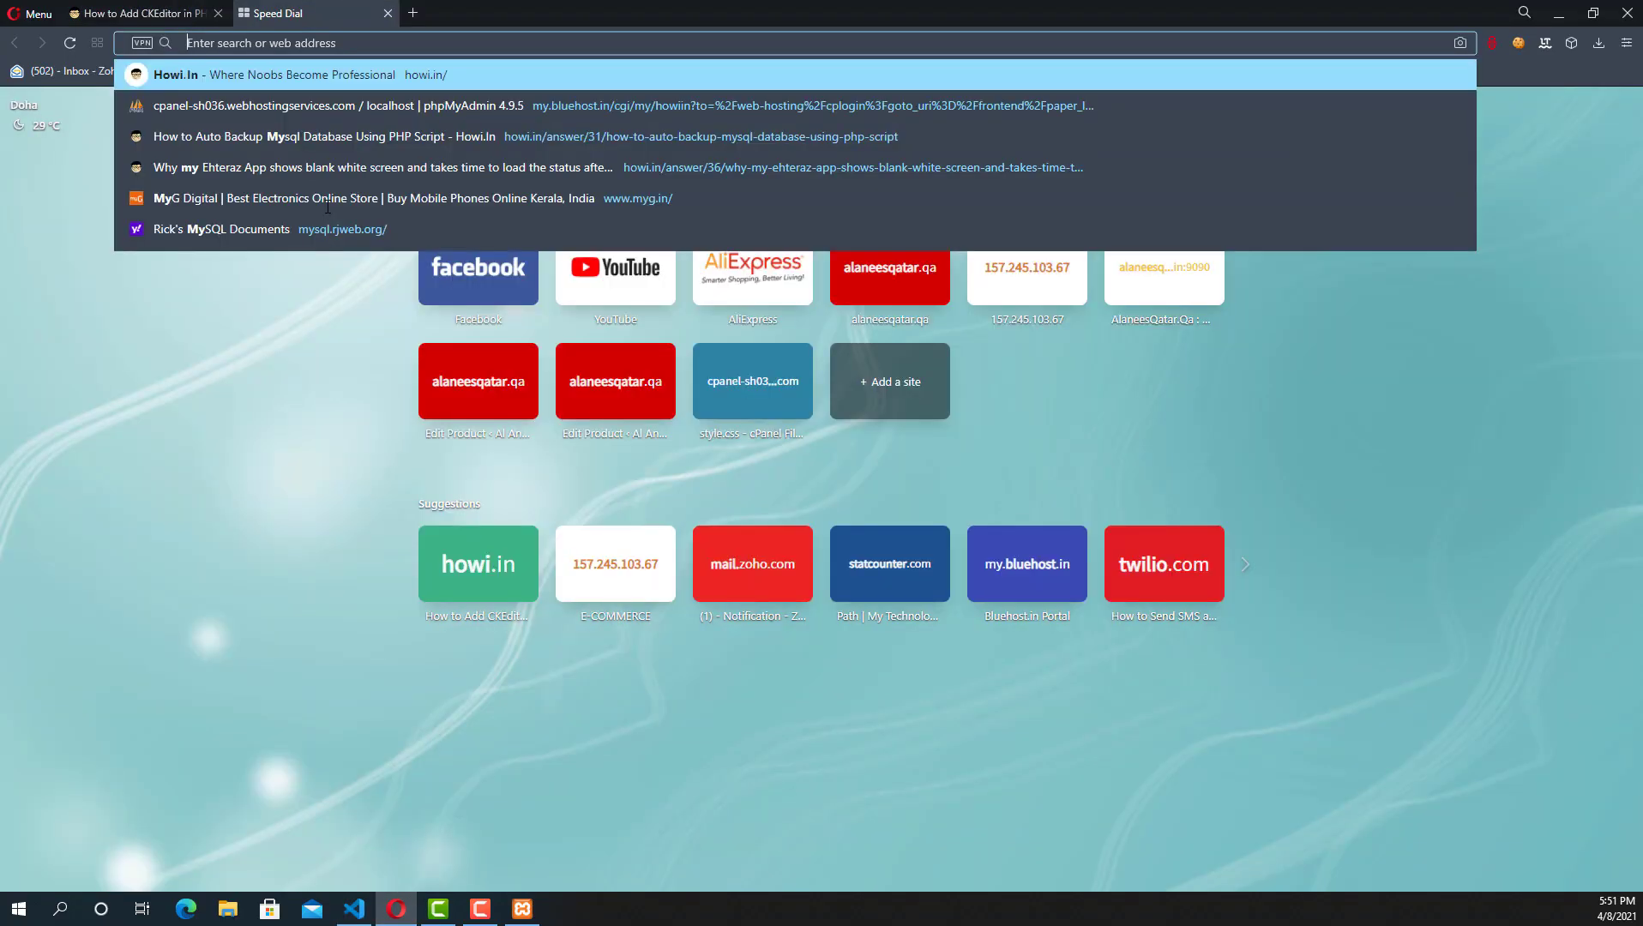
pyautogui.write('localhost/stac')
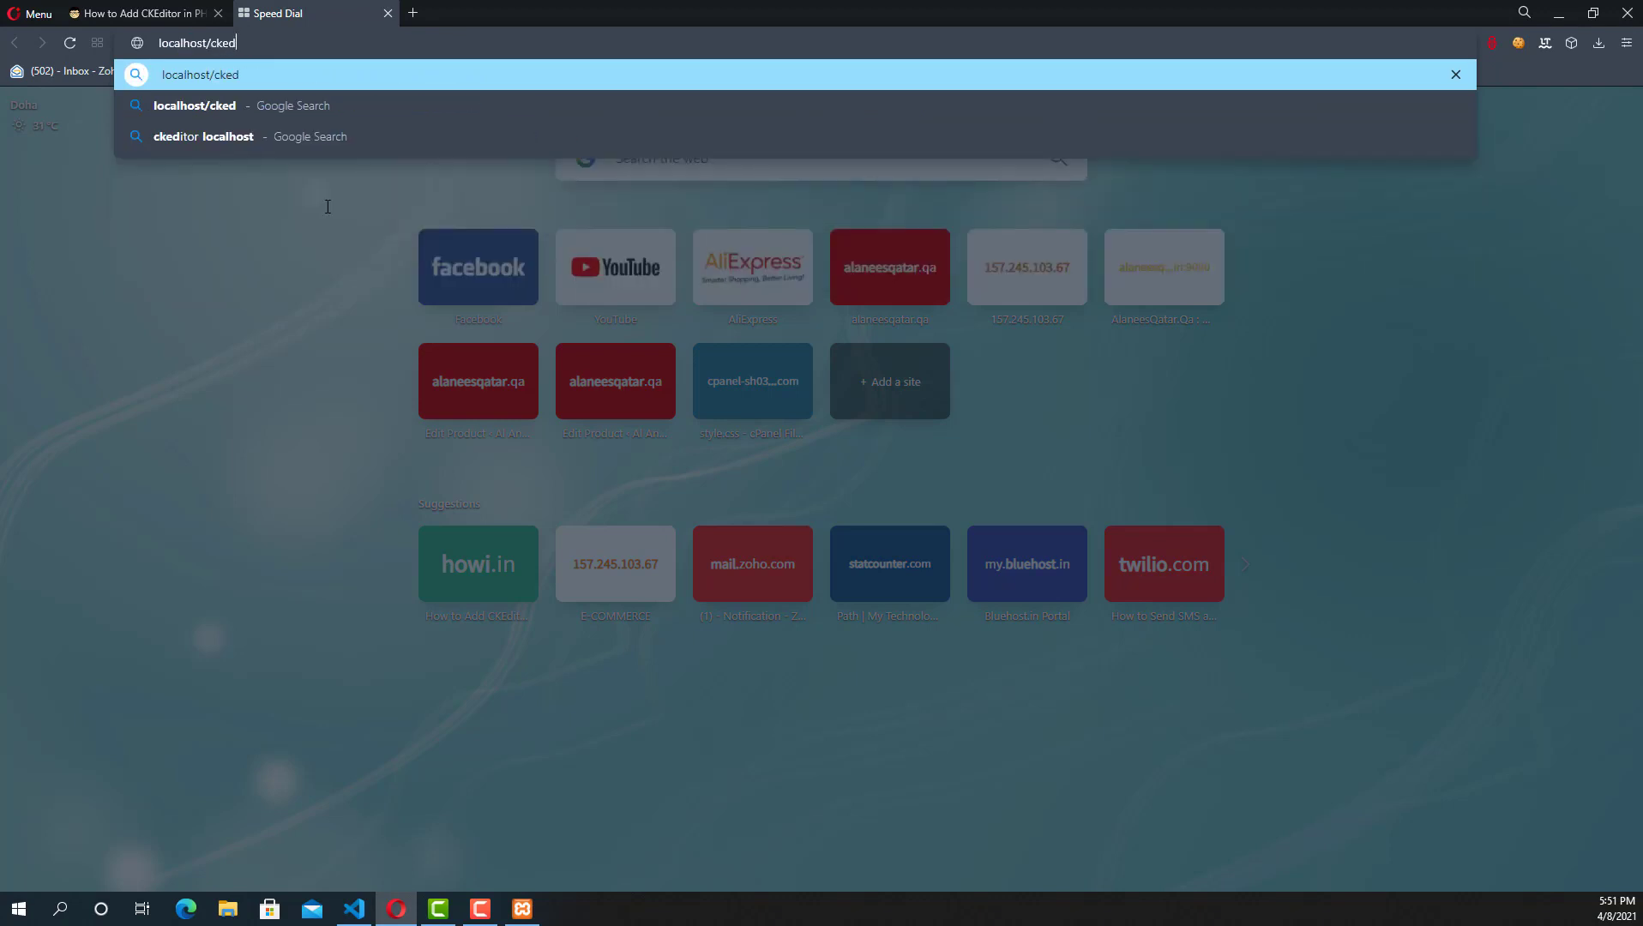
pyautogui.press('Enter')
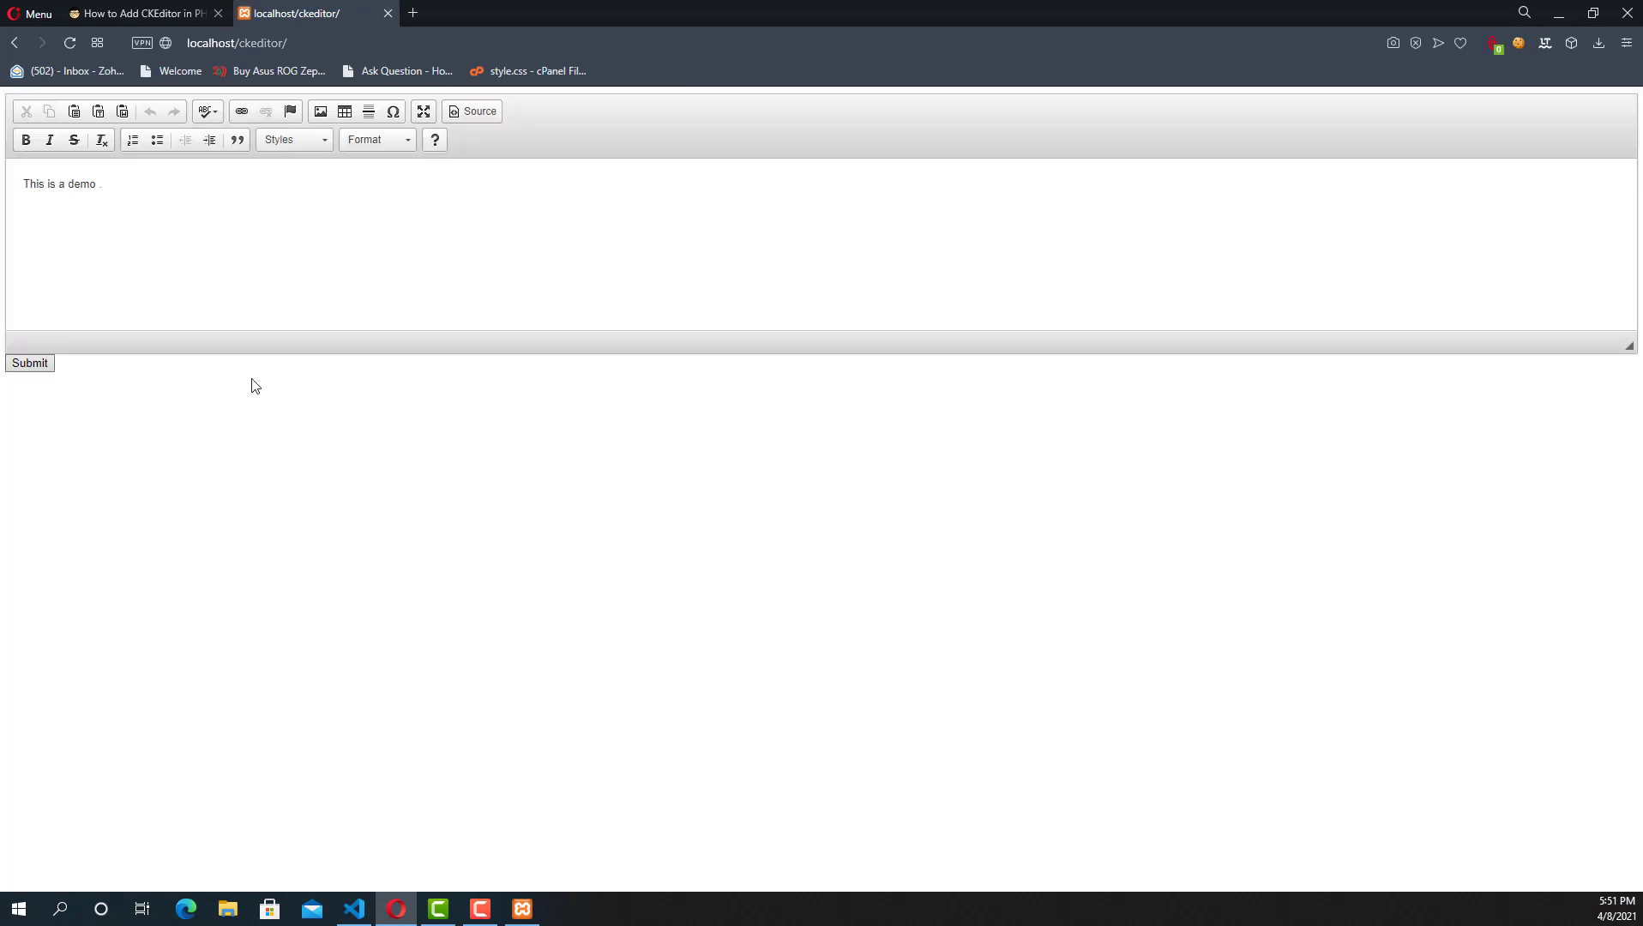
pyautogui.click(355, 908)
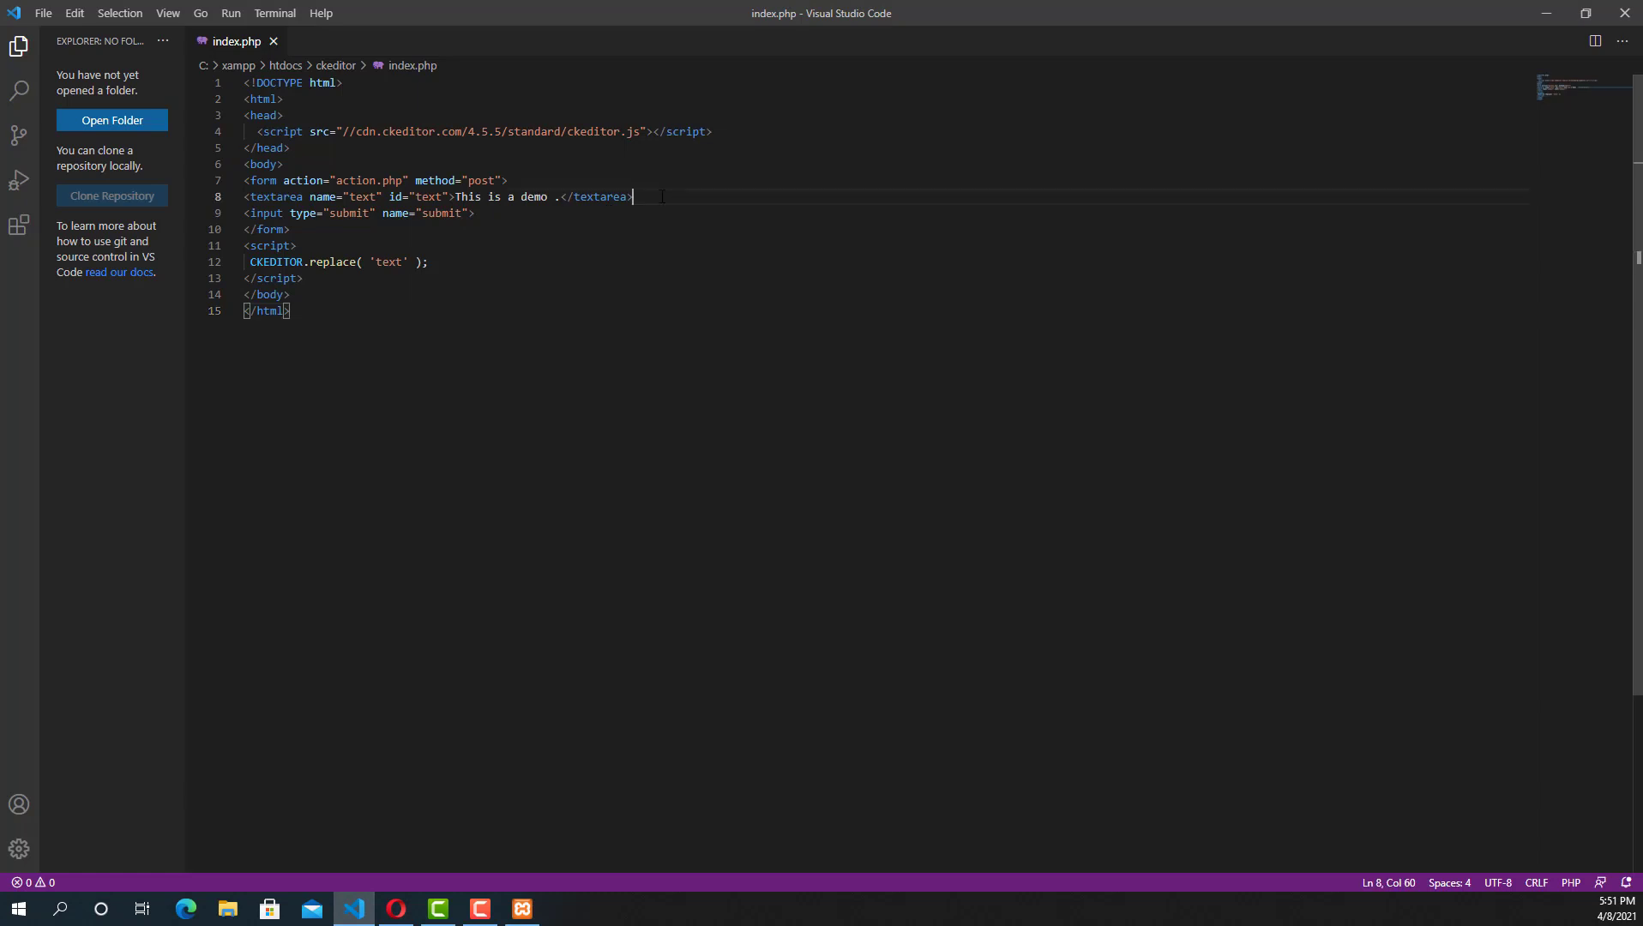
# Insert a <br> between the textarea and the submit input and check the reloaded page in Opera.
pyautogui.write('<br>')
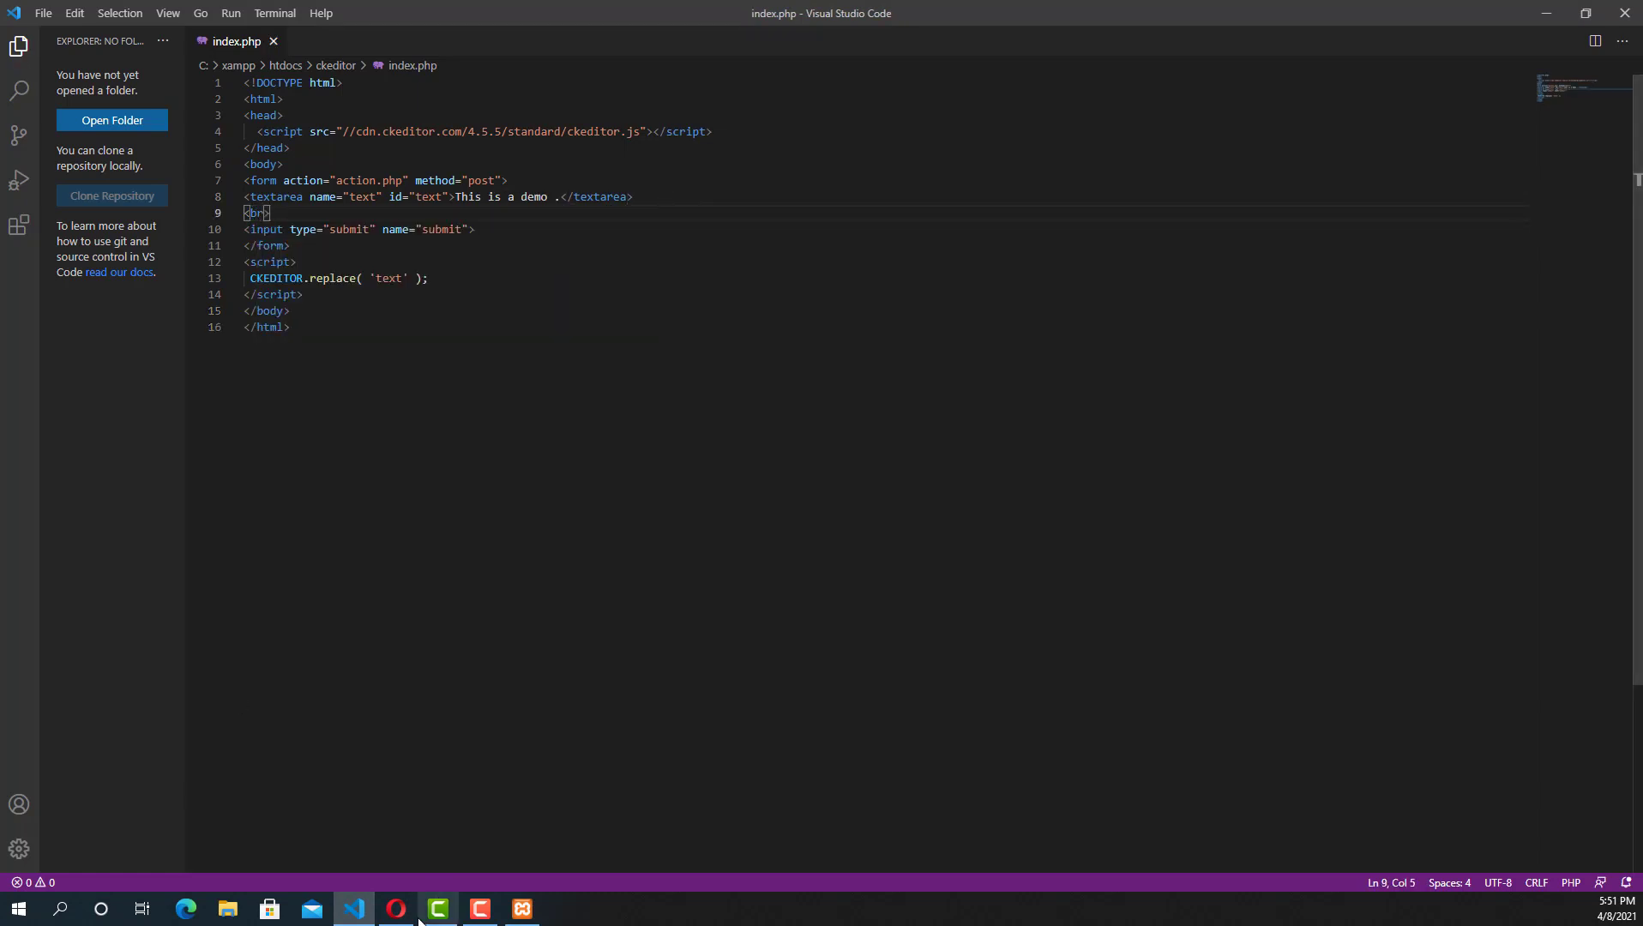
pyautogui.click(395, 908)
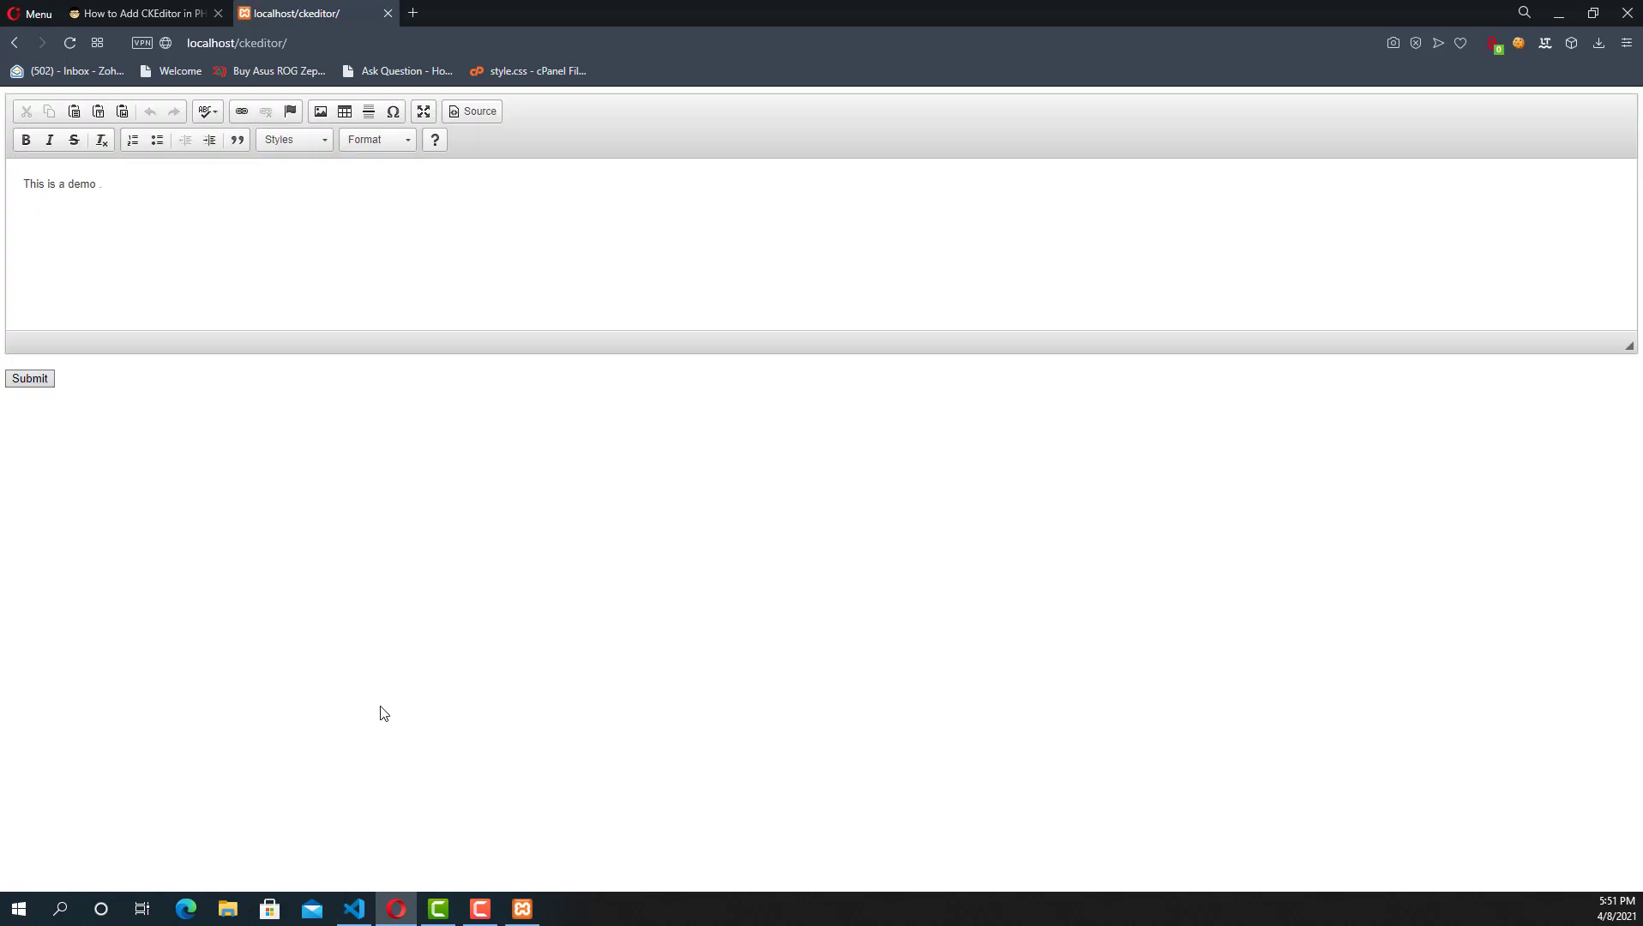
pyautogui.moveTo(378, 908)
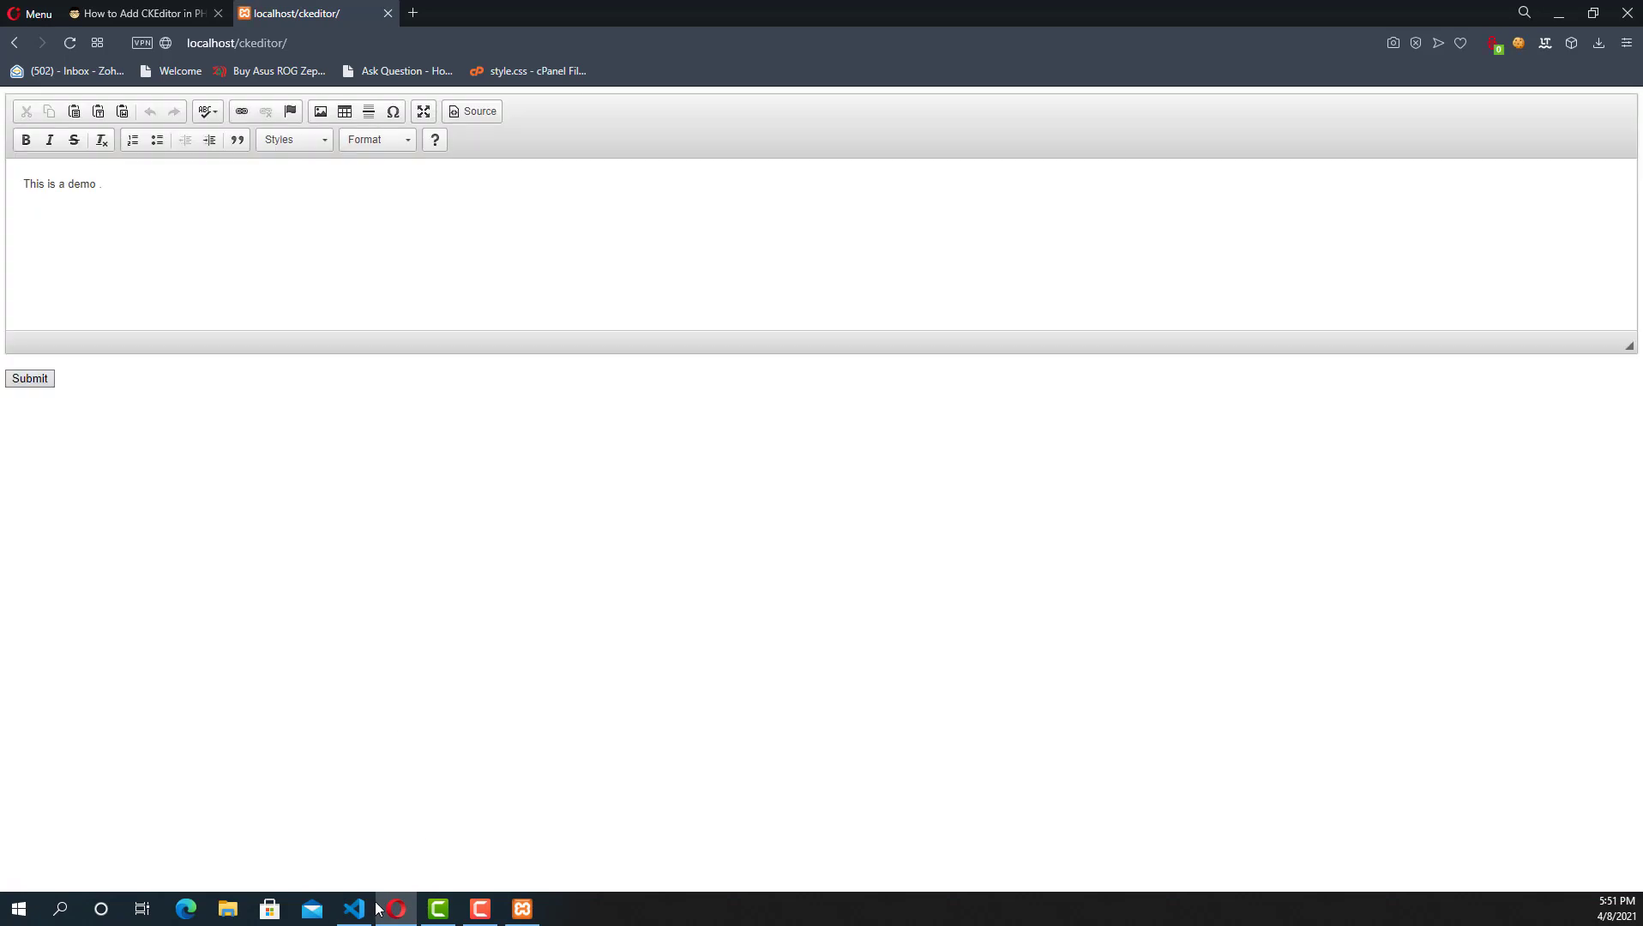
pyautogui.click(354, 907)
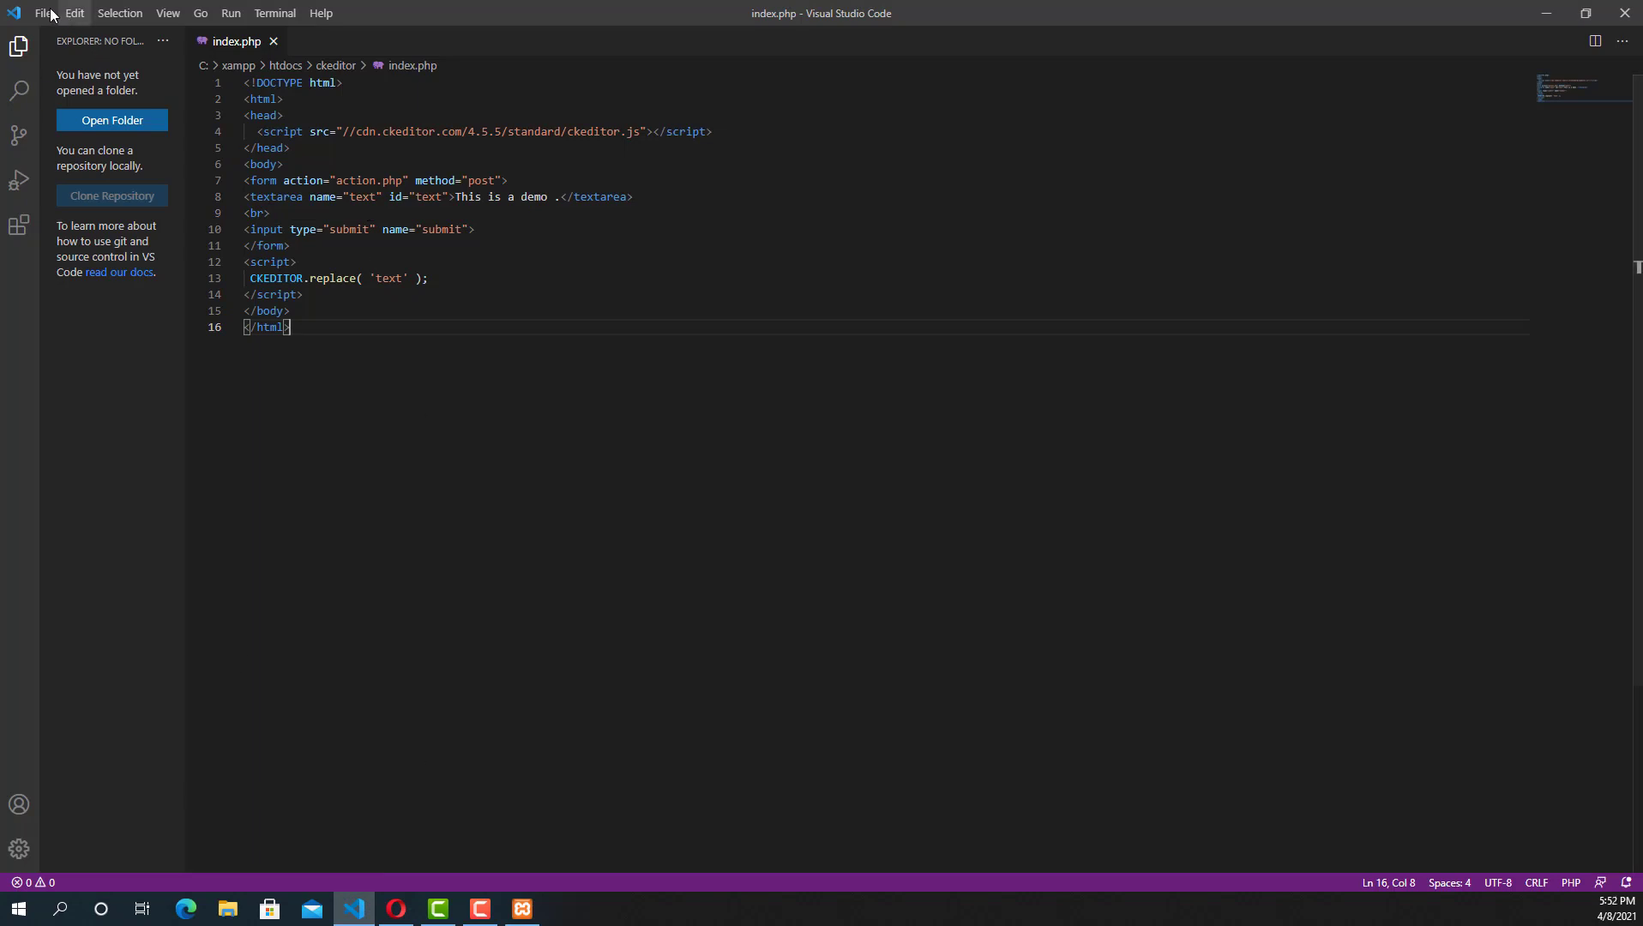
# Create a new file with Ctrl+N and save it as action.php in the ckeditor folder.
pyautogui.press('ctrl+n')
pyautogui.write('a')
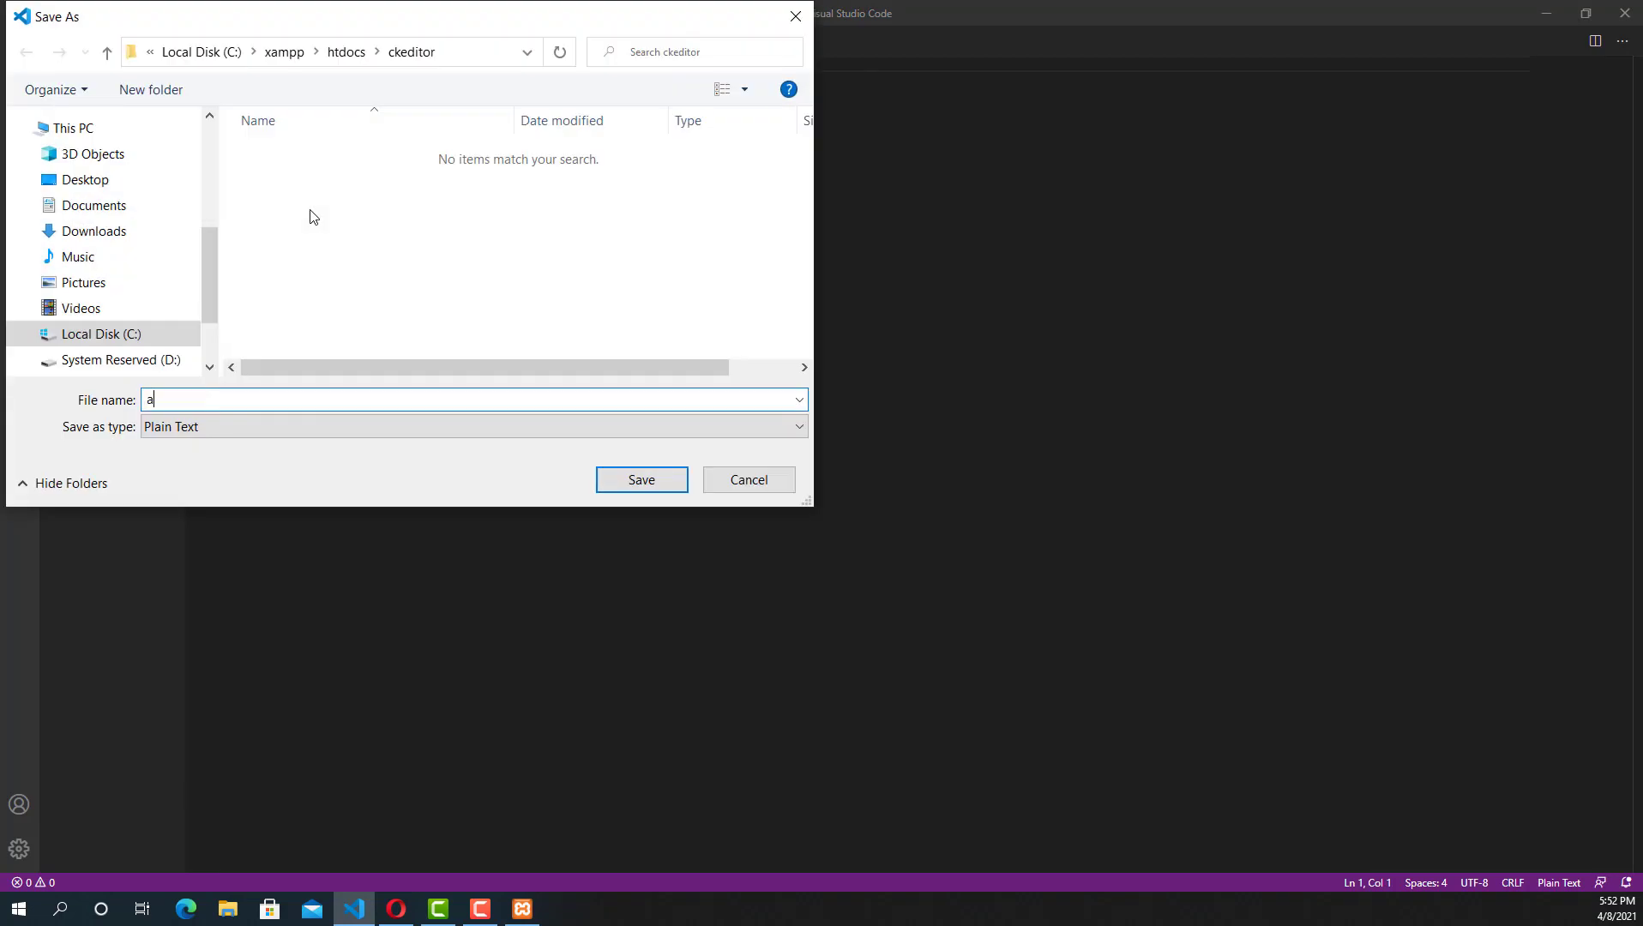
pyautogui.write('ction')
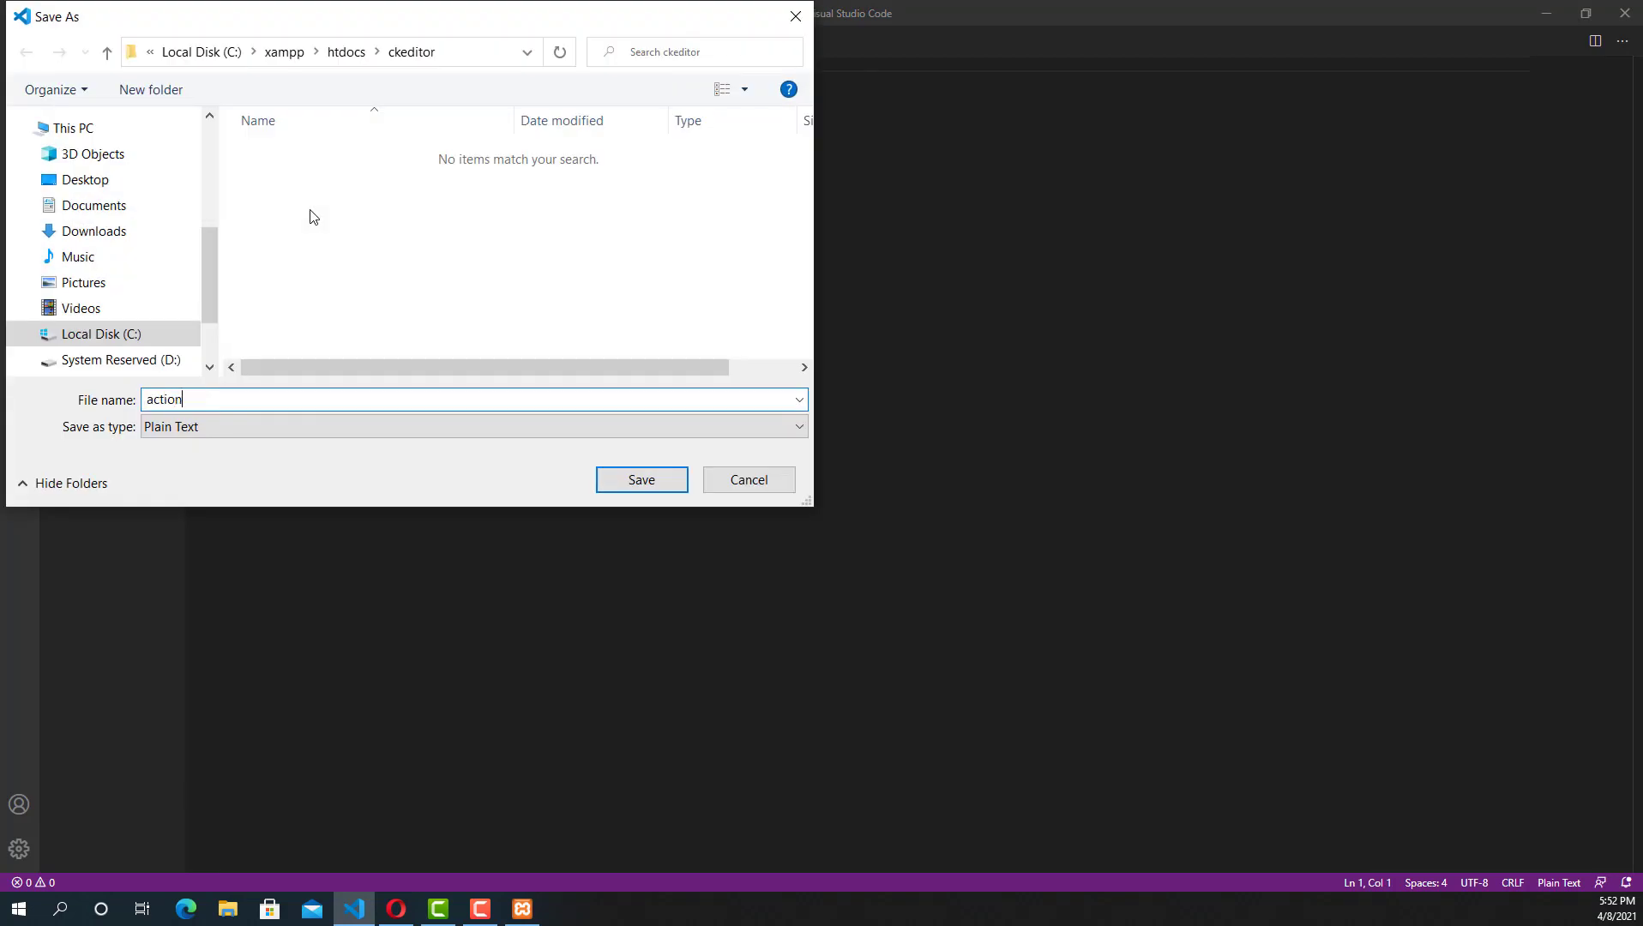
pyautogui.write('.php')
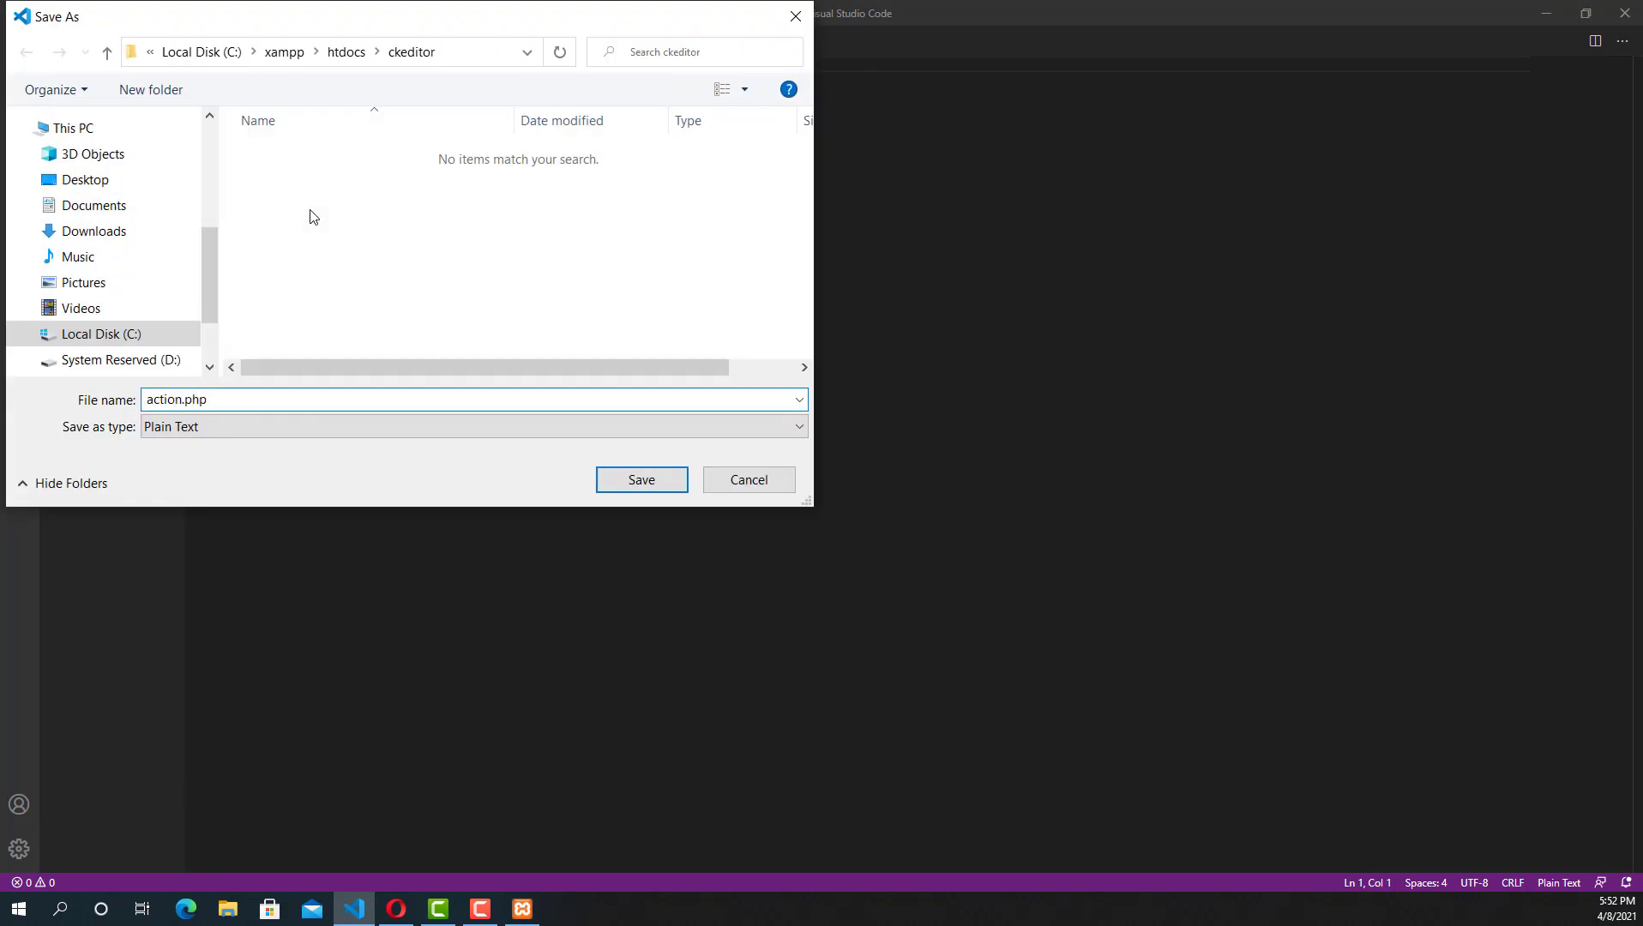
pyautogui.click(641, 480)
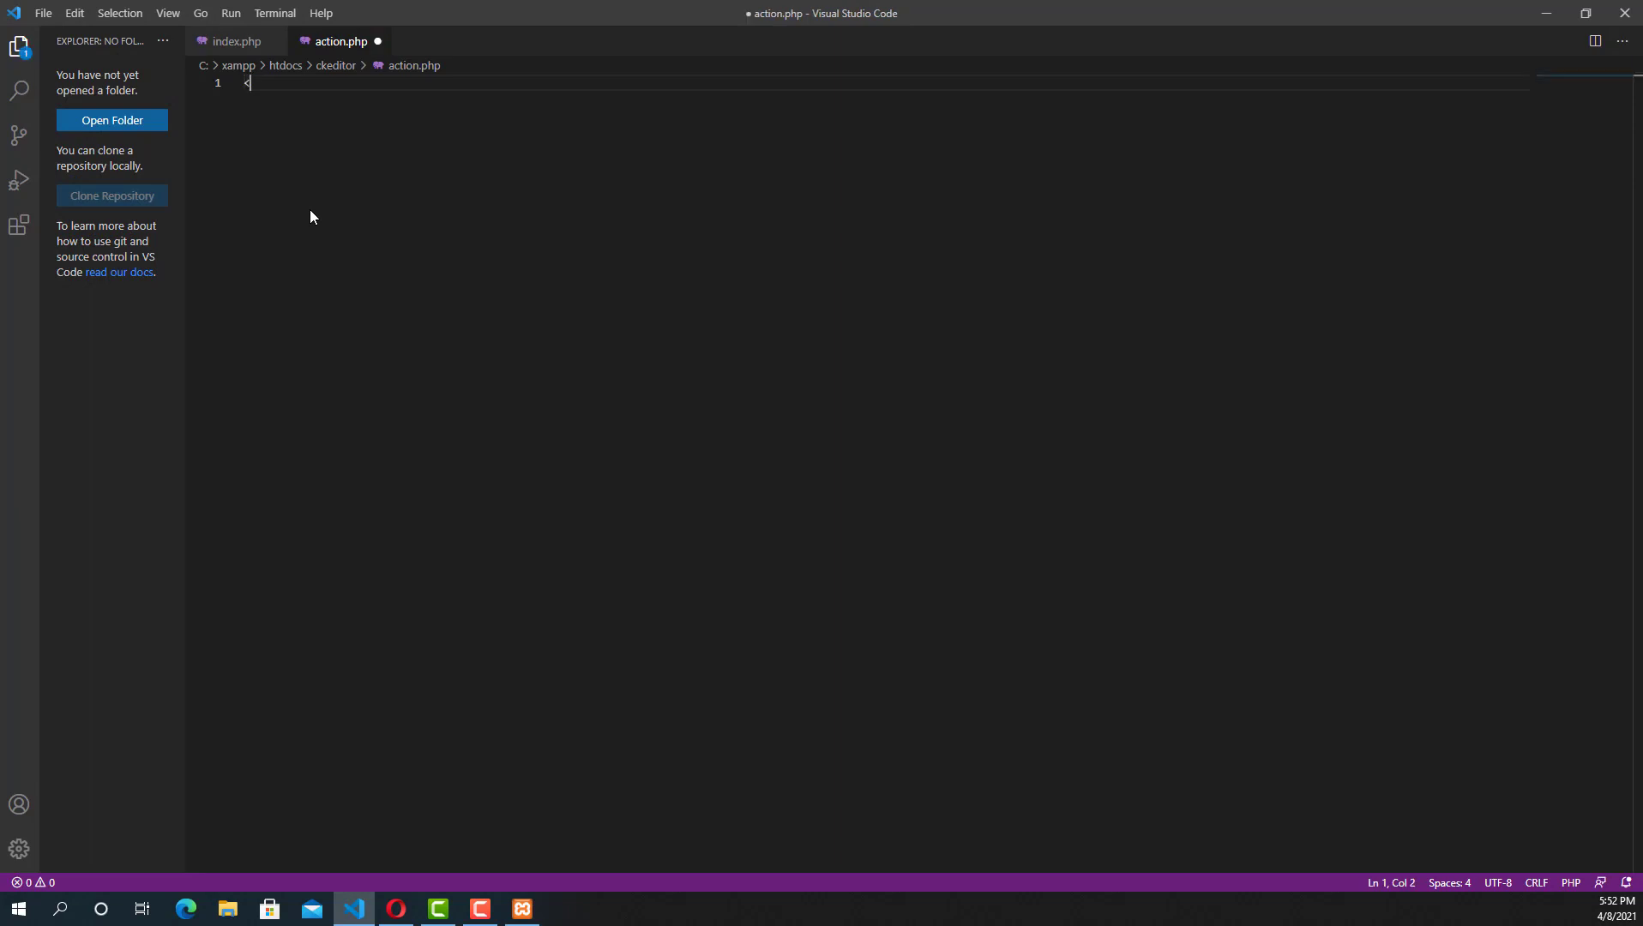
# Open a PHP block in action.php and clear its extra blank lines.
pyautogui.write('?php')
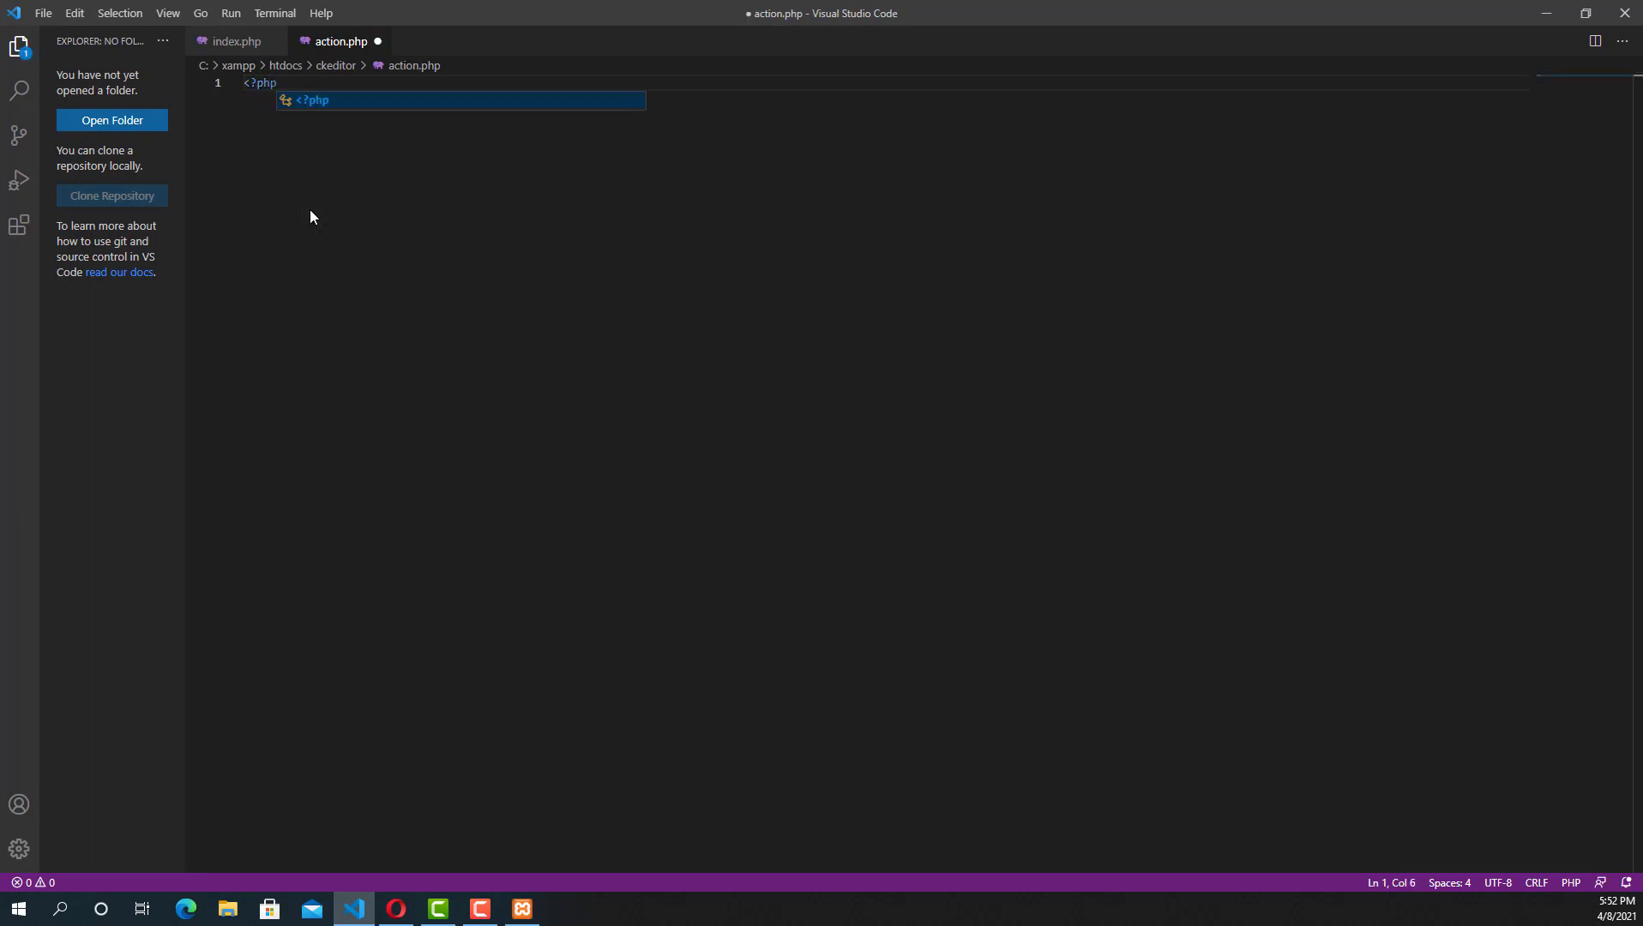
pyautogui.press('Enter')
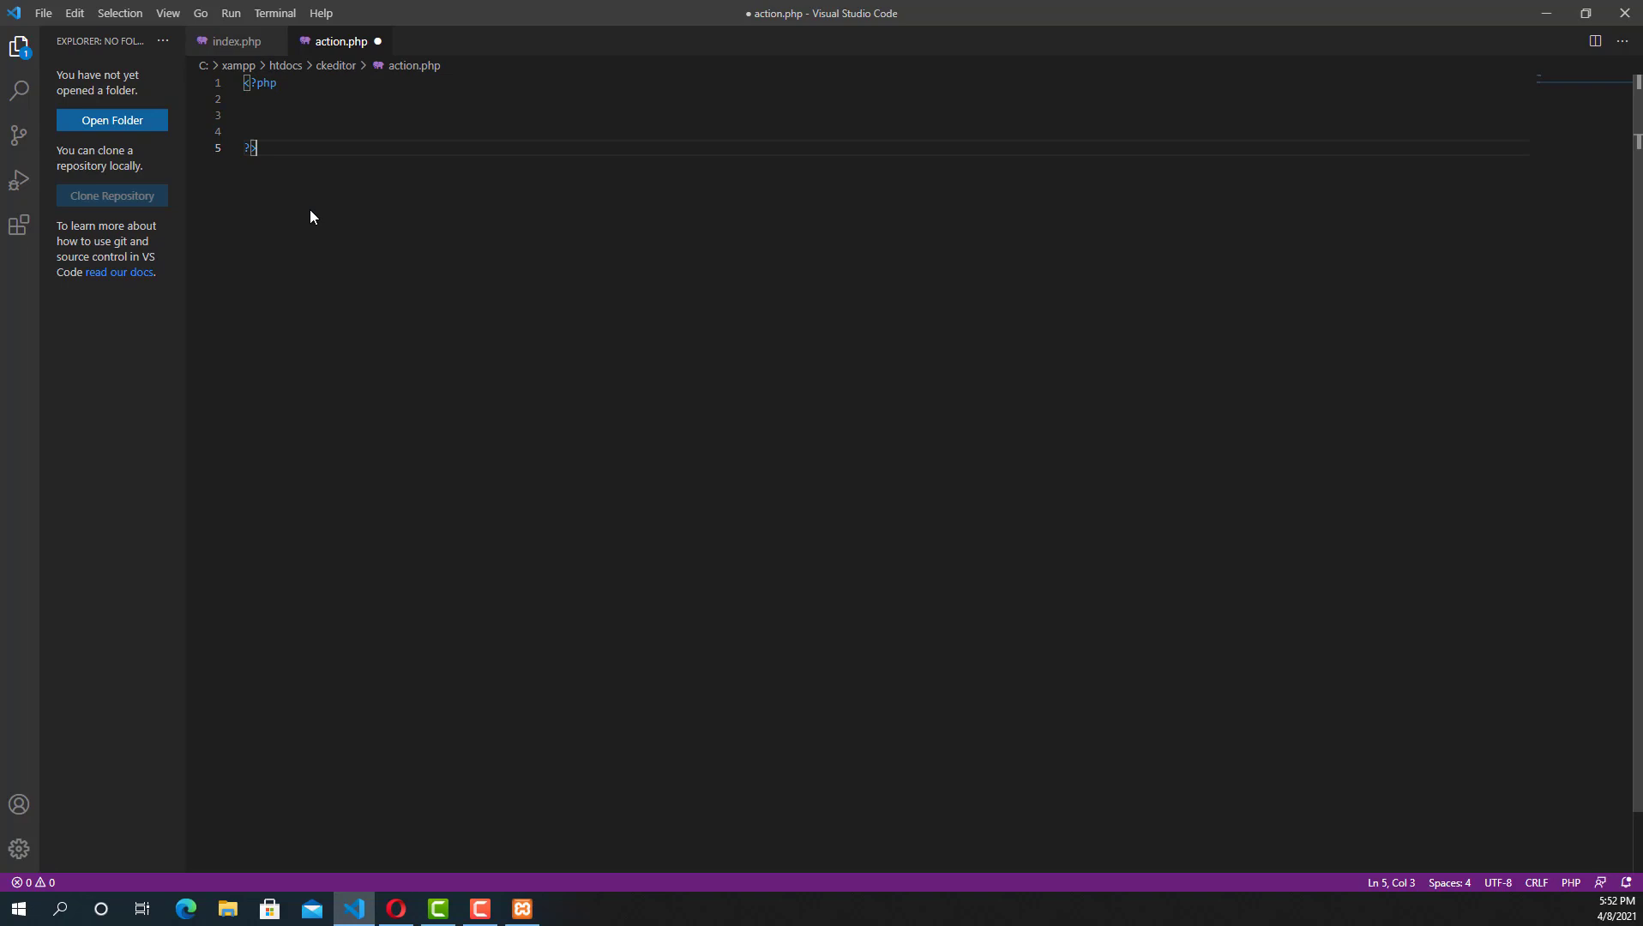
pyautogui.press('ctrl+s')
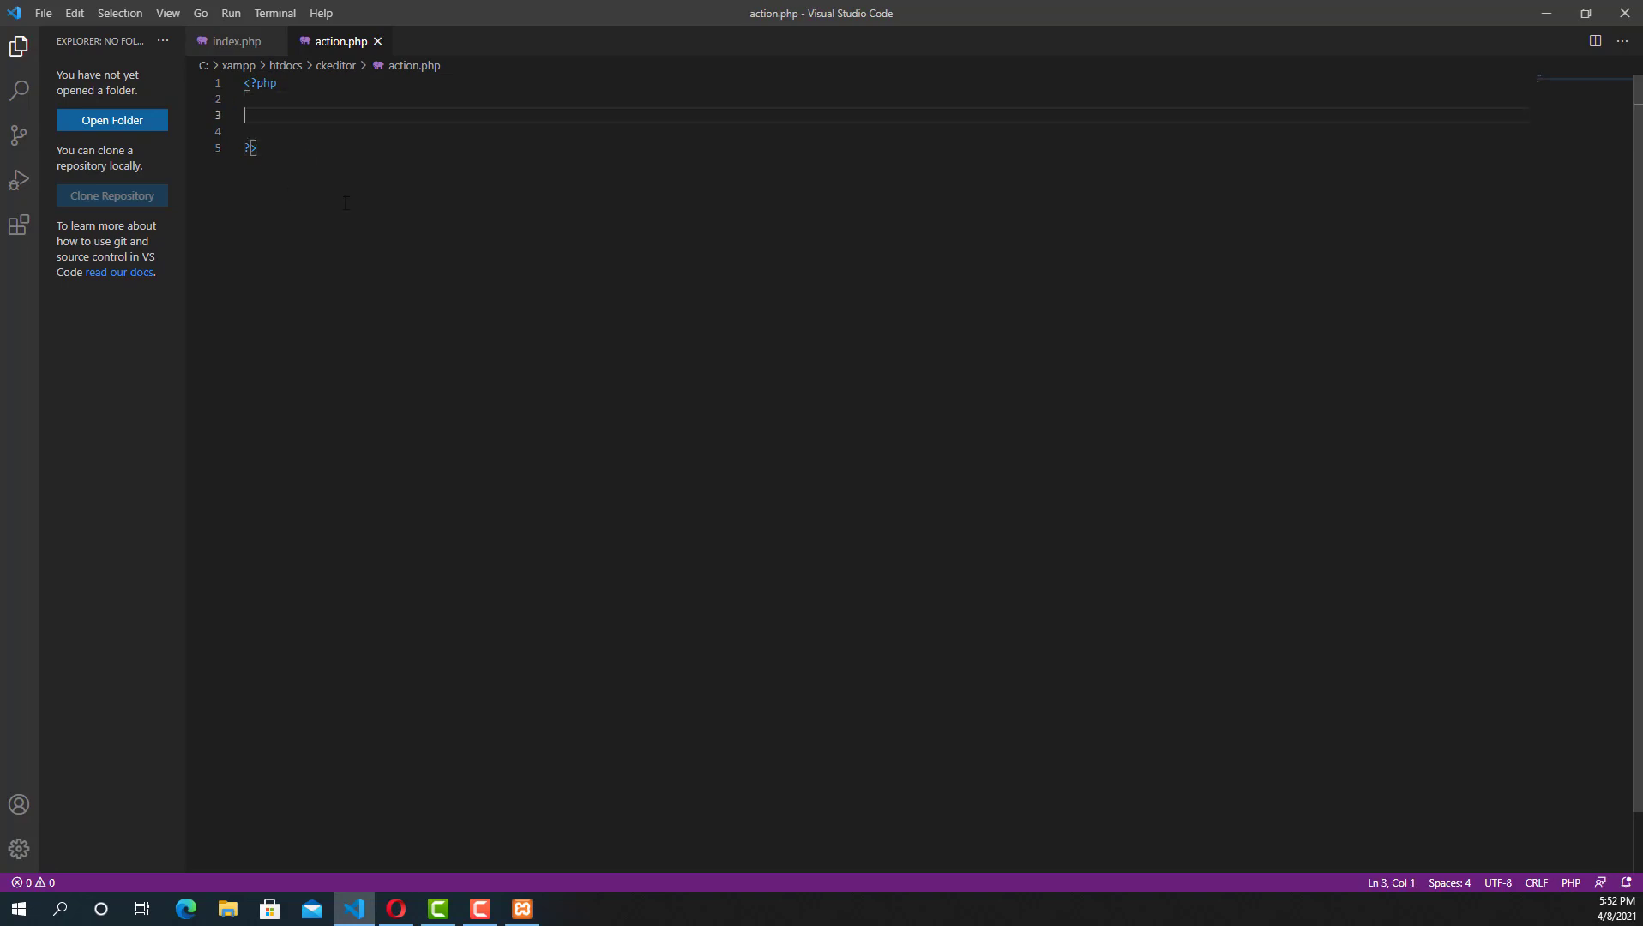
pyautogui.press('Down')
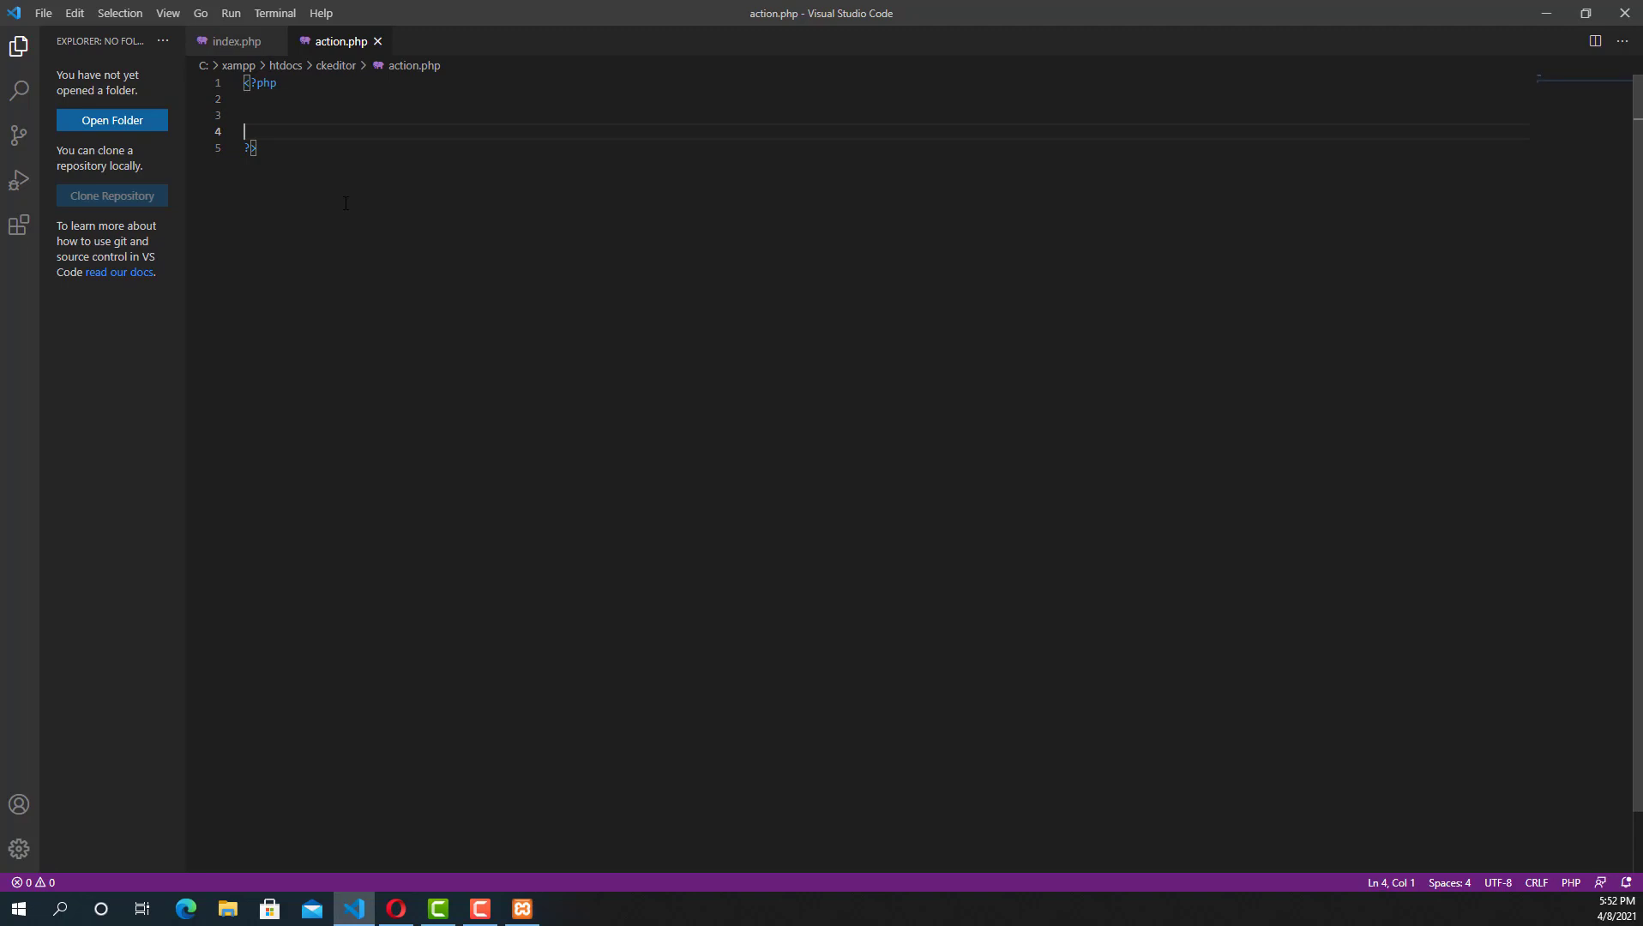
pyautogui.press('Backspace')
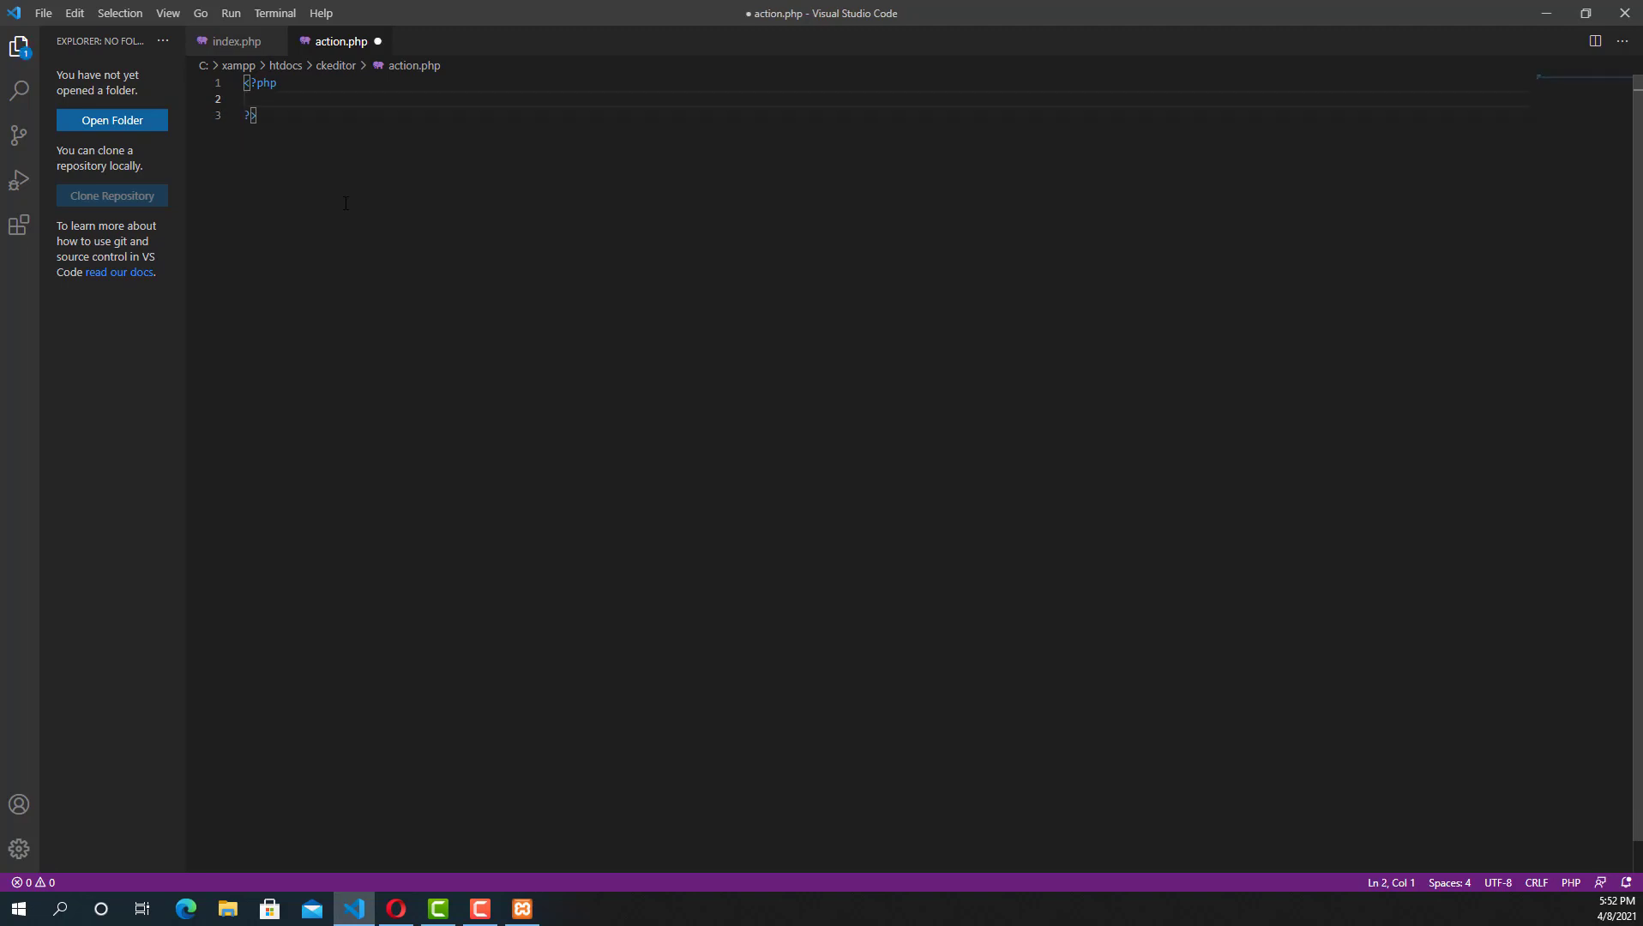
# Write an if(isset($_POST['submit'])) check with an opening brace for the handling code.
pyautogui.write('if(')
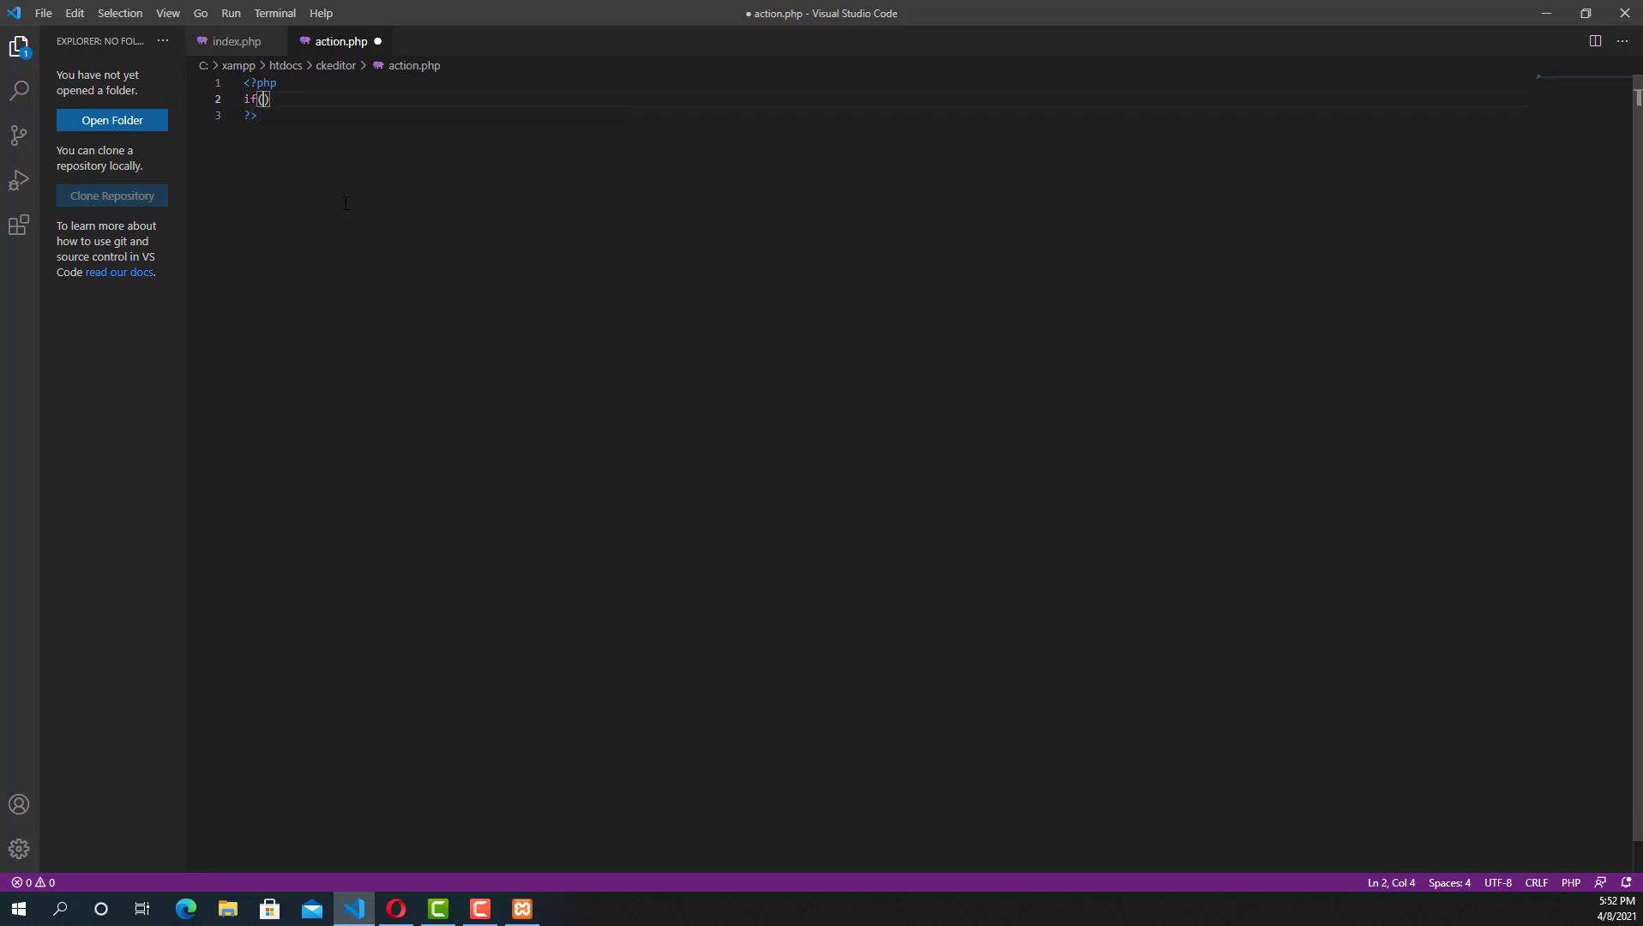
pyautogui.write('isset(')
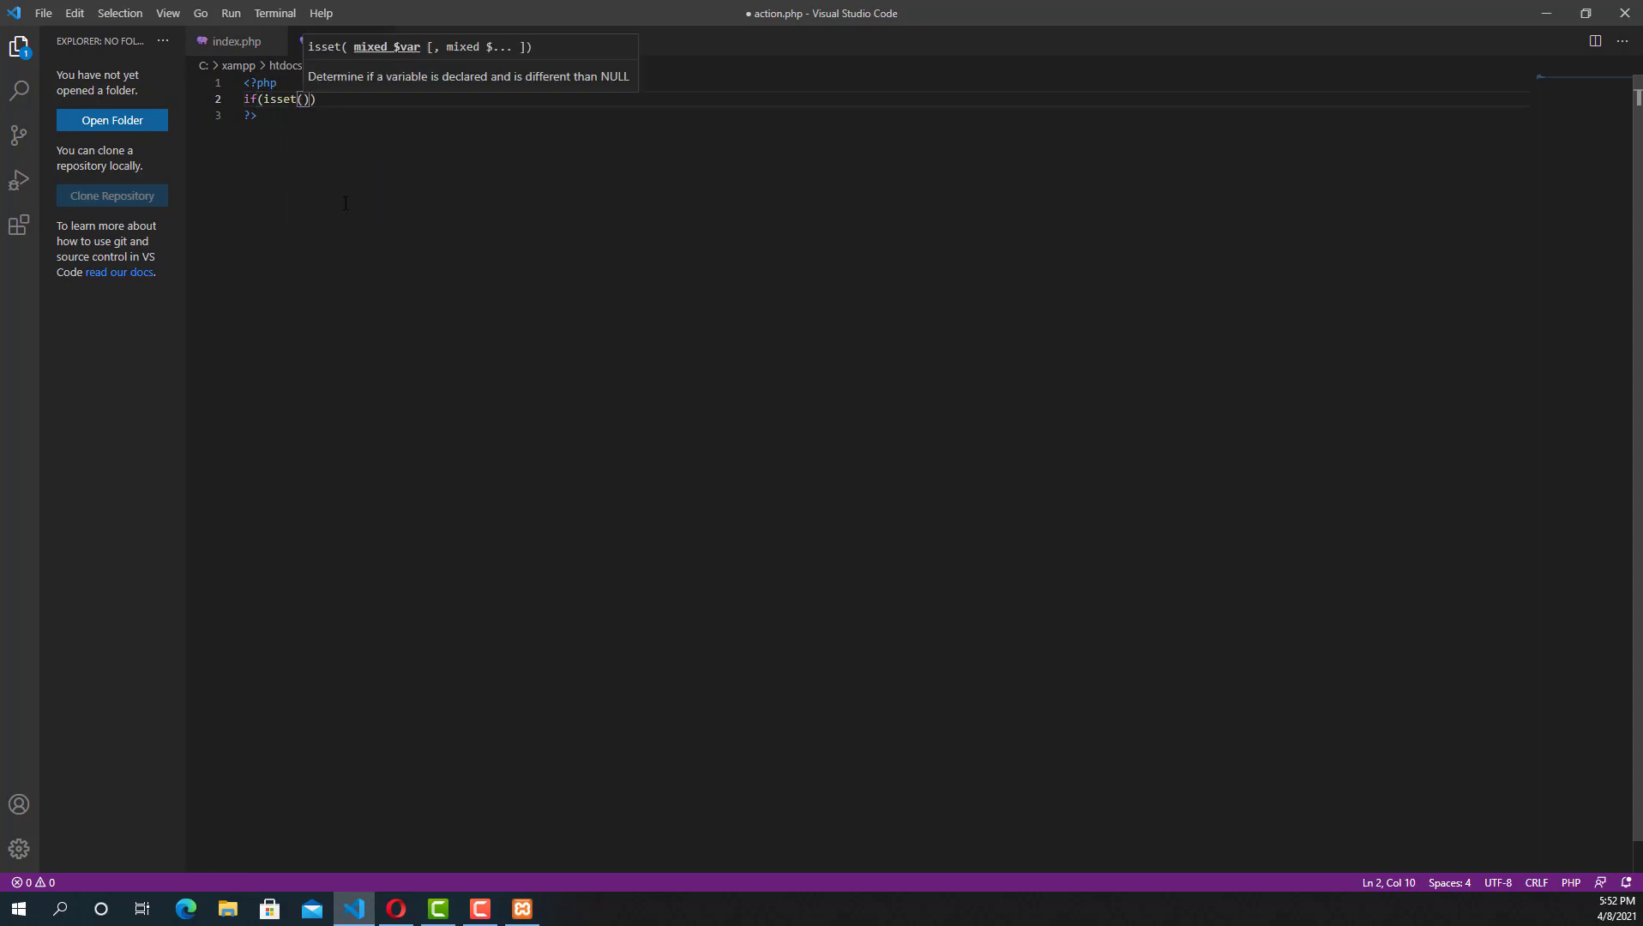
pyautogui.write('$')
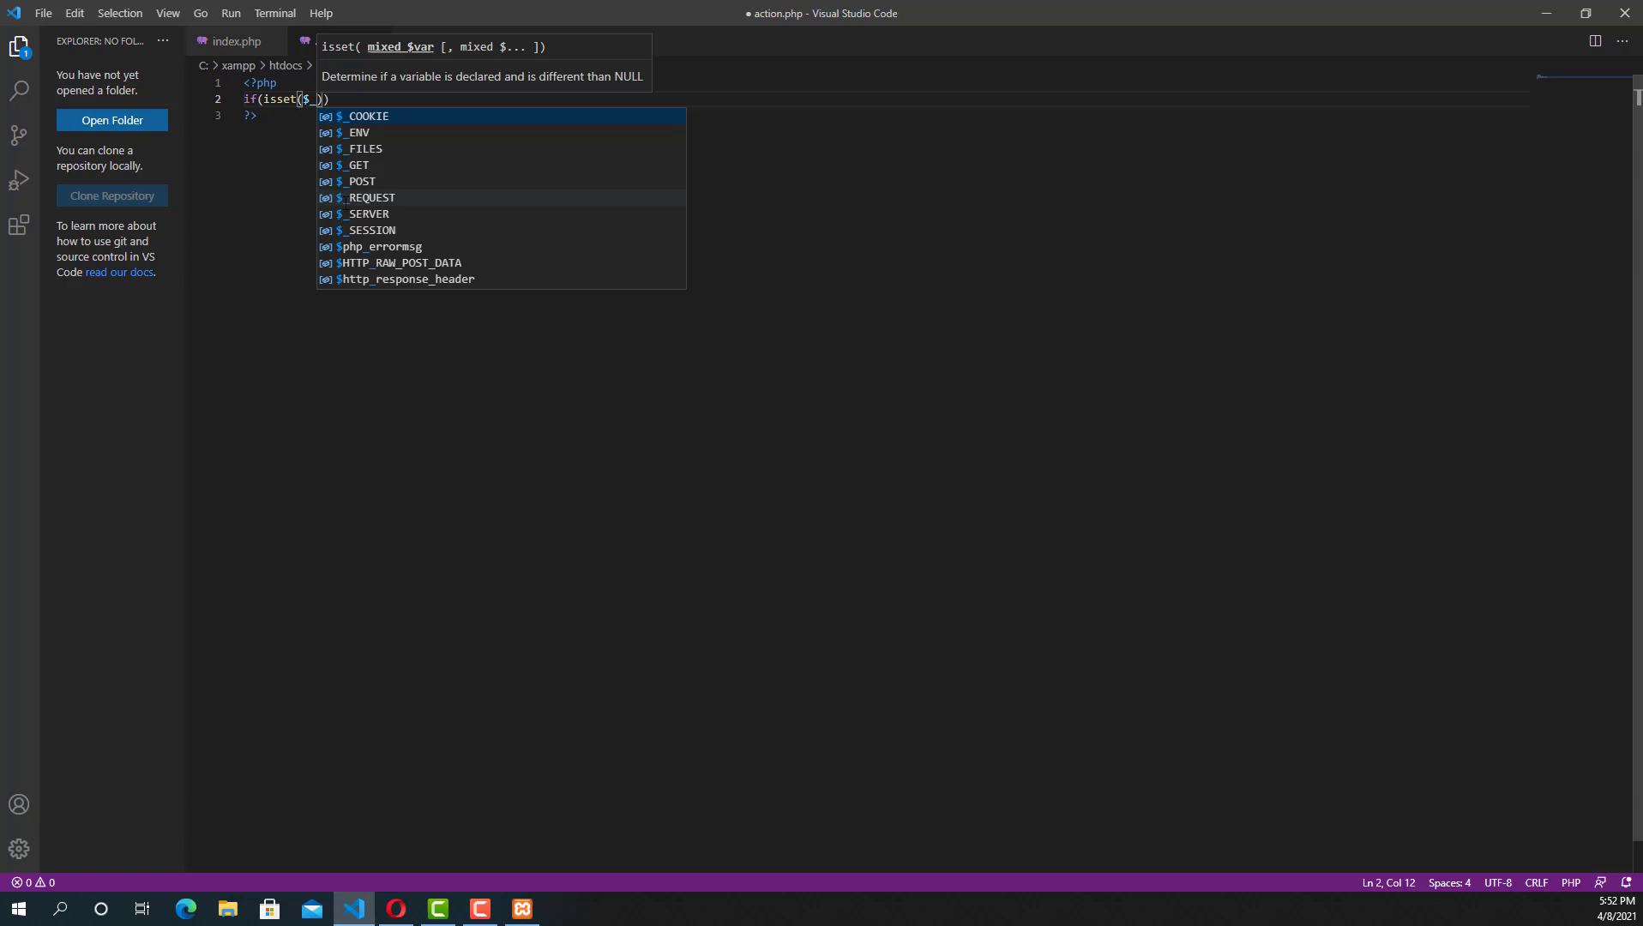
pyautogui.write('_POST')
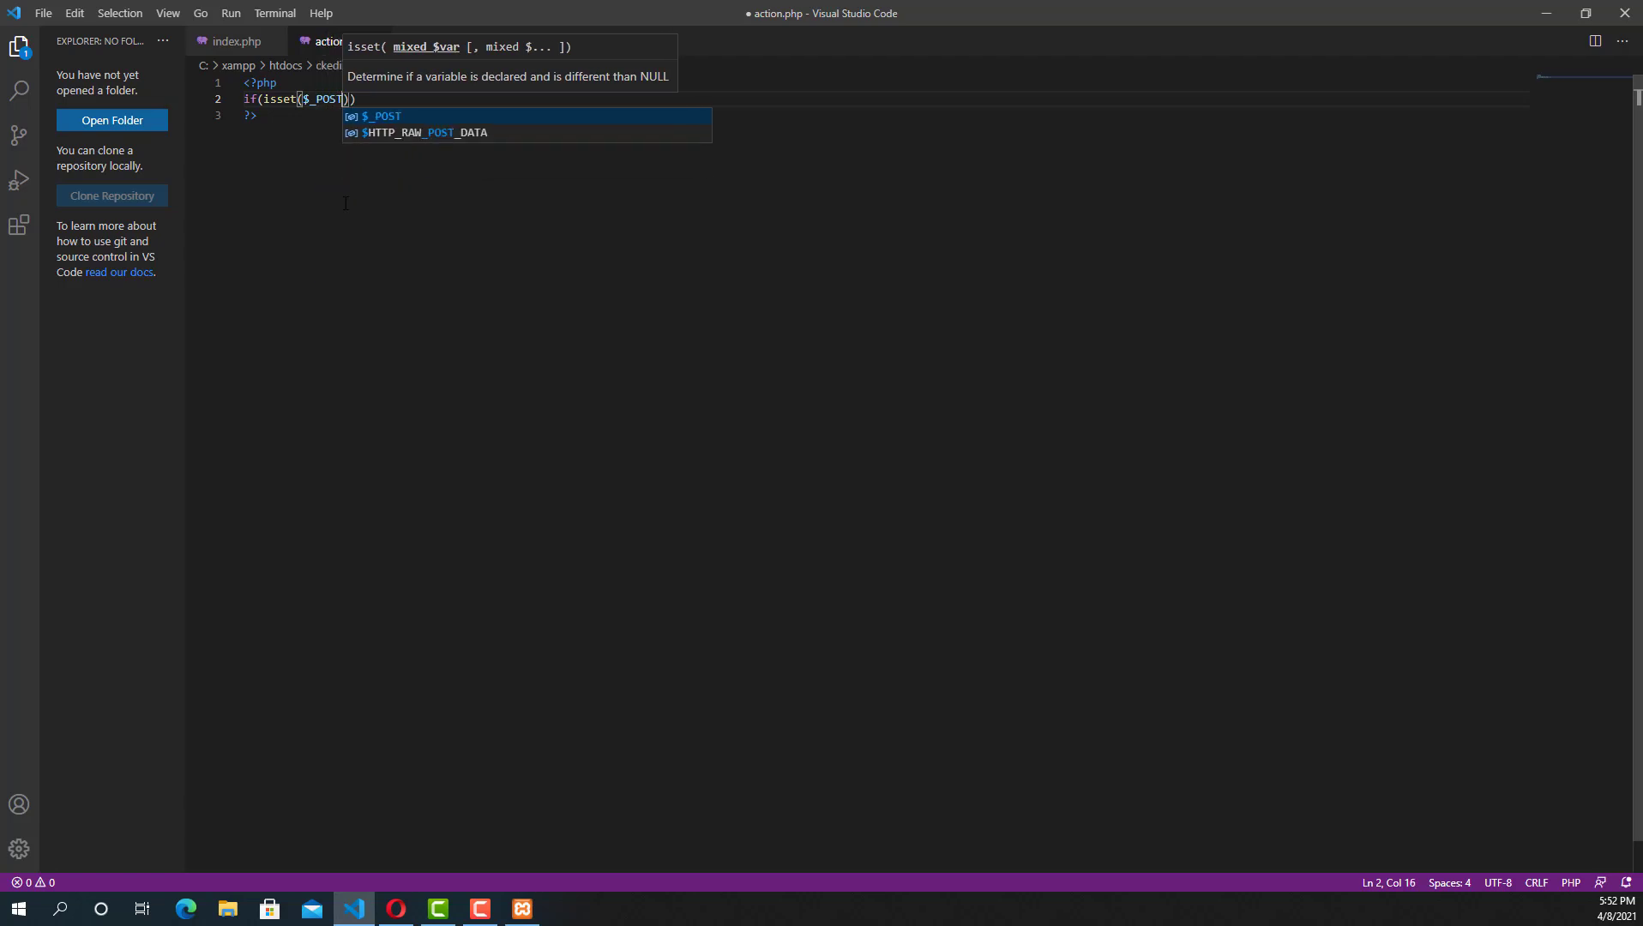
pyautogui.write("['']")
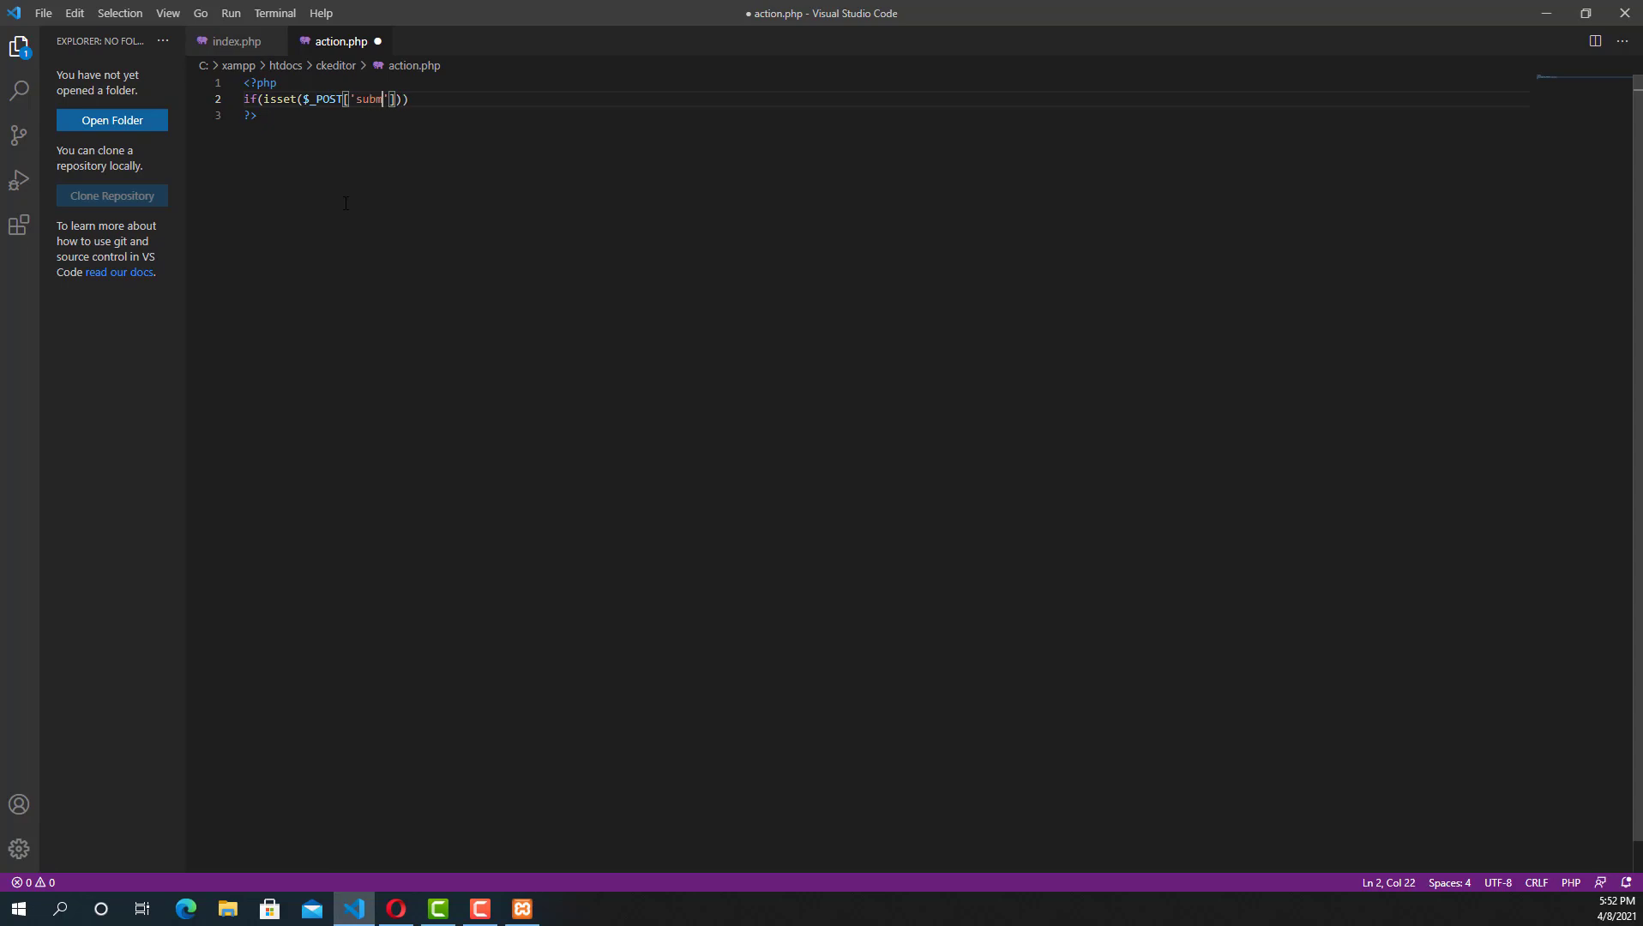
pyautogui.write("it'])")
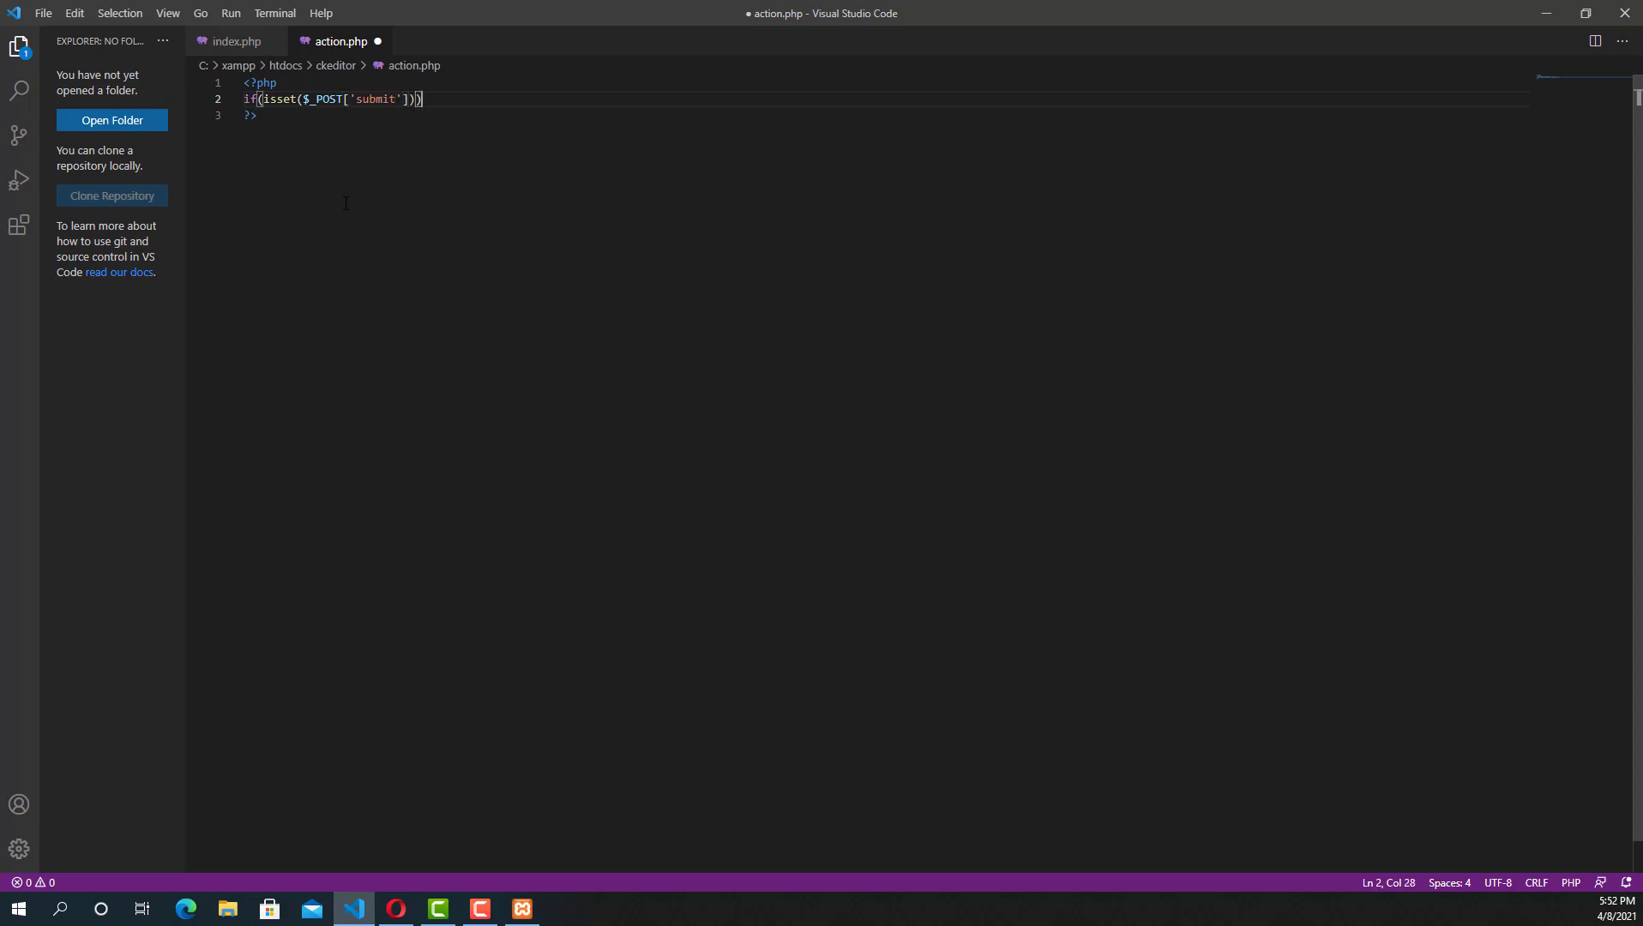
pyautogui.write('{')
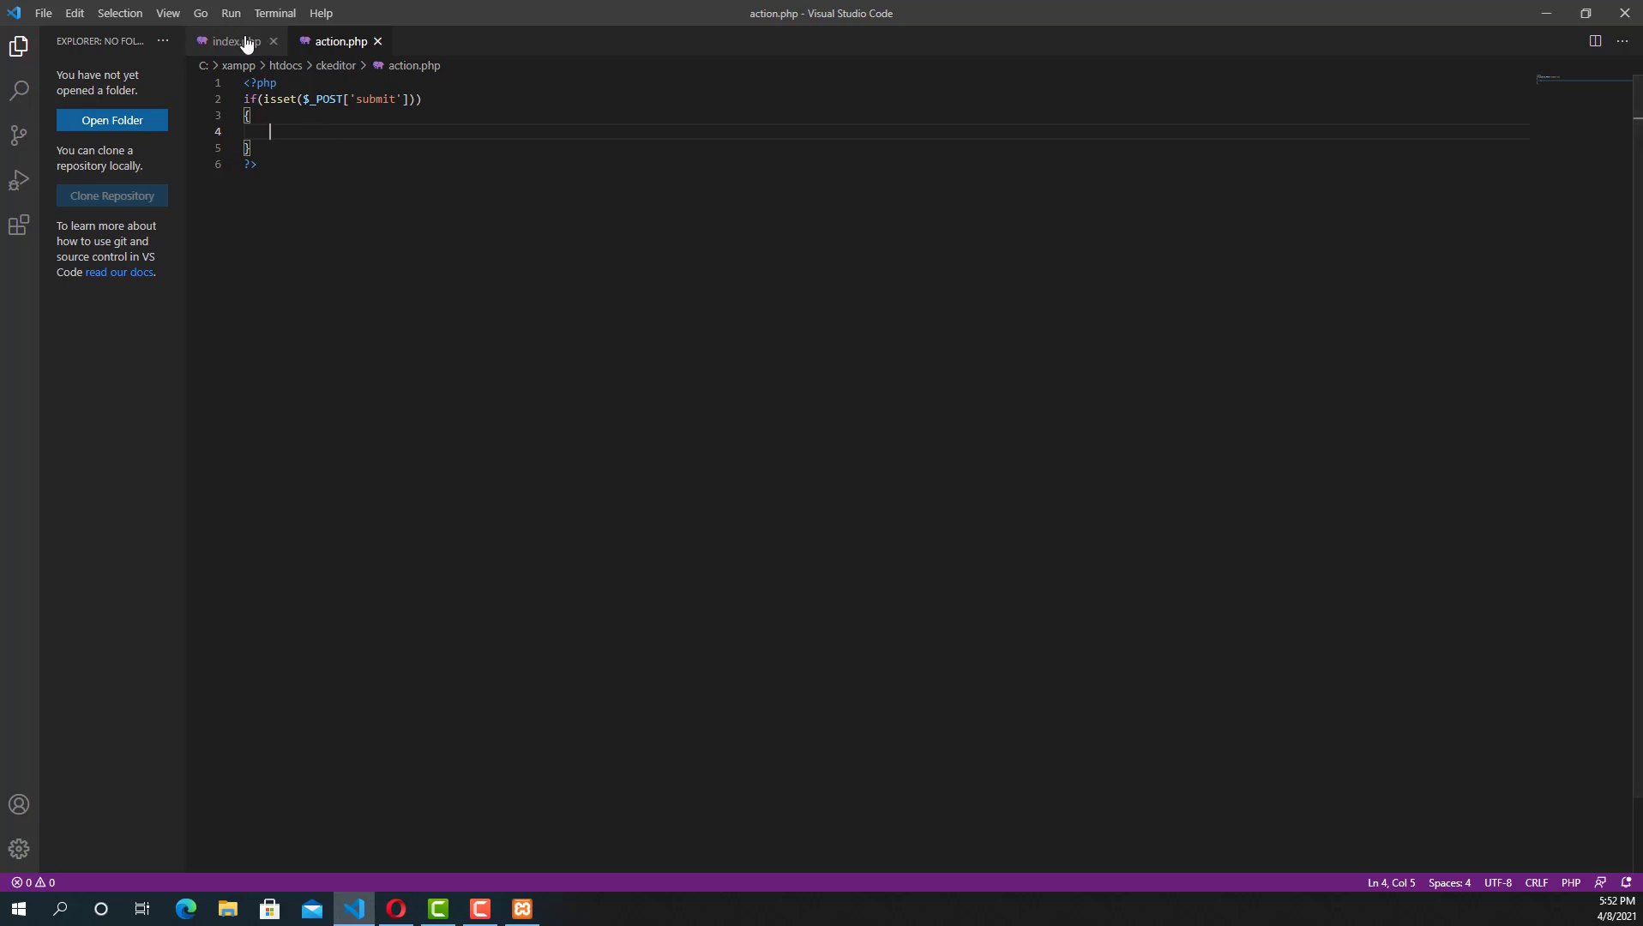
# After checking the form field in index.php, begin $ckeditor_value = $_POST in action.php.
pyautogui.click(235, 41)
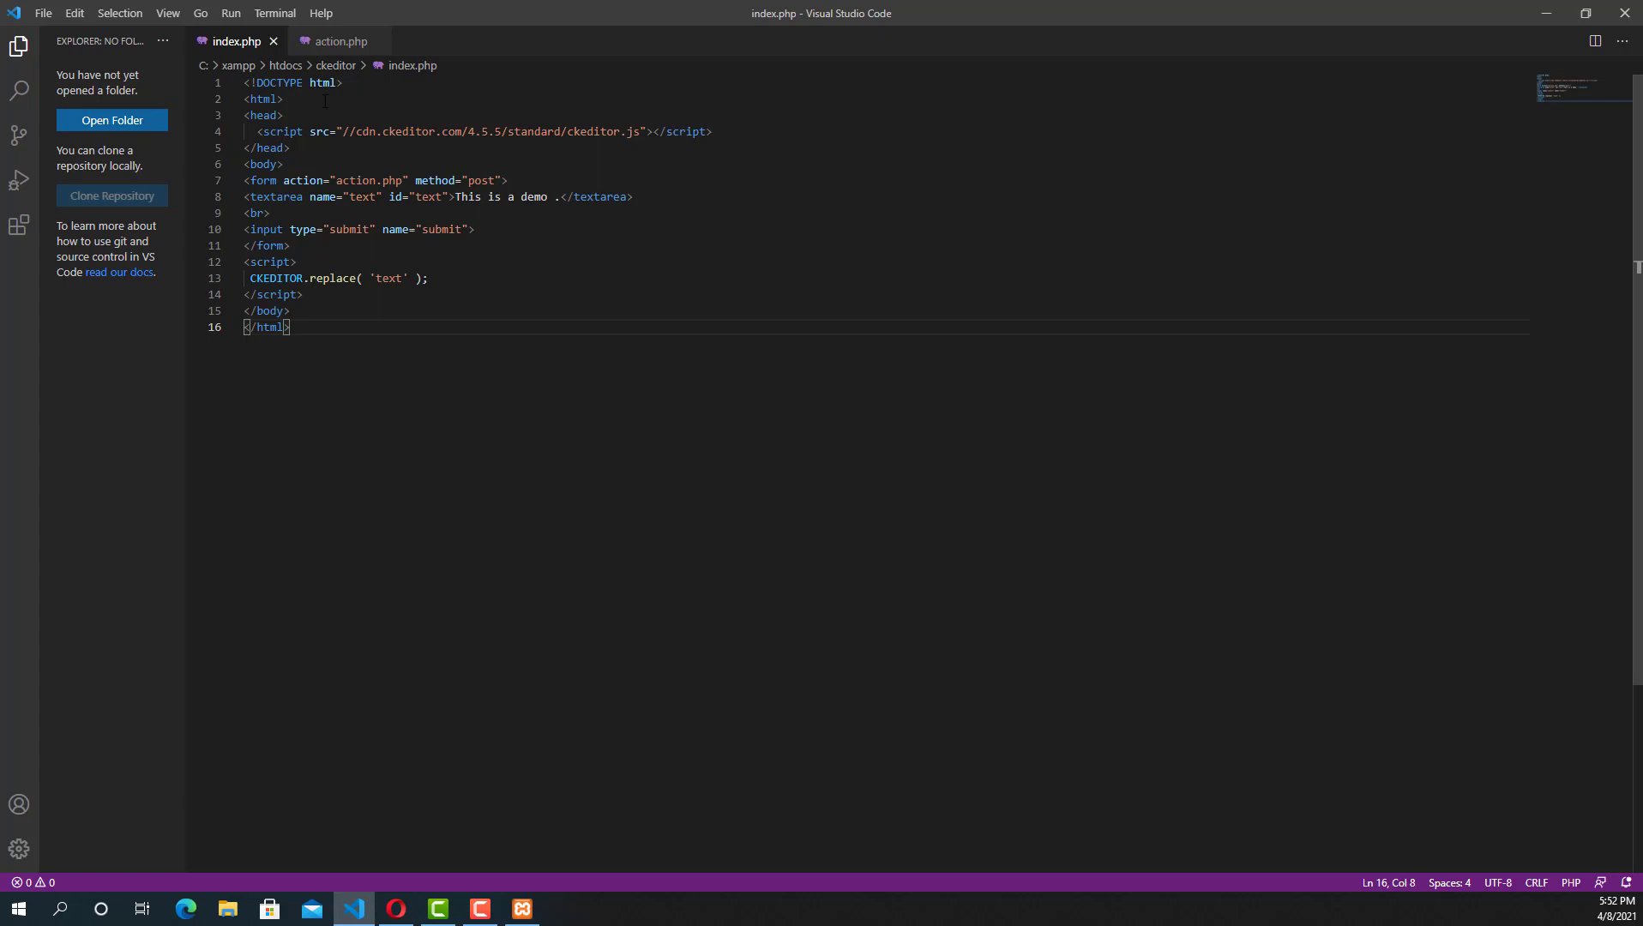
pyautogui.click(340, 41)
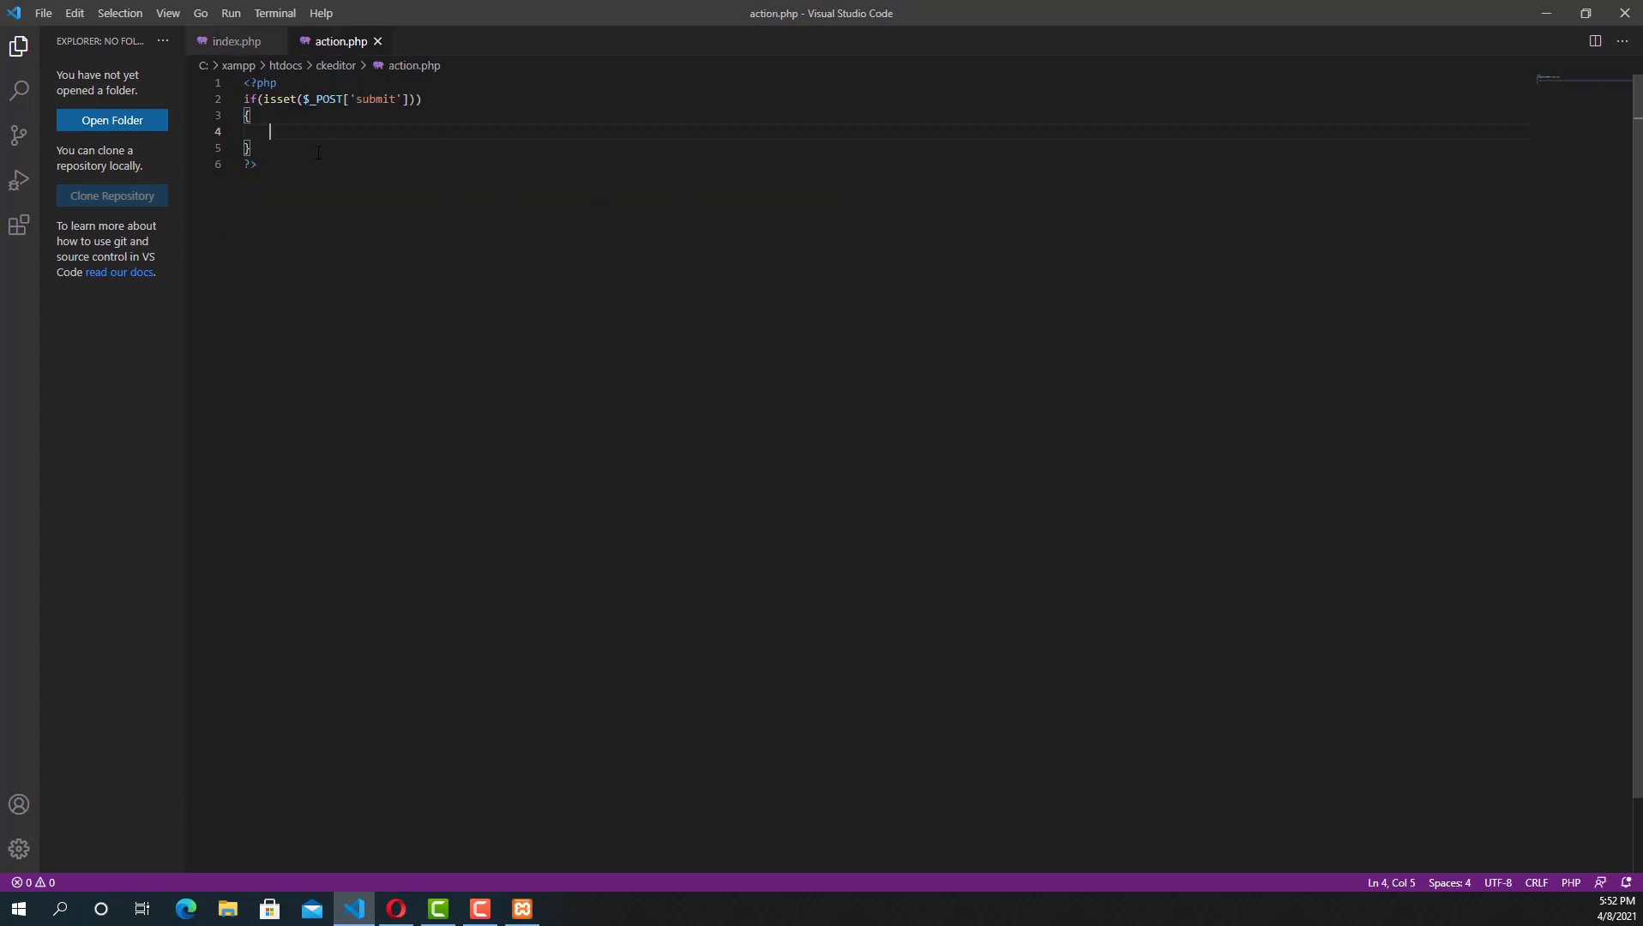
pyautogui.write('$')
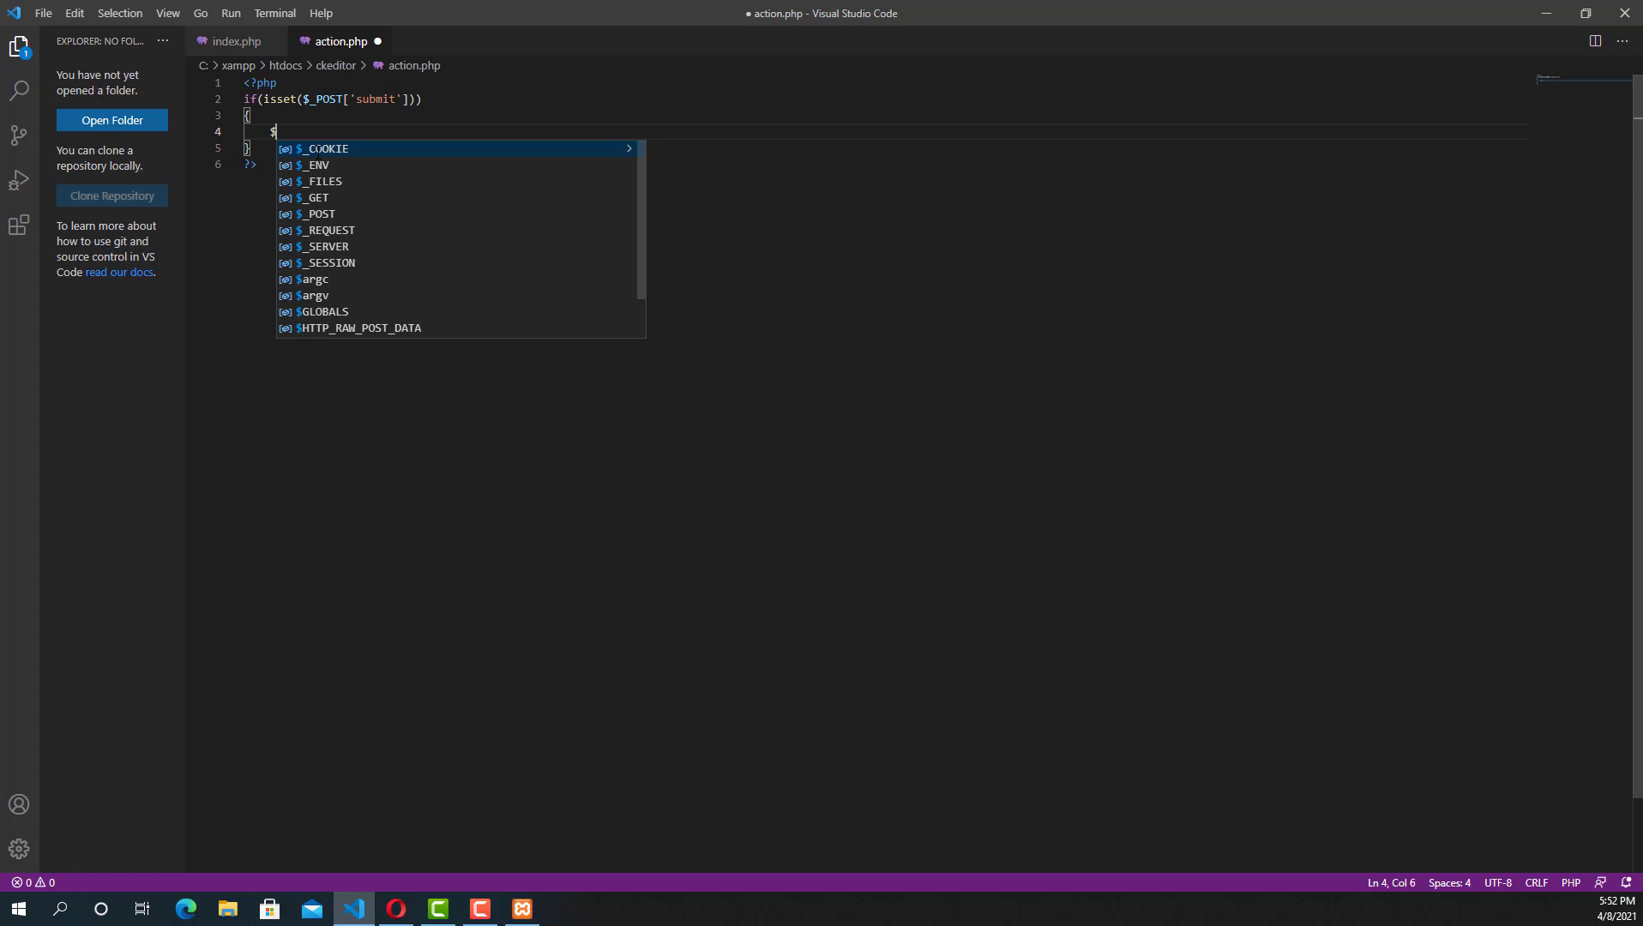
pyautogui.write('c')
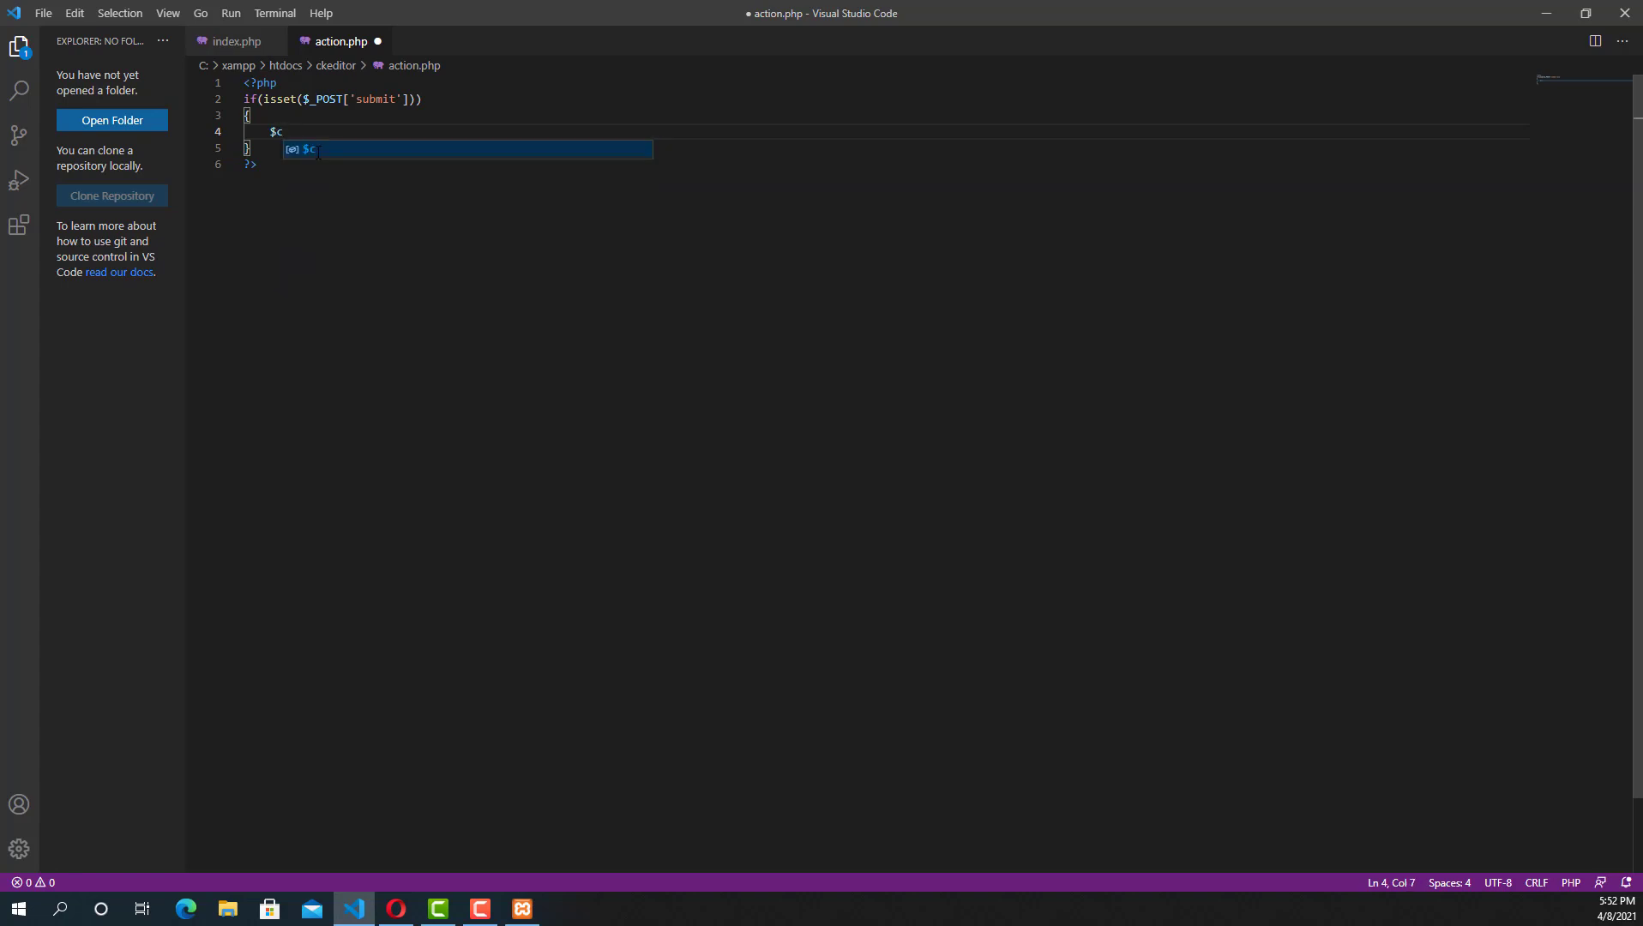
pyautogui.write('k')
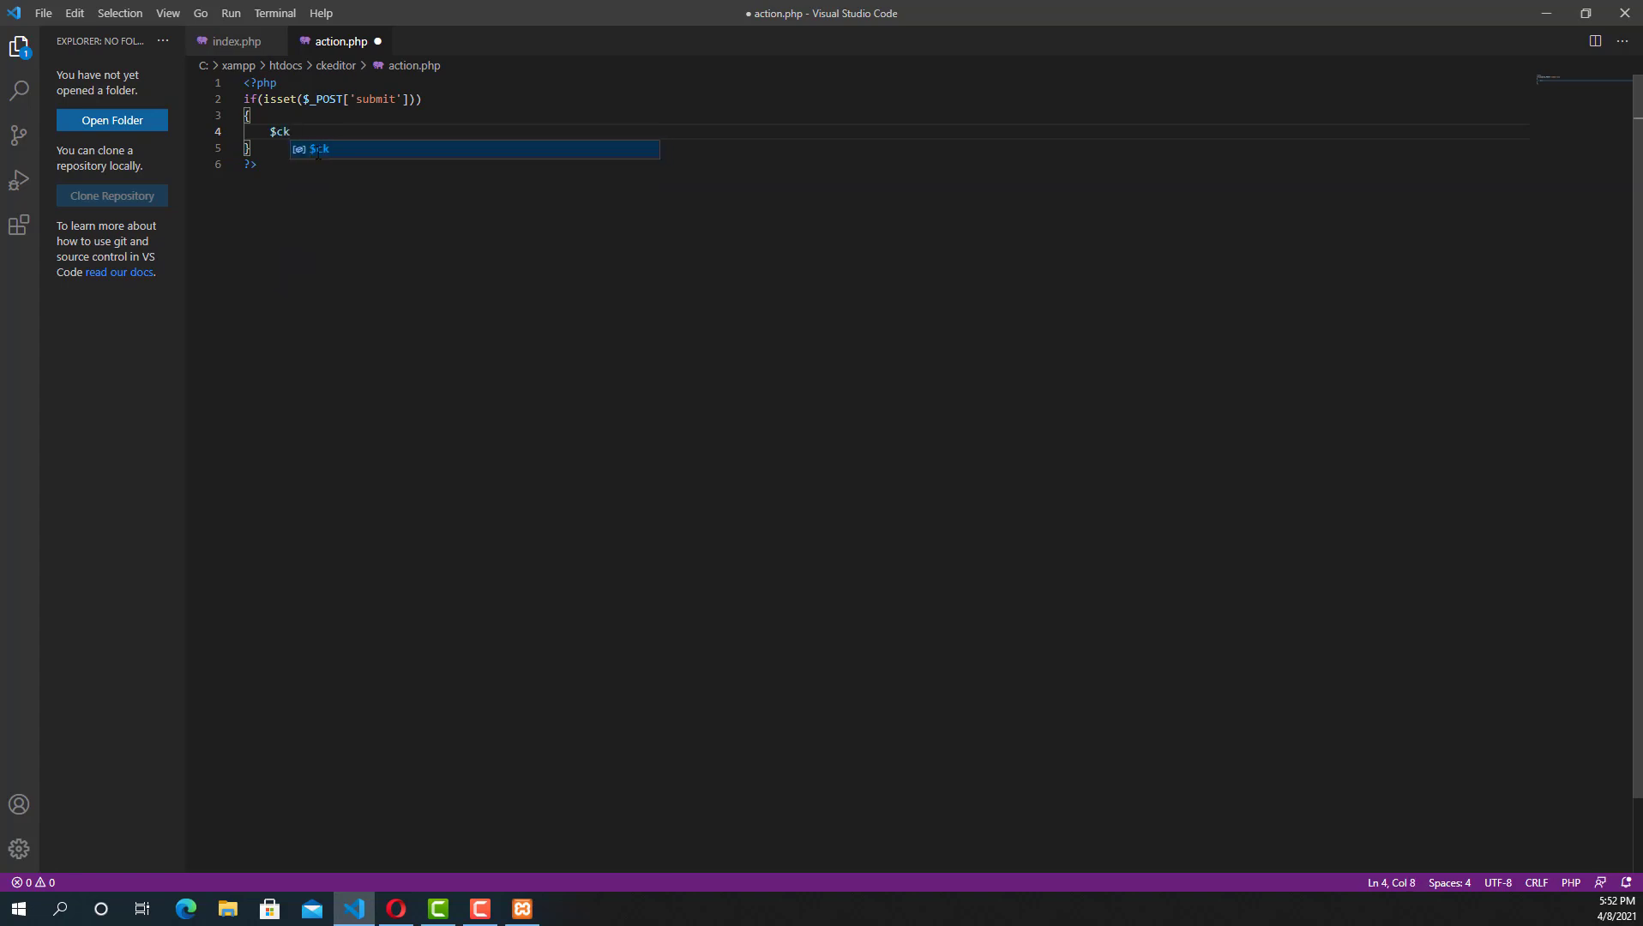
pyautogui.write('editor')
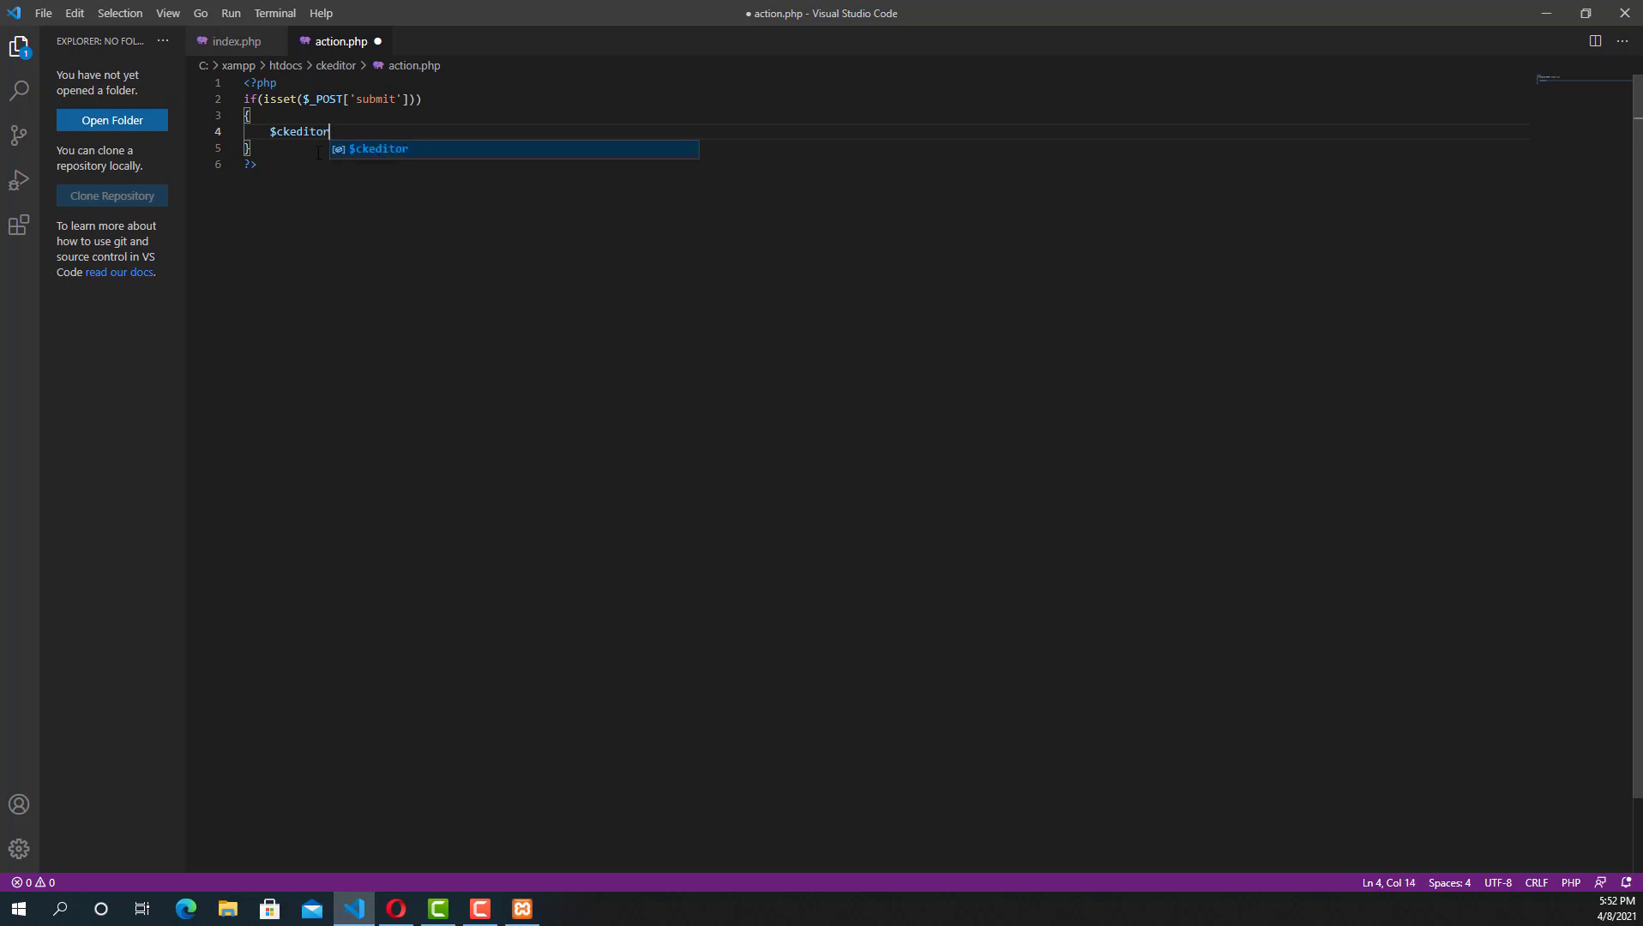
pyautogui.write('_value')
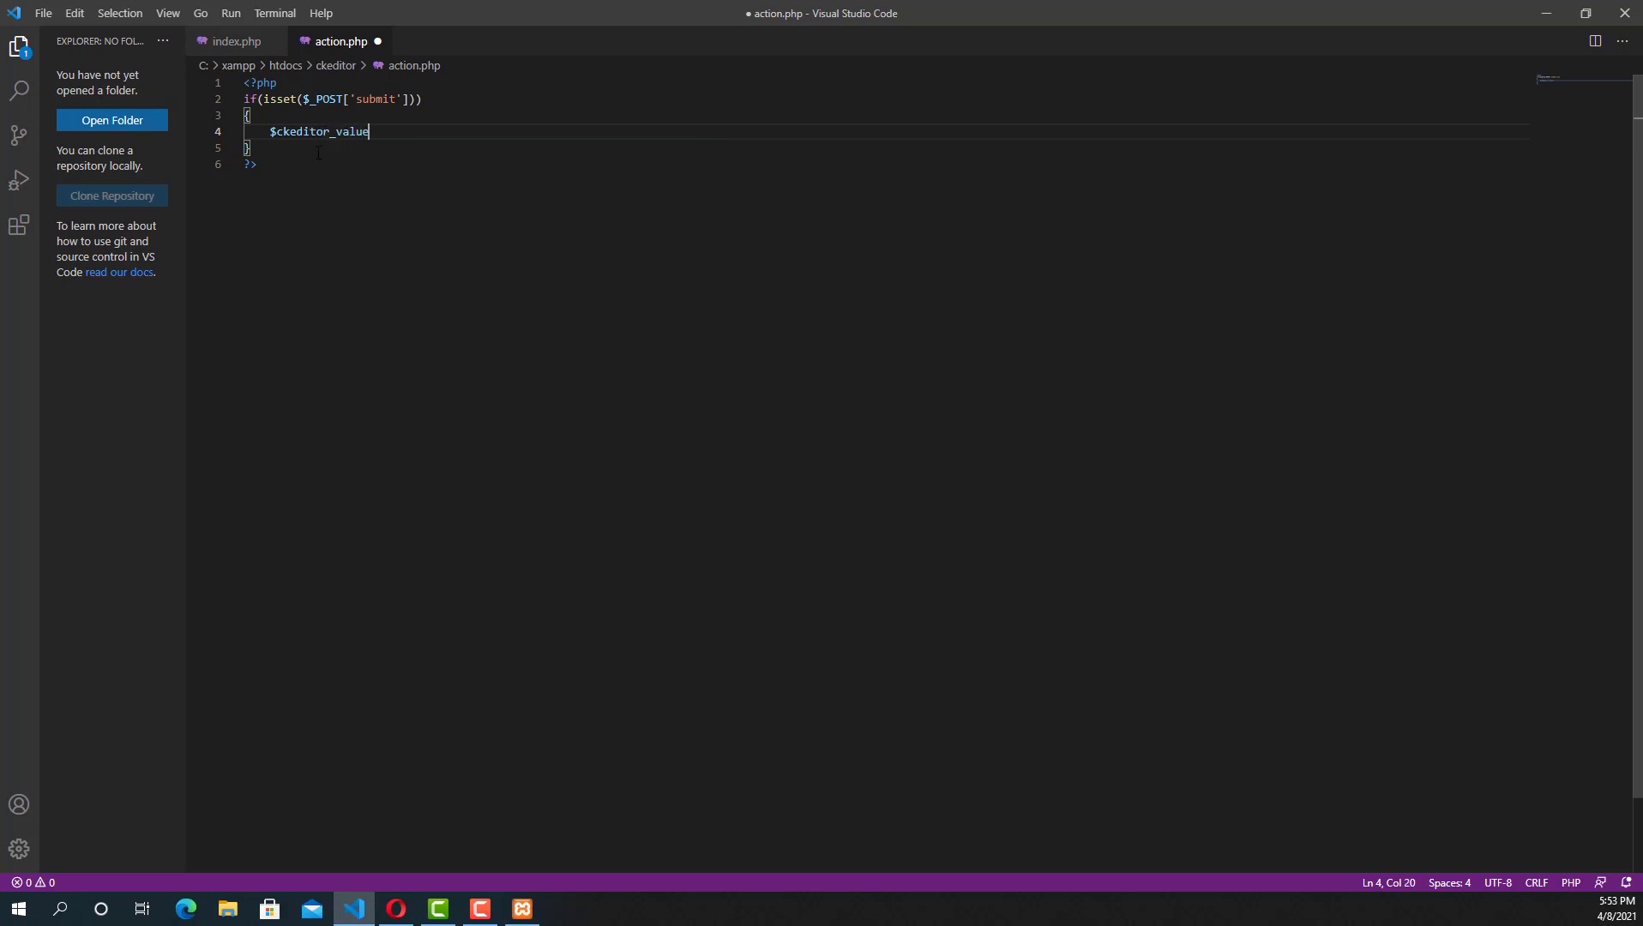
pyautogui.write('=')
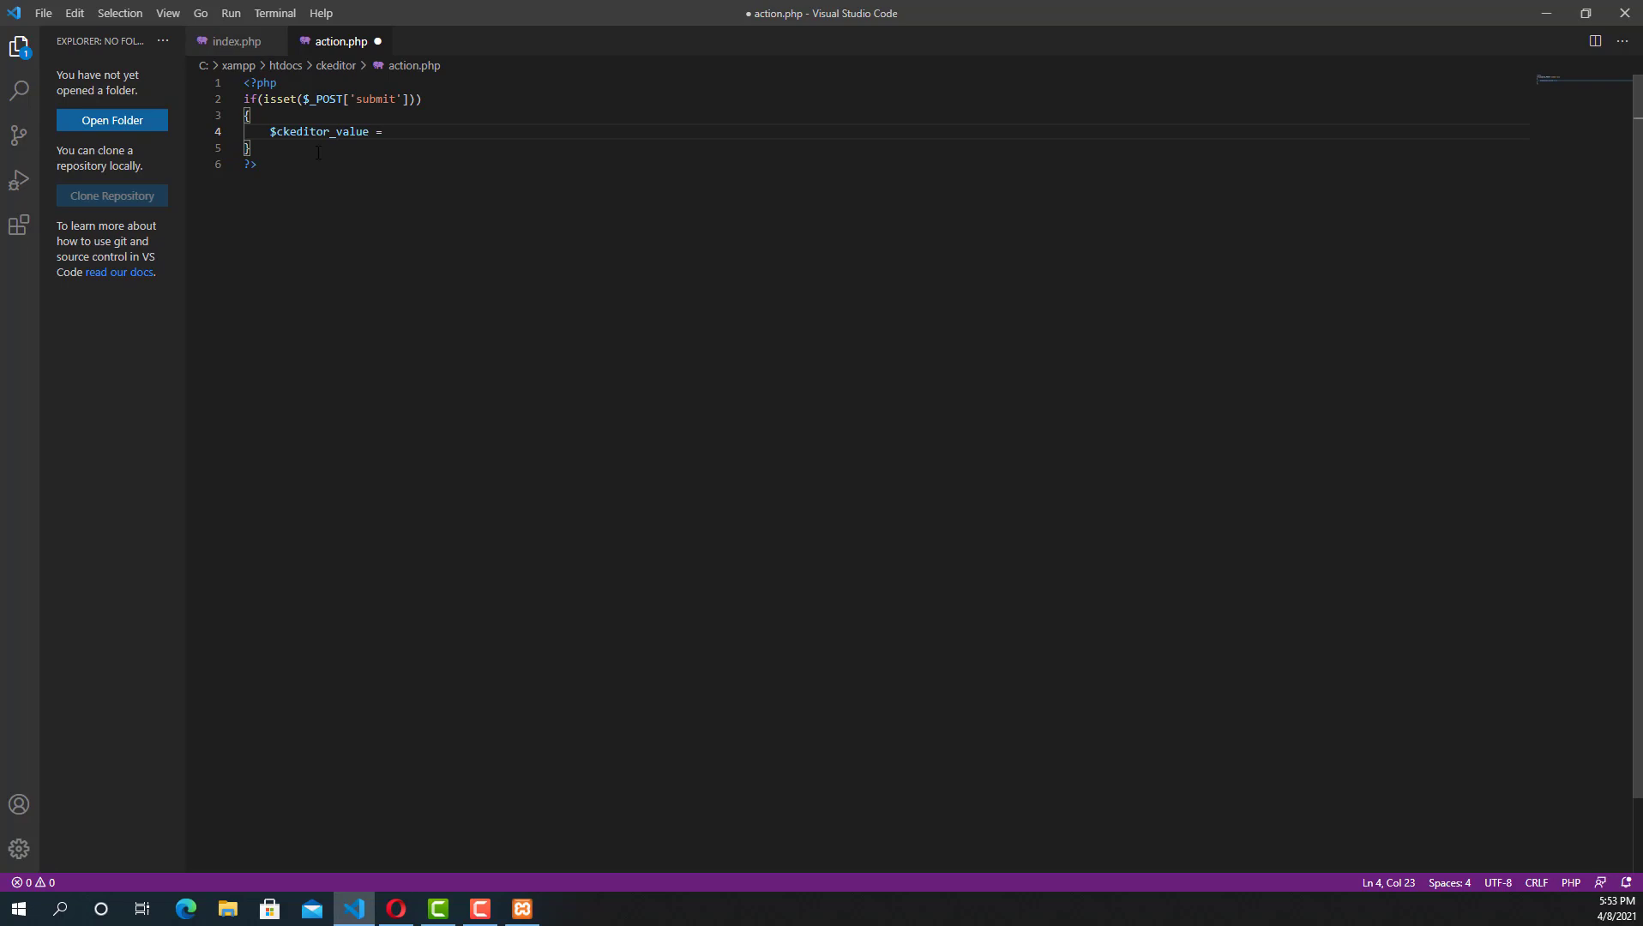
pyautogui.write('$_')
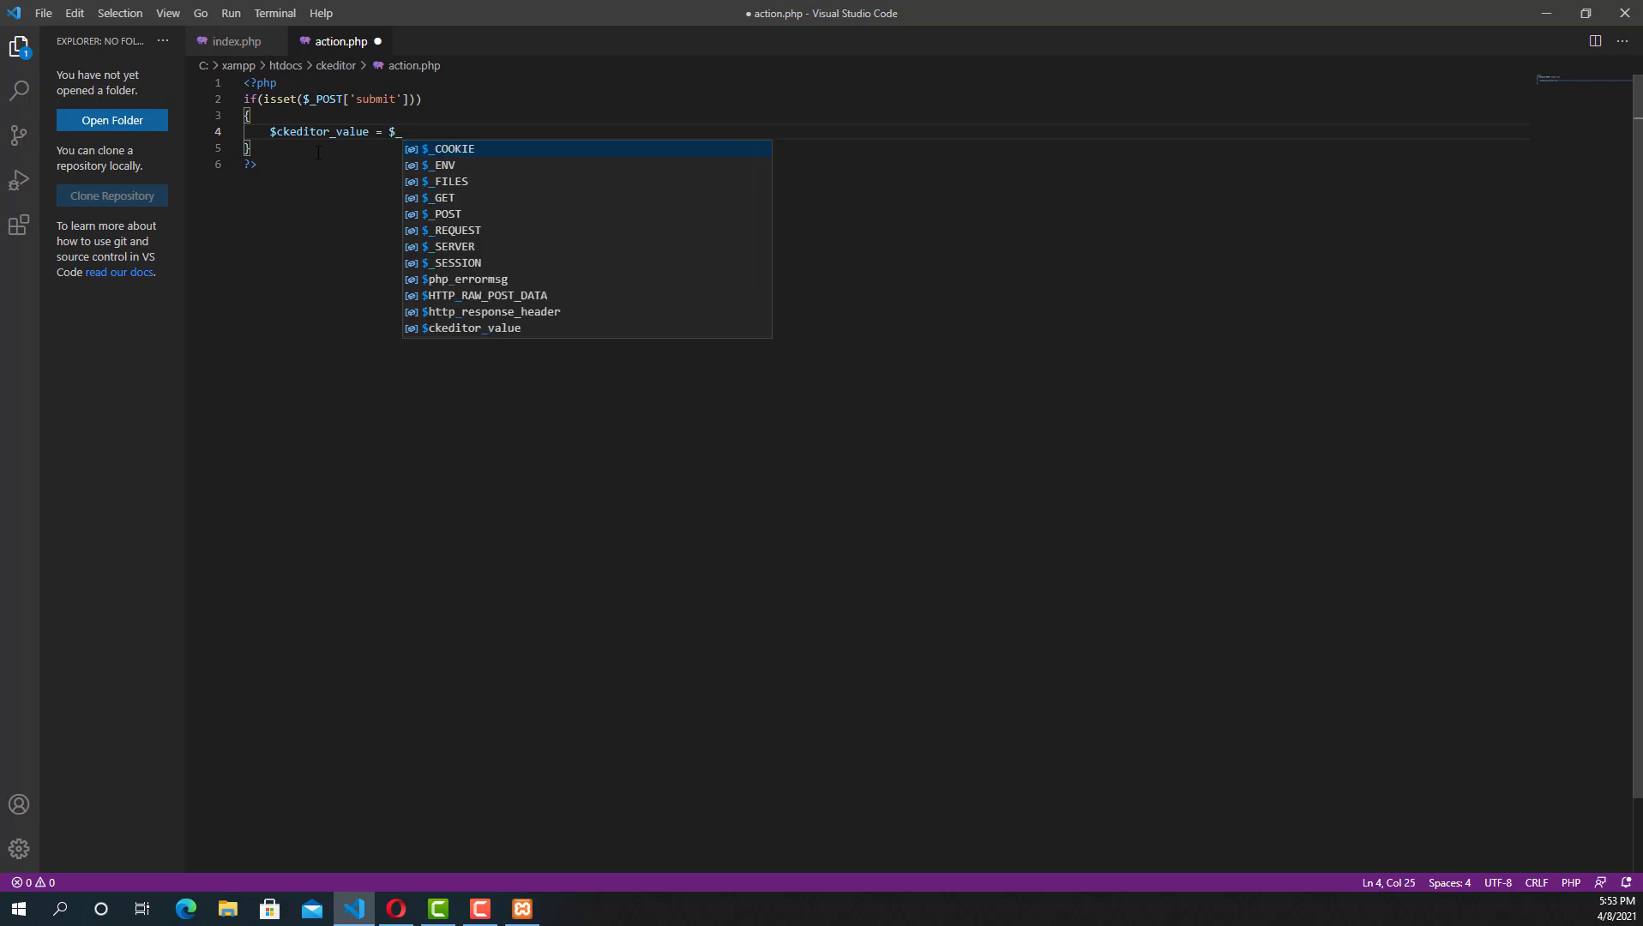
pyautogui.write("POST['")
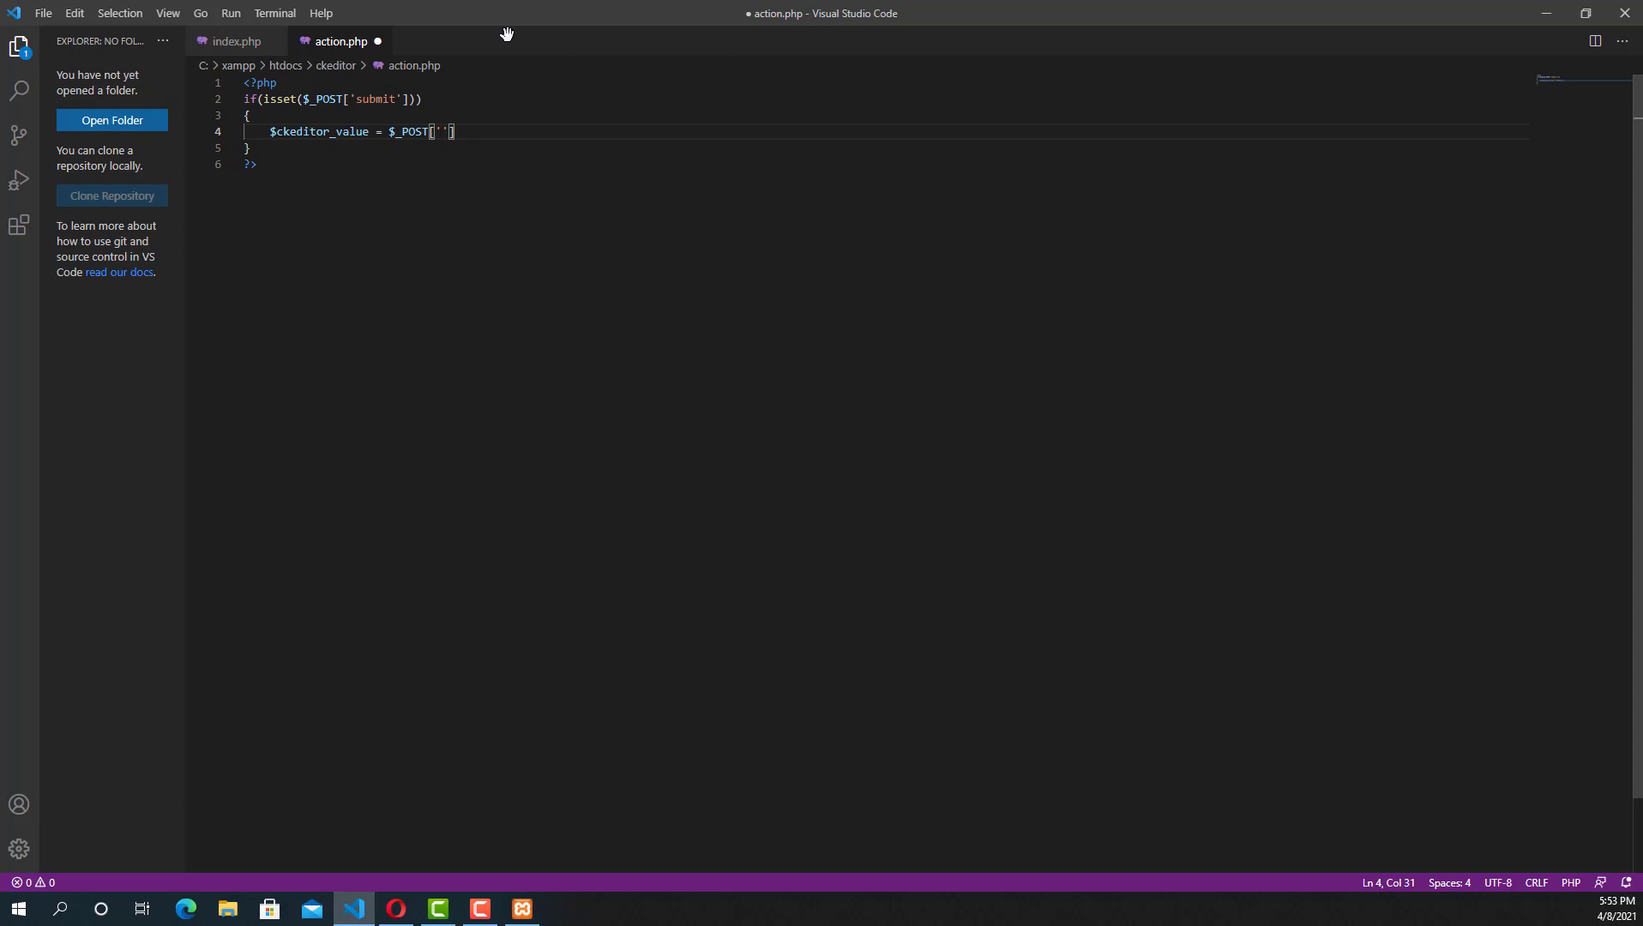
# Complete the assignment with the 'text' field name and add echo $ckeditor_value.
pyautogui.click(235, 41)
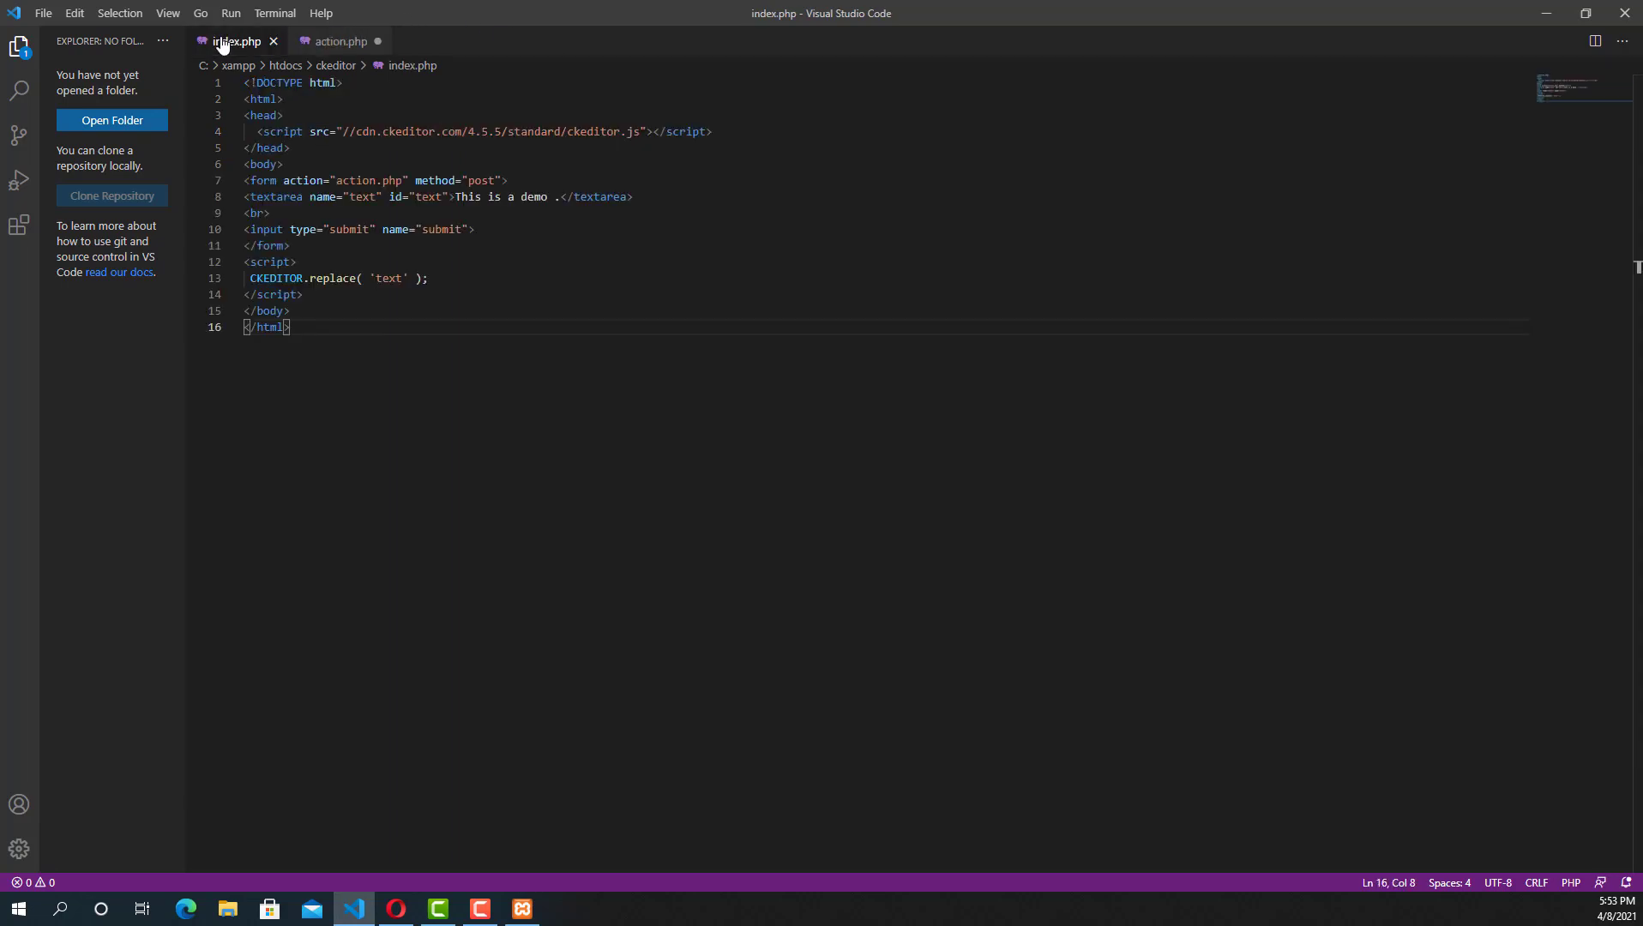
pyautogui.click(339, 41)
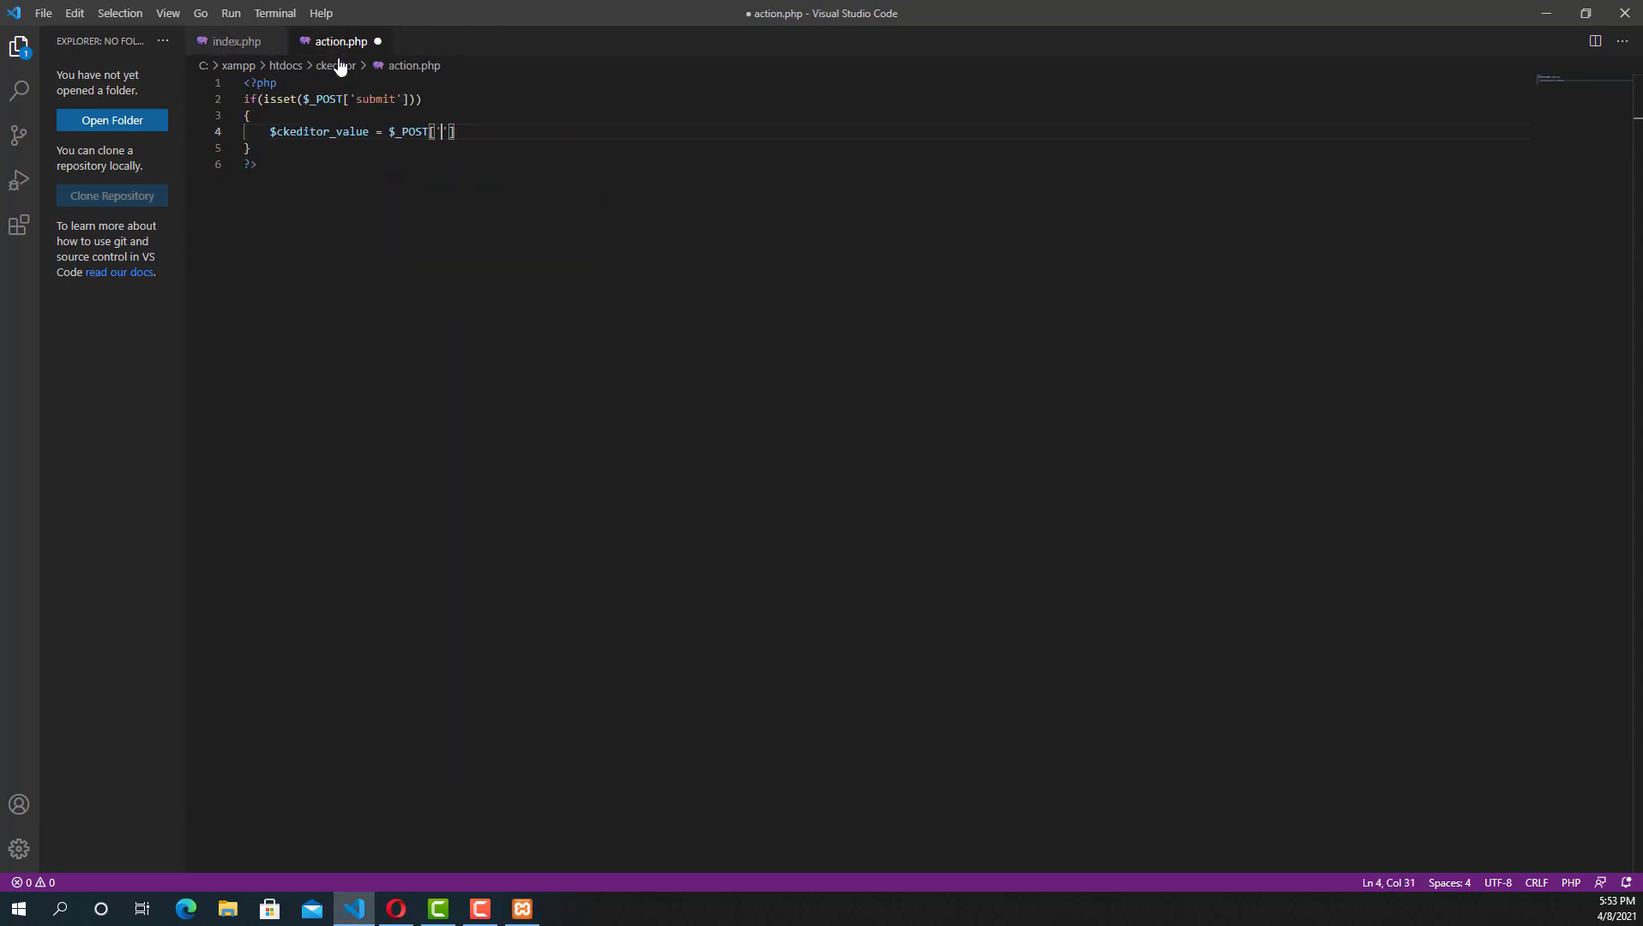
pyautogui.write('text')
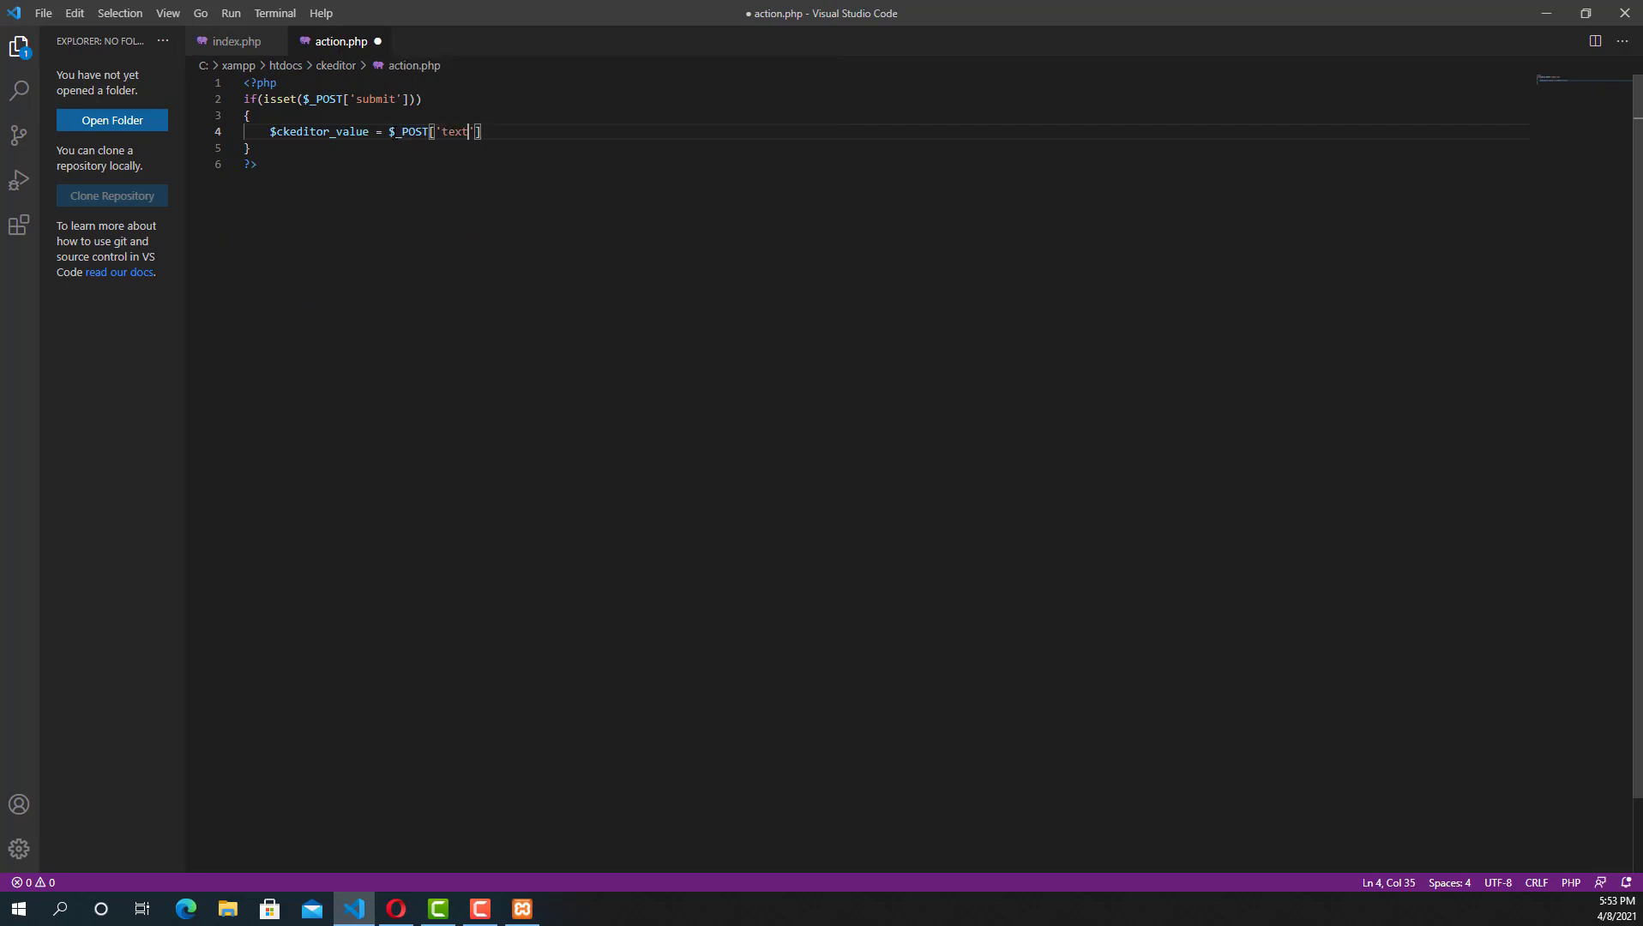
pyautogui.write(';')
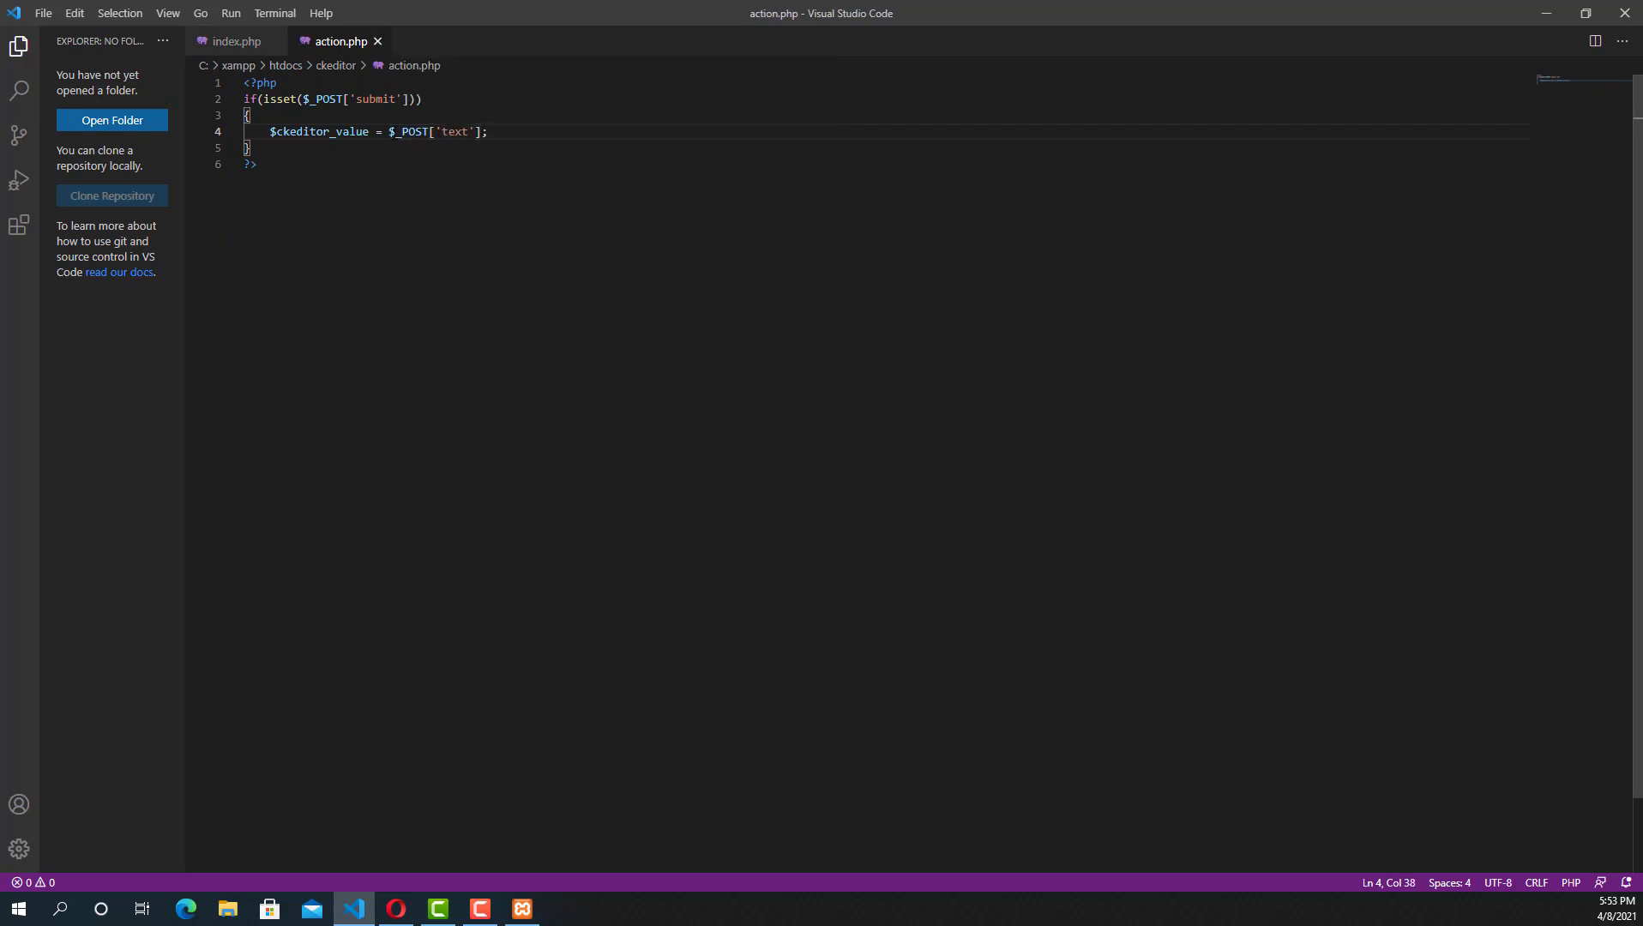
pyautogui.write('echo $')
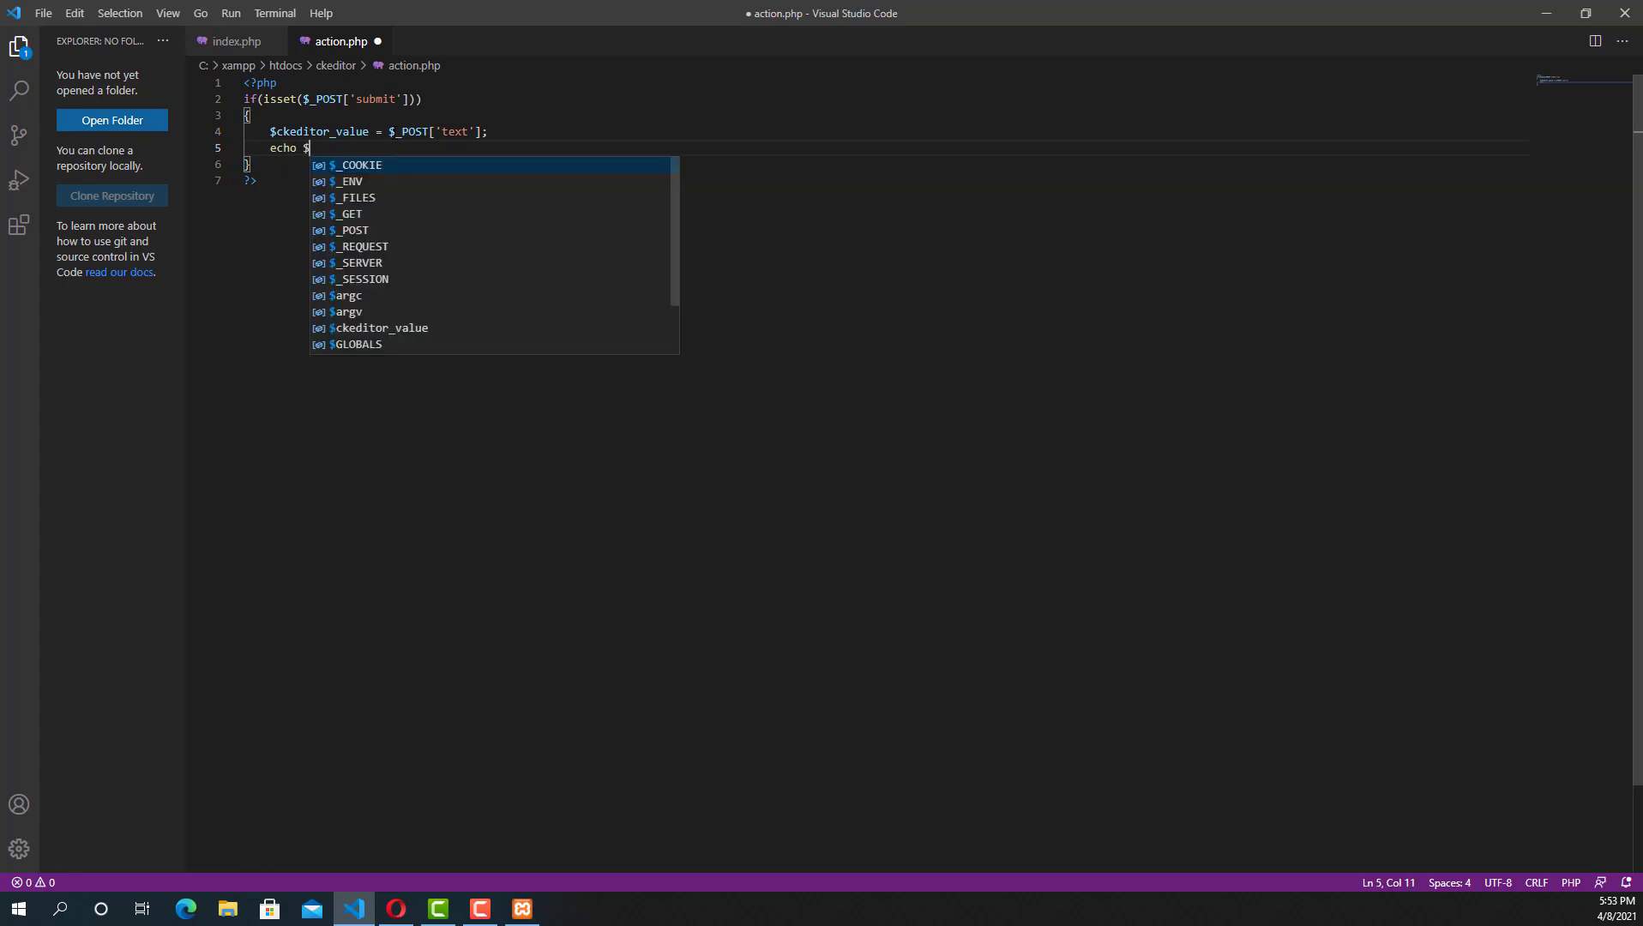
pyautogui.write('ck')
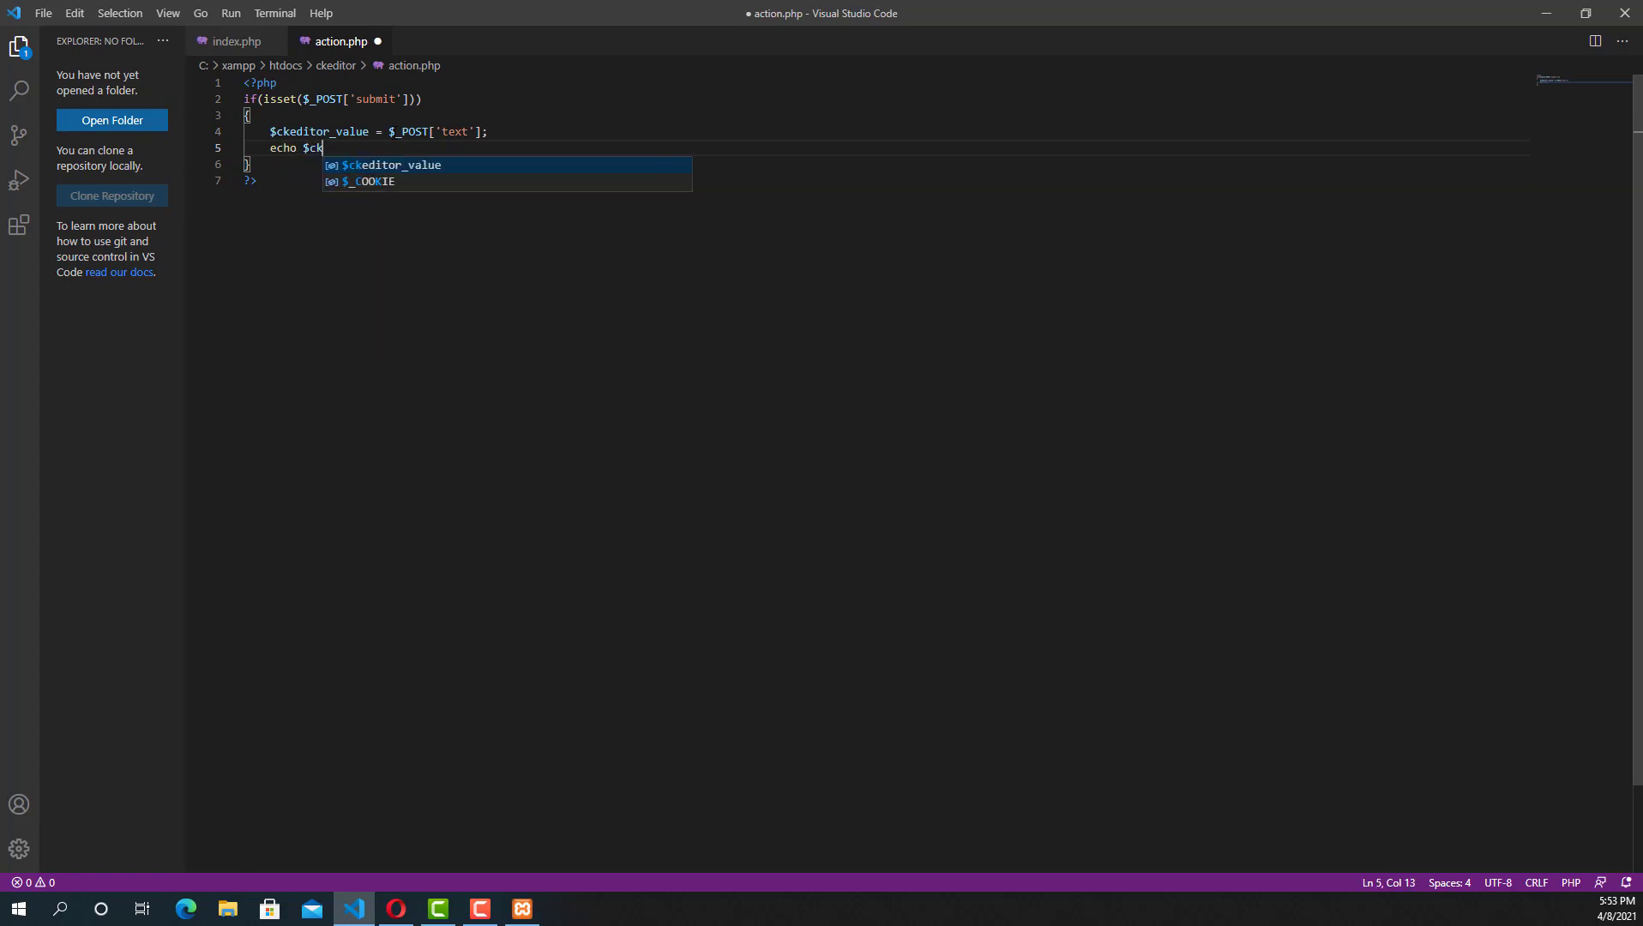
pyautogui.write('edit')
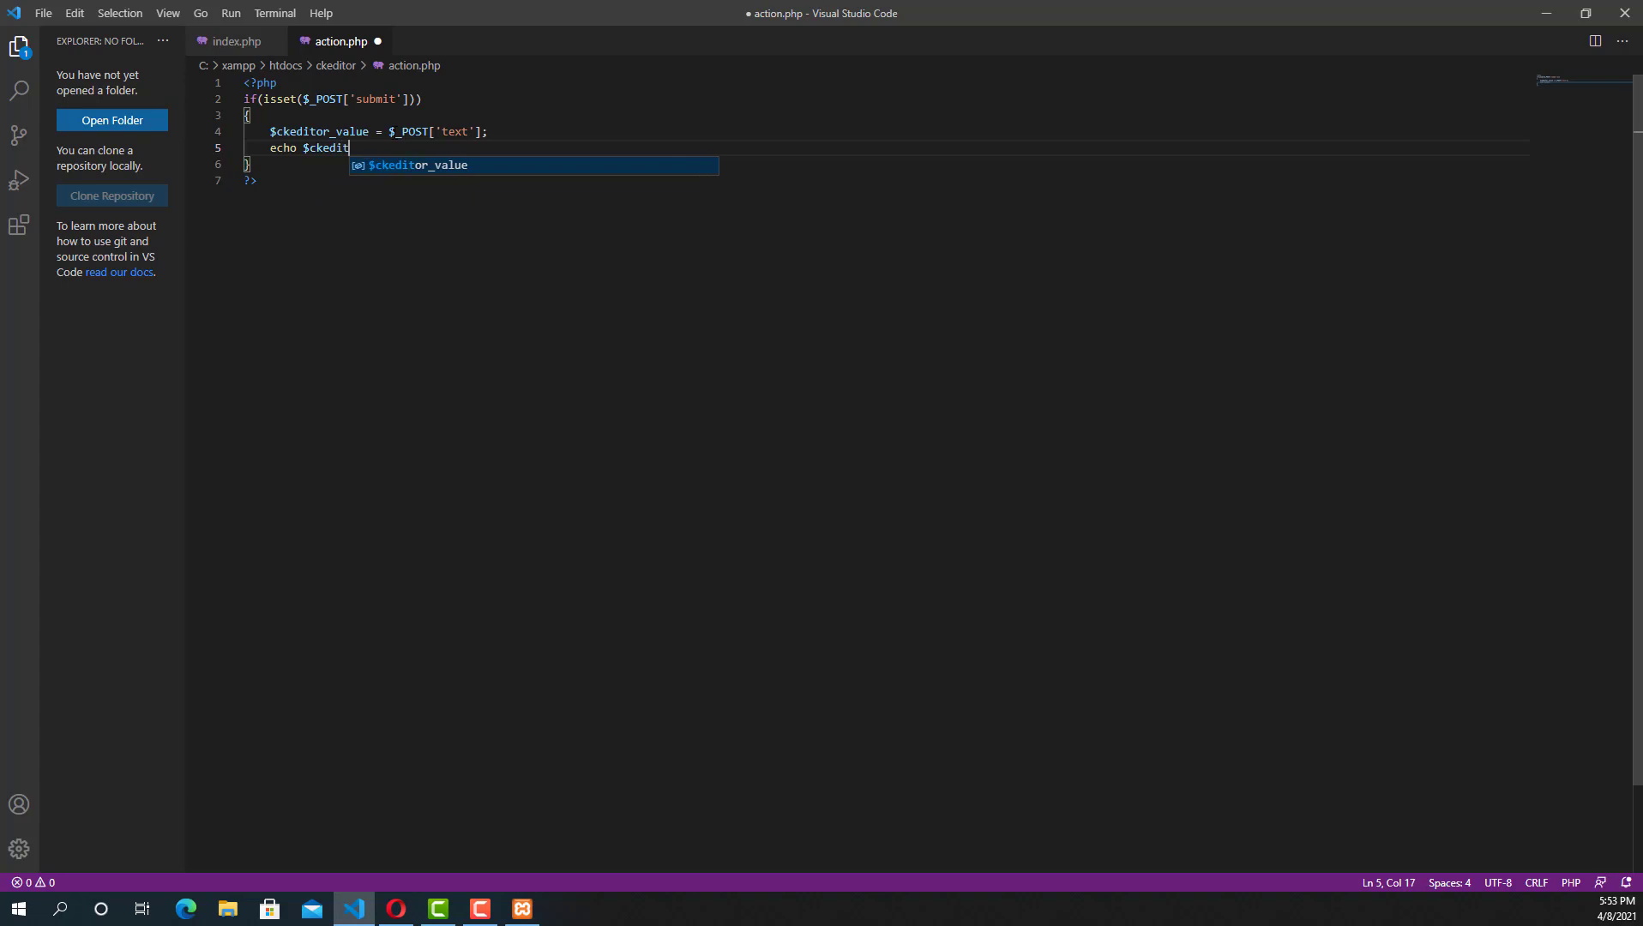
pyautogui.write('or_value;')
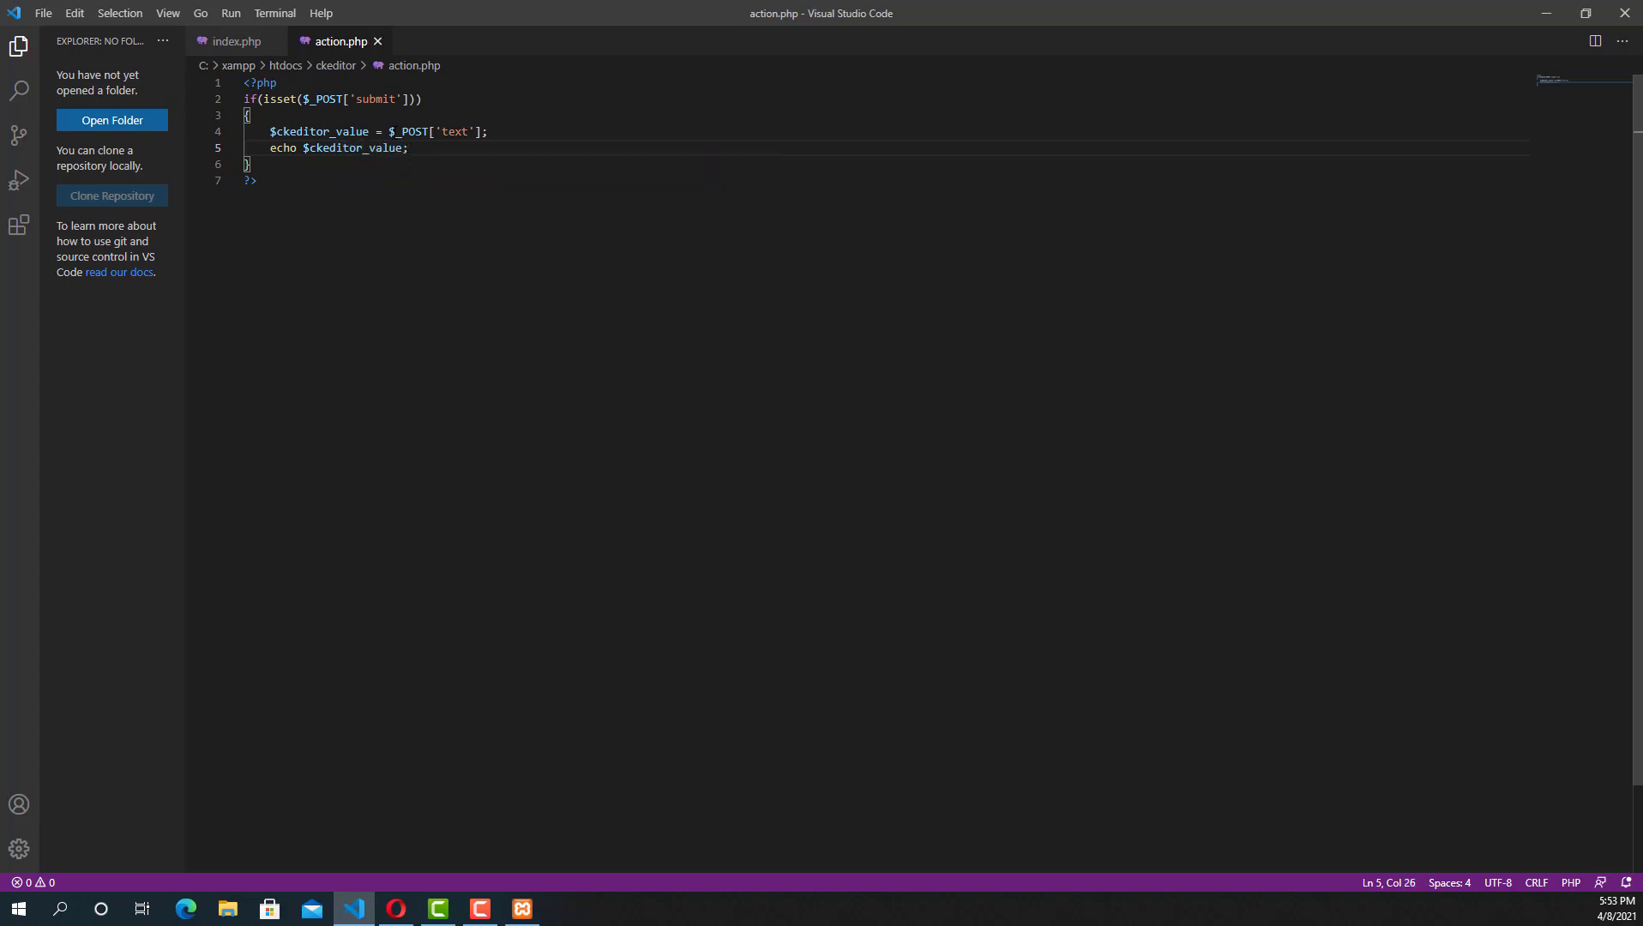
# Reload the localhost CKEditor form in Opera, submit its demo text, then return to VS Code.
pyautogui.click(396, 907)
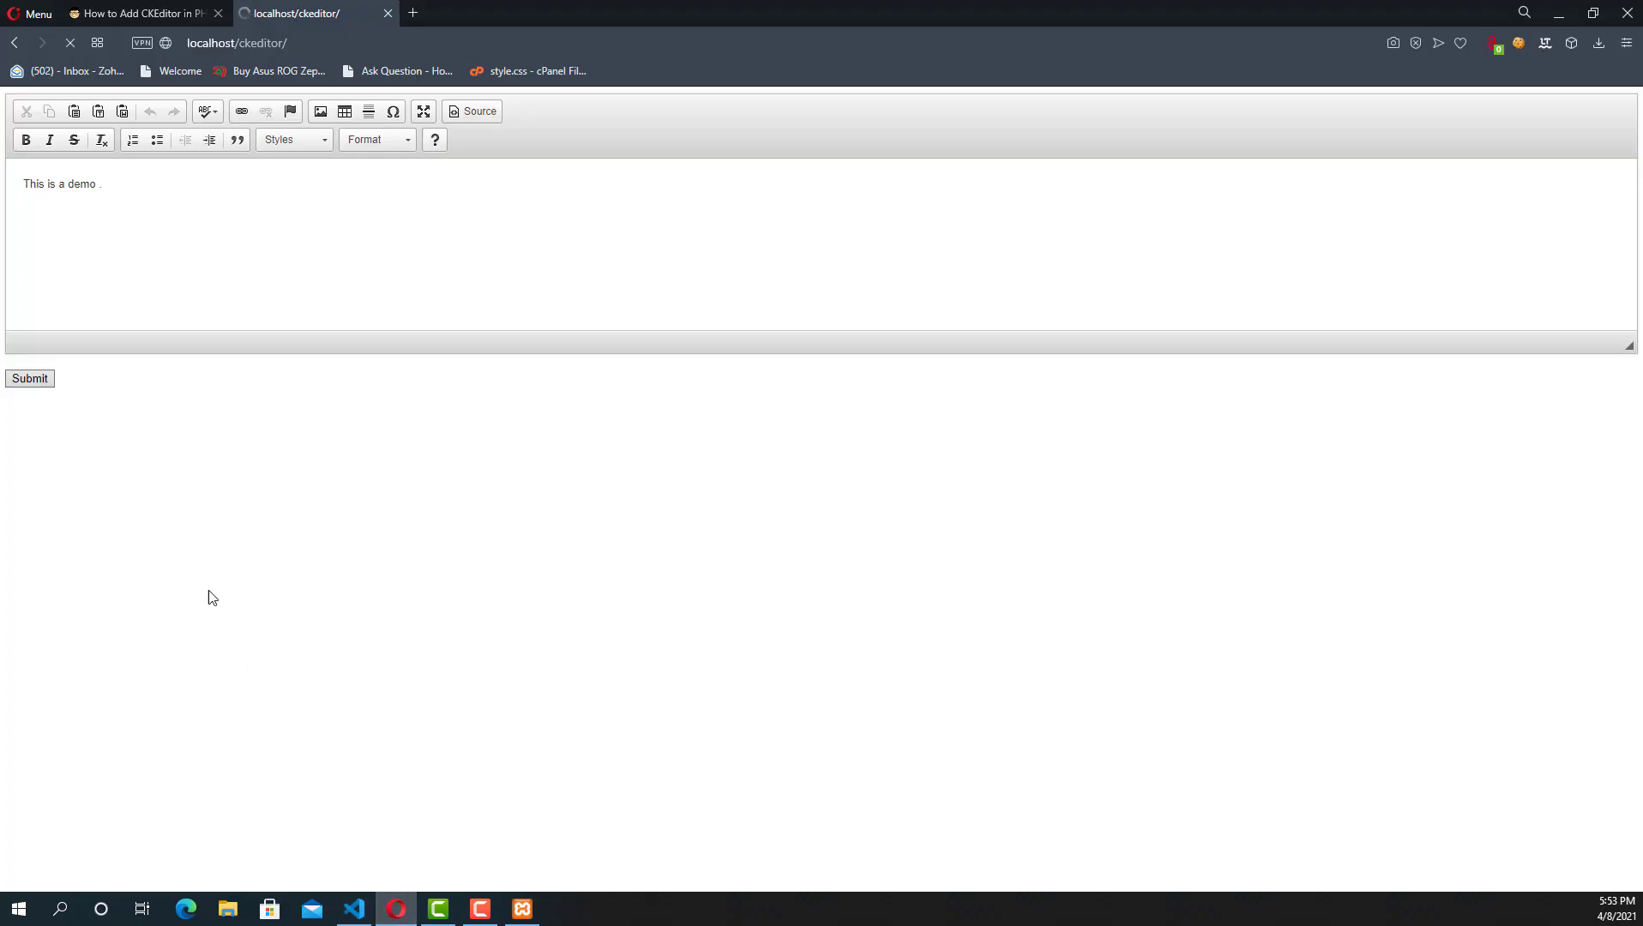
pyautogui.click(29, 379)
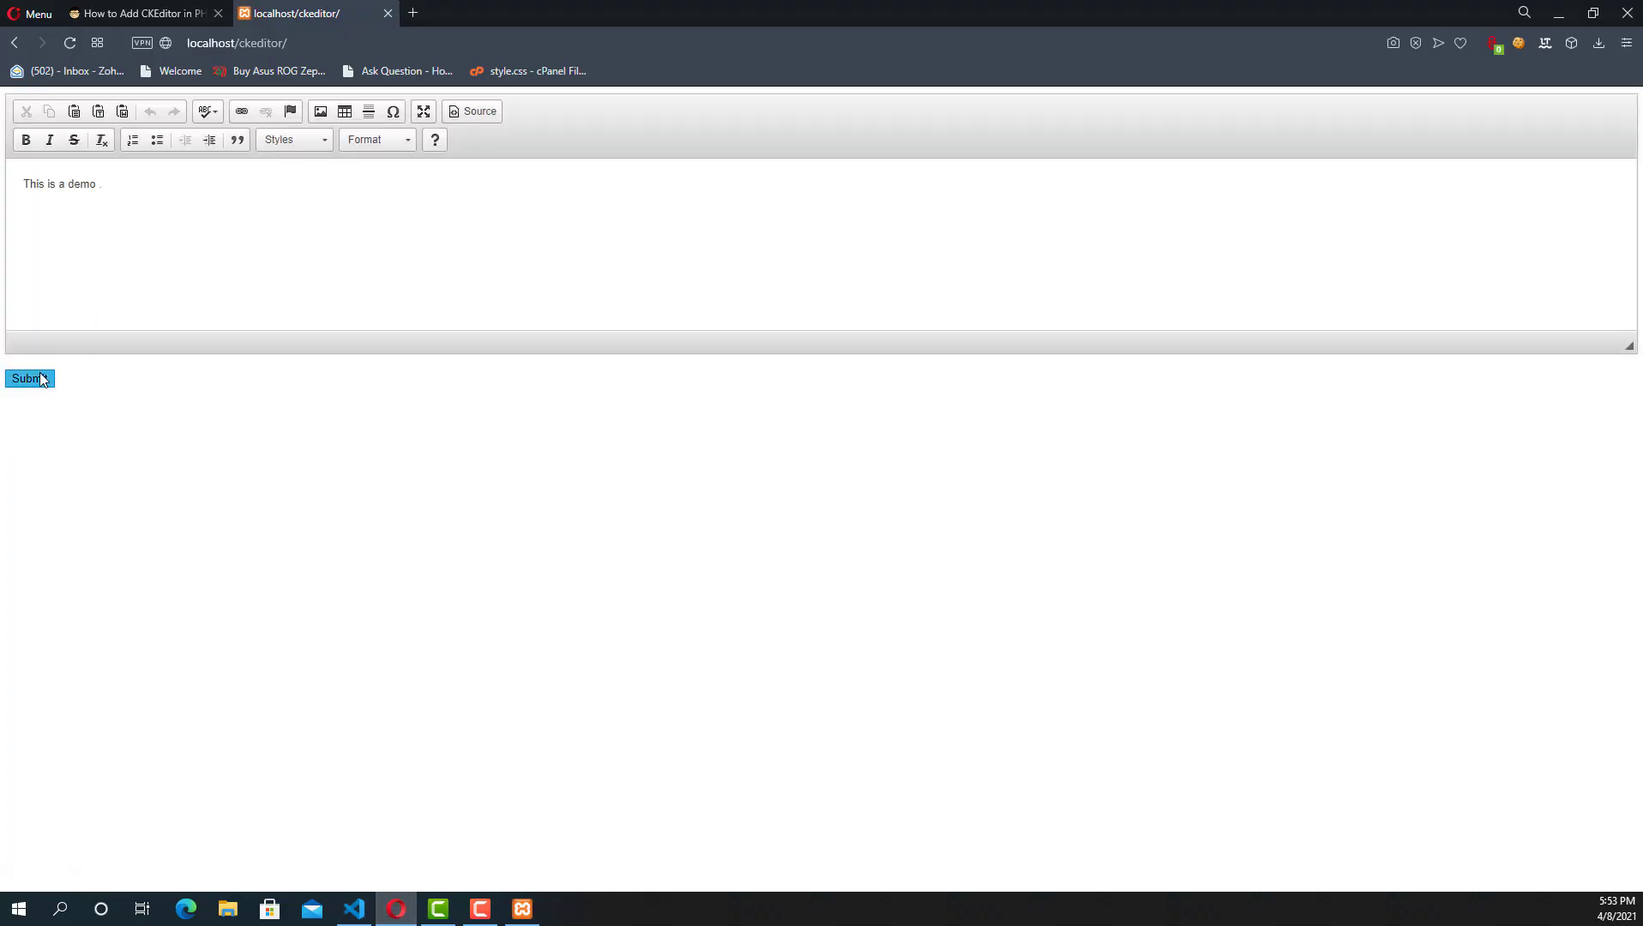
pyautogui.click(62, 183)
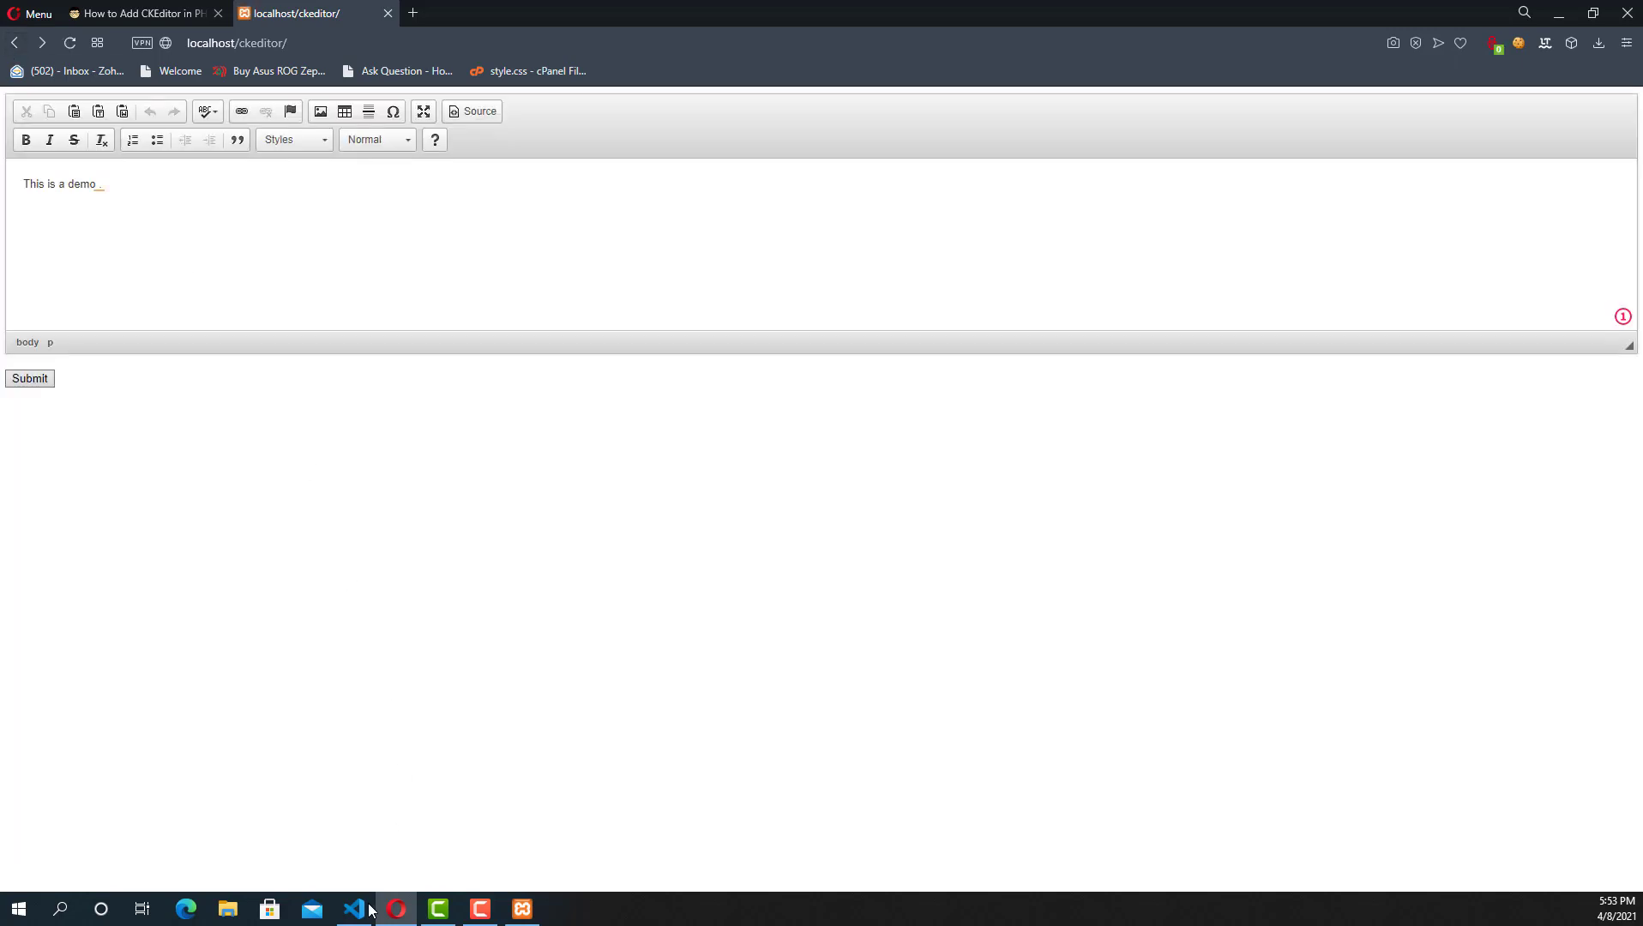
pyautogui.click(354, 908)
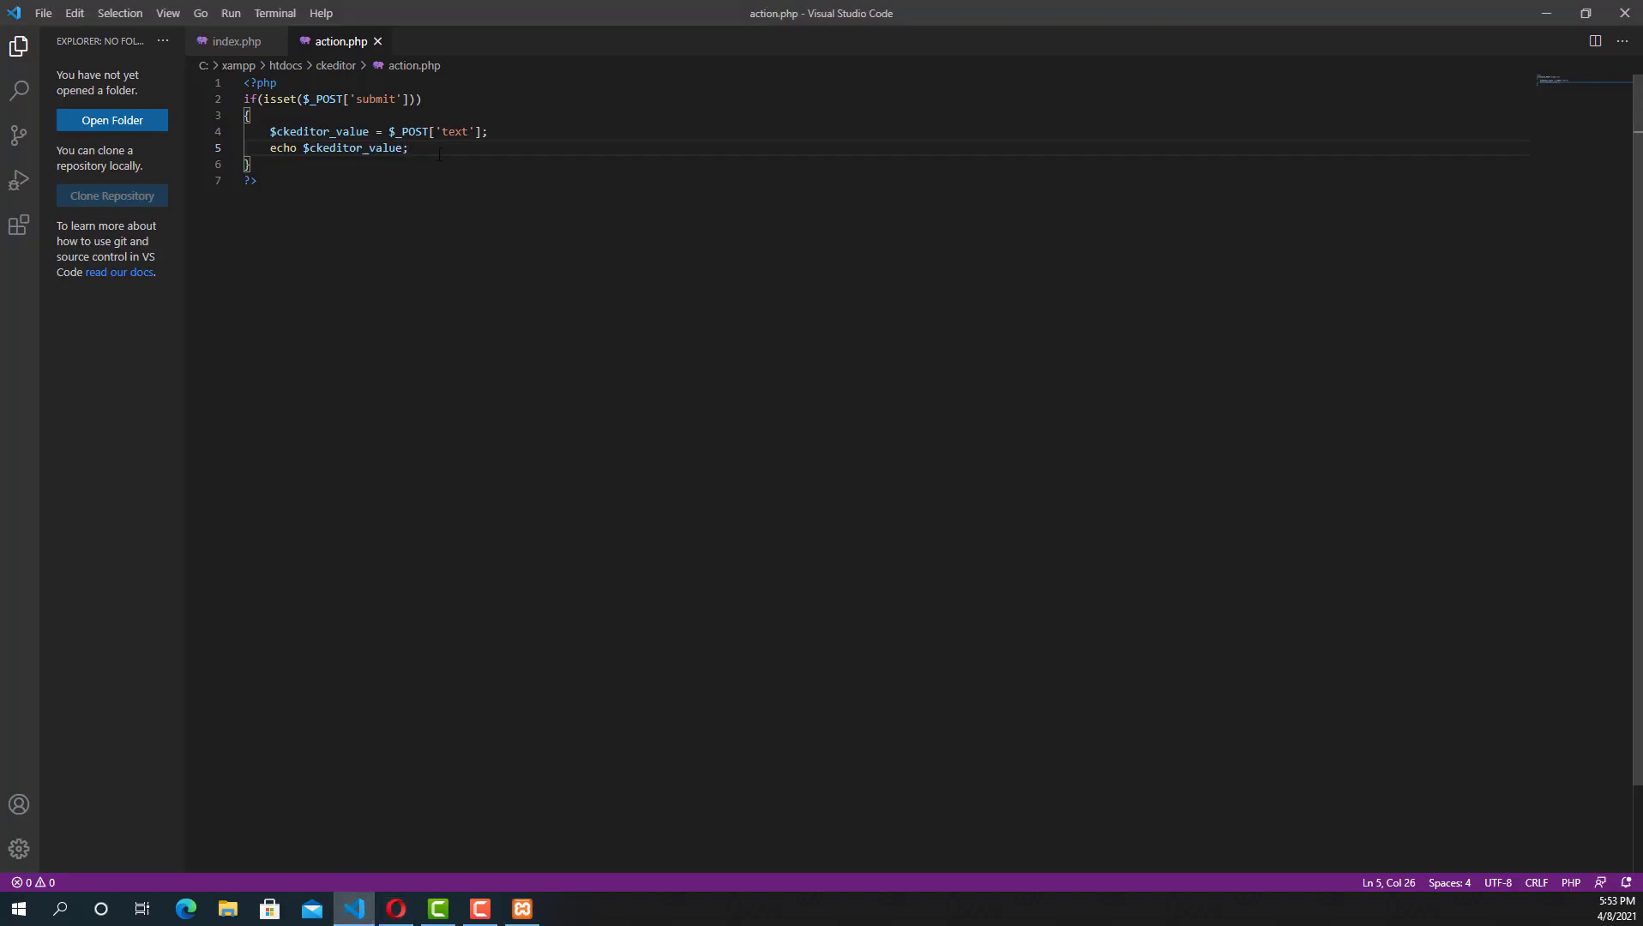
# Delete the half-written echo line so the submit block keeps only the $ckeditor_value assignment.
pyautogui.press('BackSpace')
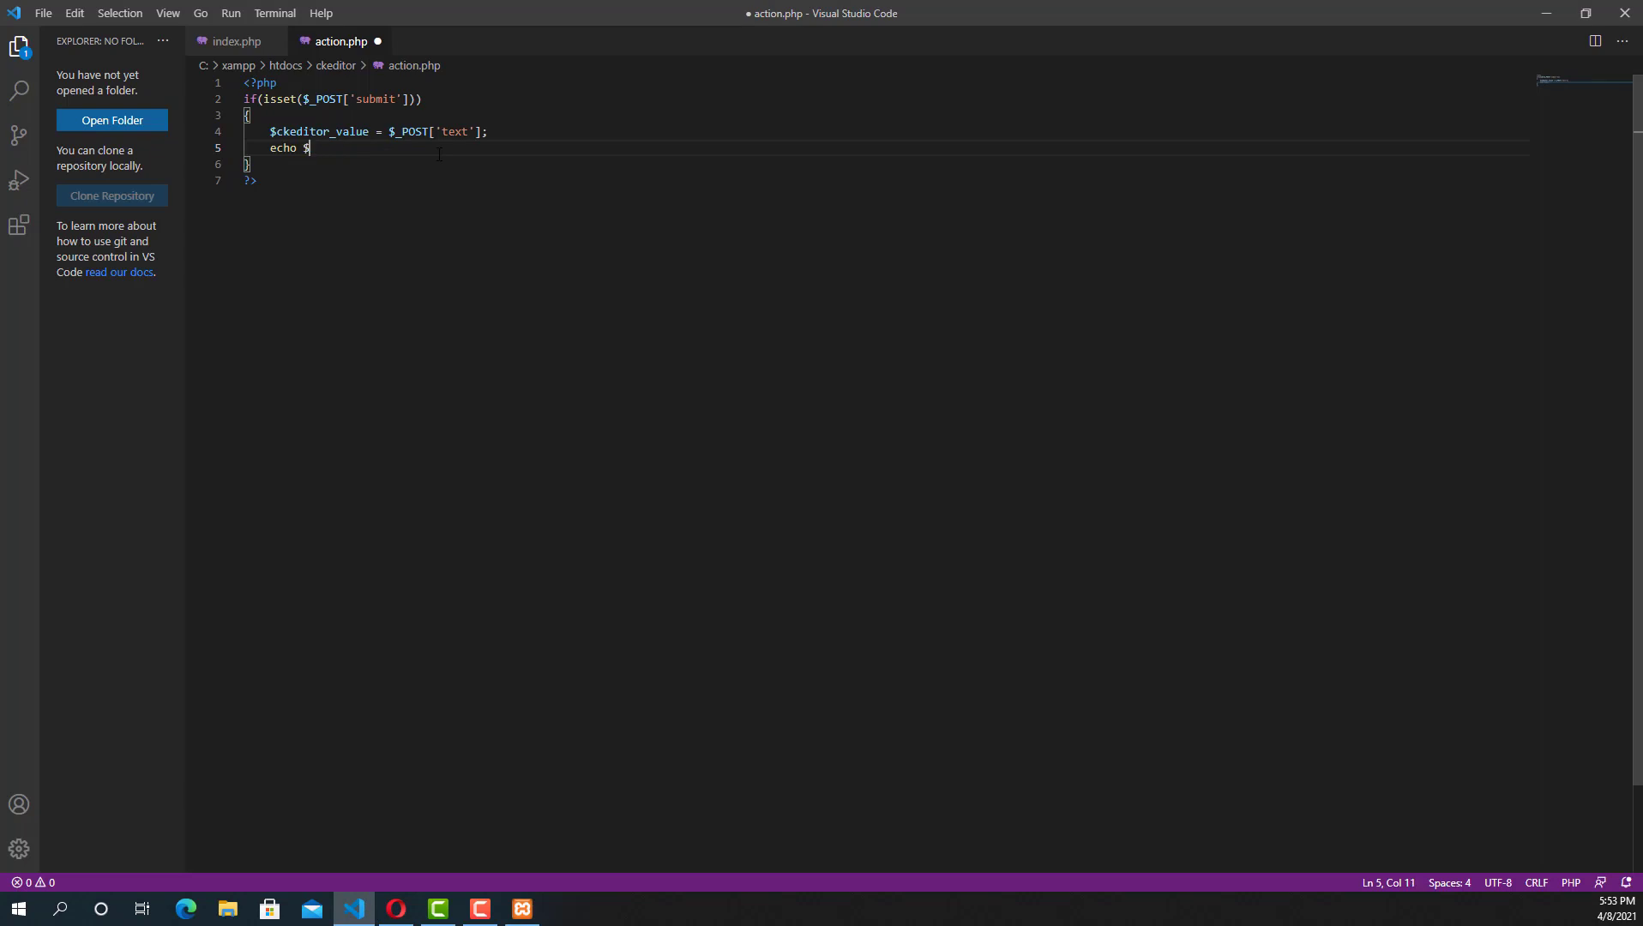
pyautogui.press('Backspace')
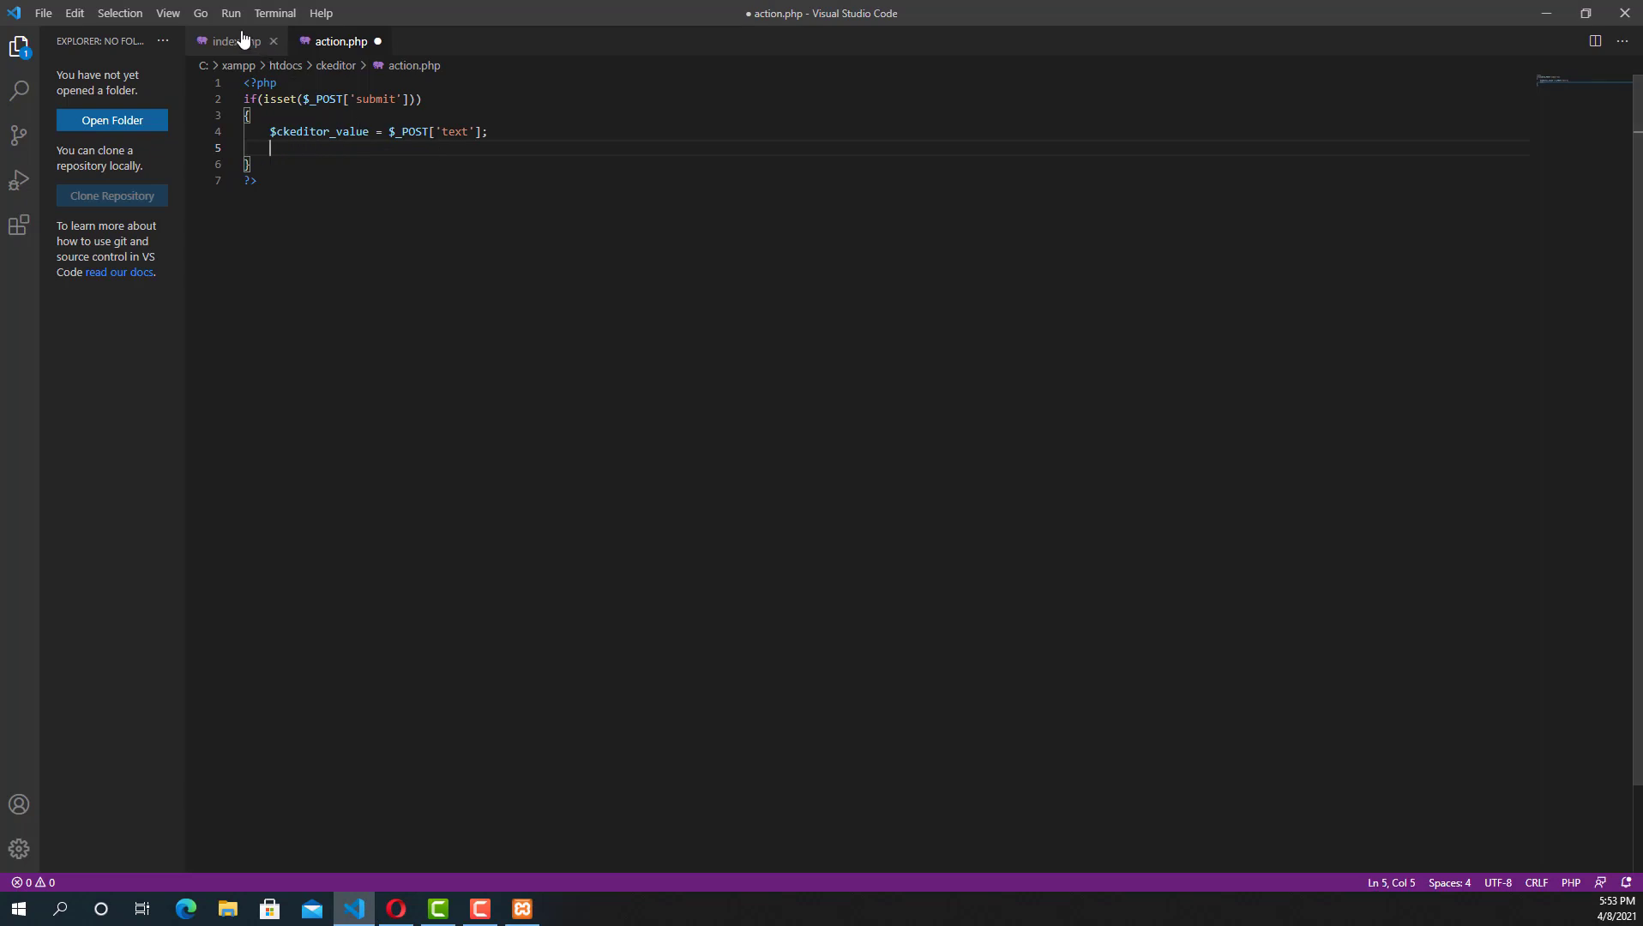
pyautogui.click(232, 41)
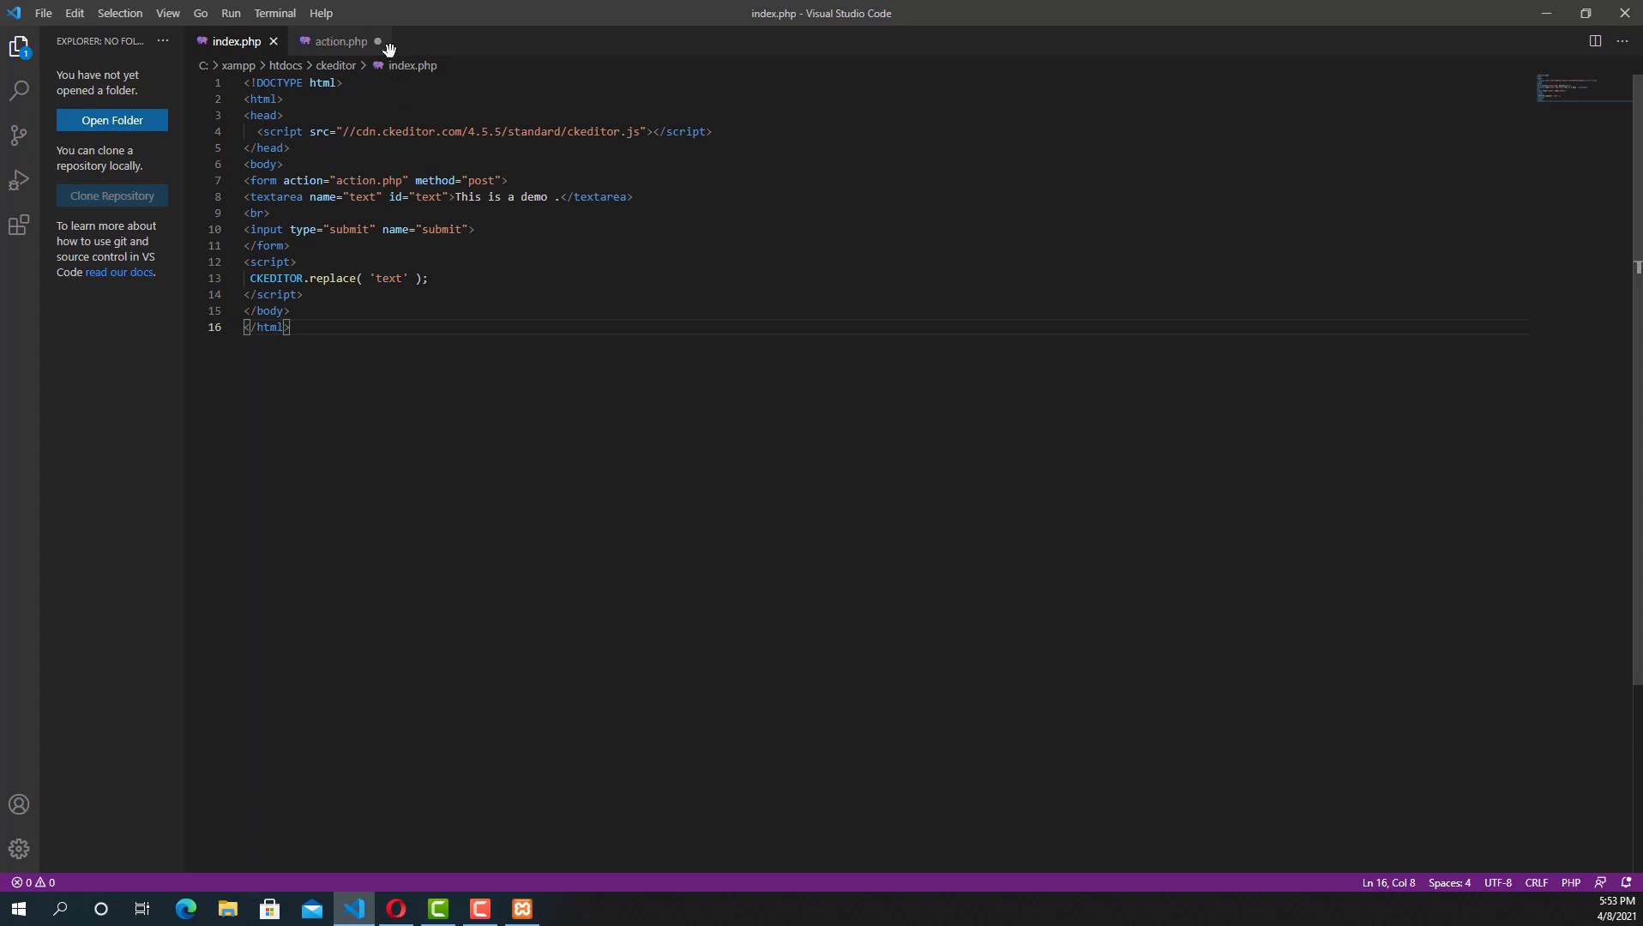
pyautogui.click(340, 41)
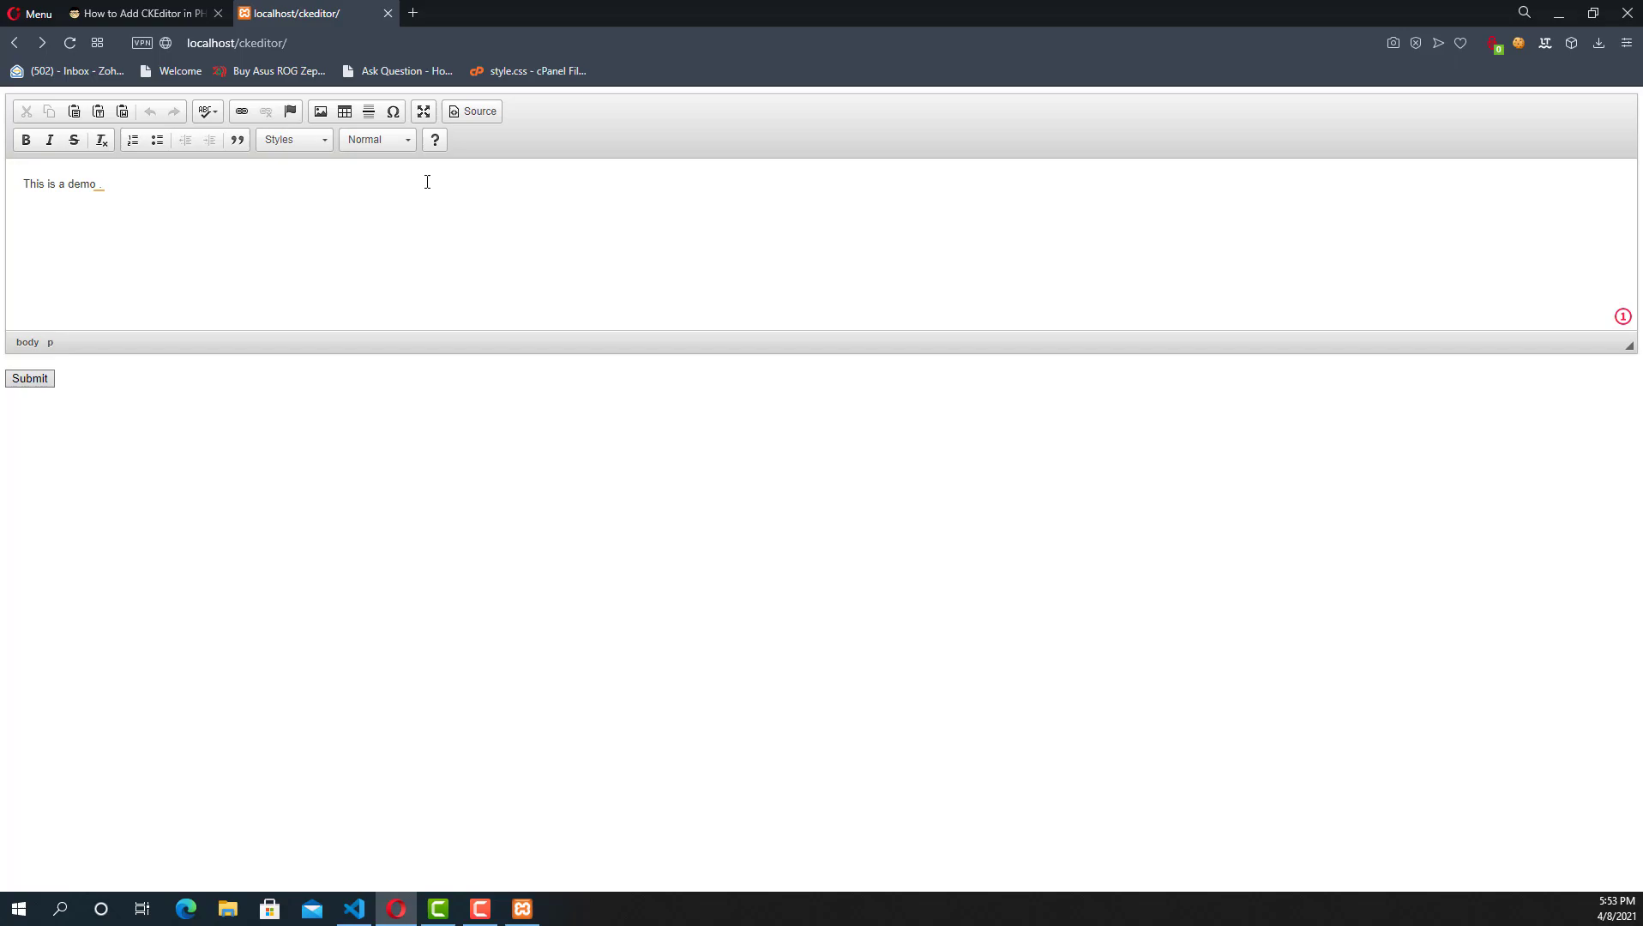
pyautogui.click(354, 908)
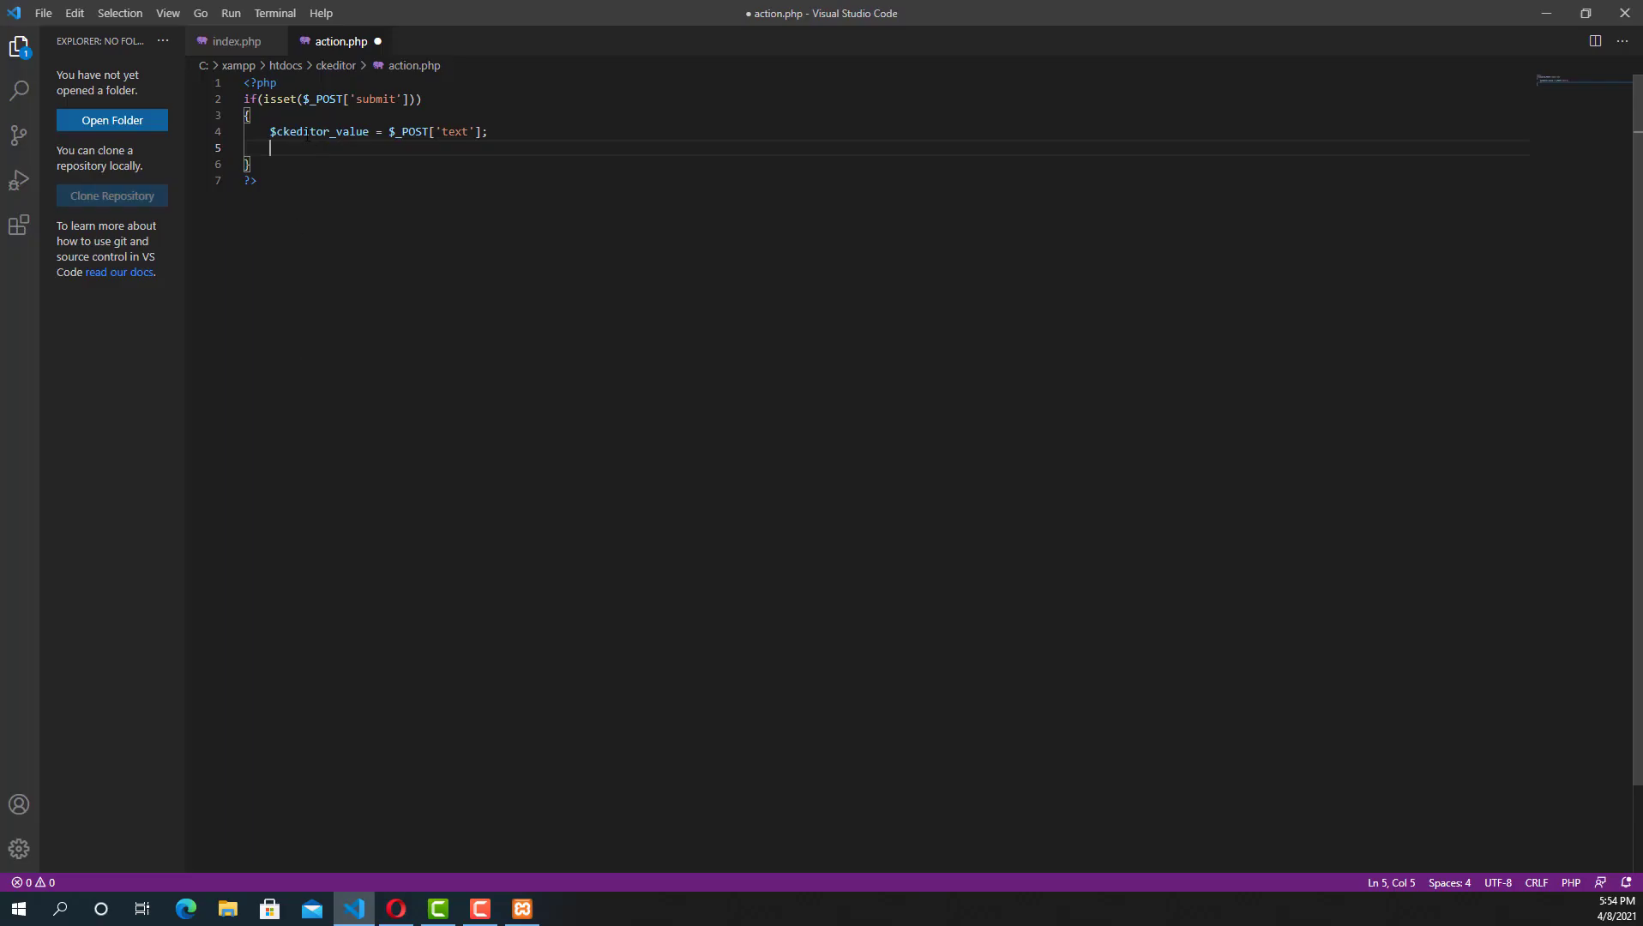
# Add $conn = new mysqli("localhost", "root", "", "ckeditor"); to action.php and save.
pyautogui.write('$conn = new mysqli($servername, $username, $password);')
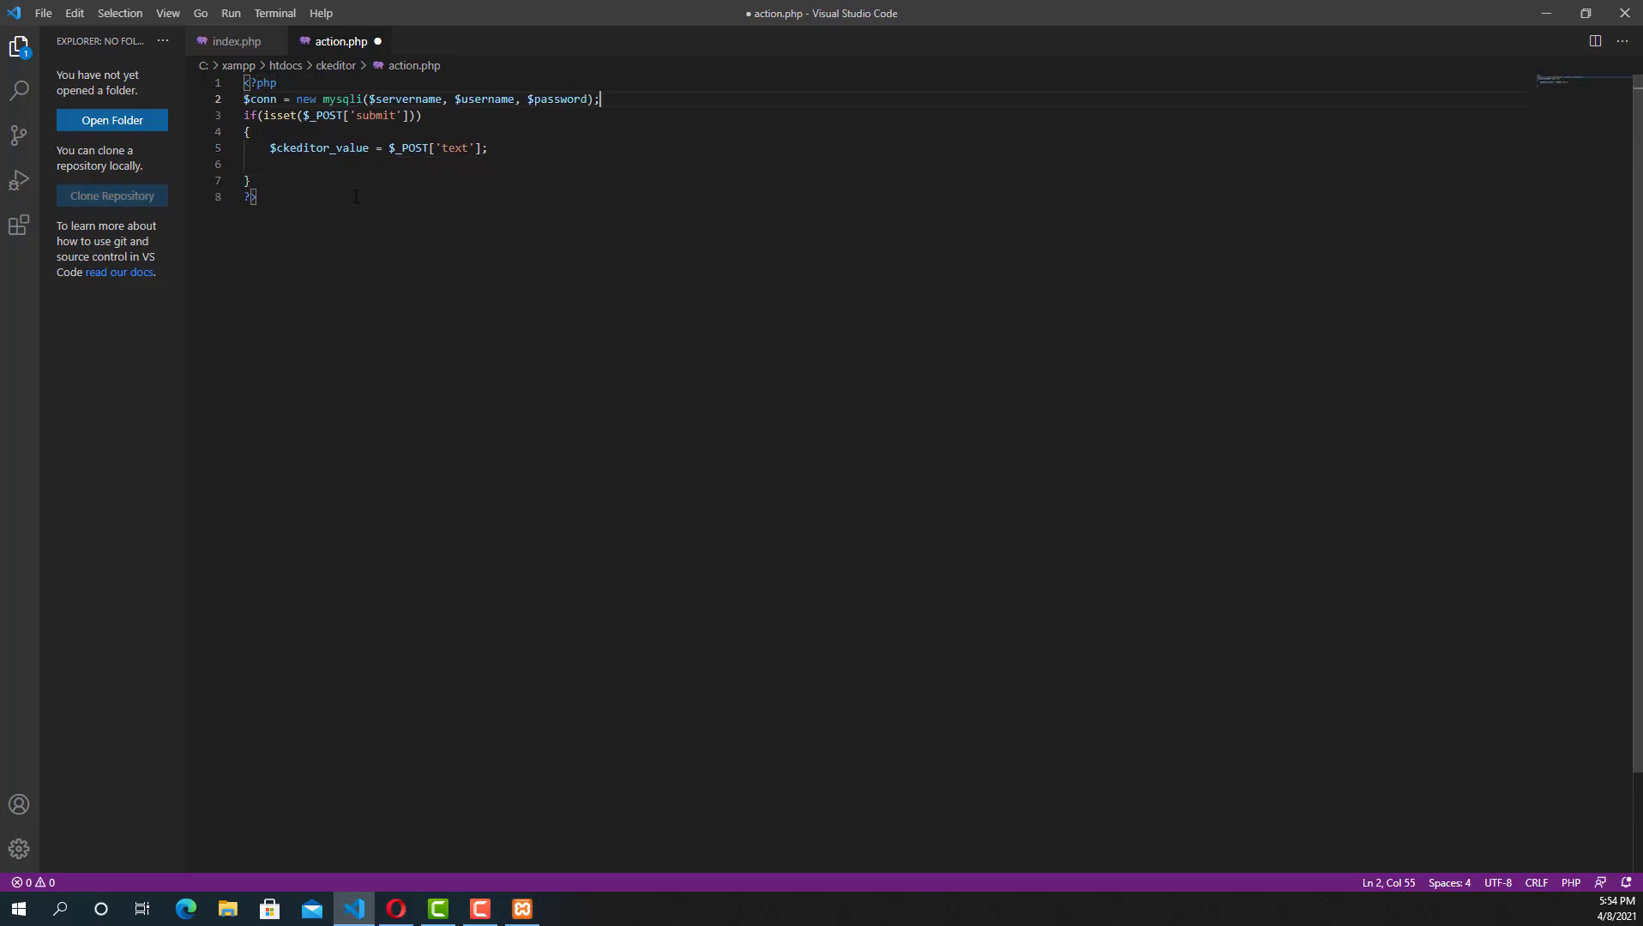
pyautogui.press('ctrl+s')
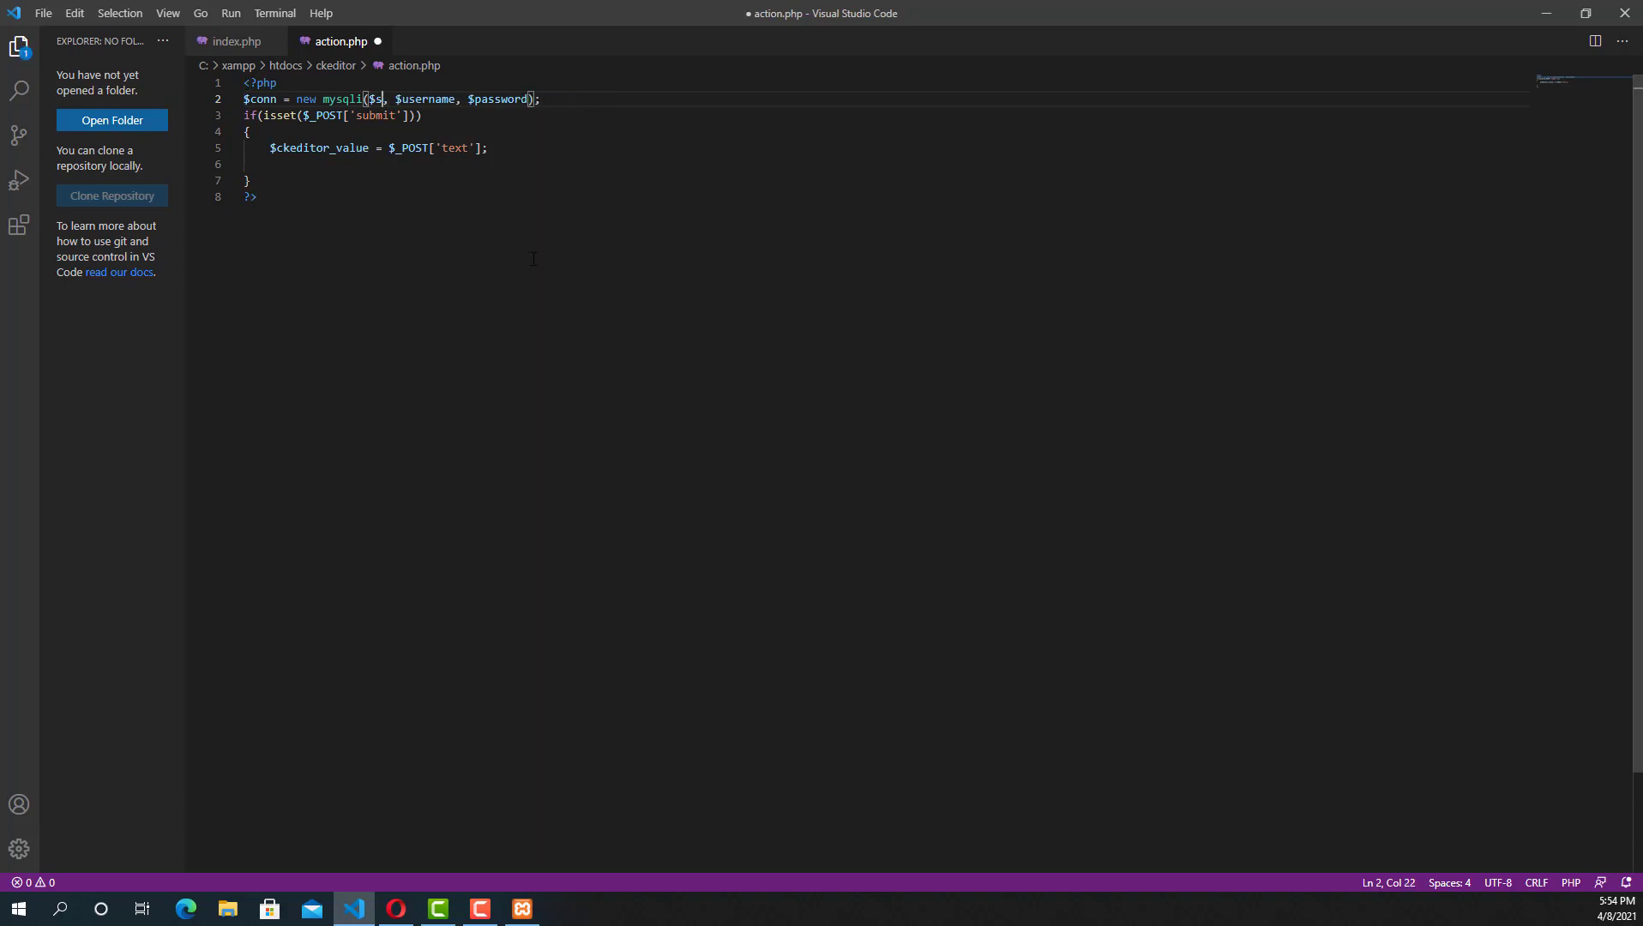
pyautogui.write('""')
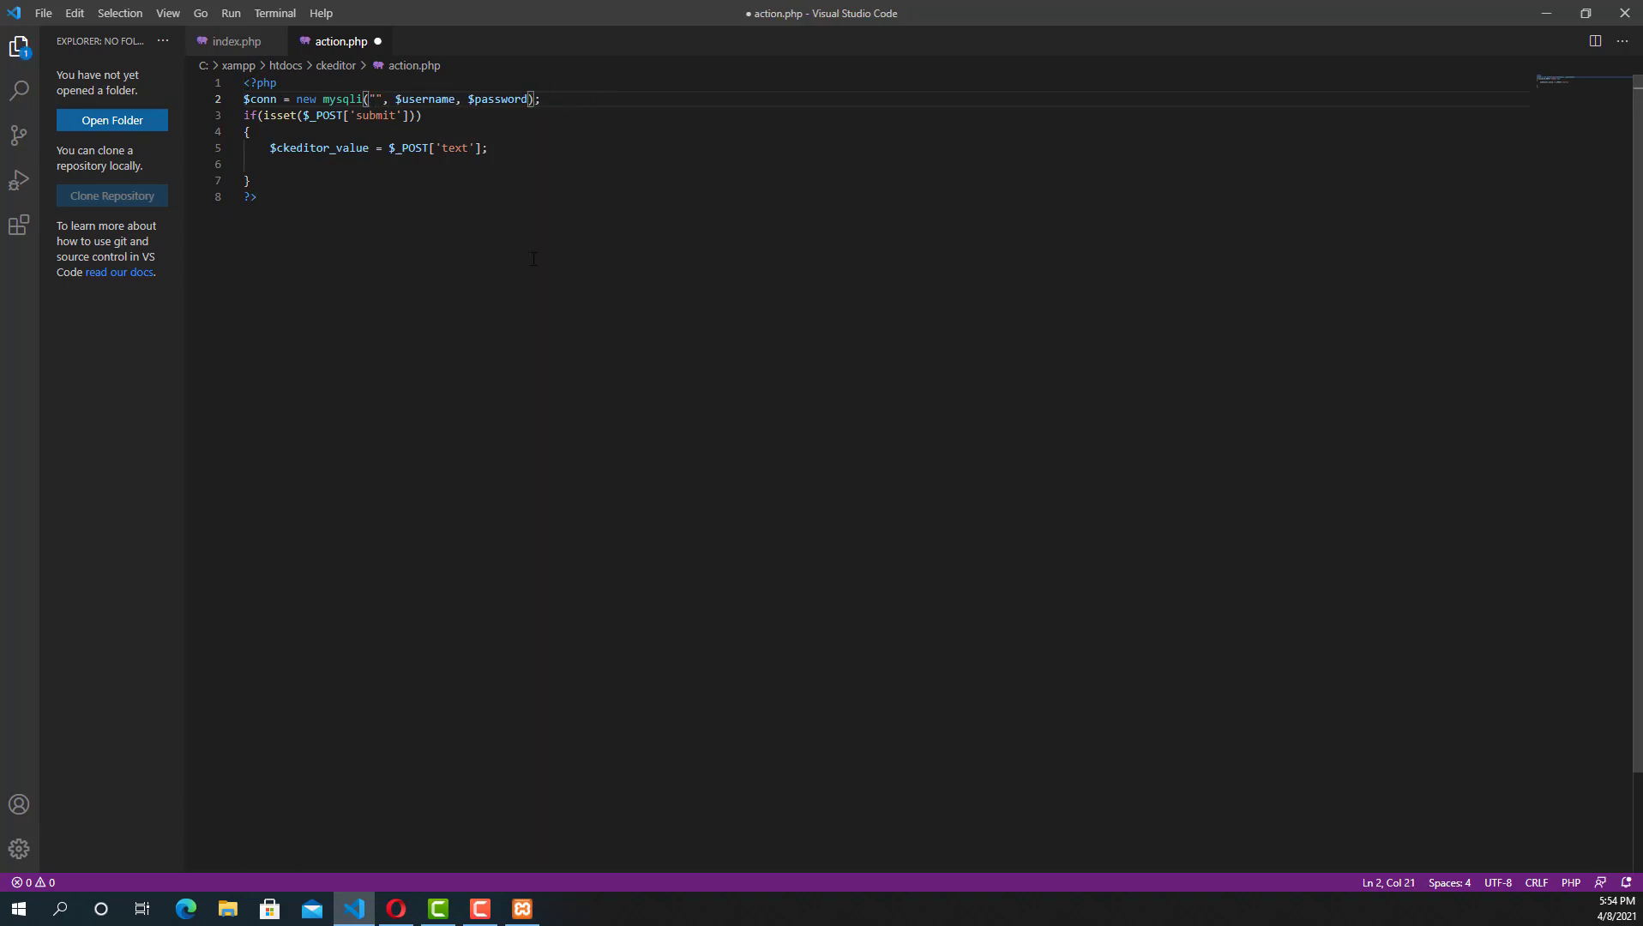
pyautogui.write('localhost')
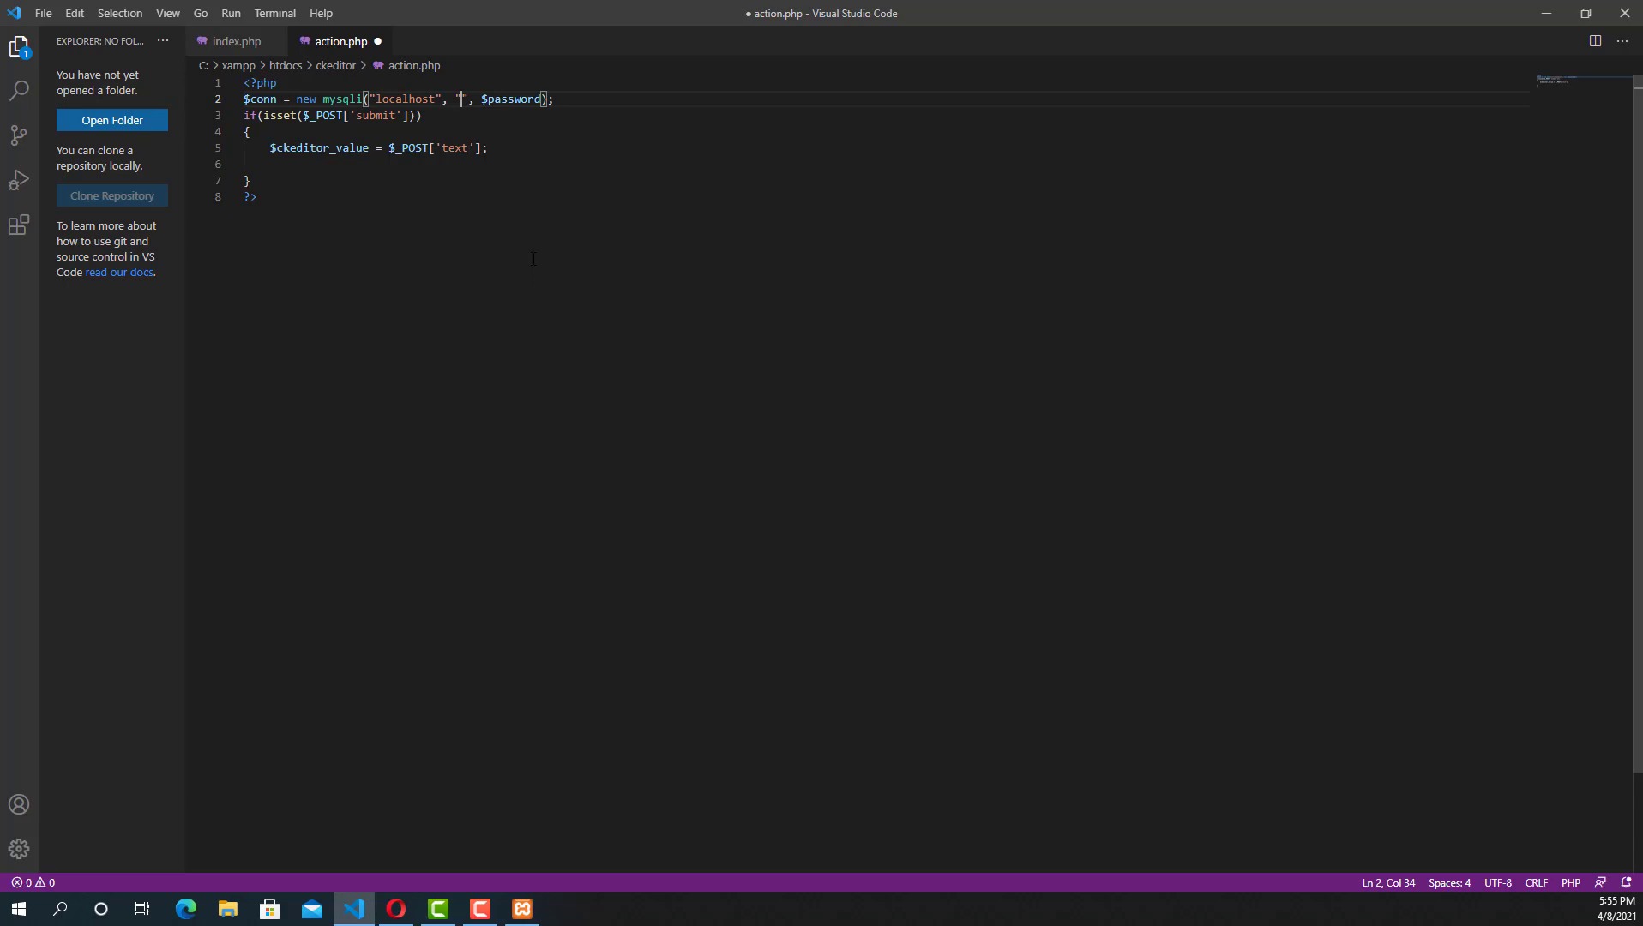
pyautogui.write('root')
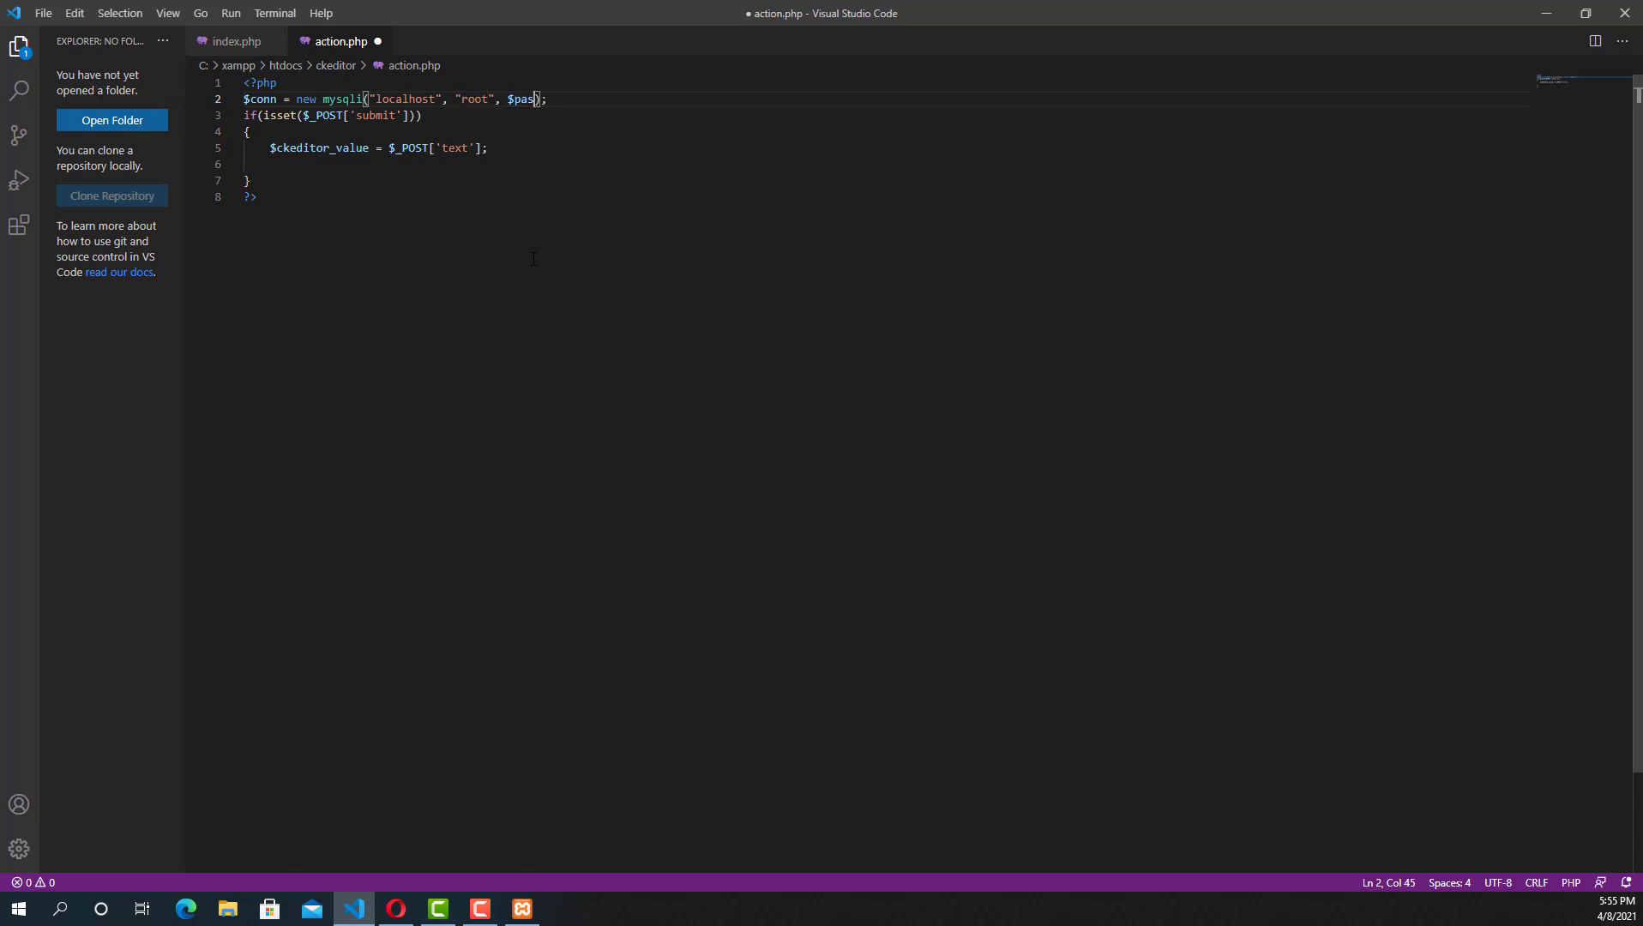
pyautogui.write('"", "c')
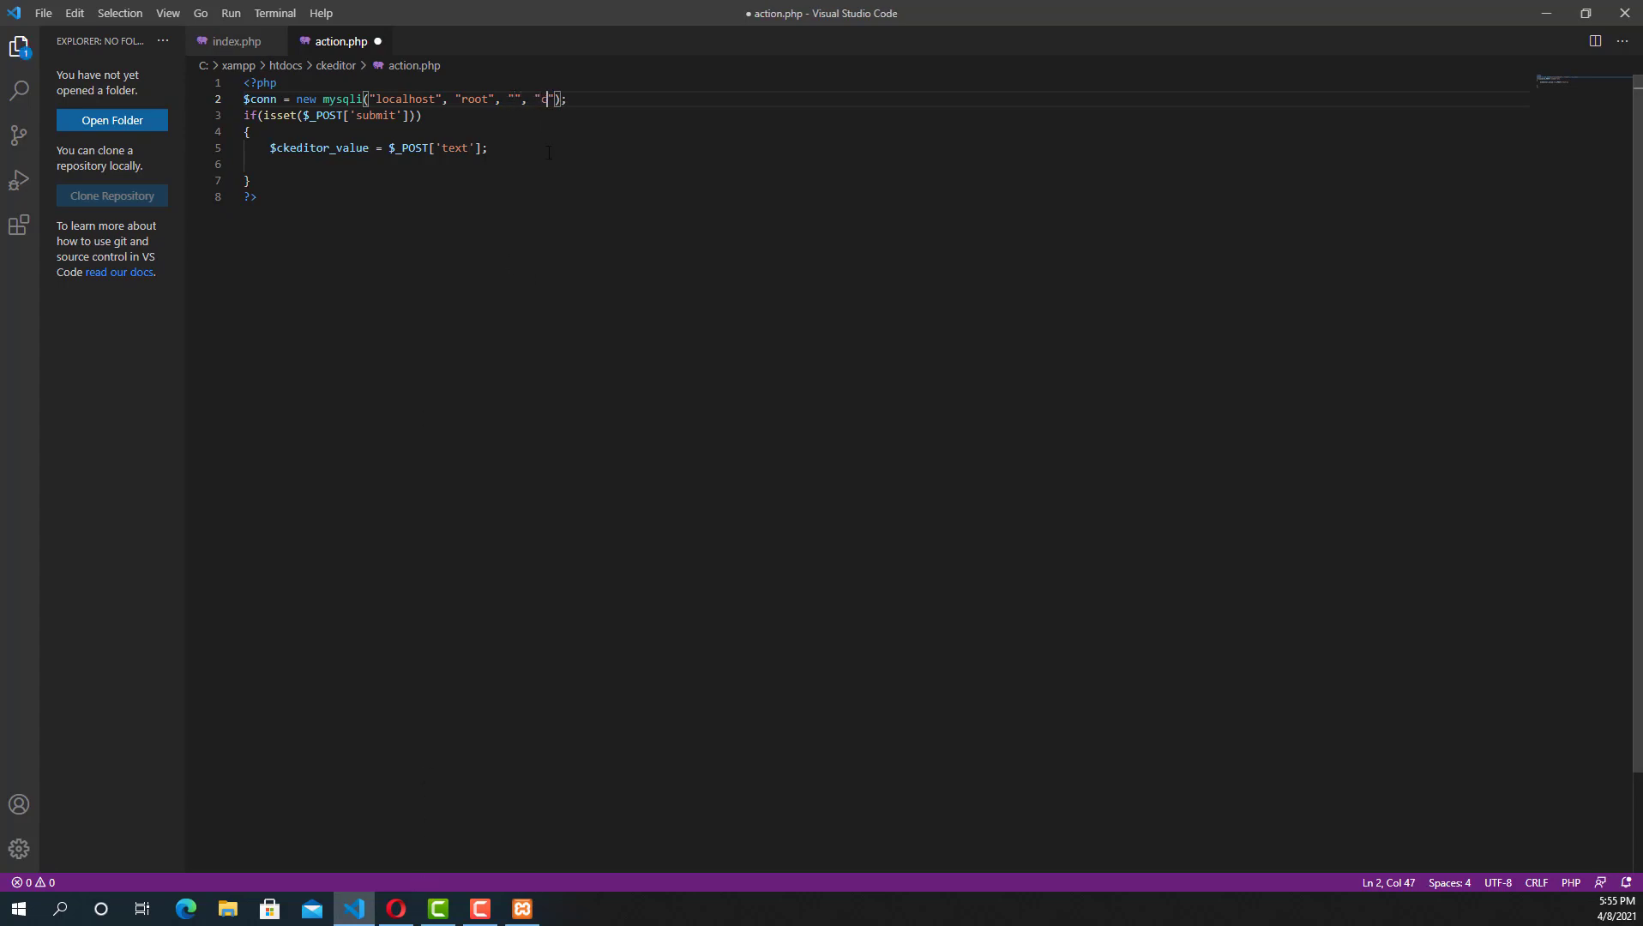
pyautogui.write('keditor')
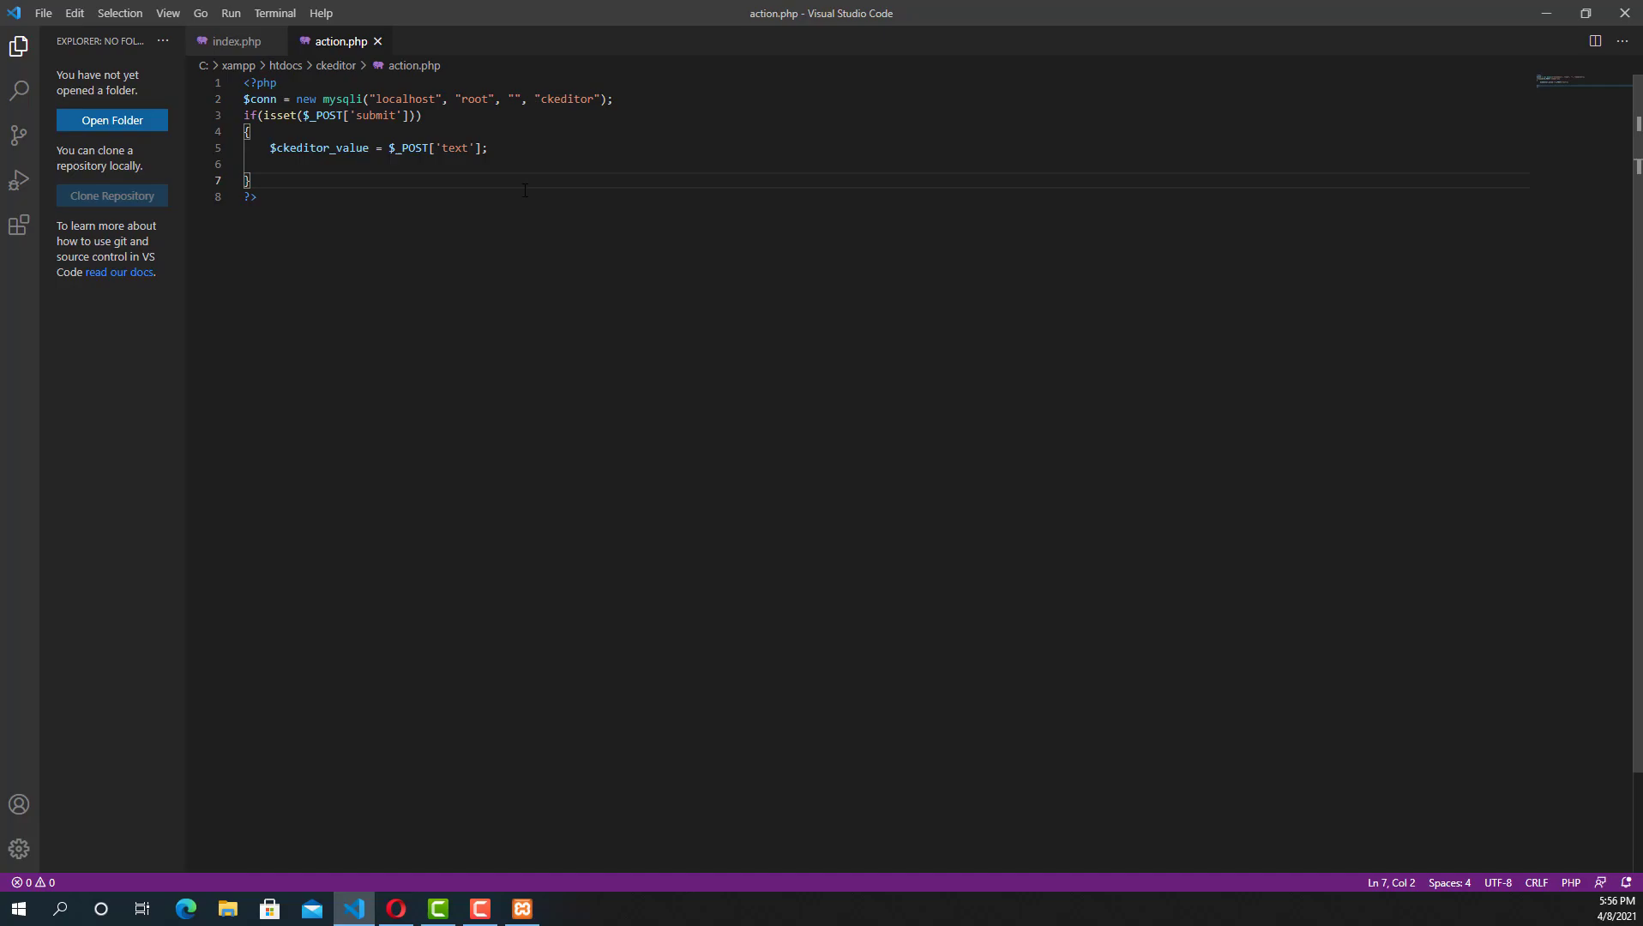
pyautogui.click(395, 908)
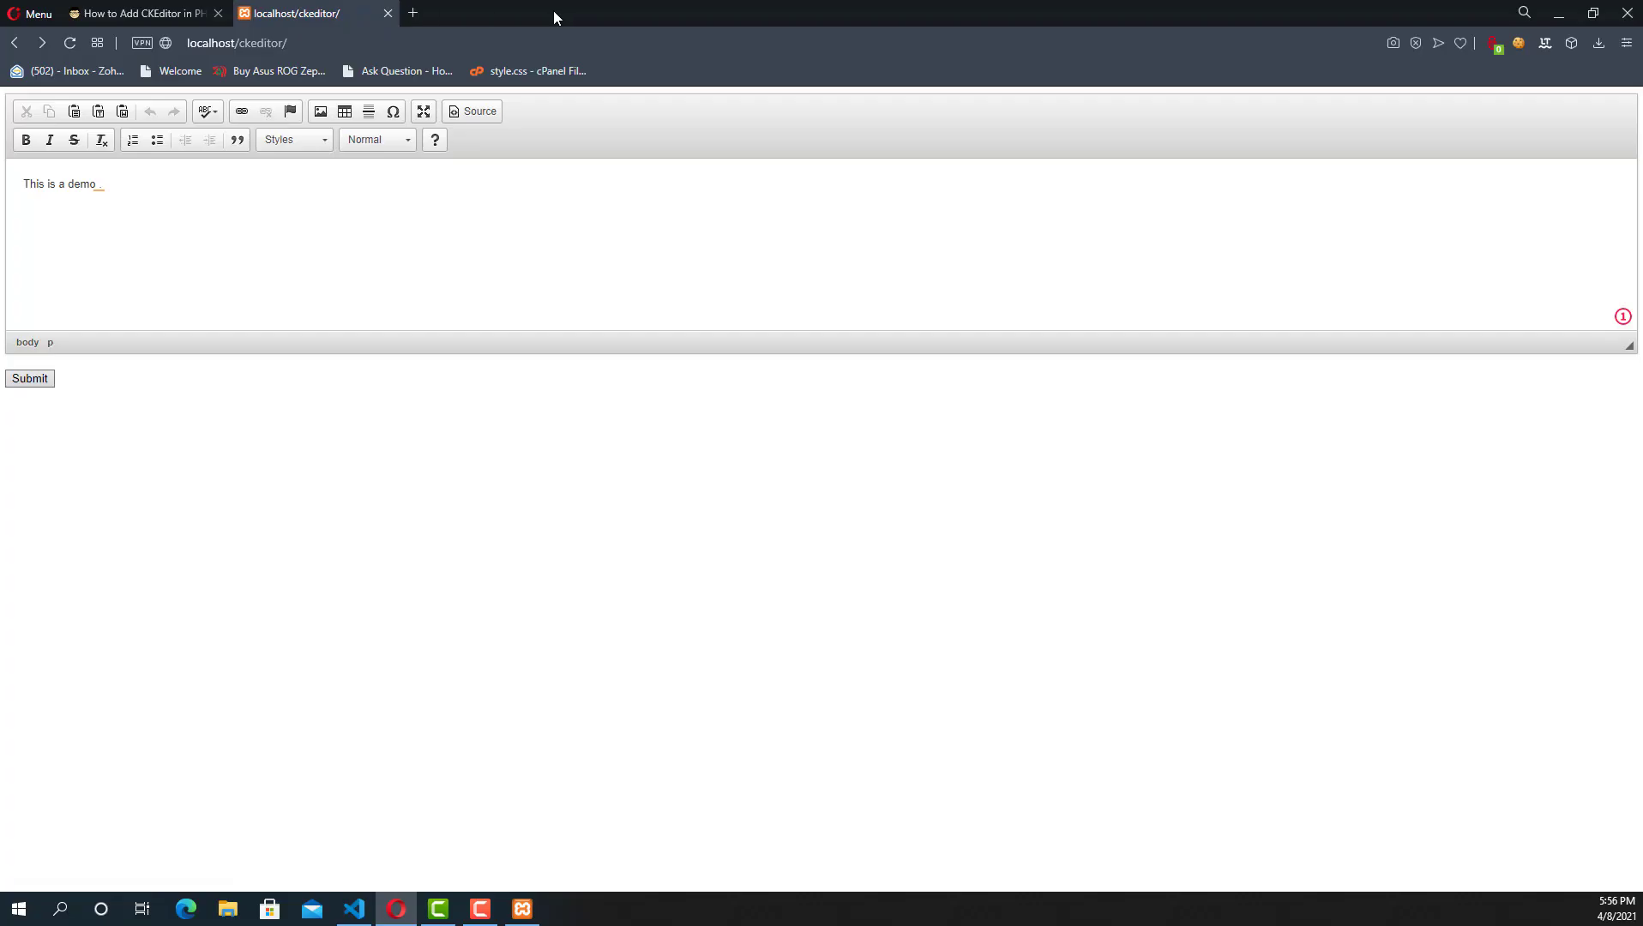
# Open localhost in a new Opera tab and launch phpMyAdmin from the XAMPP dashboard.
pyautogui.click(412, 13)
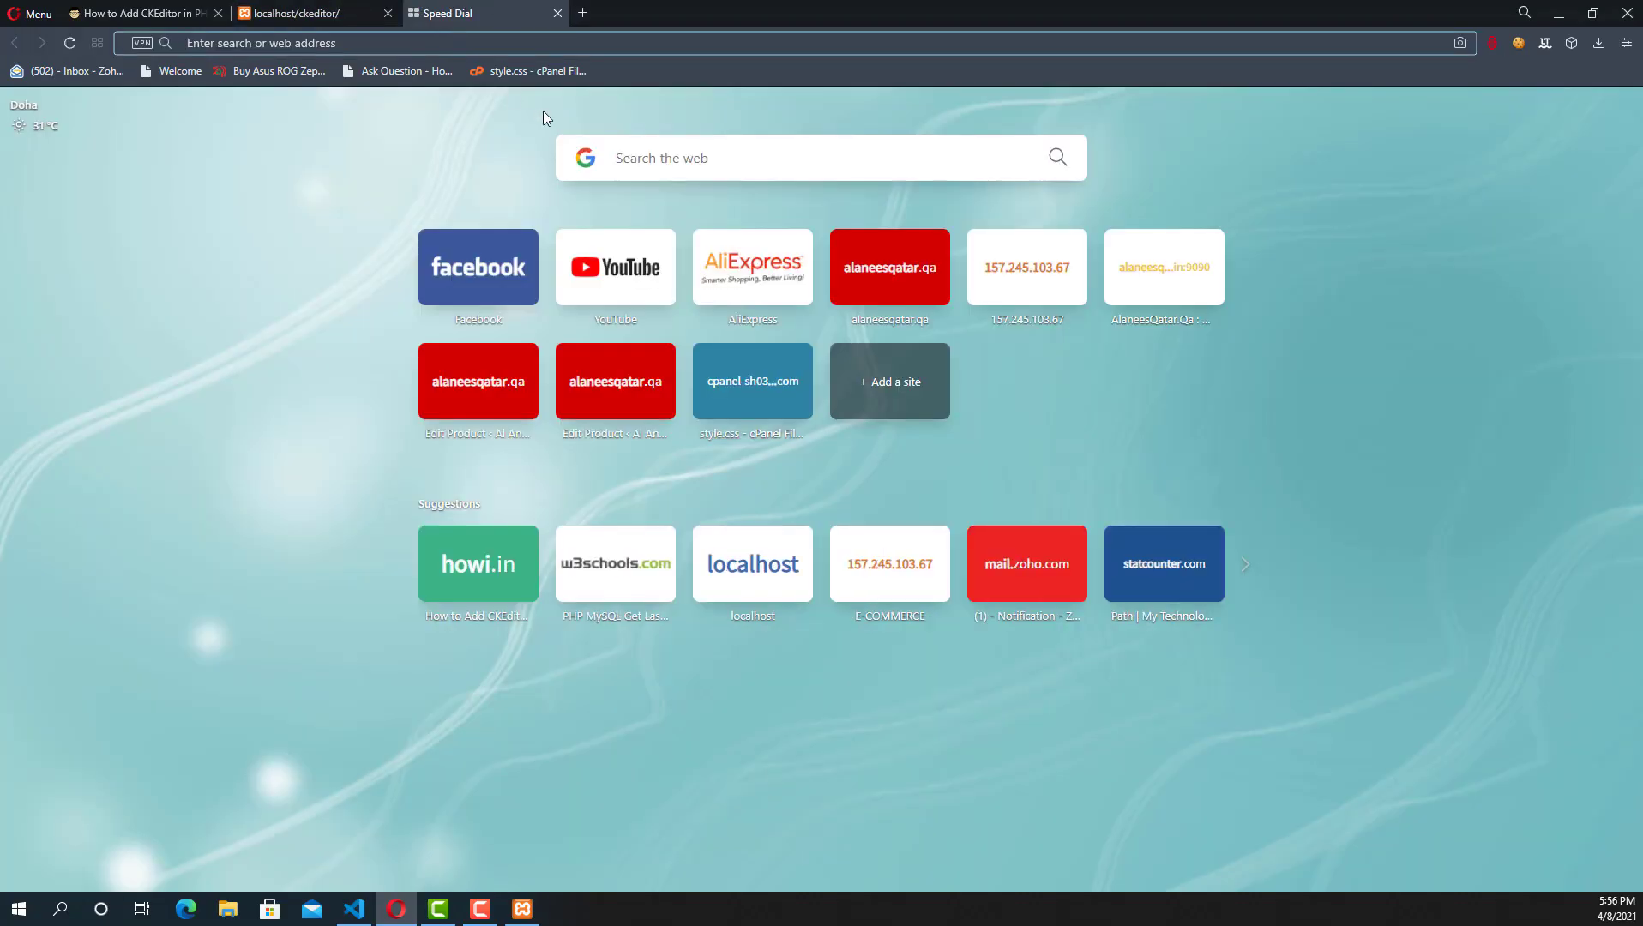
pyautogui.write('localhost/dashboard/')
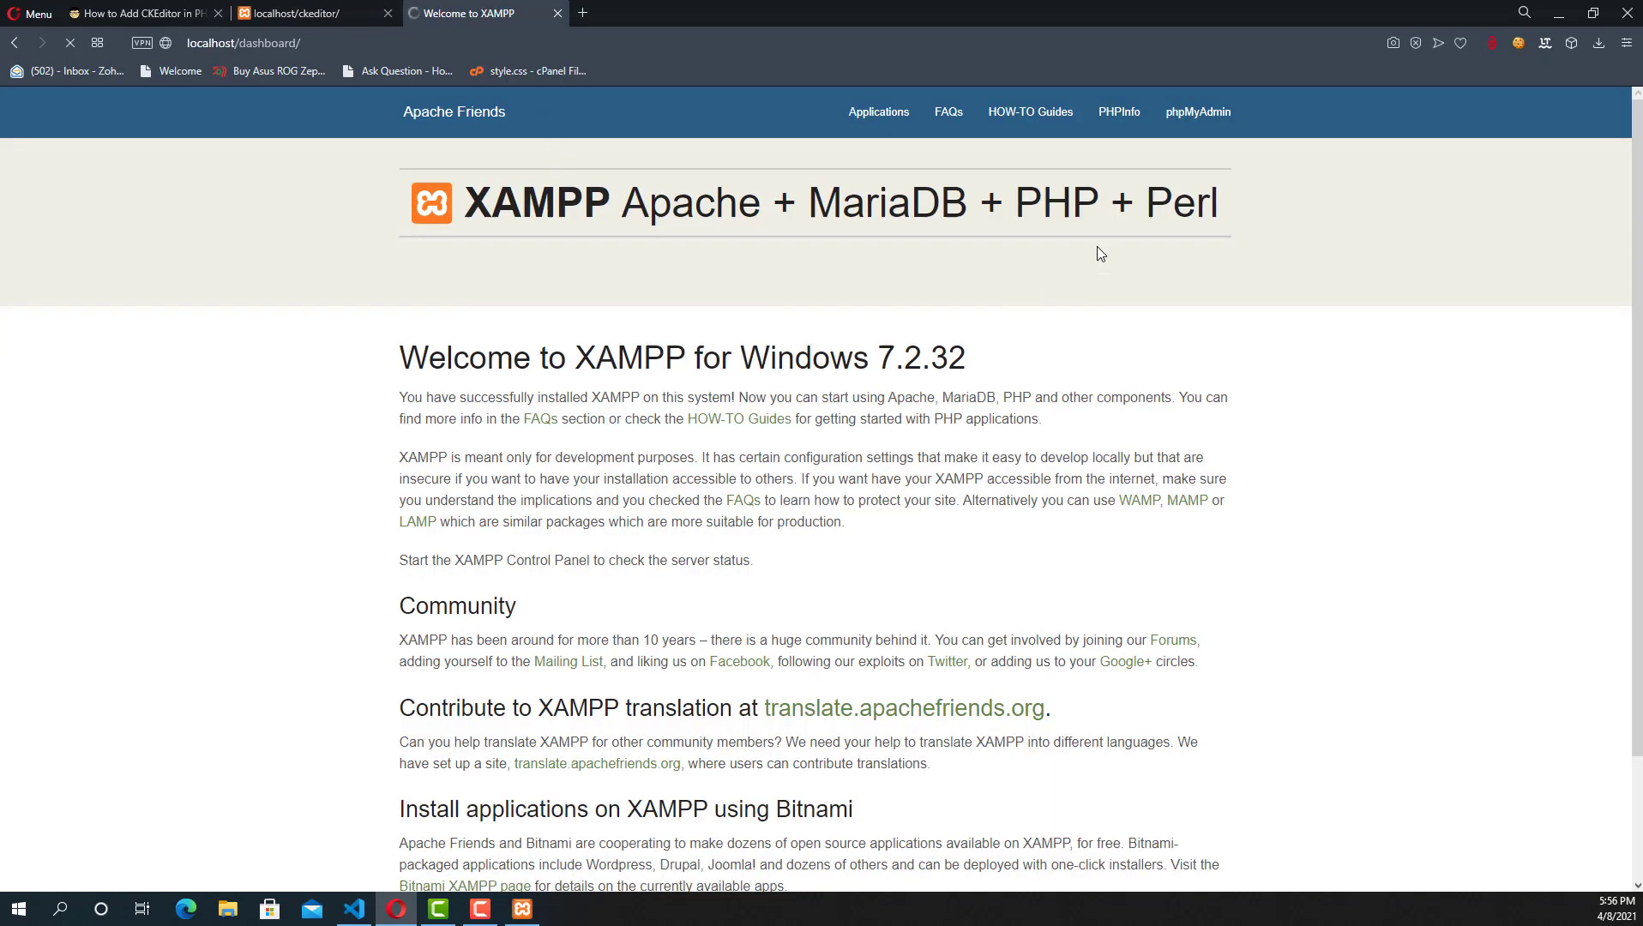
pyautogui.moveTo(411, 397)
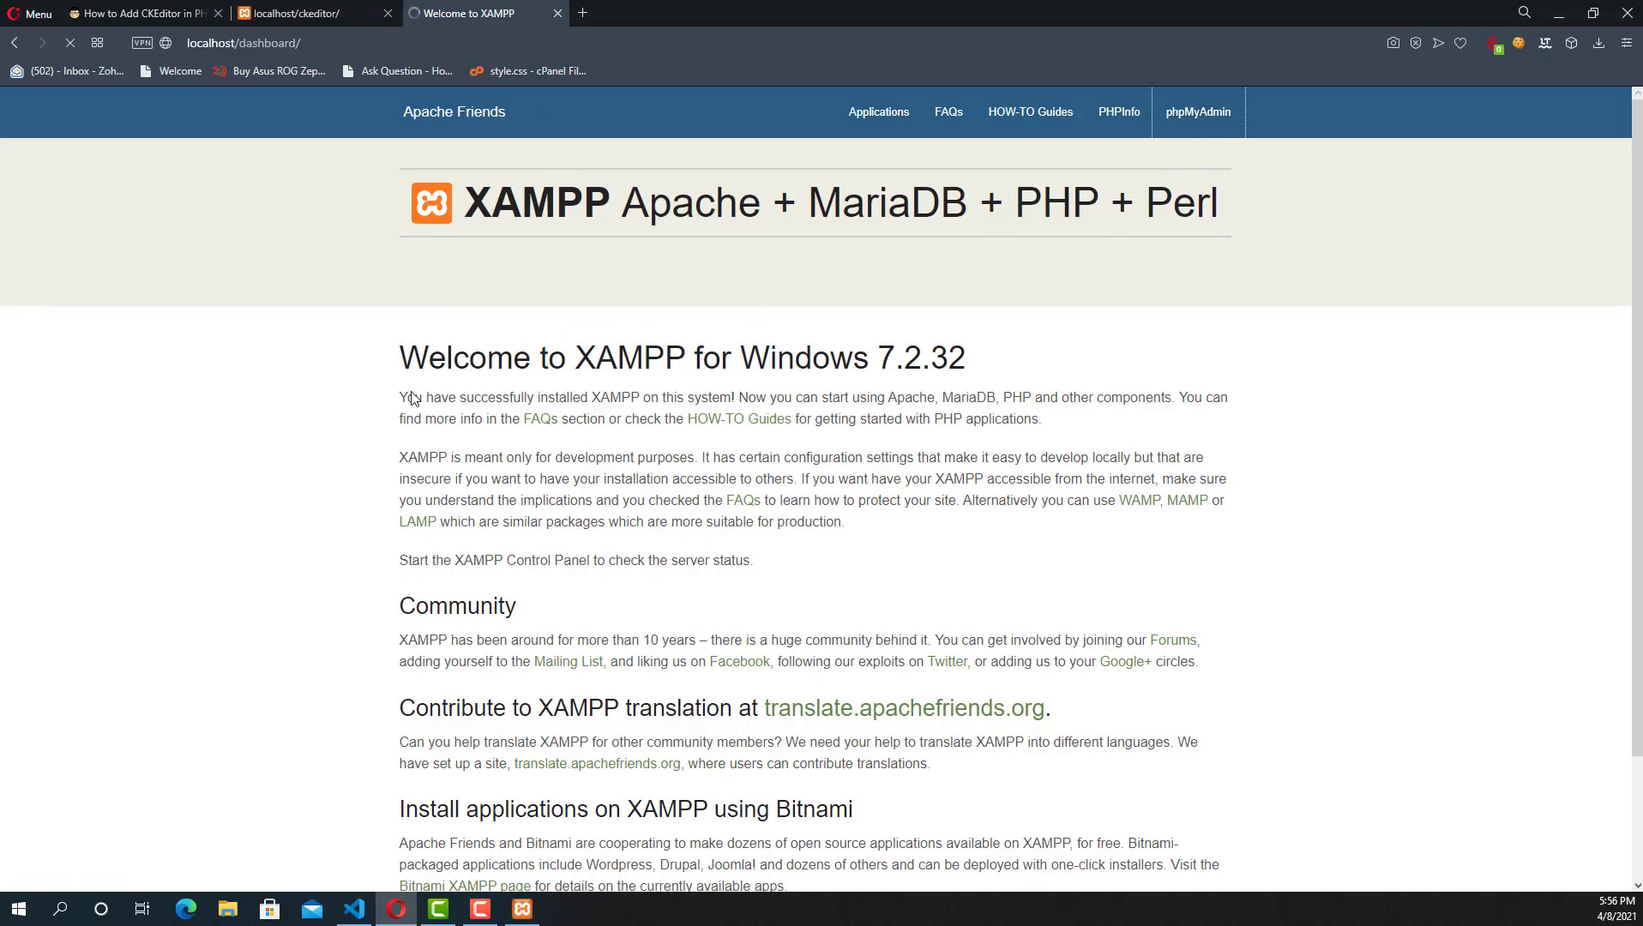
pyautogui.moveTo(153, 345)
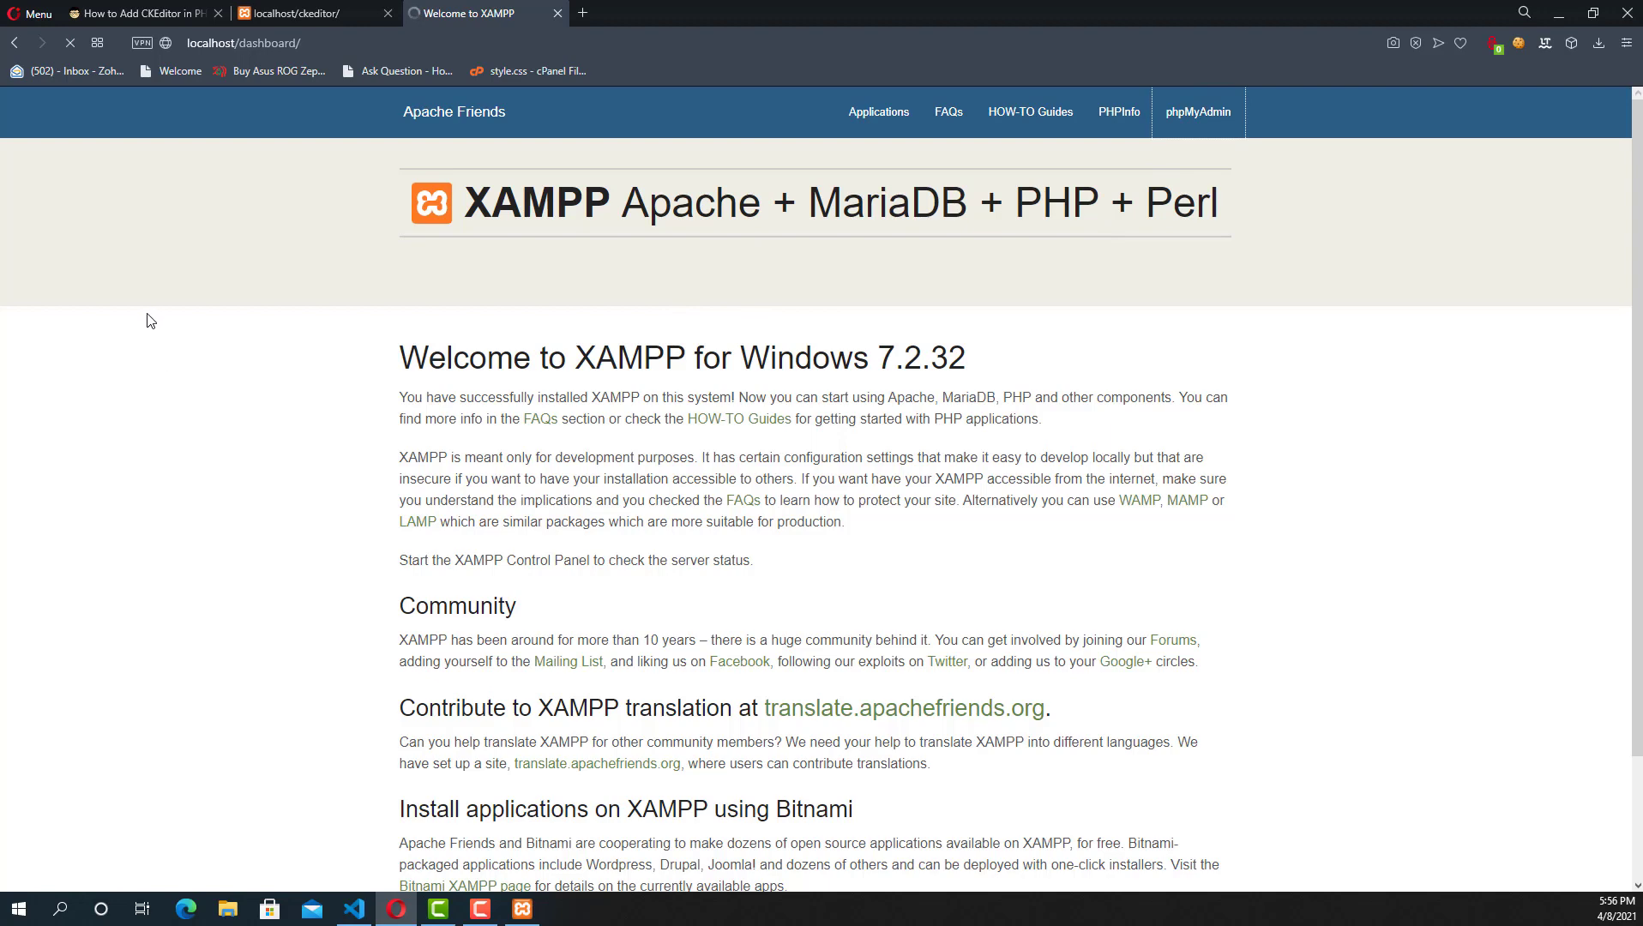
pyautogui.click(1196, 112)
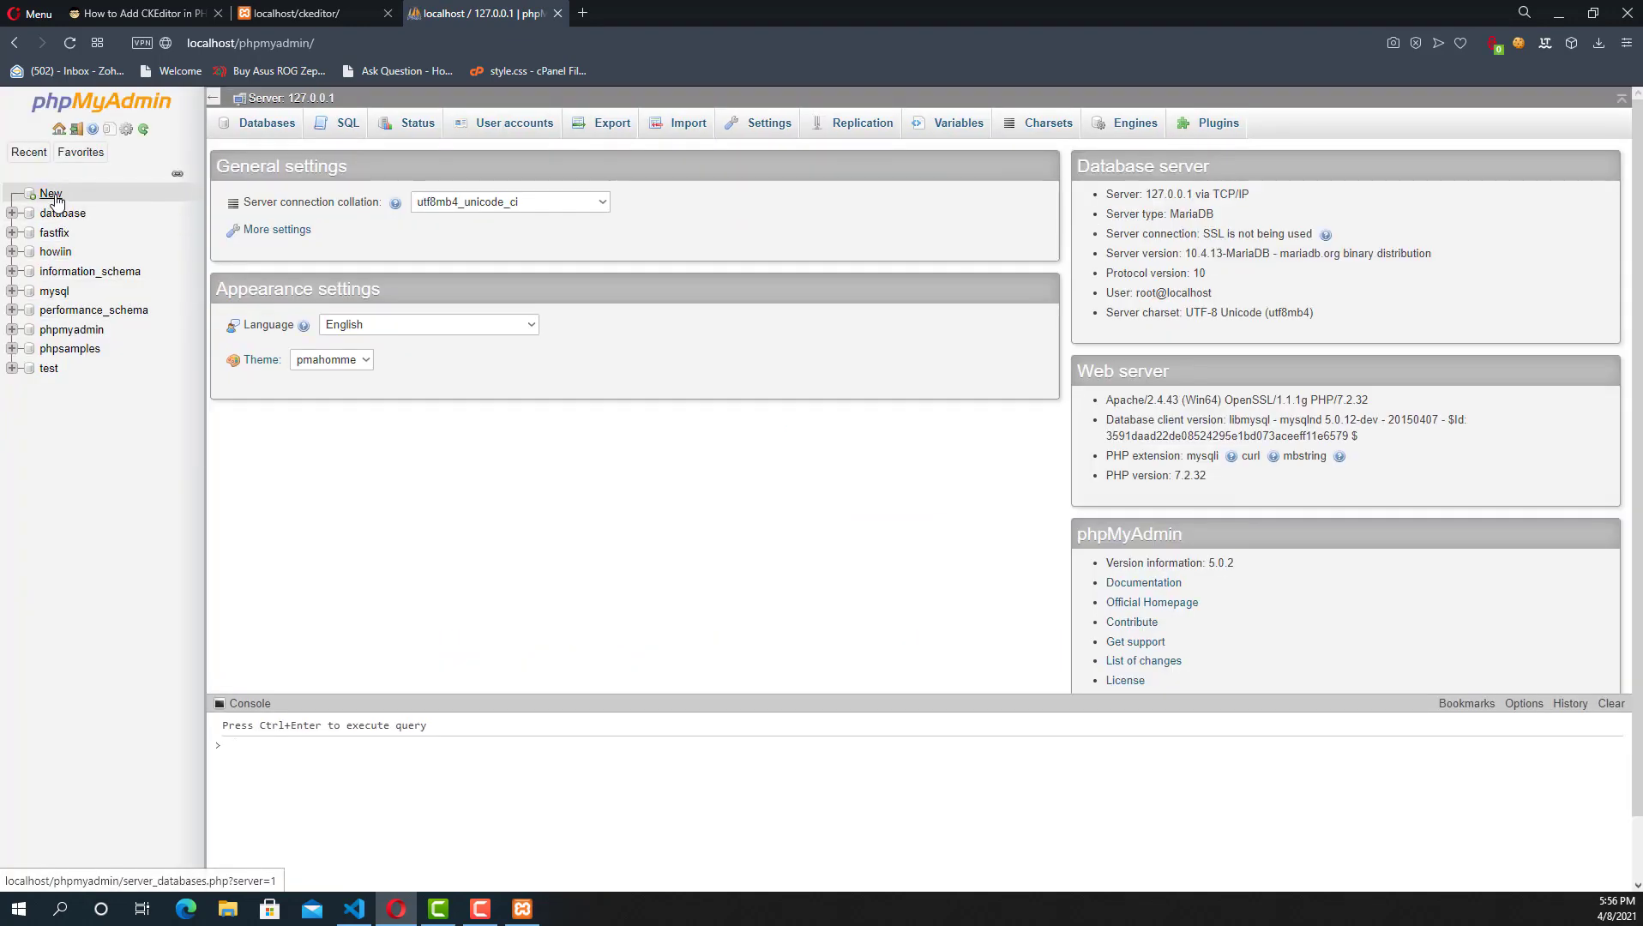
# Create a new empty database named ckeditor in phpMyAdmin.
pyautogui.click(266, 122)
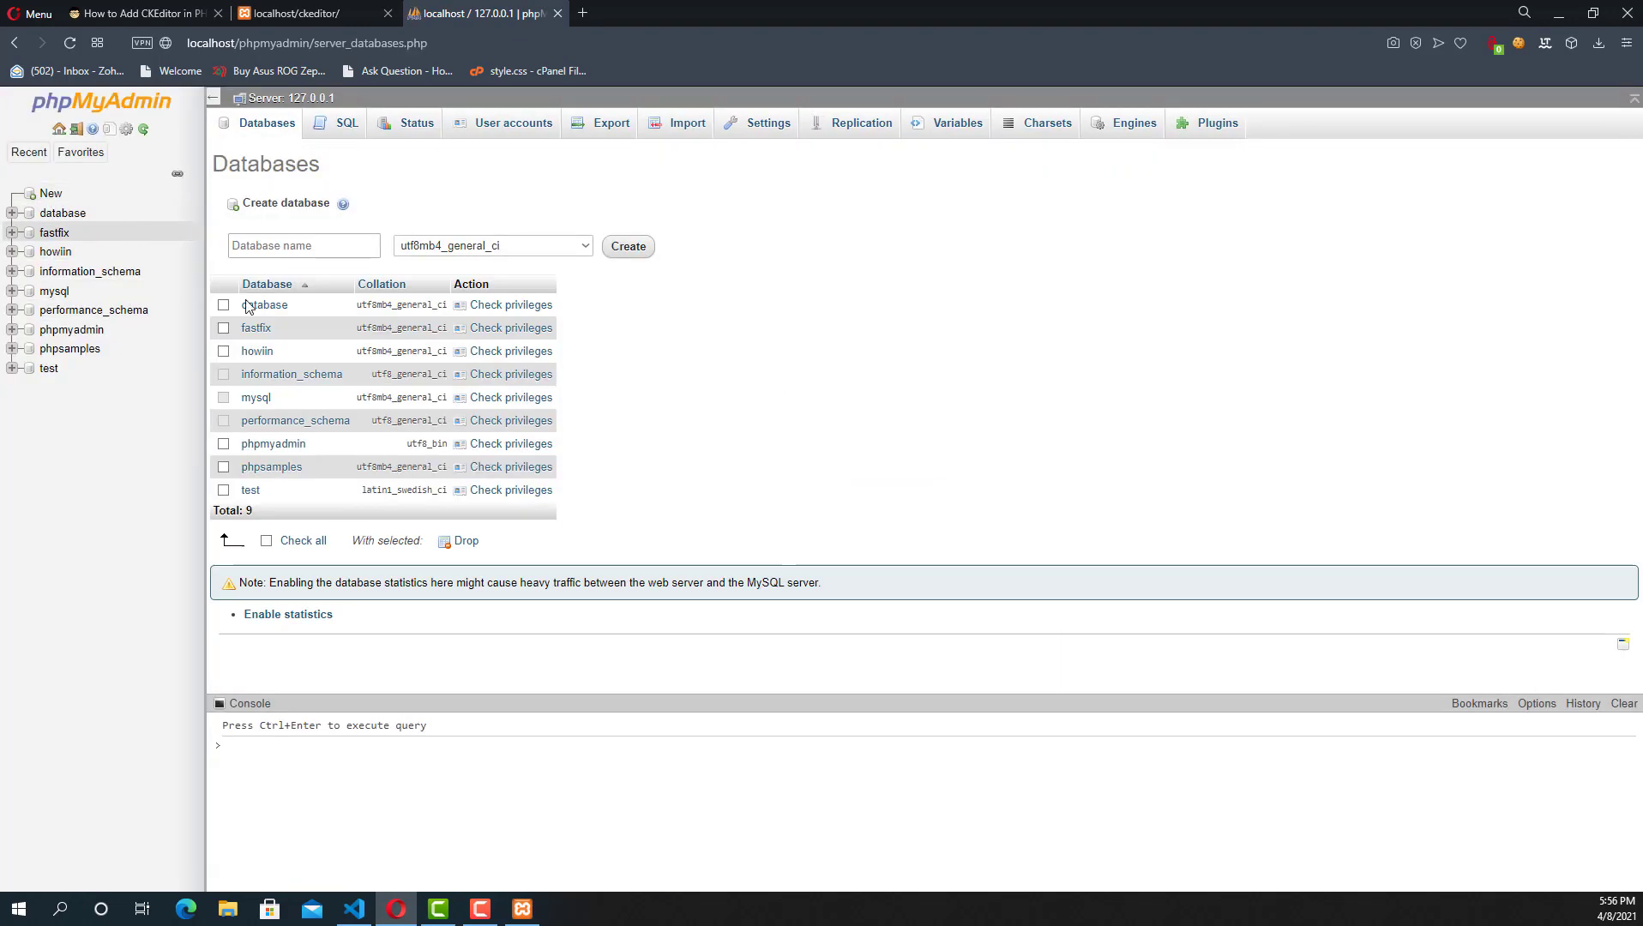
pyautogui.write('ckeditor')
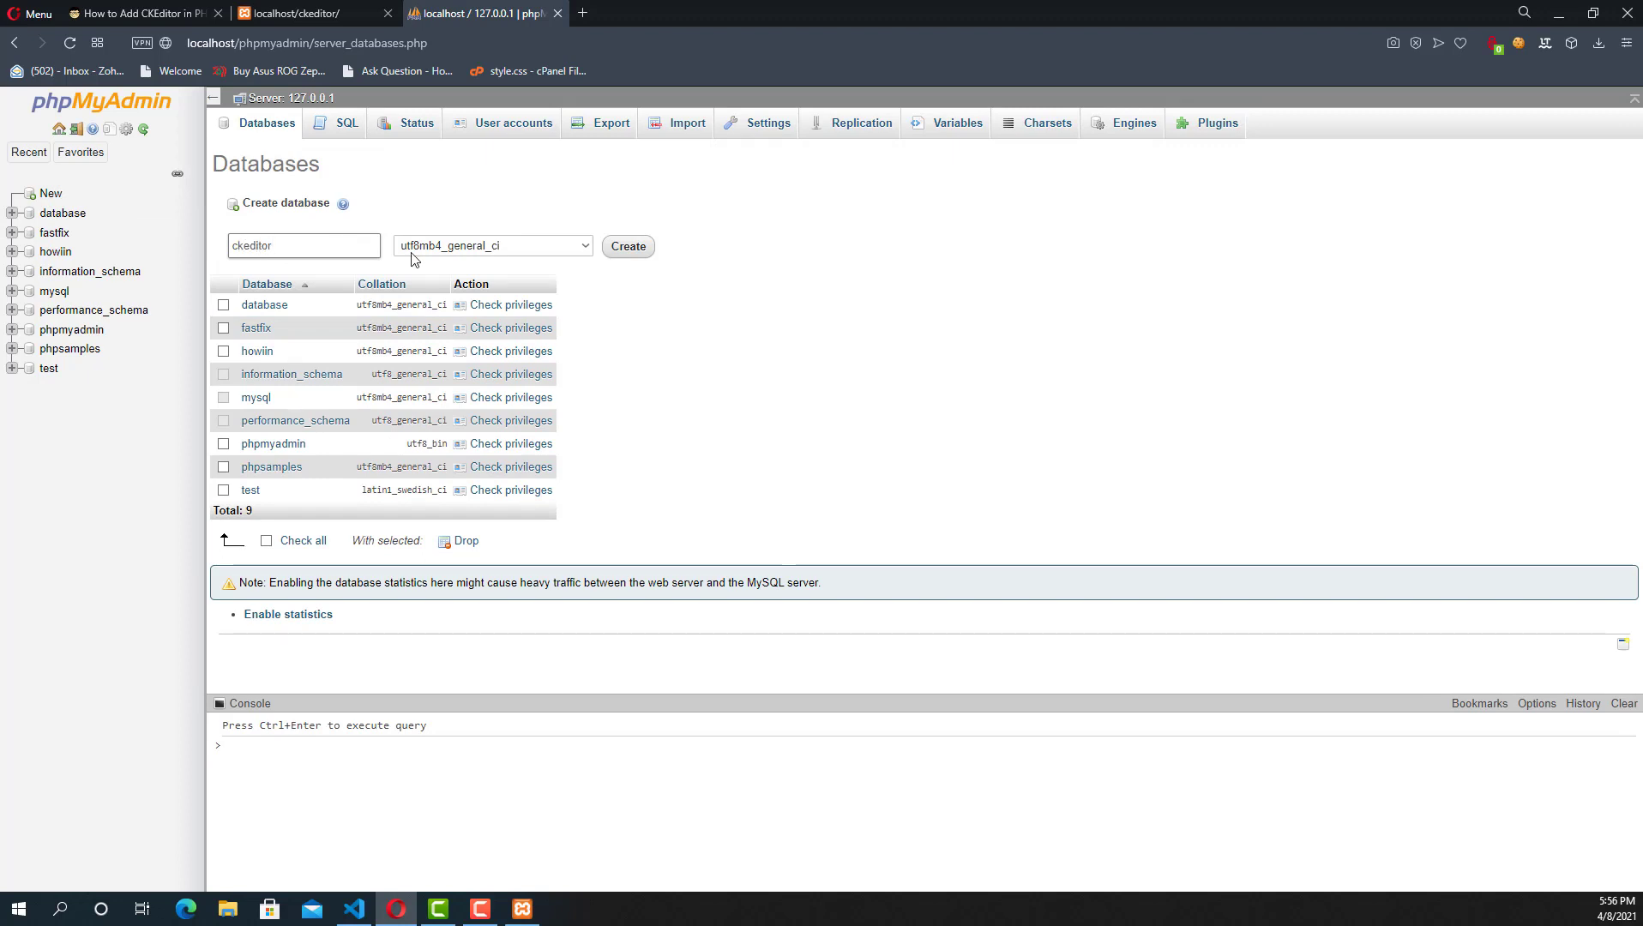
pyautogui.click(625, 246)
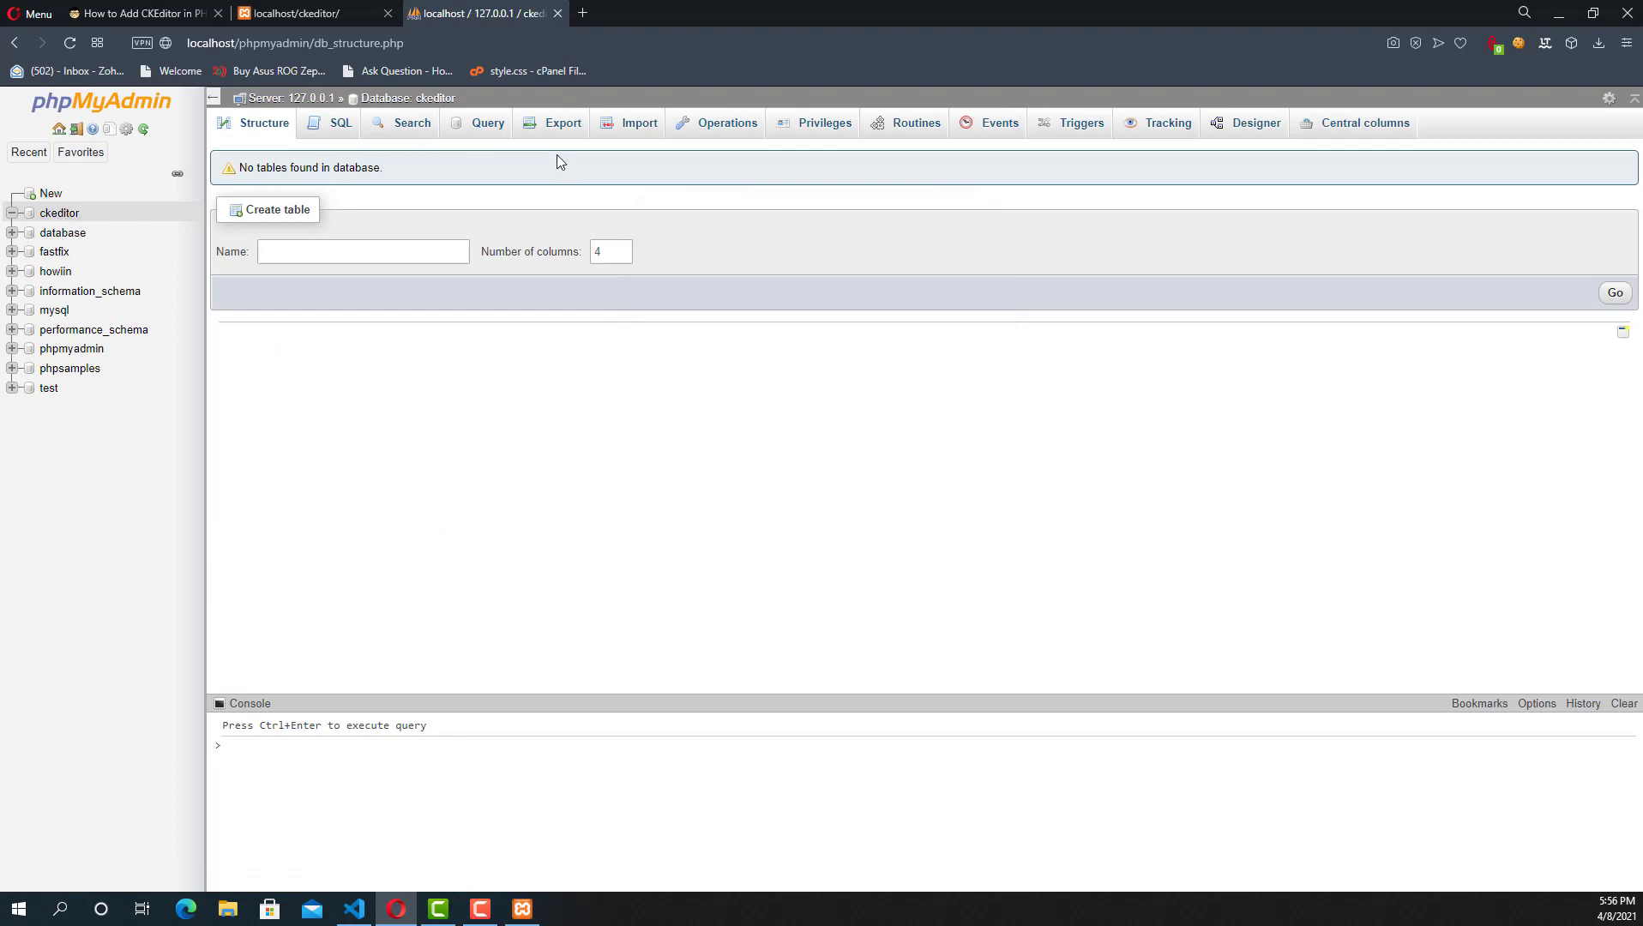
pyautogui.moveTo(406, 350)
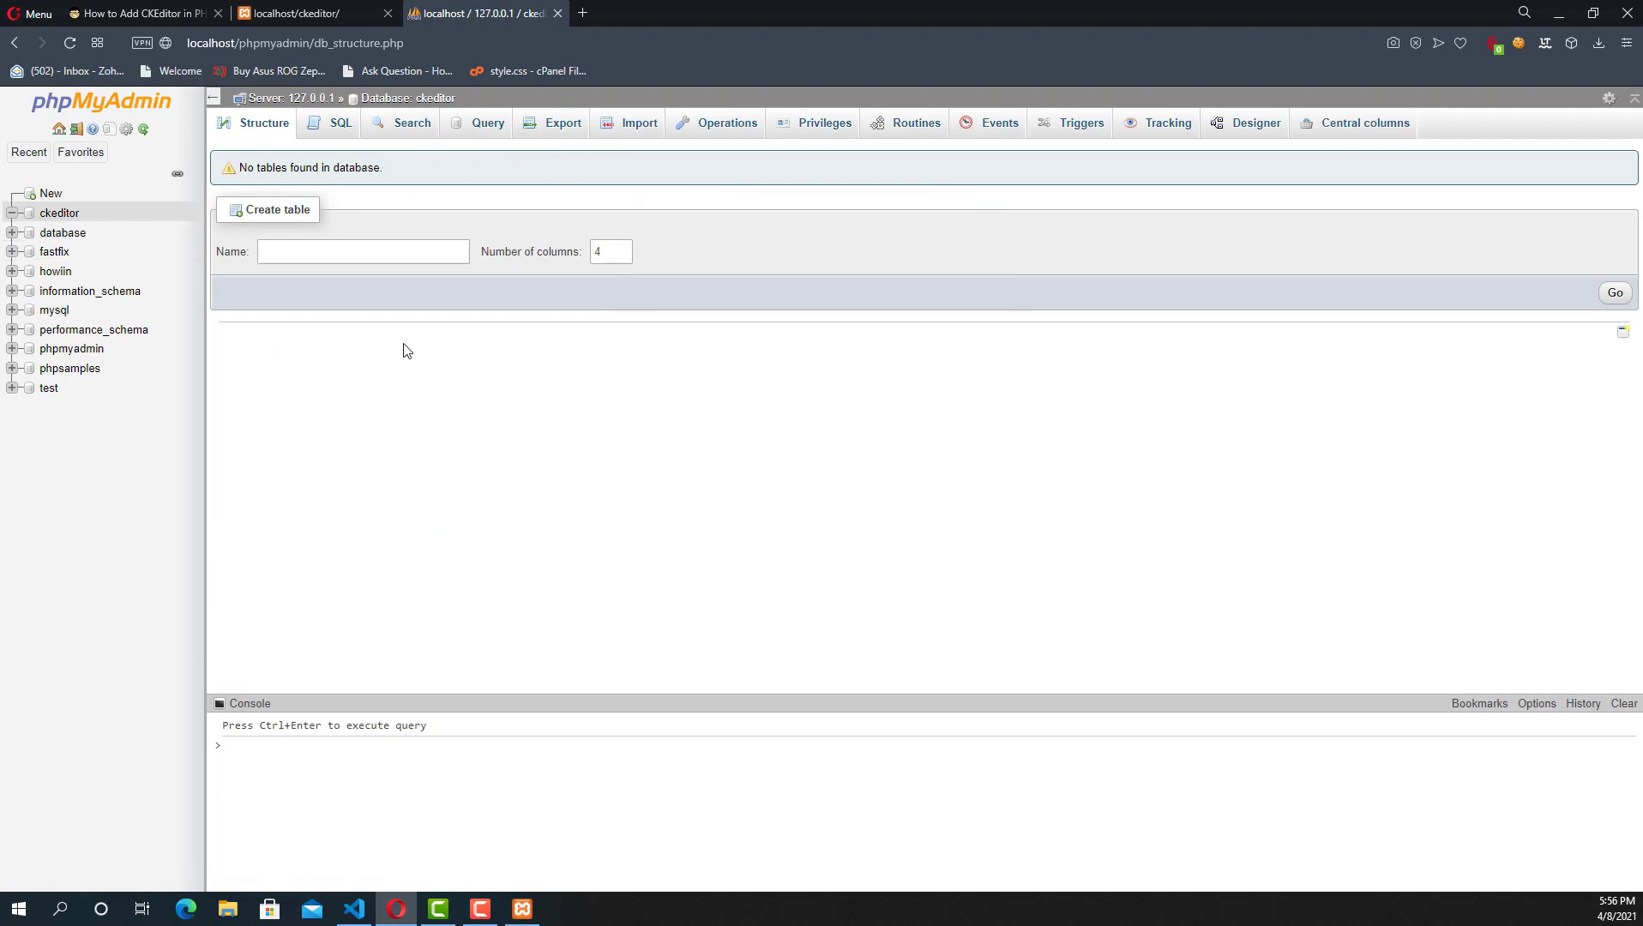
# Start a table named content with 4 columns in the ckeditor database.
pyautogui.click(363, 251)
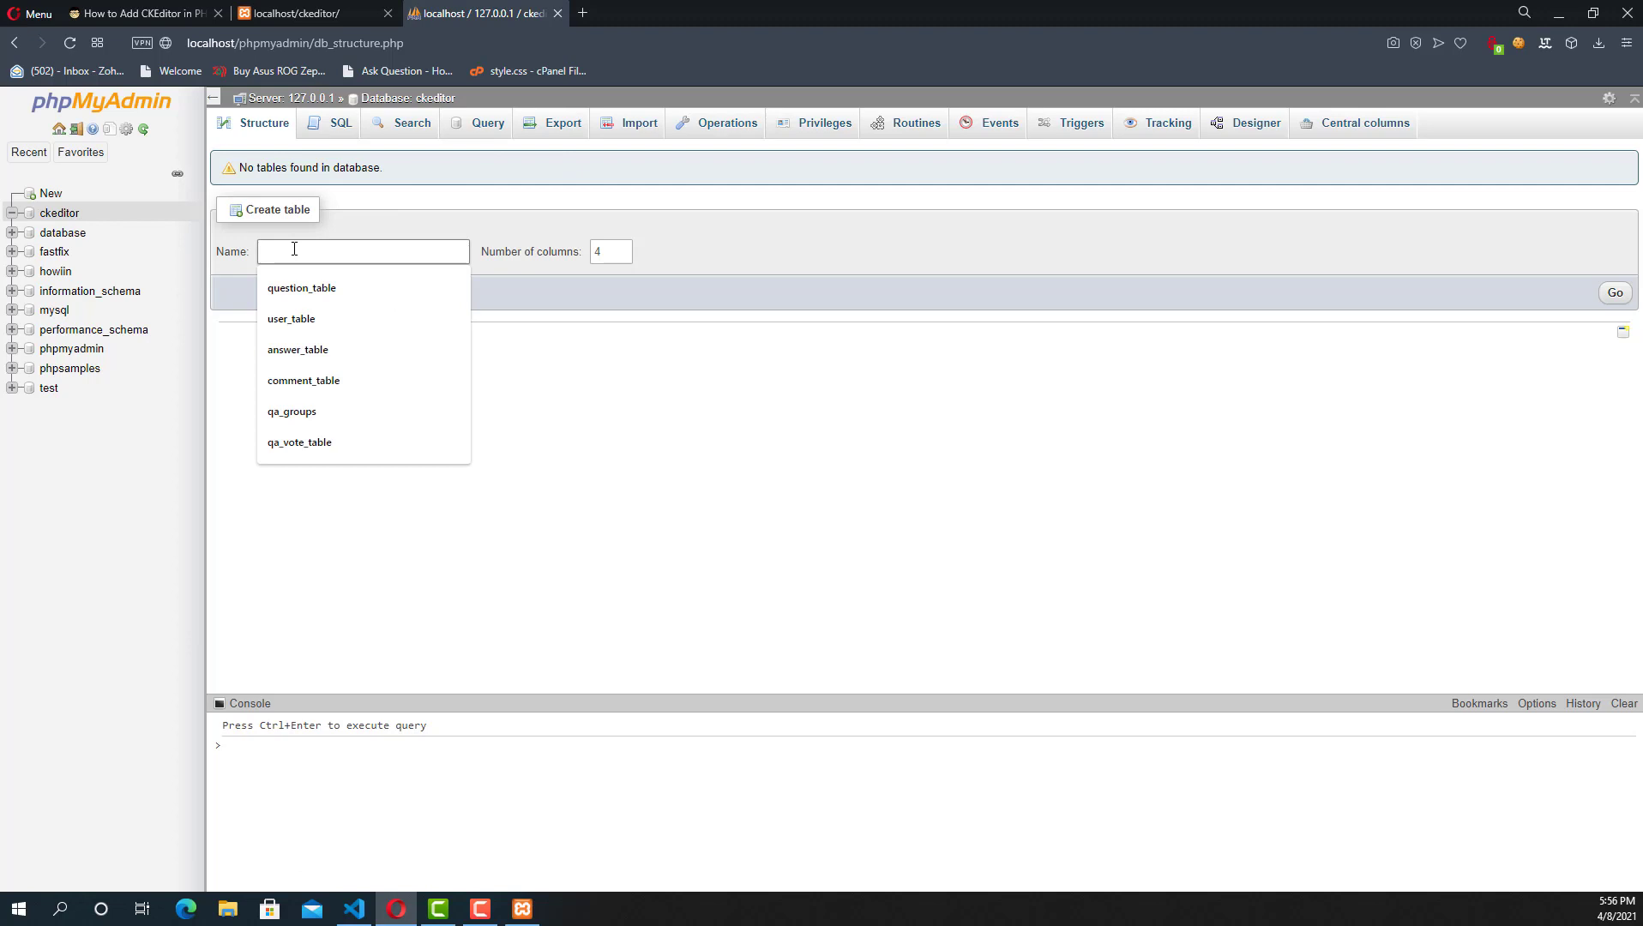
pyautogui.write('conter')
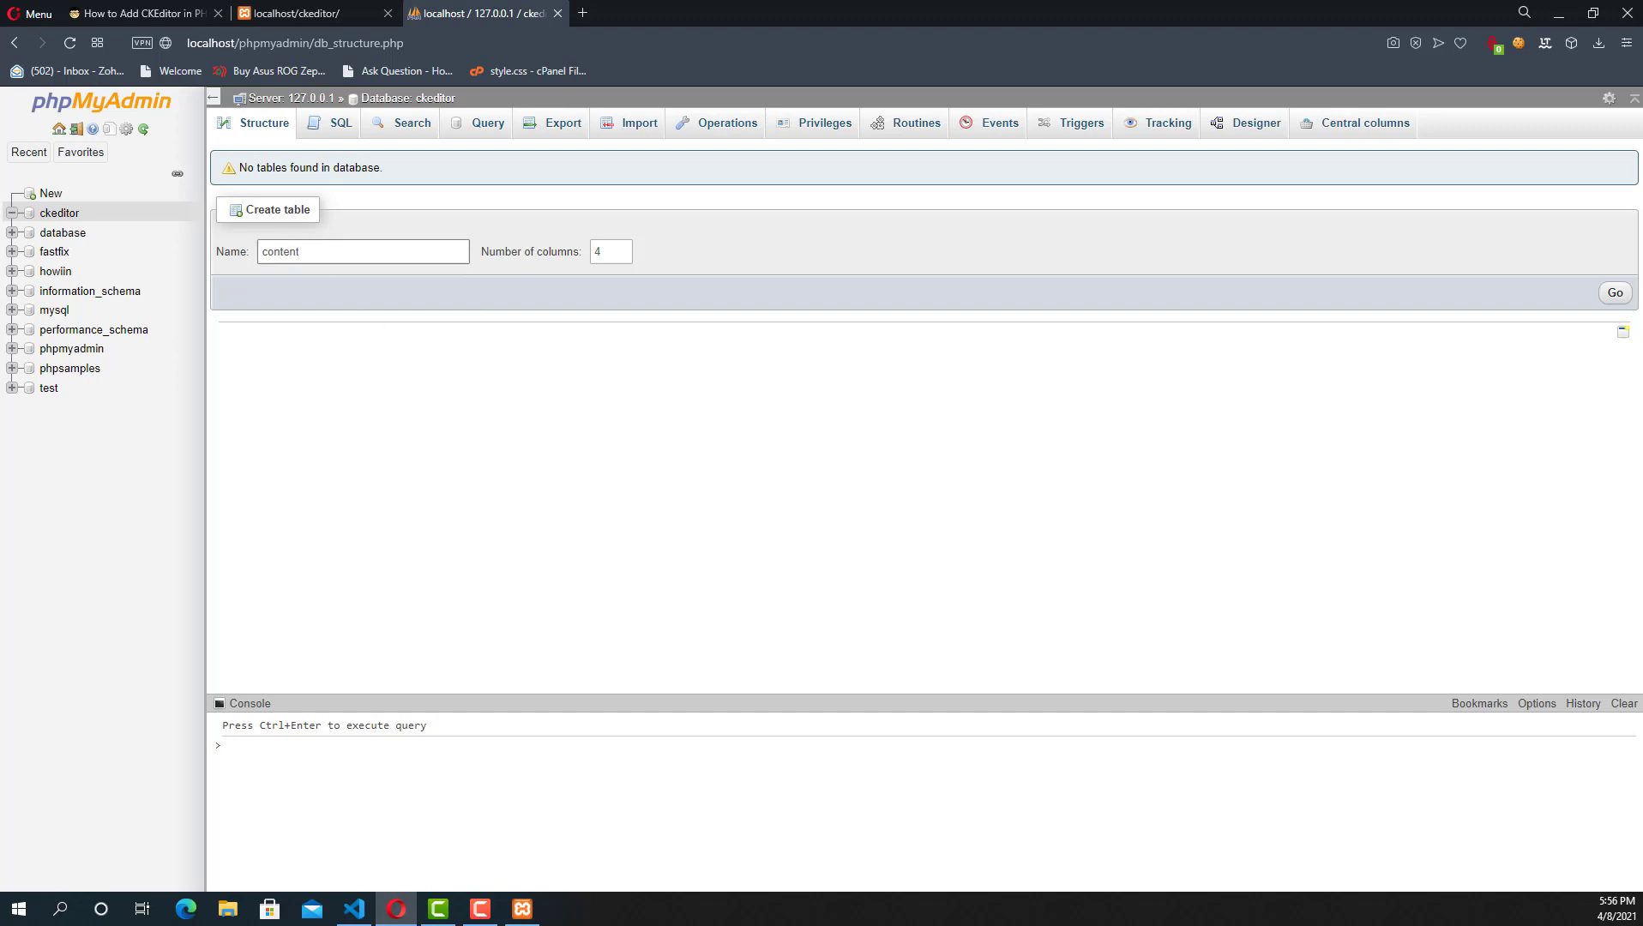
pyautogui.click(1613, 293)
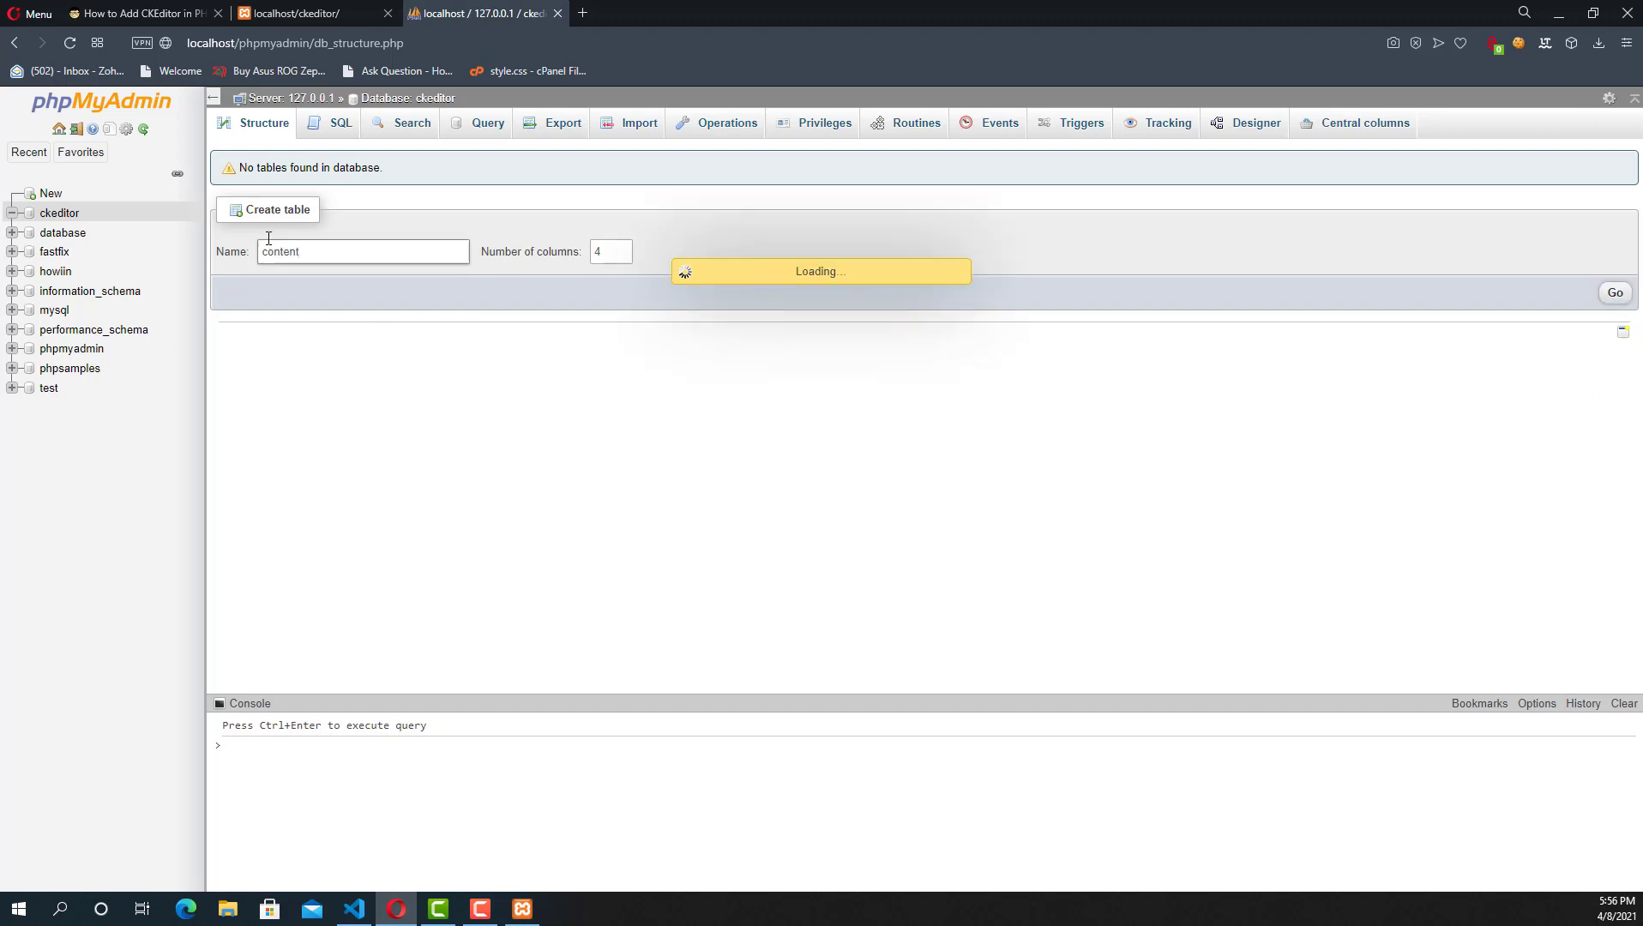
pyautogui.click(1613, 293)
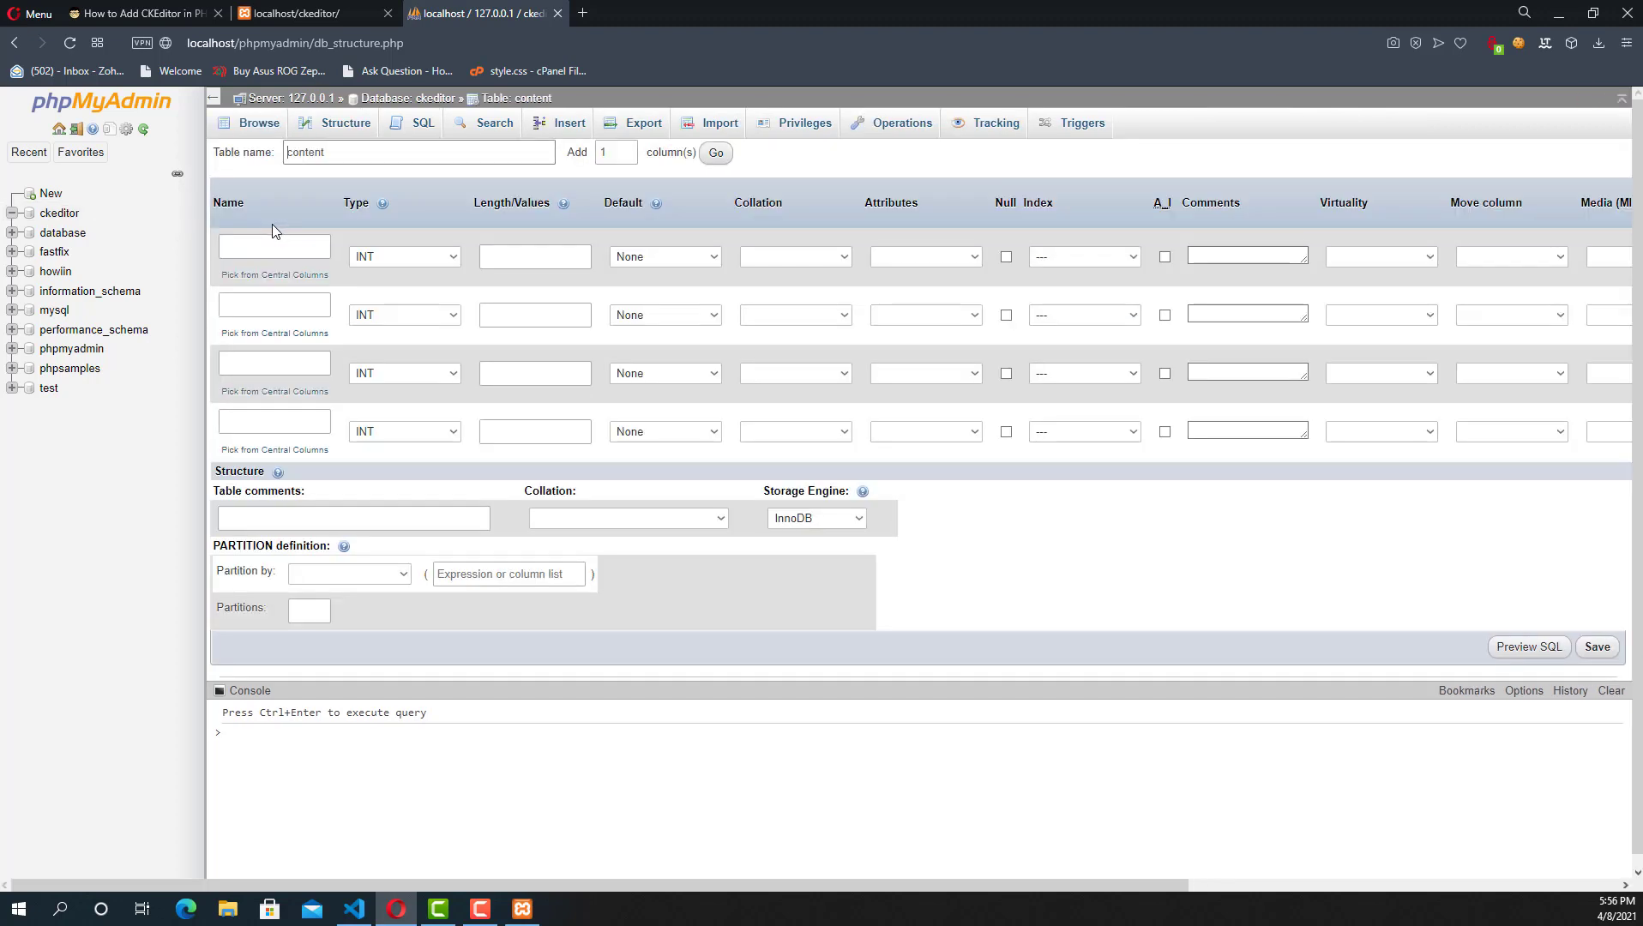
# Define the first column sno as an INT auto-increment primary key.
pyautogui.write('s')
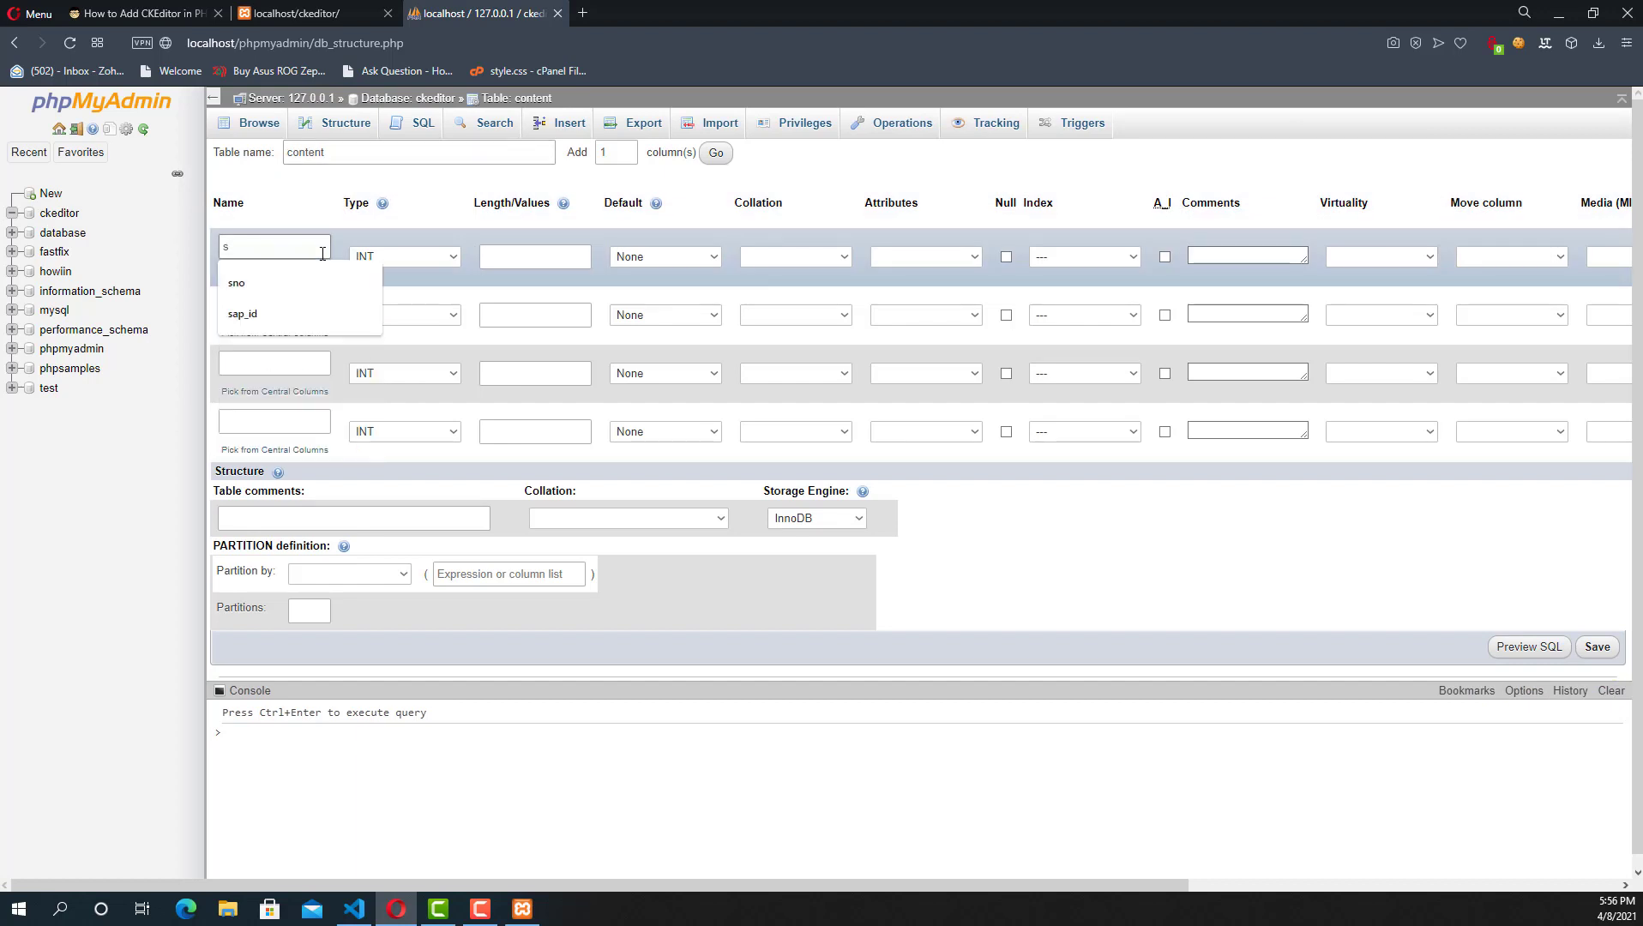
pyautogui.click(403, 256)
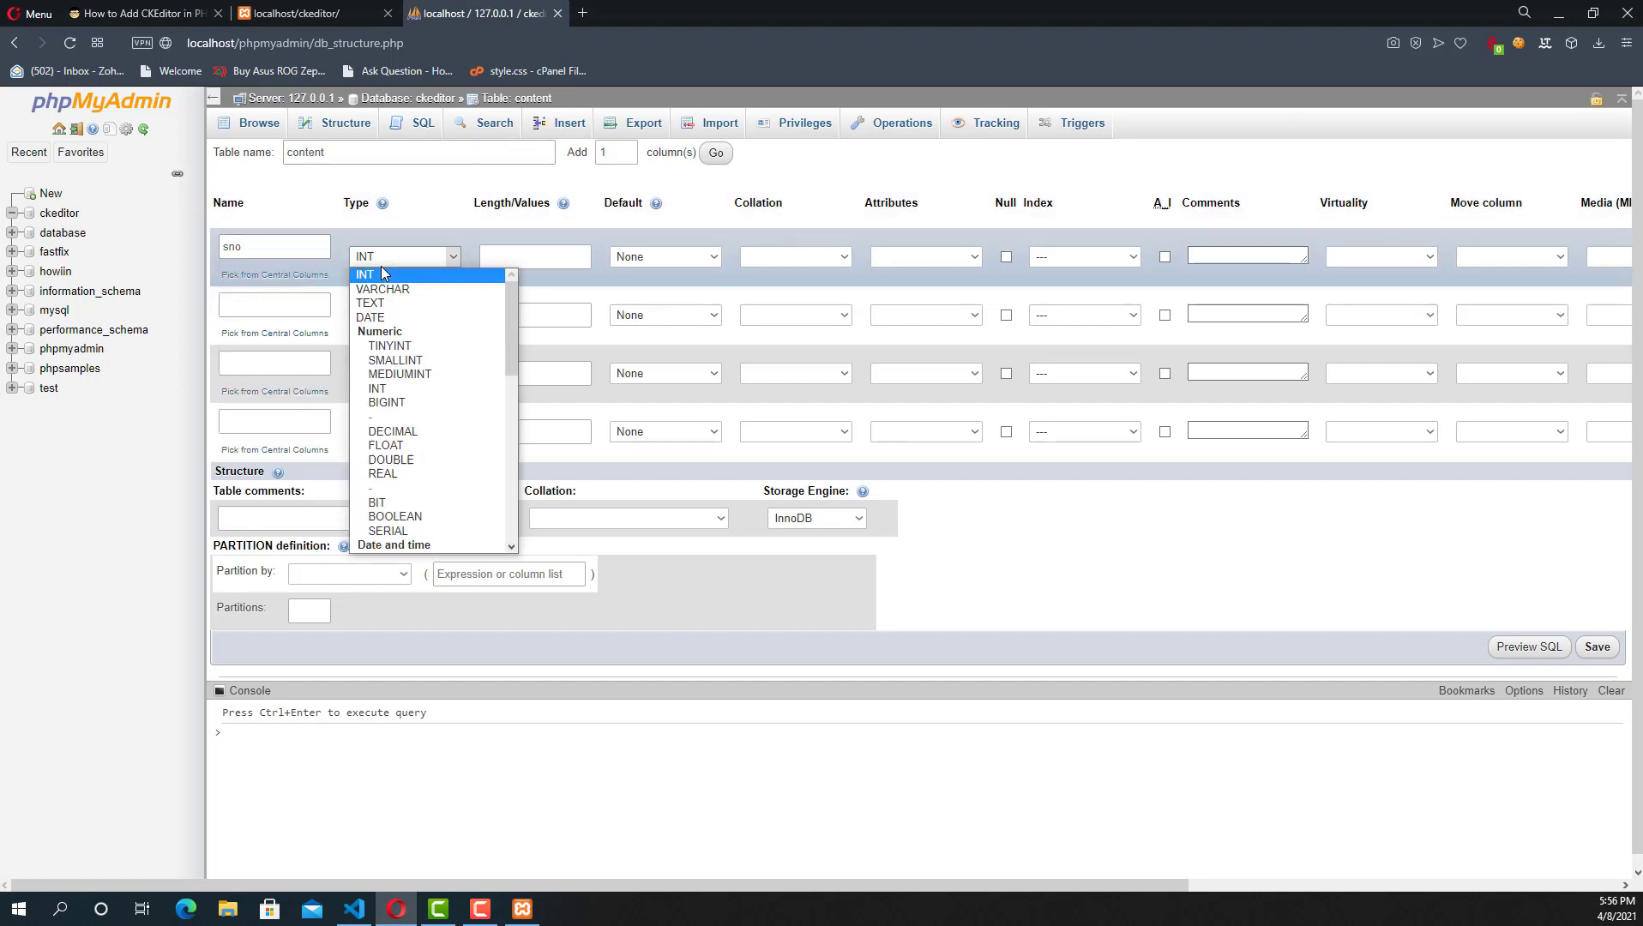
pyautogui.click(534, 256)
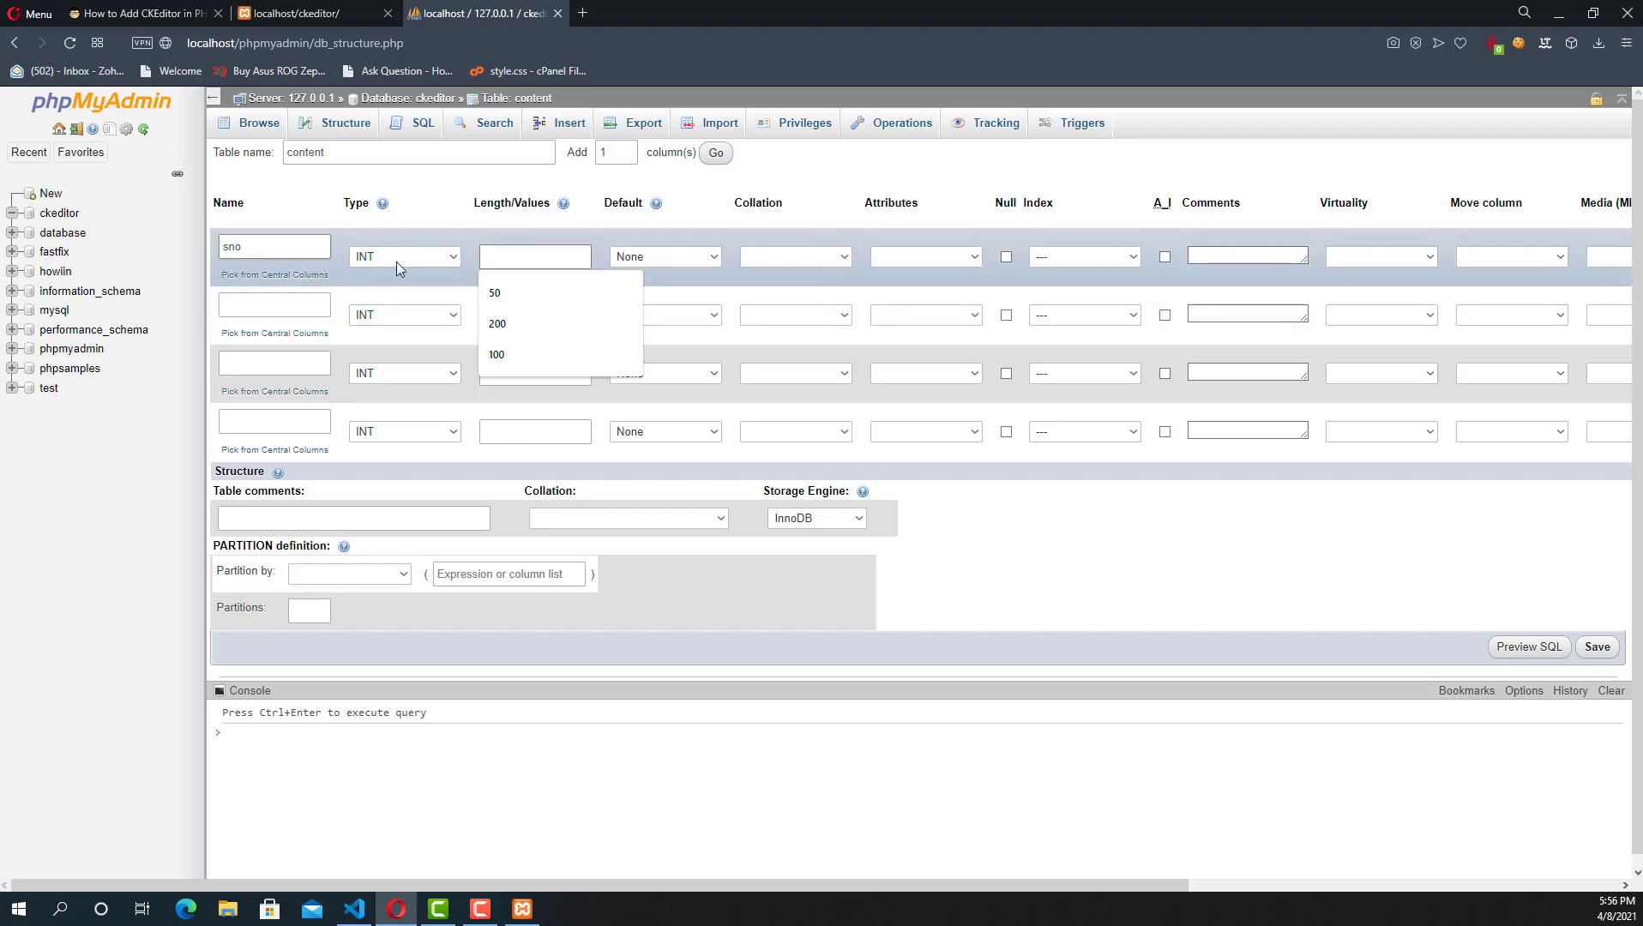
pyautogui.click(1083, 256)
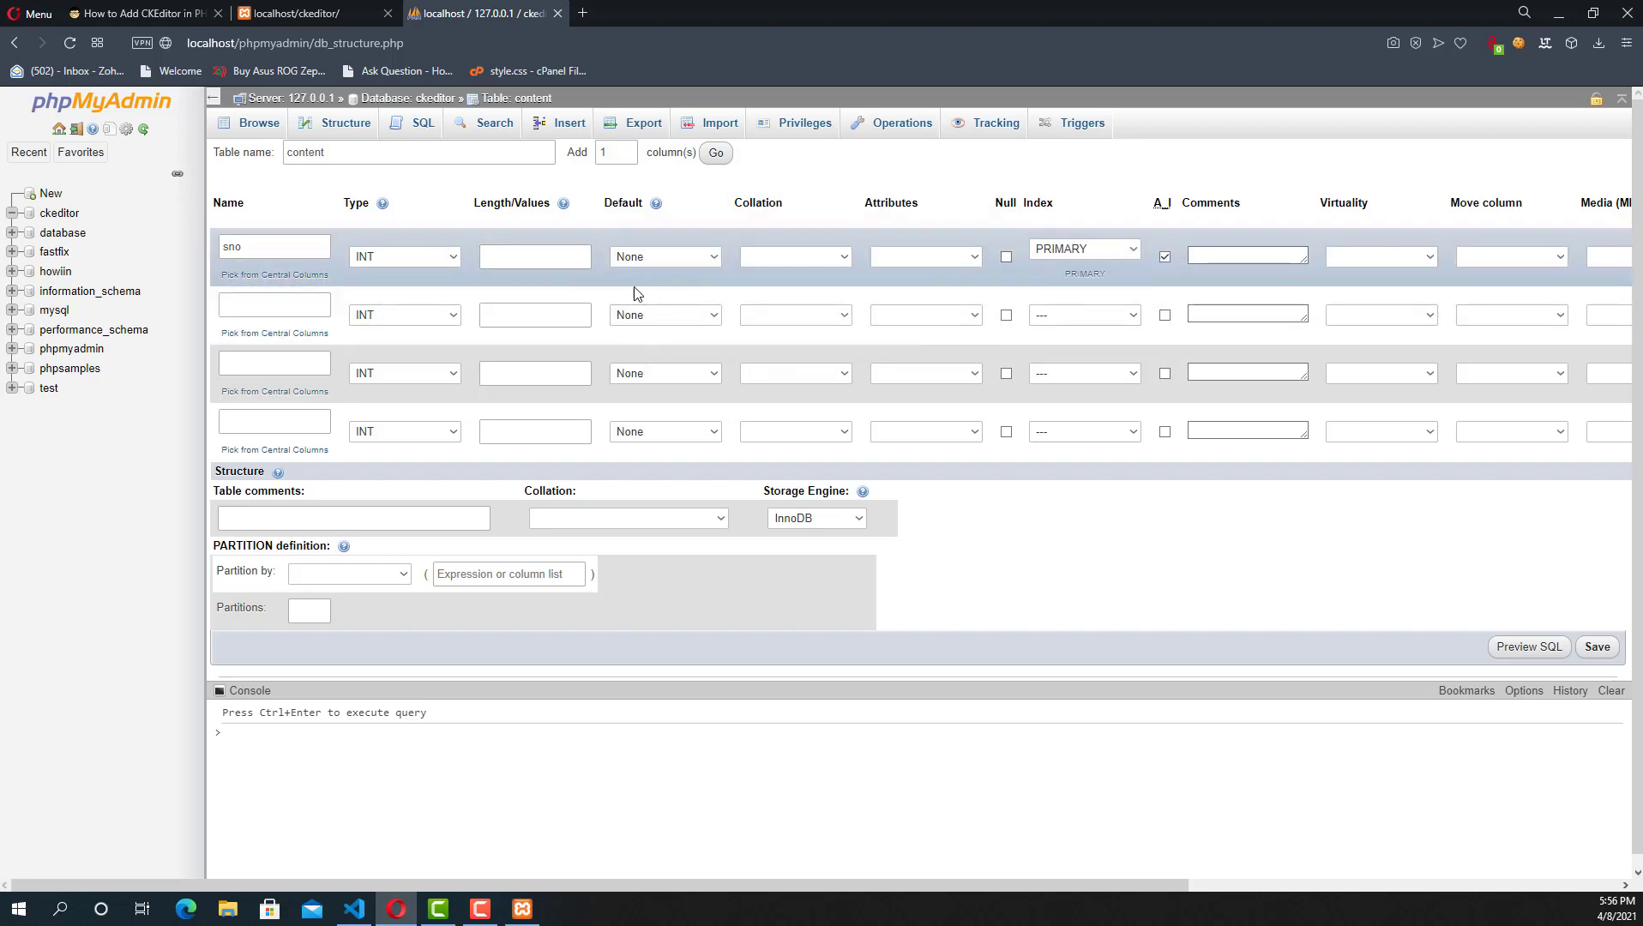
# Add a content column with length 100, save the table, and go to its SQL page.
pyautogui.write('c')
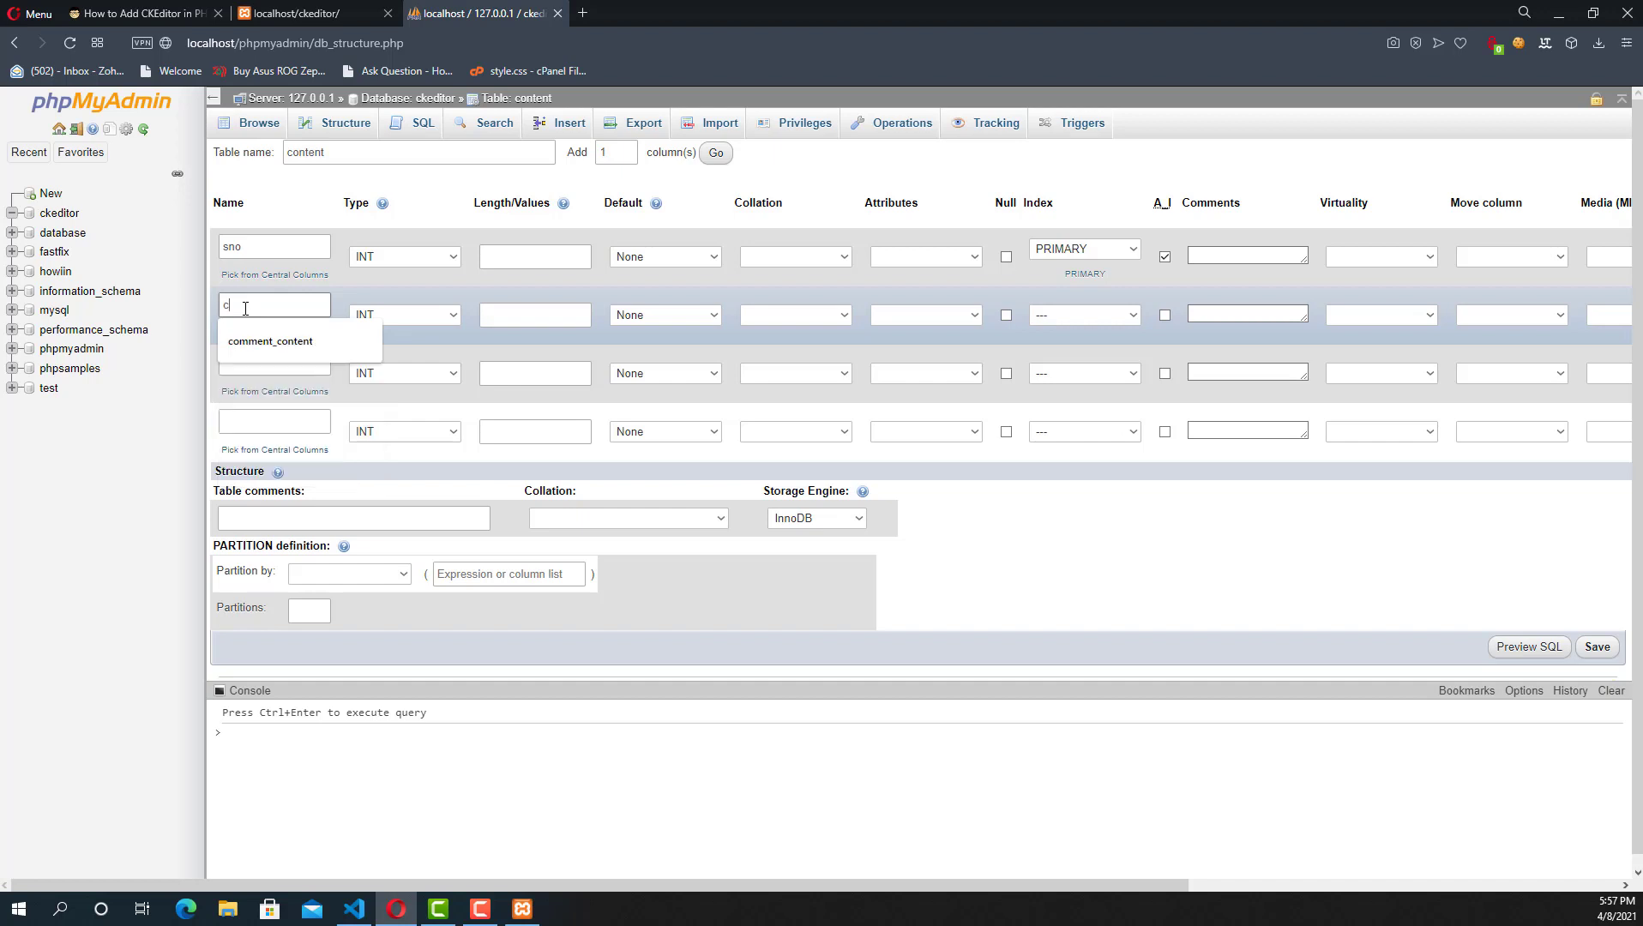
pyautogui.write('ontent')
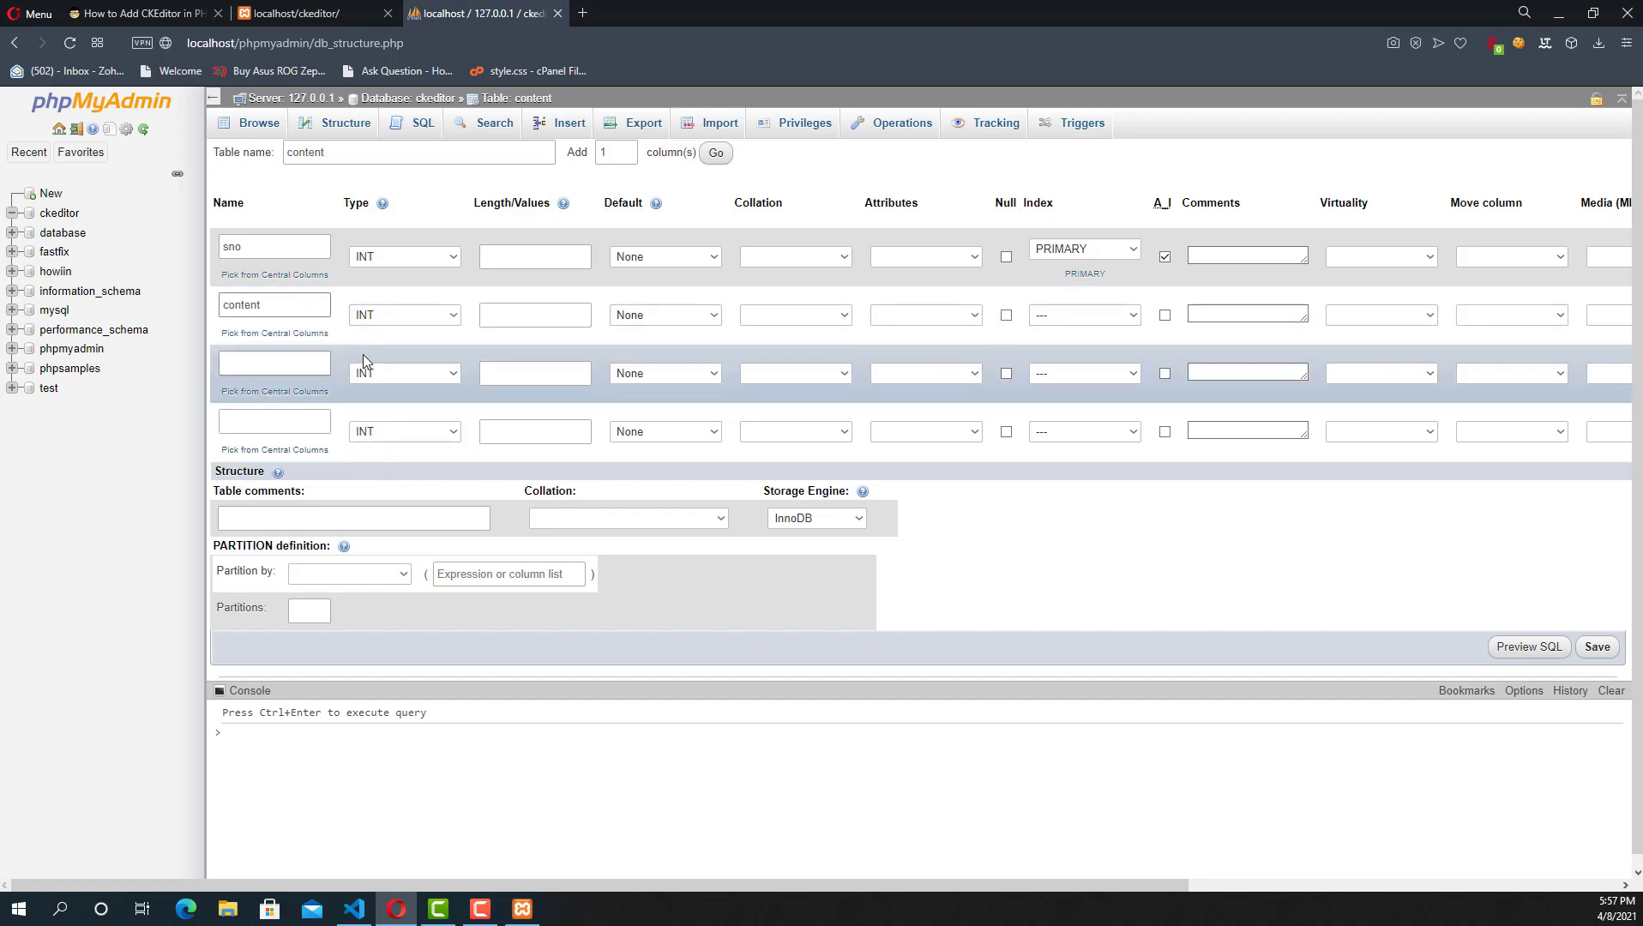
pyautogui.click(403, 315)
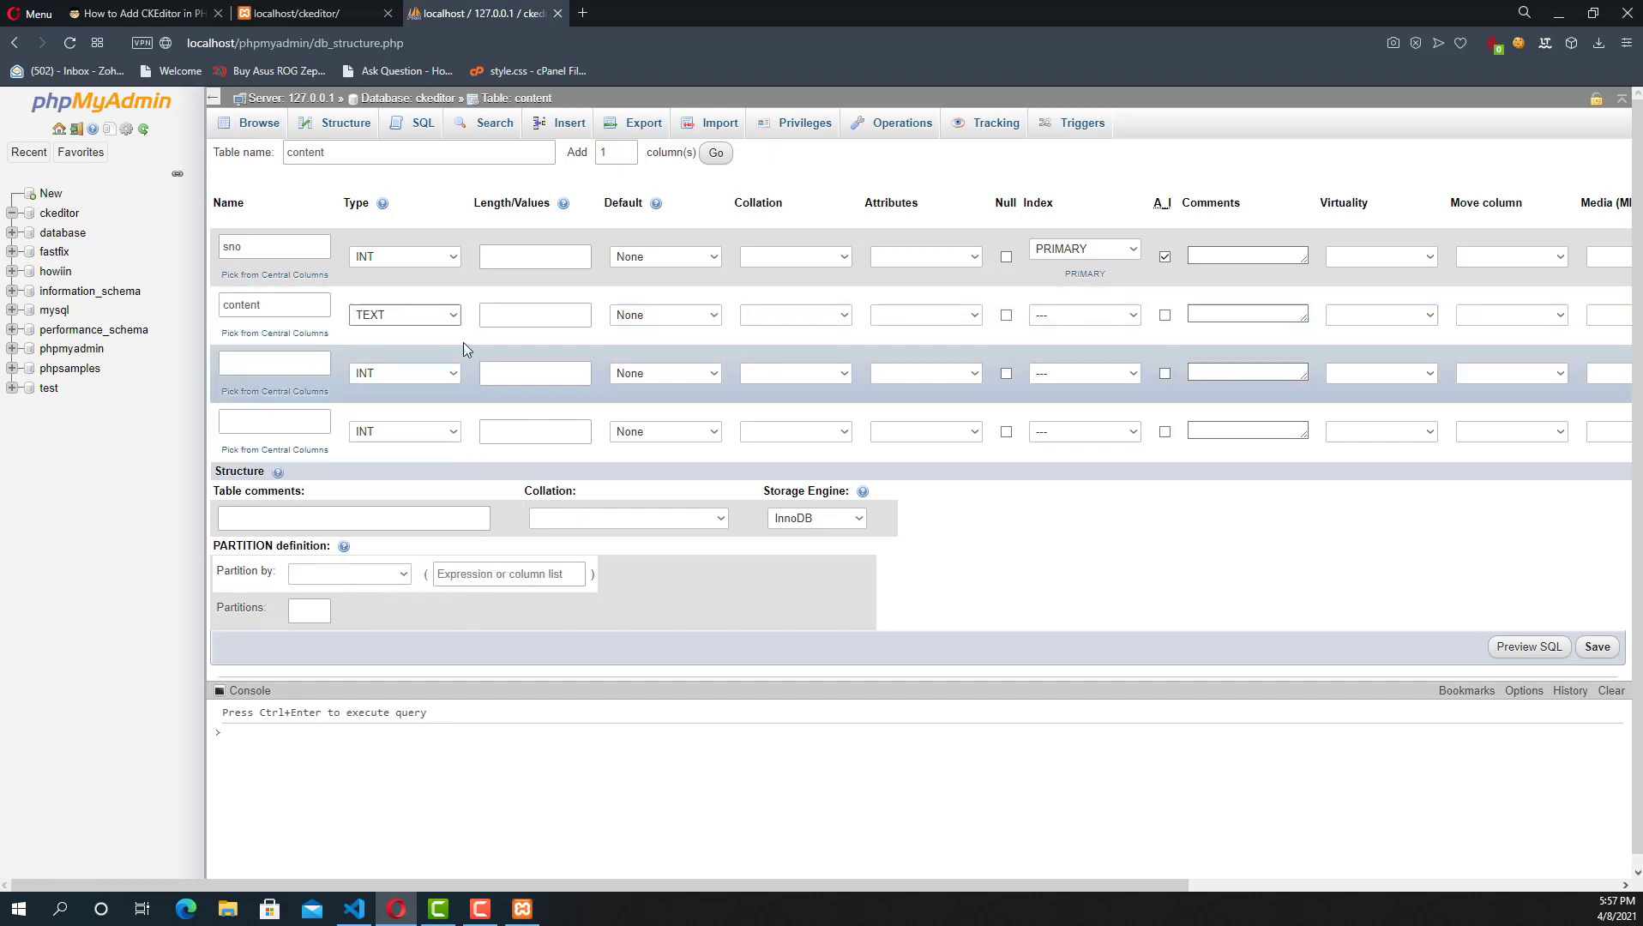
pyautogui.write('100')
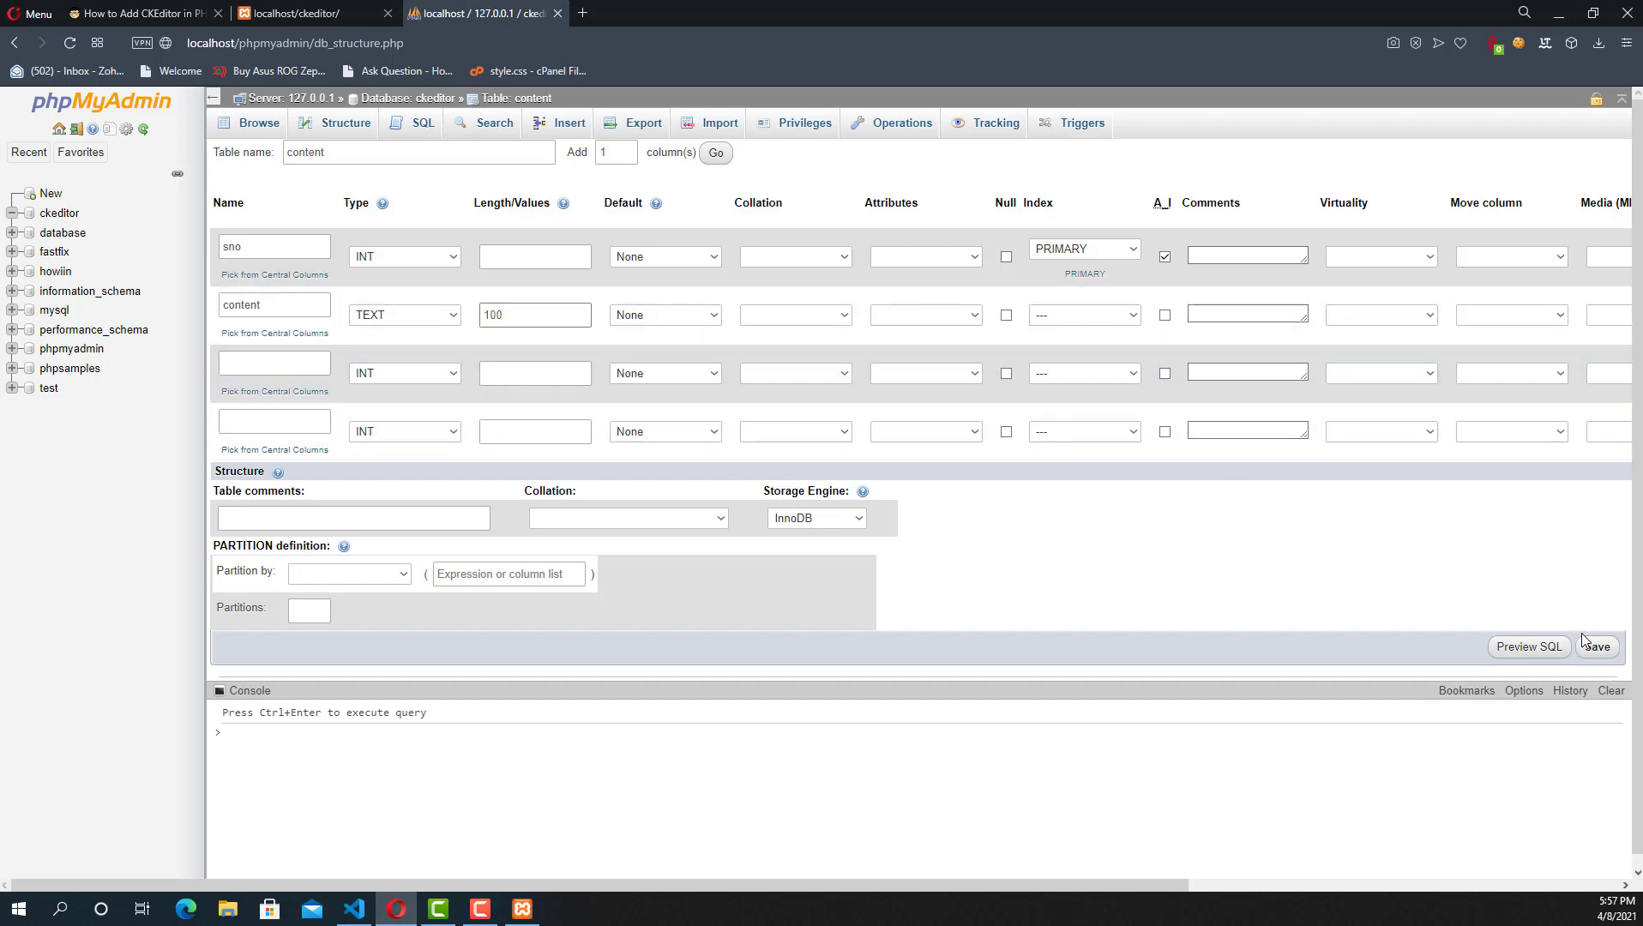
pyautogui.click(1596, 646)
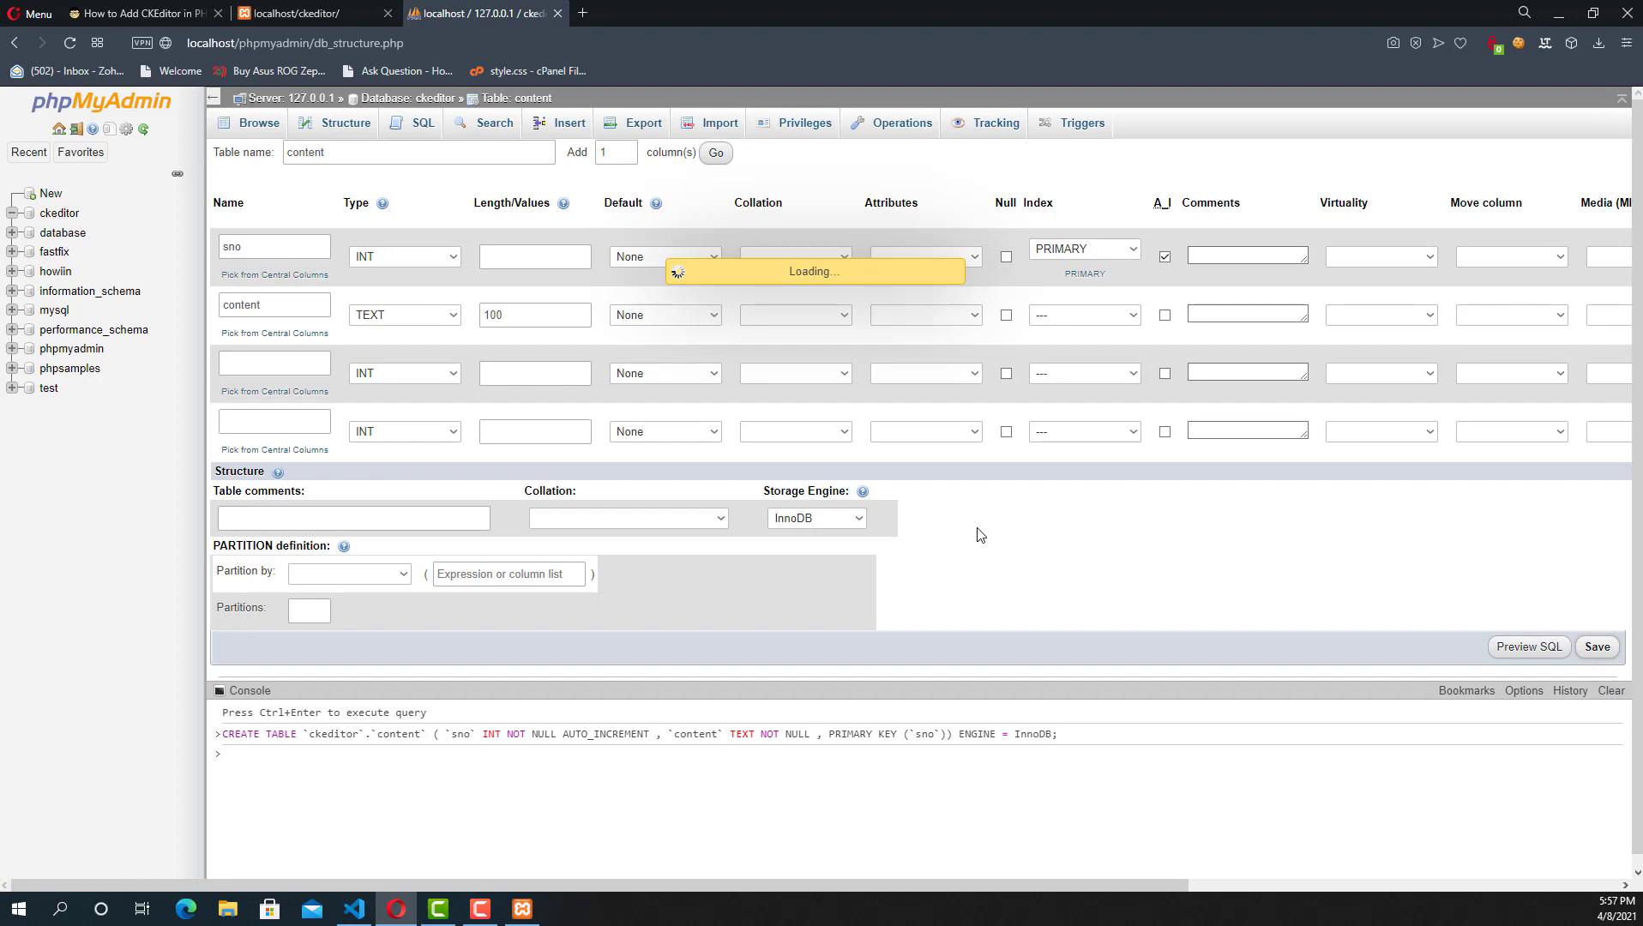
pyautogui.click(345, 123)
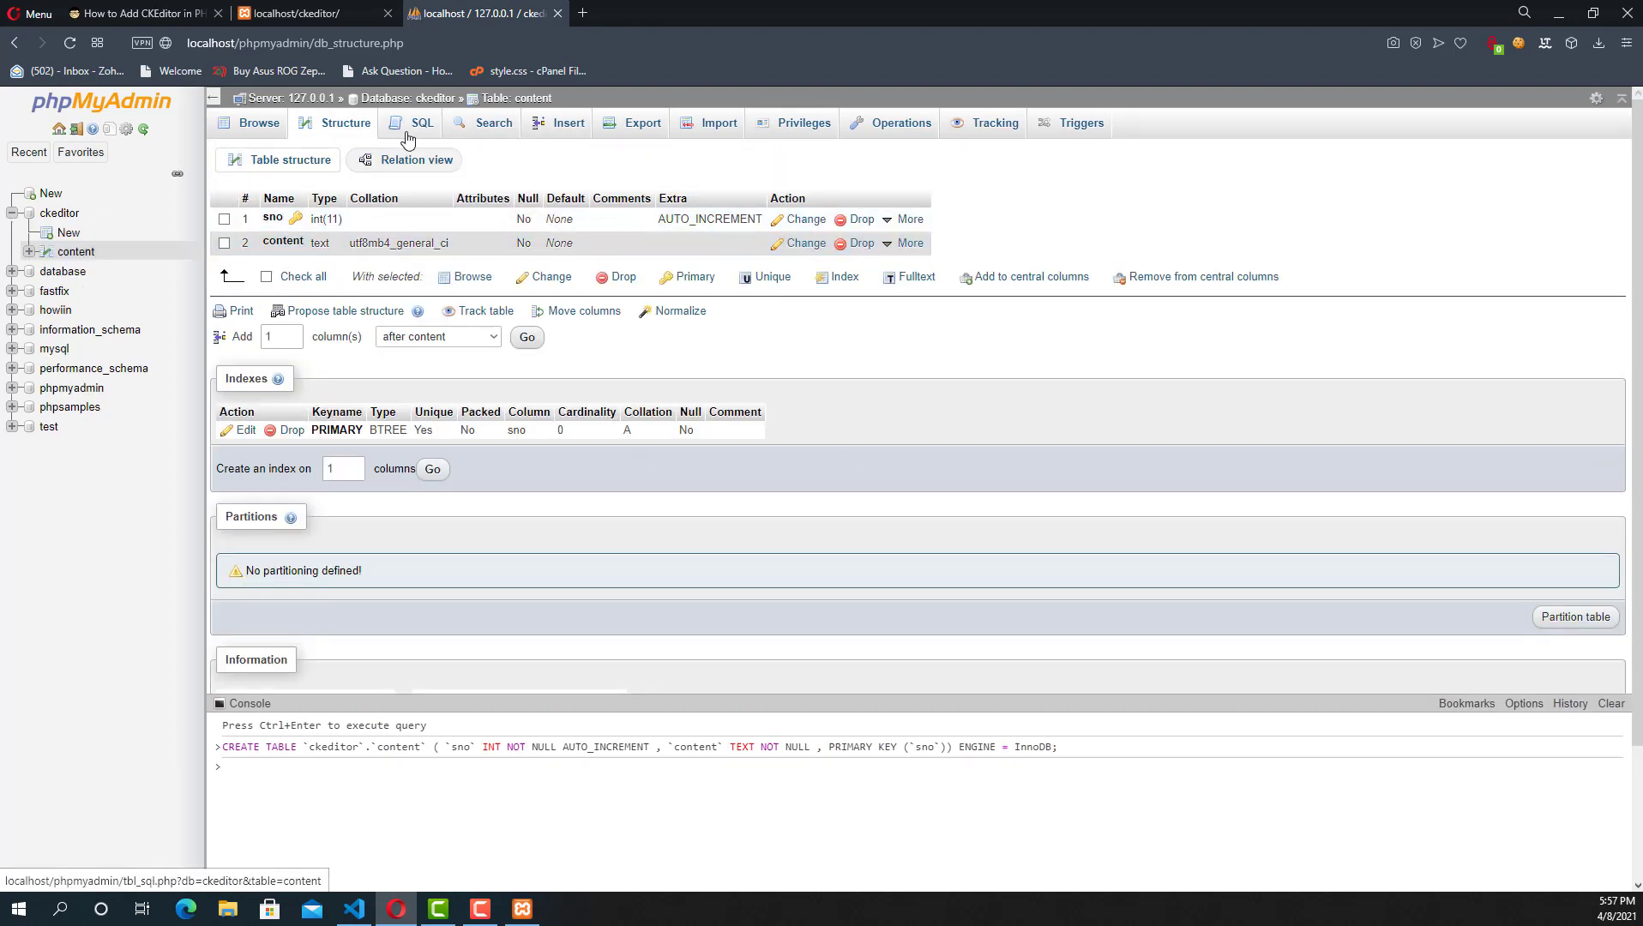
pyautogui.click(422, 122)
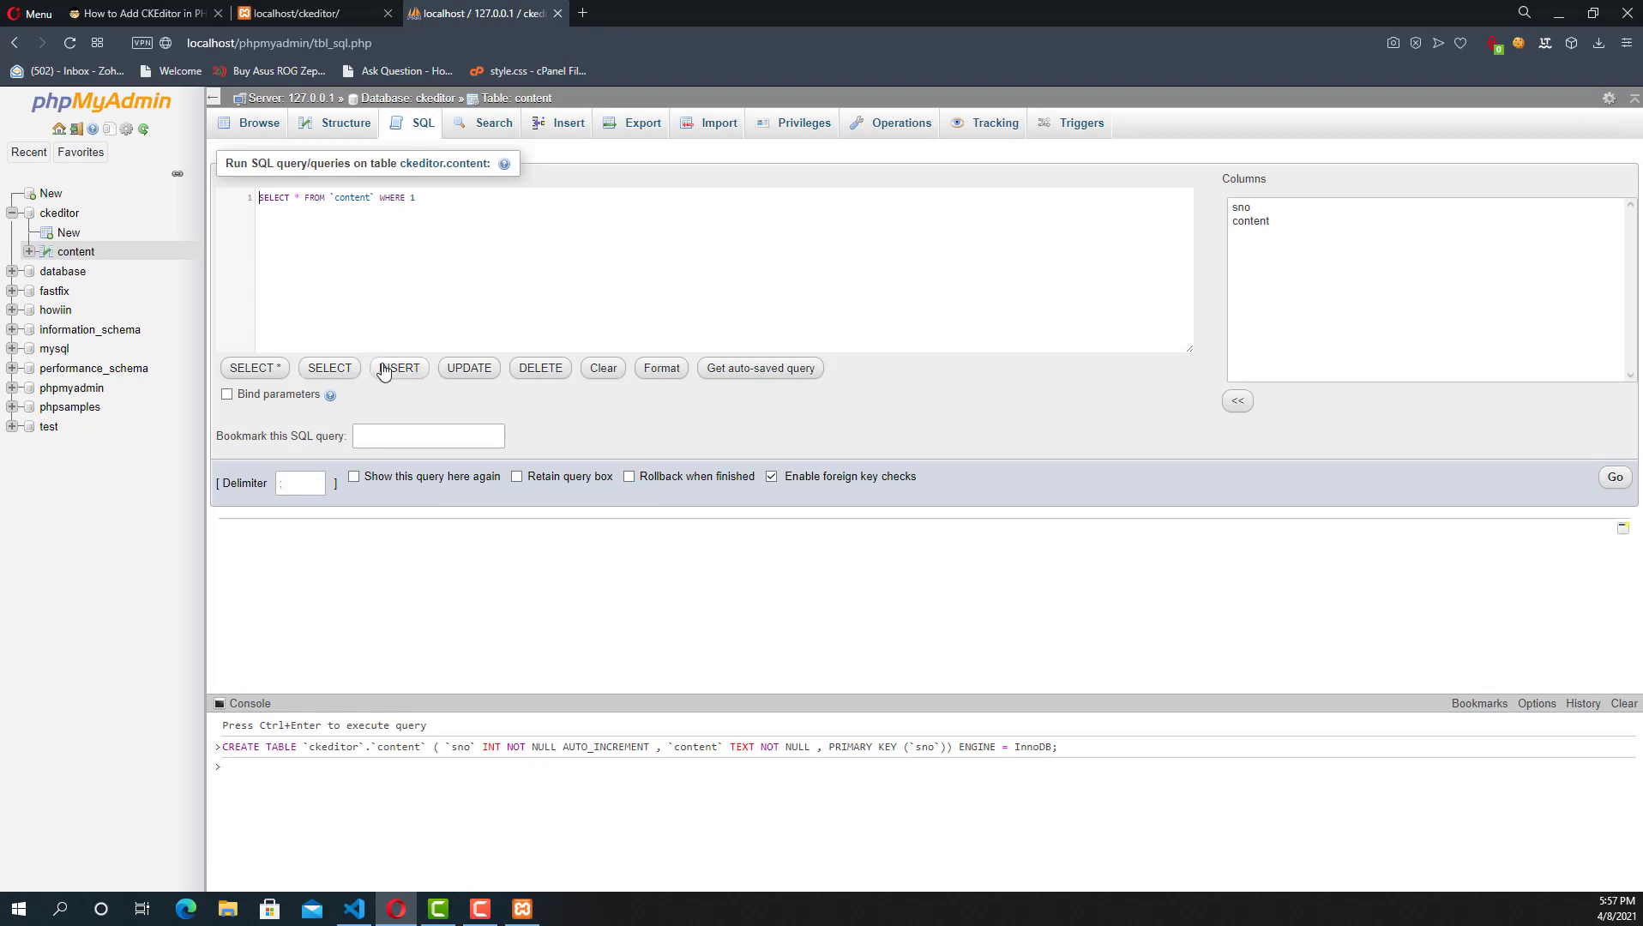
# Trim the INSERT template to INSERT INTO `content`(`content`) VALUES (?) and return to VS Code.
pyautogui.click(399, 368)
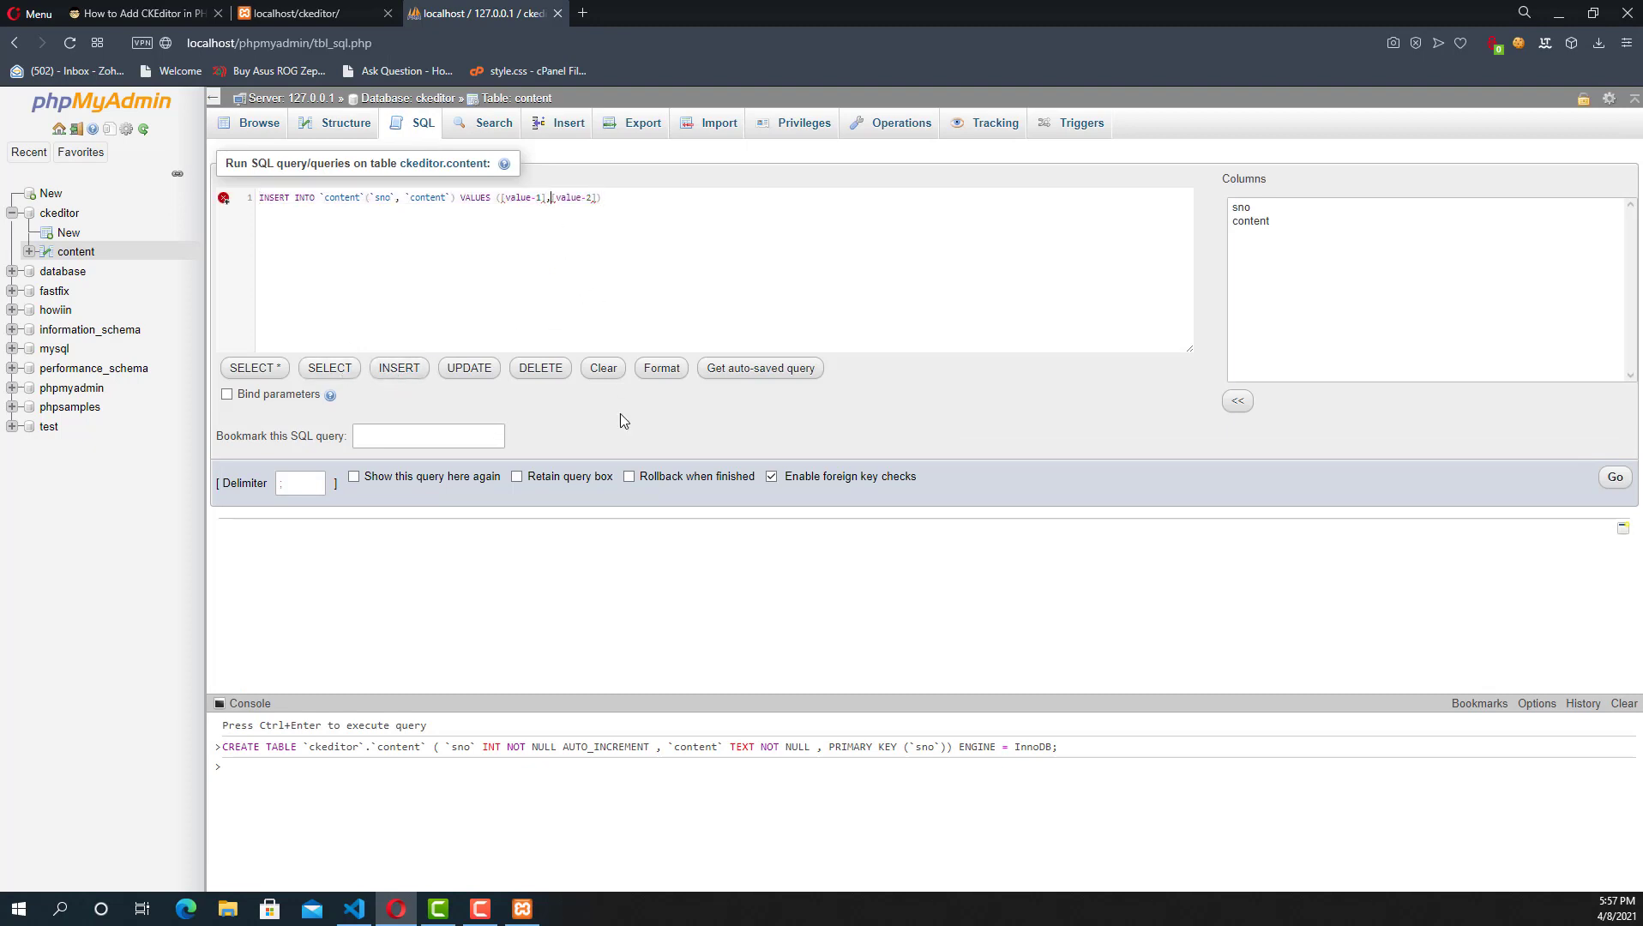
pyautogui.press('Backspace')
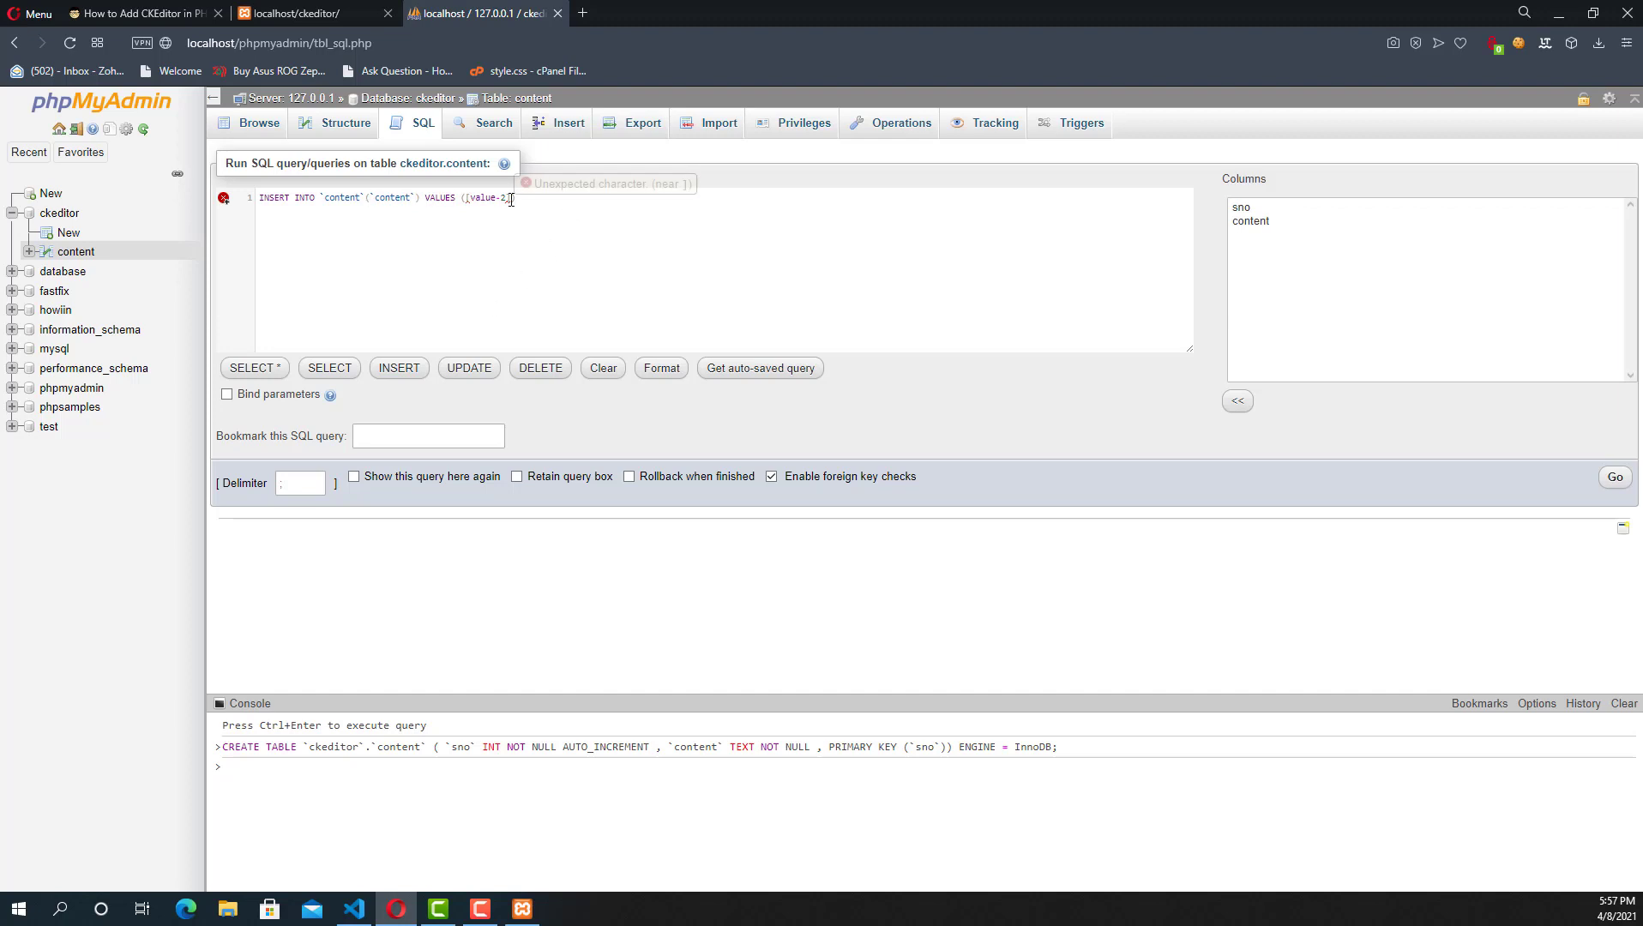
pyautogui.press('Backspace')
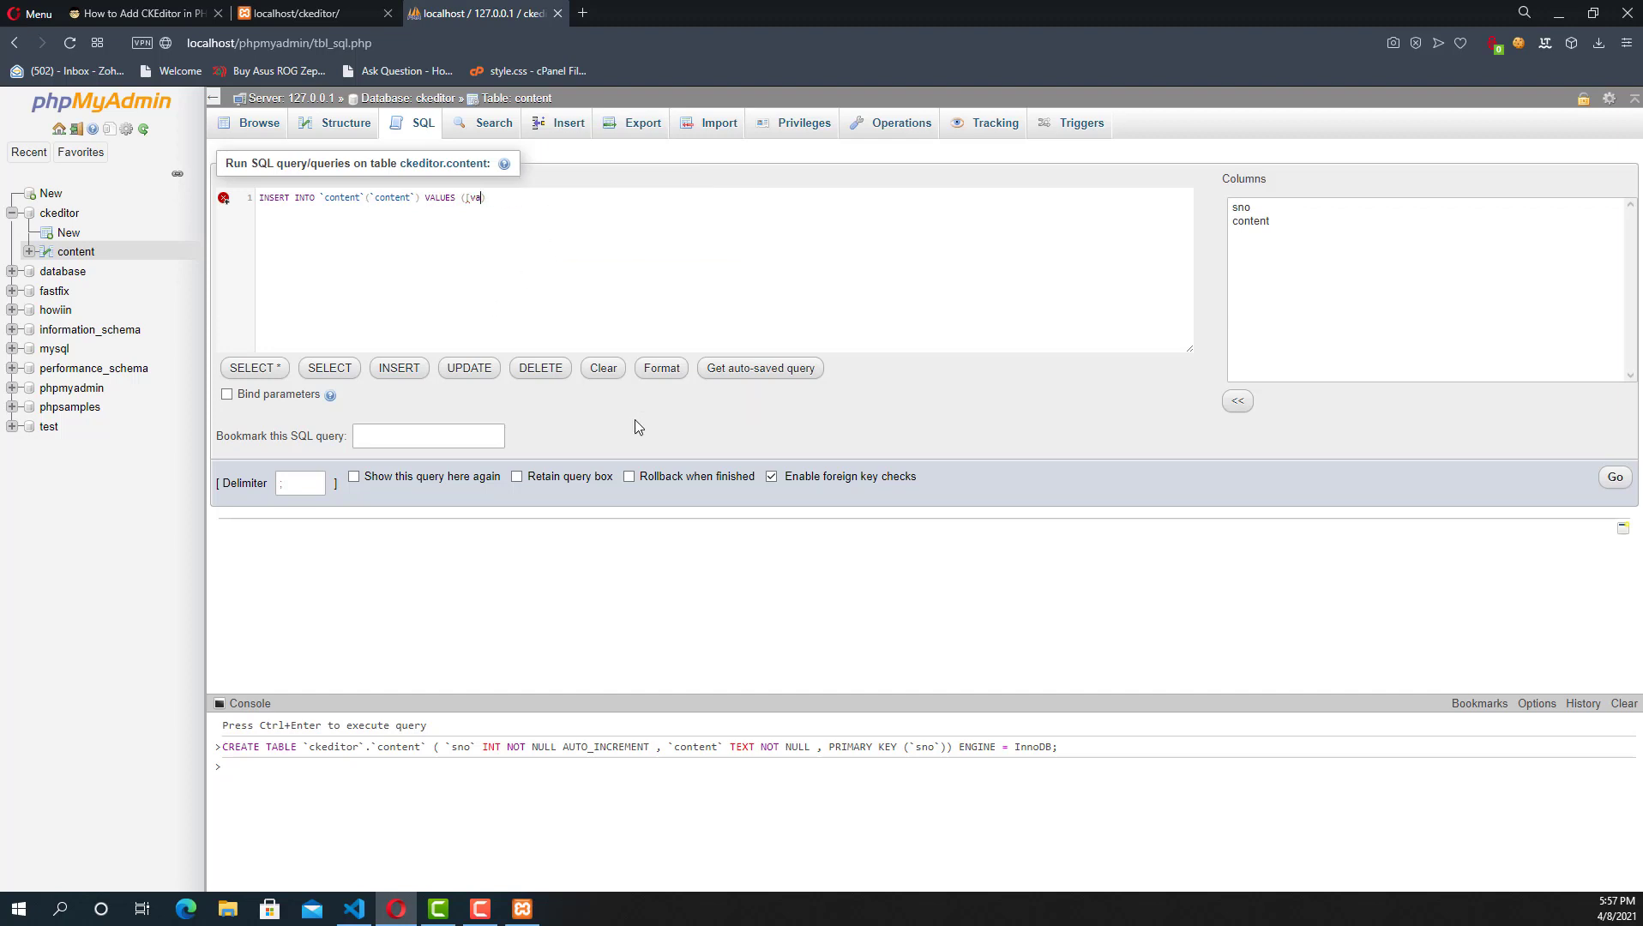
pyautogui.write('(?)')
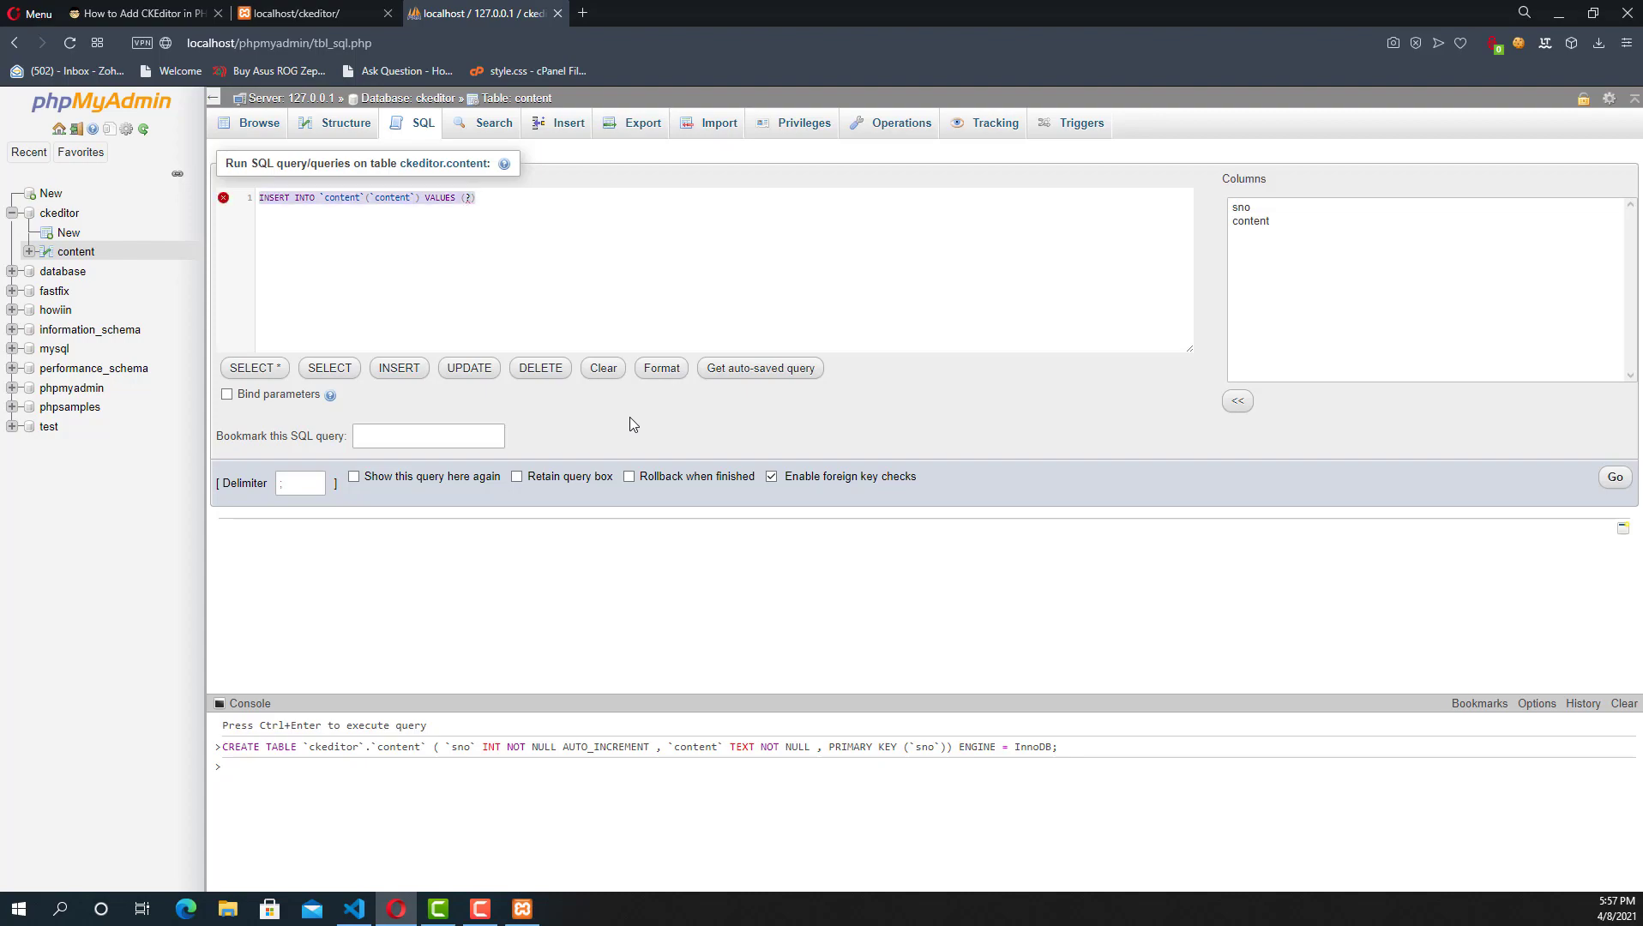
pyautogui.click(354, 916)
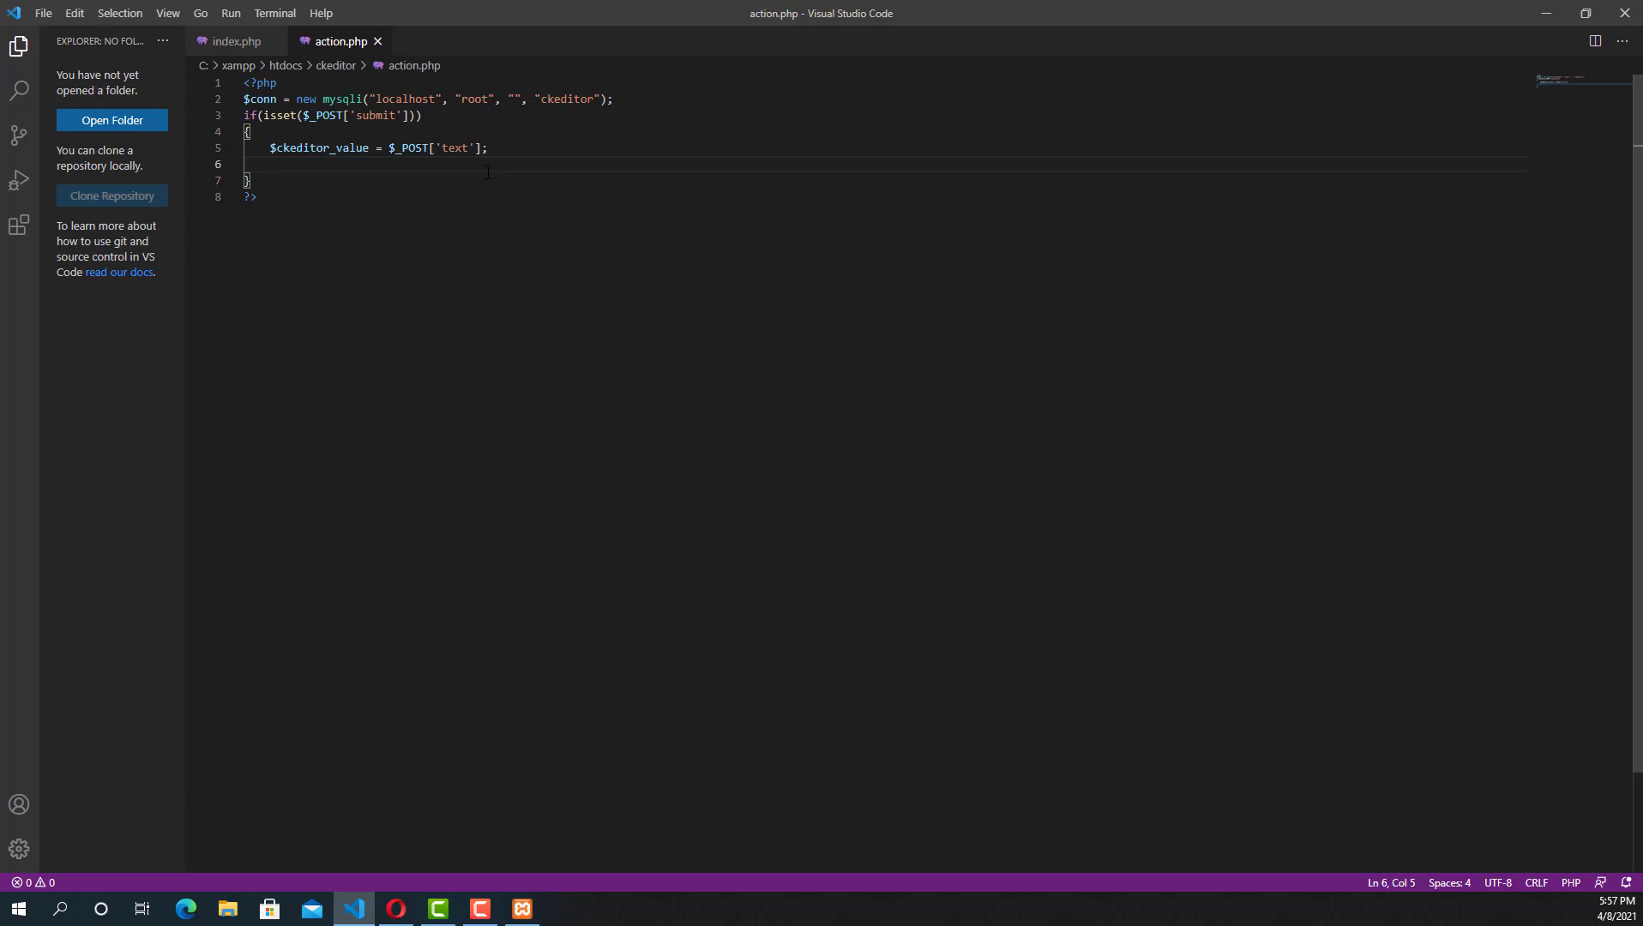
# Add a comment and $query = $conn->prepare('INSERT INTO `content`(`content`) VALUES (?)').
pyautogui.write('//')
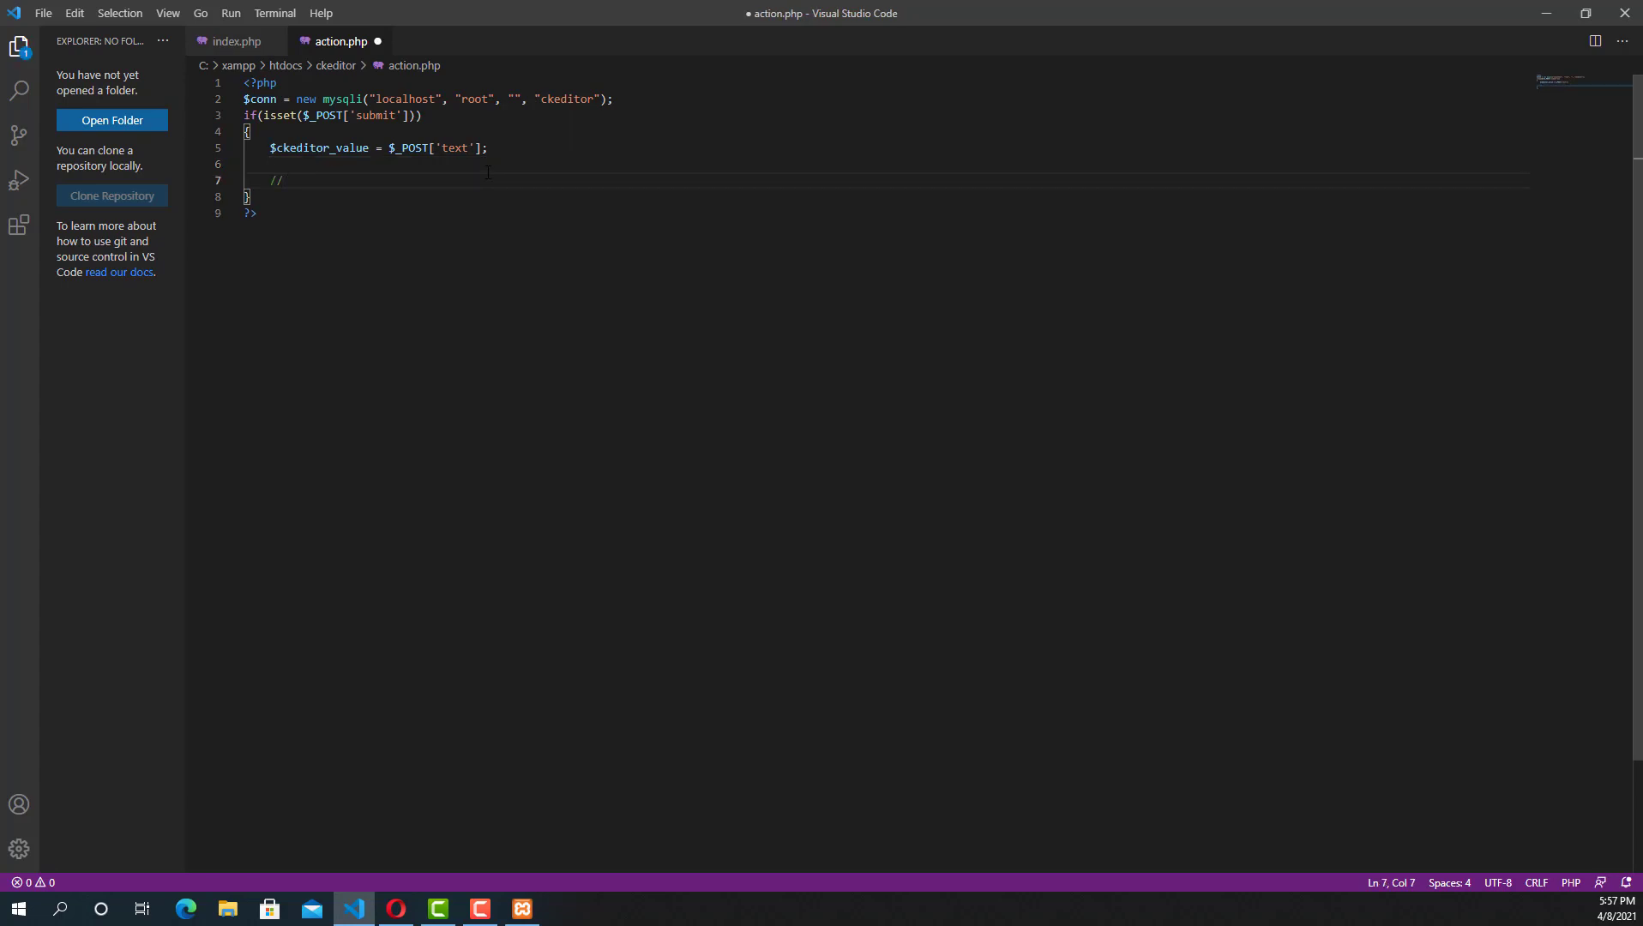
pyautogui.write('inserting')
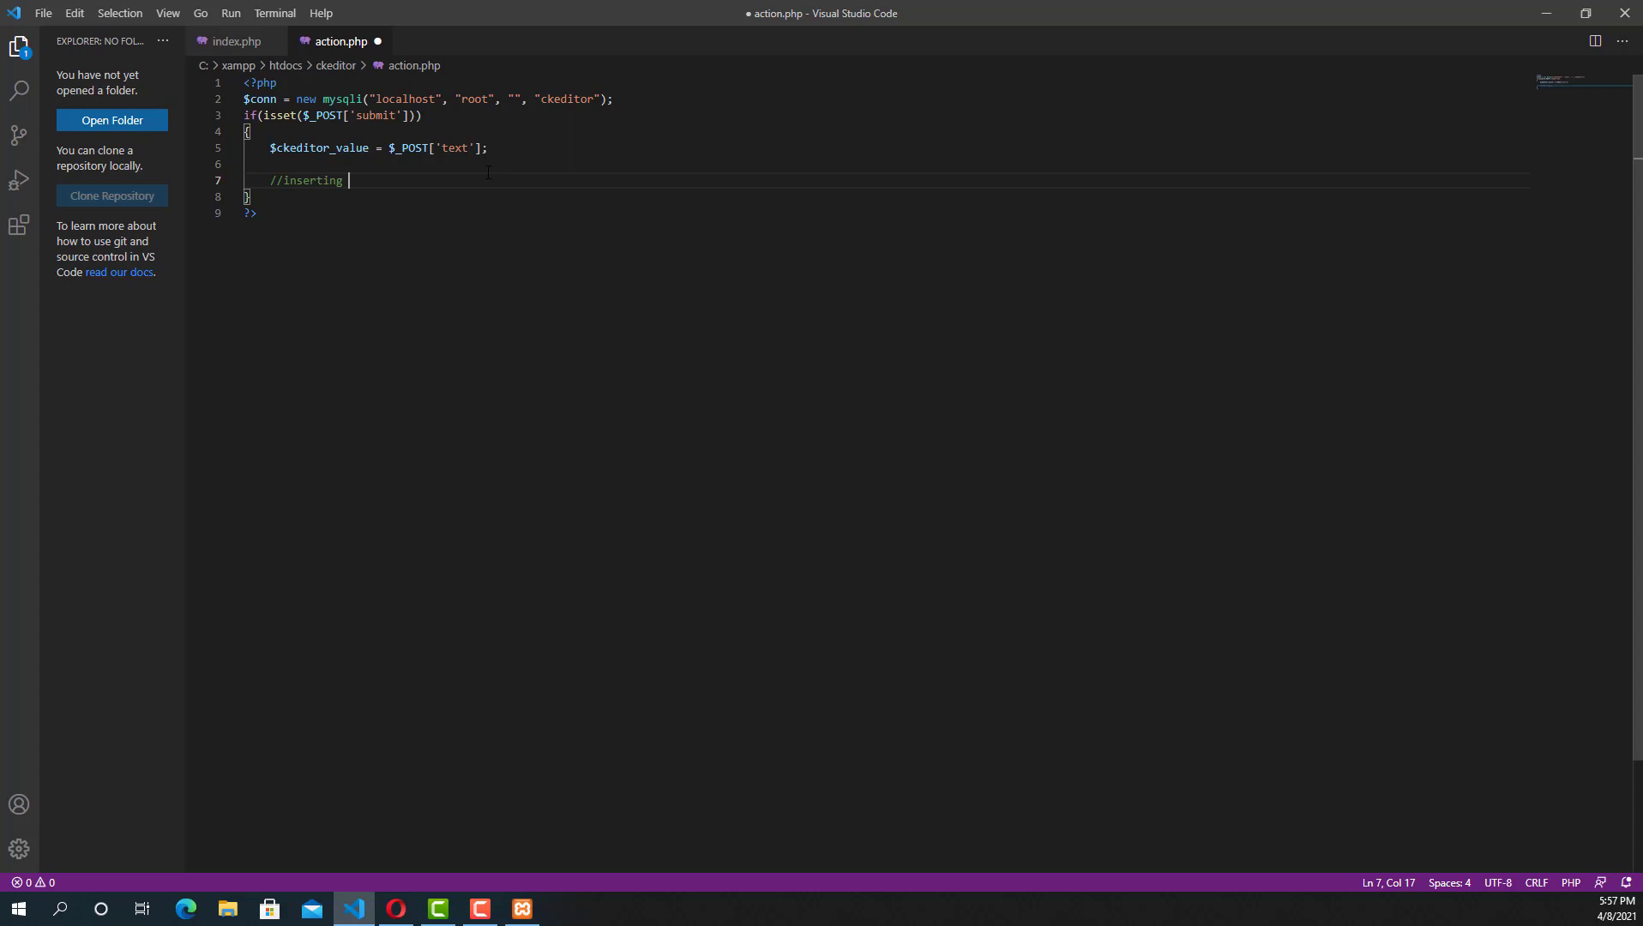
pyautogui.write('cked')
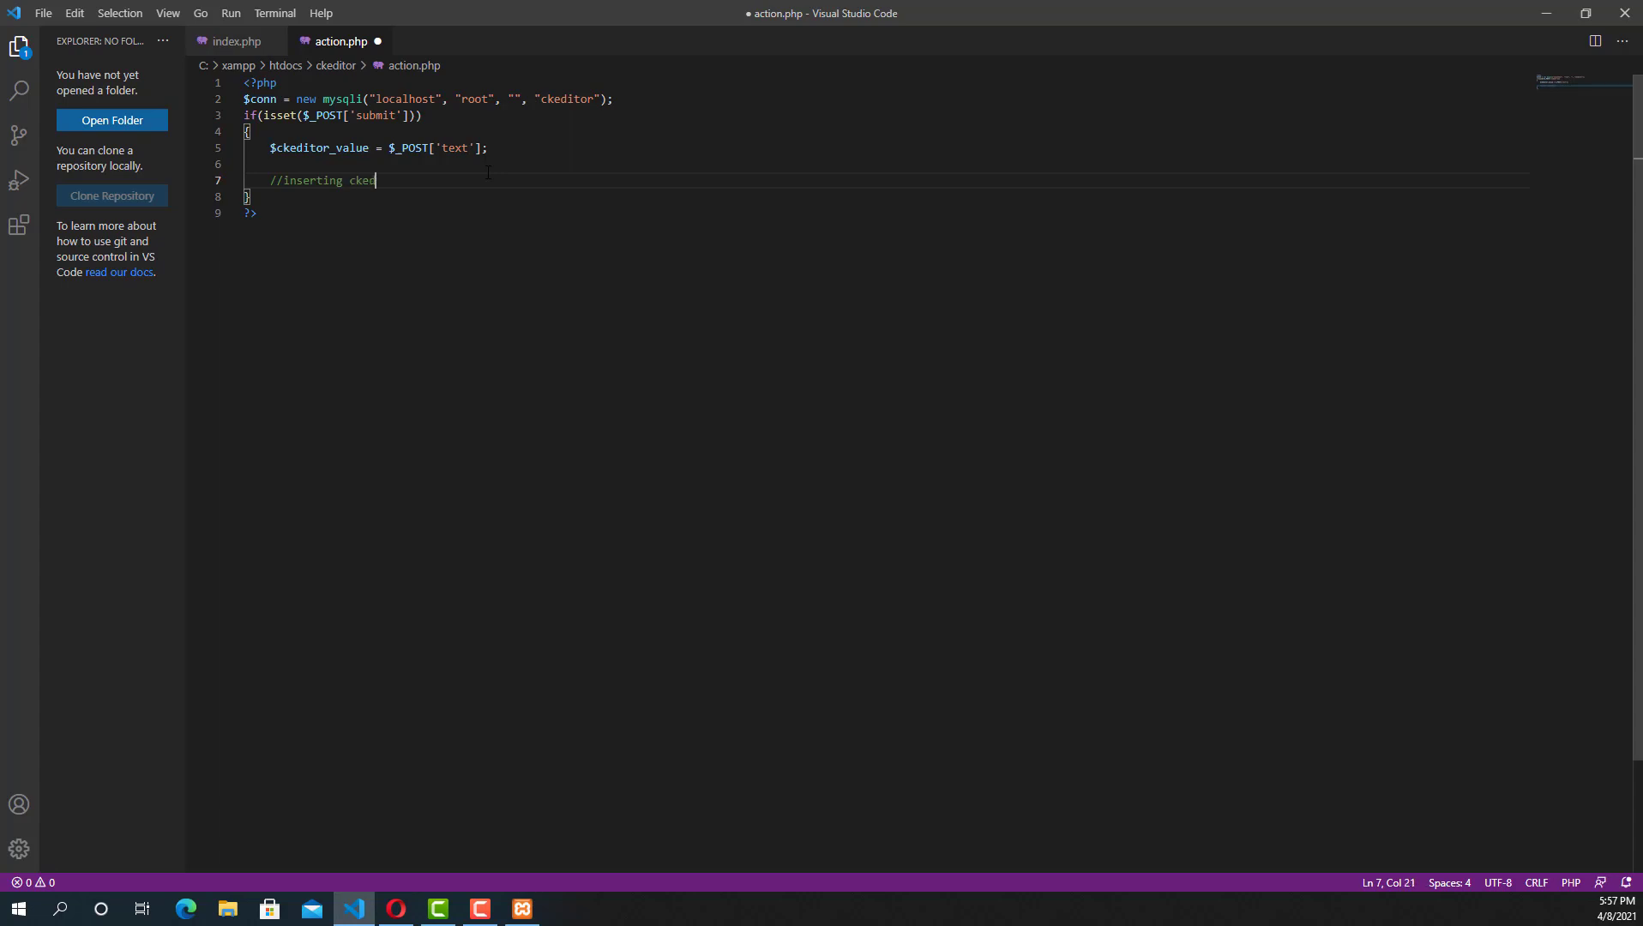
pyautogui.write('itor value to database')
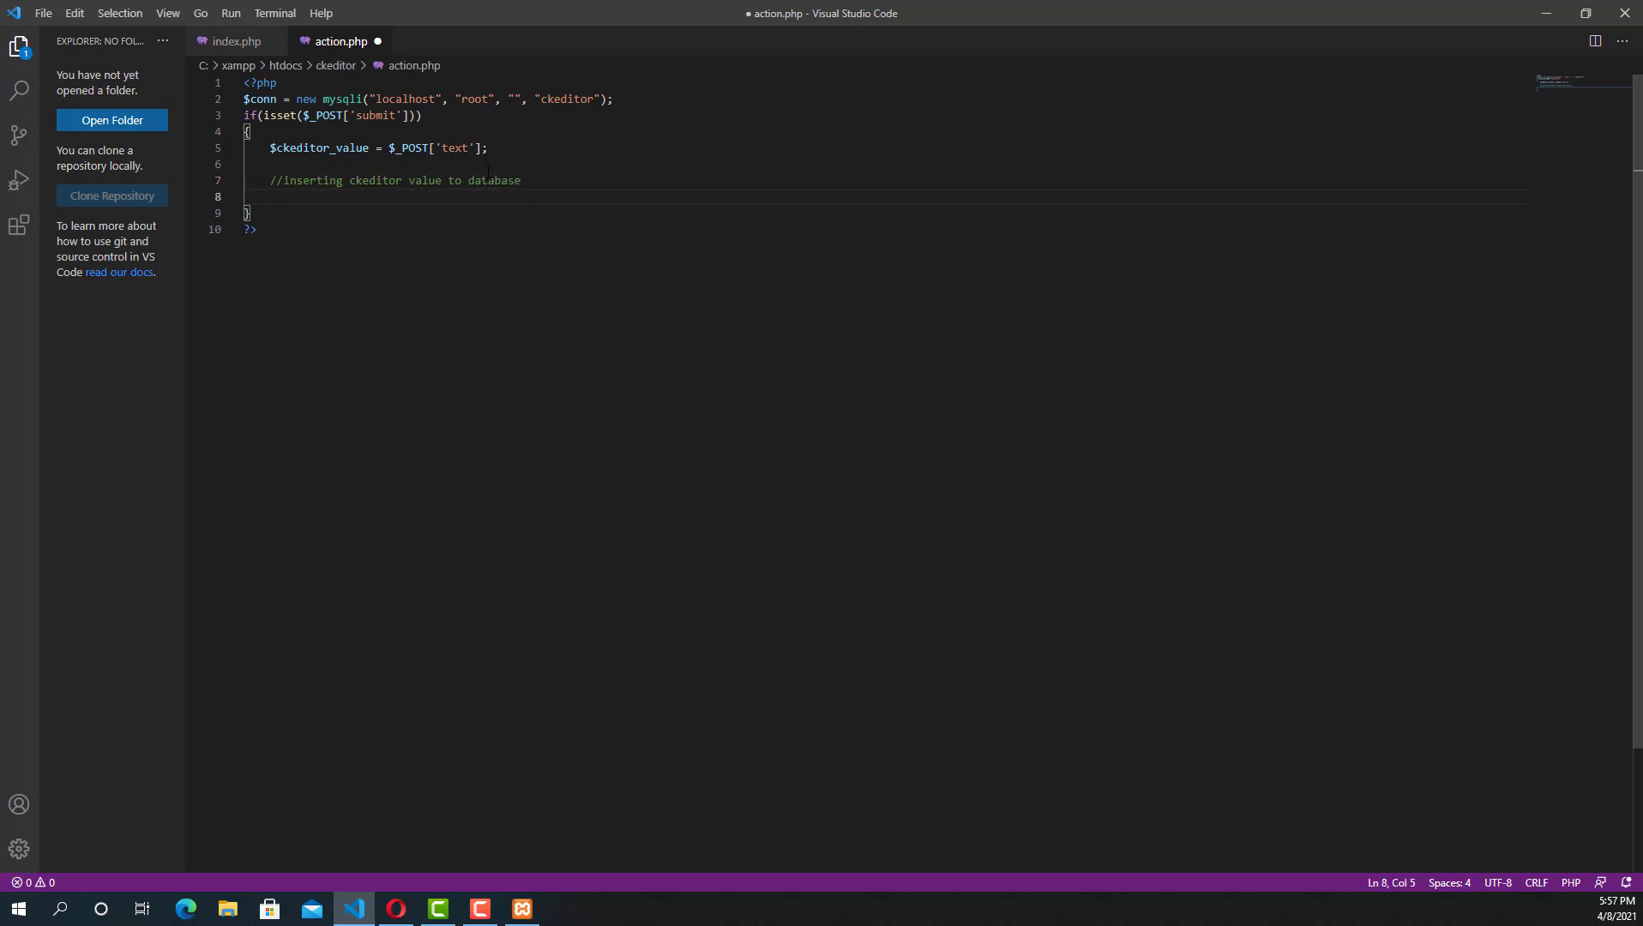
pyautogui.write('$que')
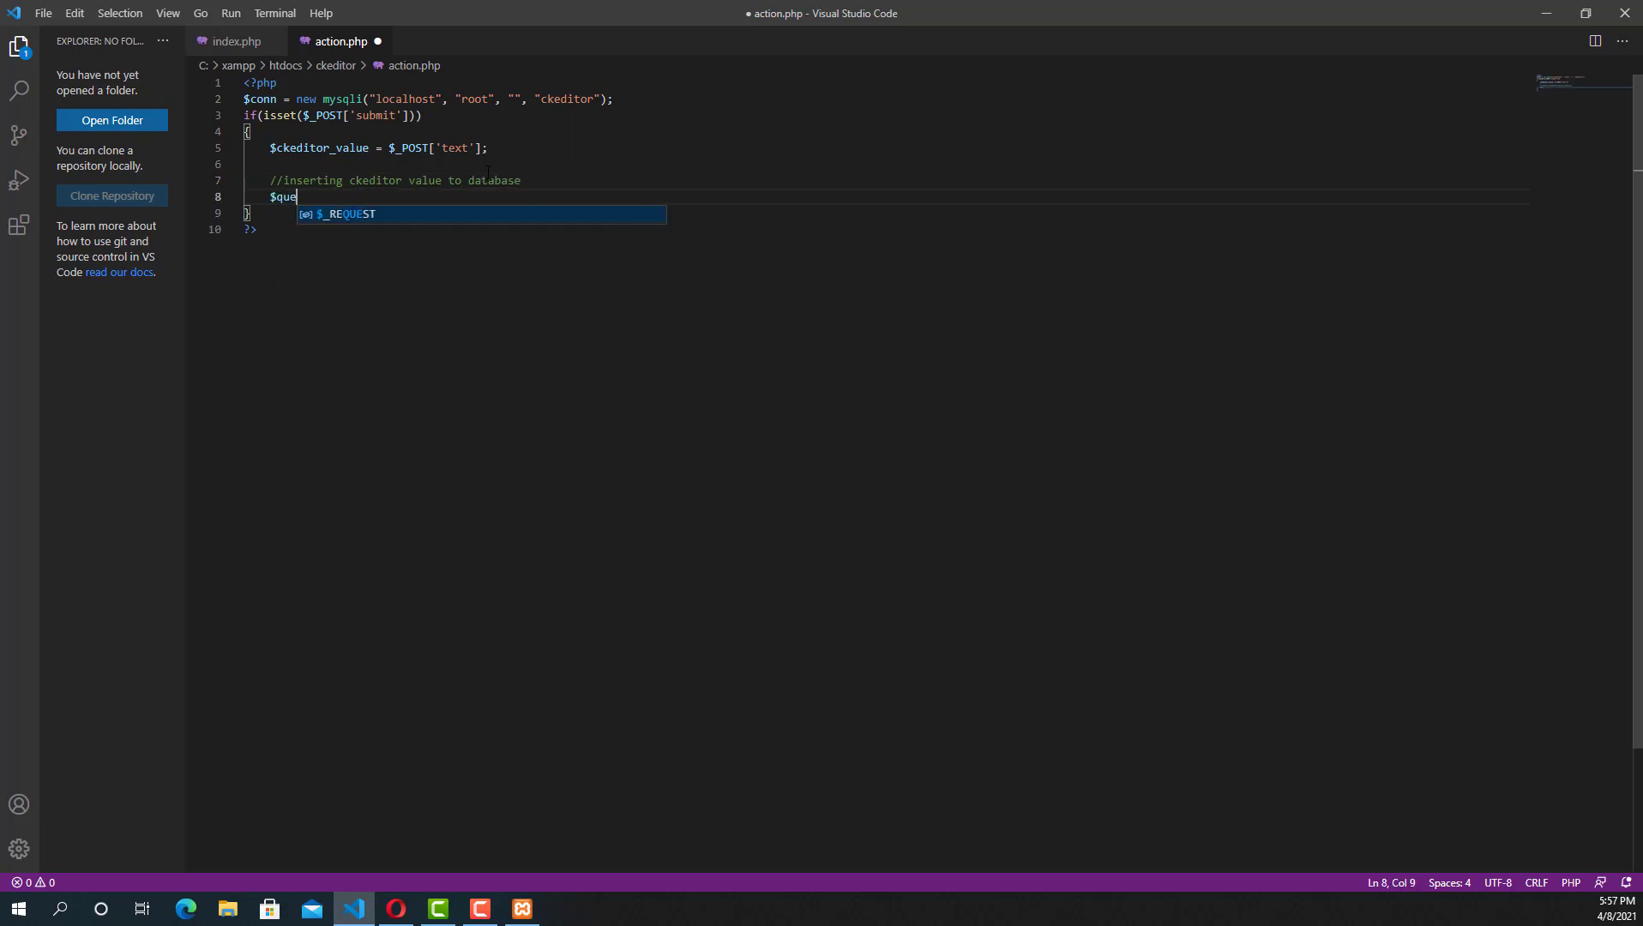
pyautogui.write('ry =')
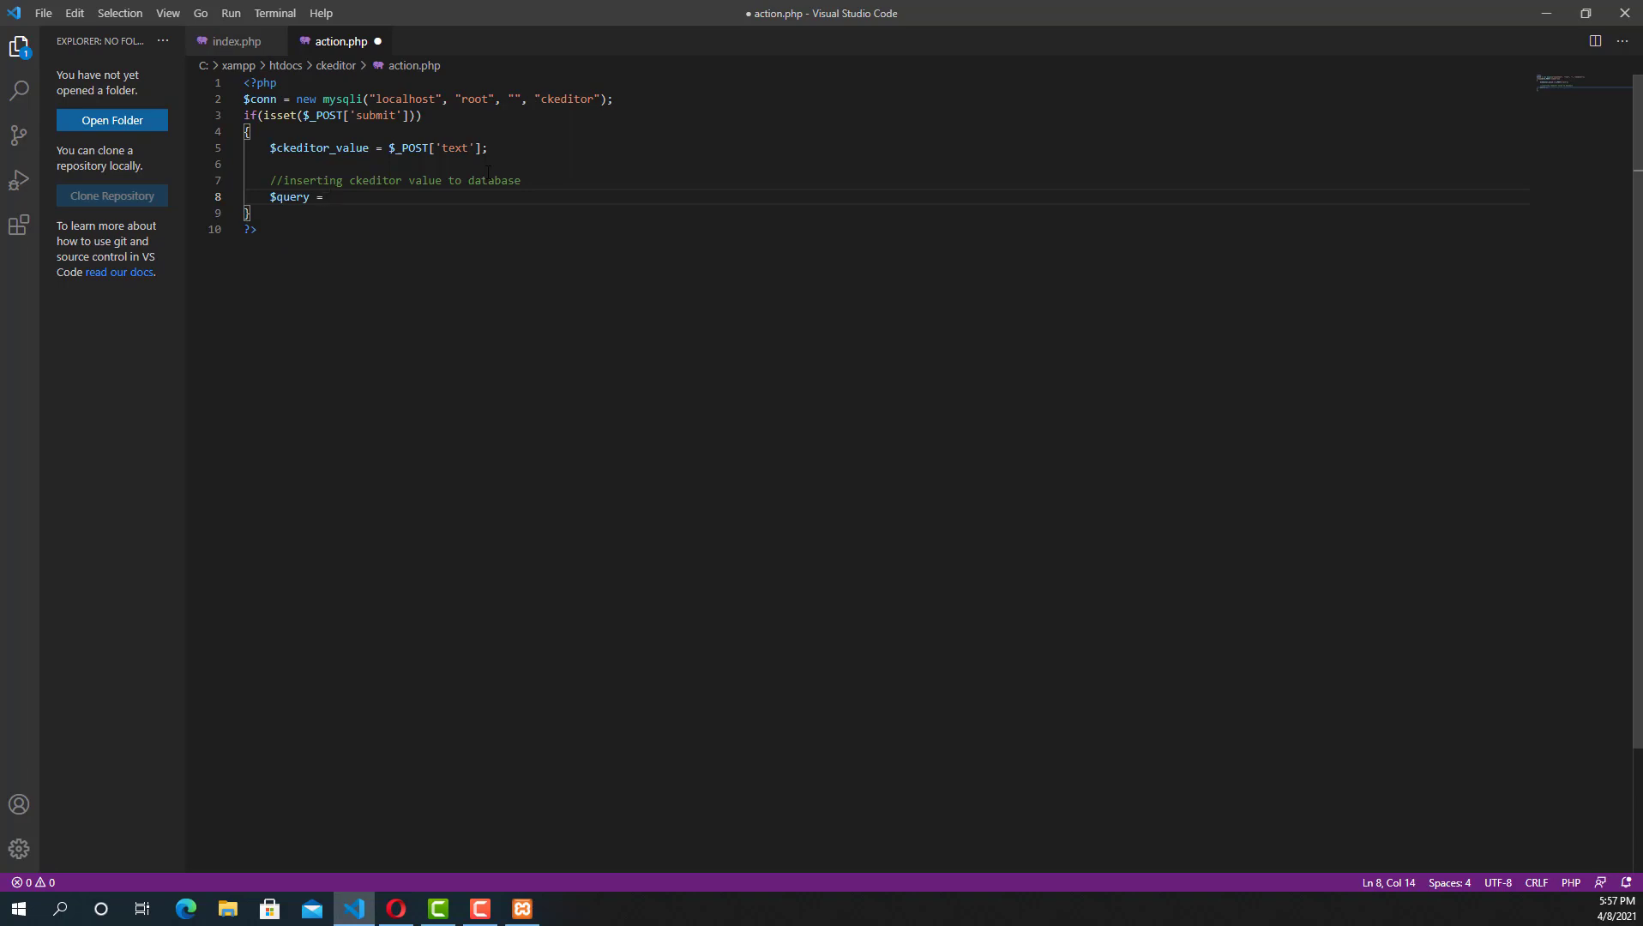
pyautogui.write('$co')
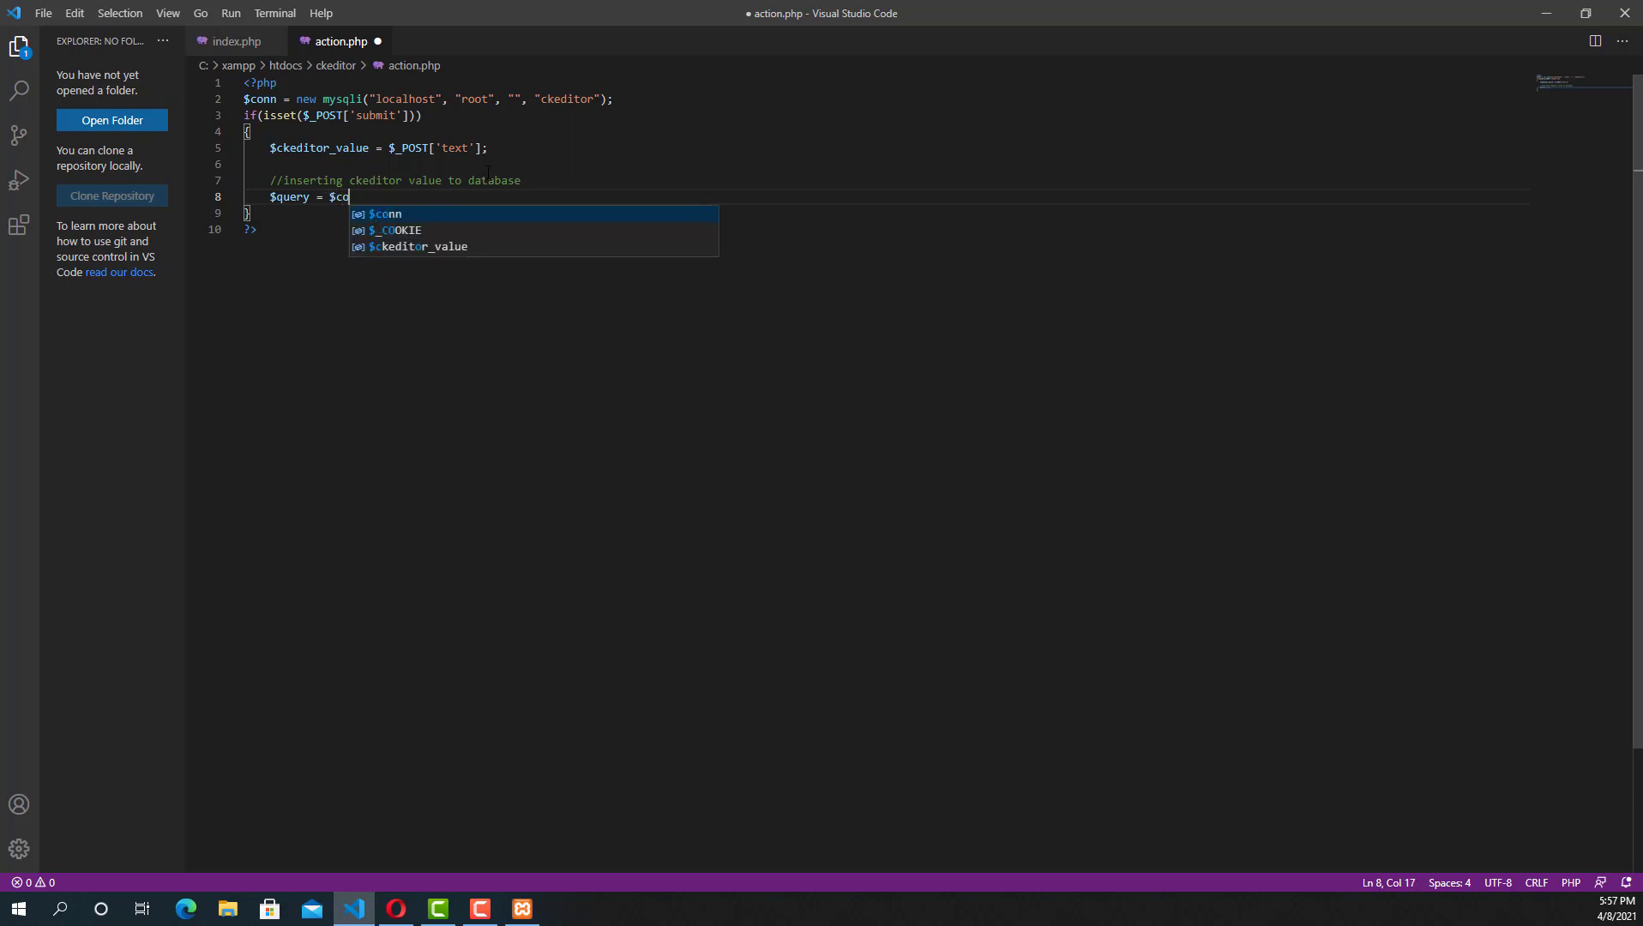
pyautogui.write('nn ->')
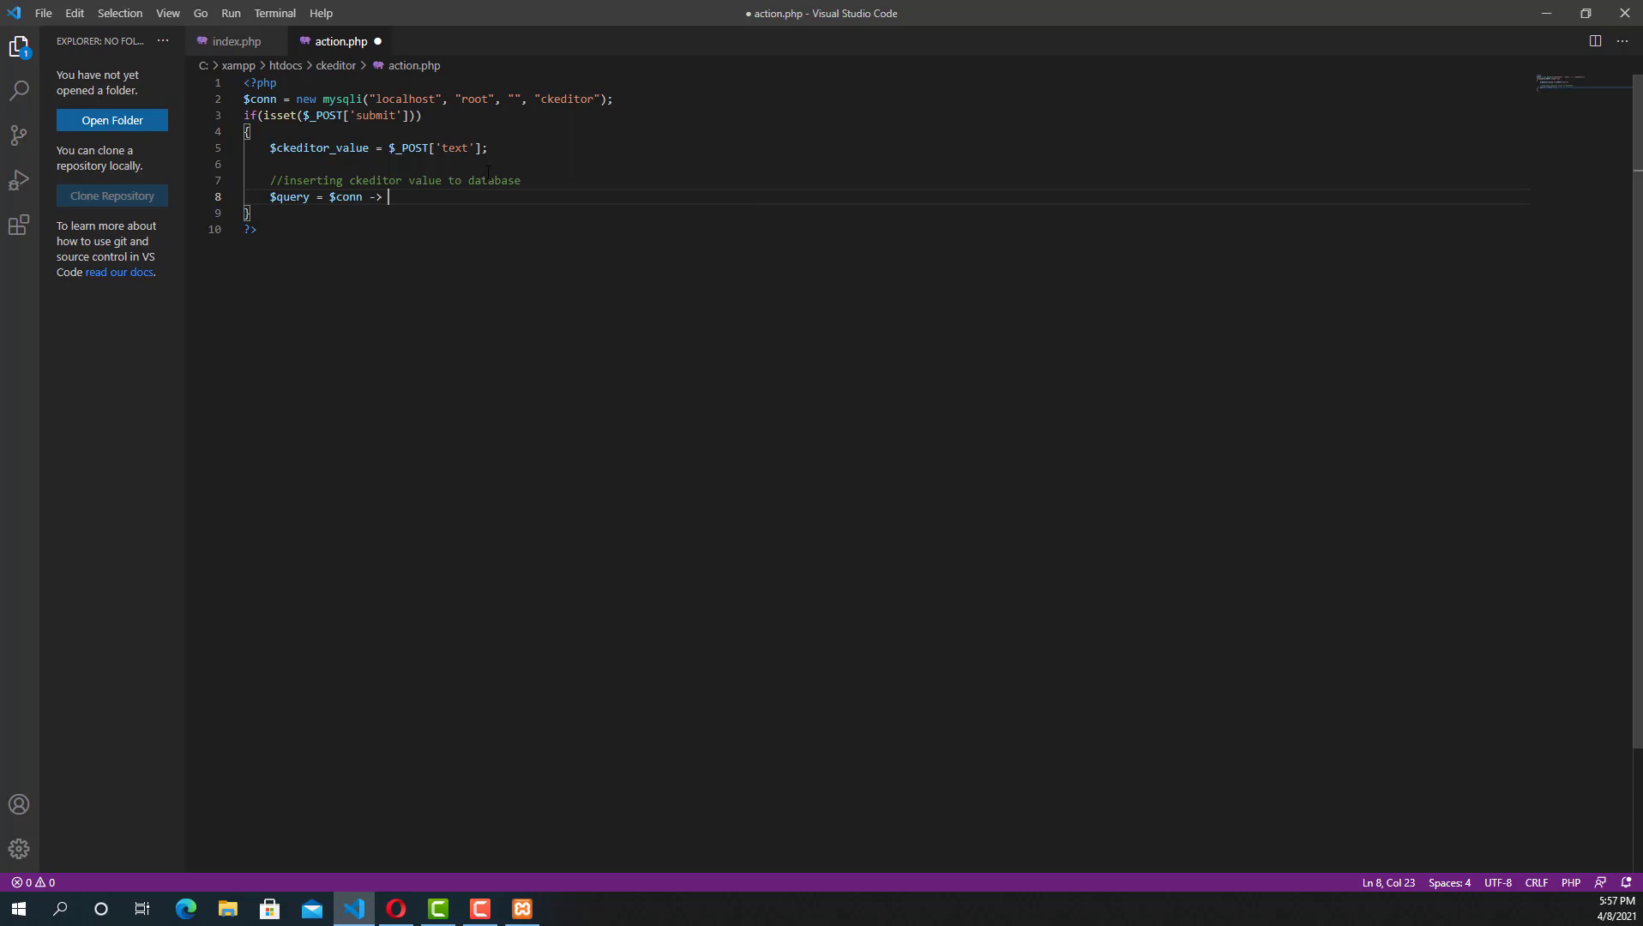
pyautogui.write('prepare')
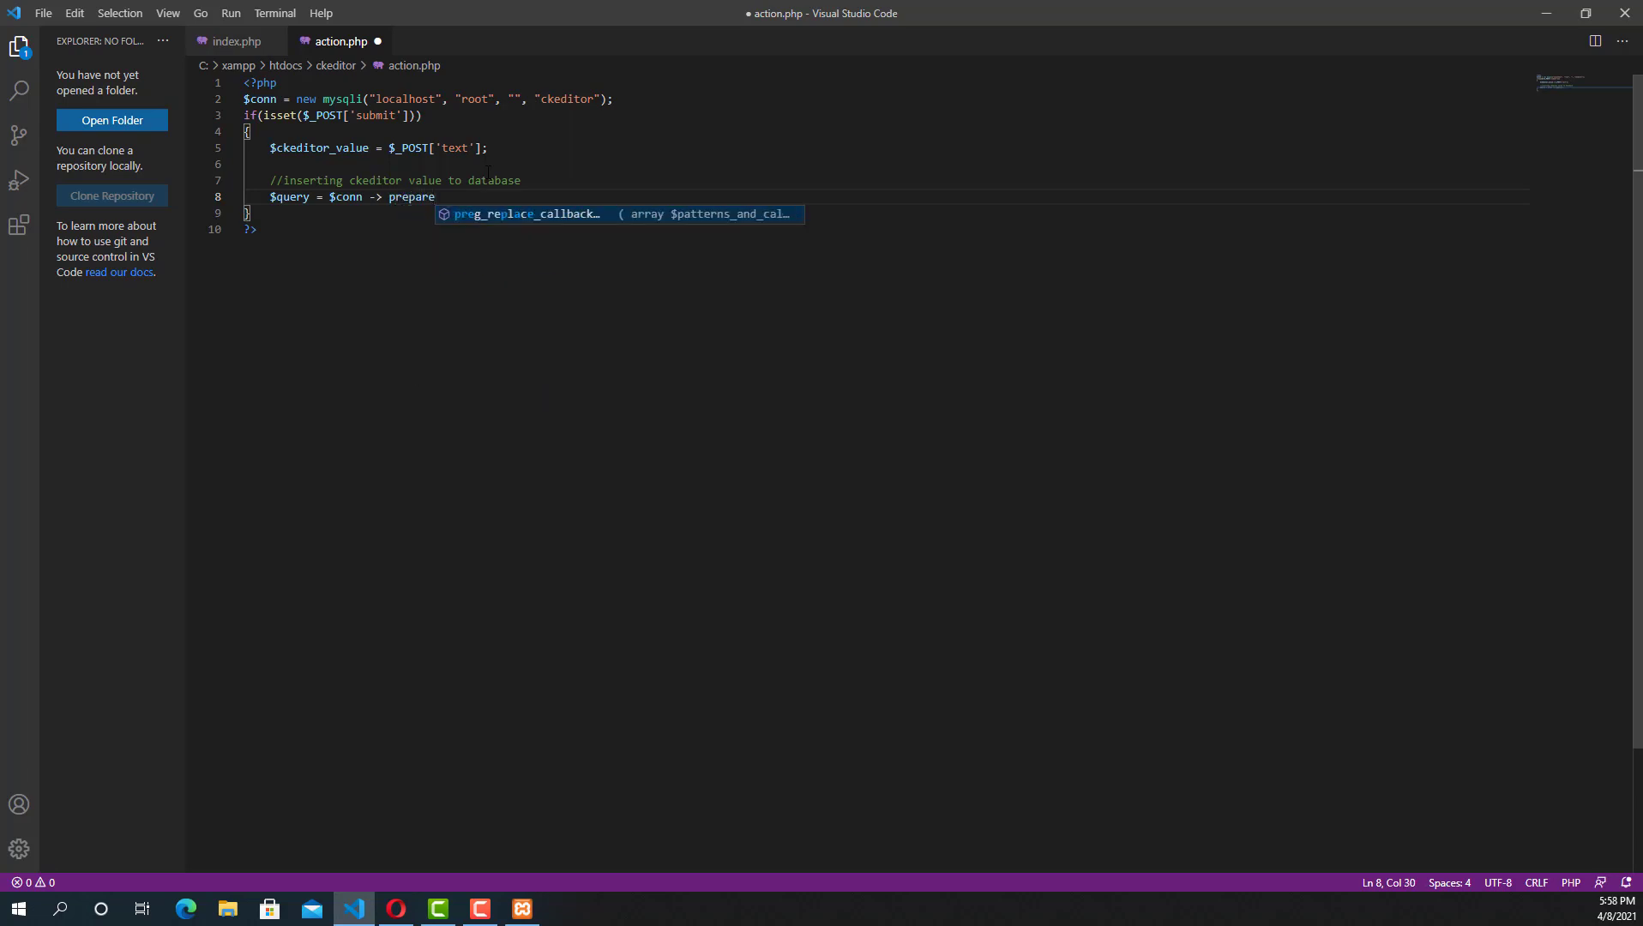
pyautogui.write("('')")
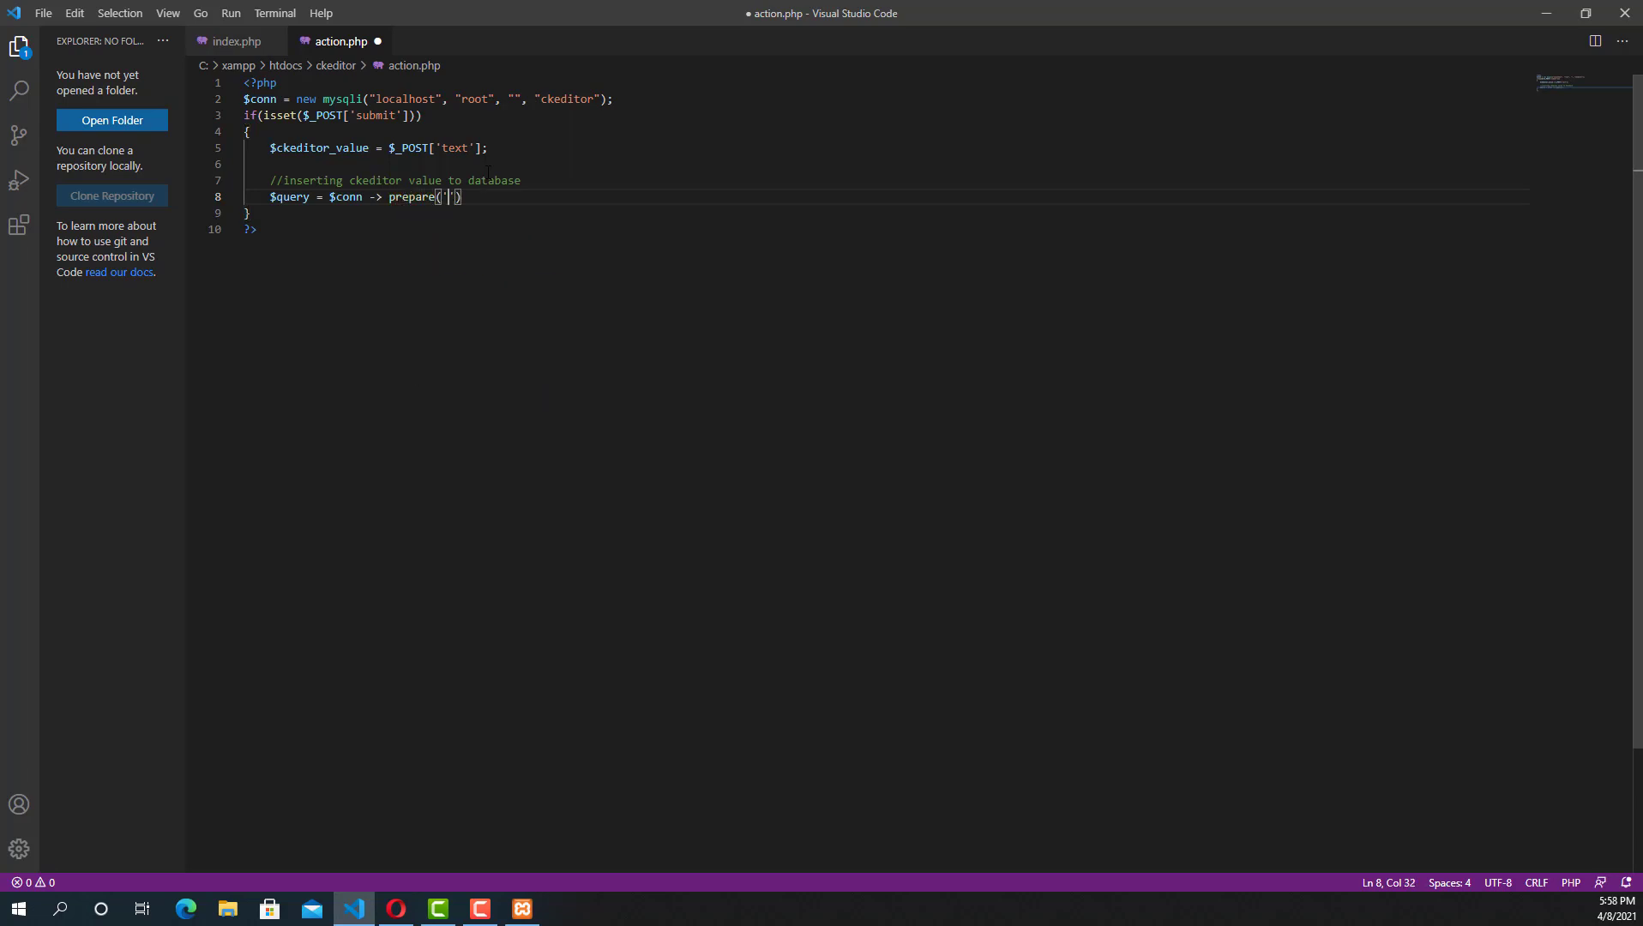
pyautogui.write('INSERT INTO `content`(`content`) VALUES (?)')
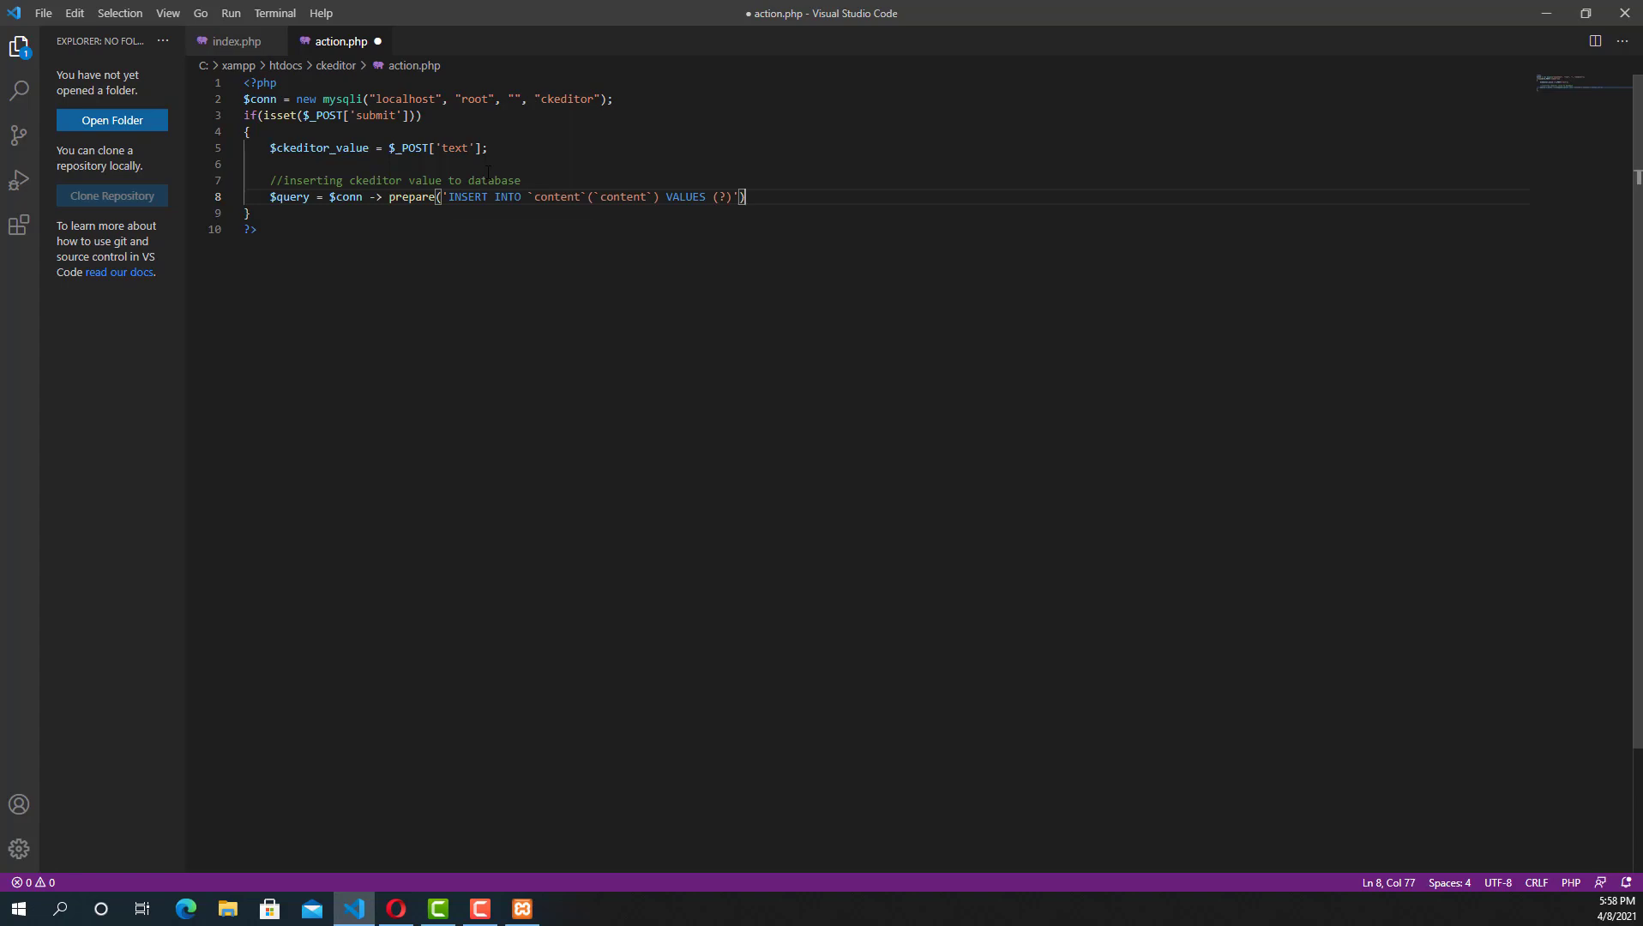
# Add $query->bind_param('s', $ckeditor_value) and $query->execute(); then save action.php.
pyautogui.write('$')
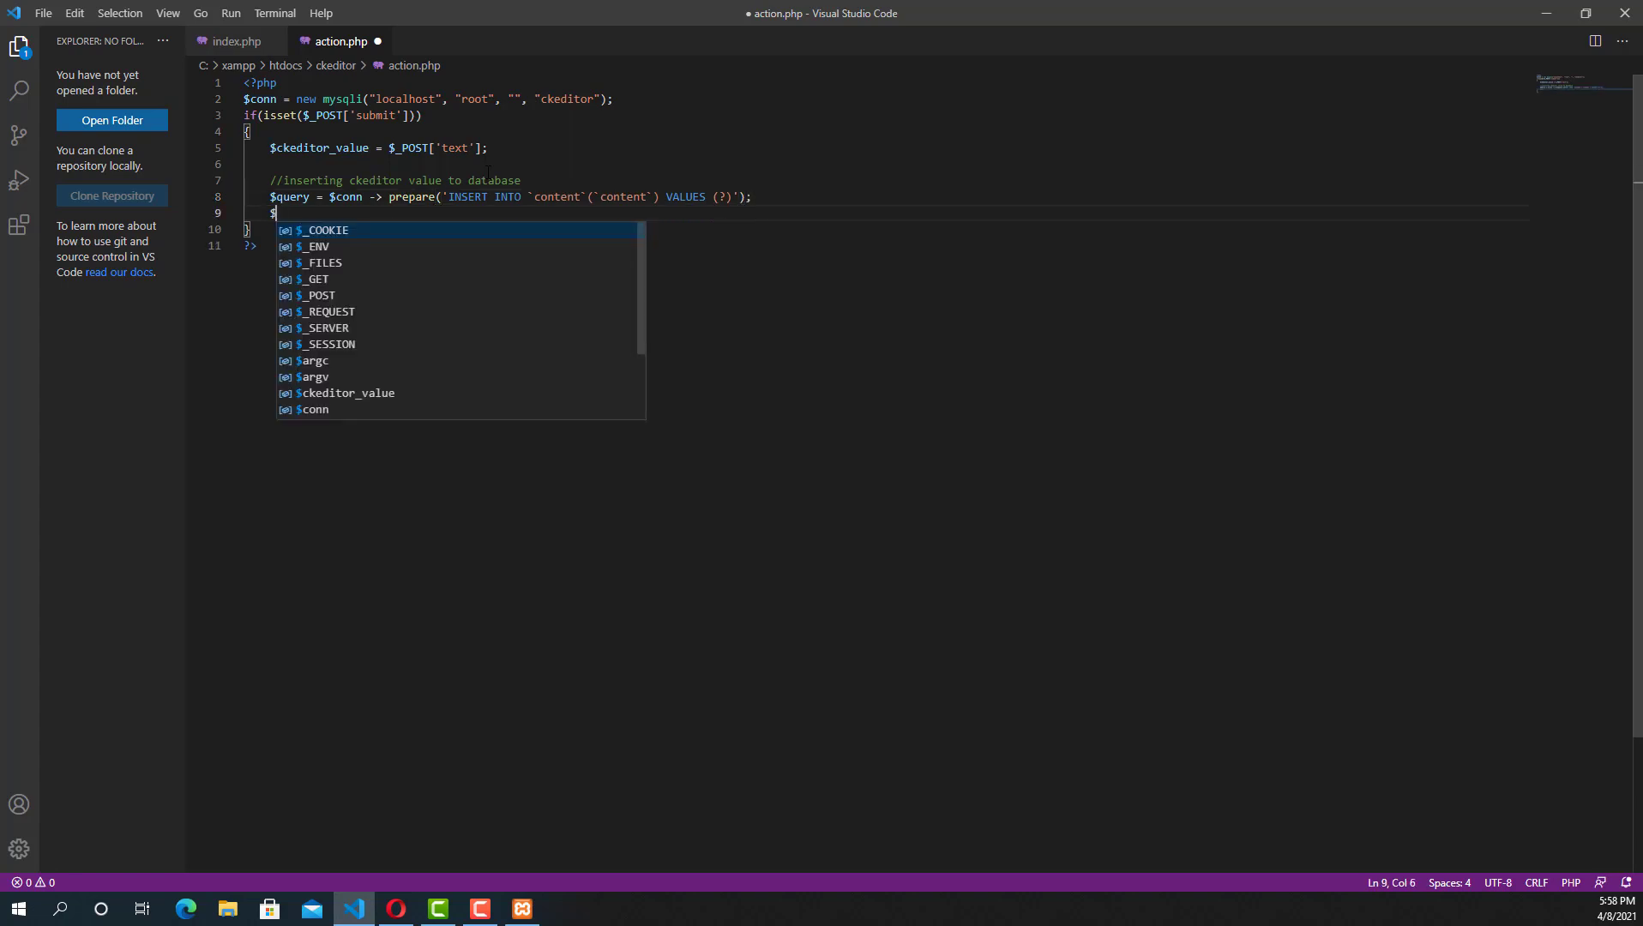
pyautogui.write('query -> bind')
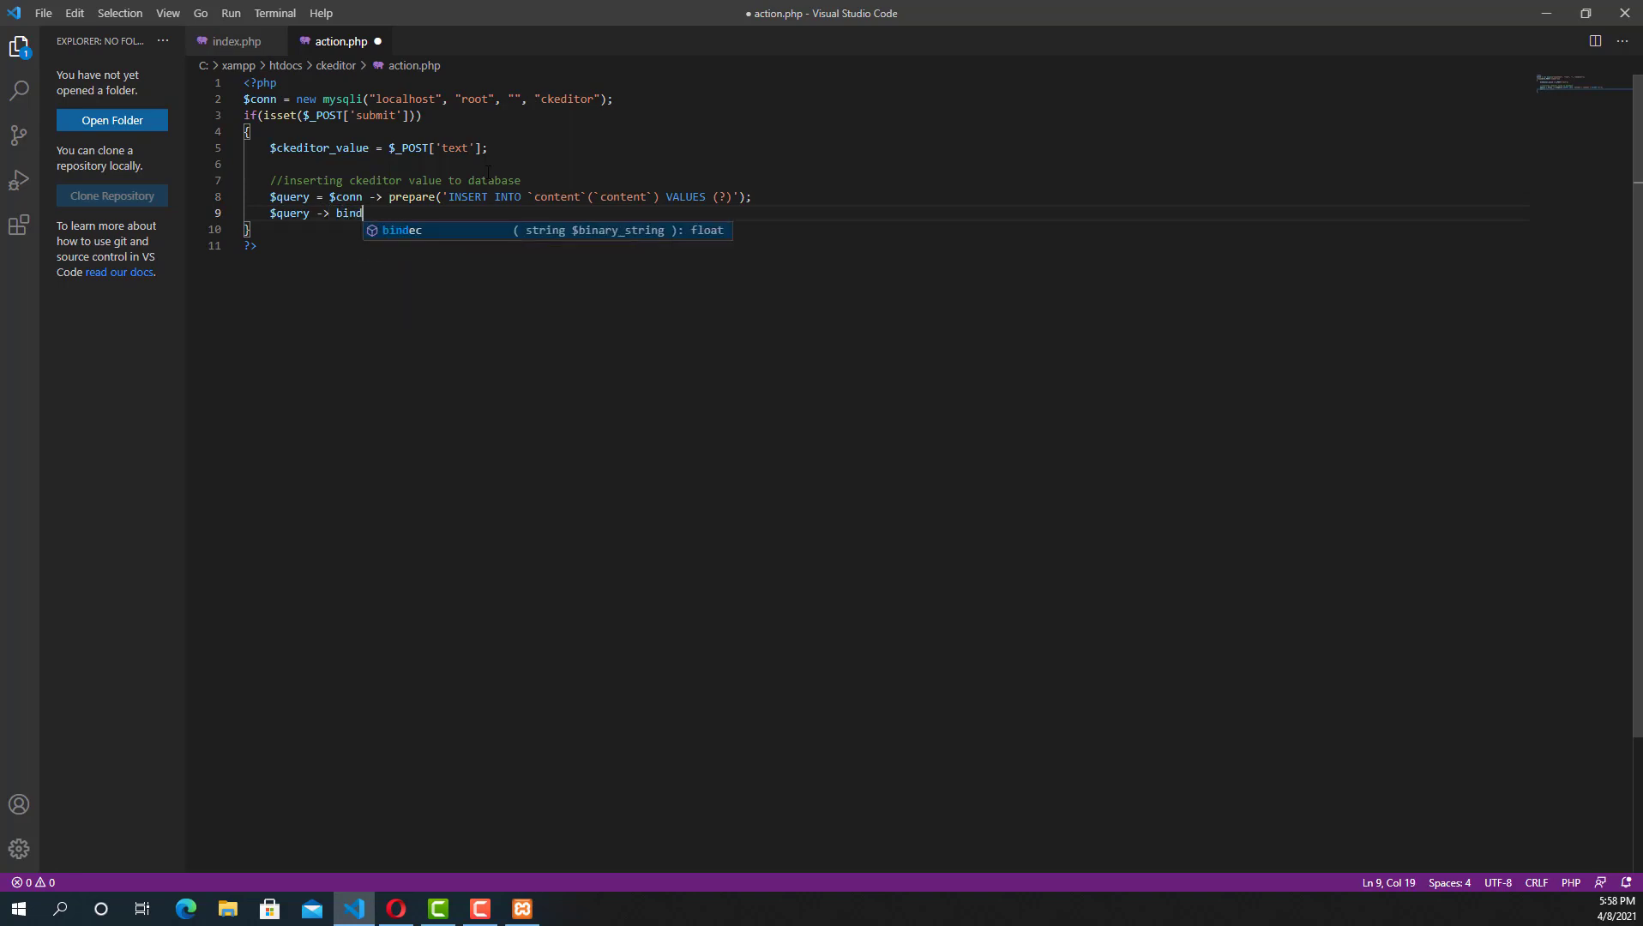
pyautogui.write('_param')
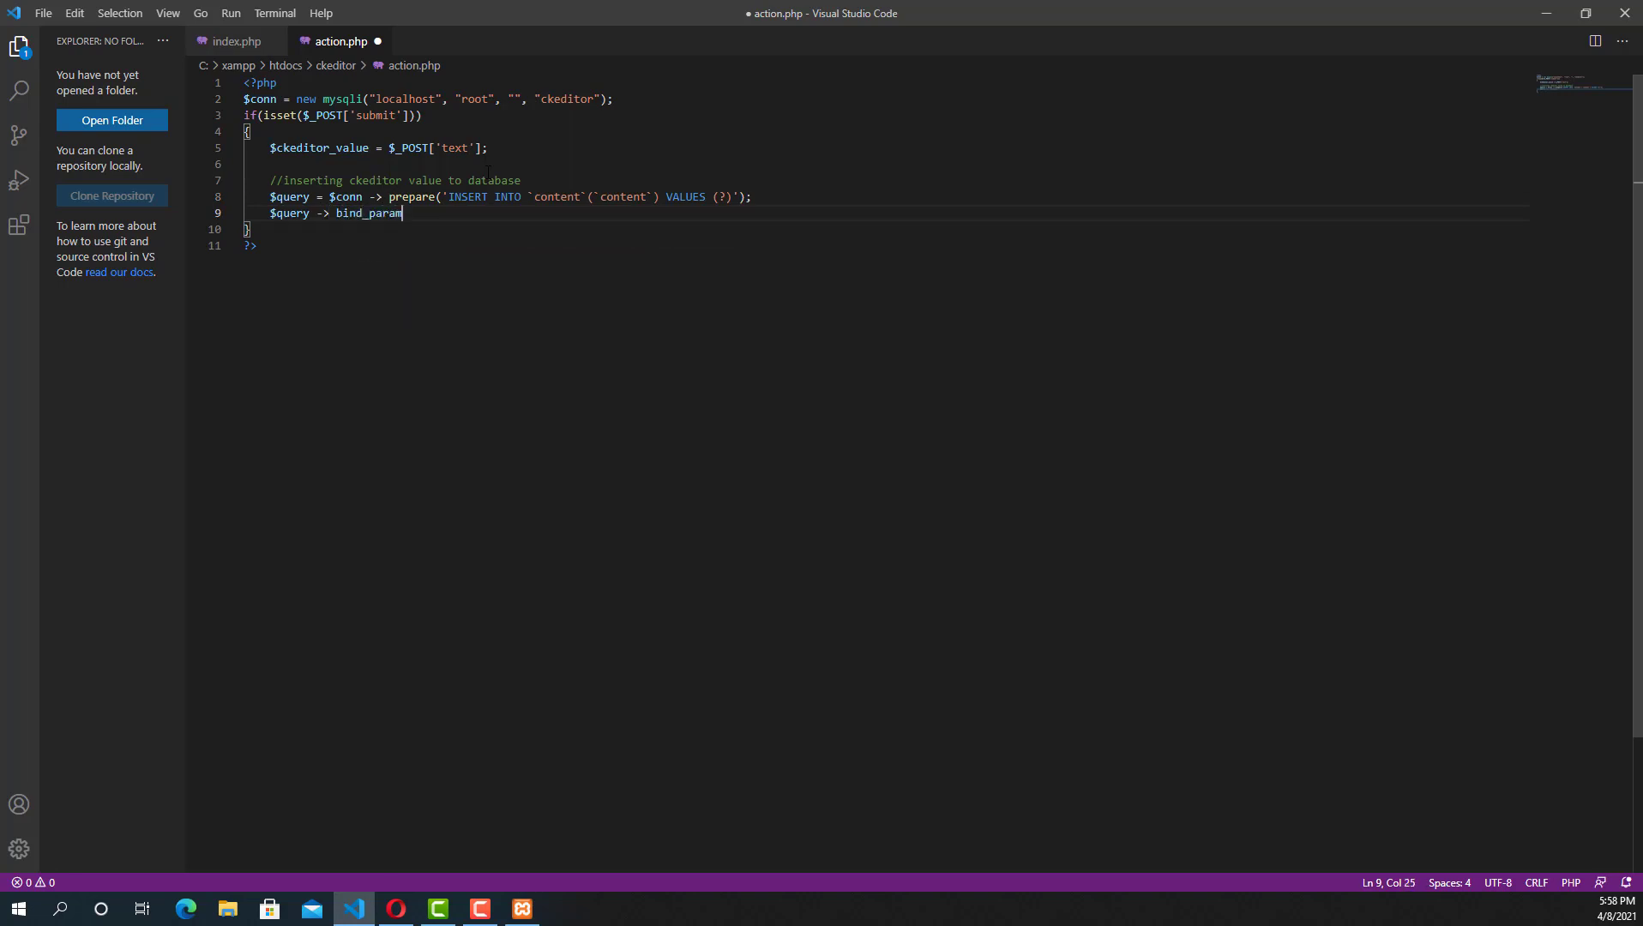
pyautogui.write("('s'")
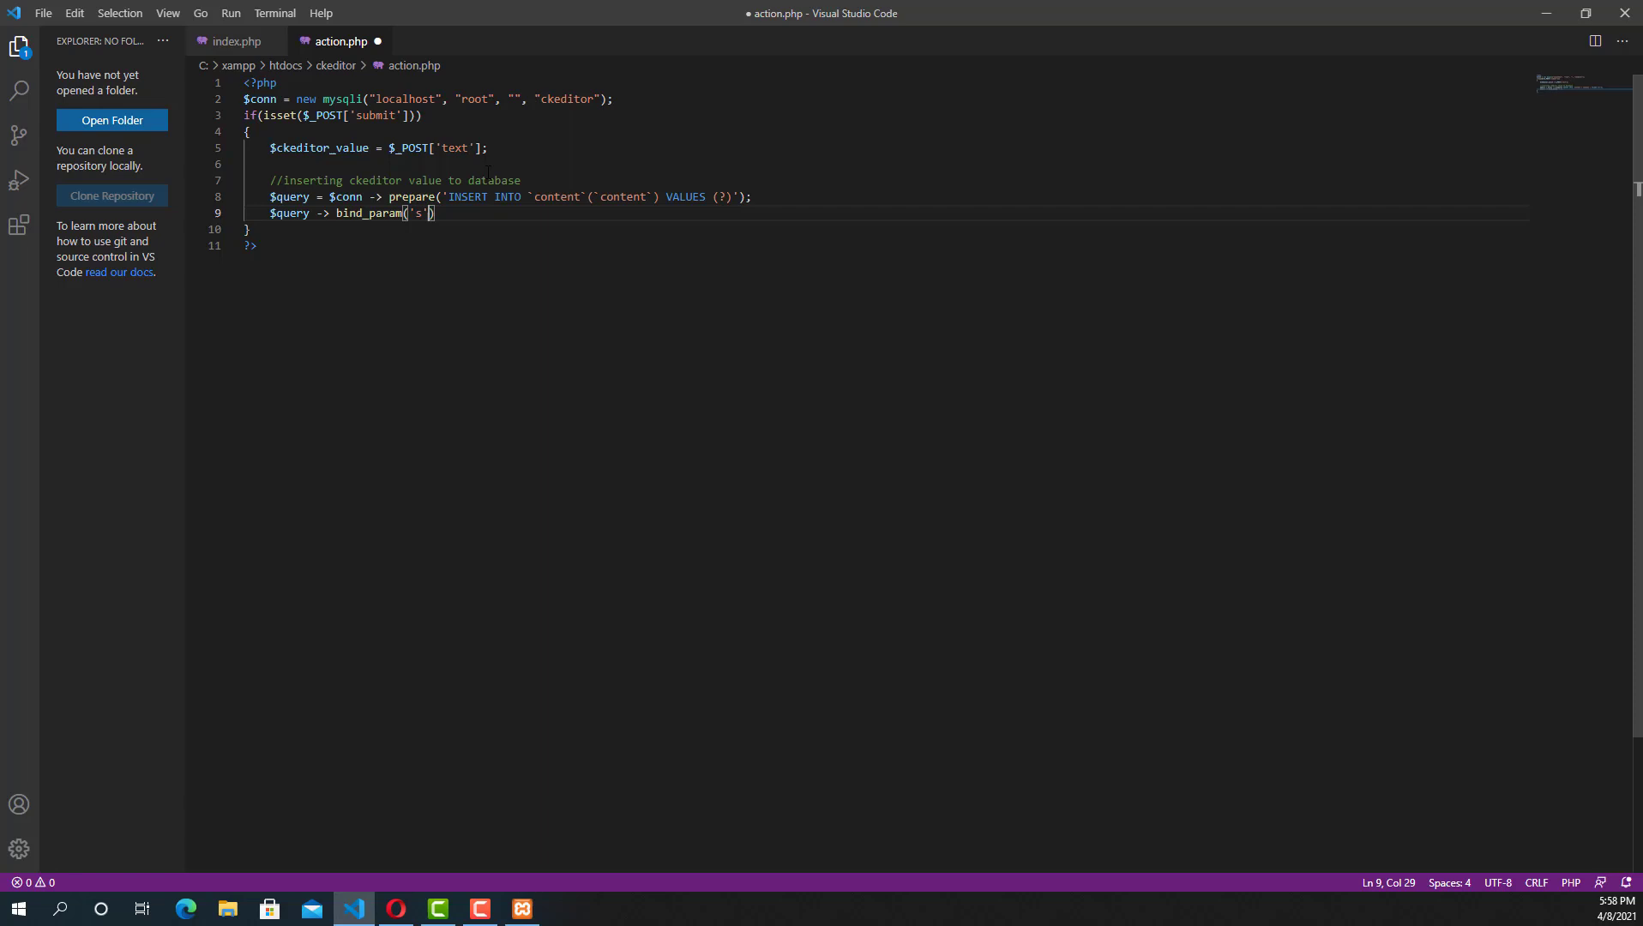
pyautogui.write(', $ckeditor_value')
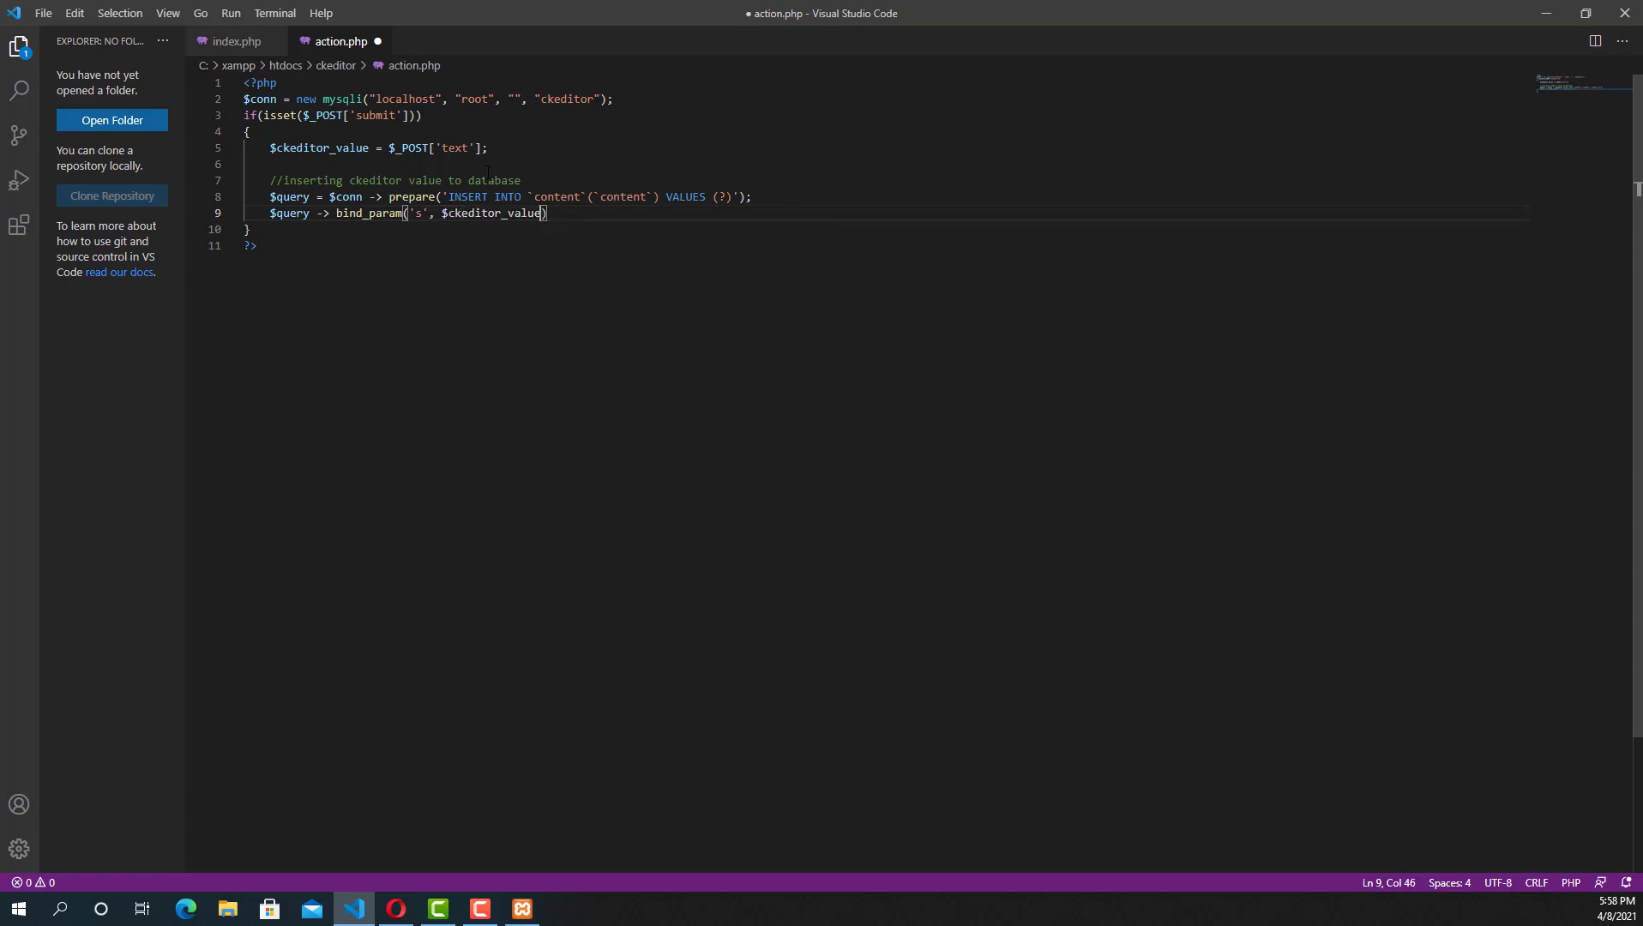
pyautogui.press('Enter')
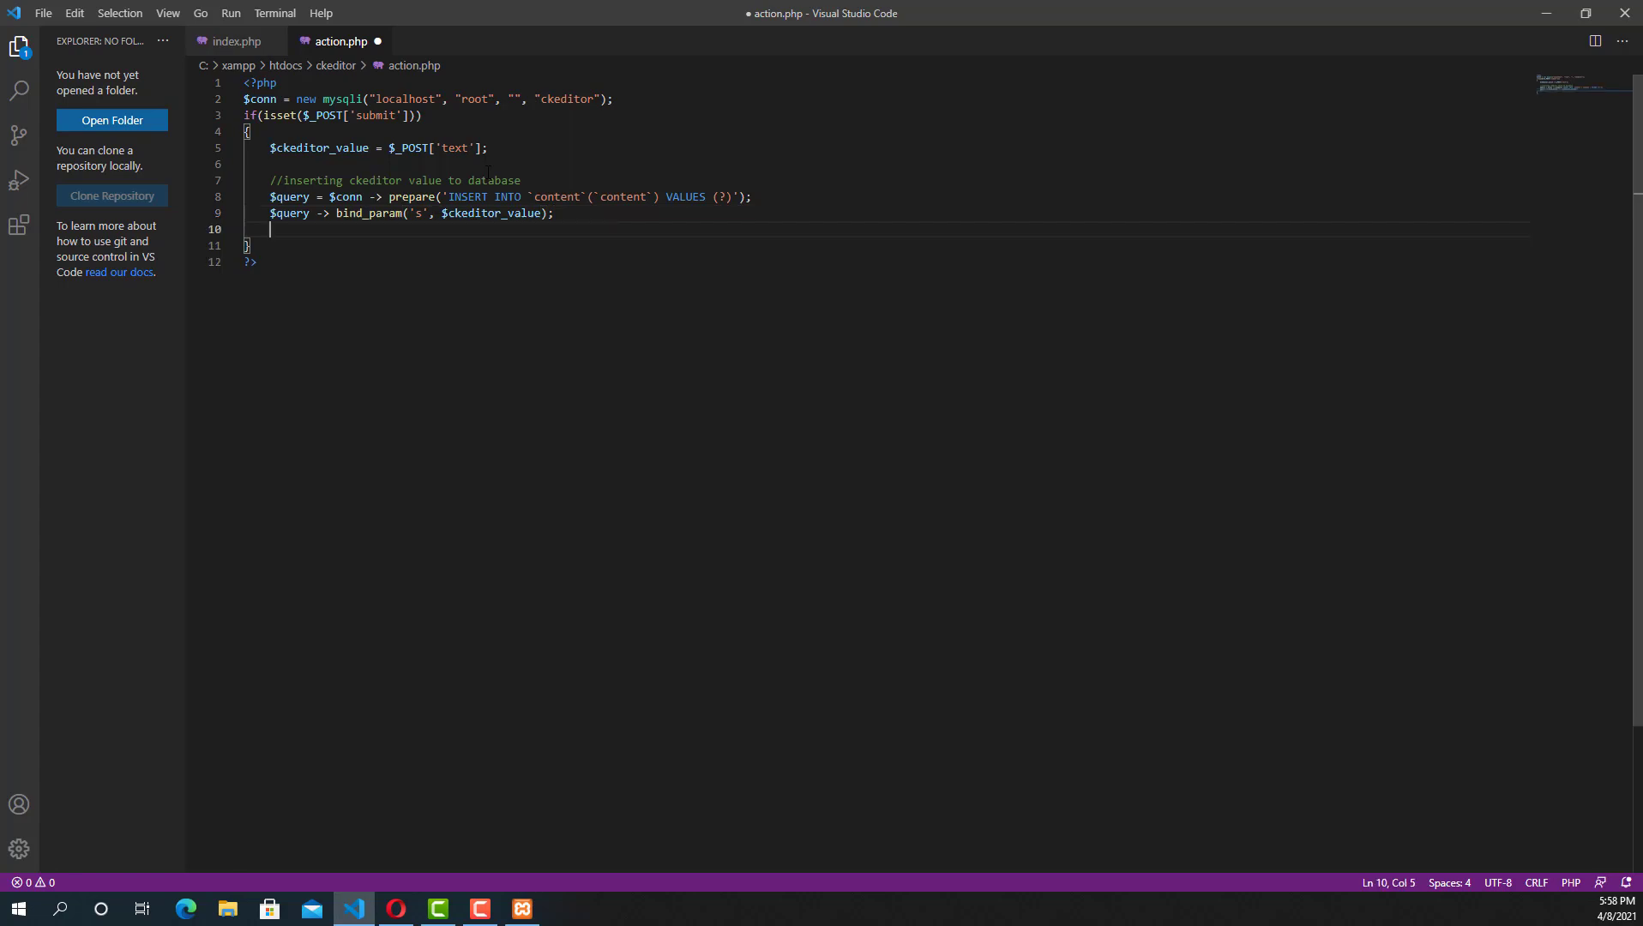
pyautogui.write('$query')
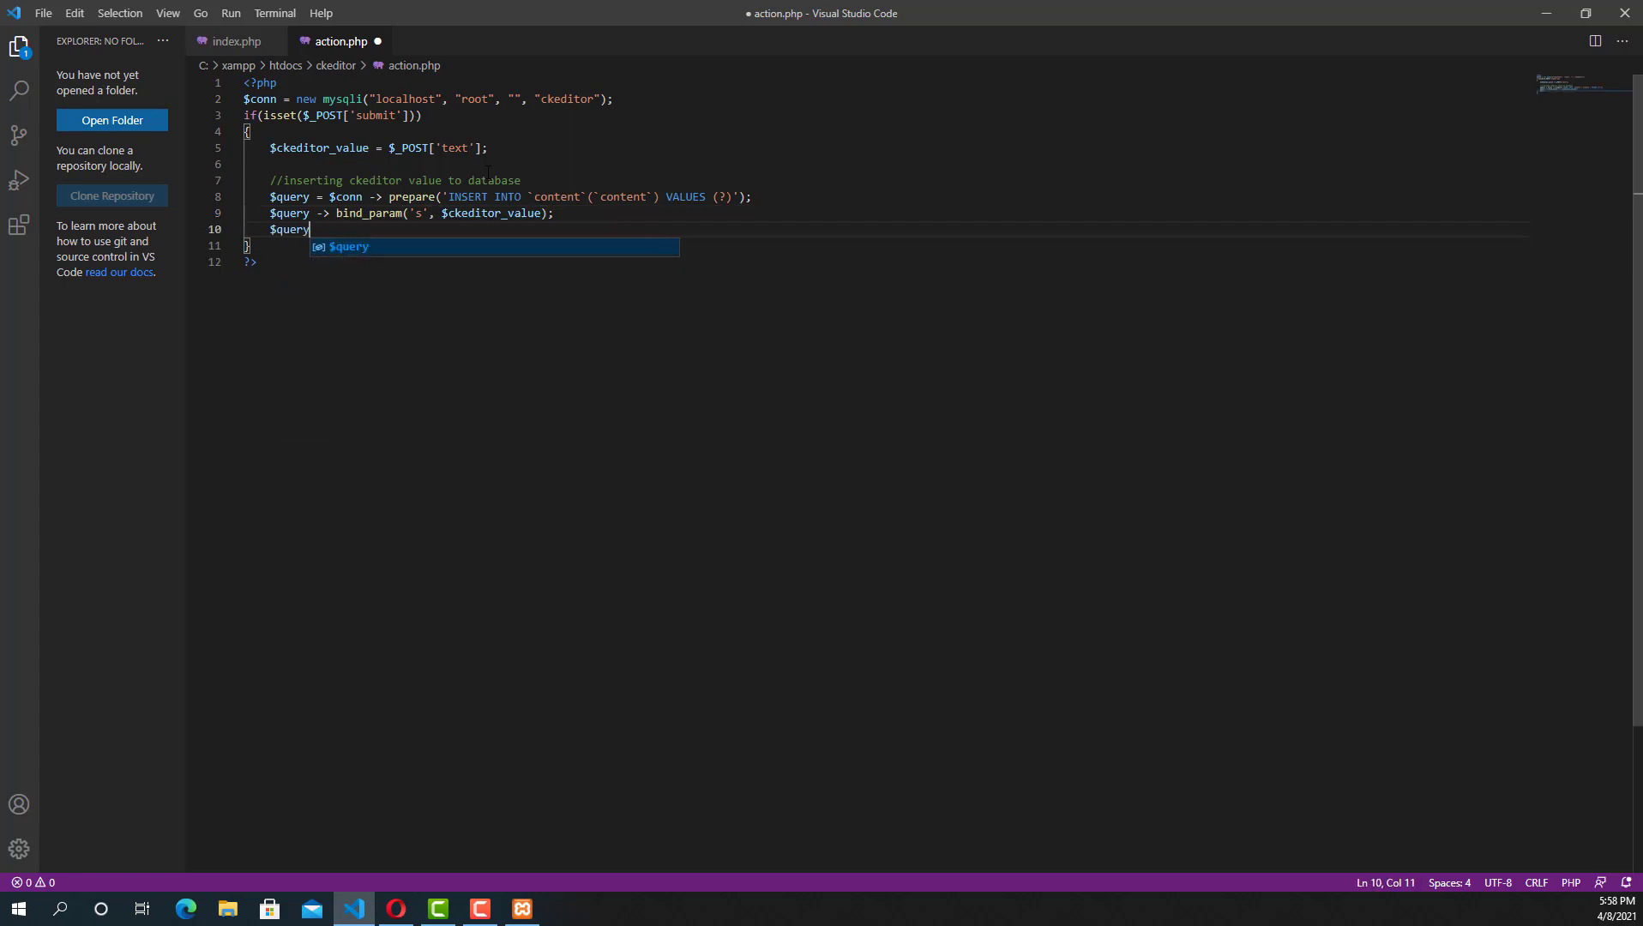
pyautogui.write('-> execute')
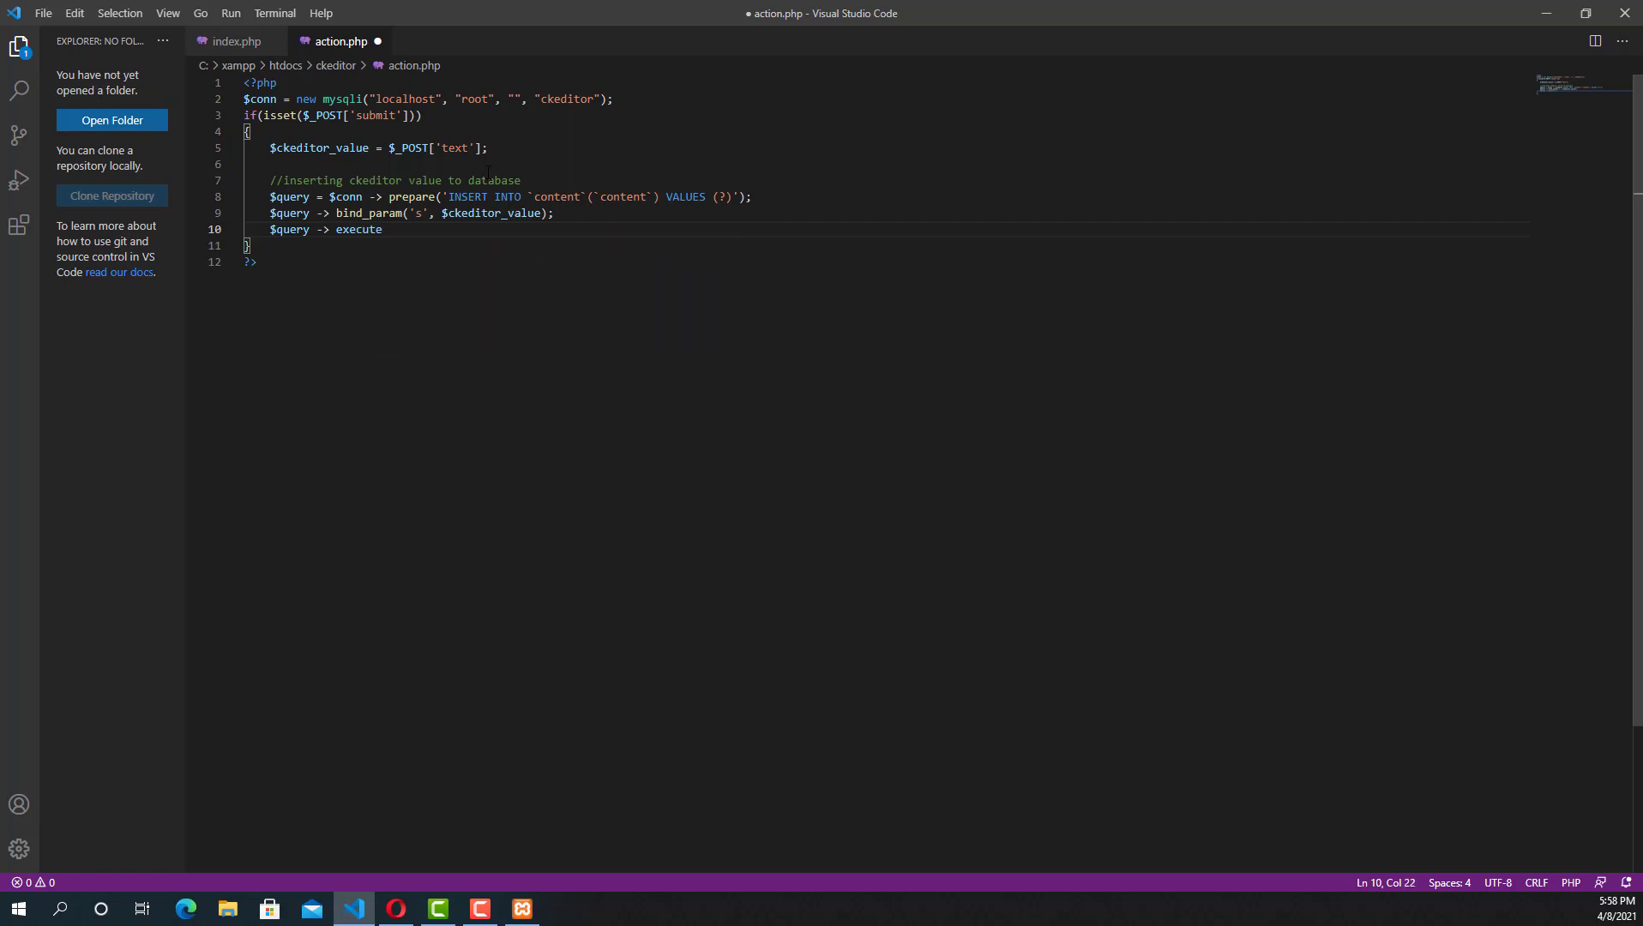
pyautogui.write('();')
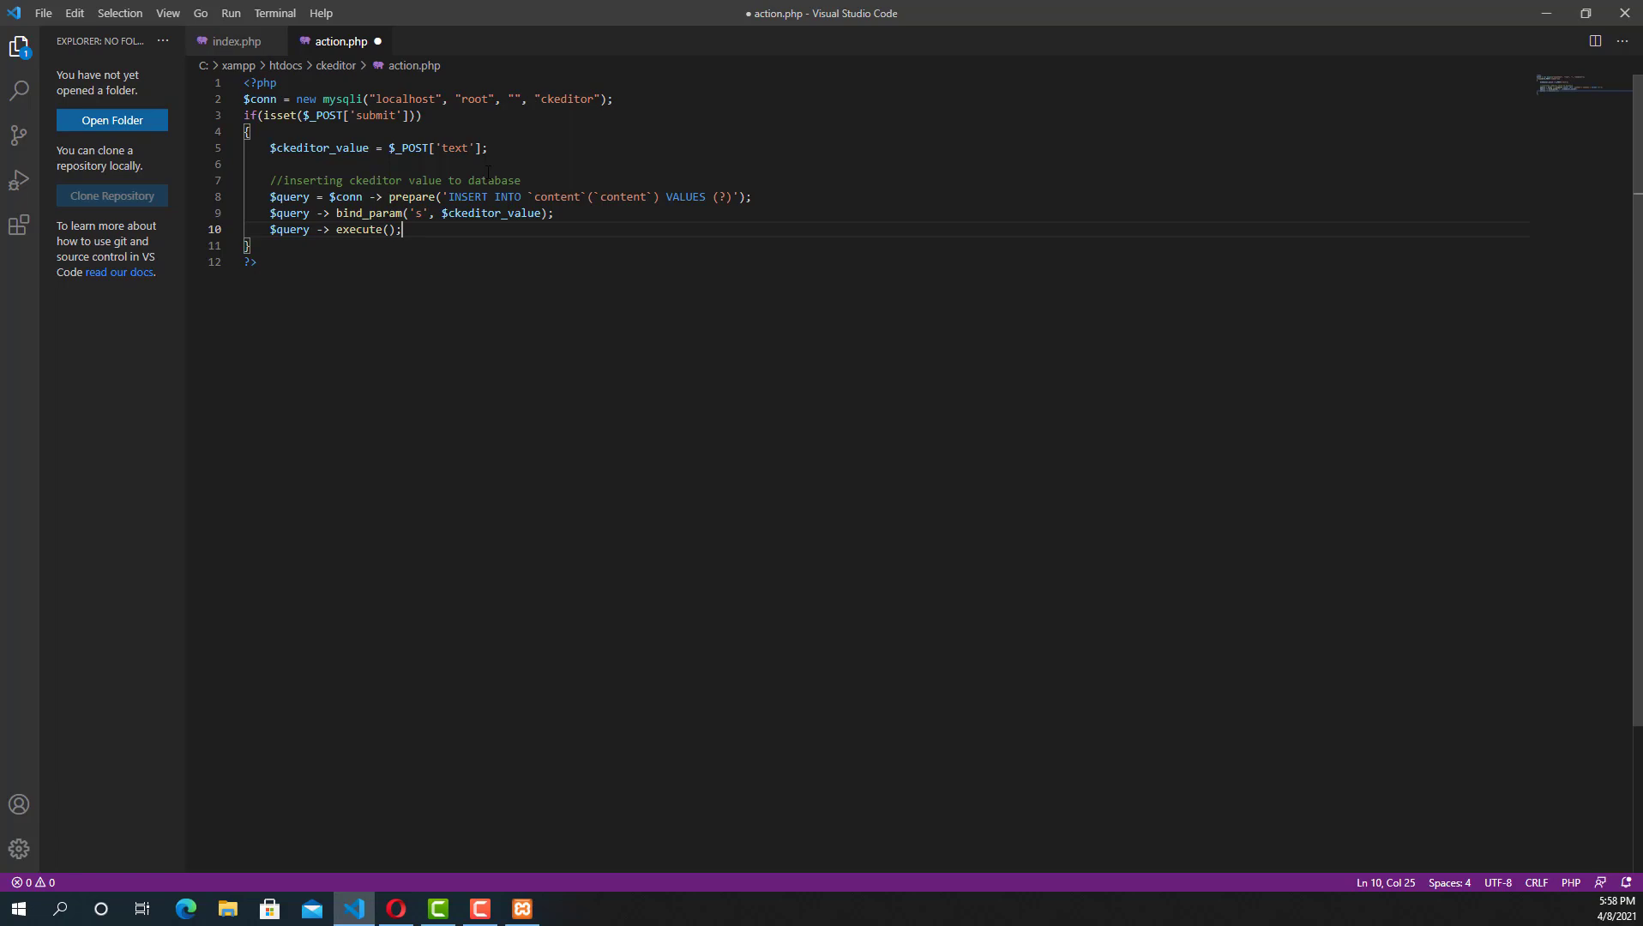
pyautogui.press('Enter')
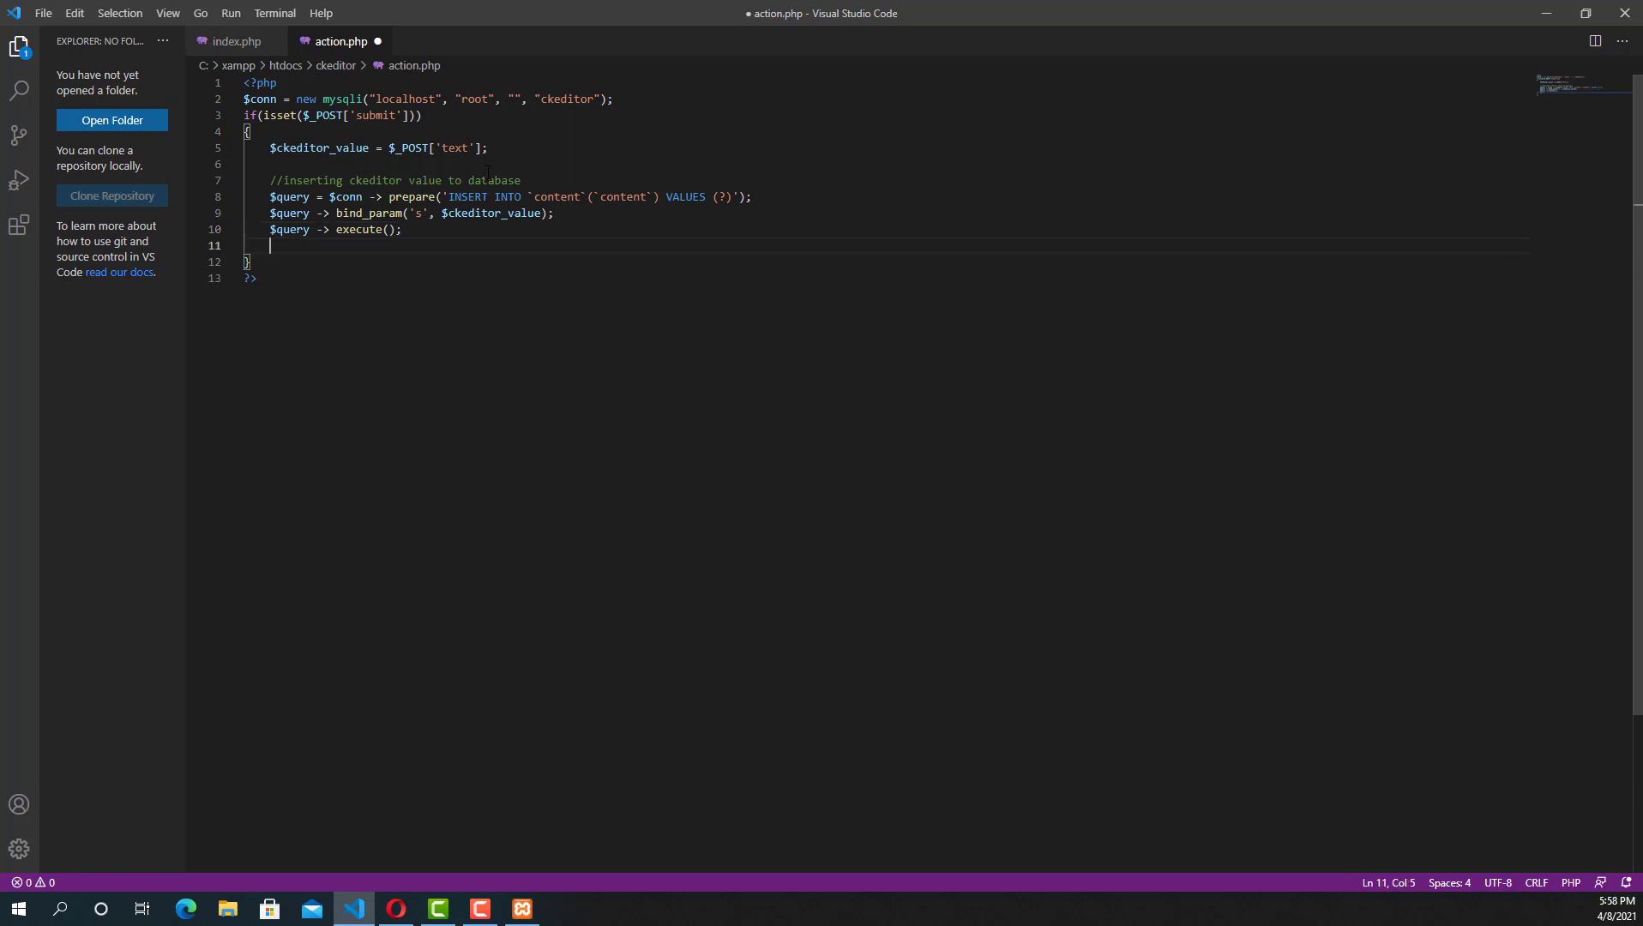
pyautogui.press('Backspace')
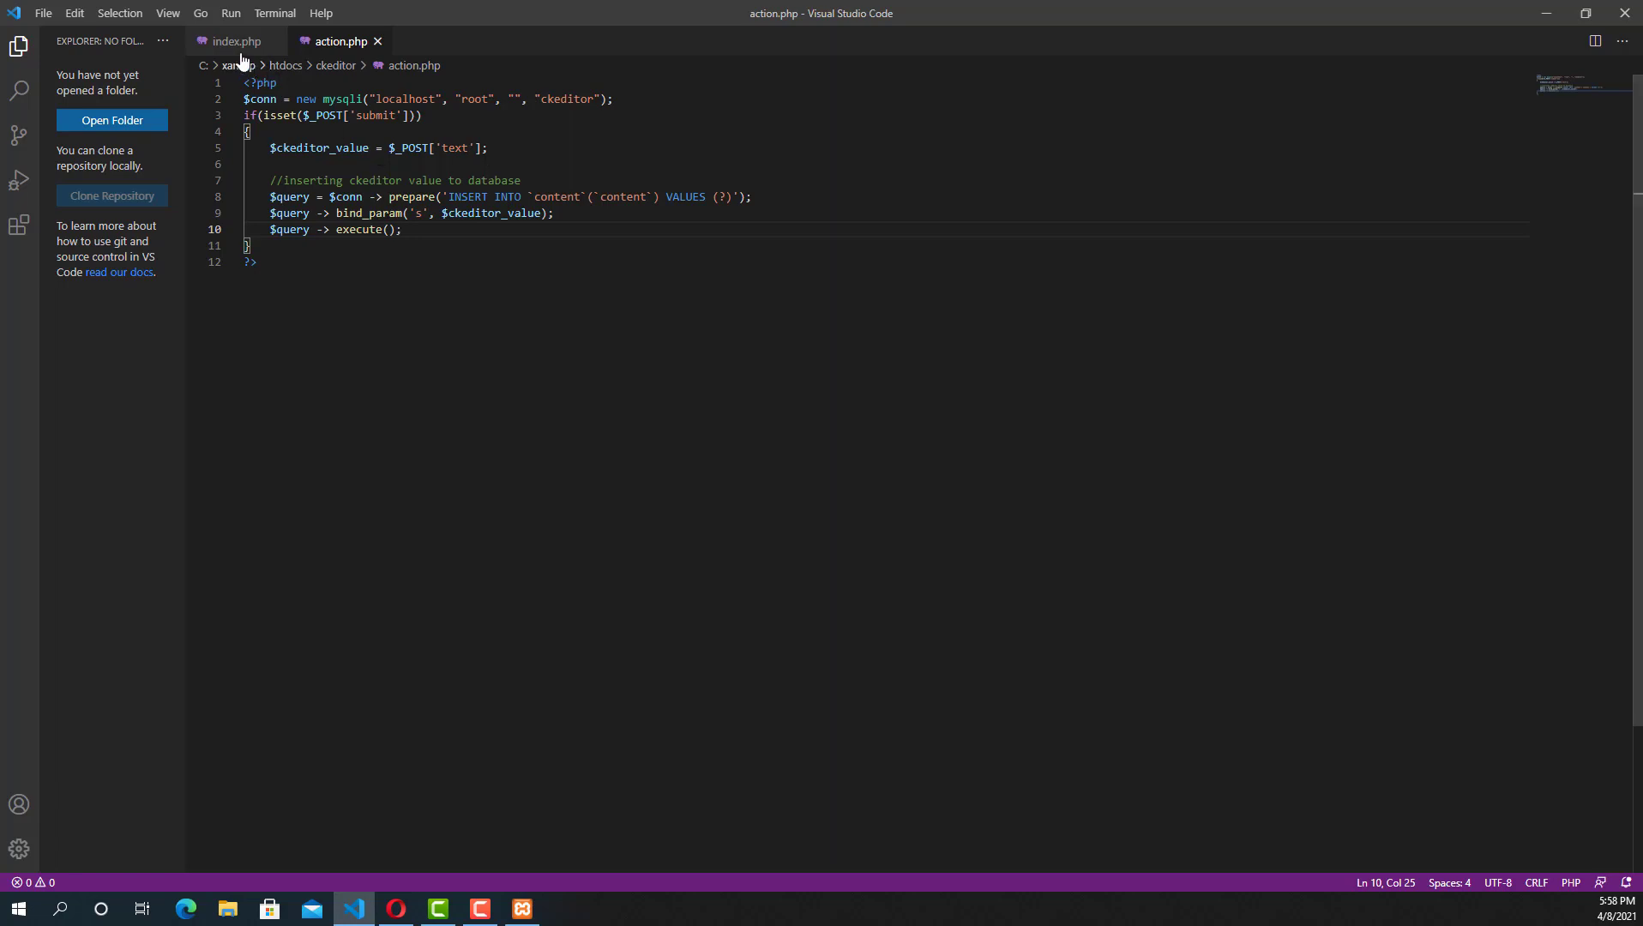
pyautogui.click(234, 42)
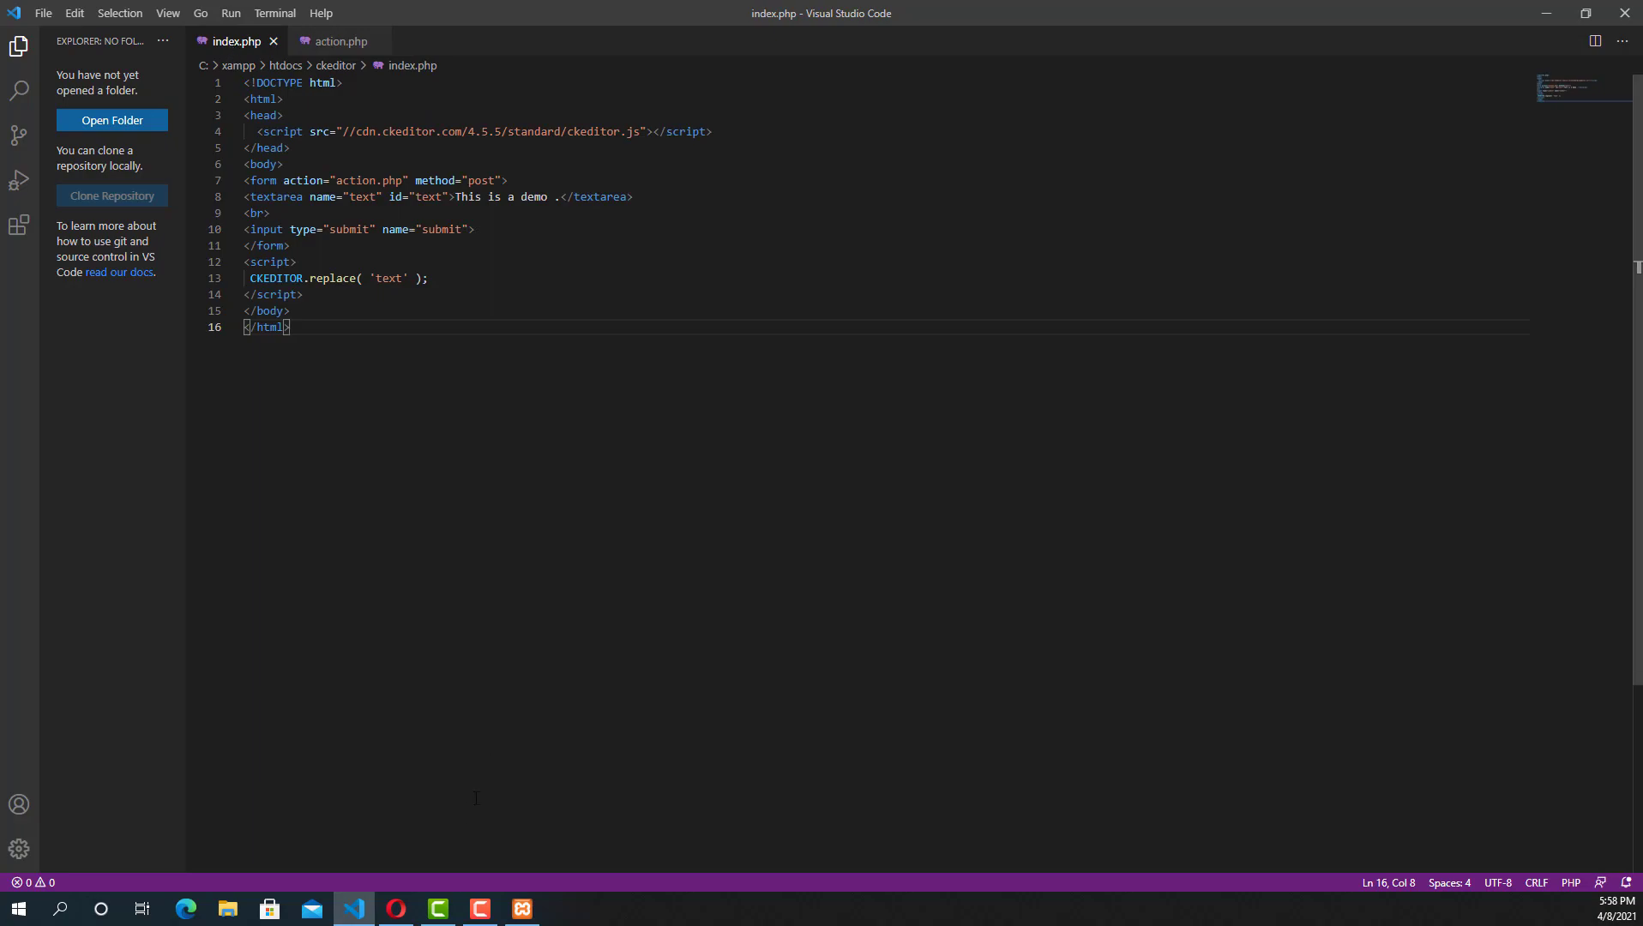
# Enter a test sentence (Hello ... is Muhsin Mohamed PC) in the CKEditor box in the browser.
pyautogui.click(395, 908)
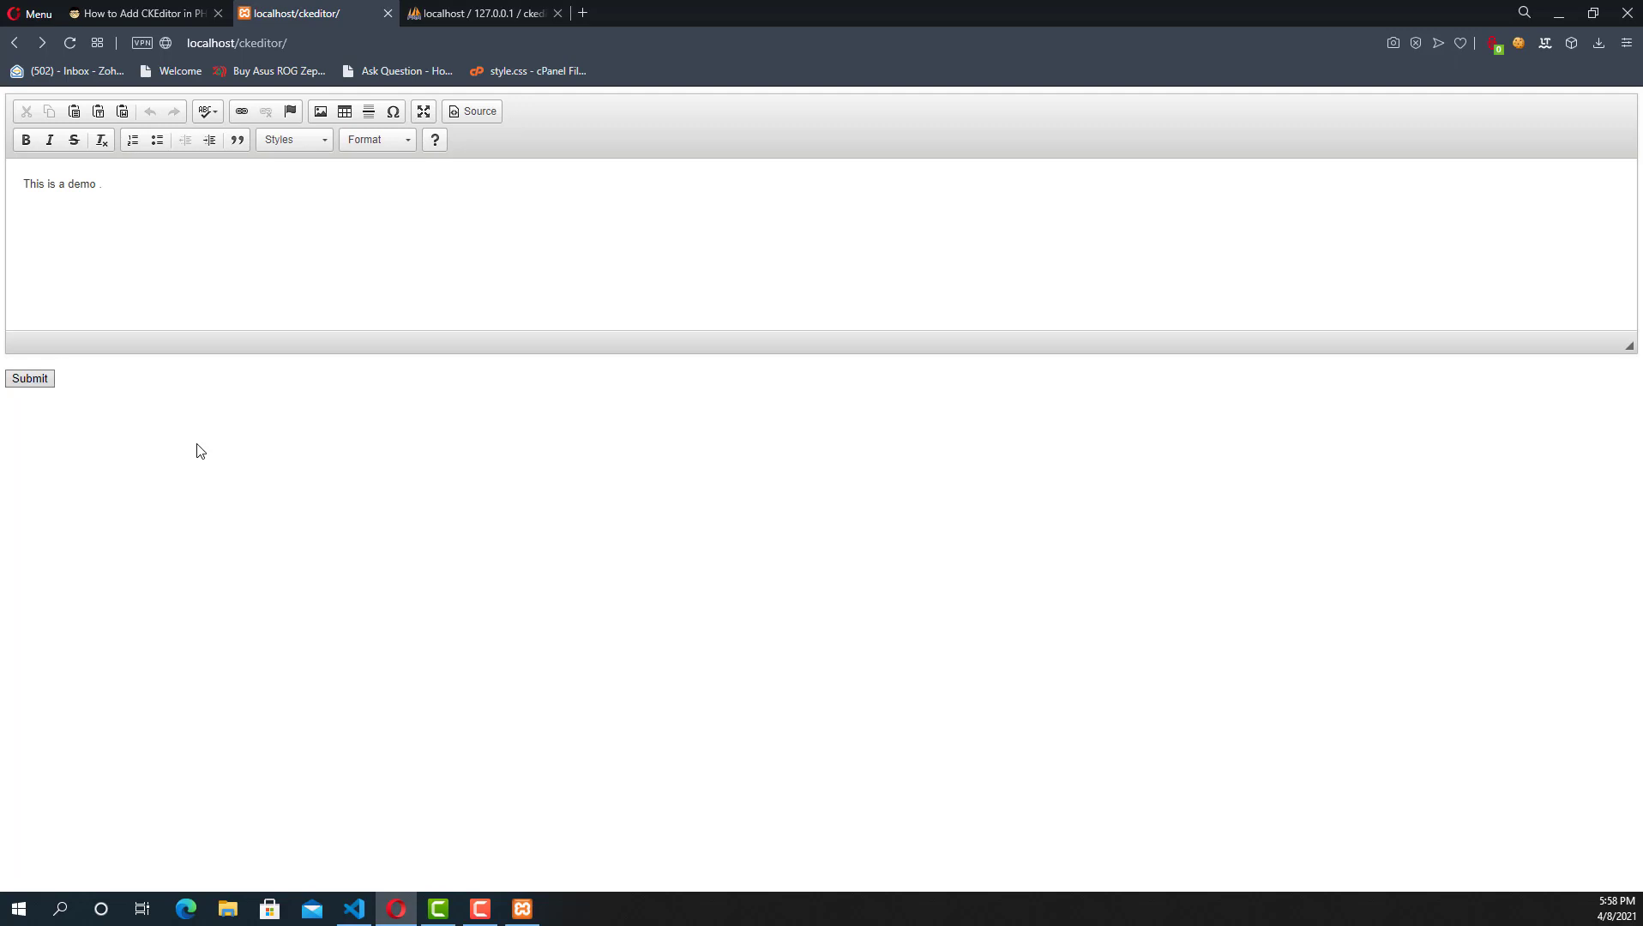
pyautogui.write('Hell this')
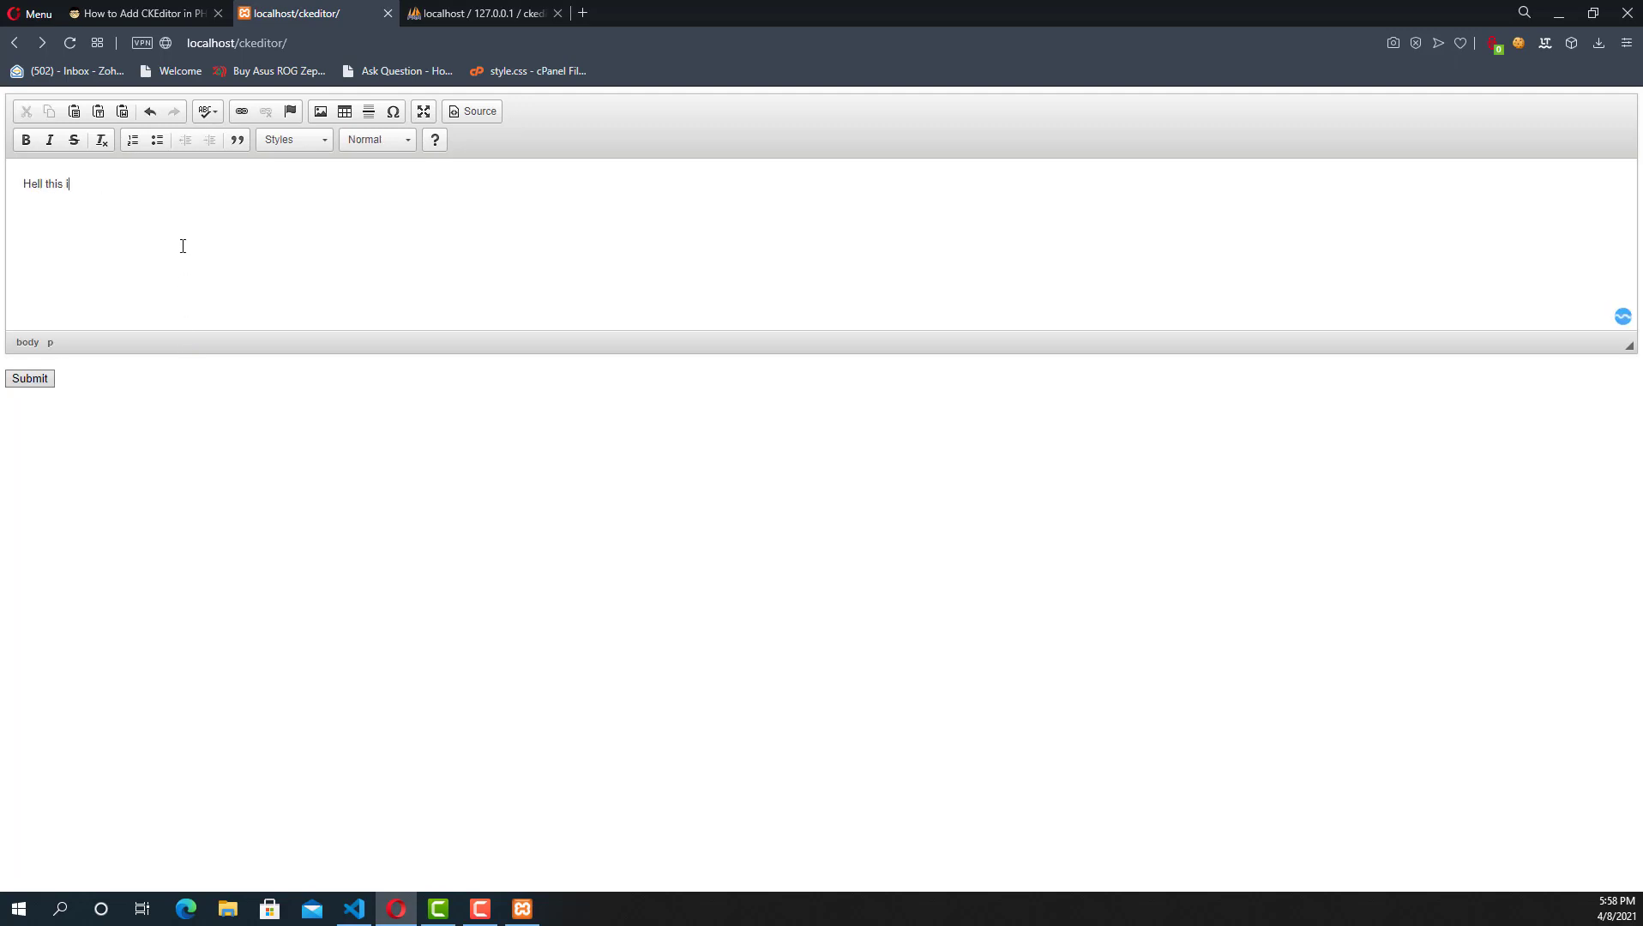
pyautogui.write('is Muhsin')
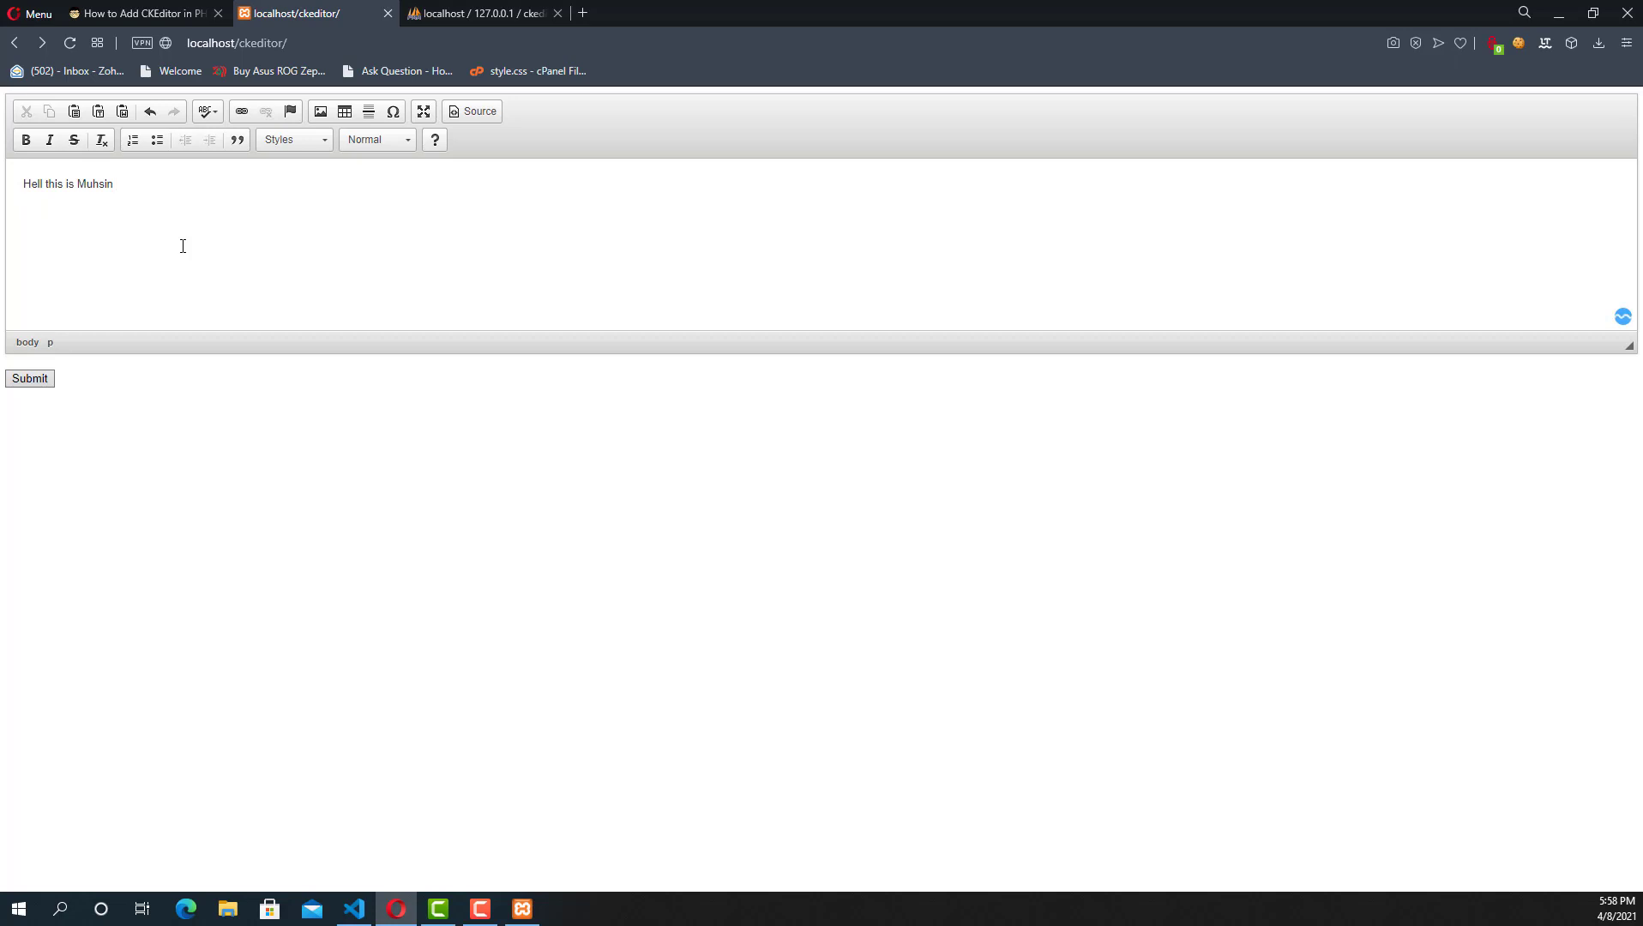
pyautogui.write('Mohamed PC')
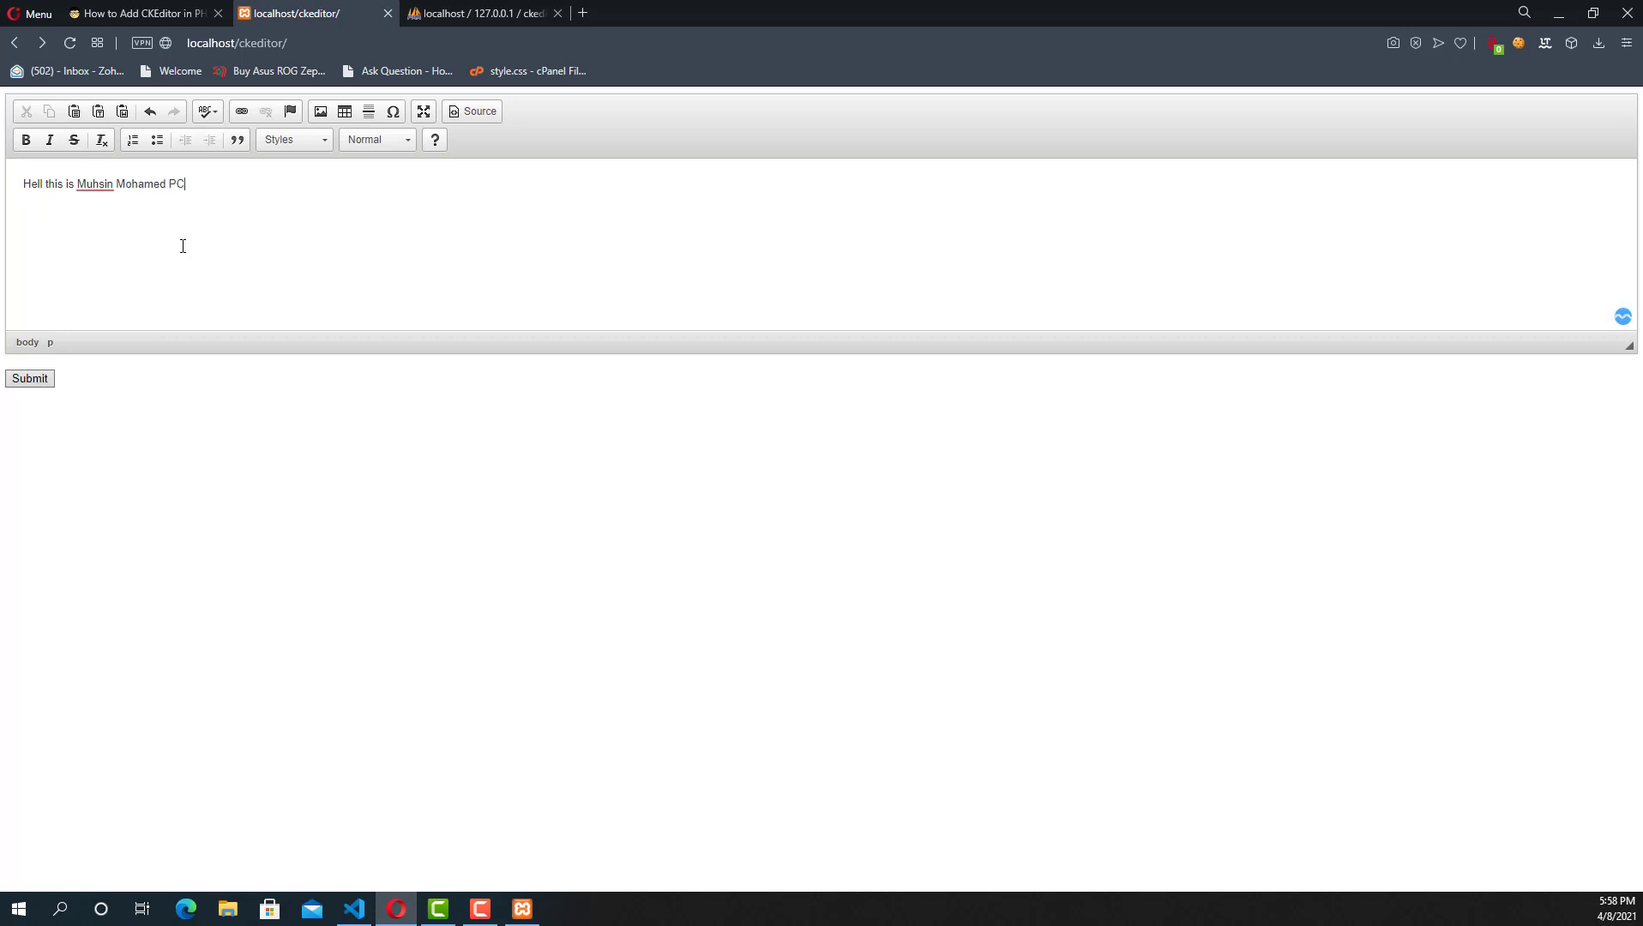
# Submit the editor text to the database, confirming the leave-page prompt, and return to the code editor.
pyautogui.click(29, 378)
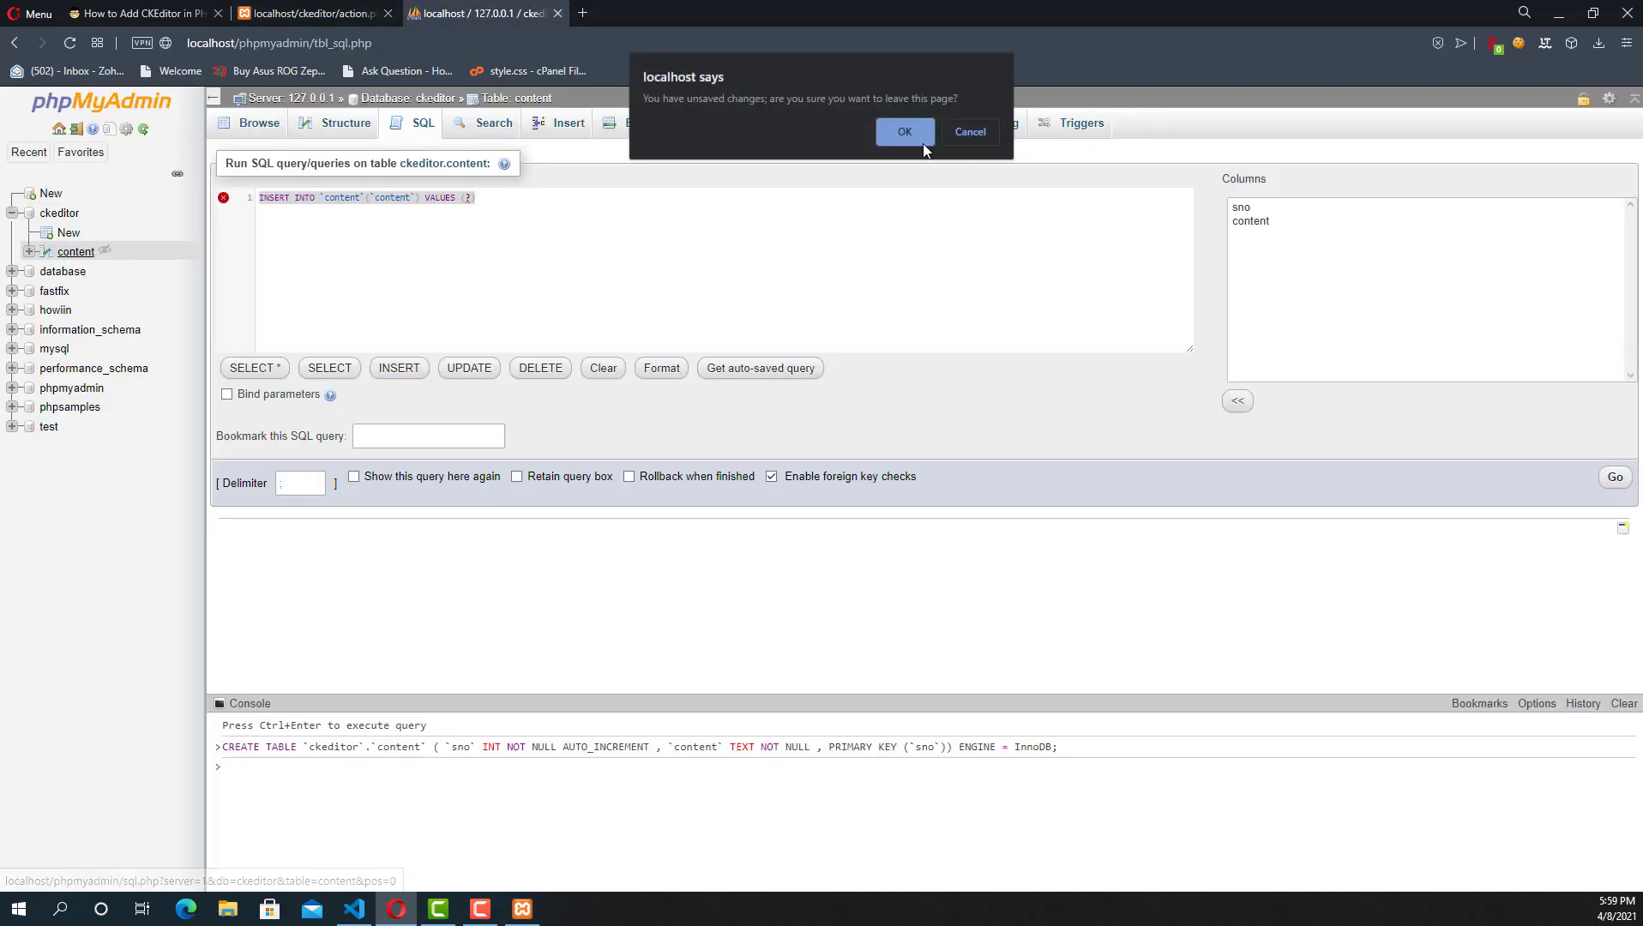
pyautogui.click(903, 133)
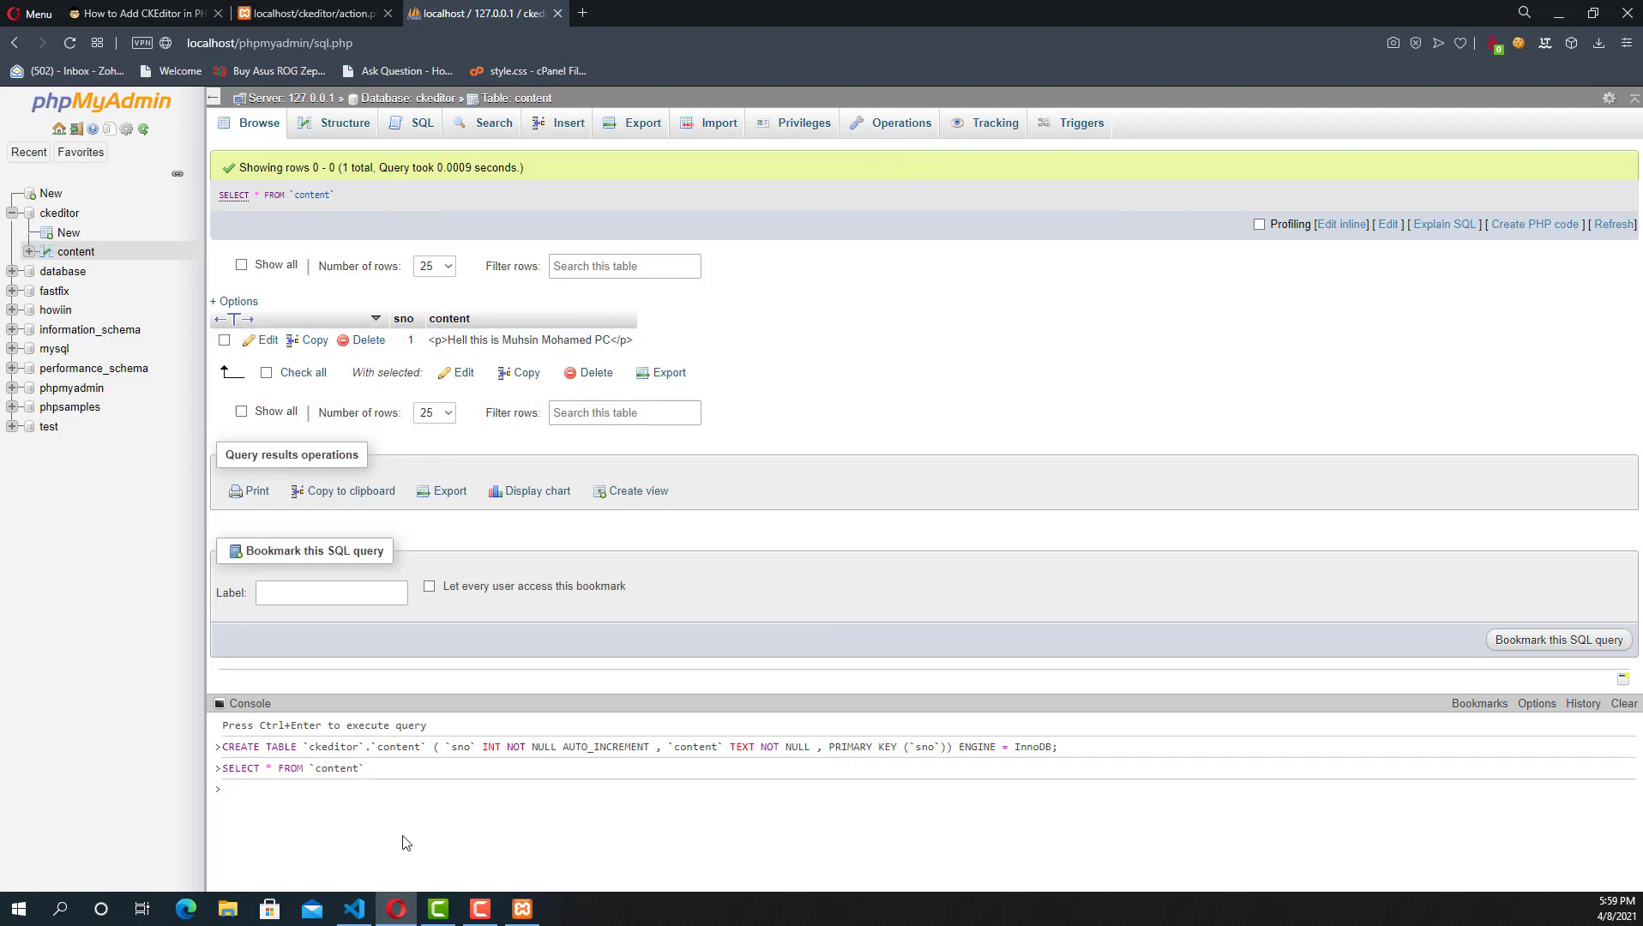
pyautogui.click(354, 908)
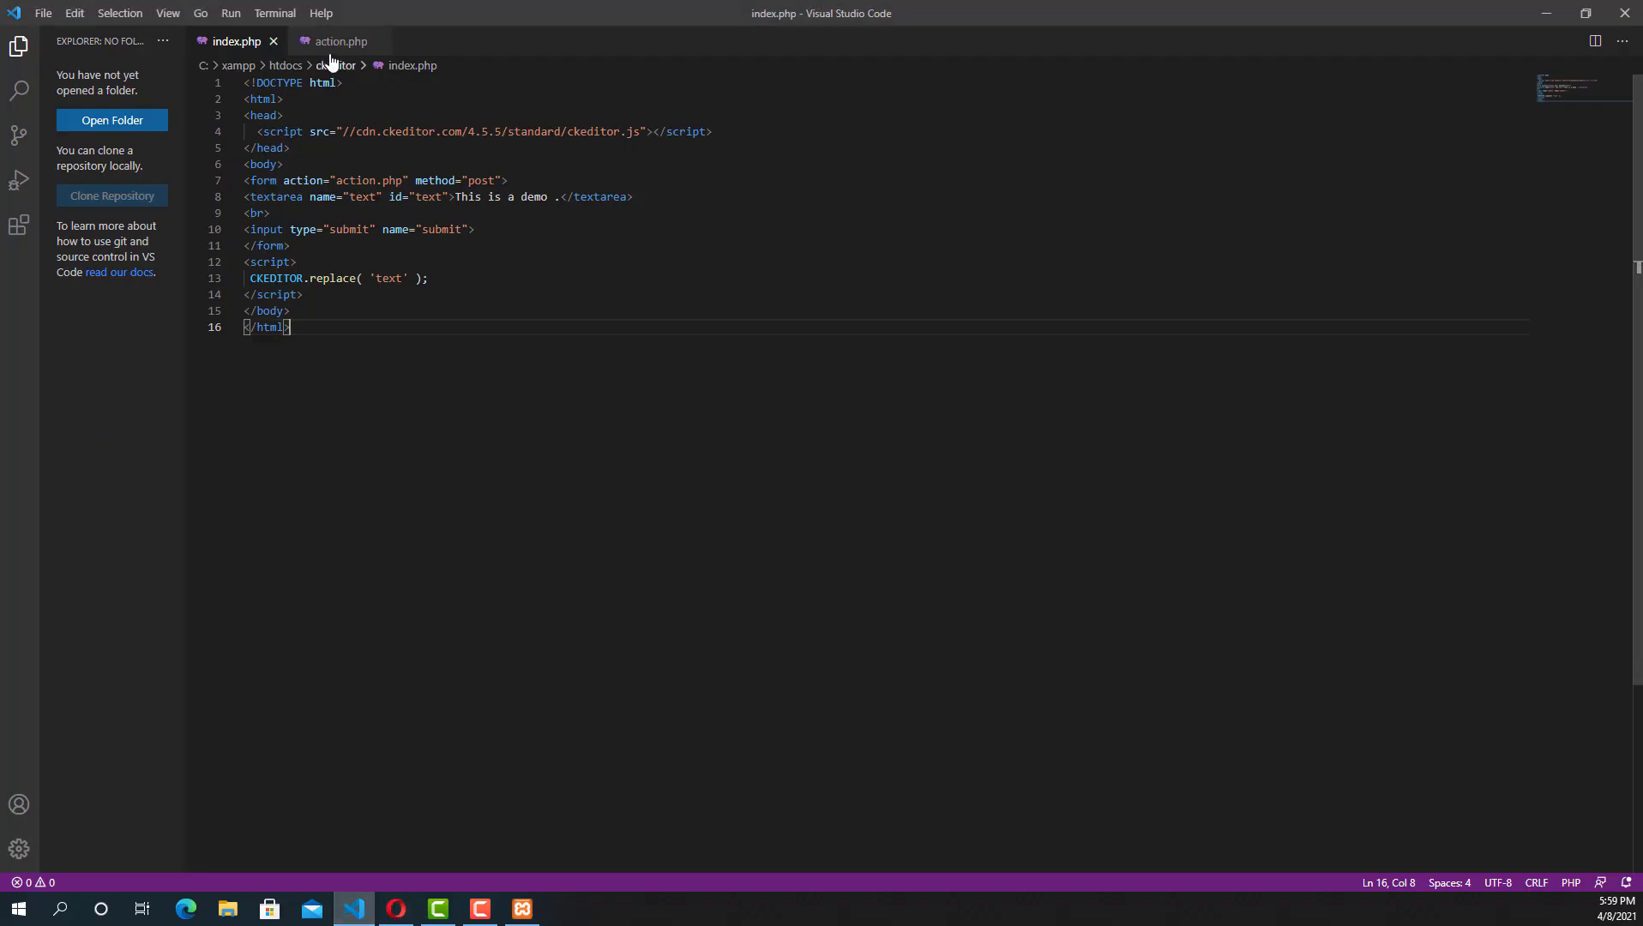
# Add an if($query->affected_rows>0) check after execute() in action.php.
pyautogui.click(339, 41)
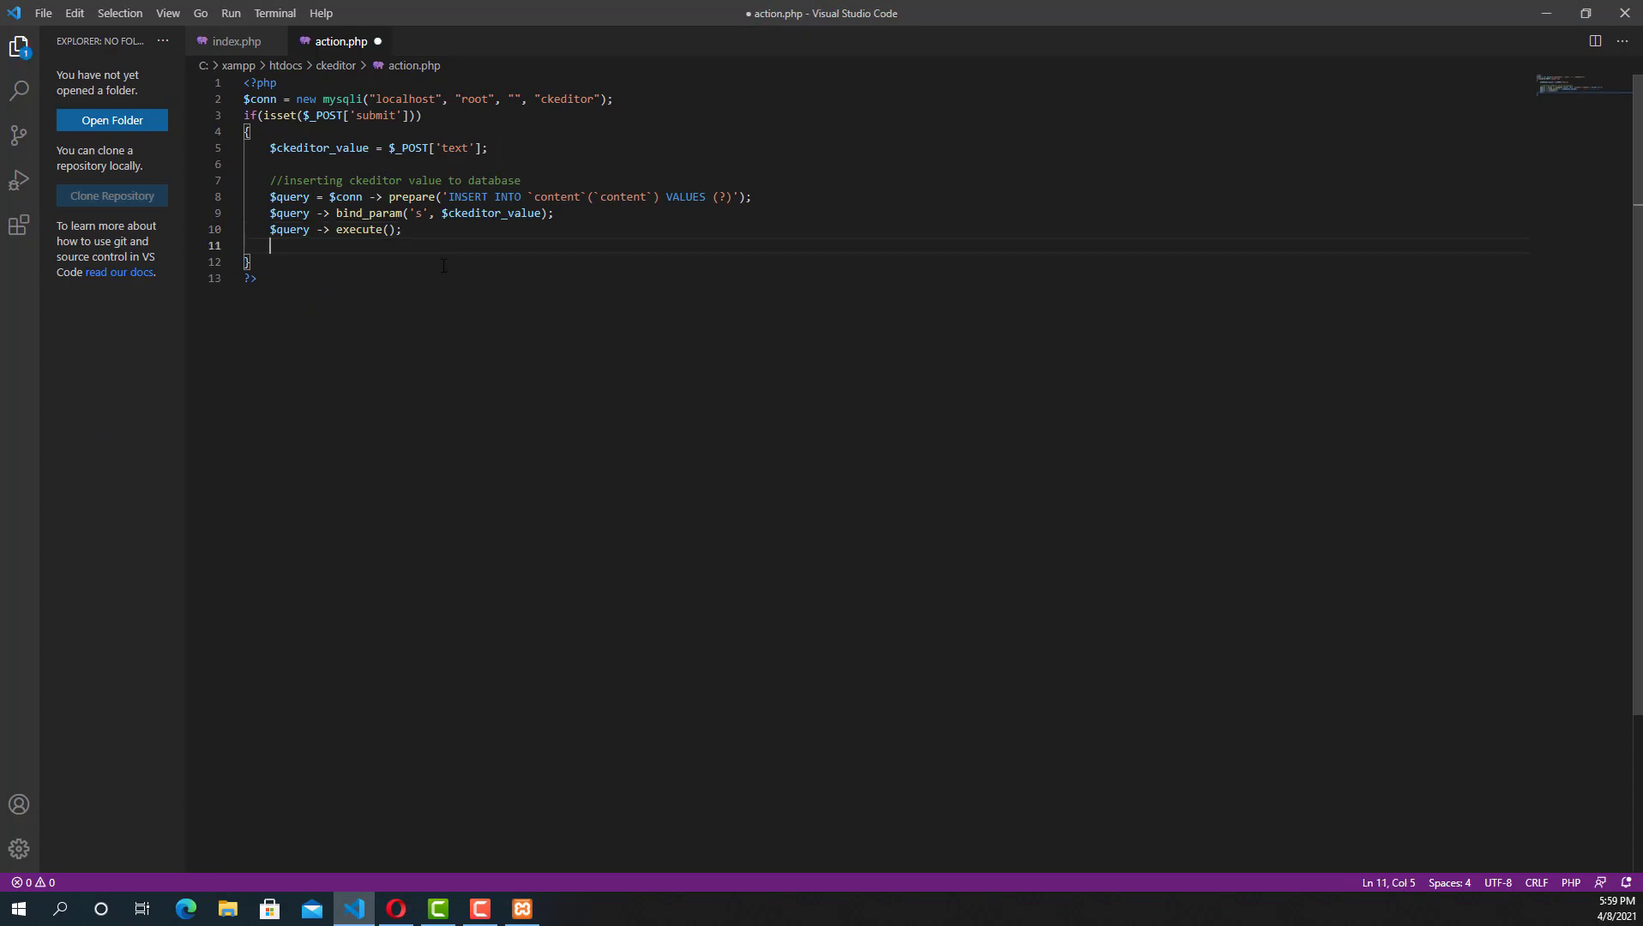
pyautogui.write('if')
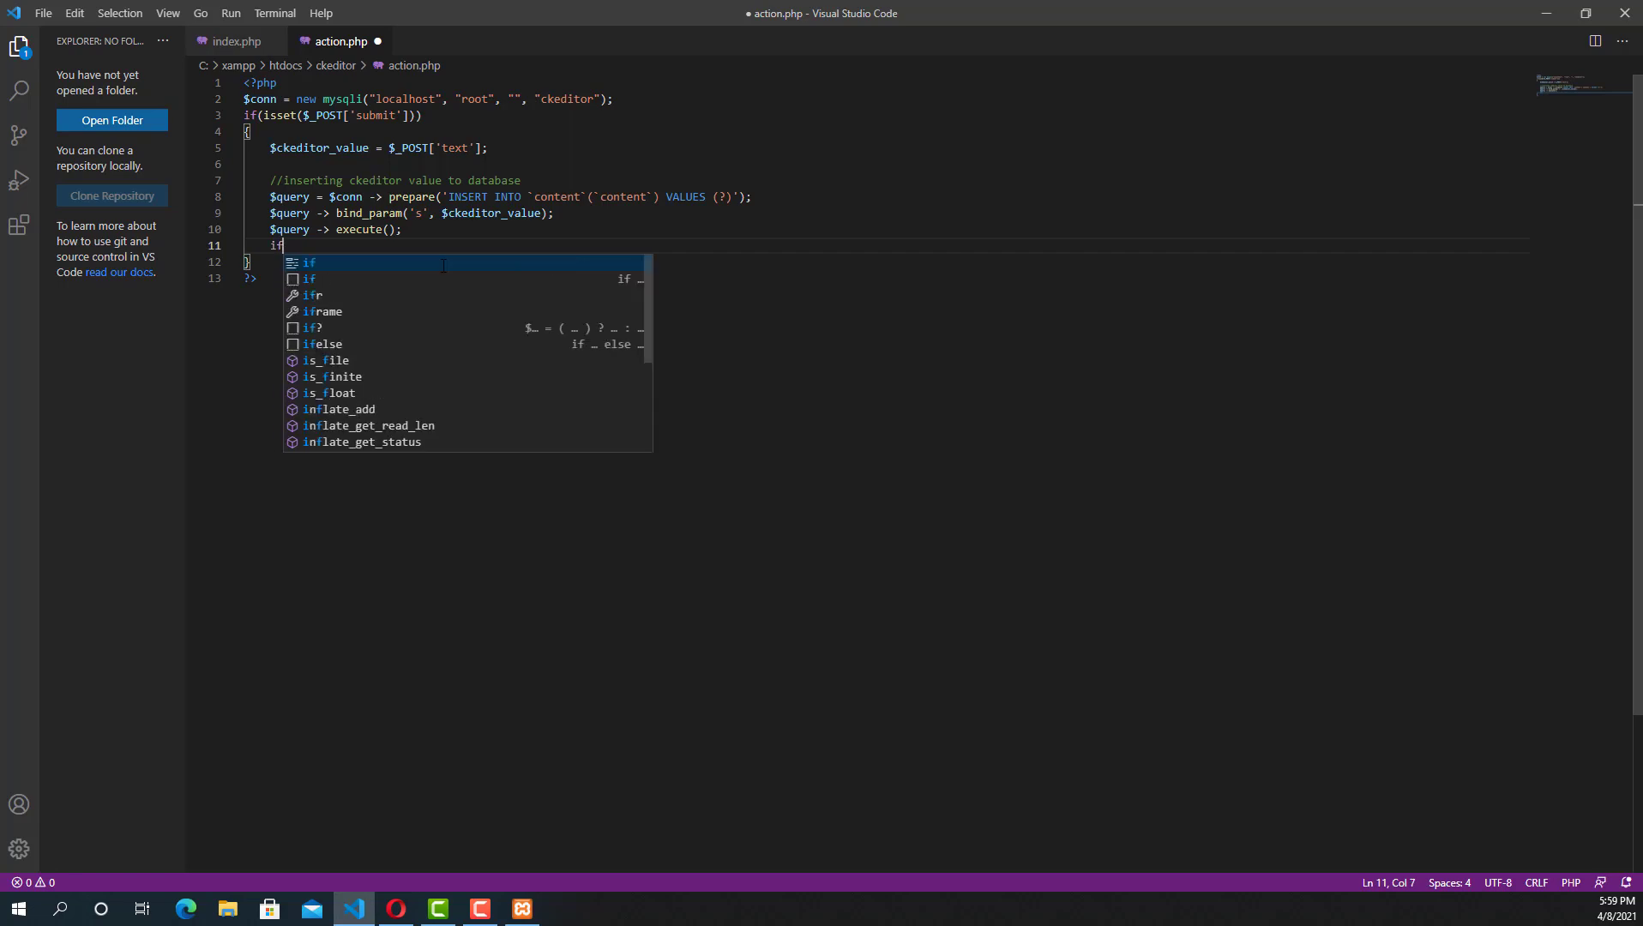
pyautogui.write('($q')
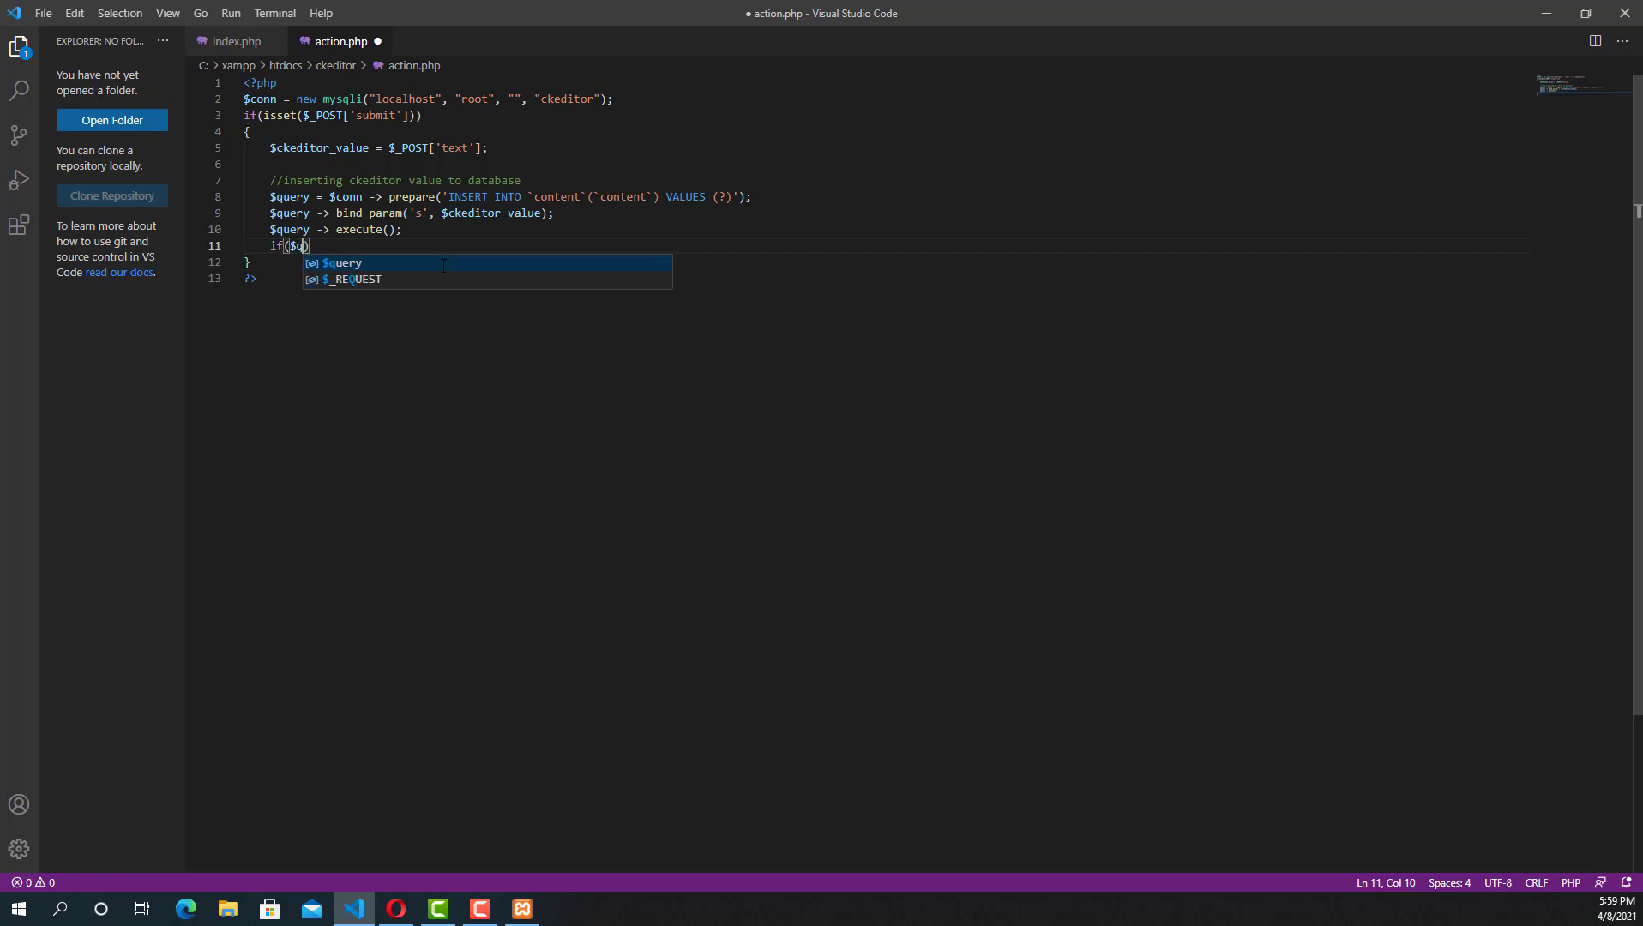
pyautogui.write('uery->')
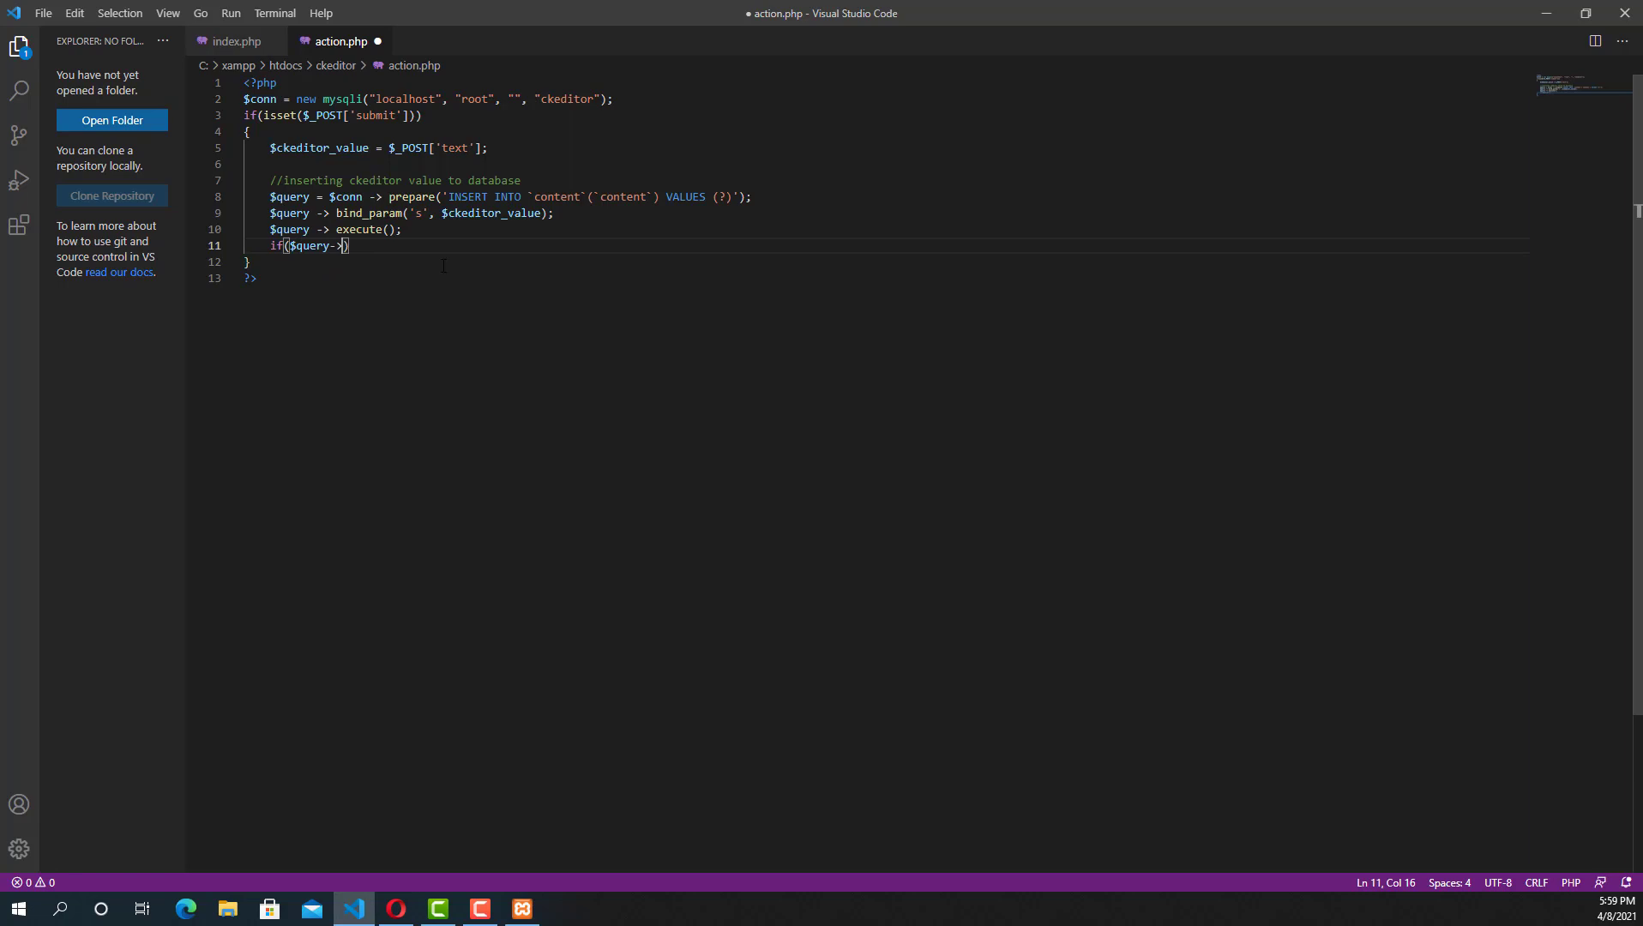
pyautogui.write('affected')
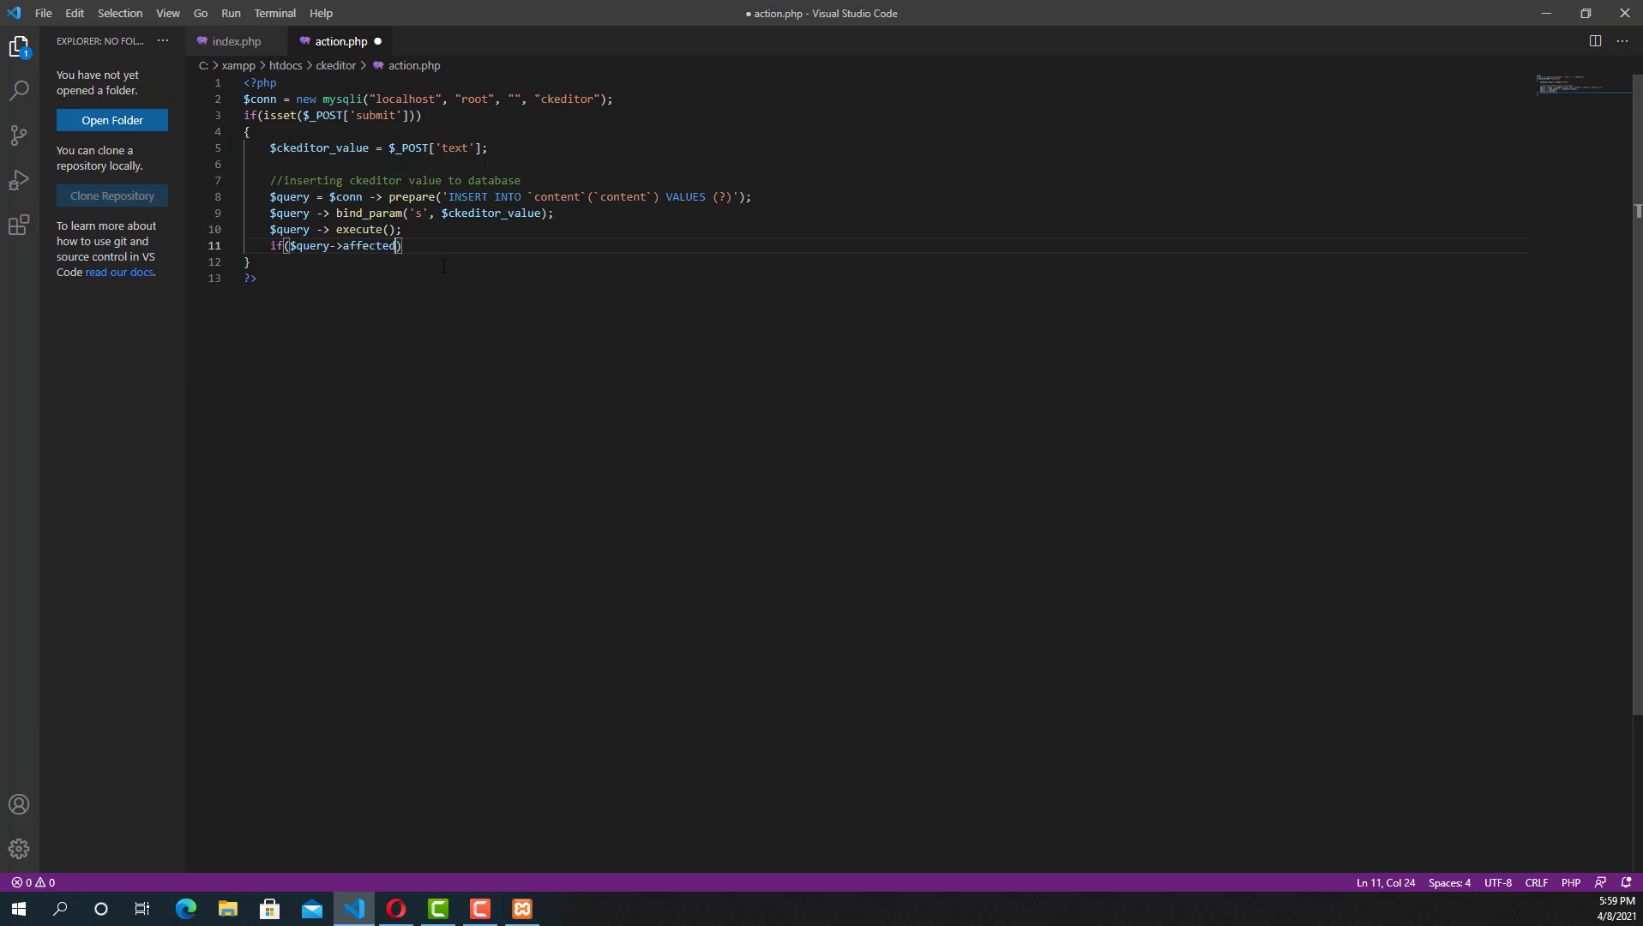
pyautogui.write('_rows')
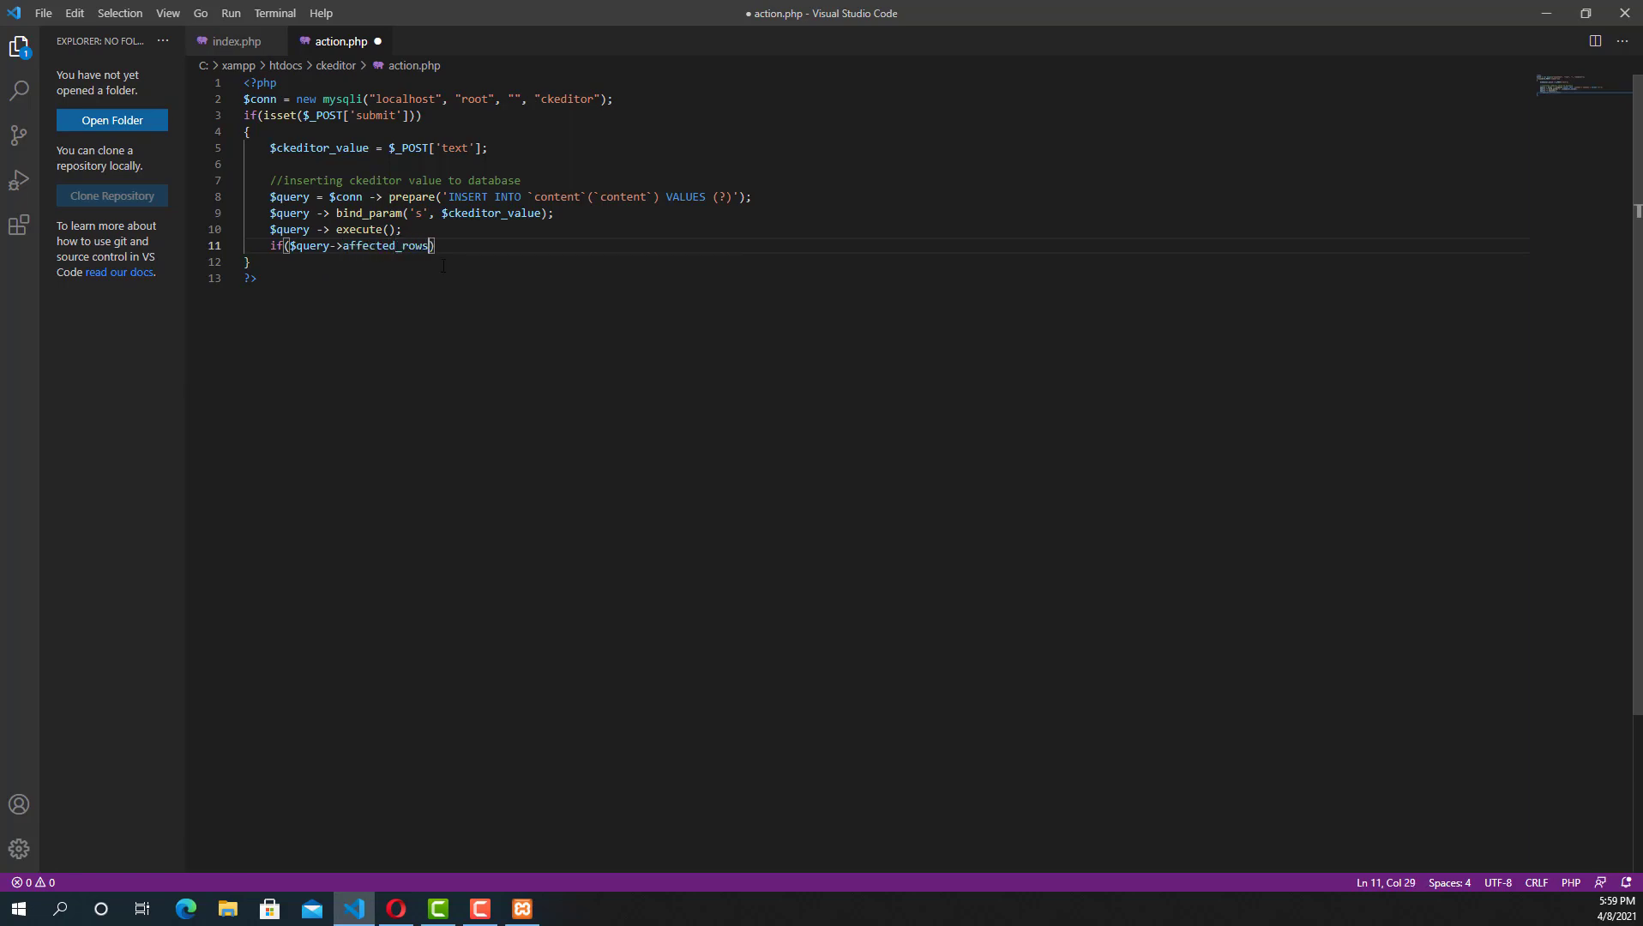
pyautogui.write('>0')
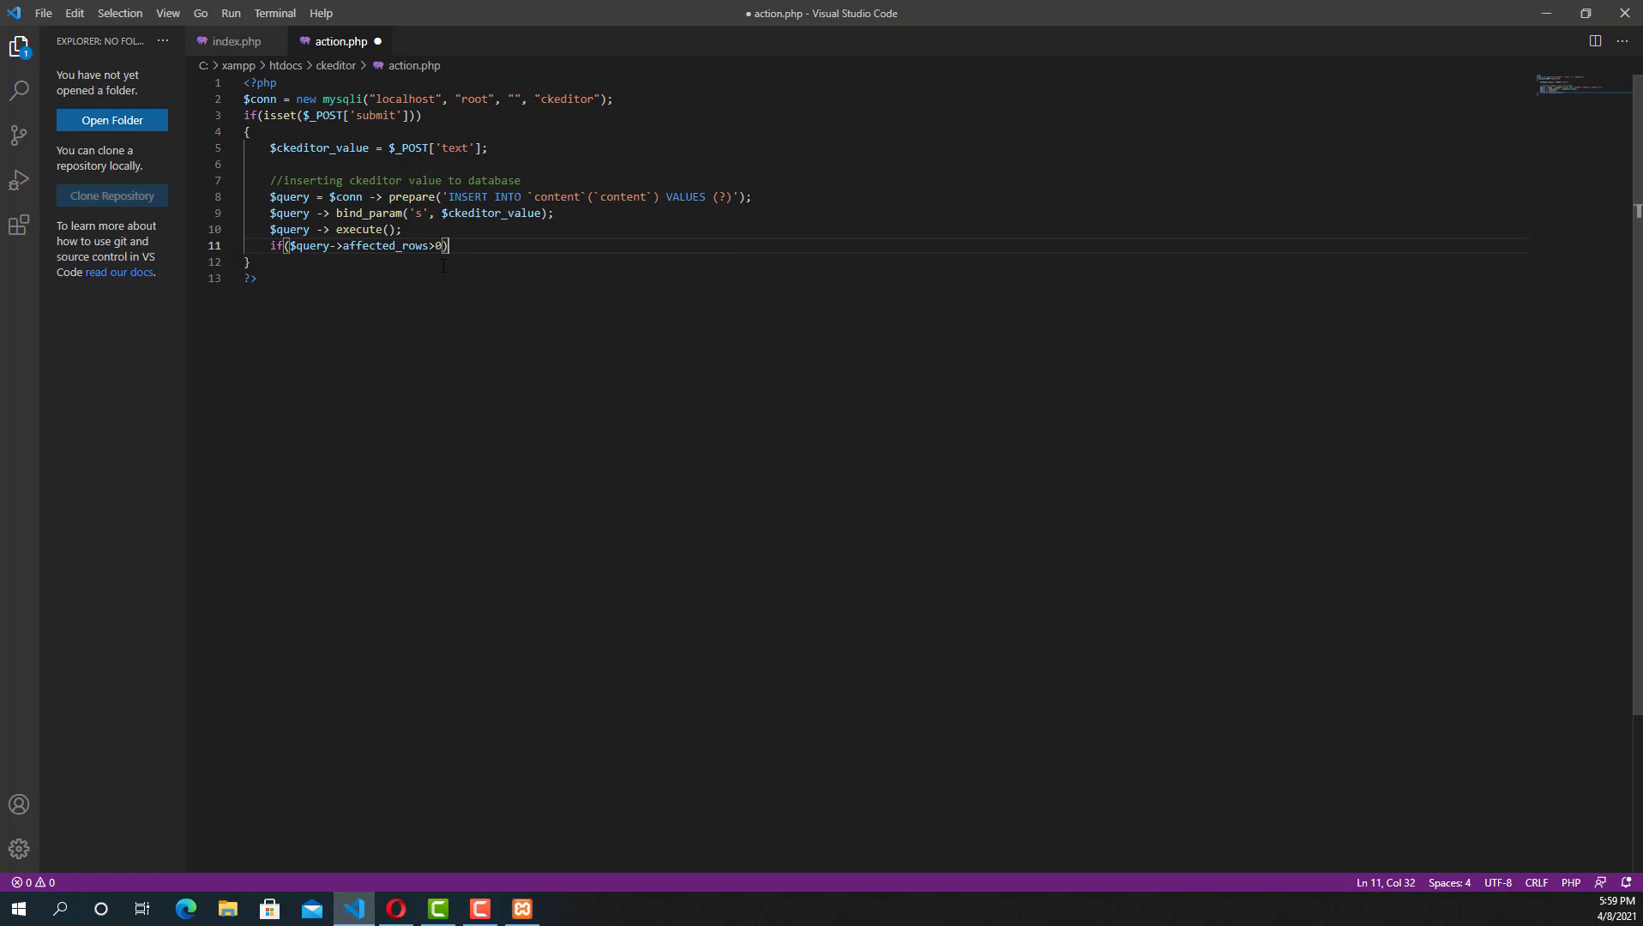
# Echo "Data Inserted" inside the affected_rows check.
pyautogui.write('echo "')
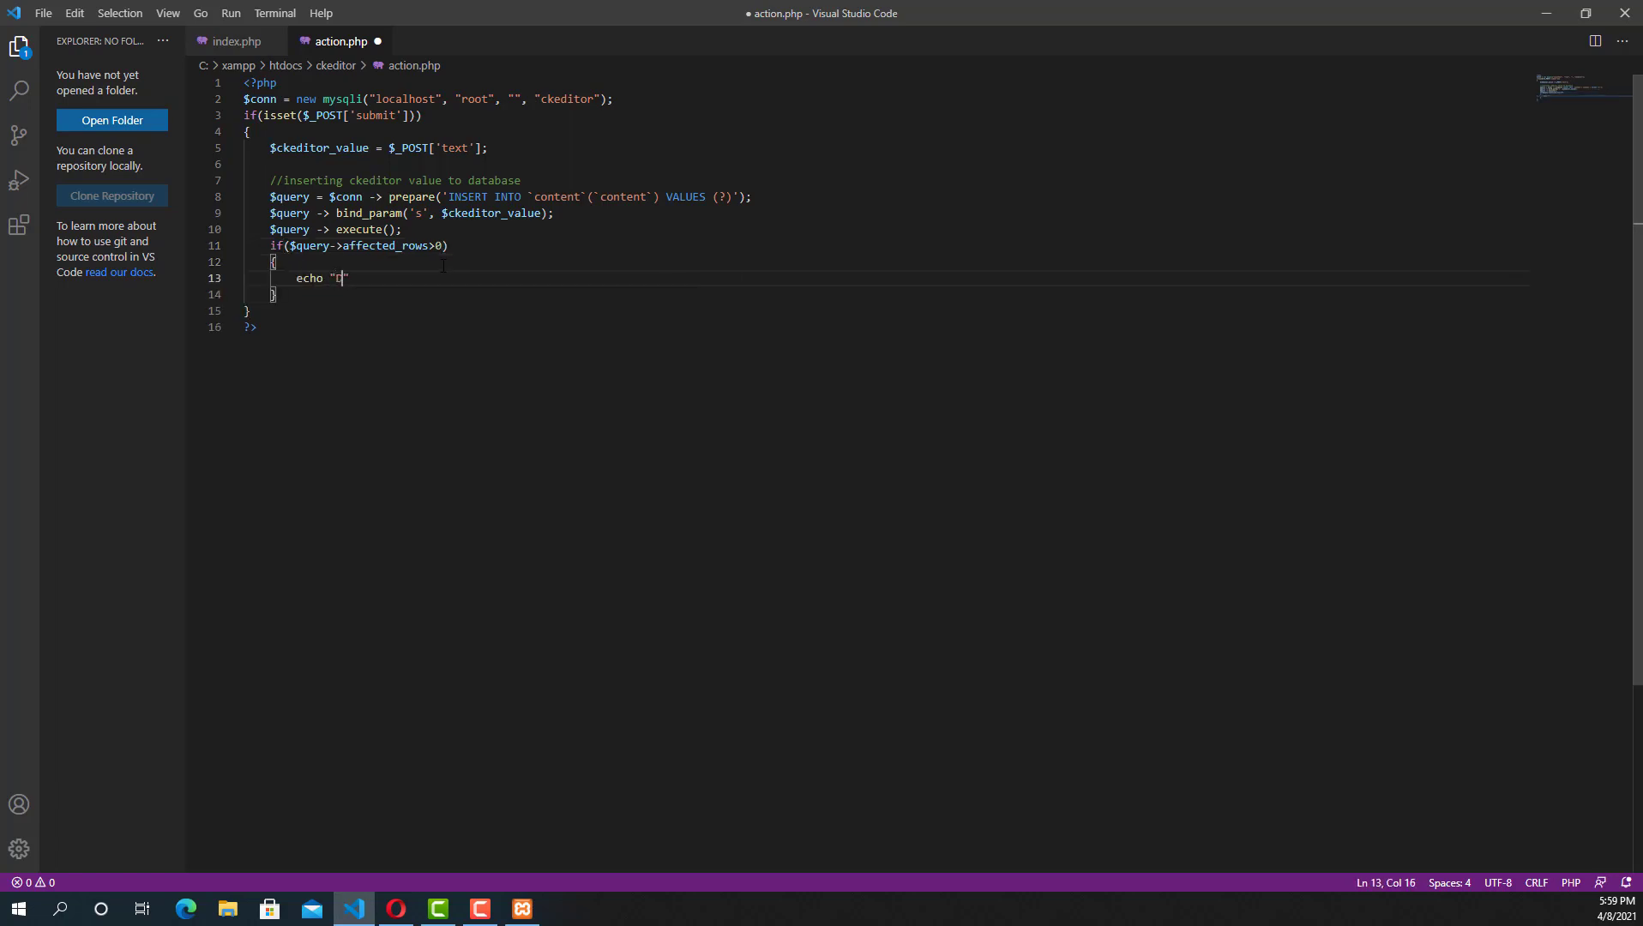
pyautogui.write('Data Ins')
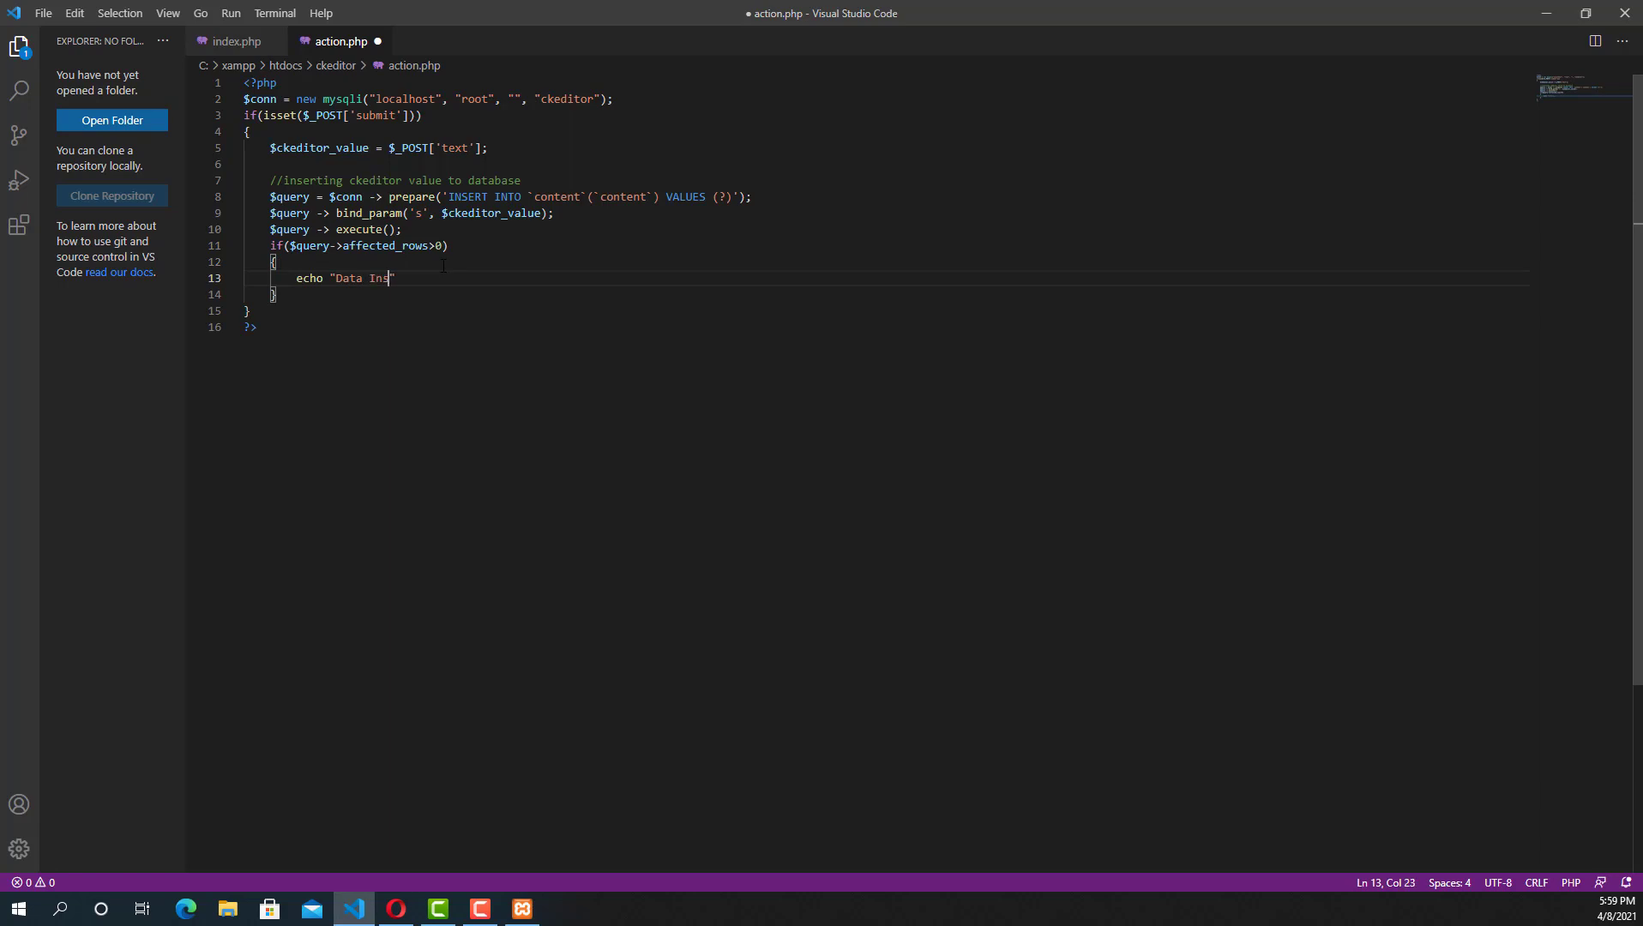
pyautogui.write('erted"')
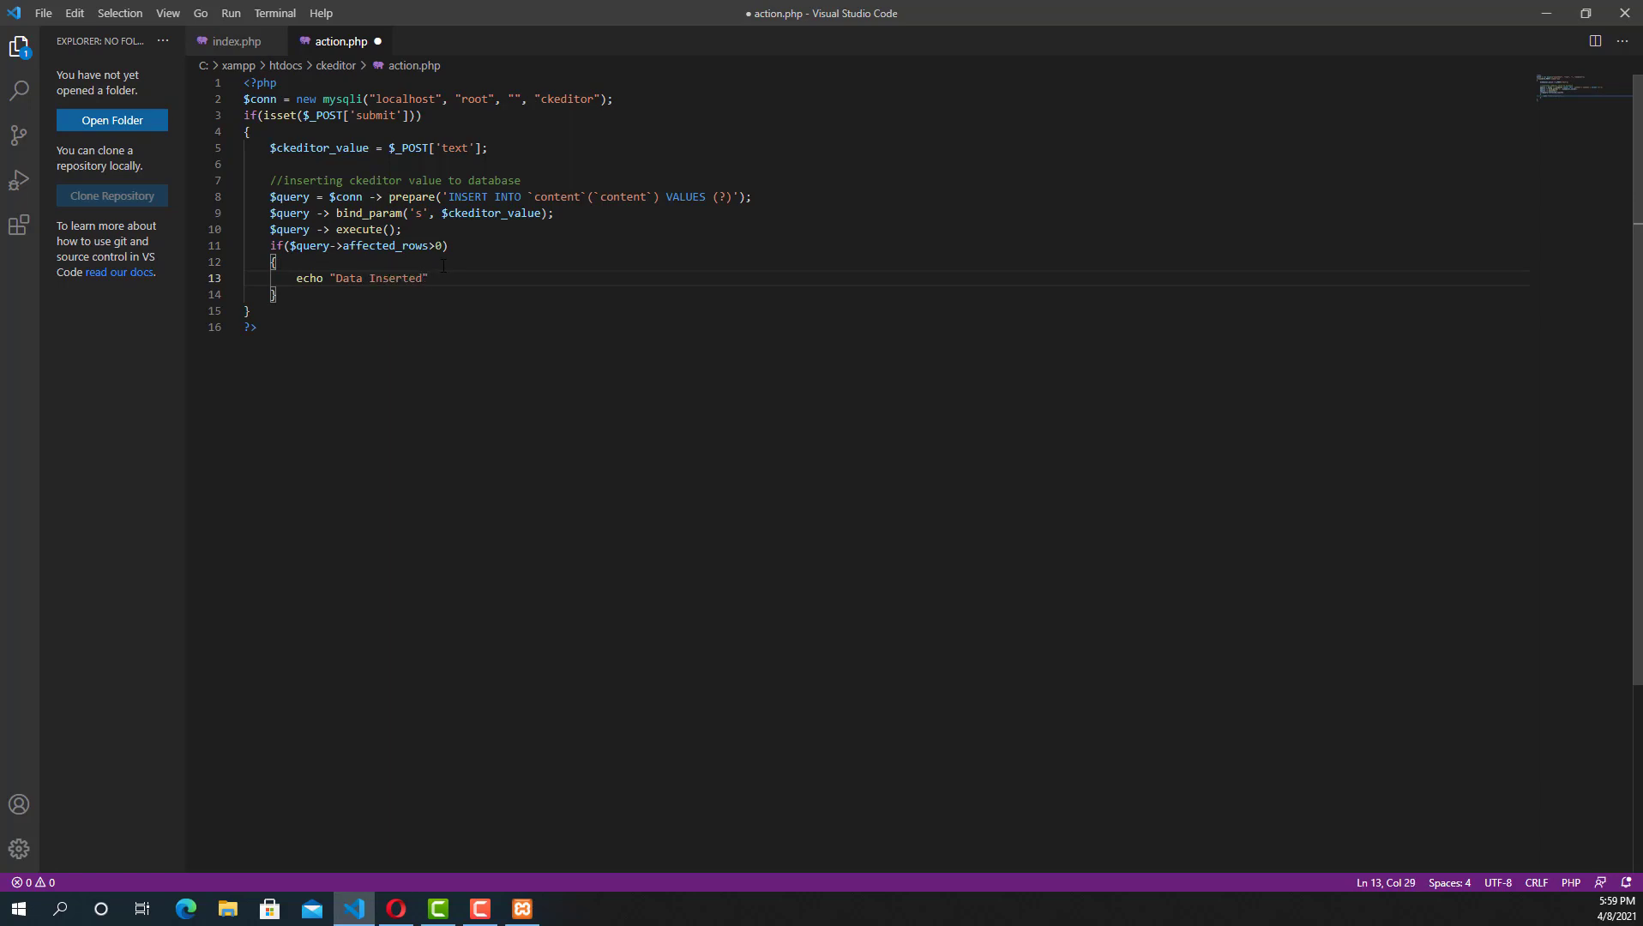
pyautogui.write(';')
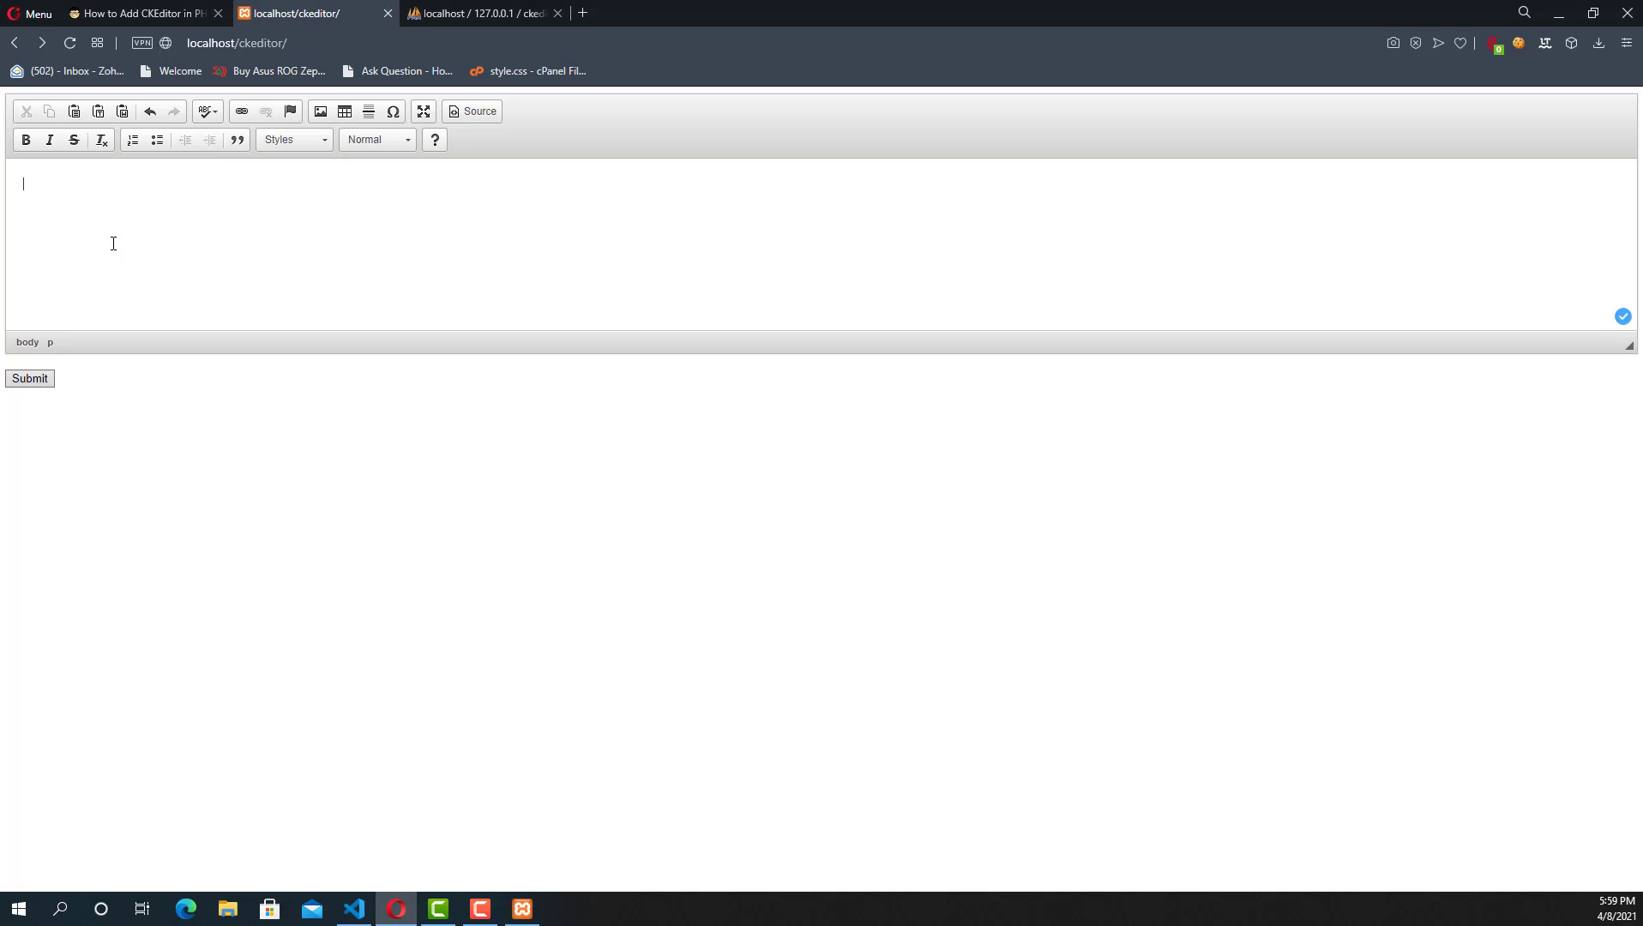
# Submit 'Hello this is a demo text' through the CKEditor form and return to action.php.
pyautogui.write('Hello this is a d')
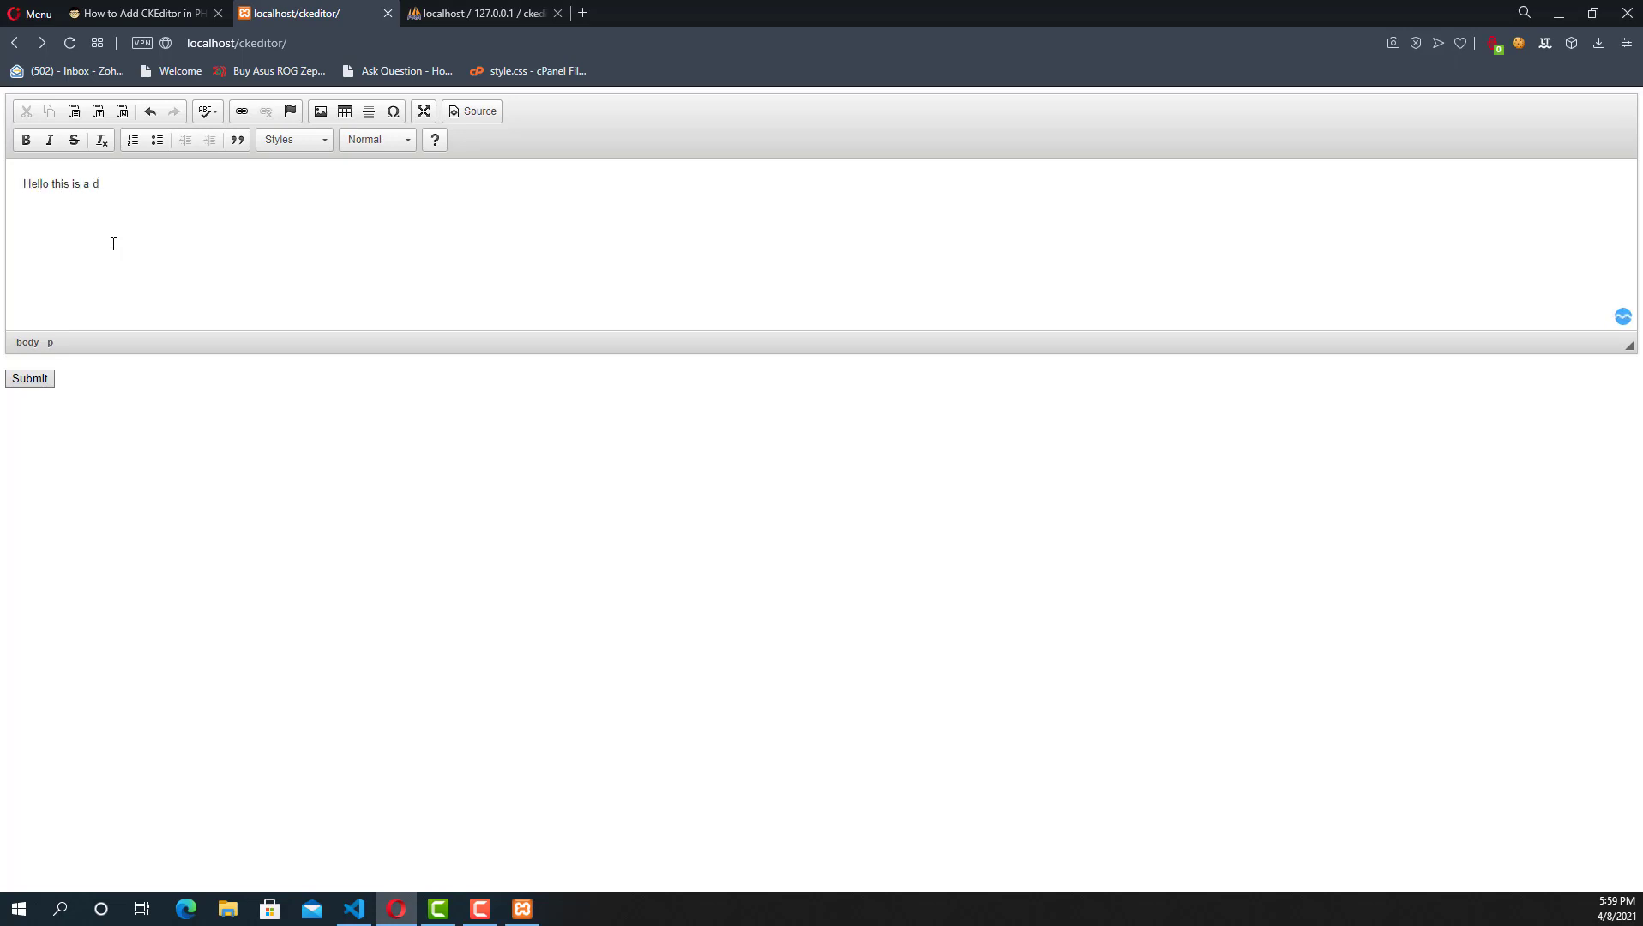
pyautogui.write('emo text')
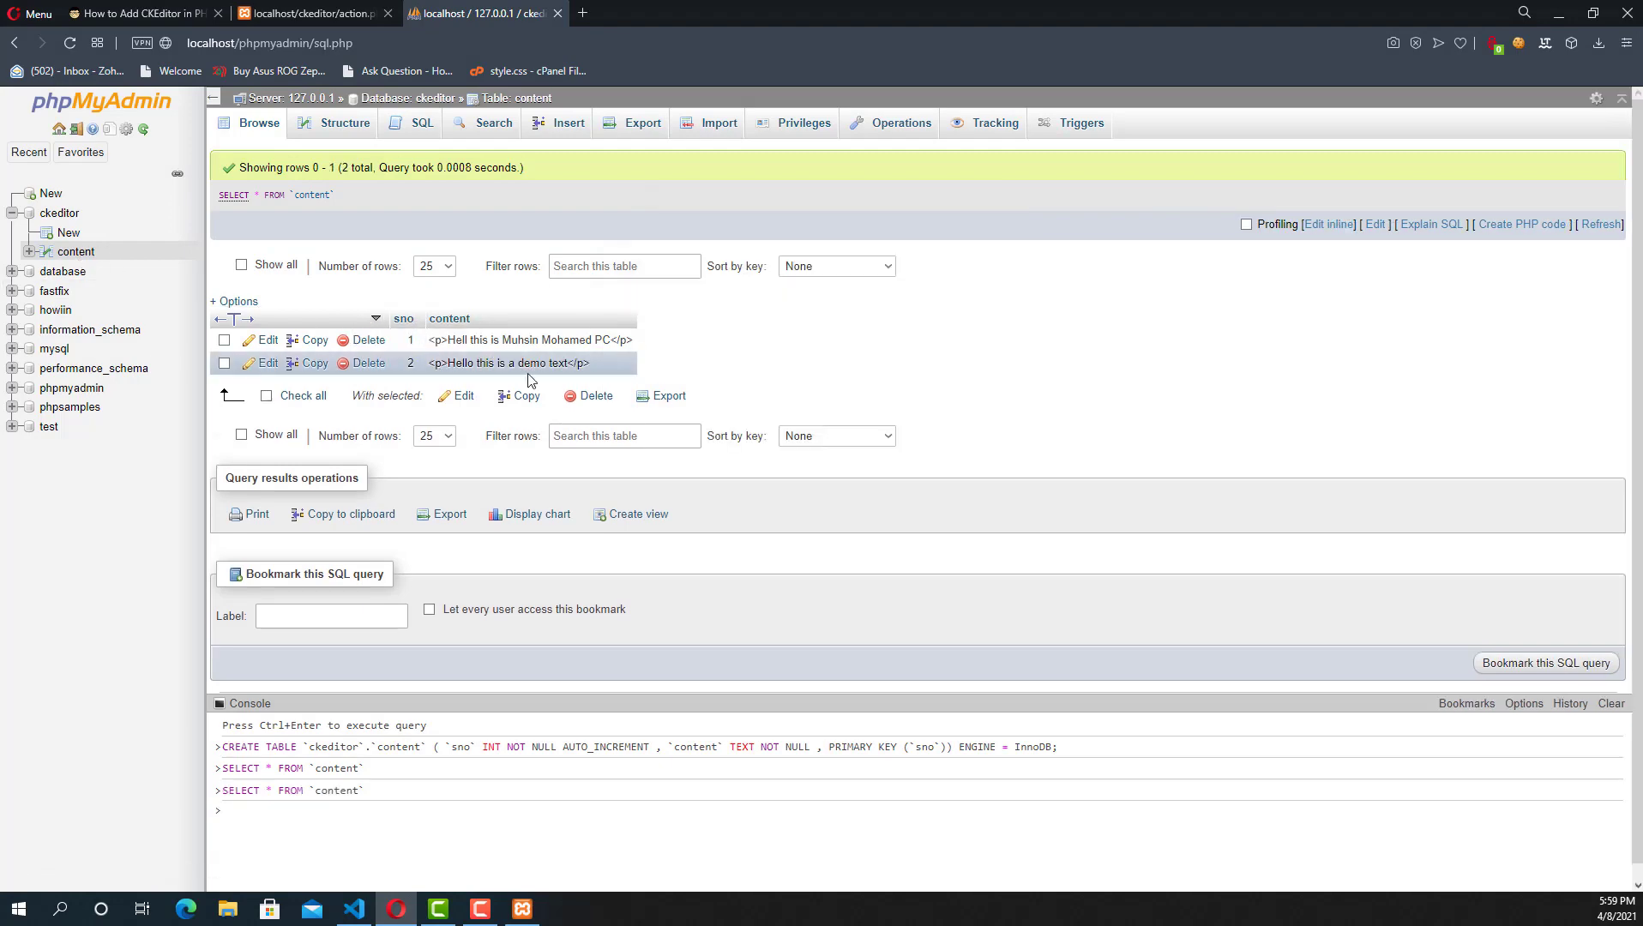
pyautogui.click(355, 908)
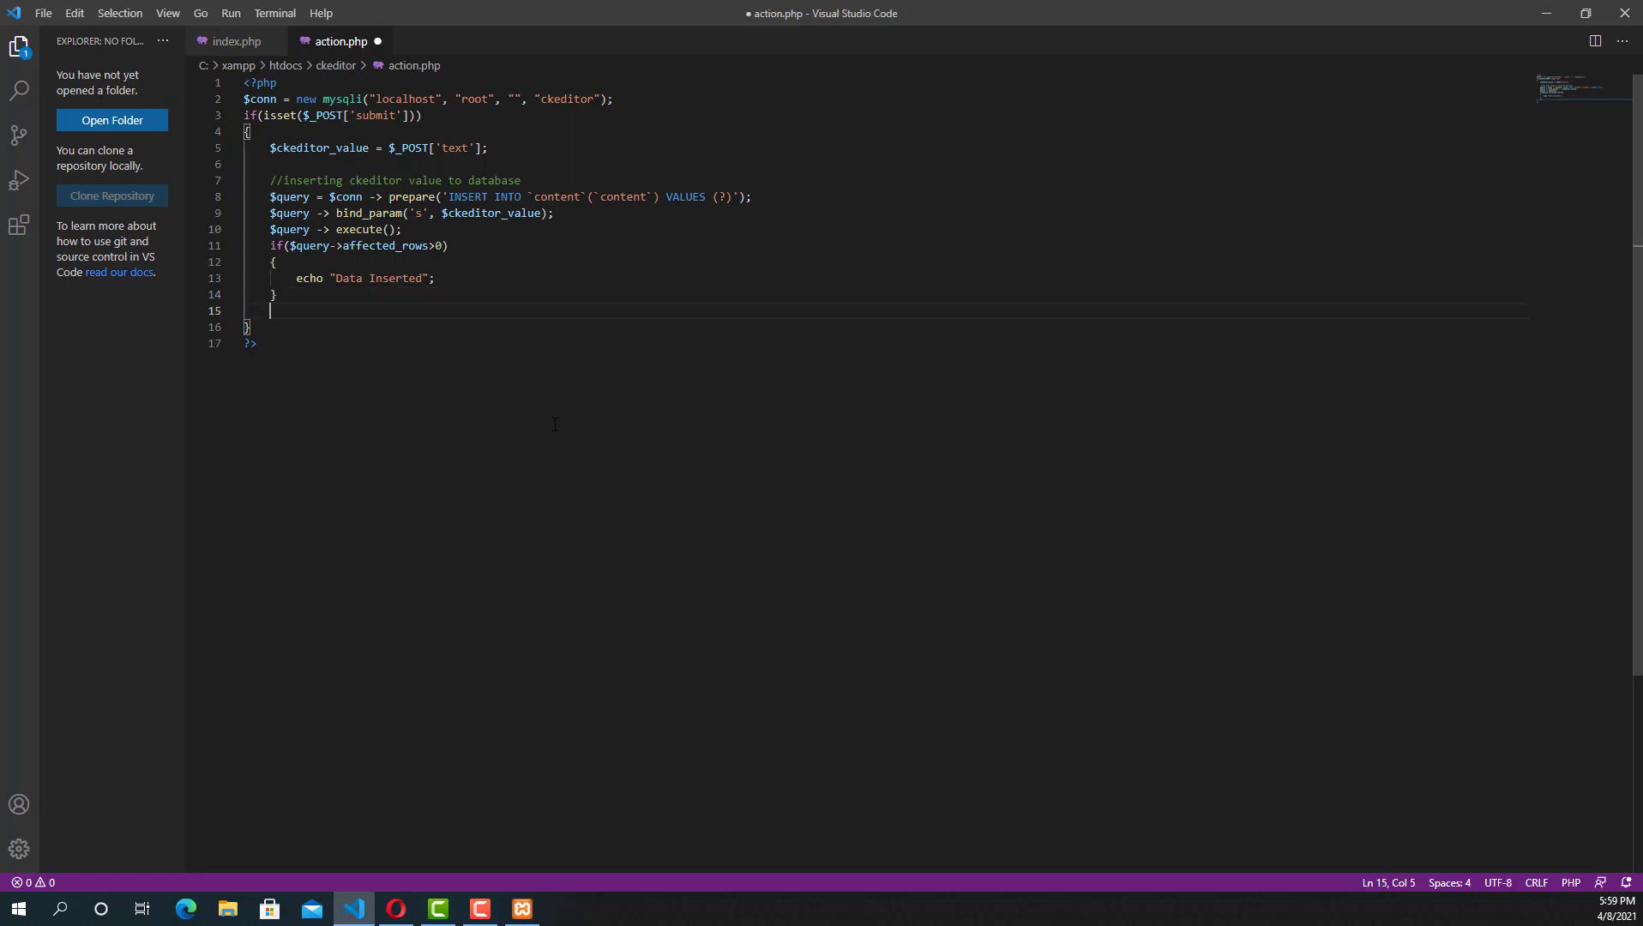
# Start a $select = $conn -> prepare(); statement below the if block.
pyautogui.write('while')
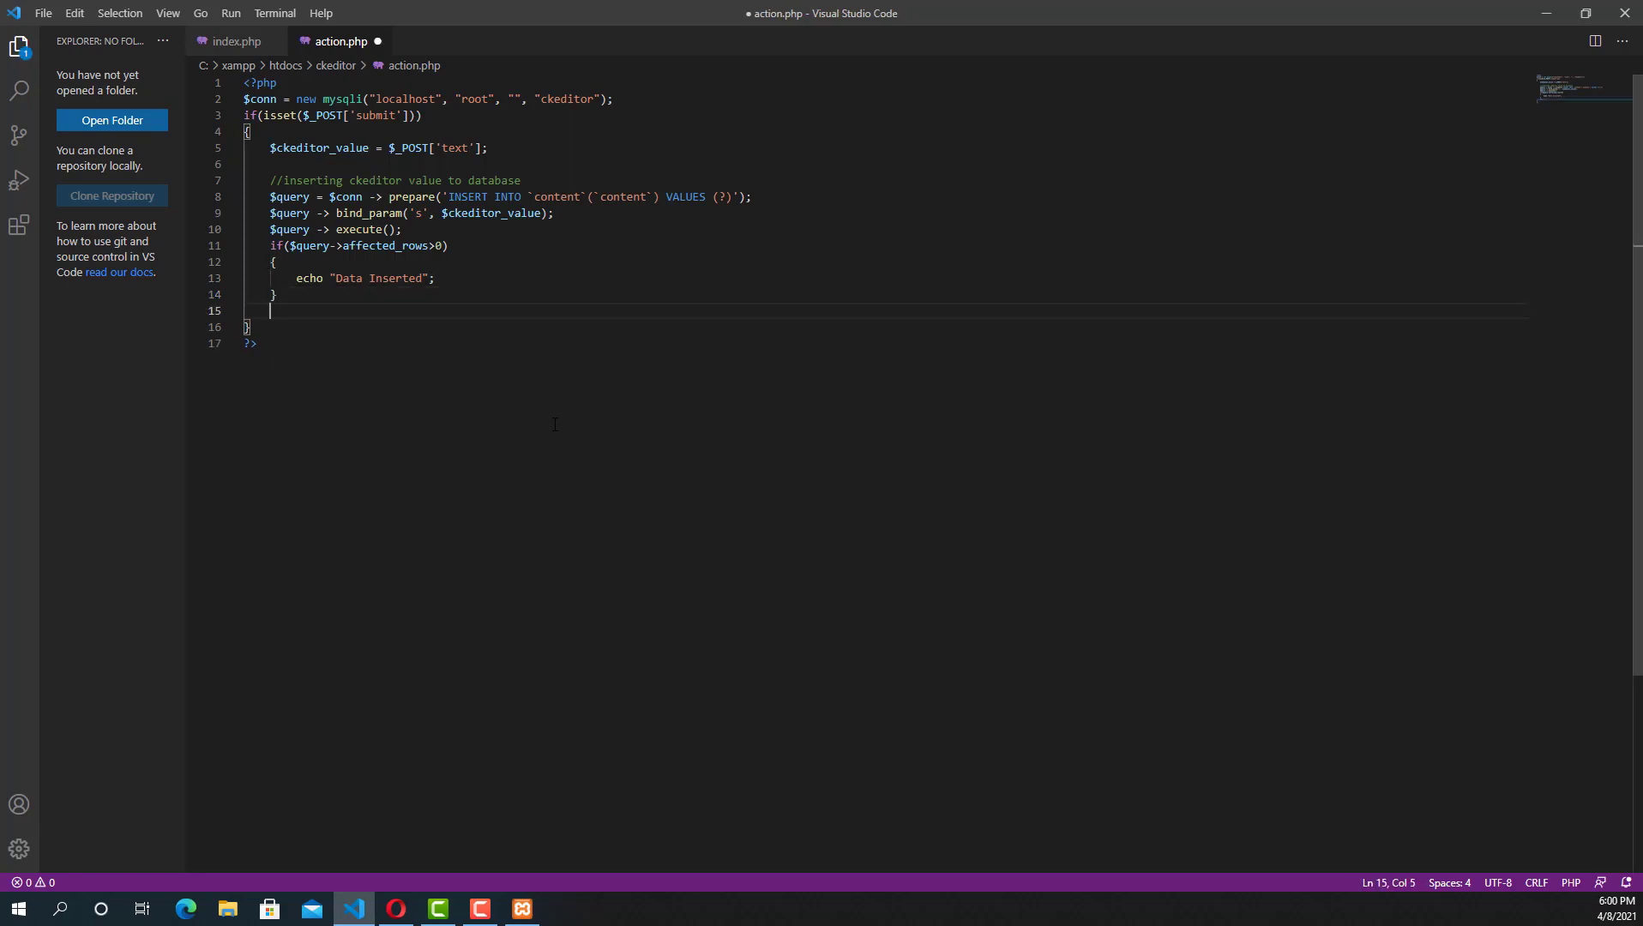
pyautogui.write('$se')
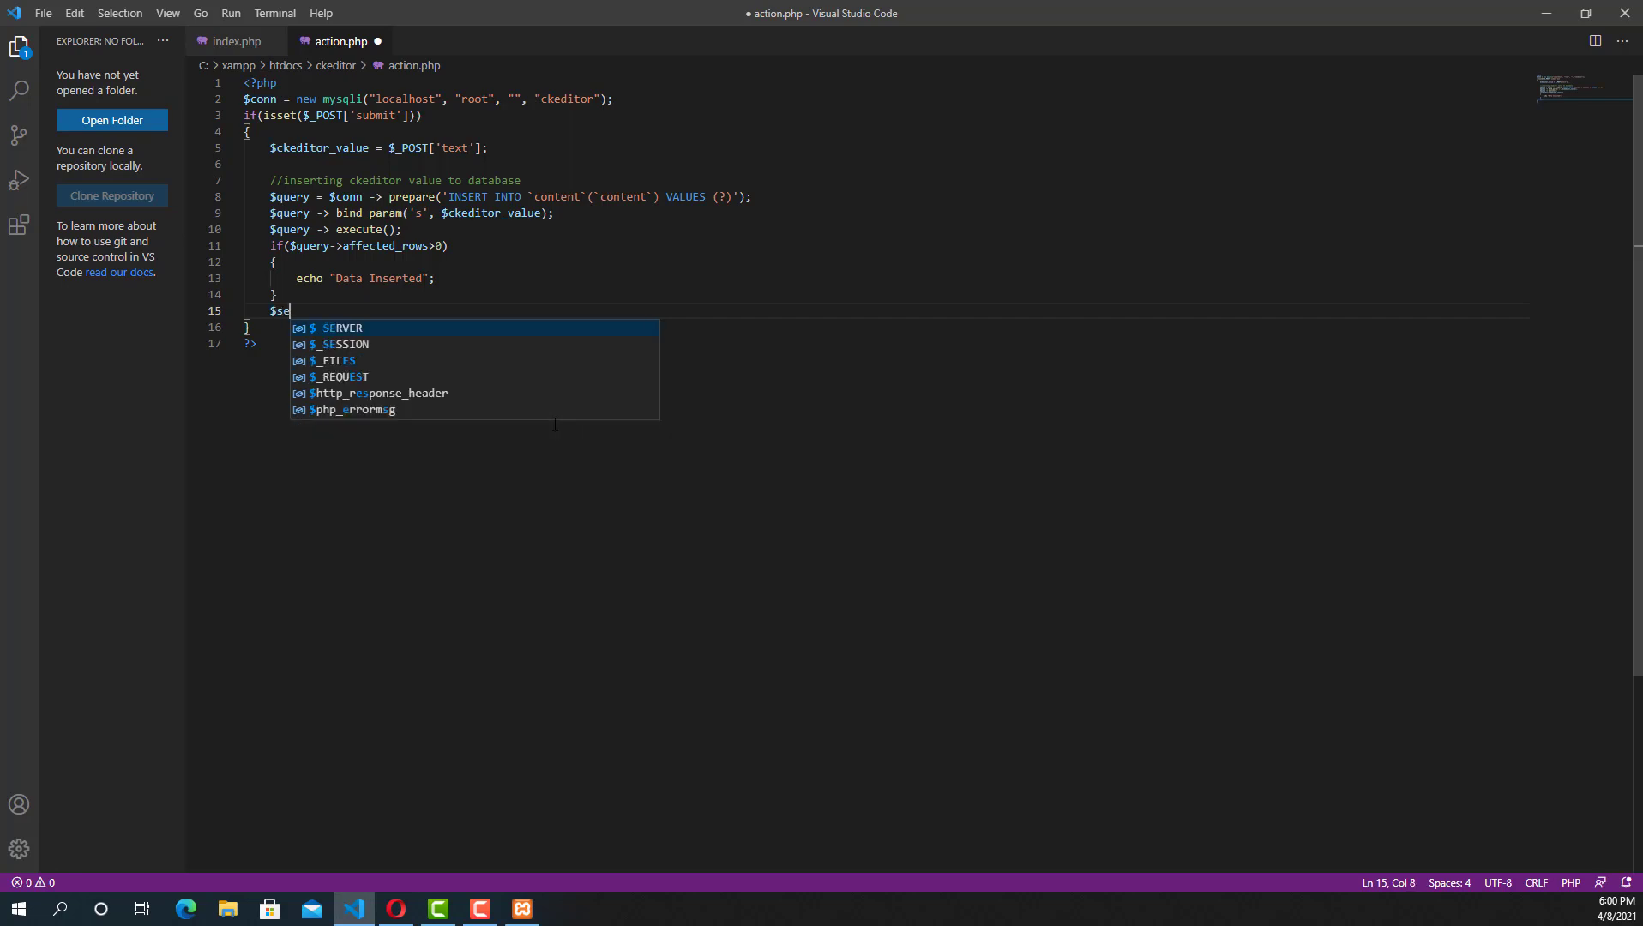
pyautogui.write('lect =')
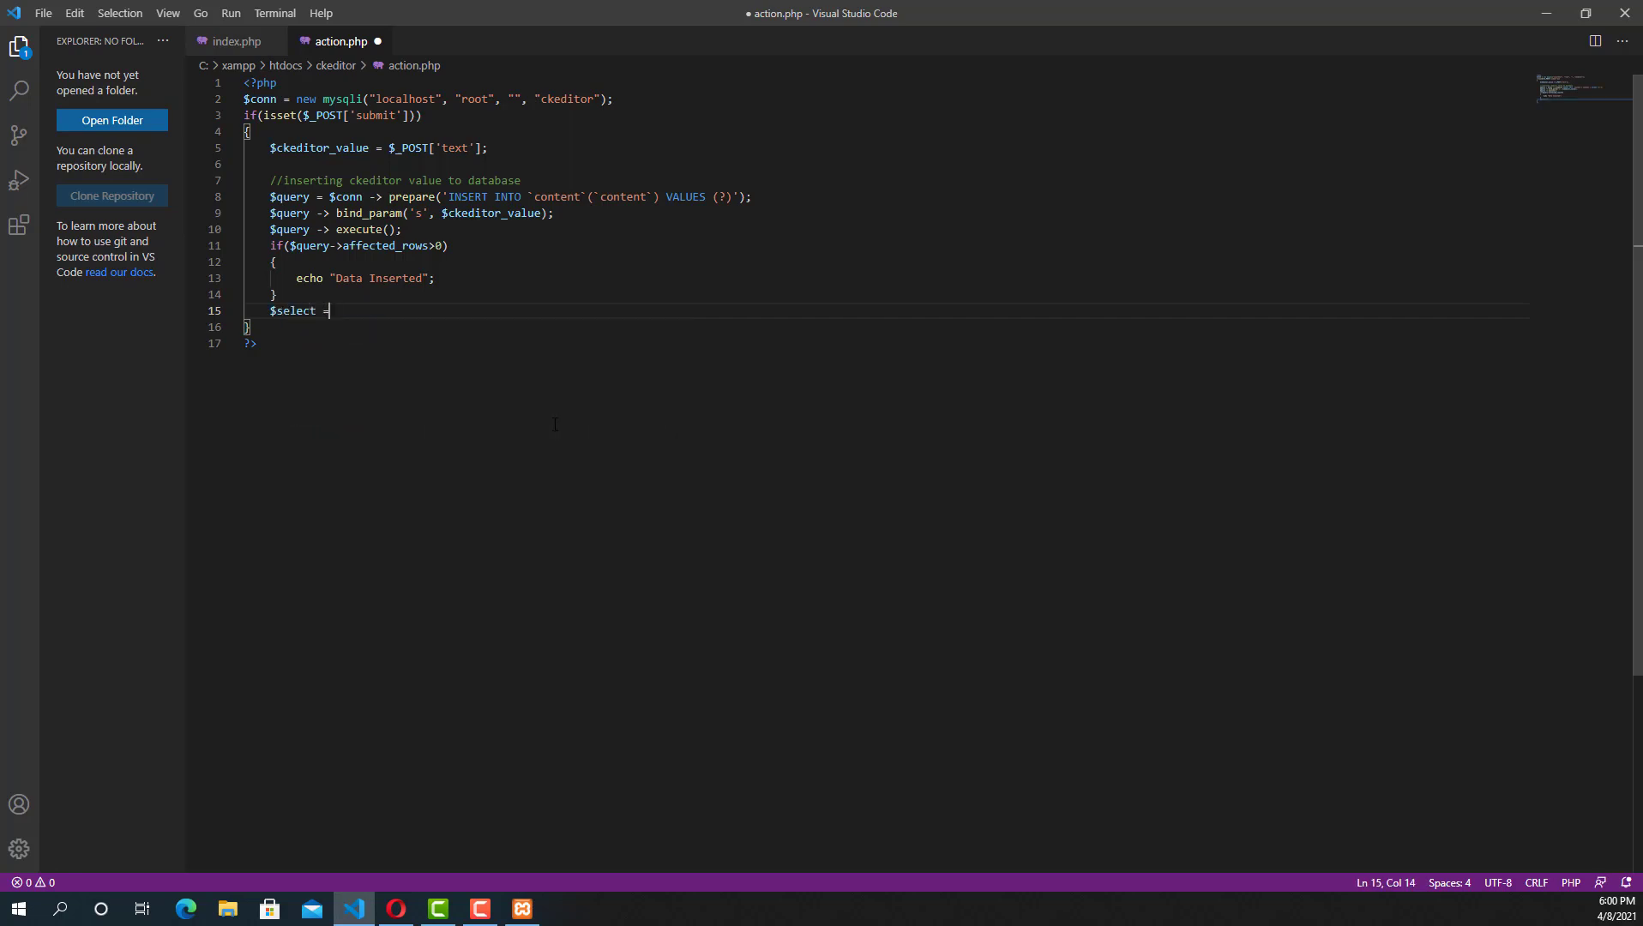
pyautogui.write('$con')
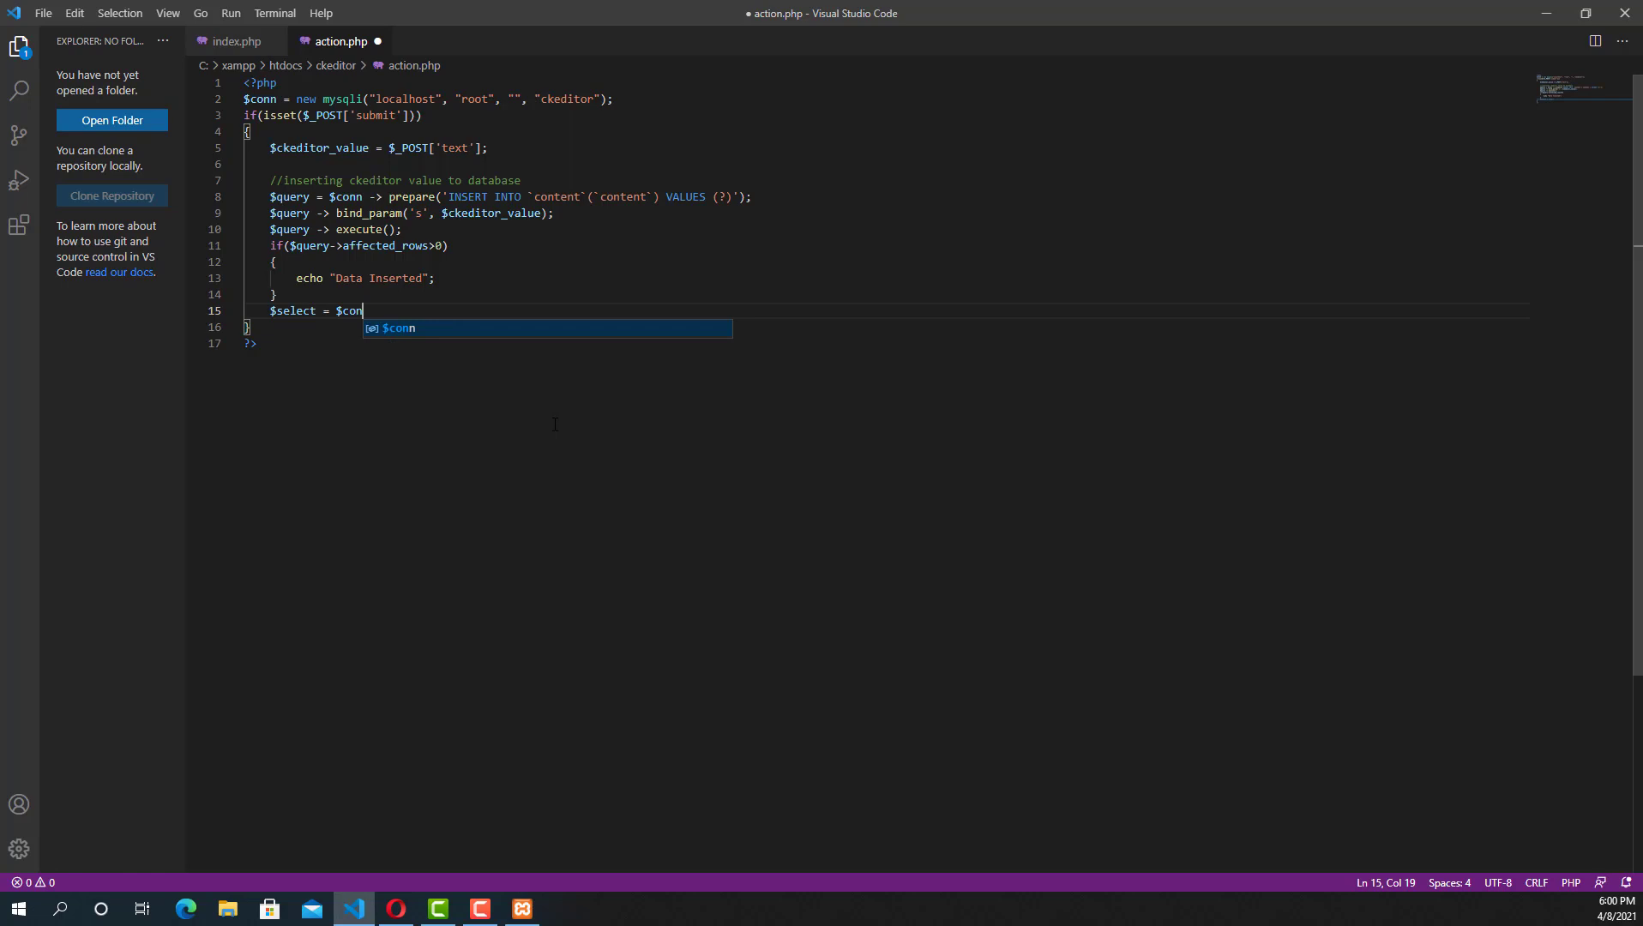
pyautogui.write("n -> prepare('")
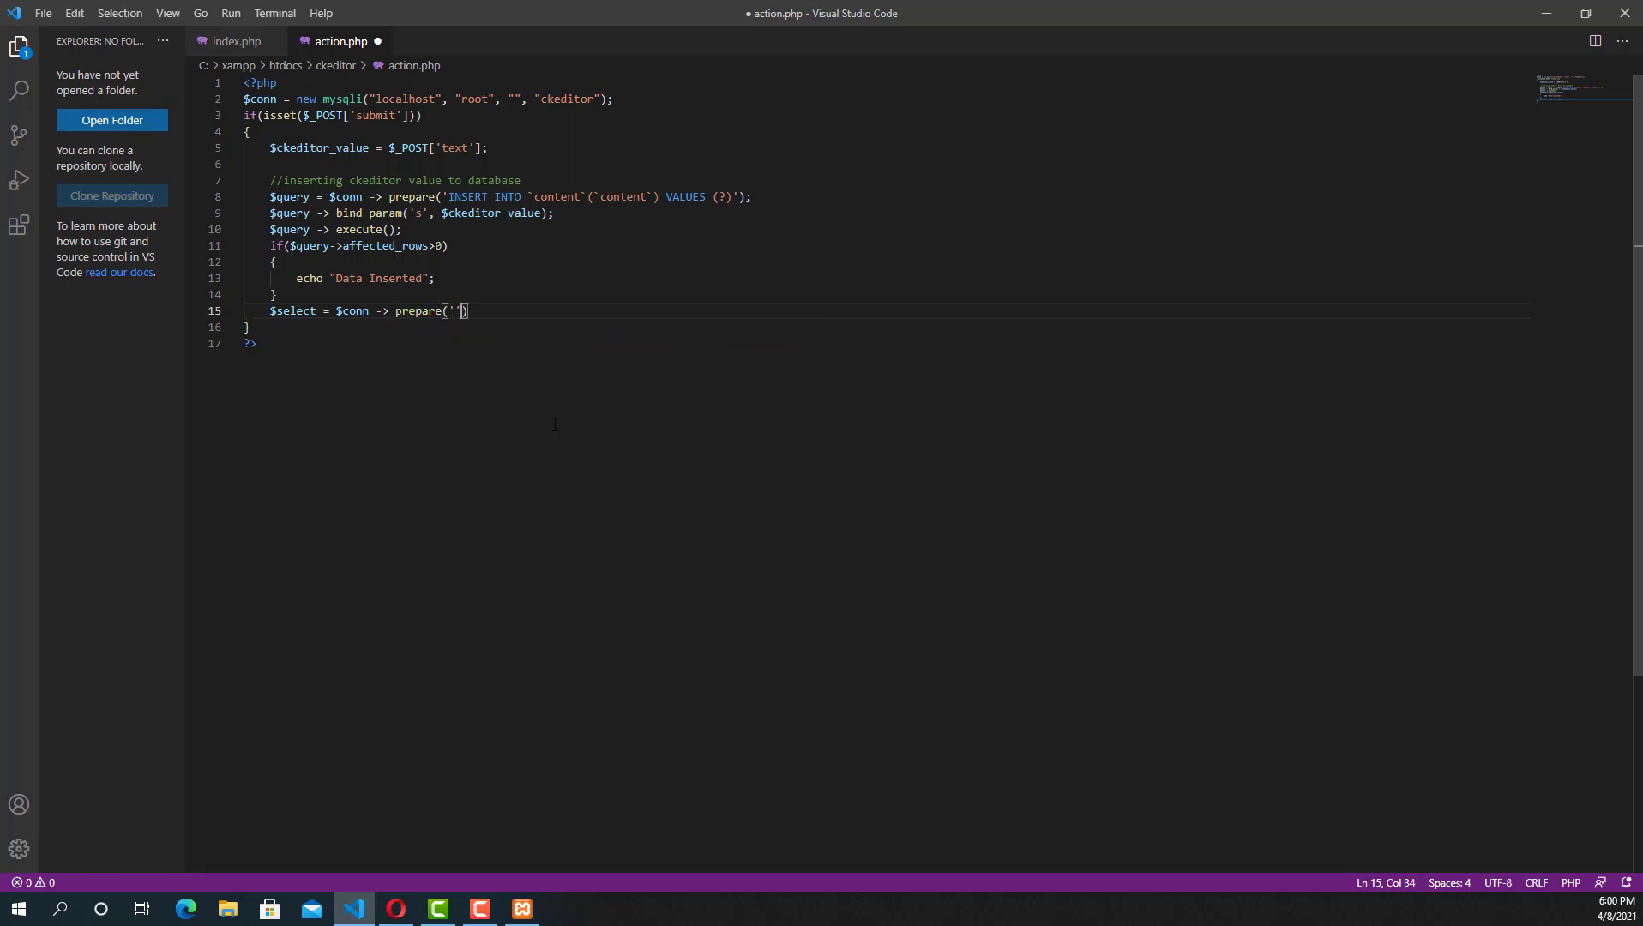
pyautogui.write(';')
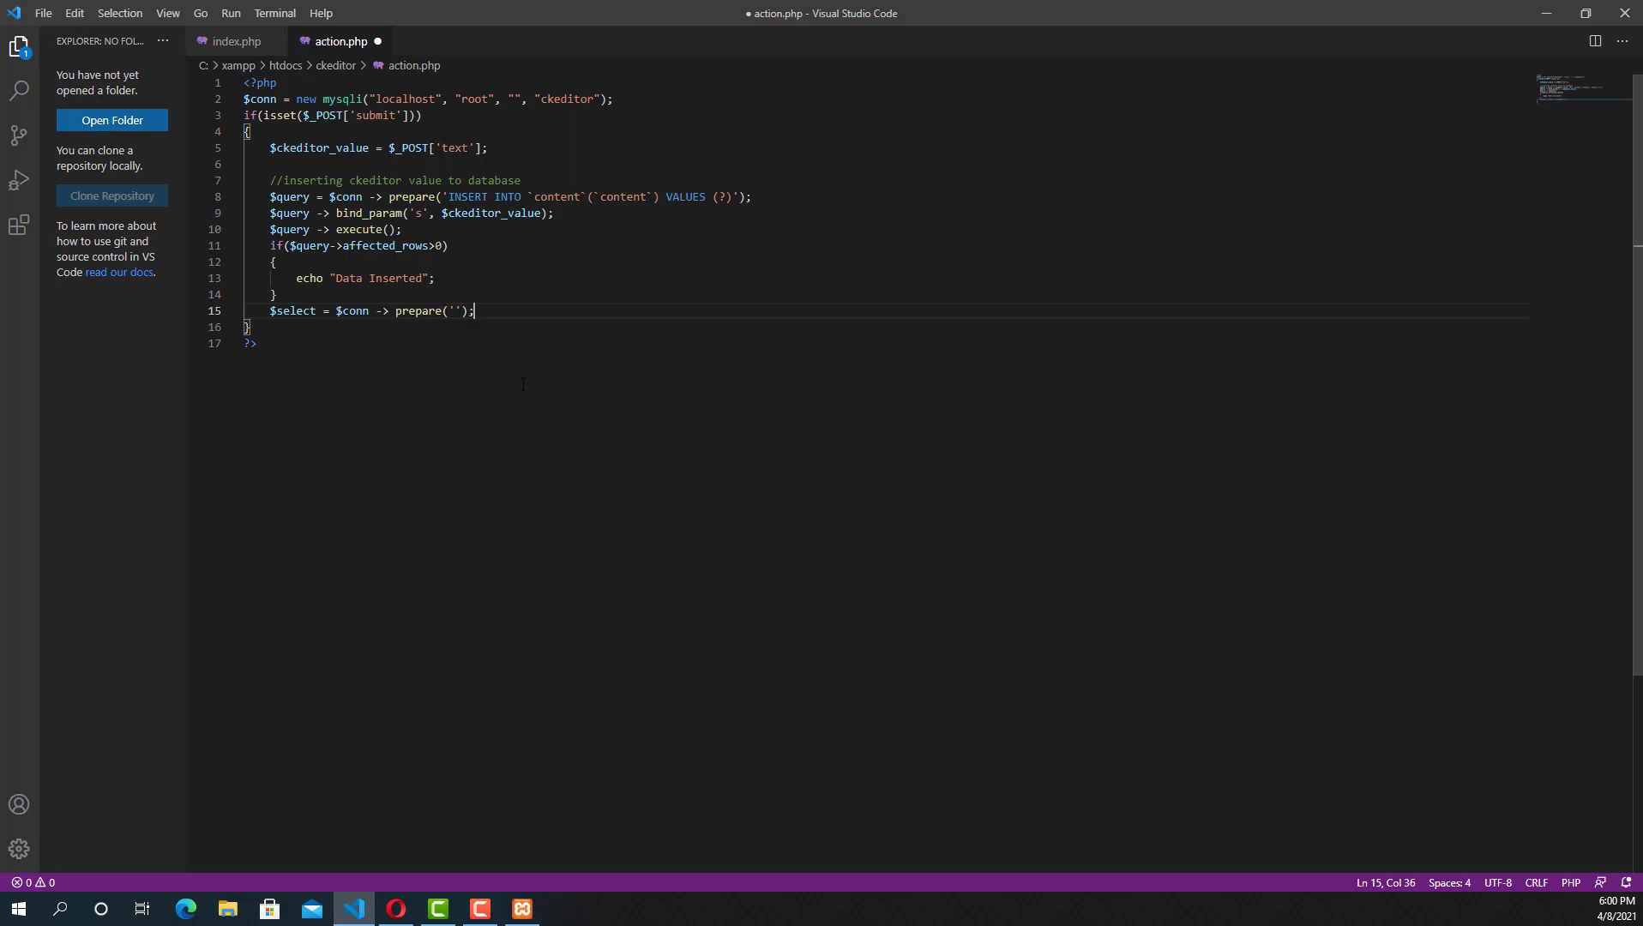
# Fill the prepared query with 'SELECT * FROM content' and begin calling execute on $select.
pyautogui.write('s')
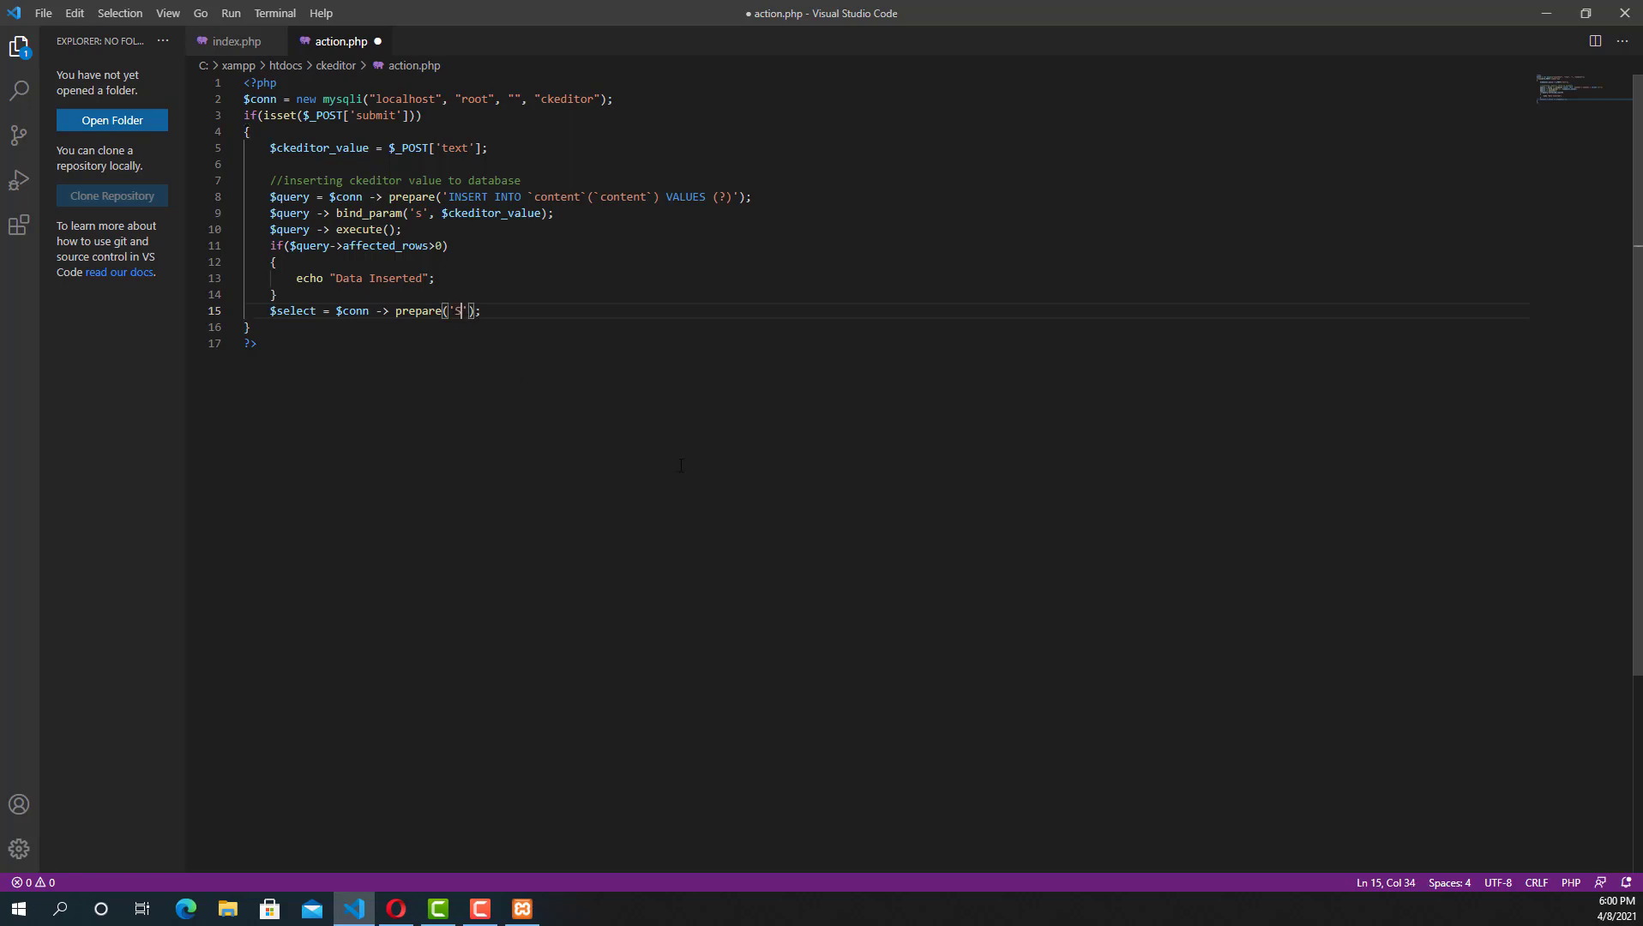
pyautogui.write('SELECT')
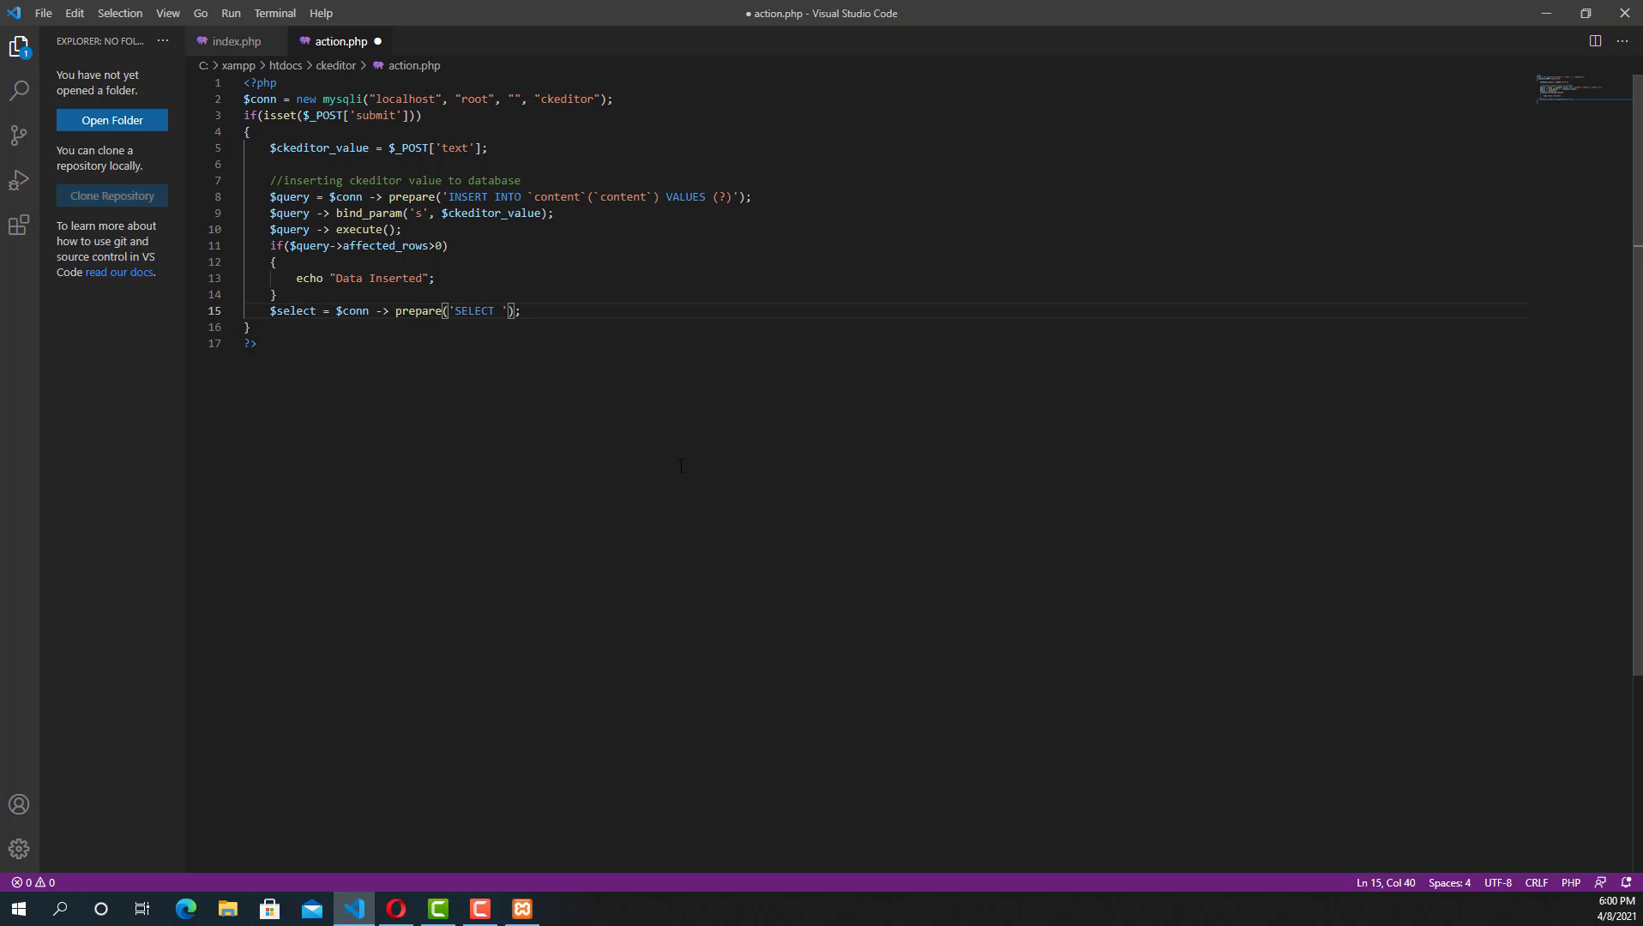
pyautogui.write('* FROM c')
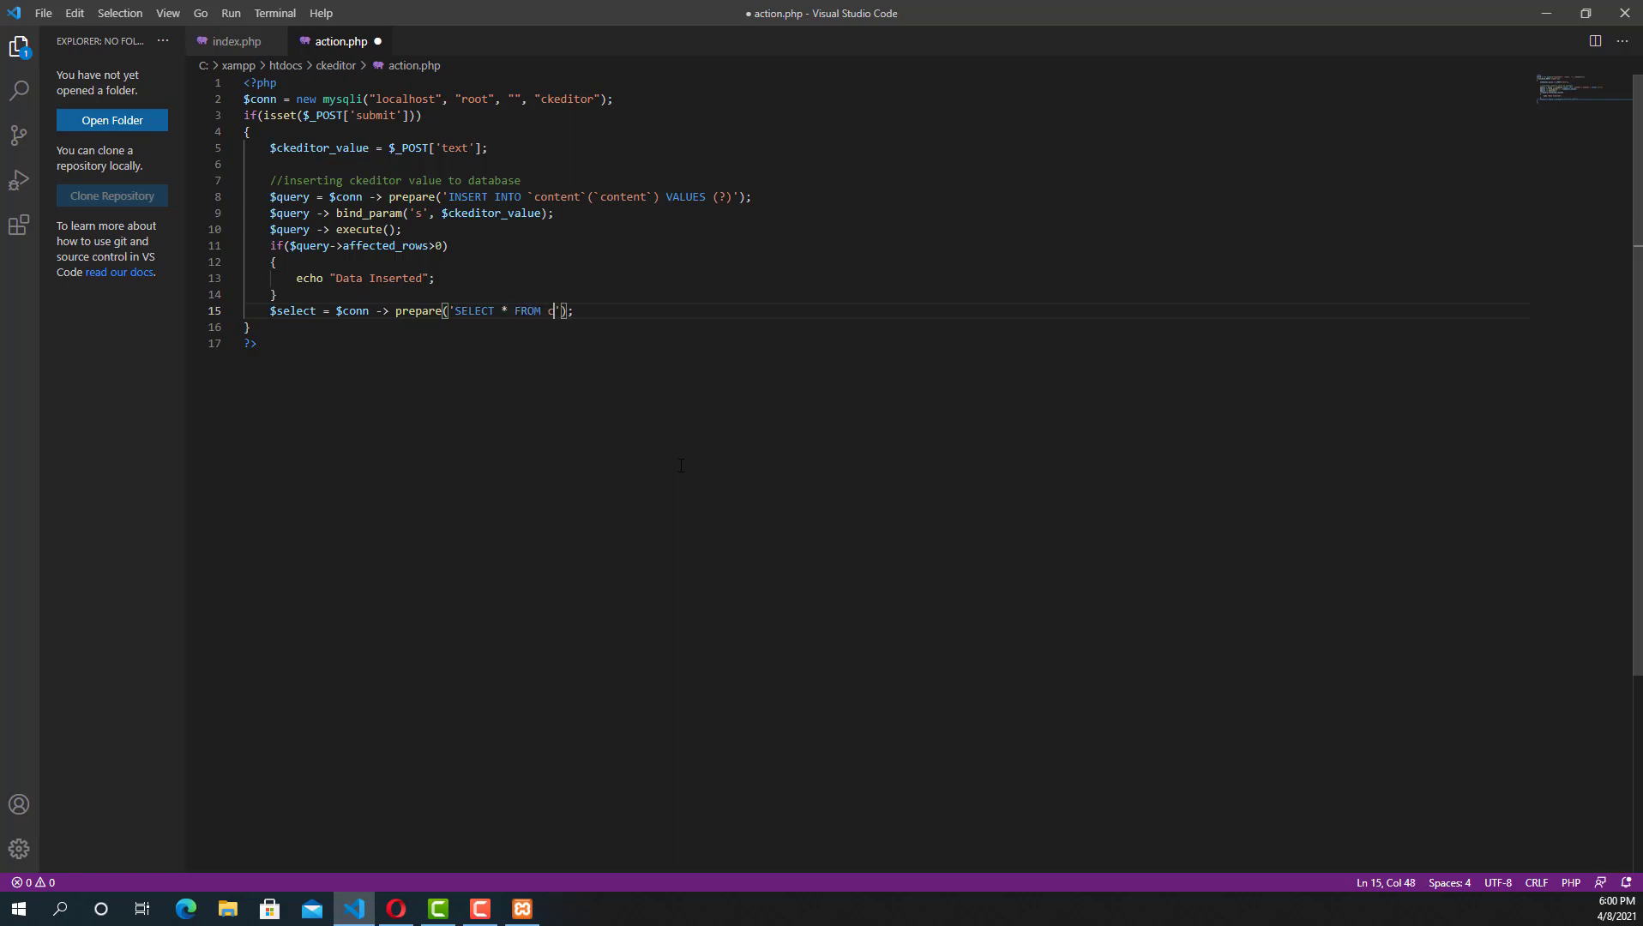
pyautogui.write('ontent')
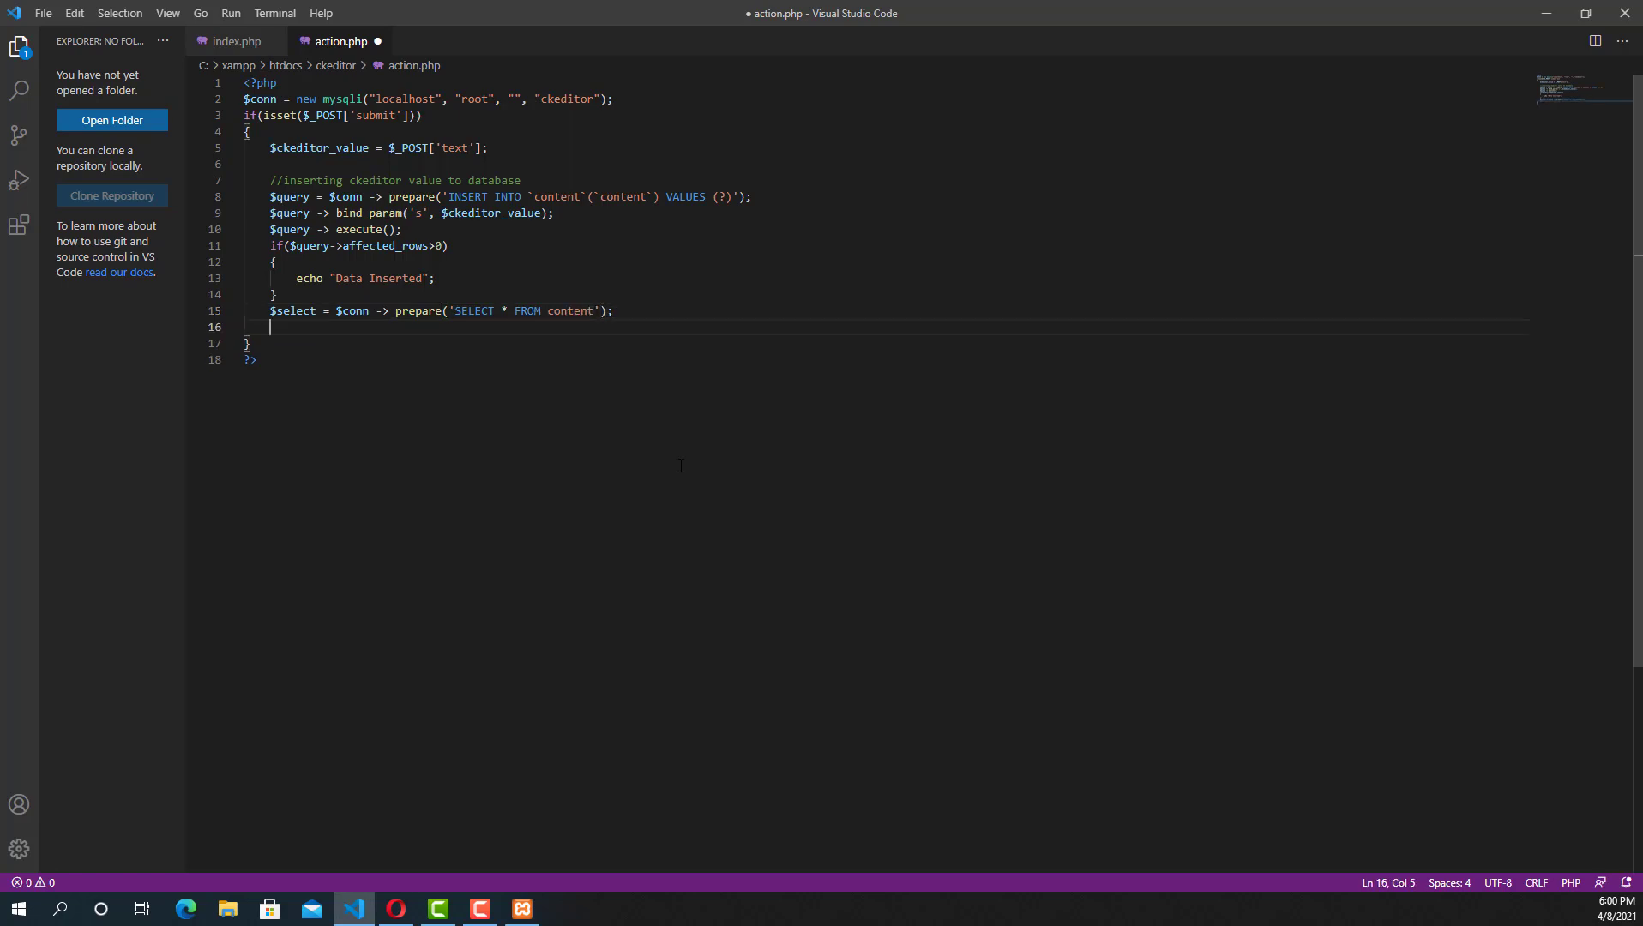
pyautogui.write('$select-> execute(')
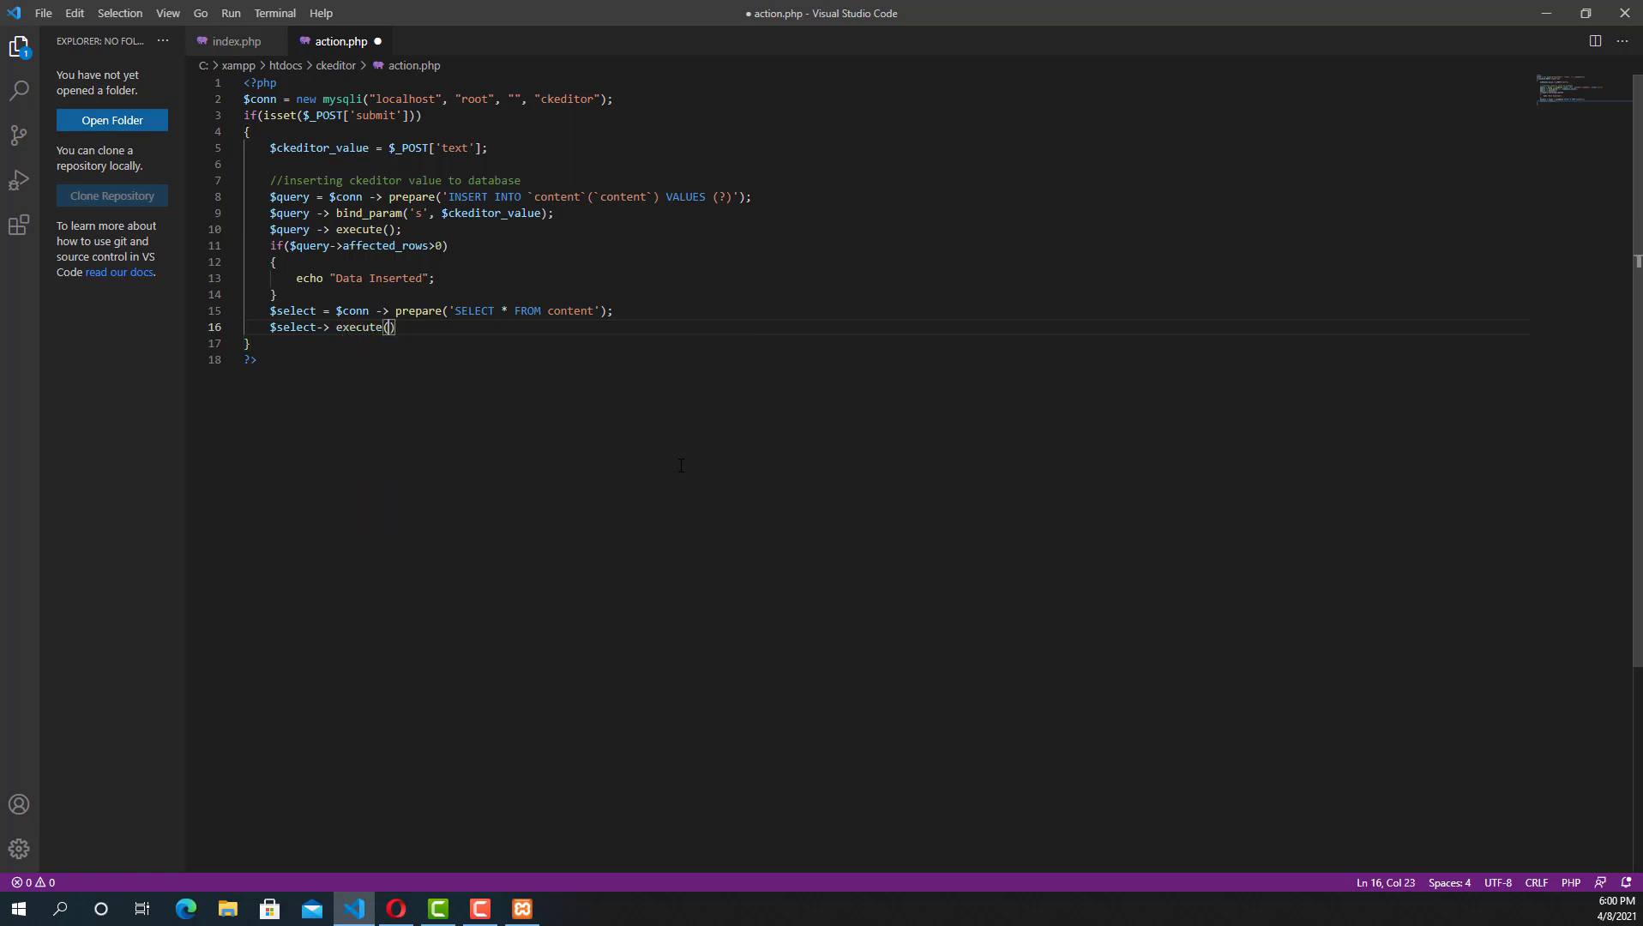
# Begin a while loop and declare the $select_result variable.
pyautogui.write('w')
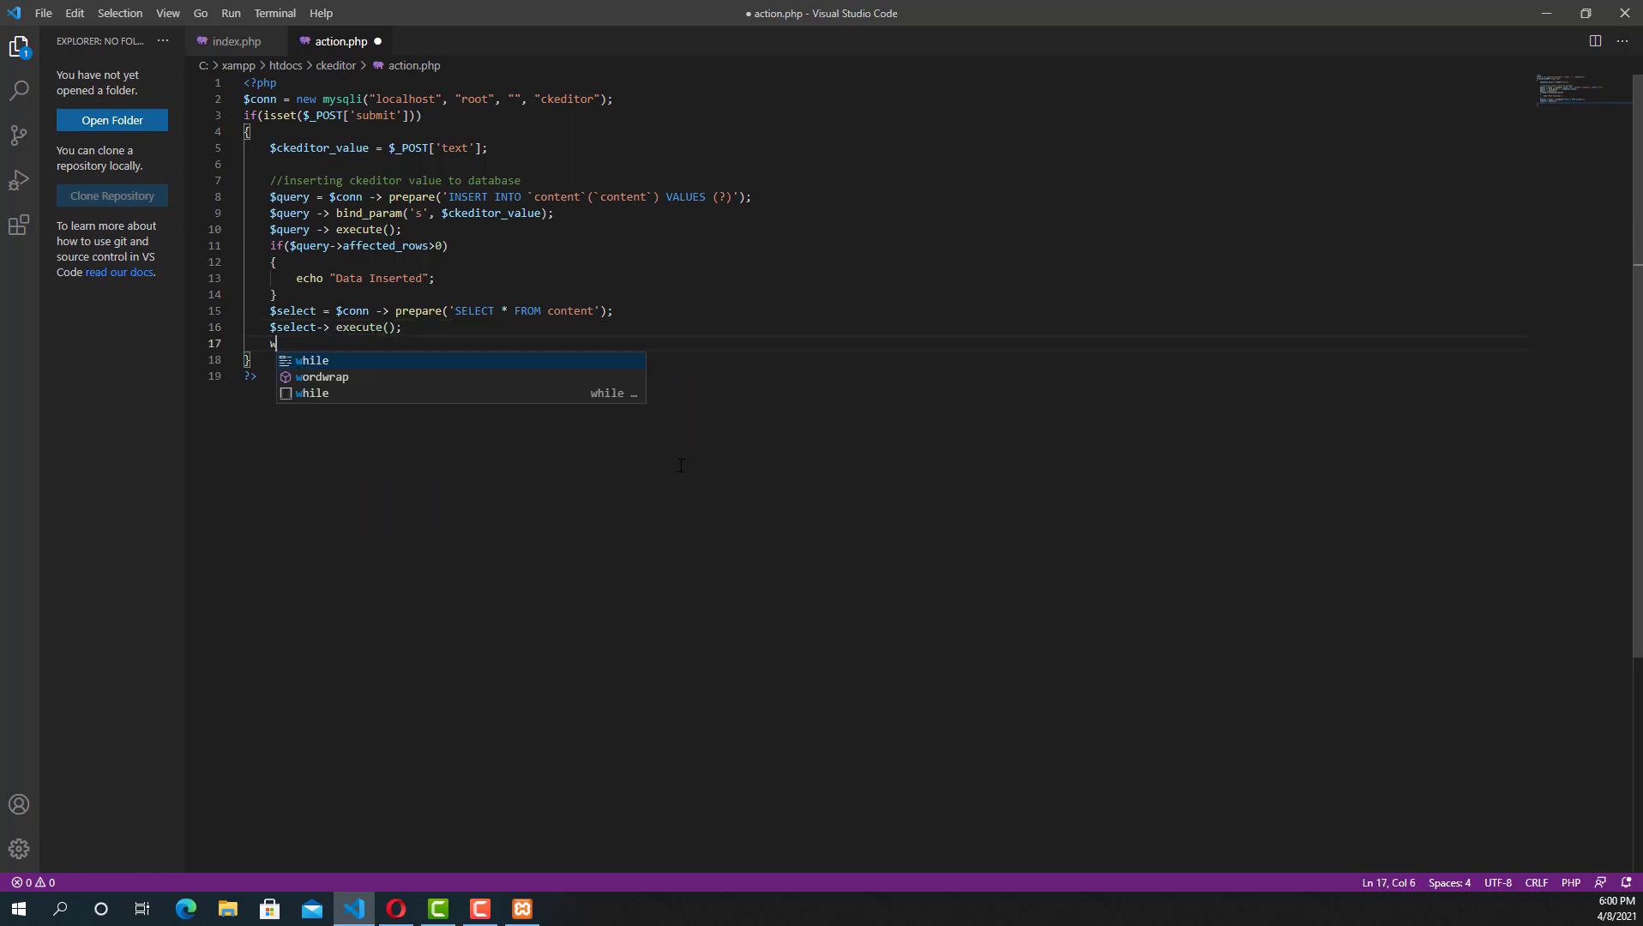
pyautogui.write('hile')
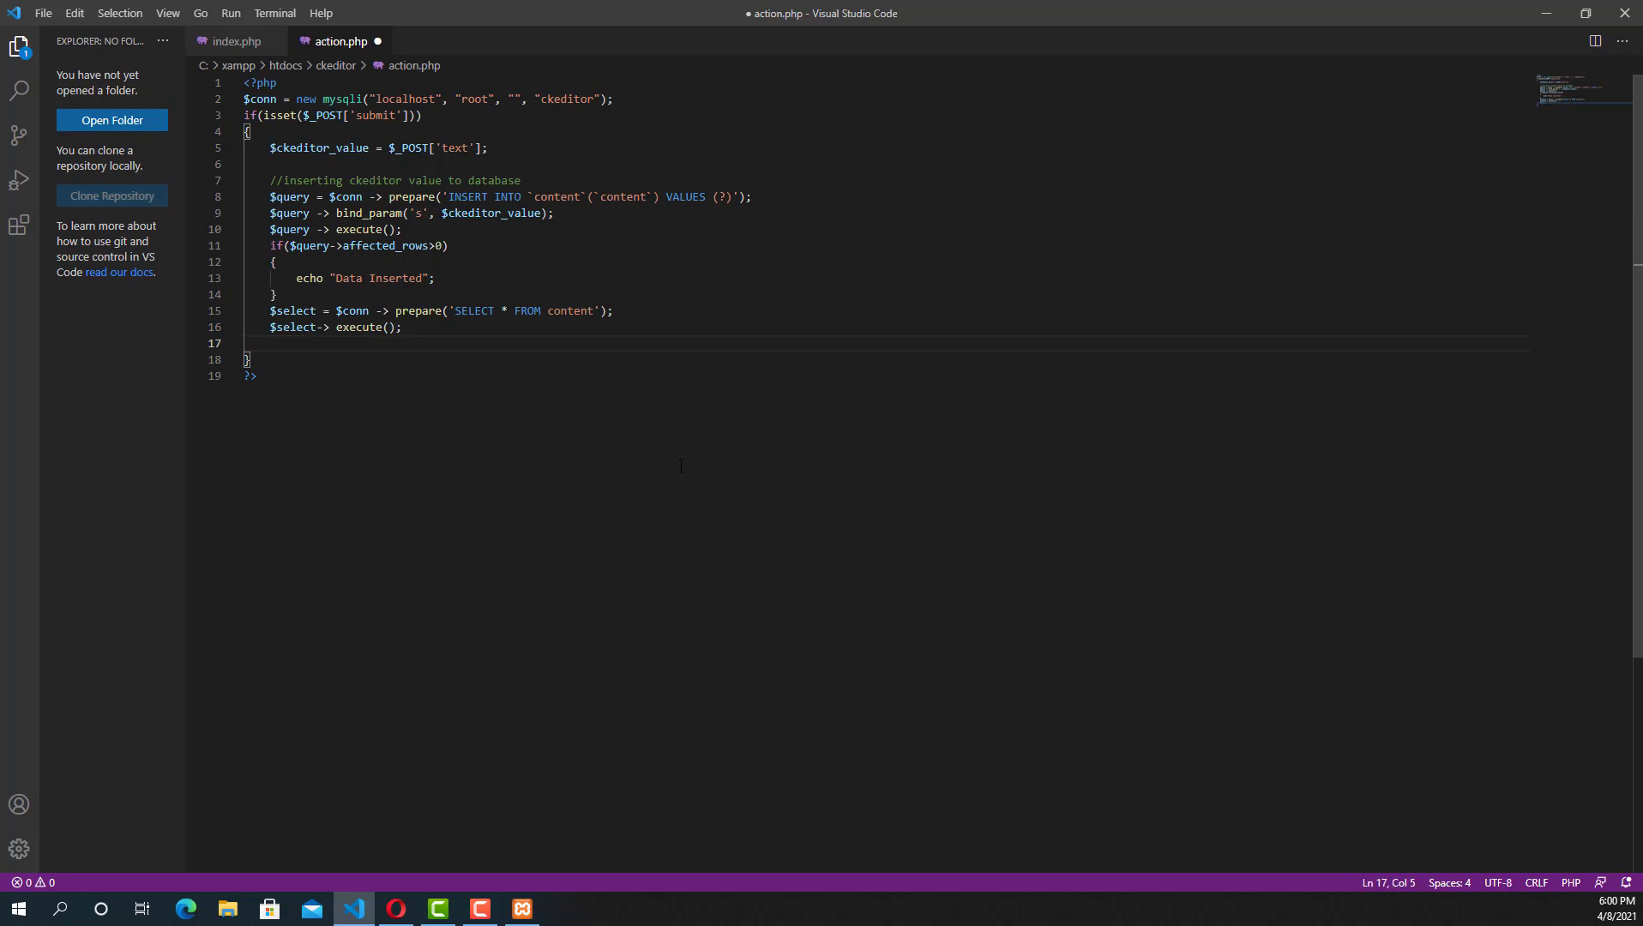
pyautogui.write('$select')
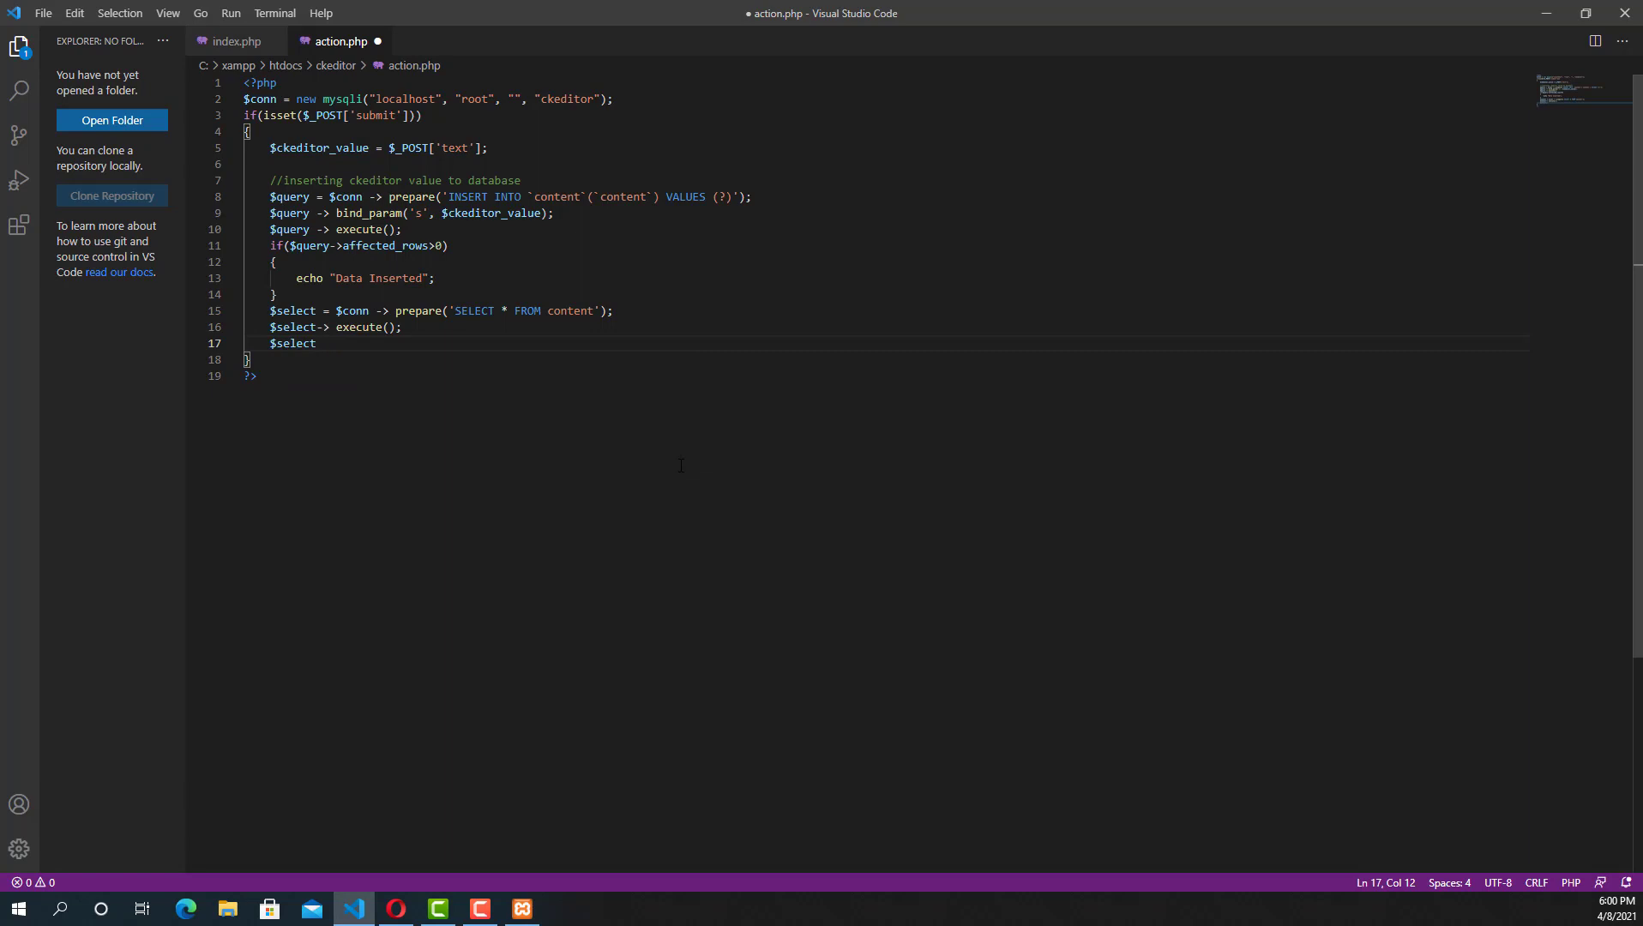
pyautogui.write('_rt')
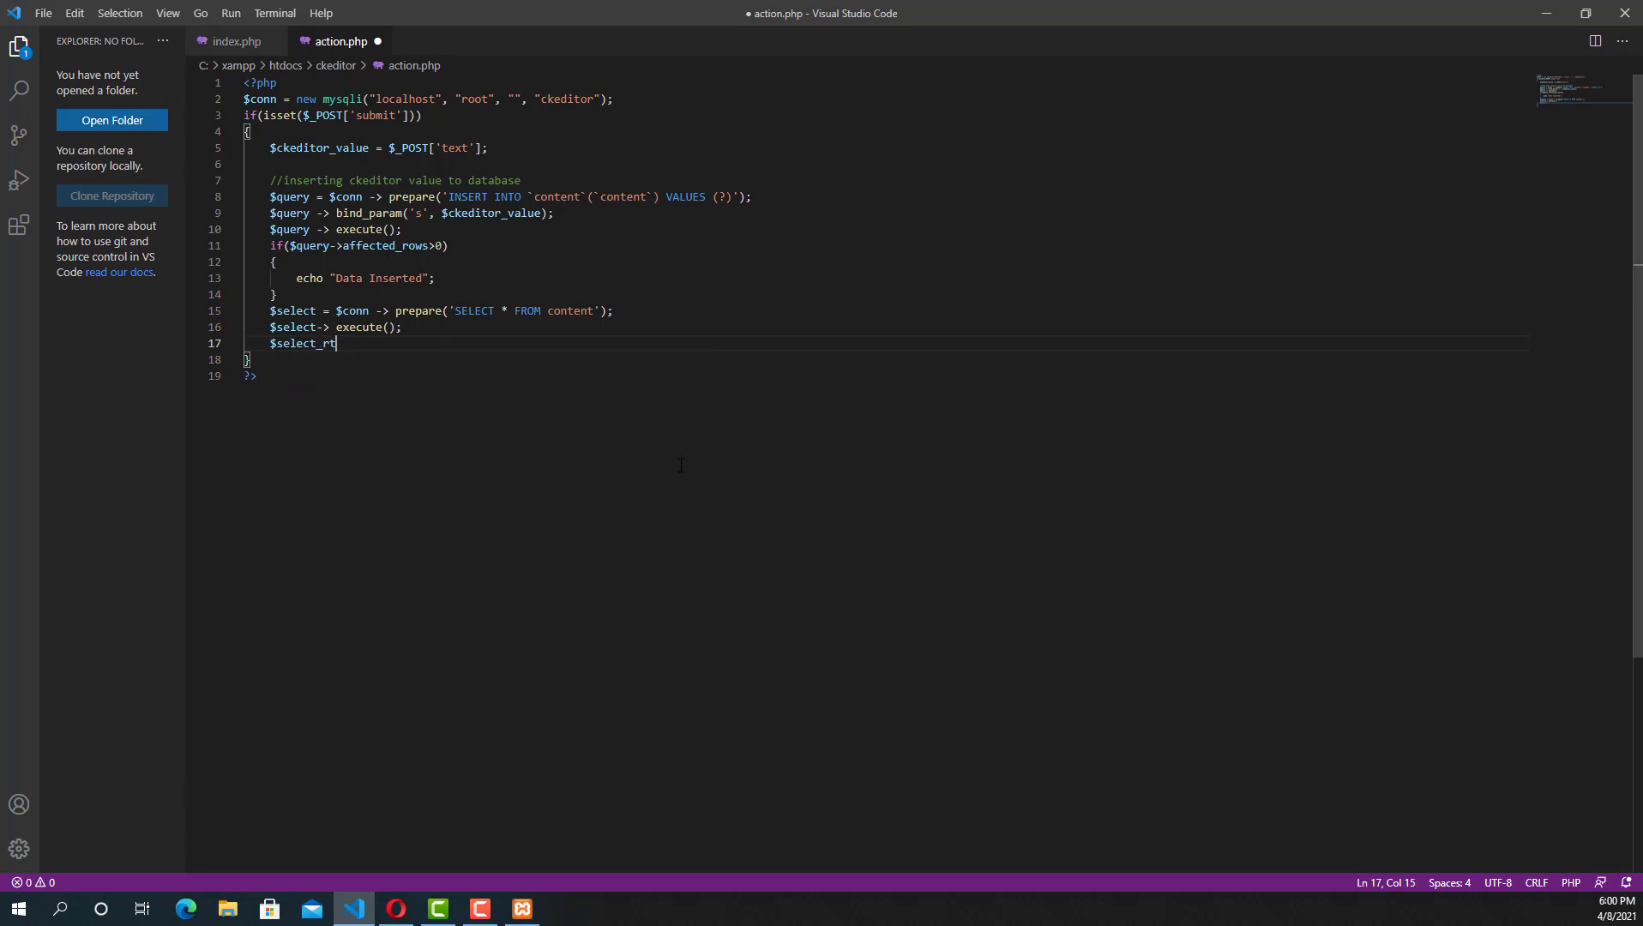
pyautogui.write('esult')
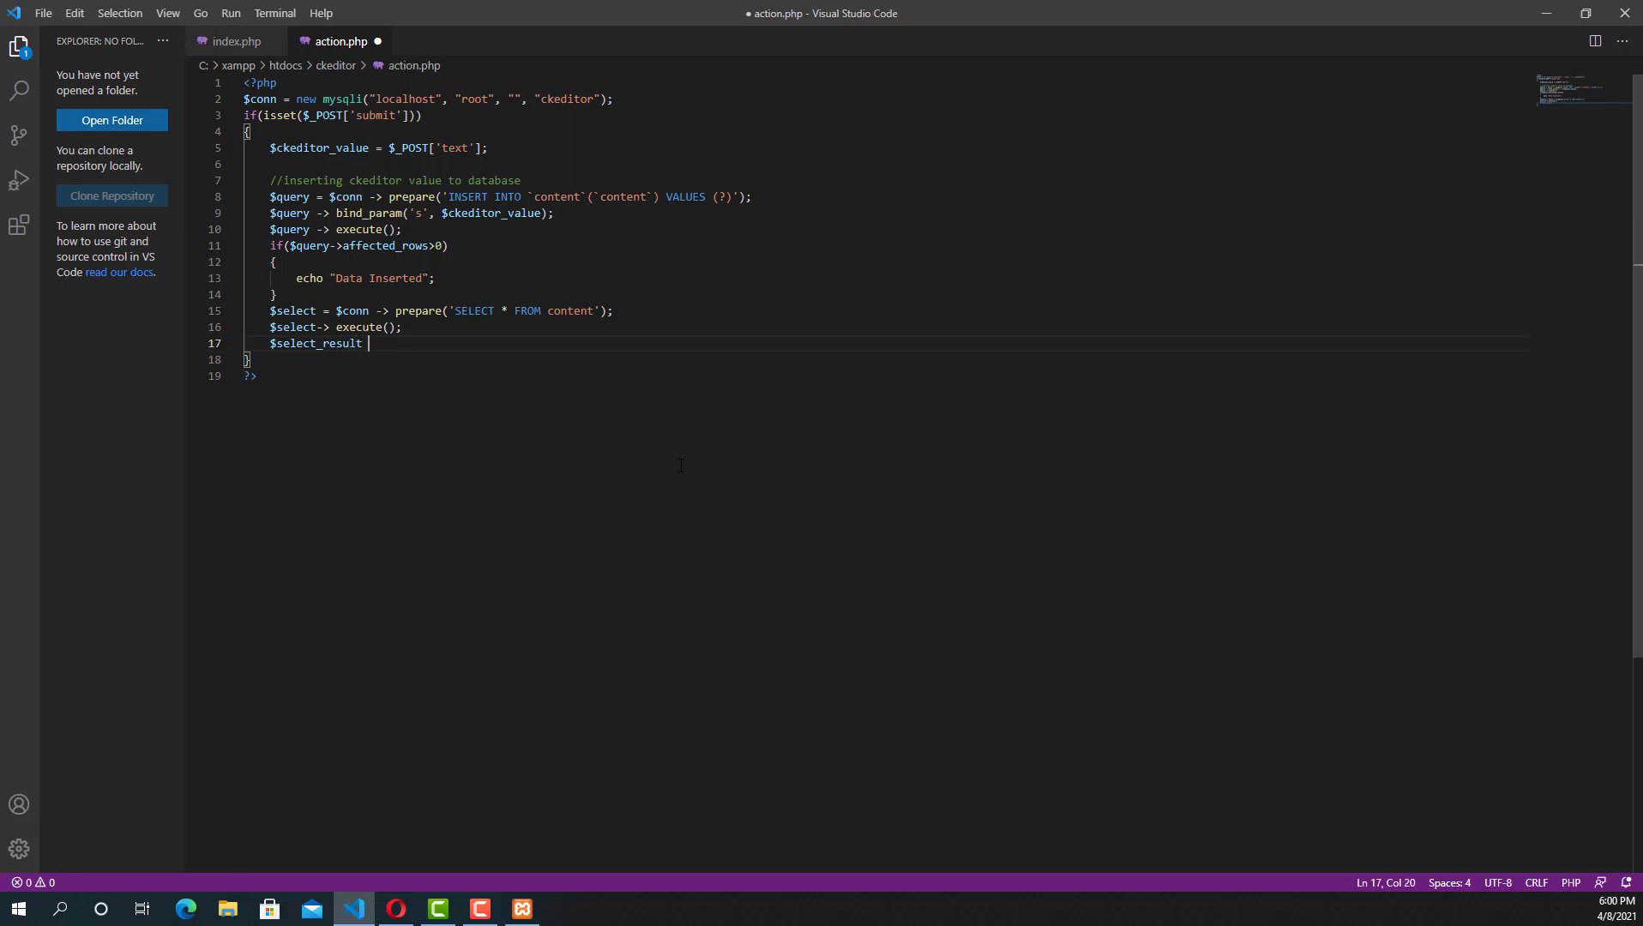
# Assign $select -> get_result() to $select_result and start the while keyword beneath it.
pyautogui.write('= $')
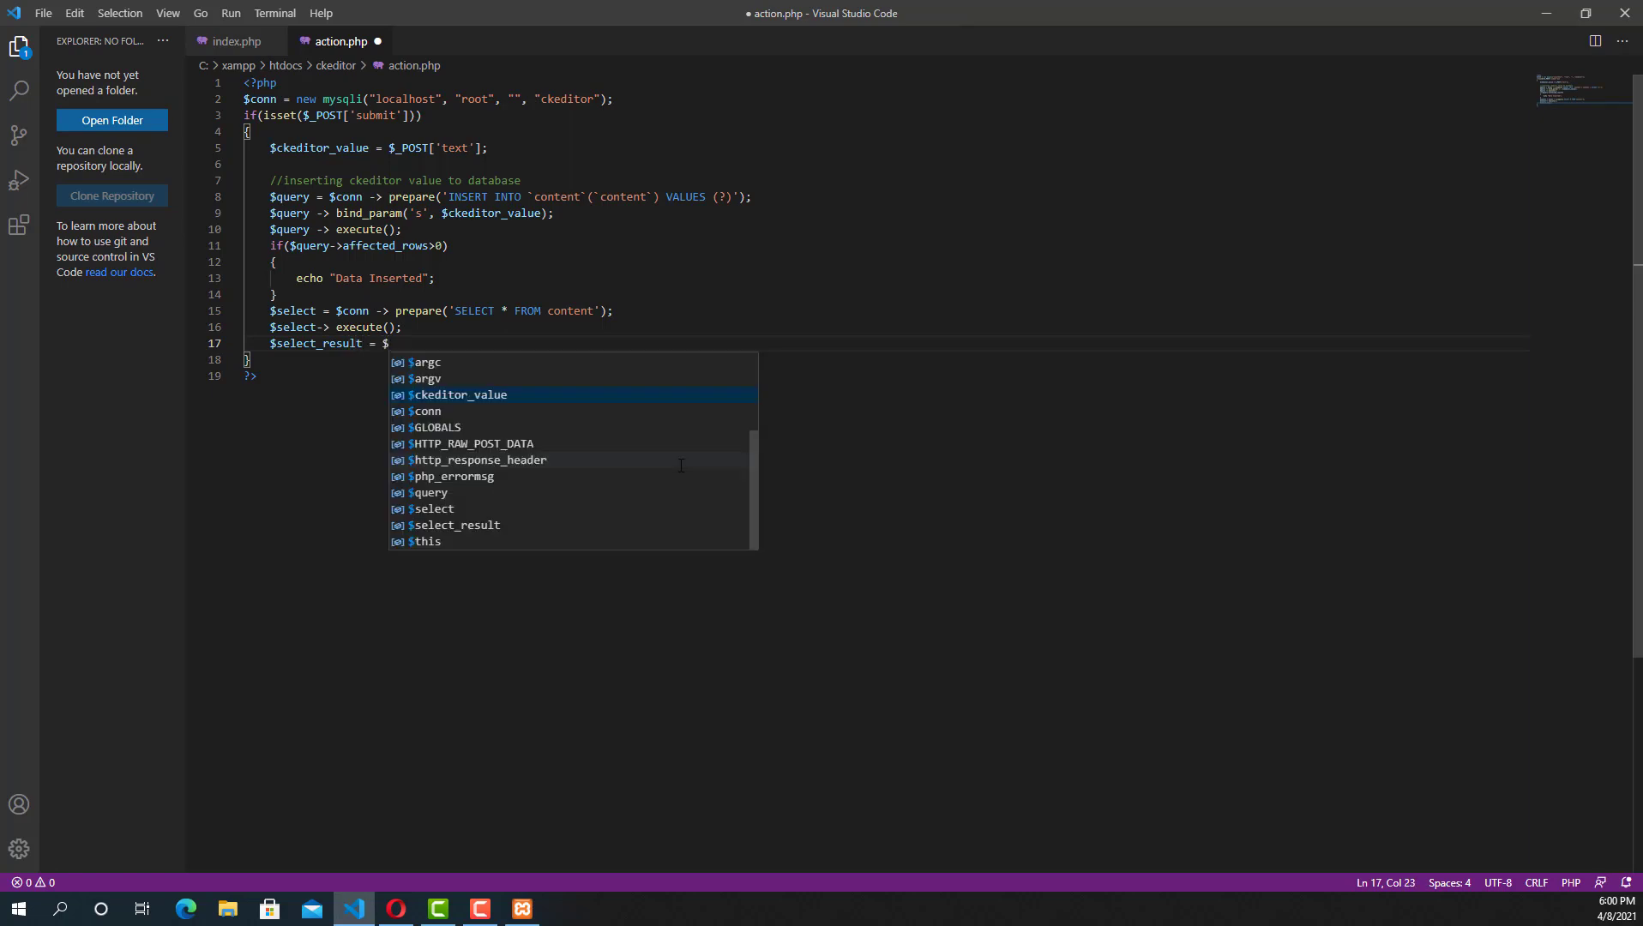
pyautogui.write('select')
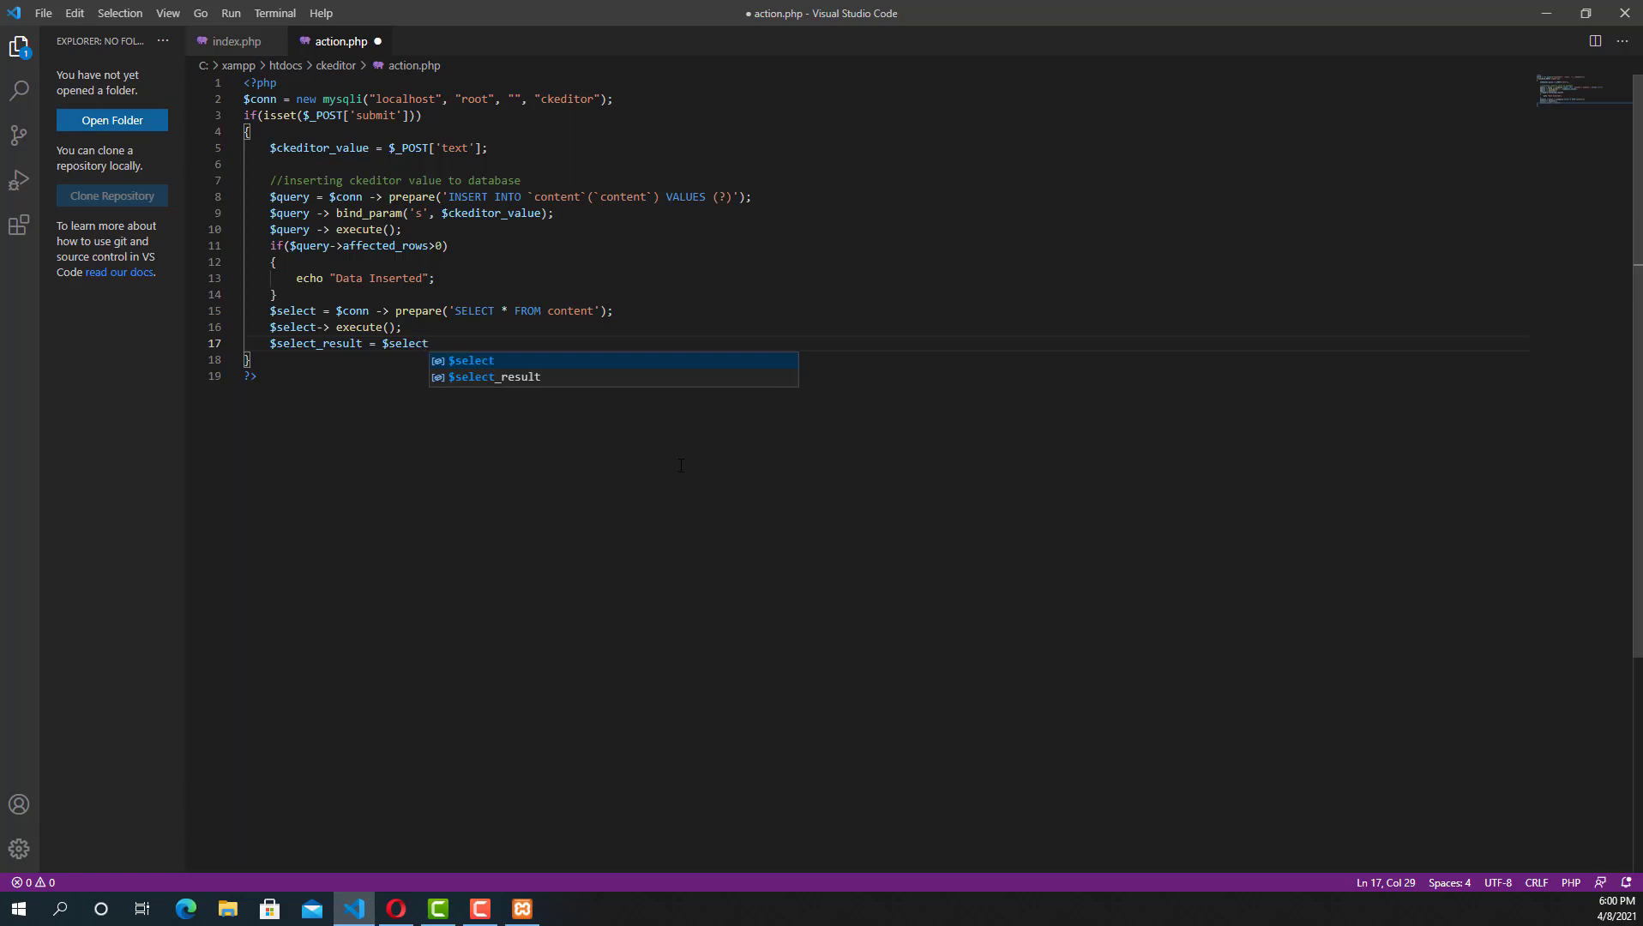
pyautogui.write('->')
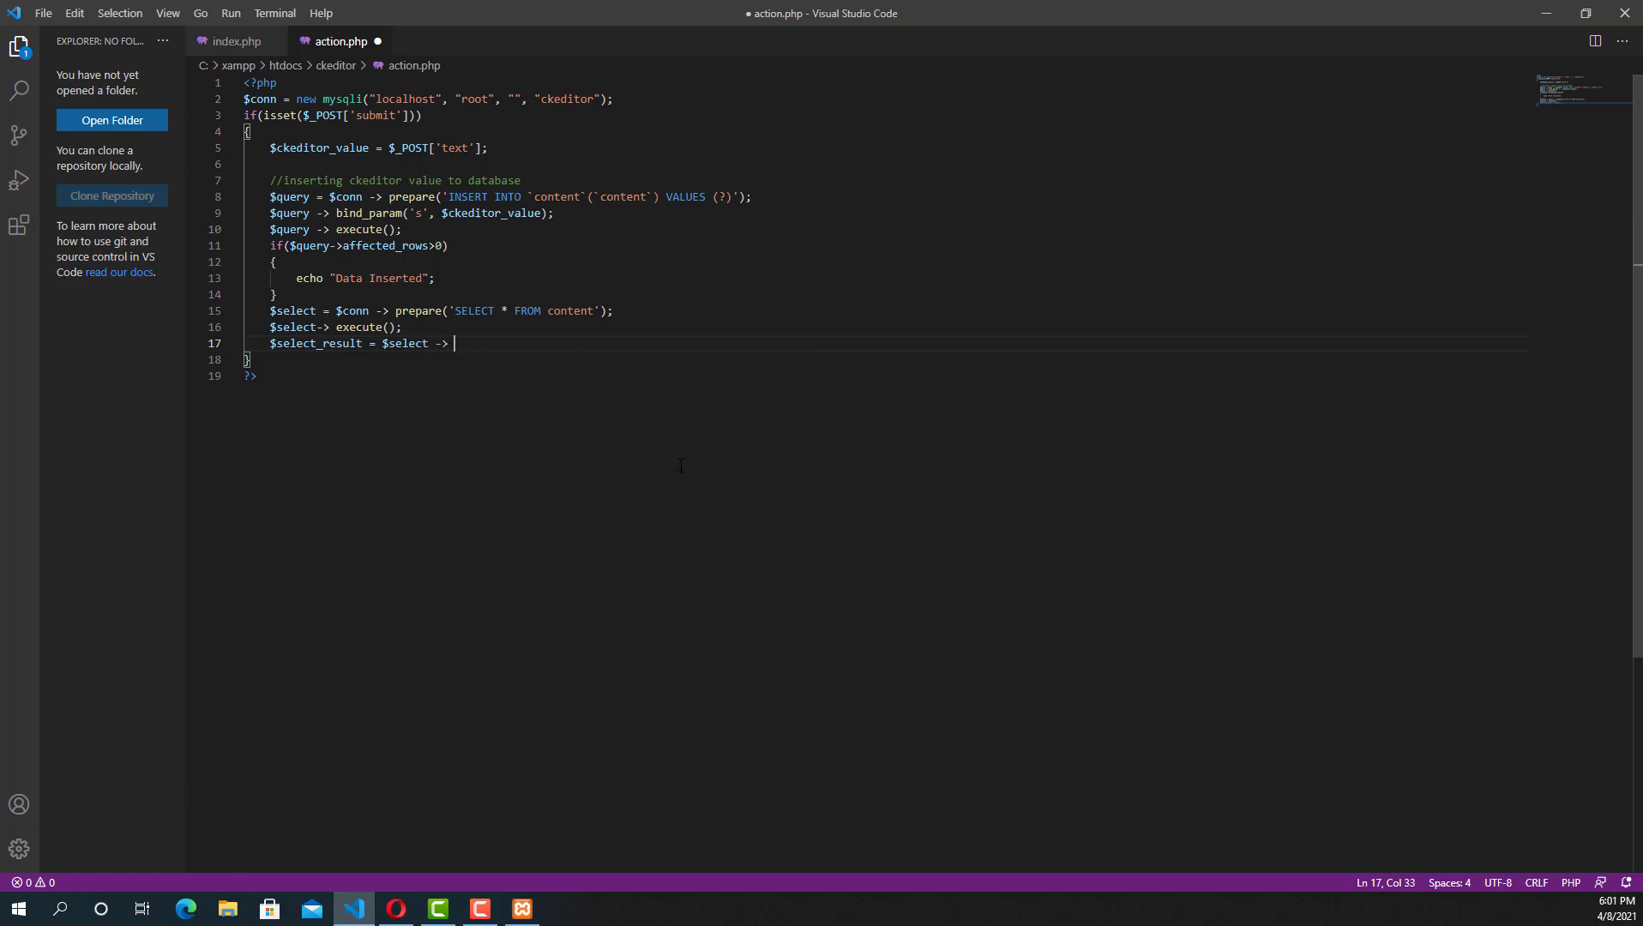
pyautogui.write('get_result(')
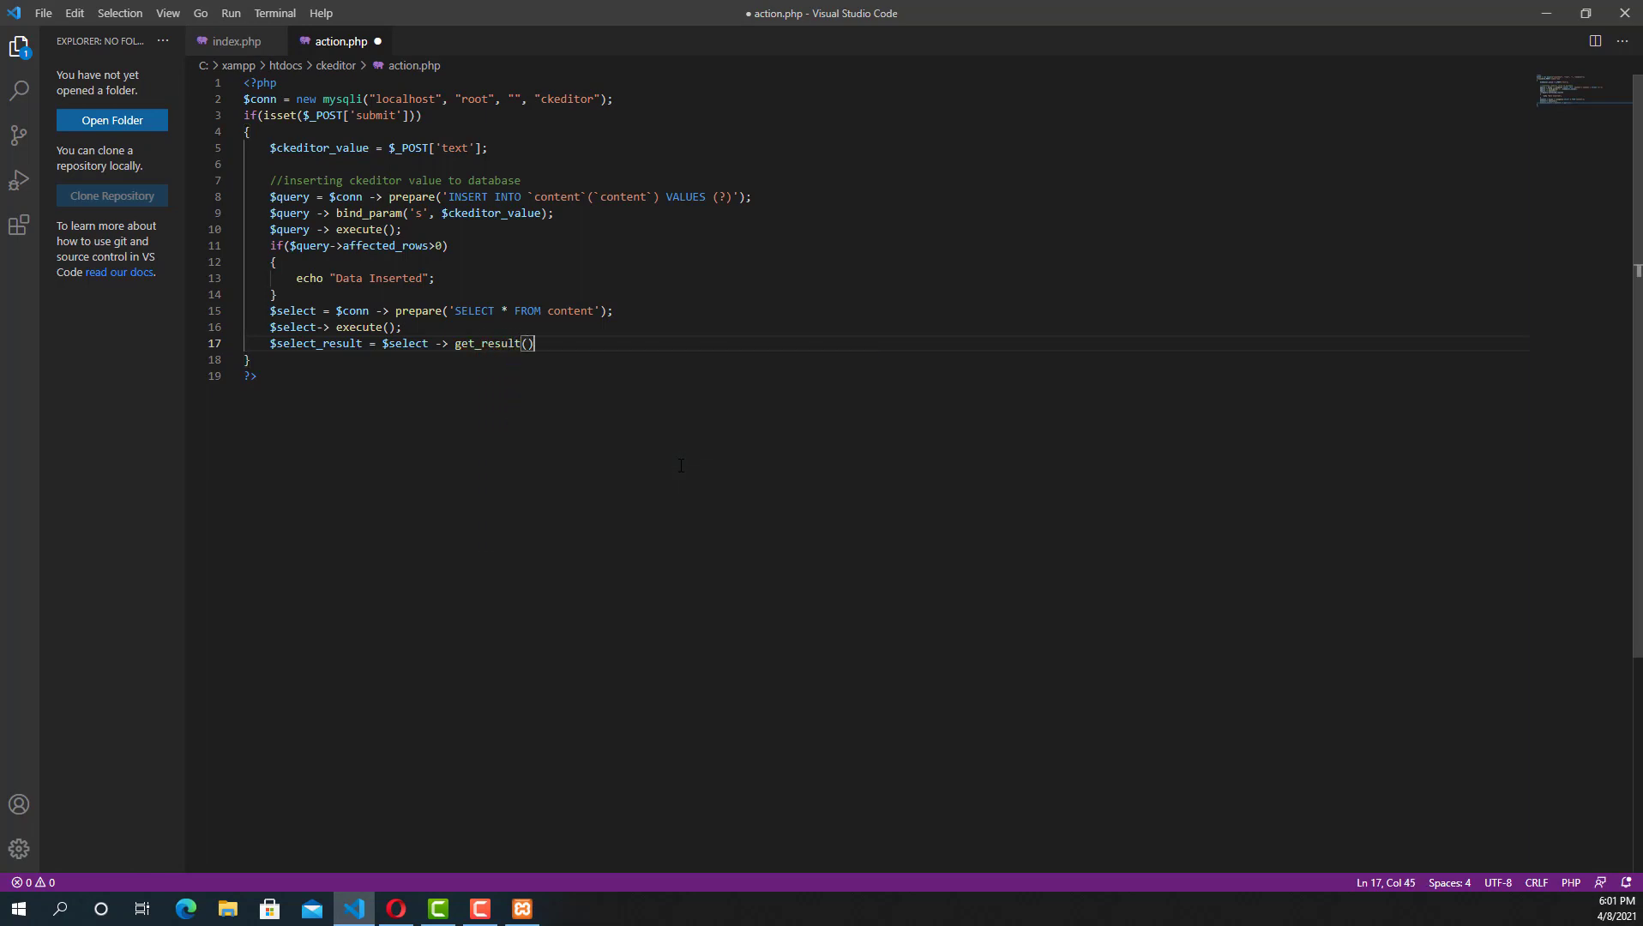
pyautogui.write('while(')
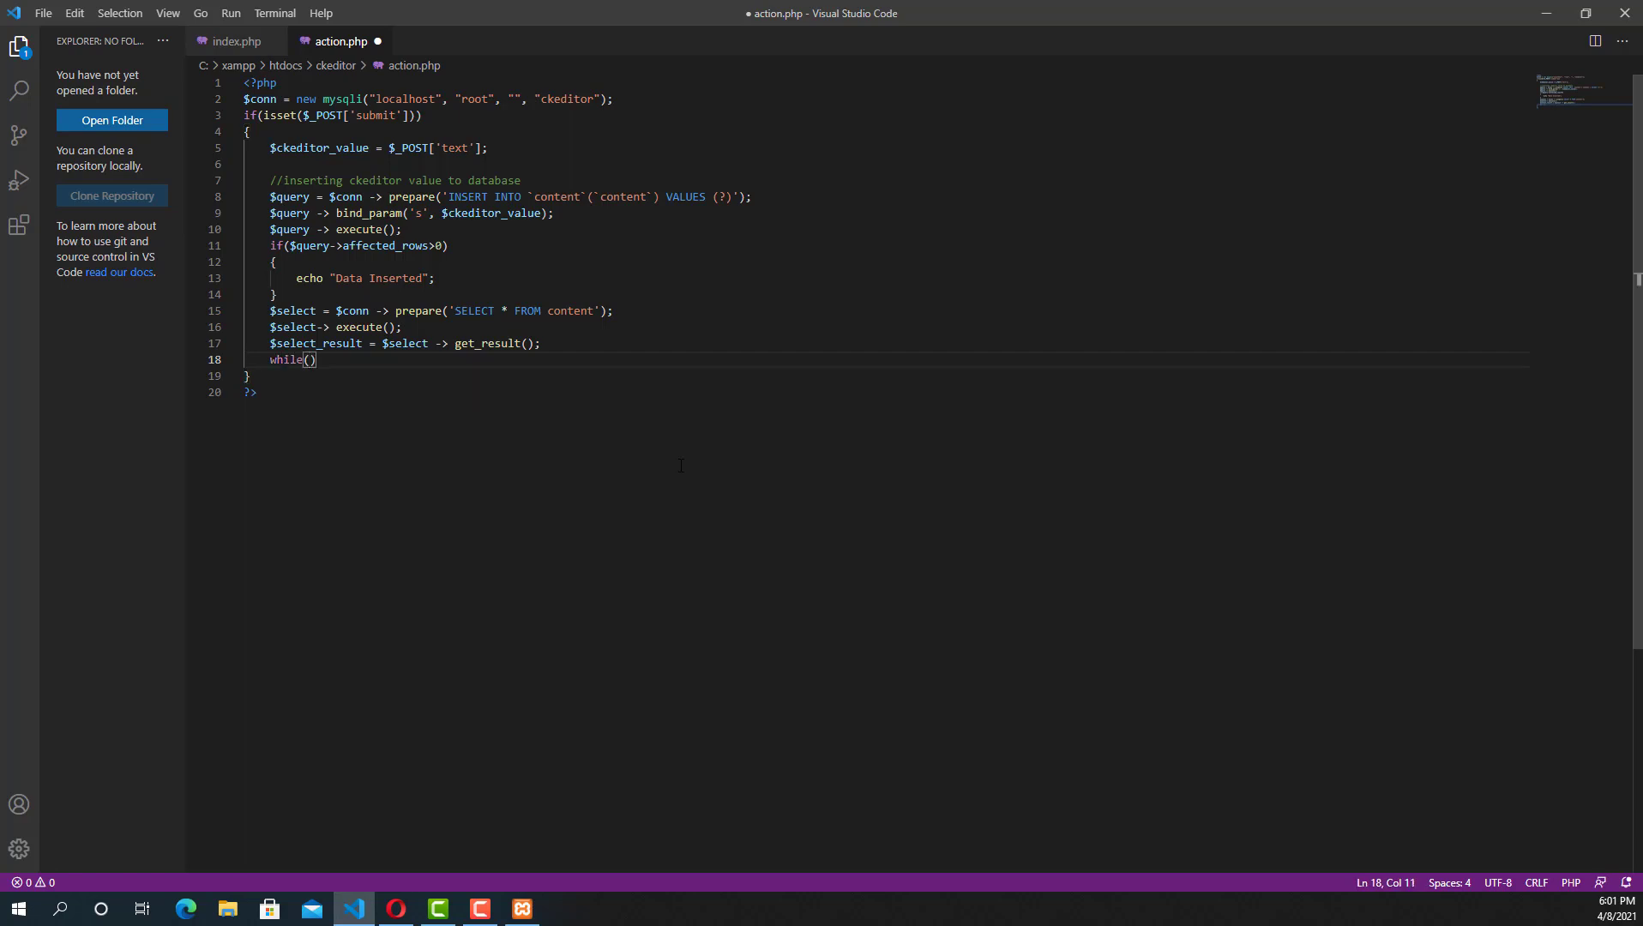
# Write the loop condition while($select_data=$select_result->fetch_assoc()) {.
pyautogui.write('$select_')
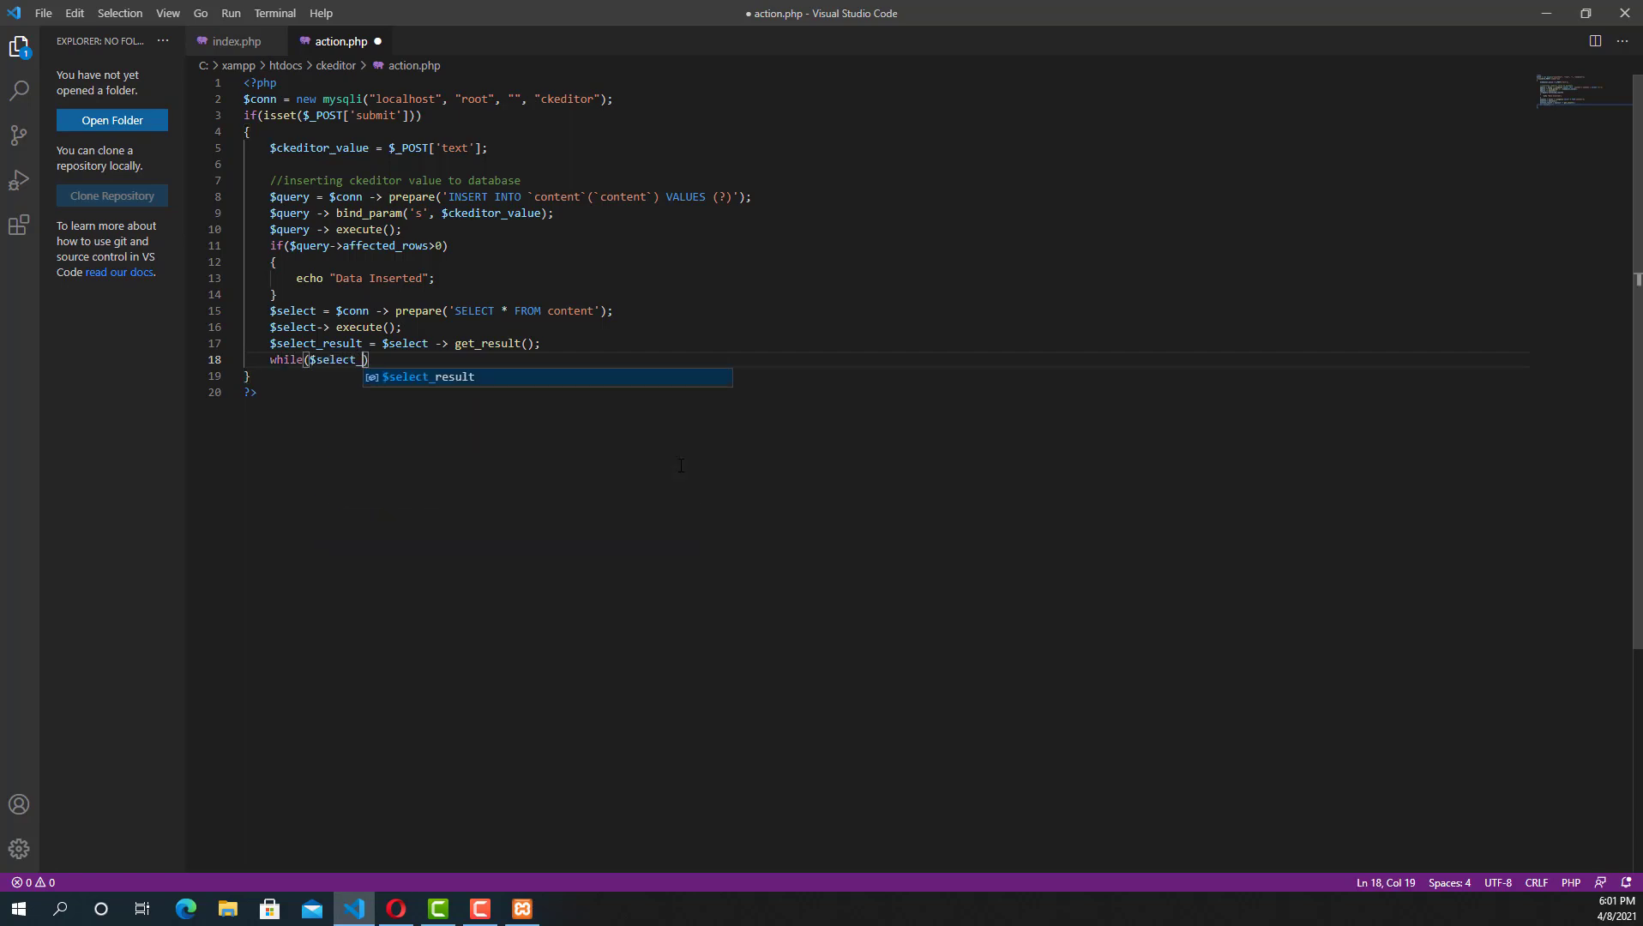
pyautogui.write('data')
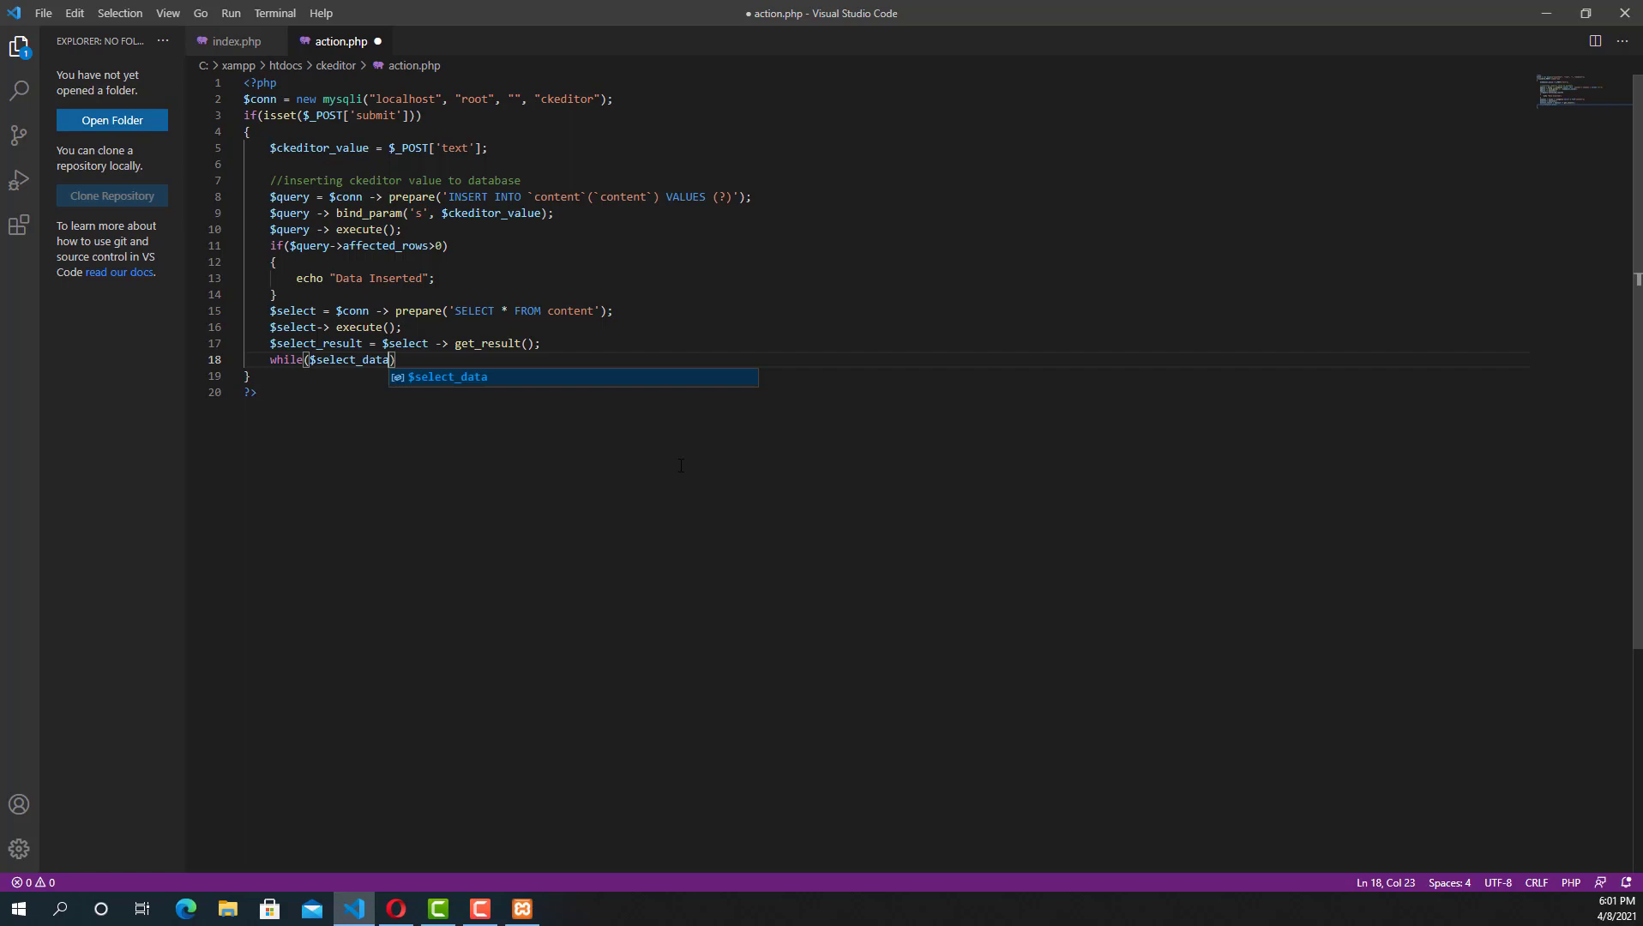
pyautogui.write('=$')
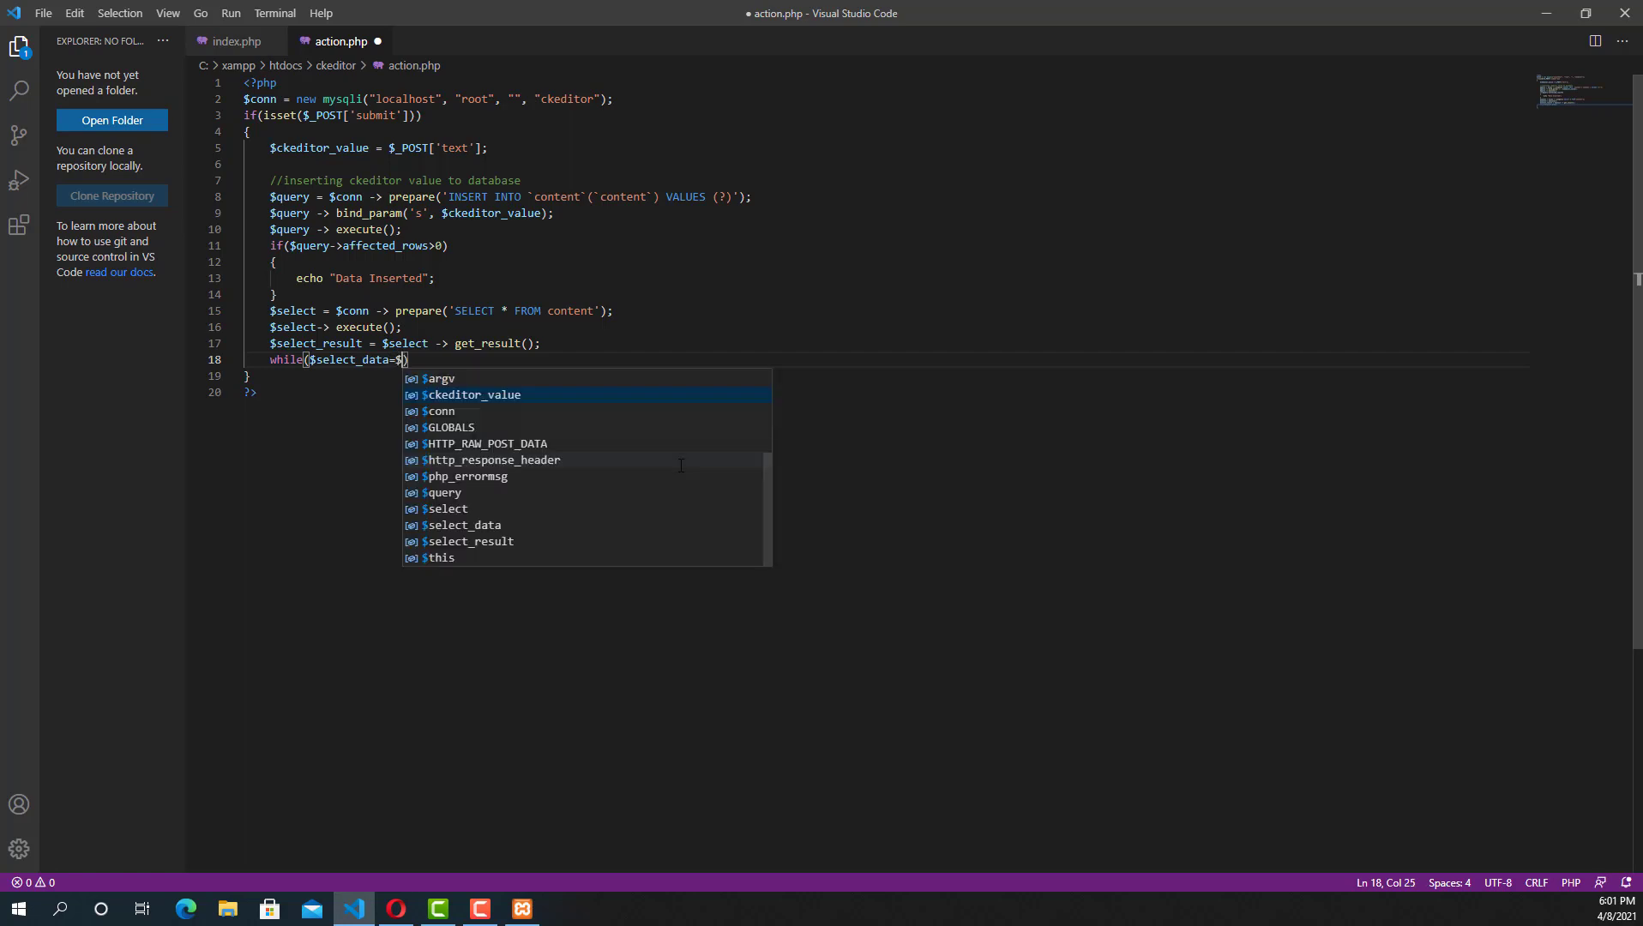
pyautogui.write('select')
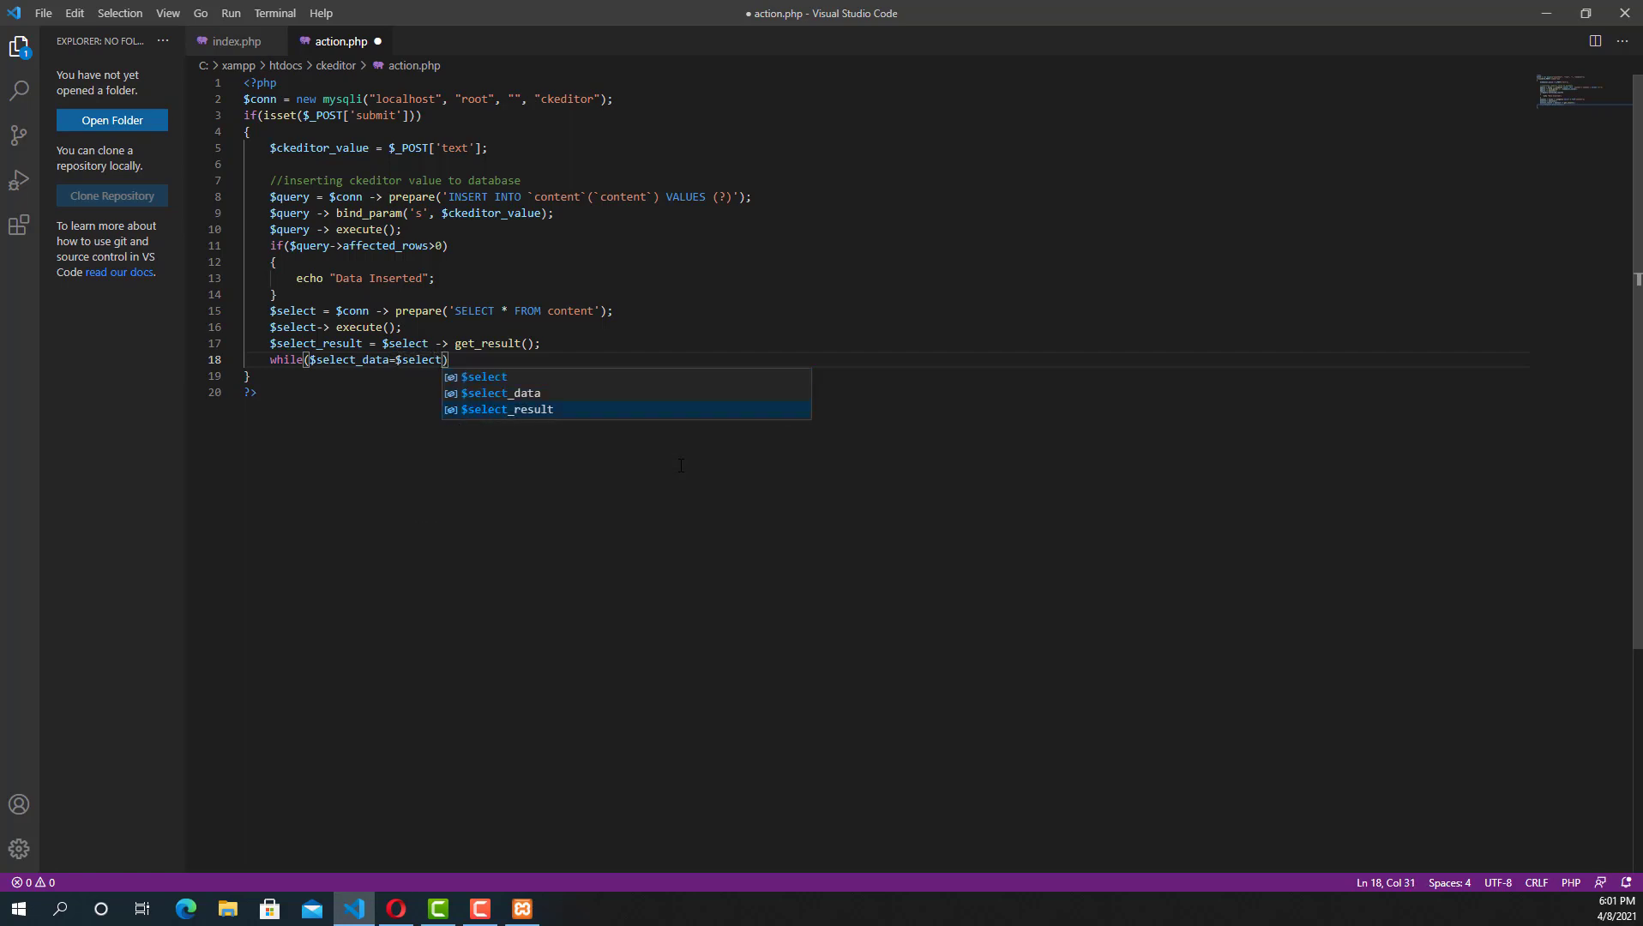
pyautogui.write('_result->')
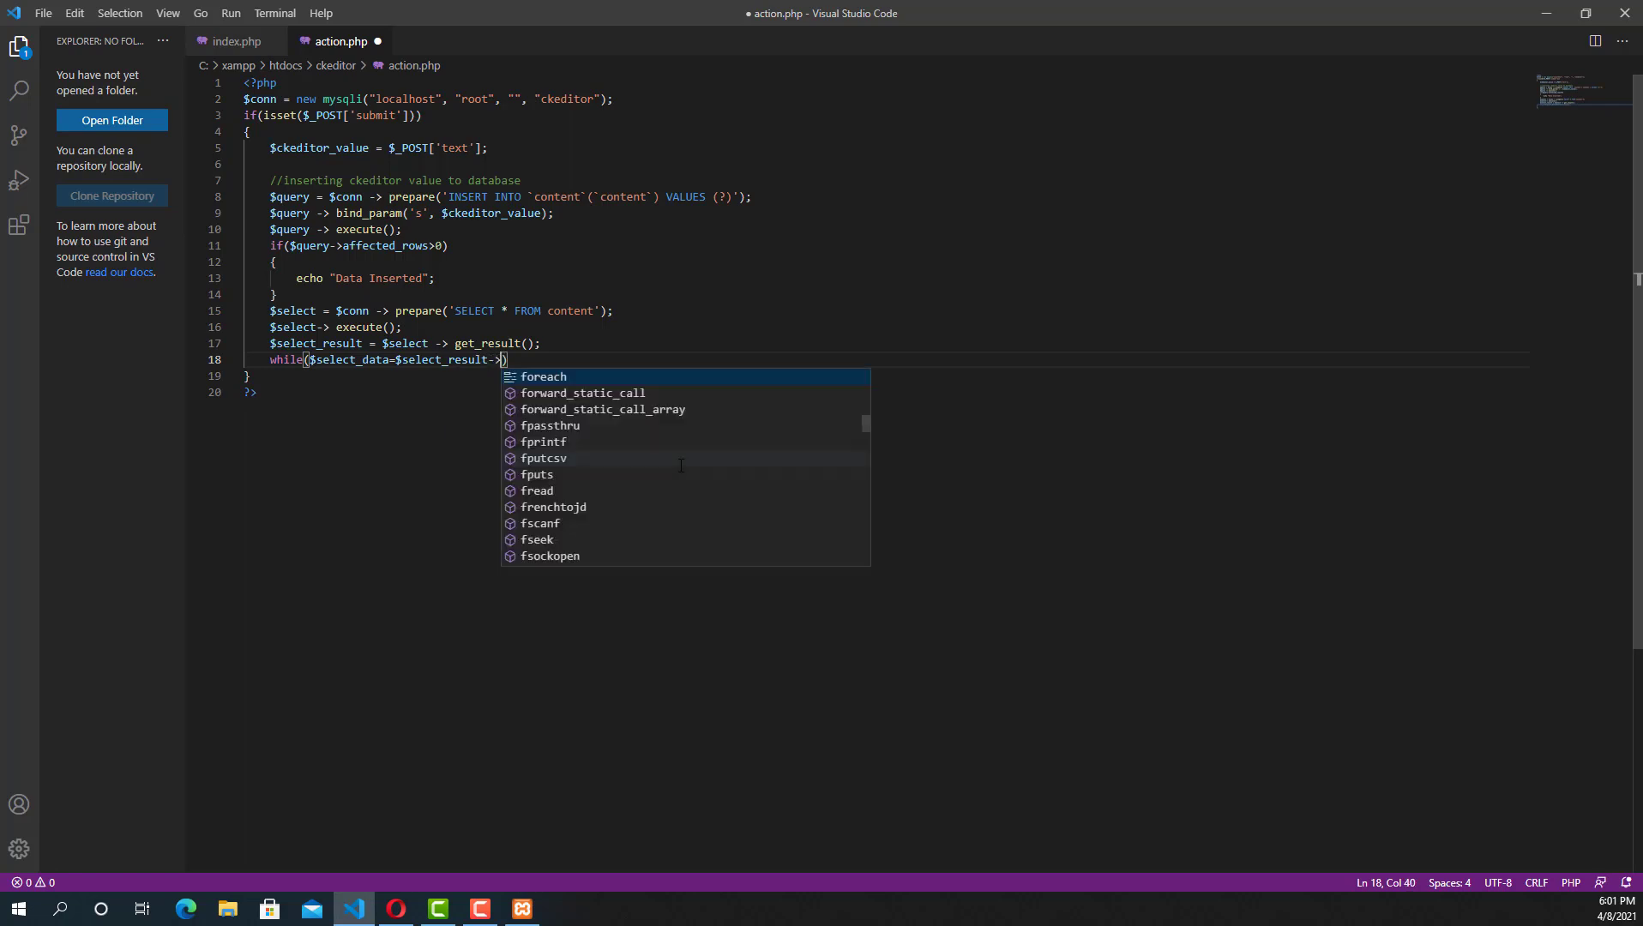
pyautogui.write('fetch_assoc(')
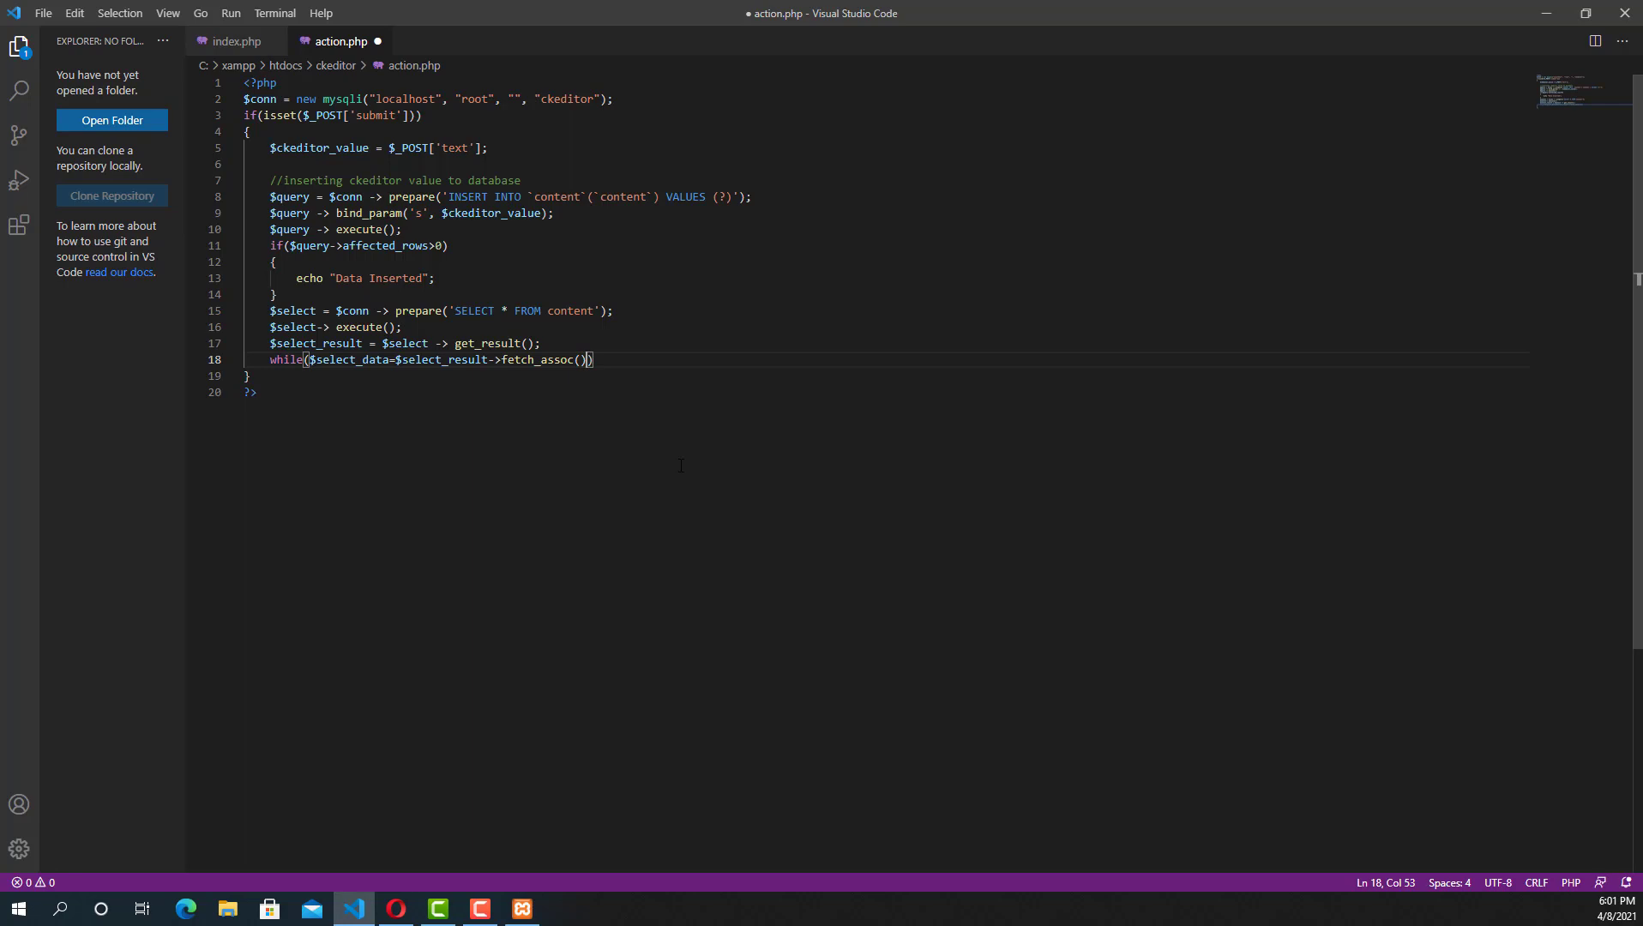
pyautogui.write('{')
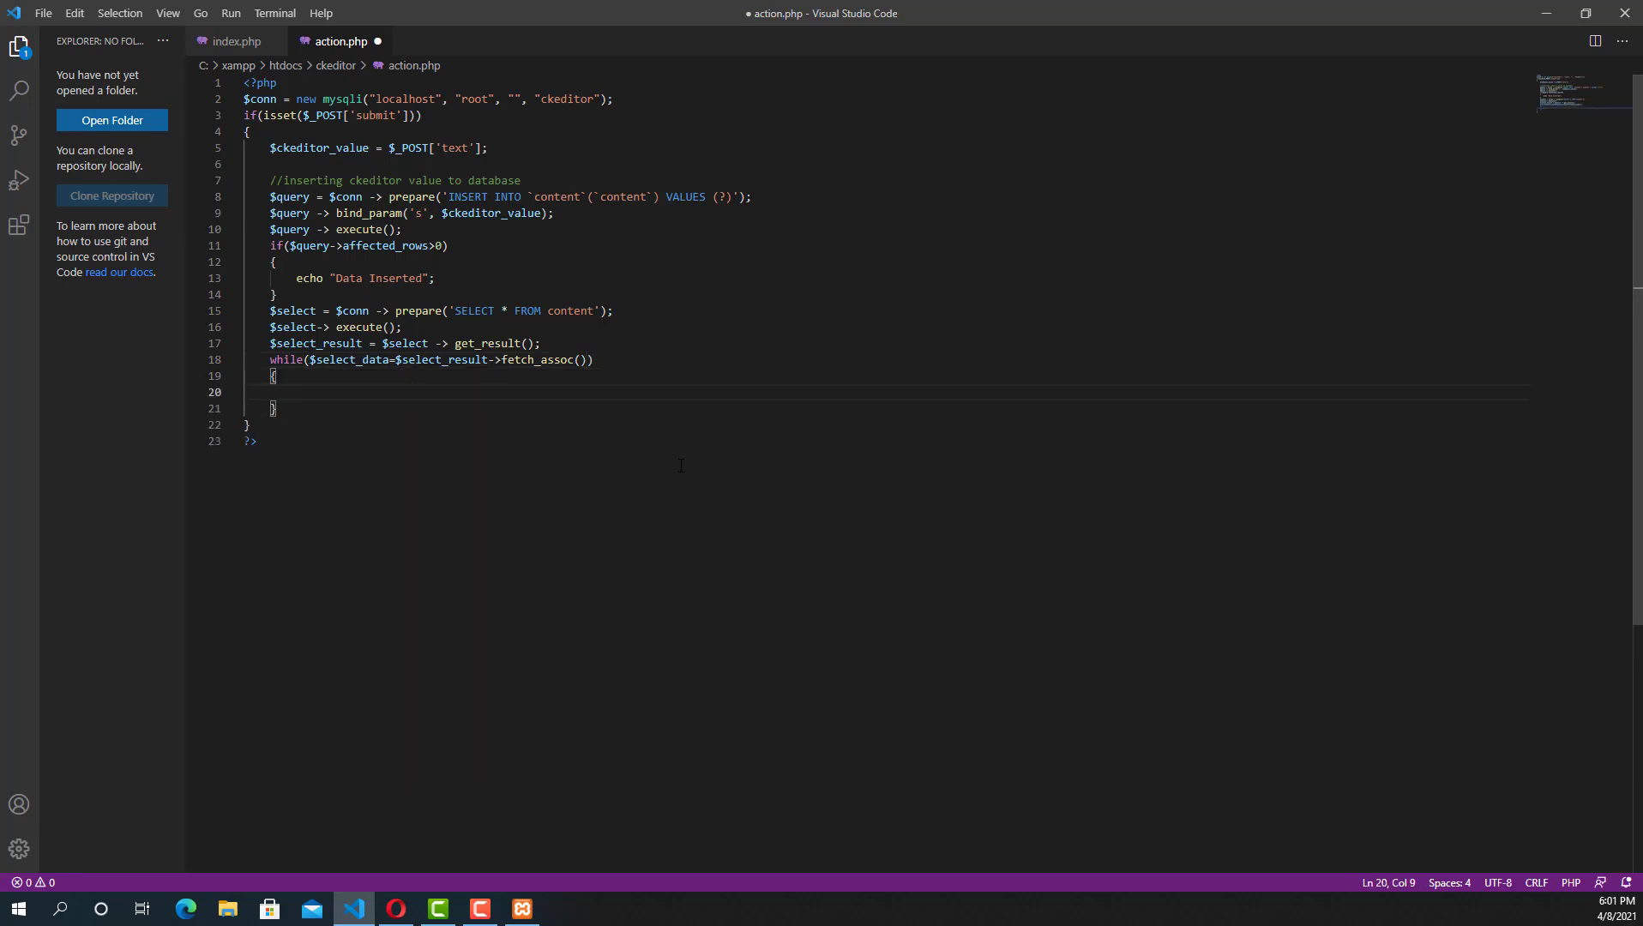
# Echo $select_data['content'] inside the loop, save action.php and switch to the browser.
pyautogui.write('e')
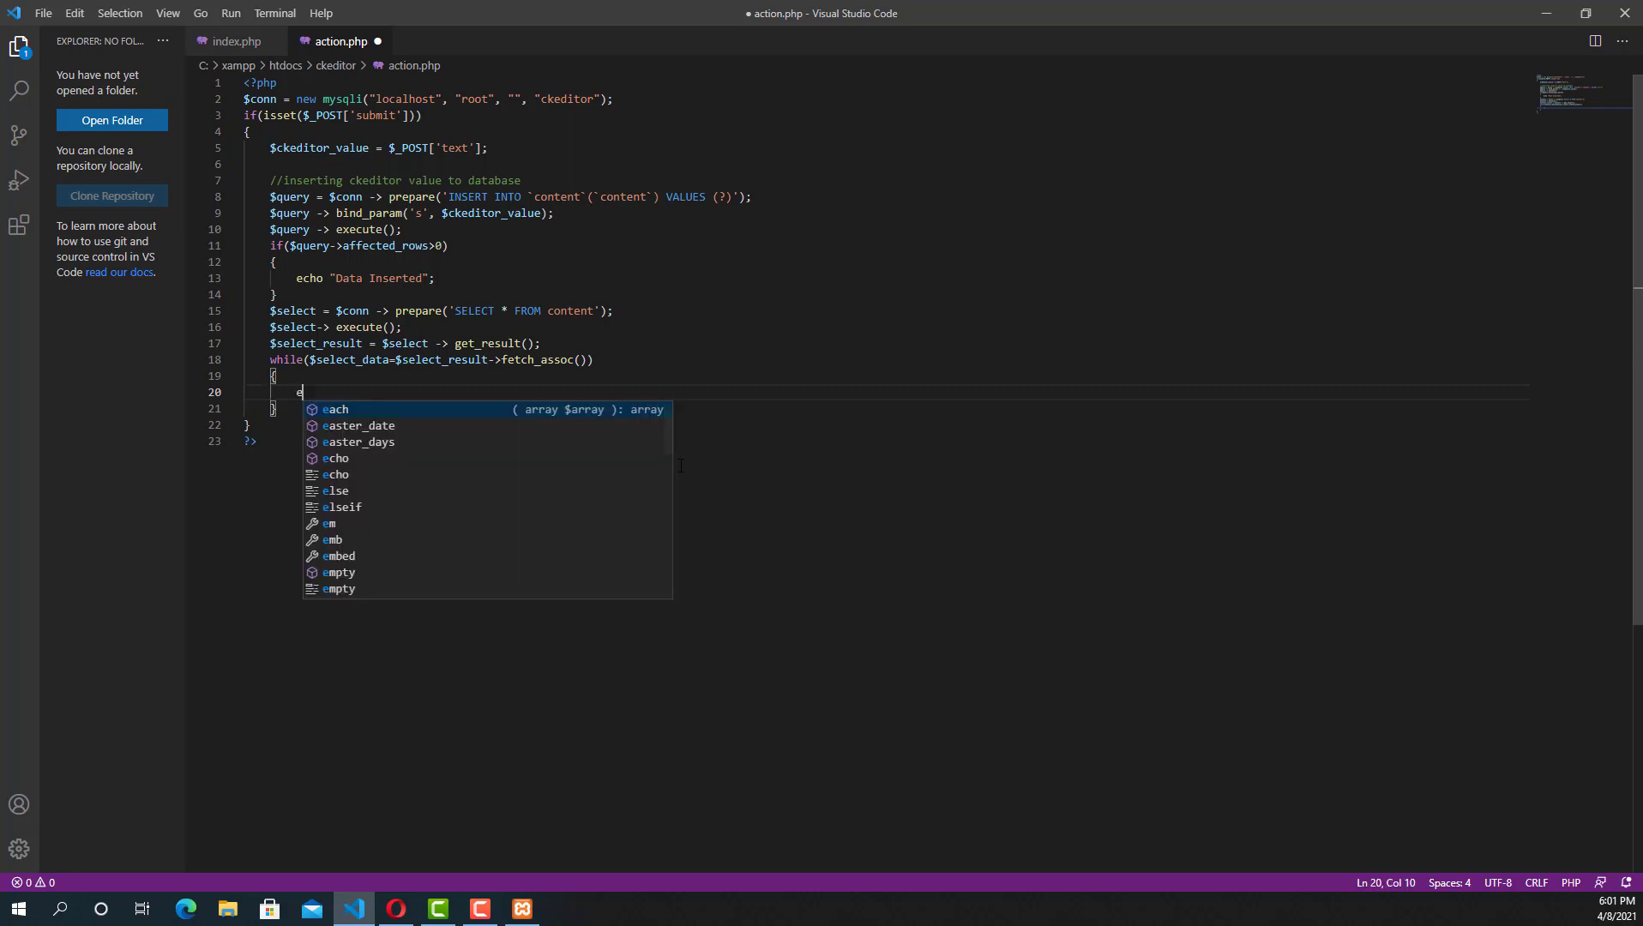
pyautogui.write('cho')
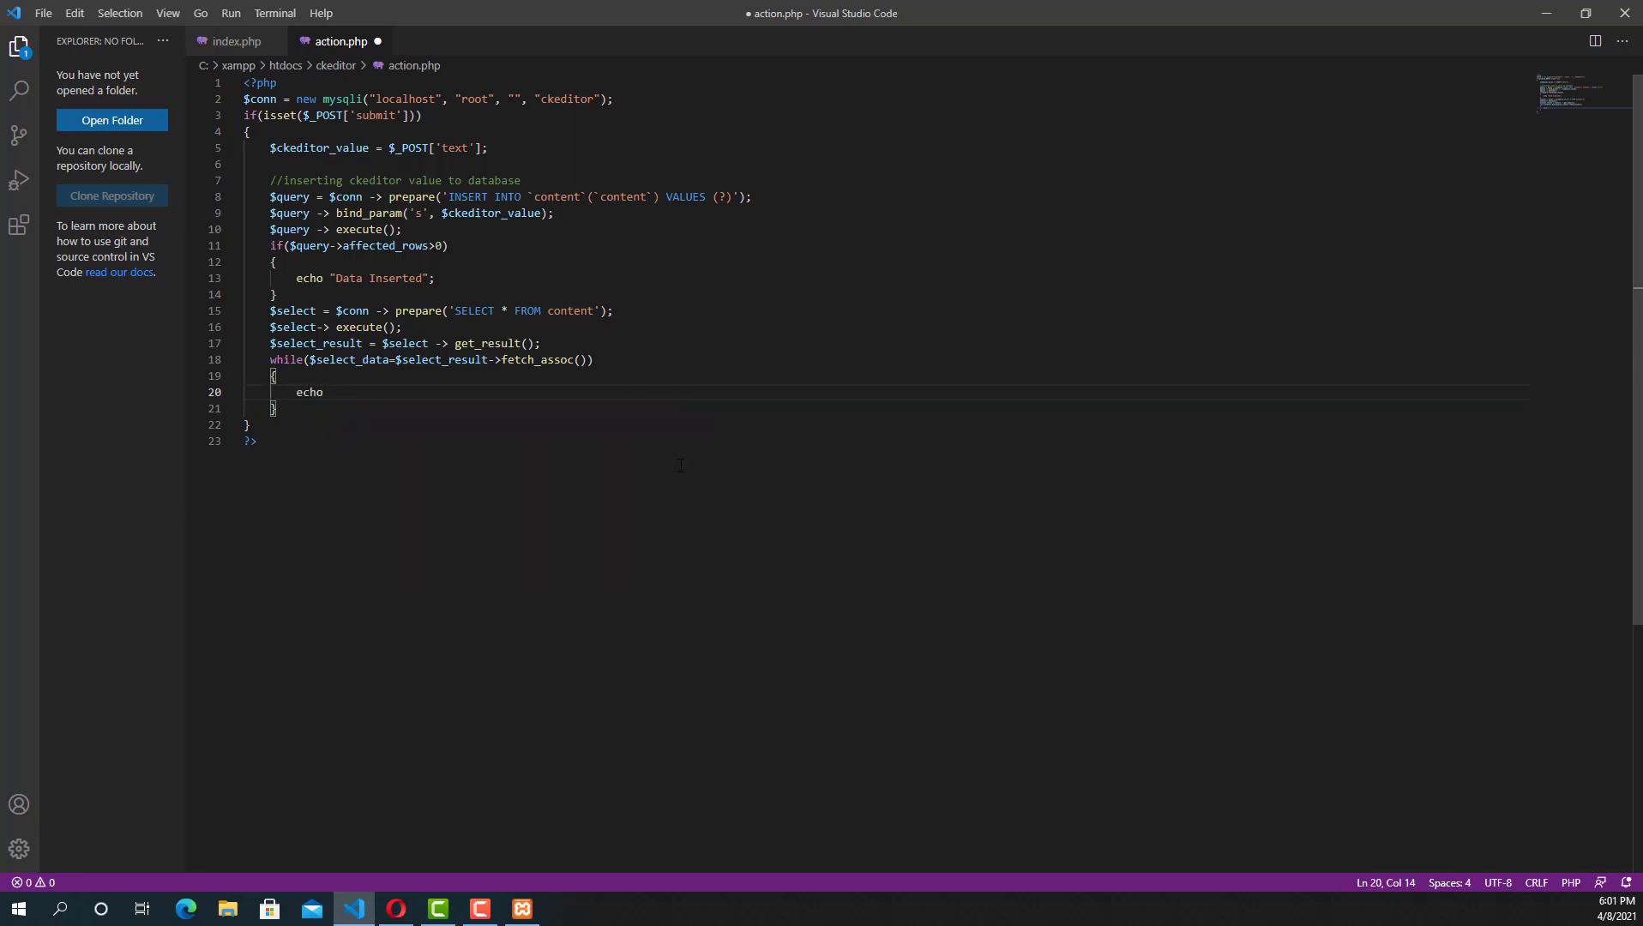
pyautogui.write("$select_data['conte")
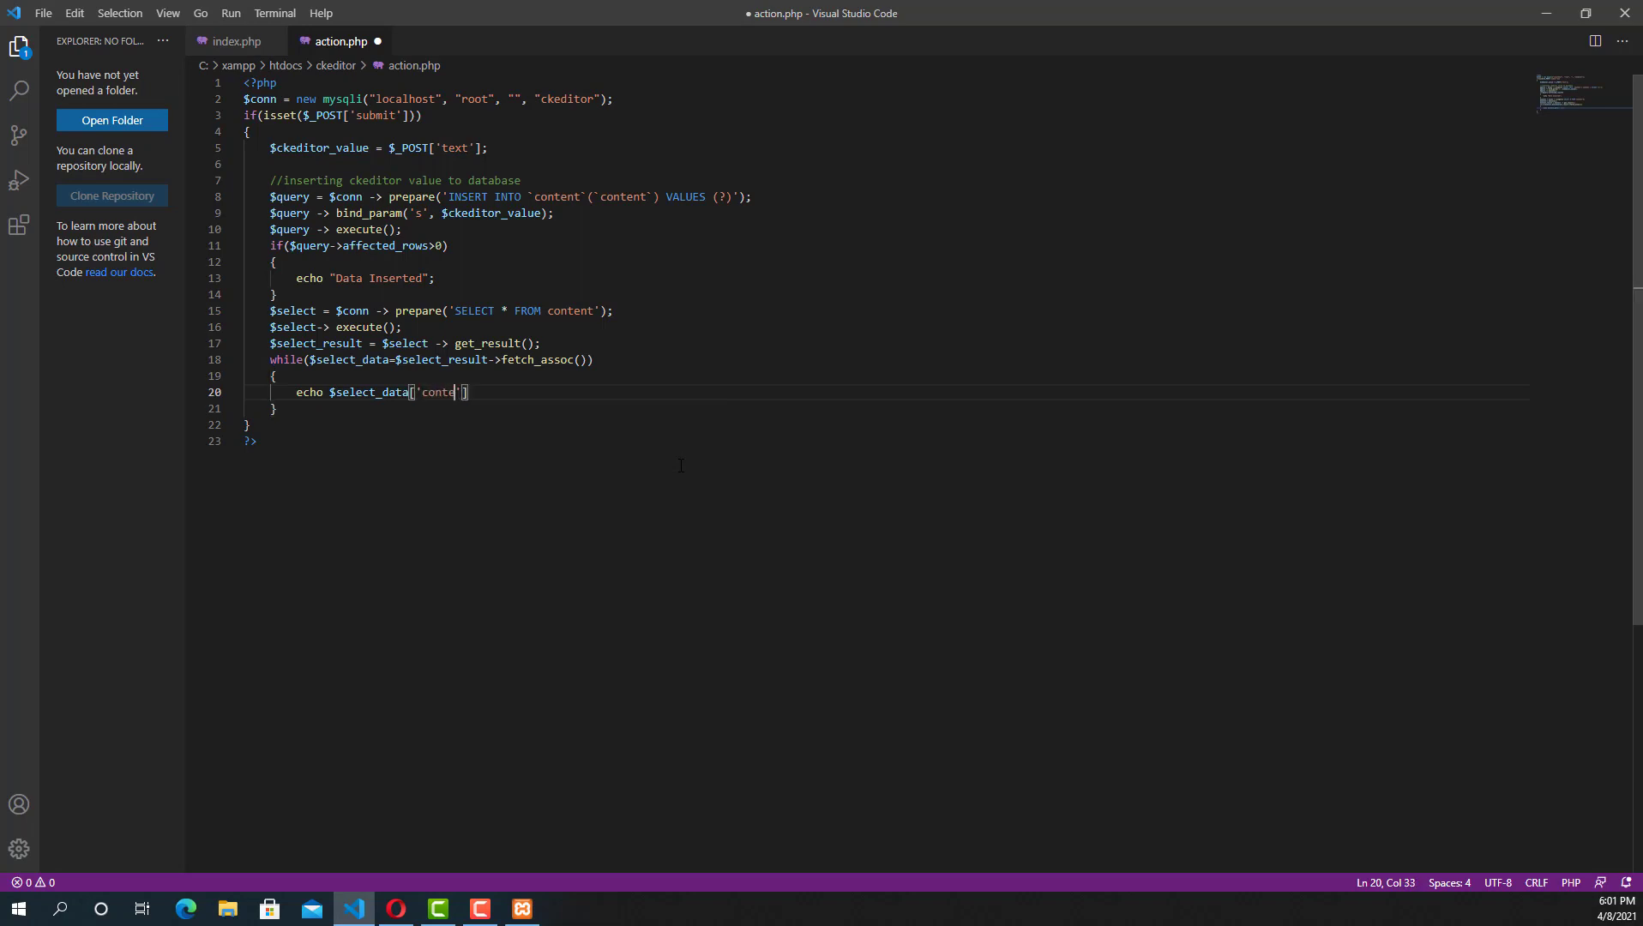
pyautogui.press('Backspace')
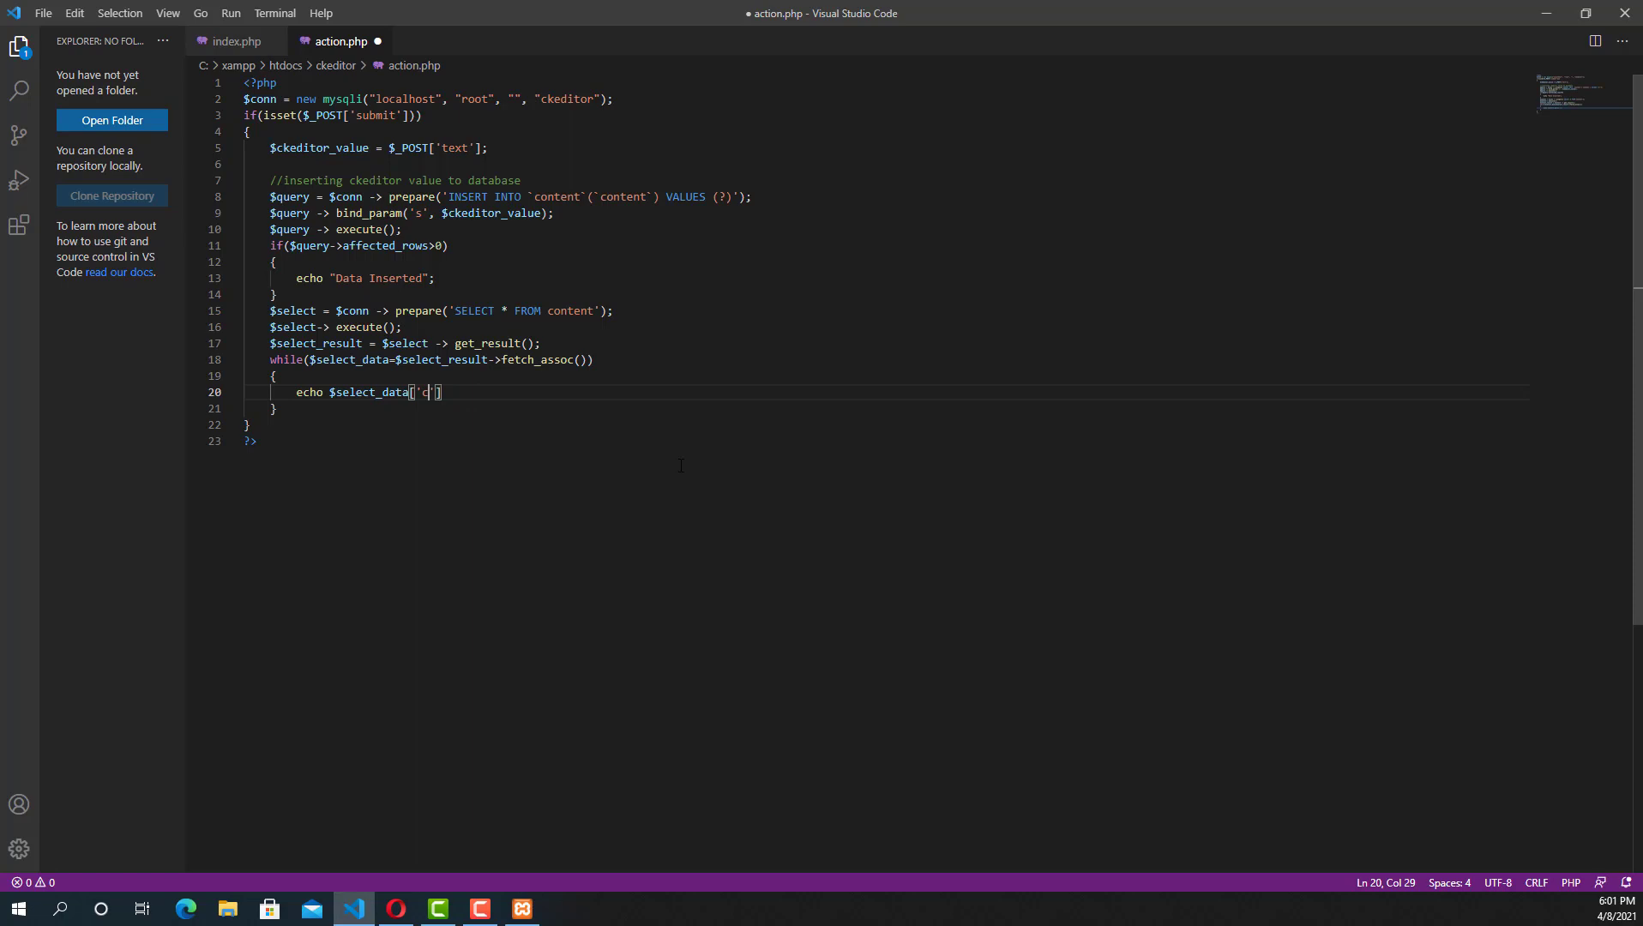
pyautogui.write('ontent')
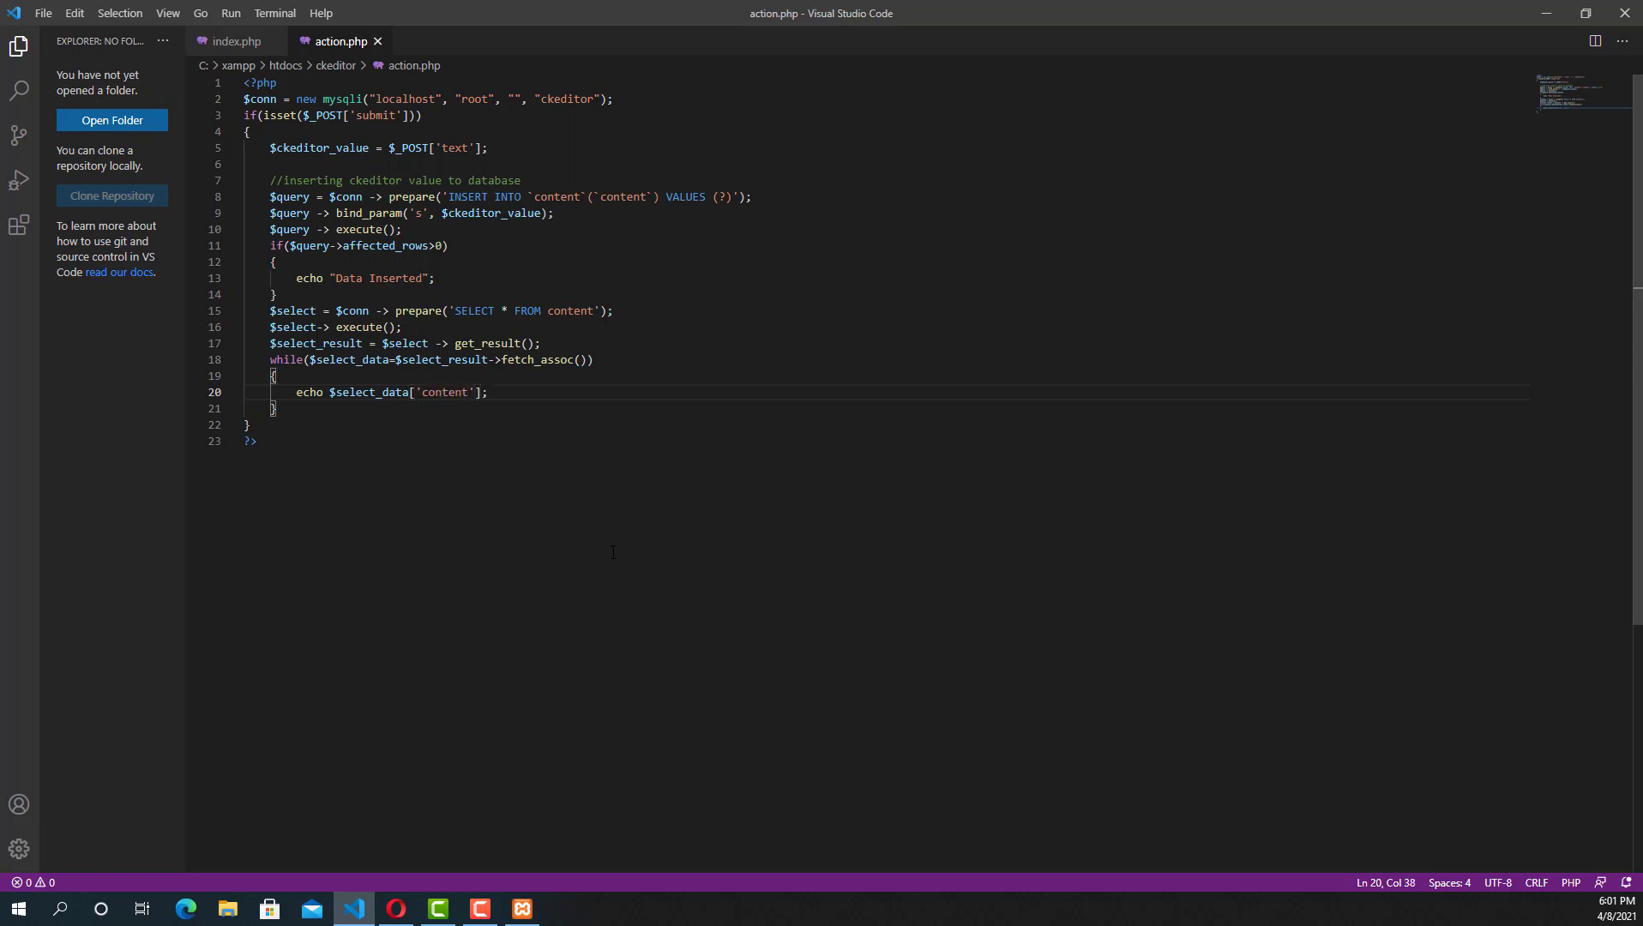
pyautogui.click(393, 907)
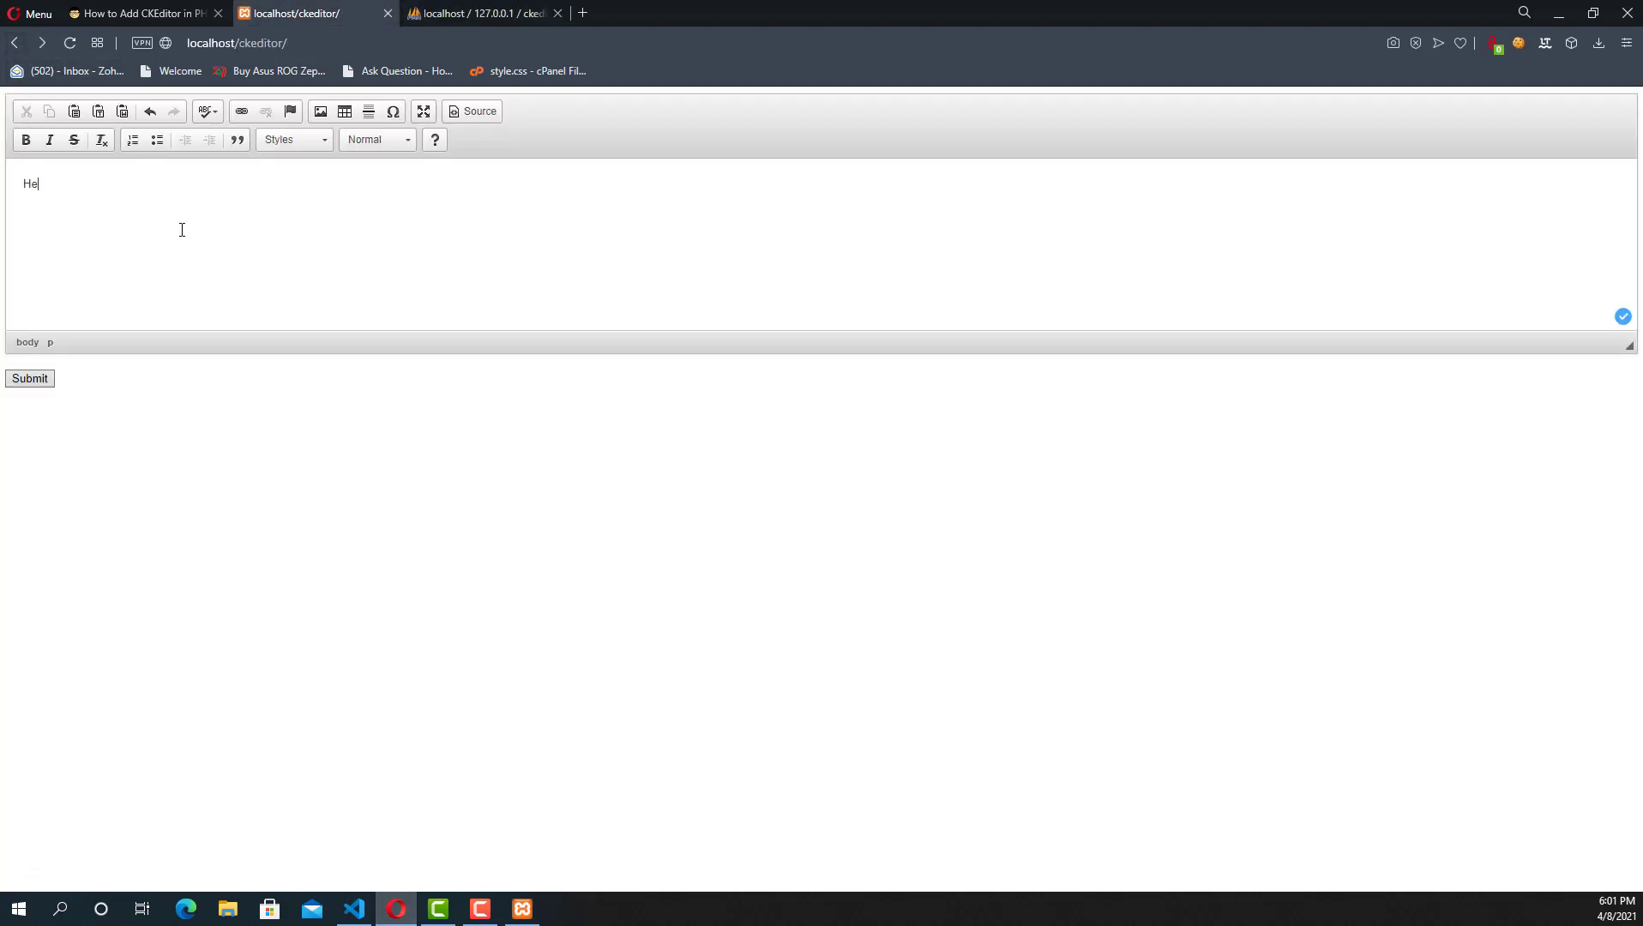
# Submit 'Hello Hai Man' from CKEditor and view Data Inserted followed by all stored content rows.
pyautogui.write('llo Hai')
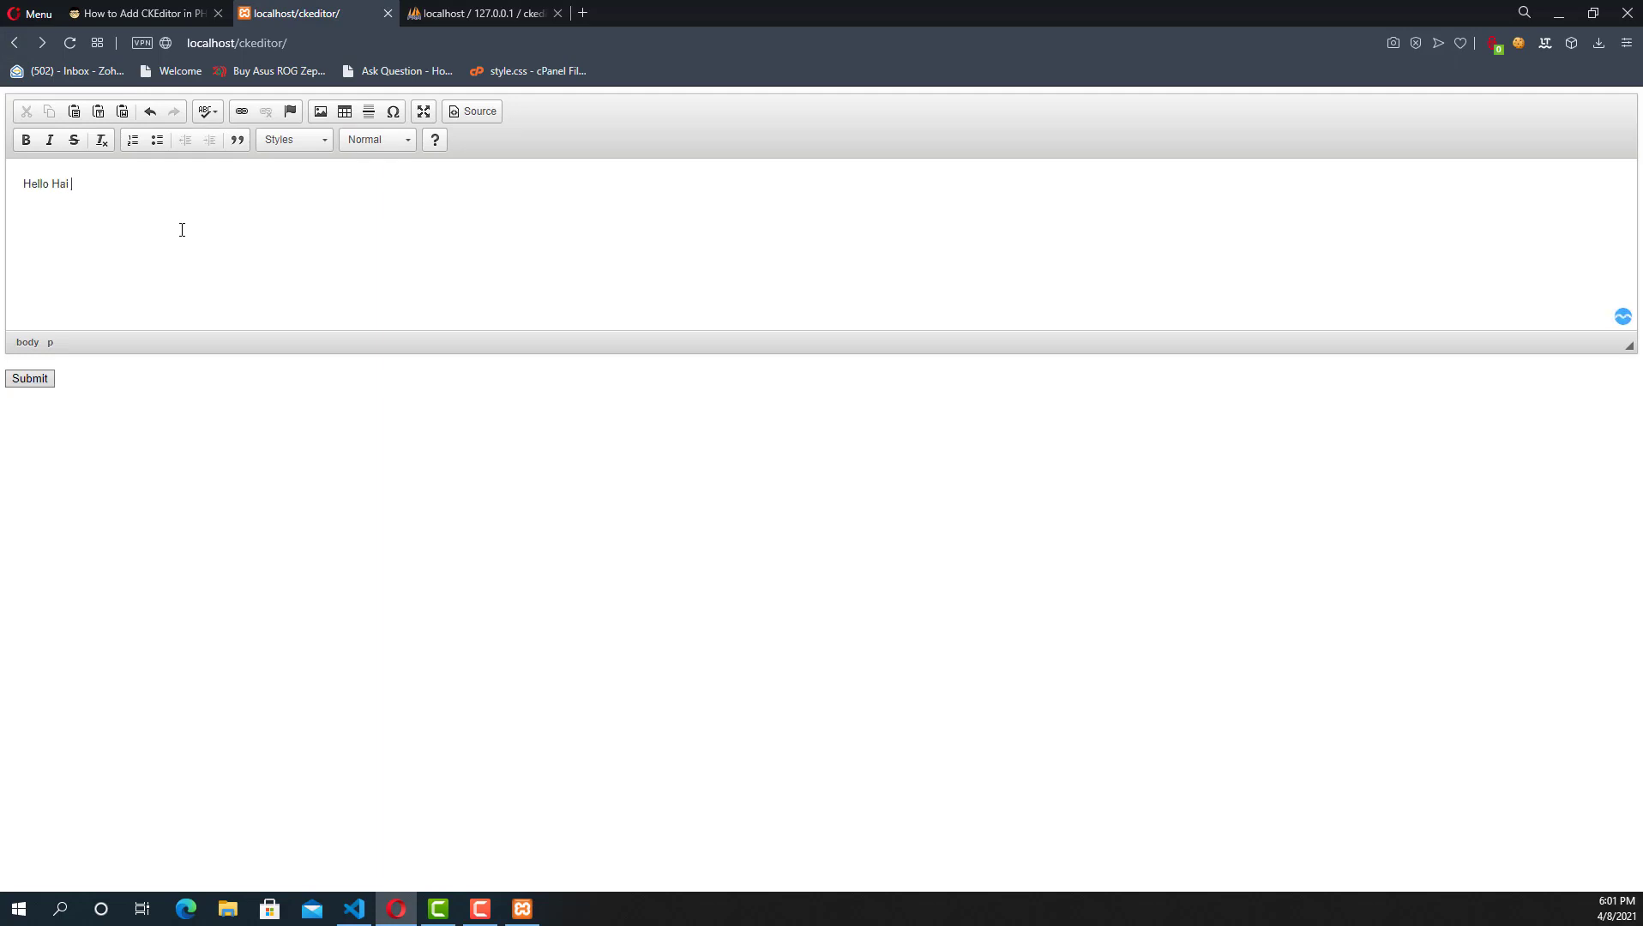
pyautogui.write('Man')
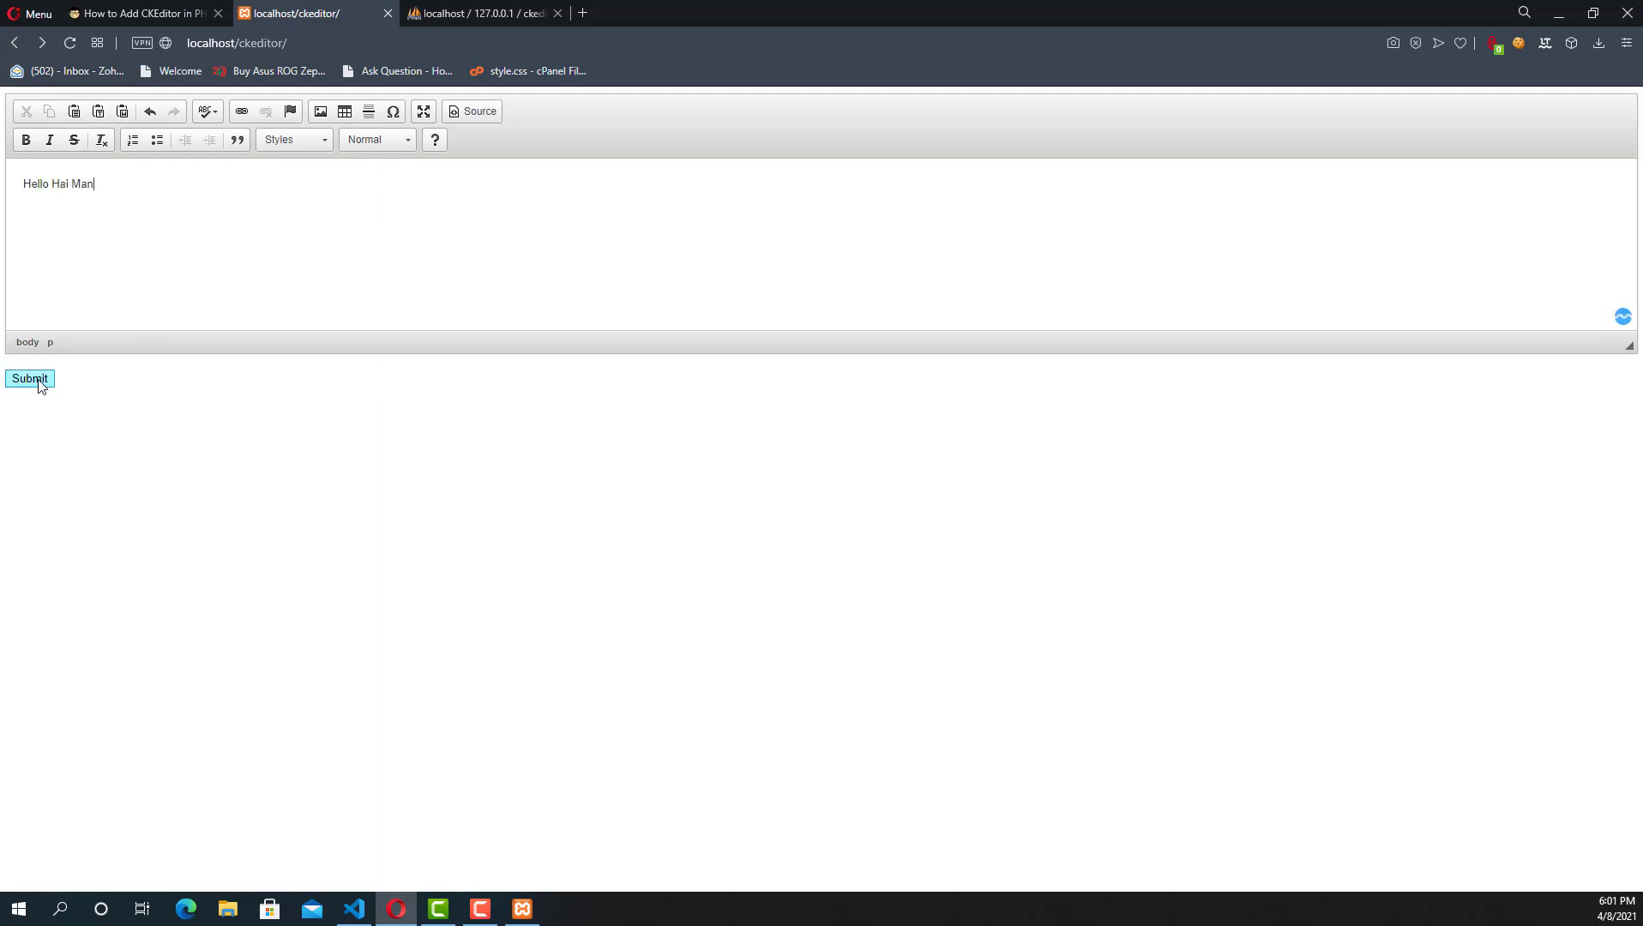
pyautogui.click(29, 378)
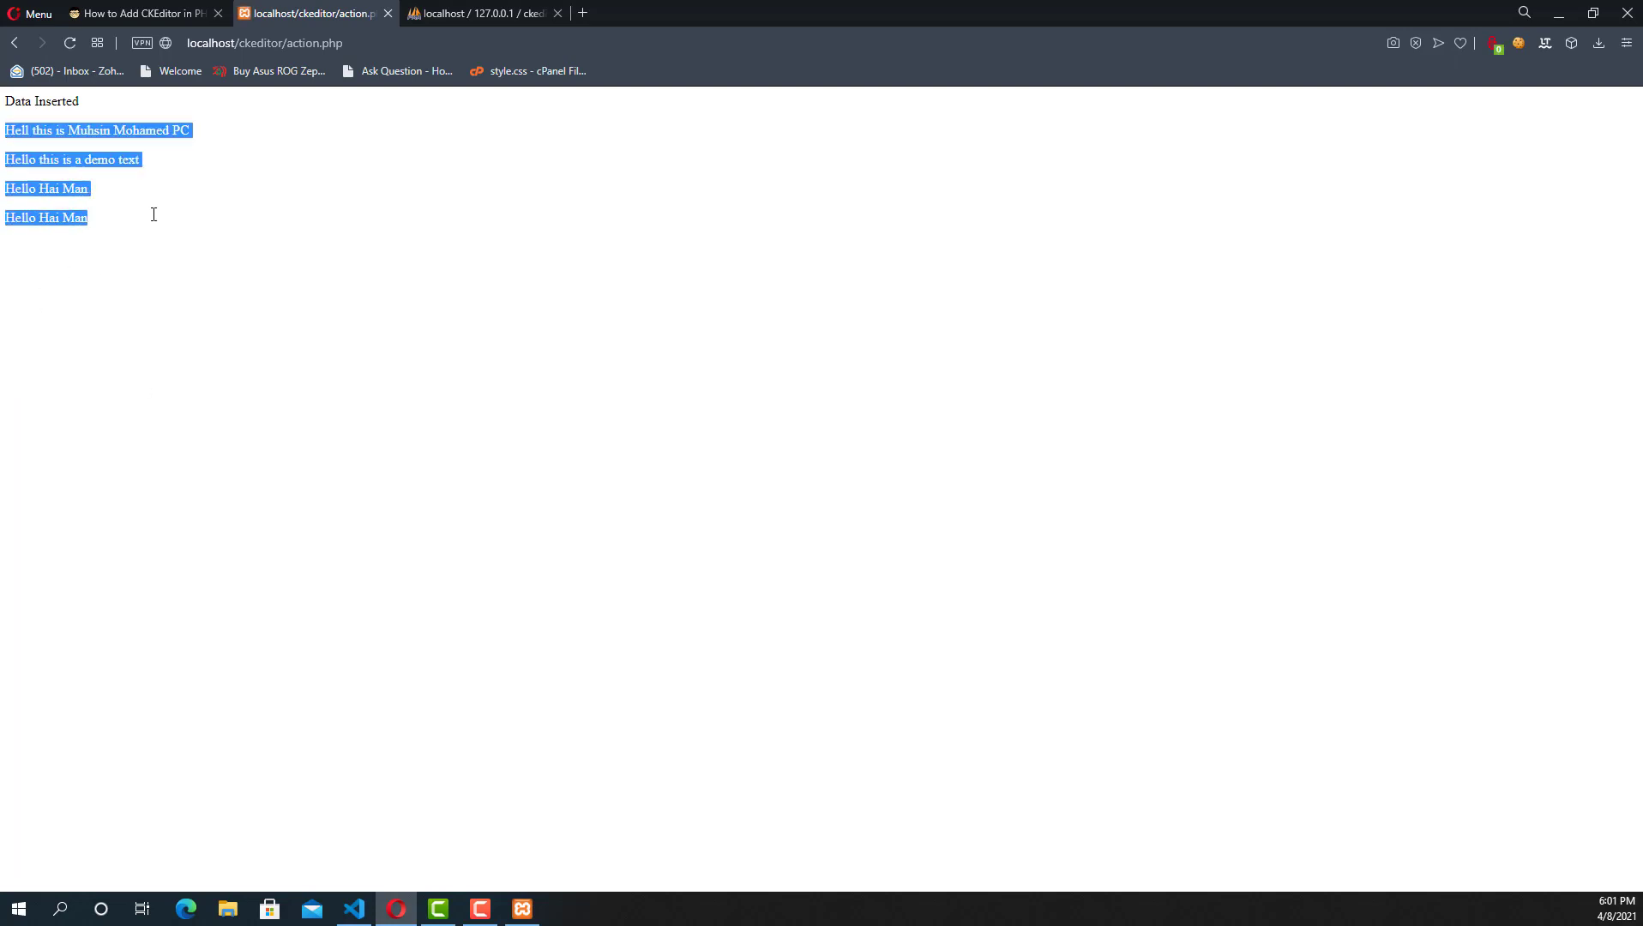
pyautogui.click(163, 228)
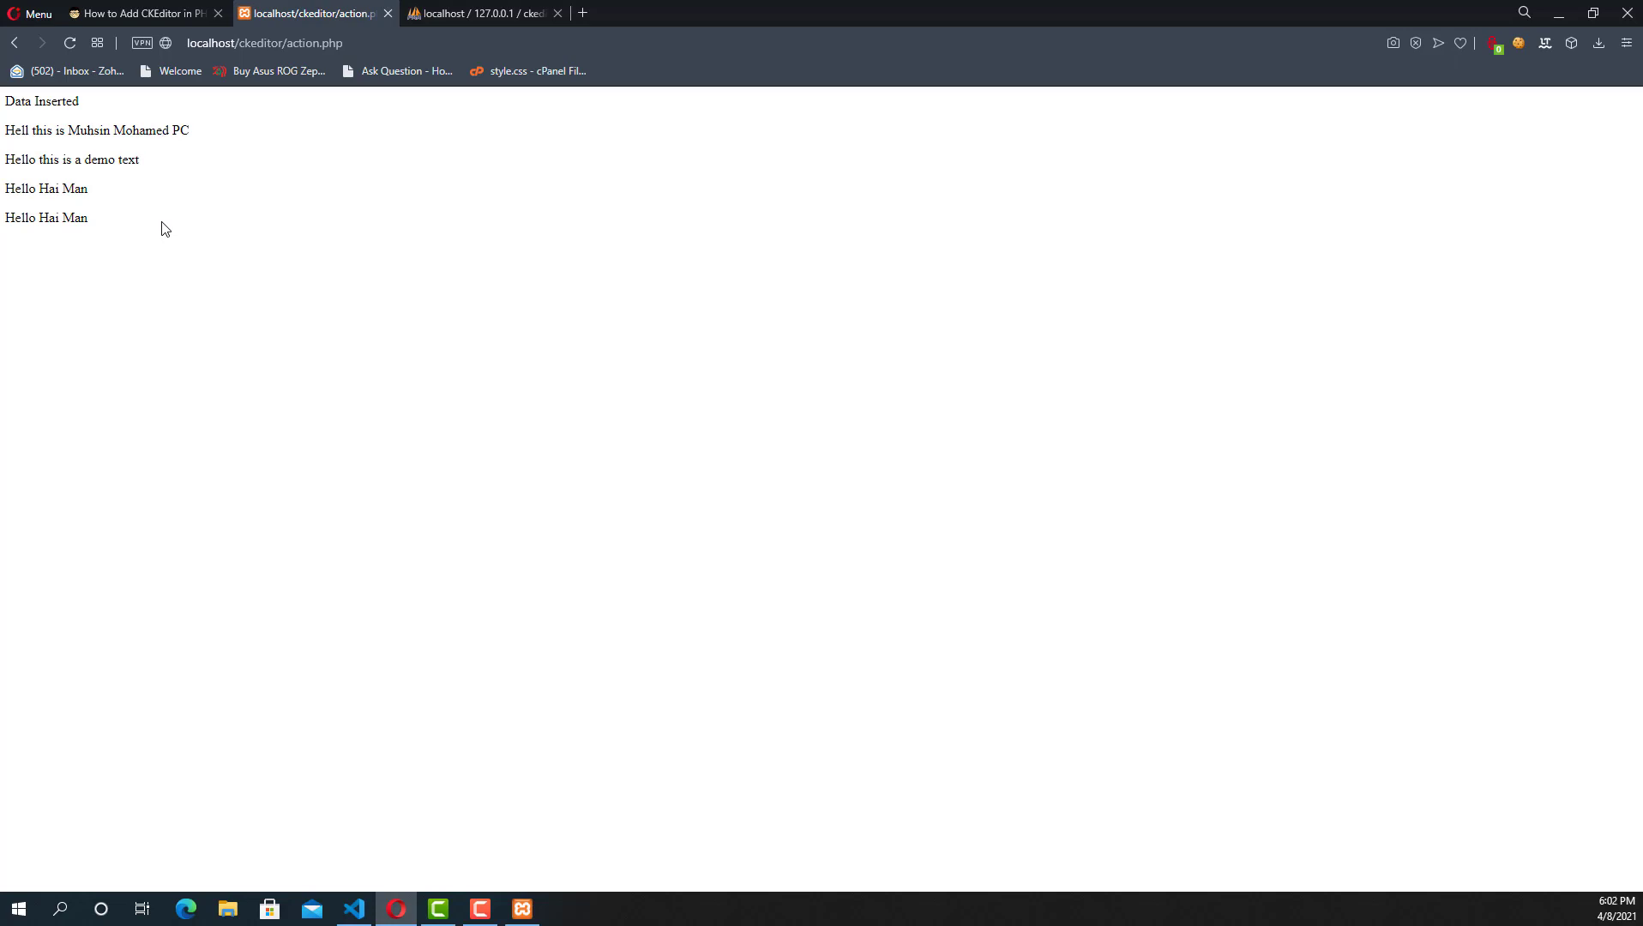